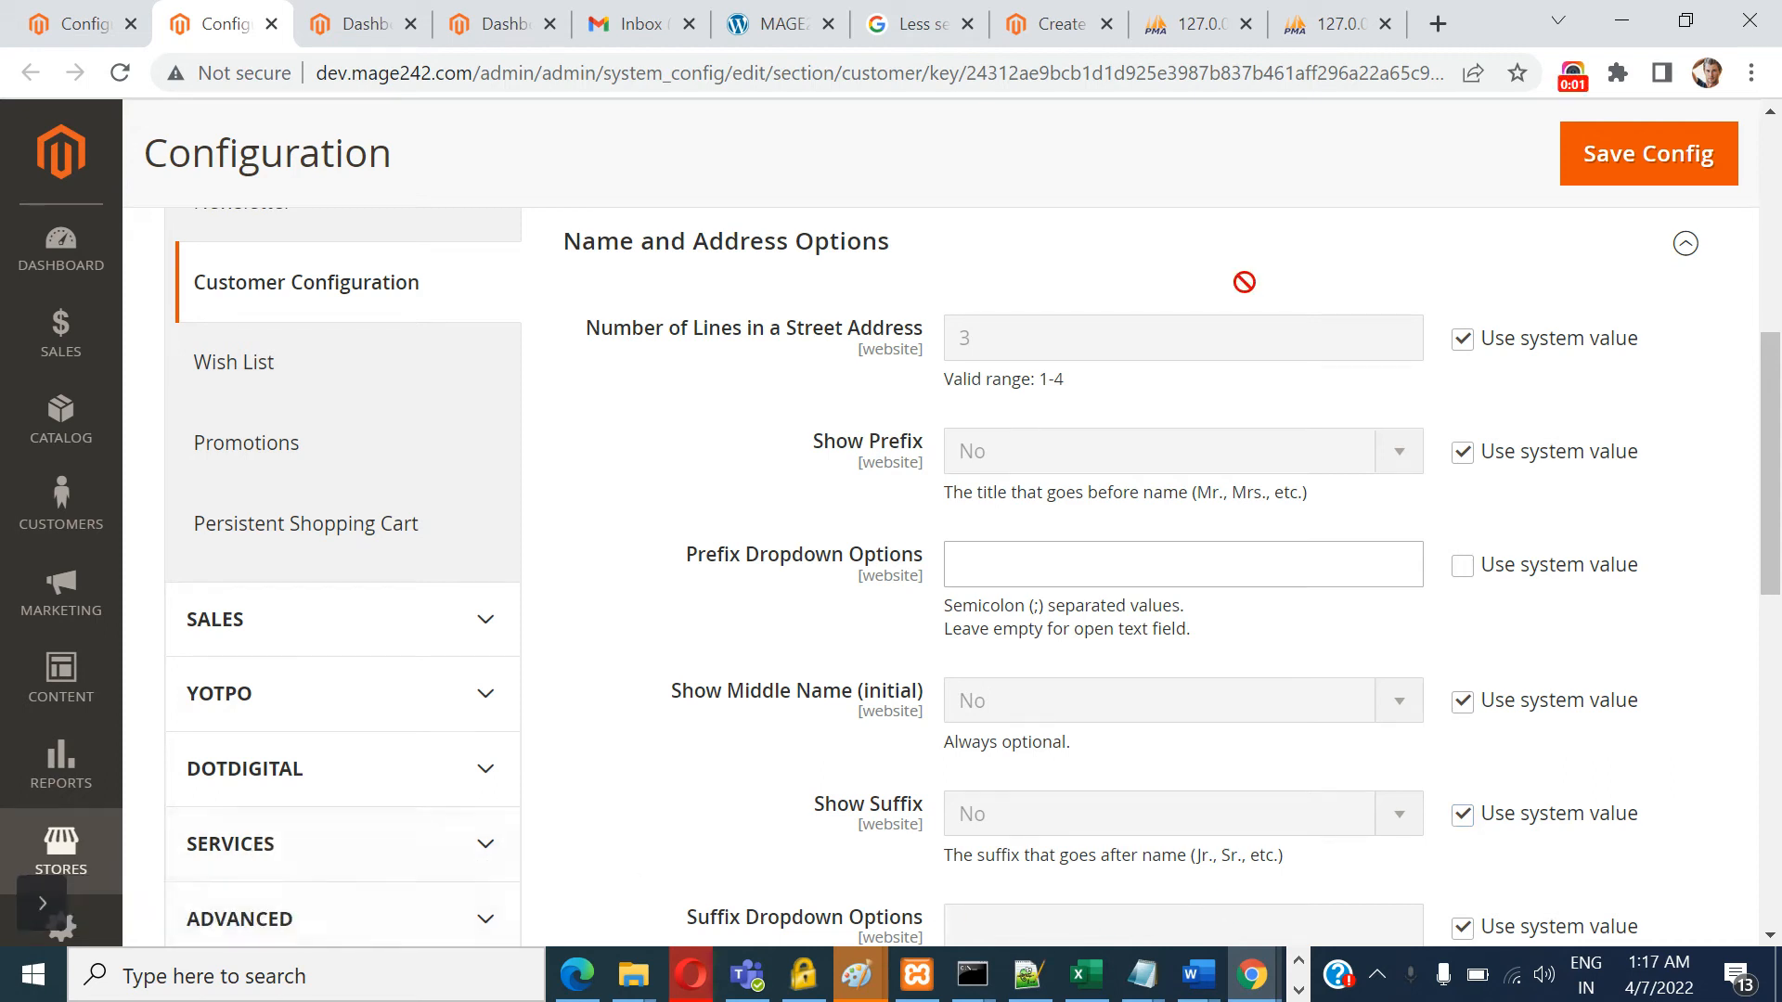
Step: Scroll through the storefront's Create New Customer Account form to review its current fields
click(1061, 24)
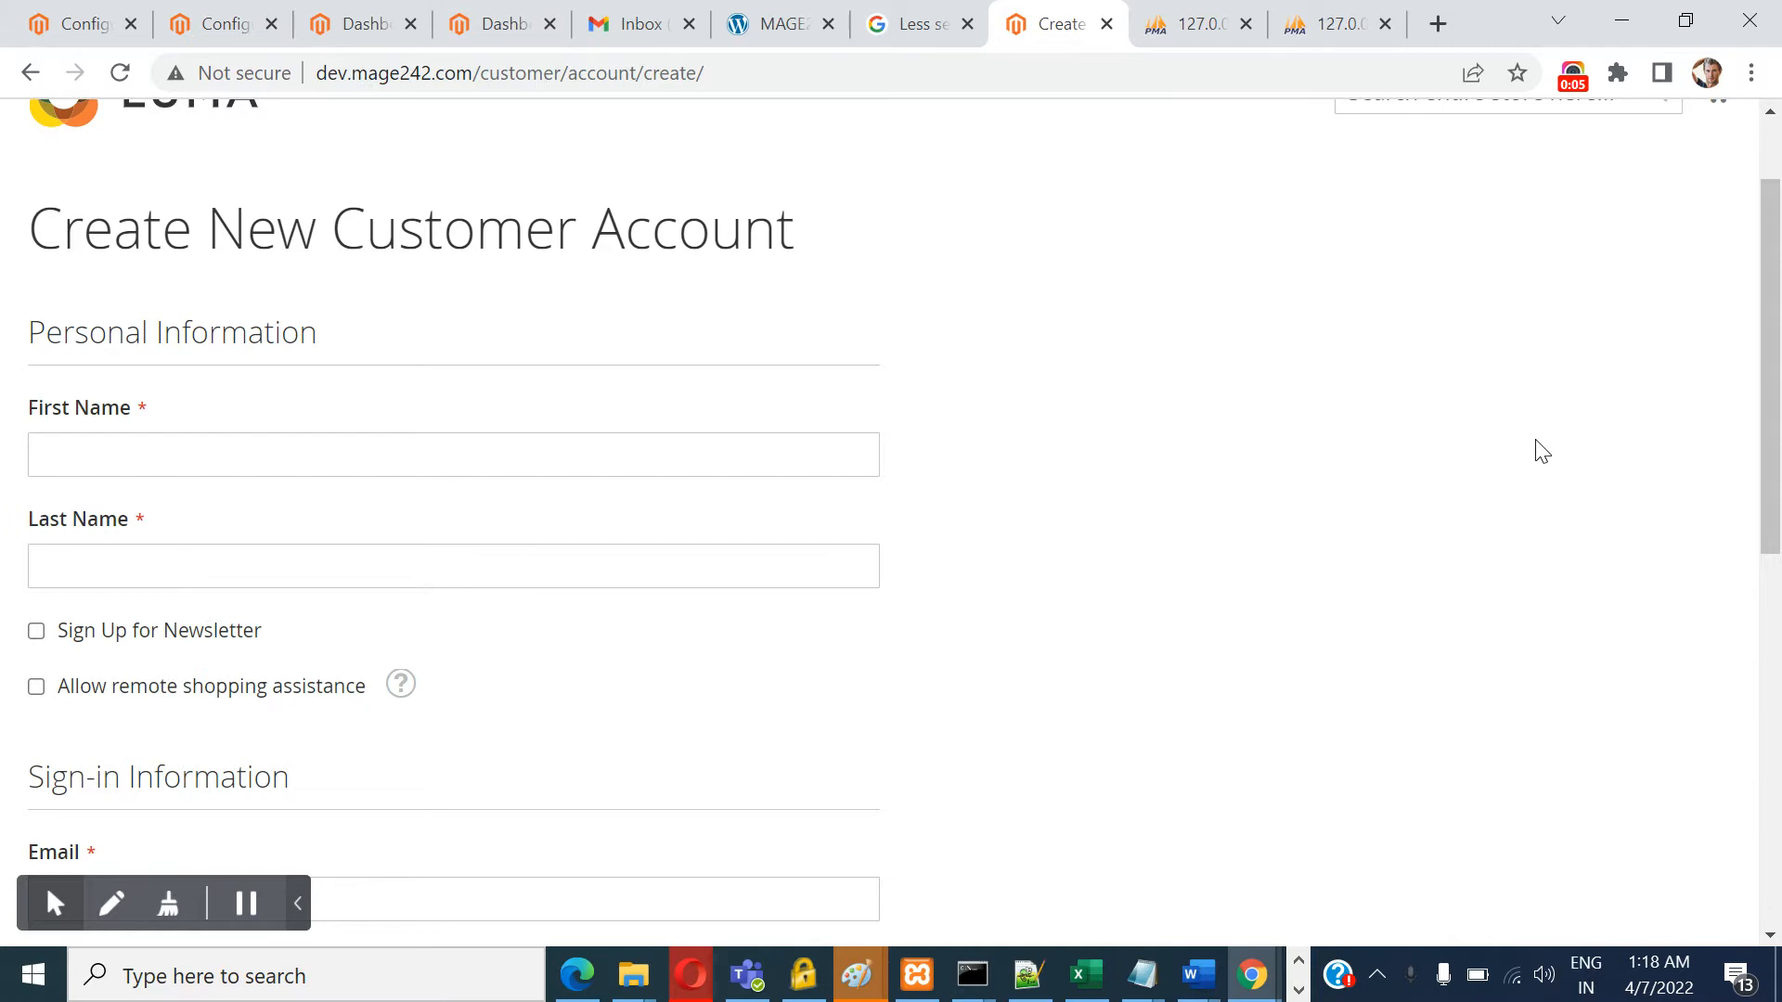
mouse_move(1524, 457)
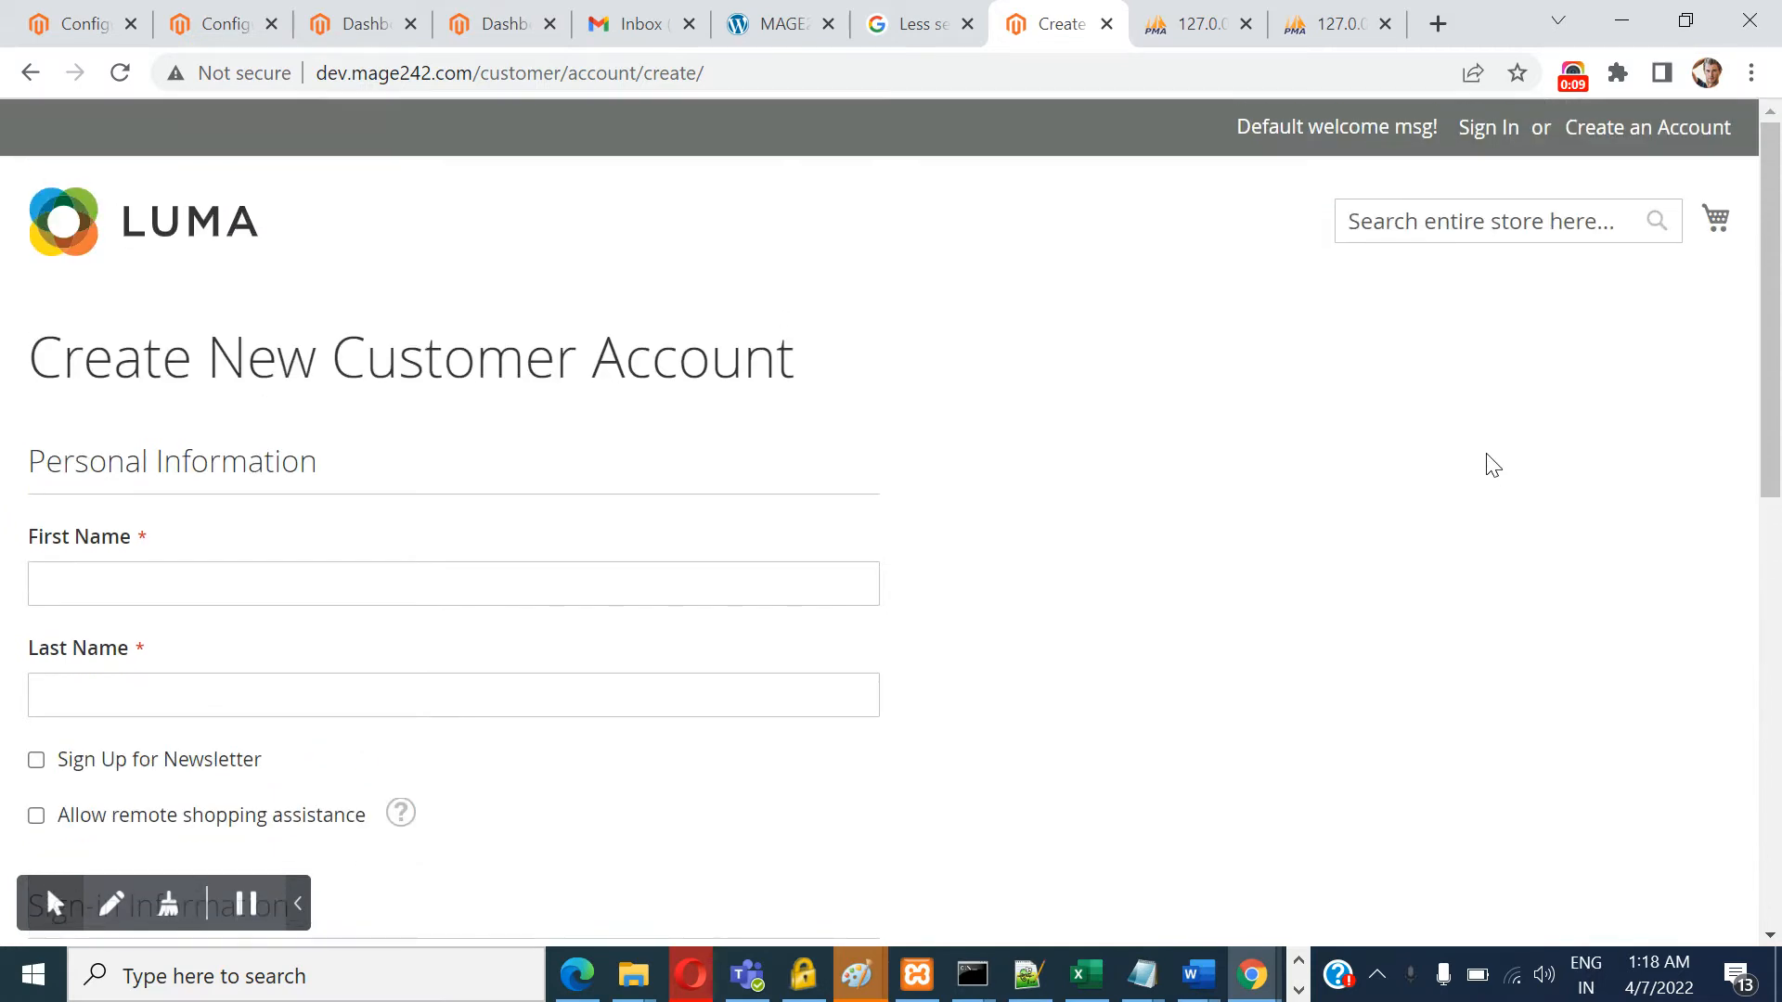
scroll(down, 3)
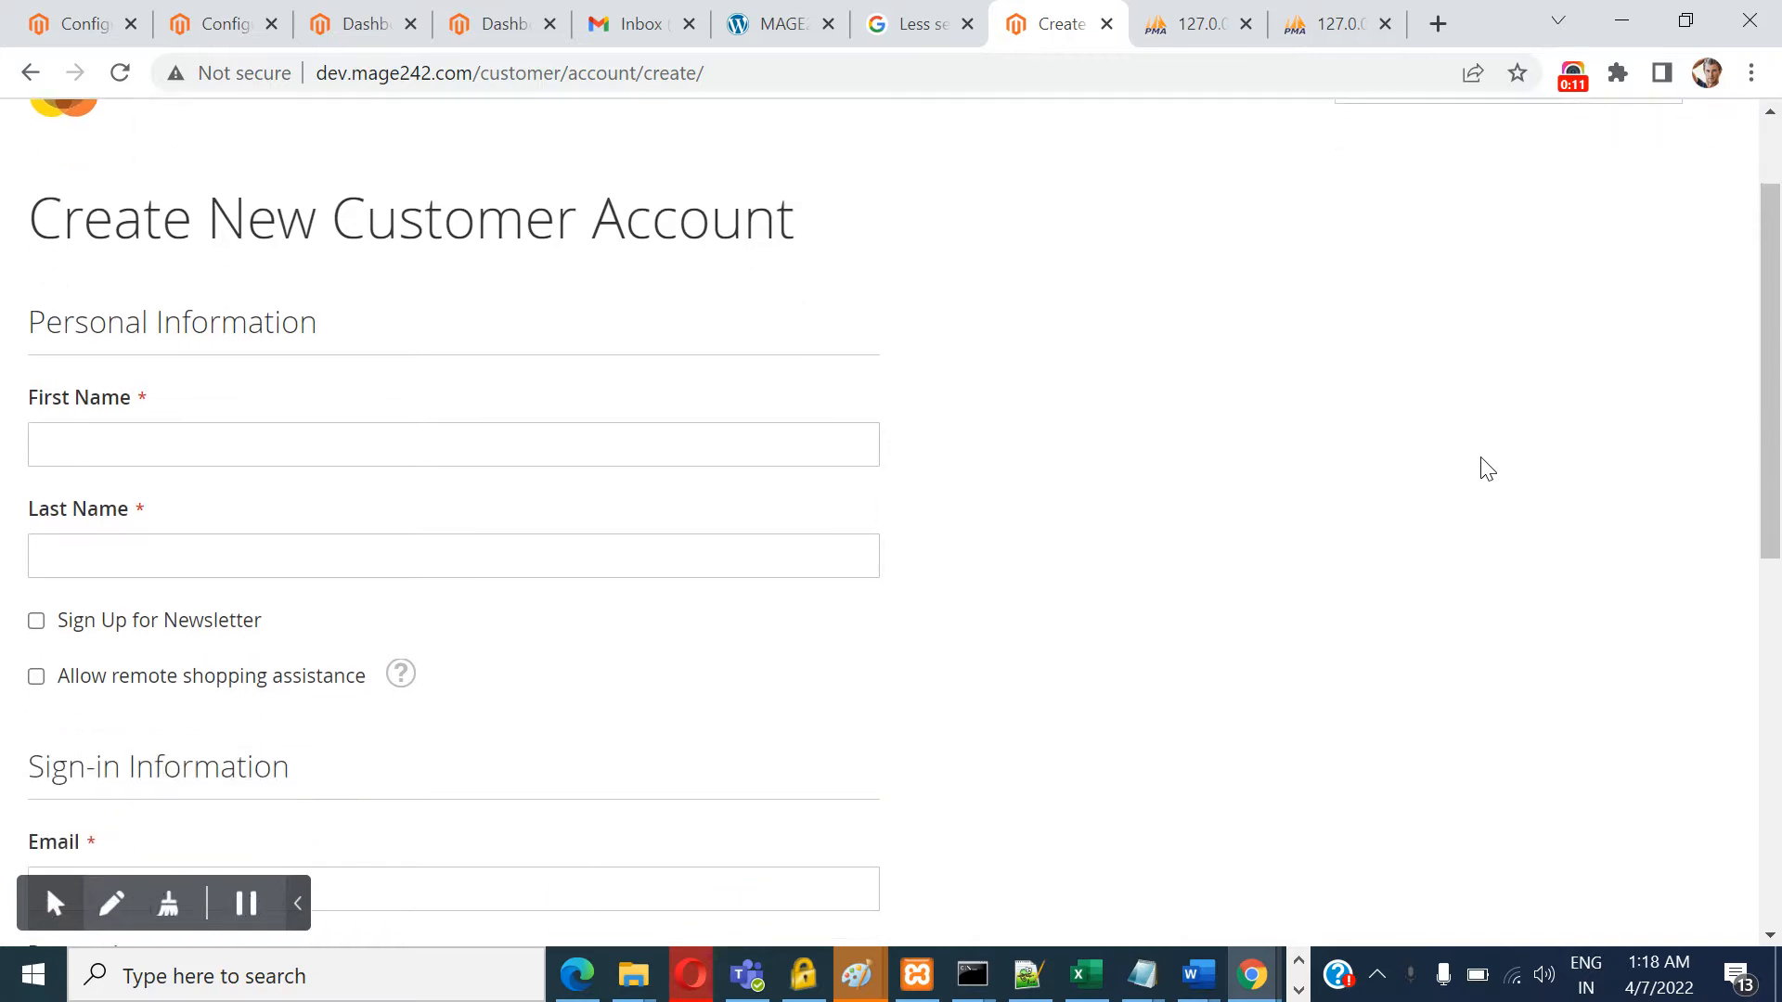
scroll(down, 3)
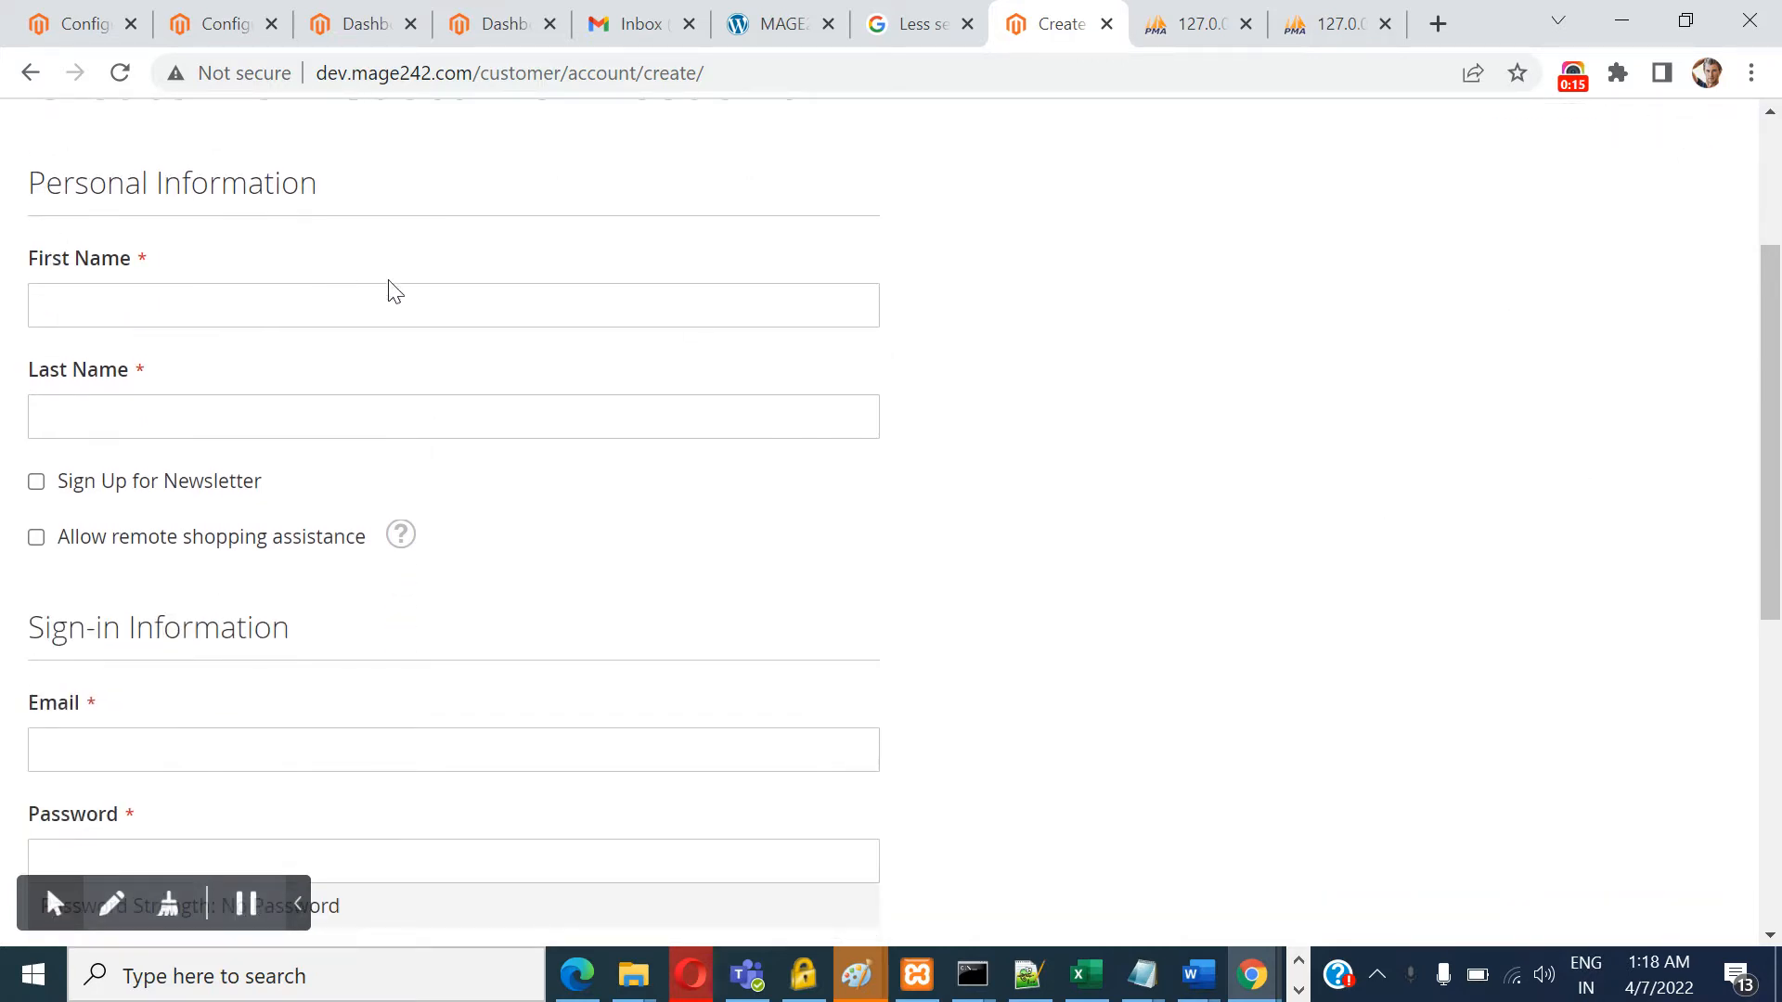
mouse_move(195, 490)
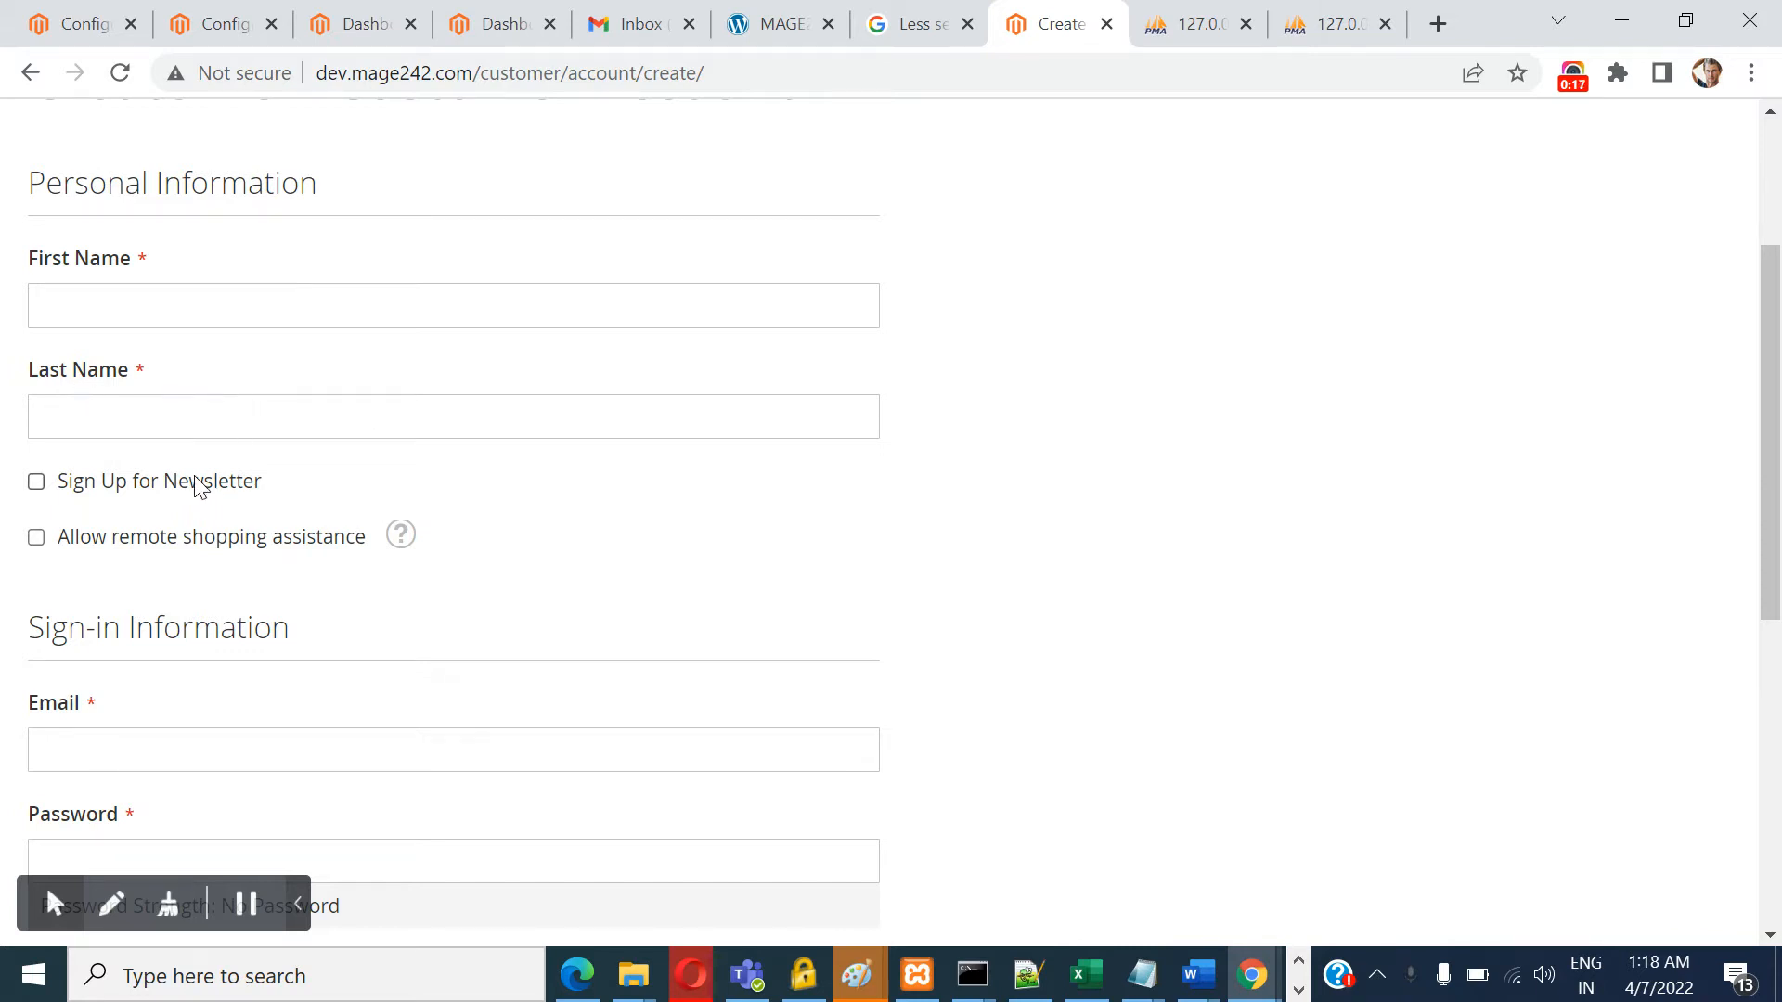
mouse_move(253, 549)
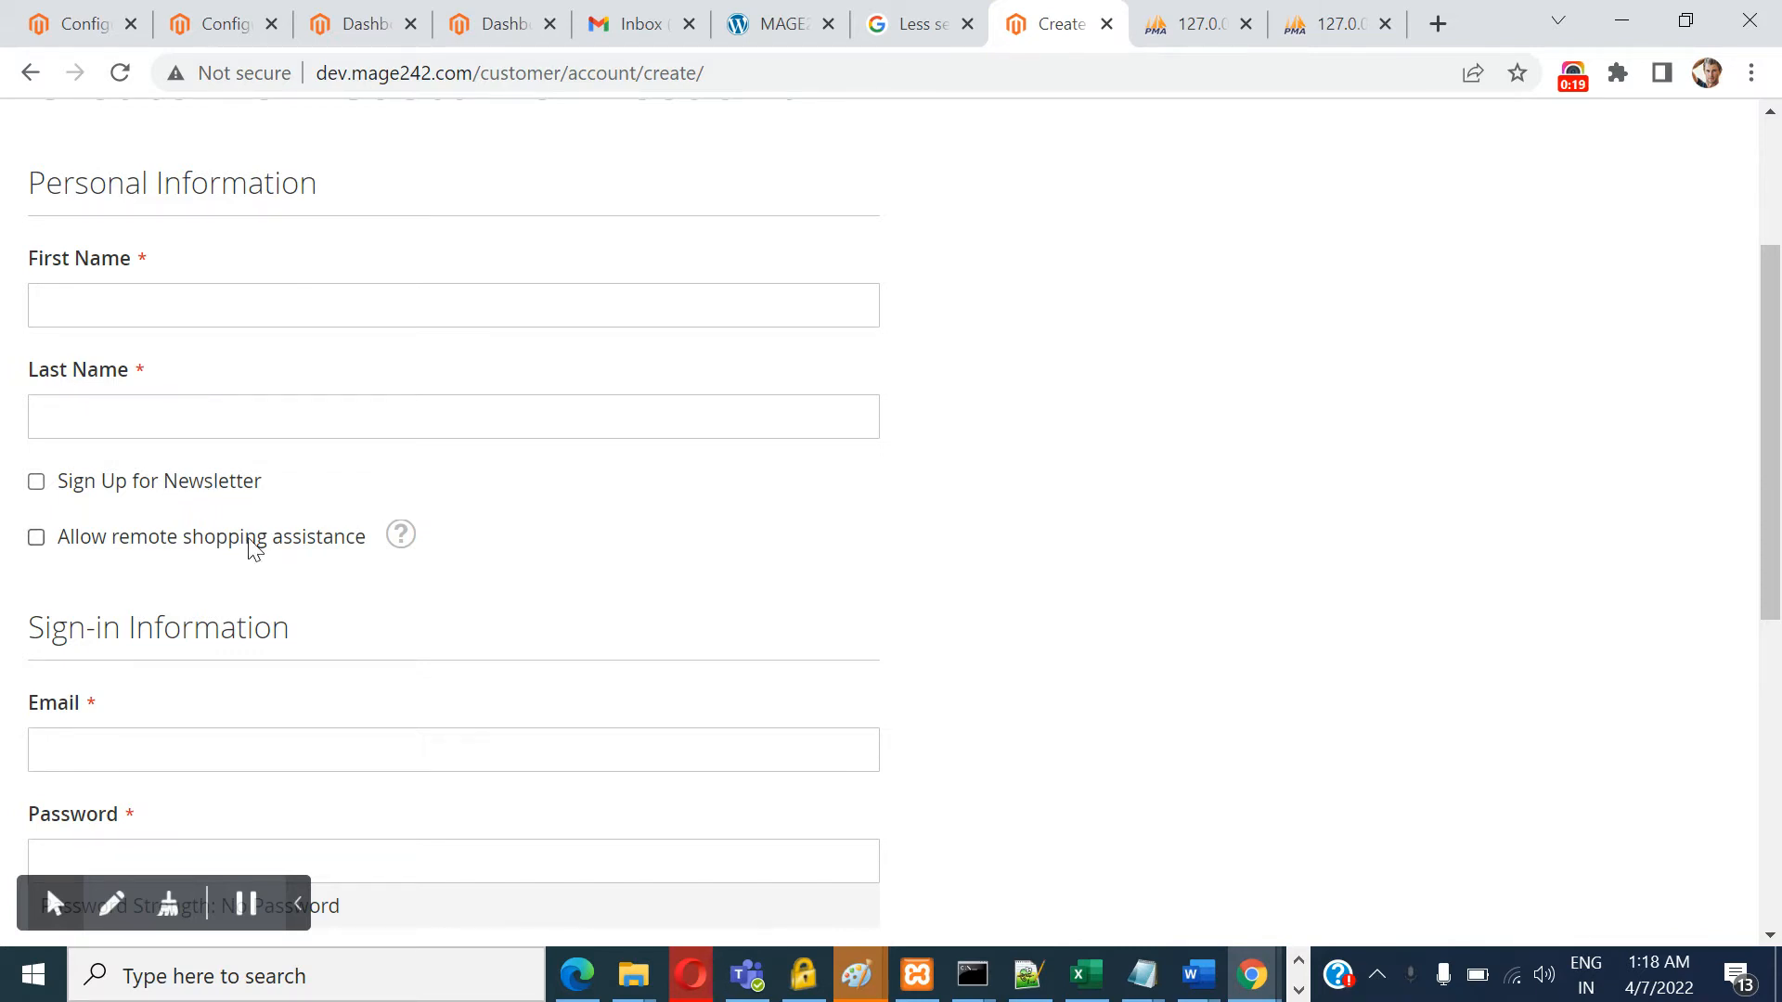
mouse_move(512, 553)
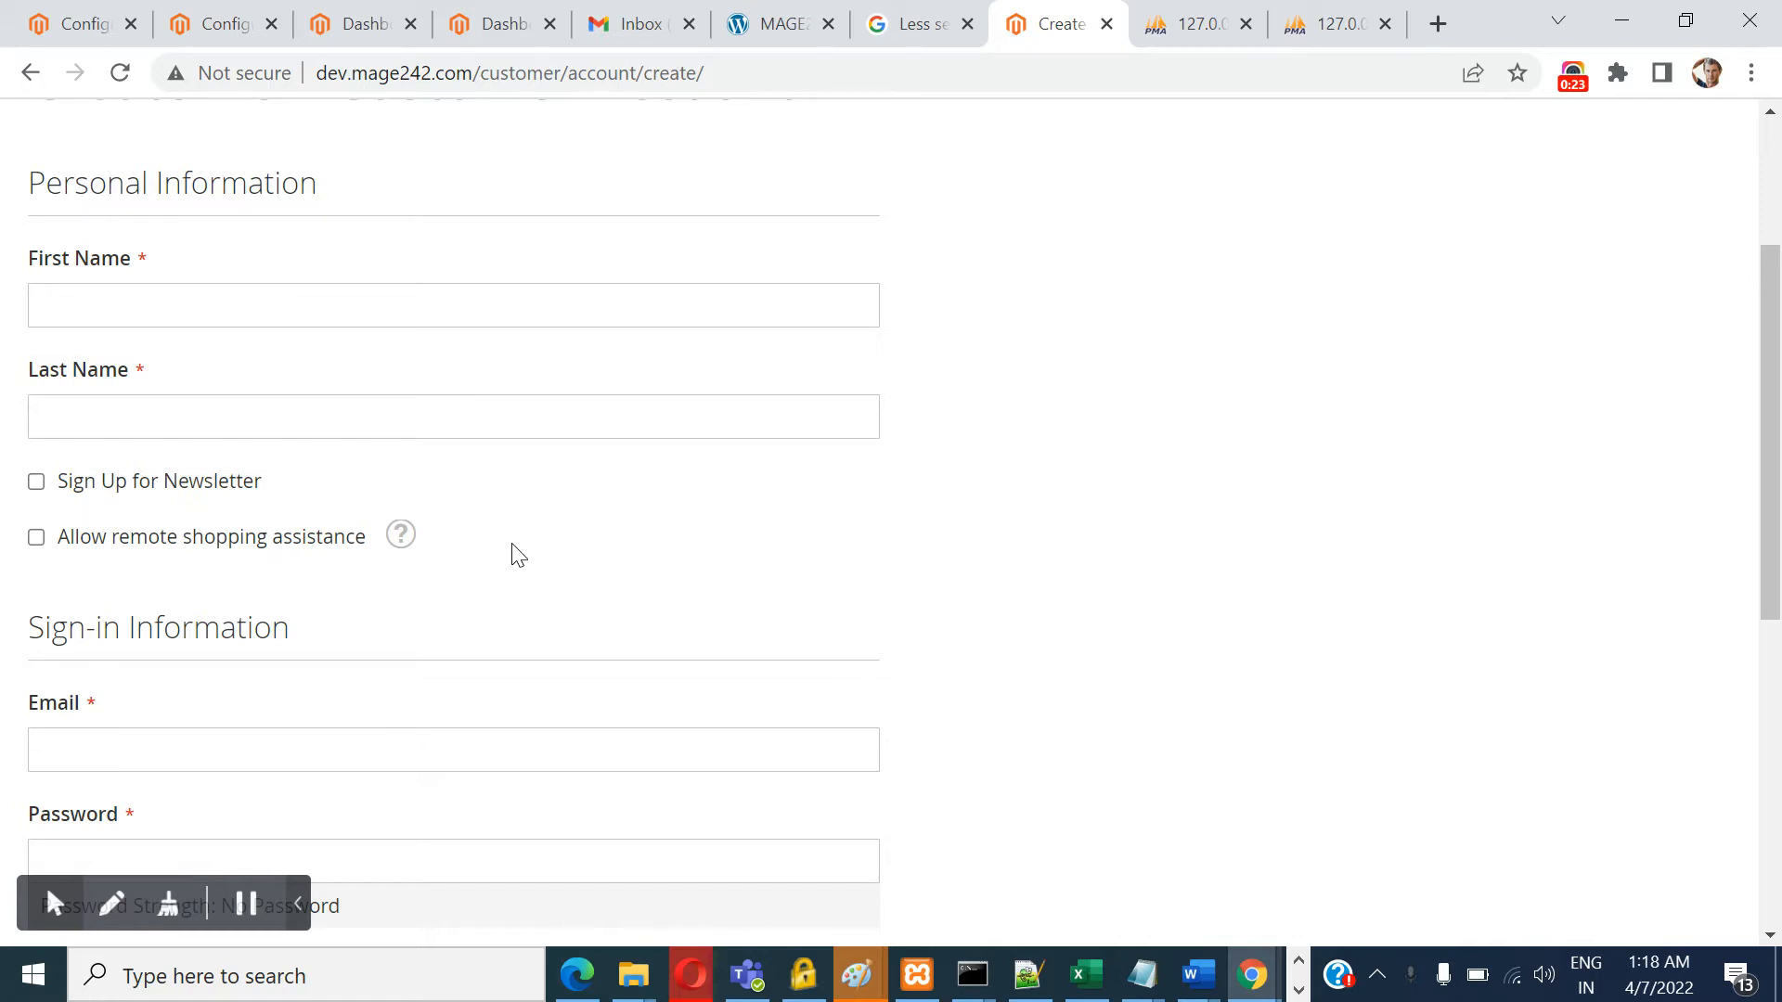
scroll(down, 3)
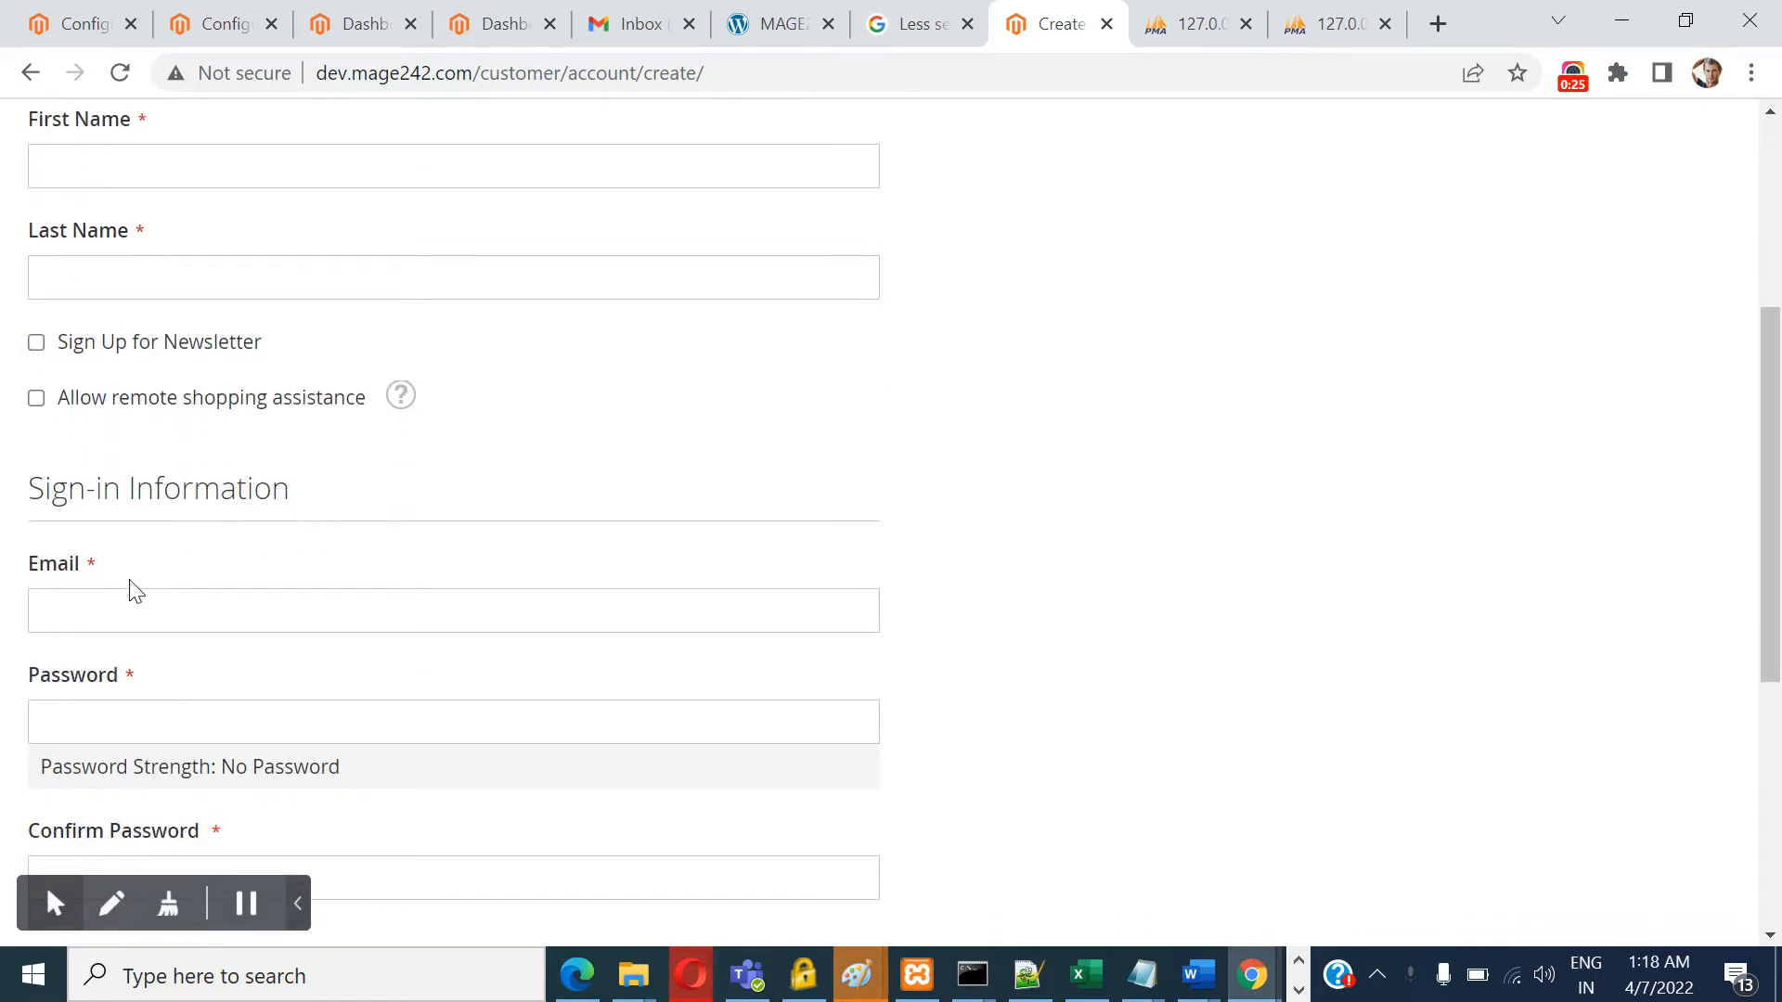
mouse_move(739, 632)
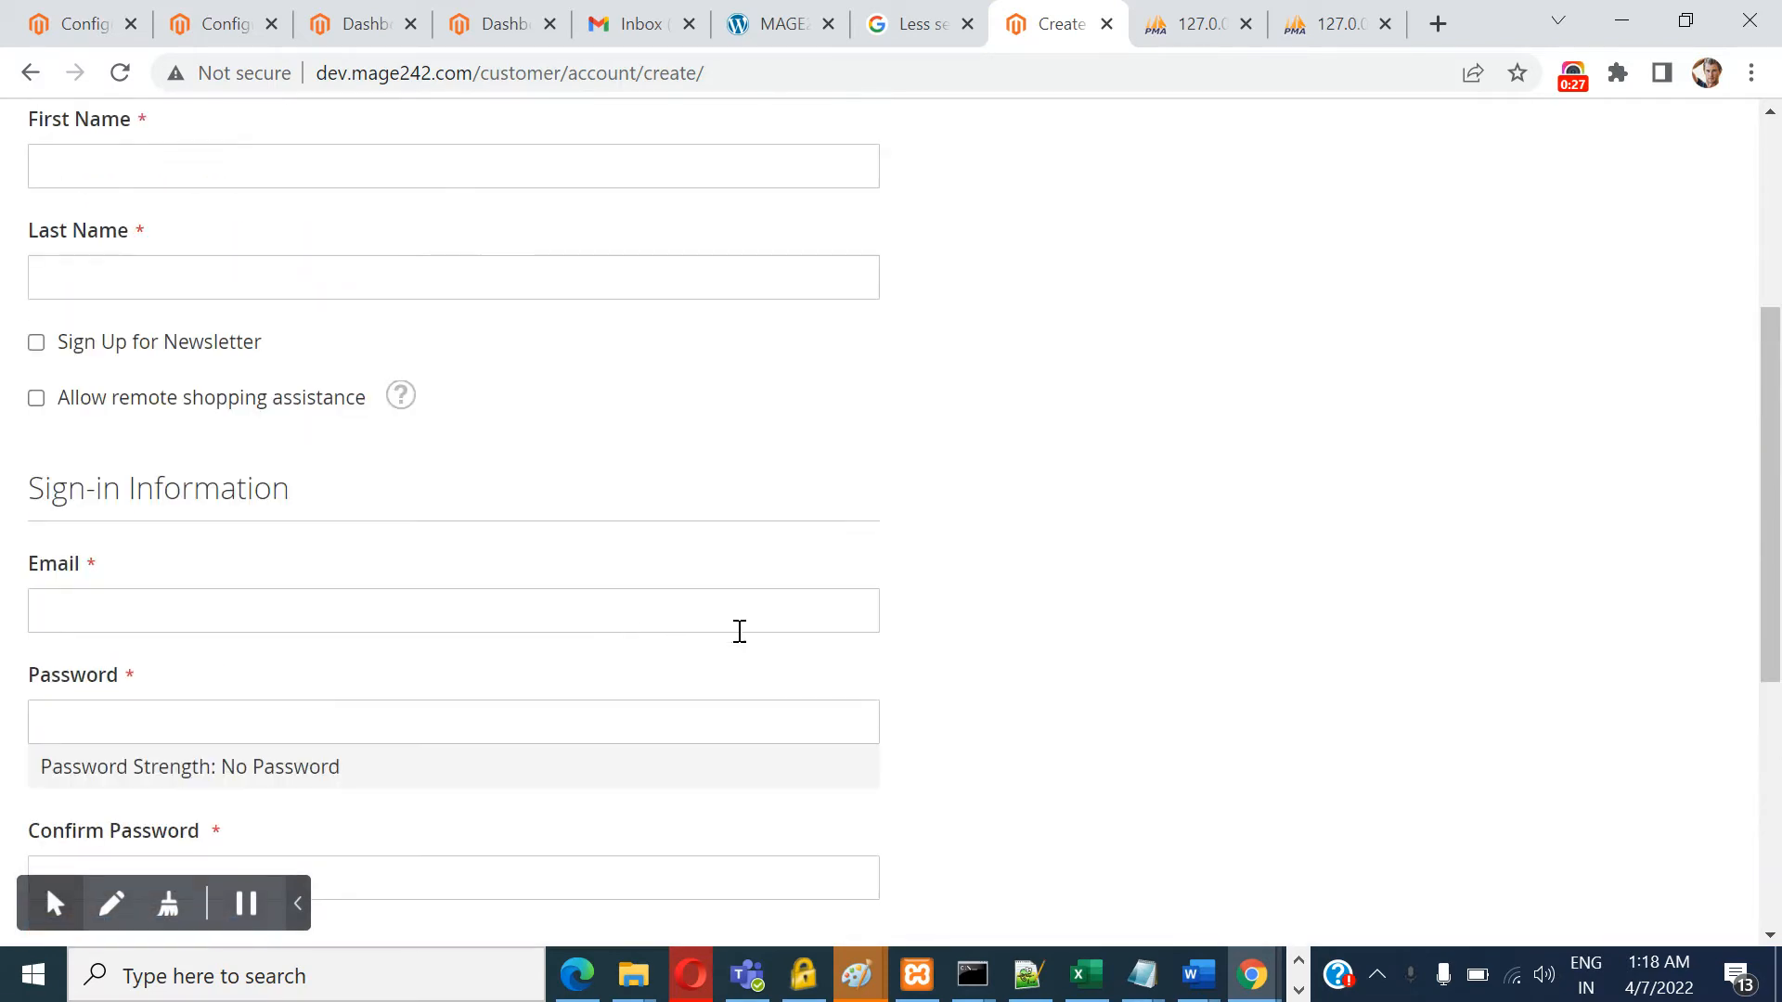
scroll(up, 3)
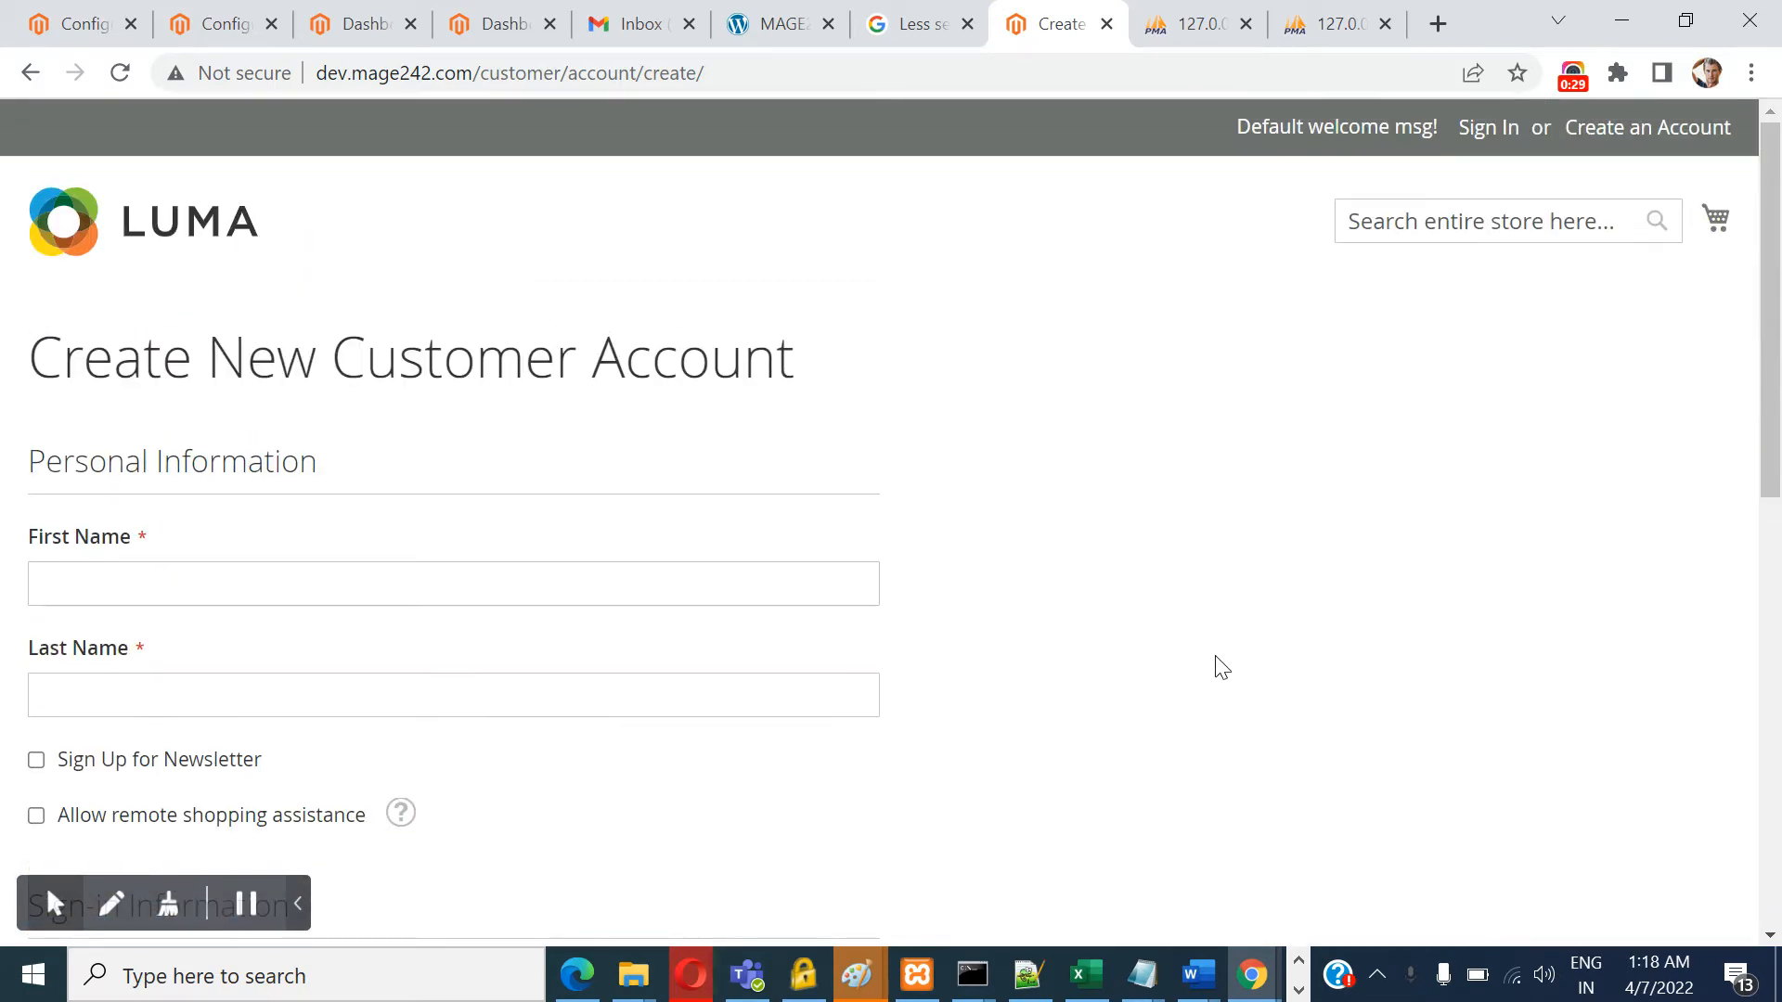
mouse_move(1229, 646)
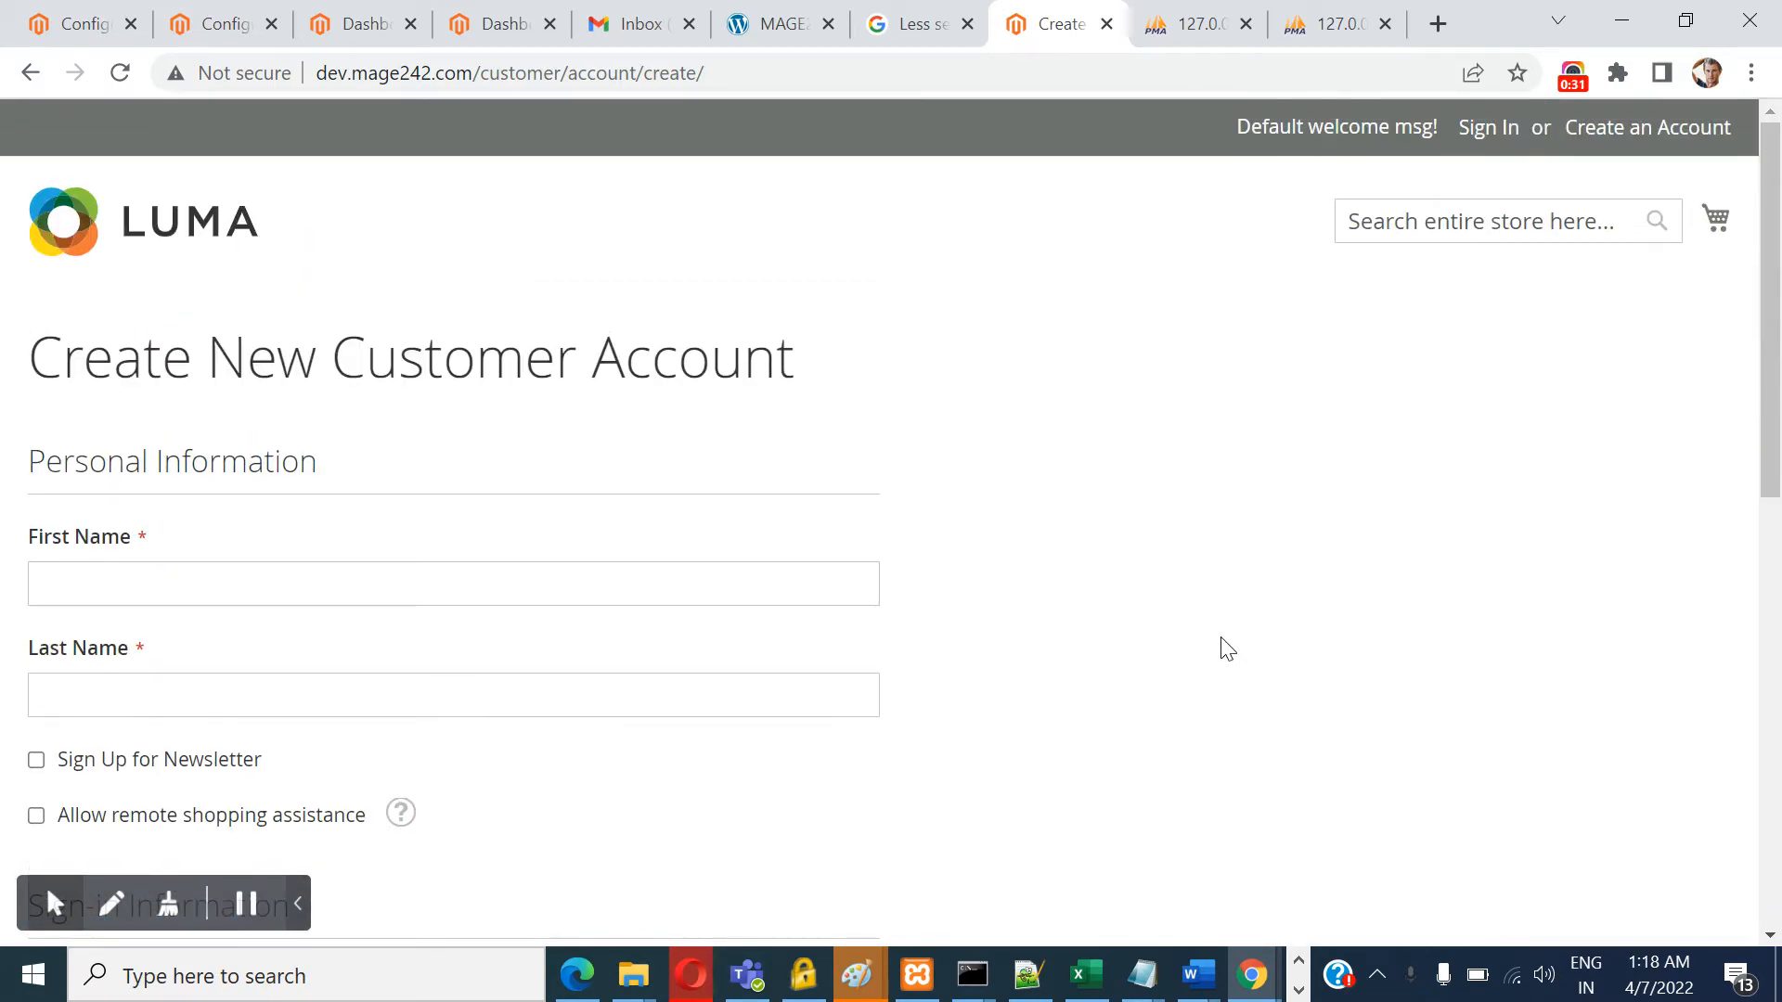
mouse_move(1183, 516)
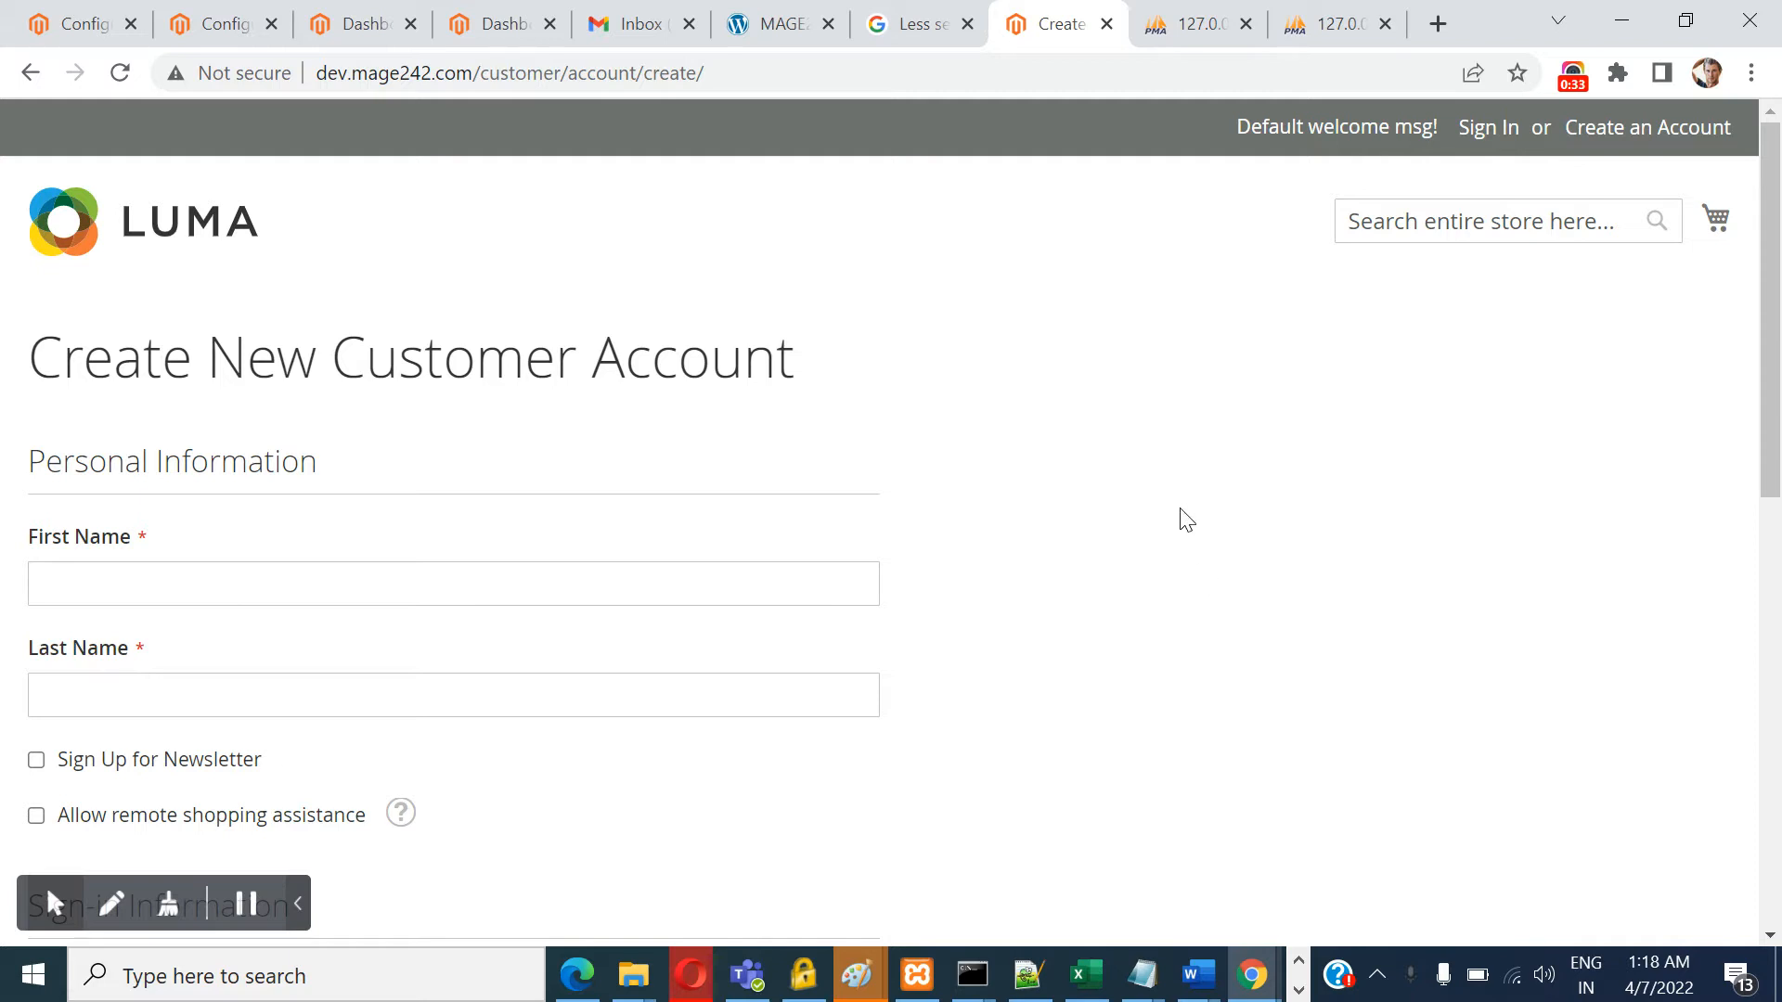
mouse_move(1118, 581)
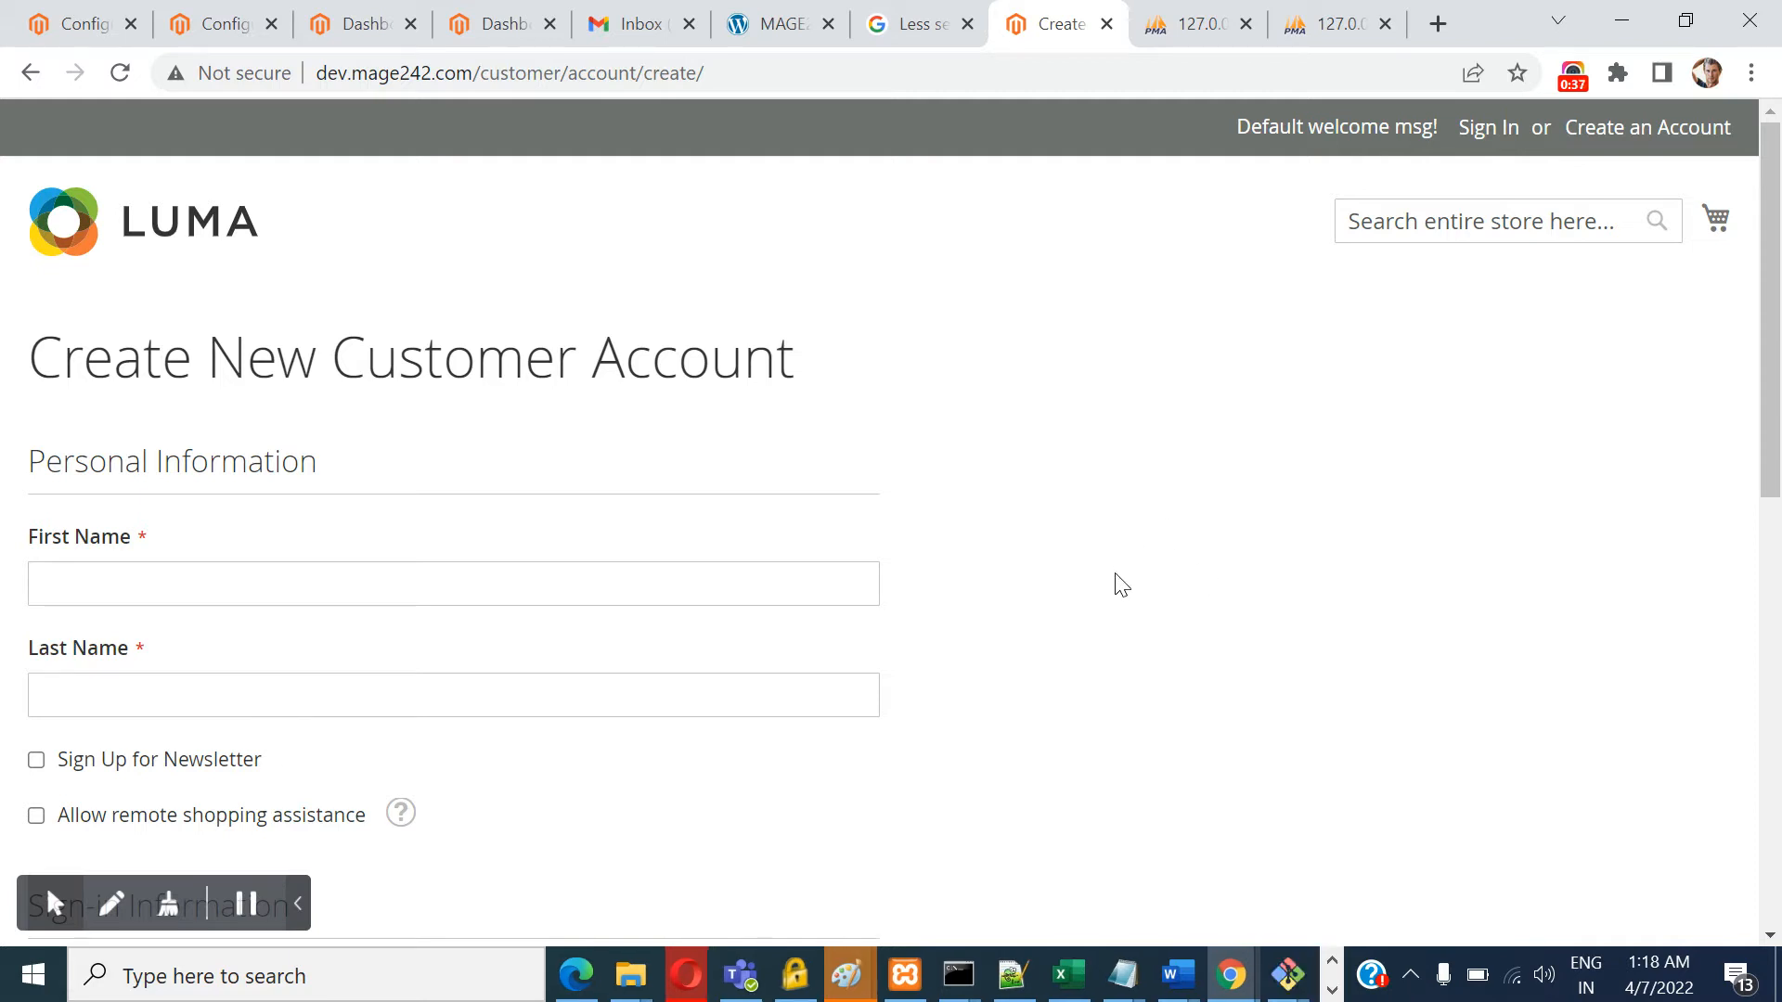
scroll(down, 3)
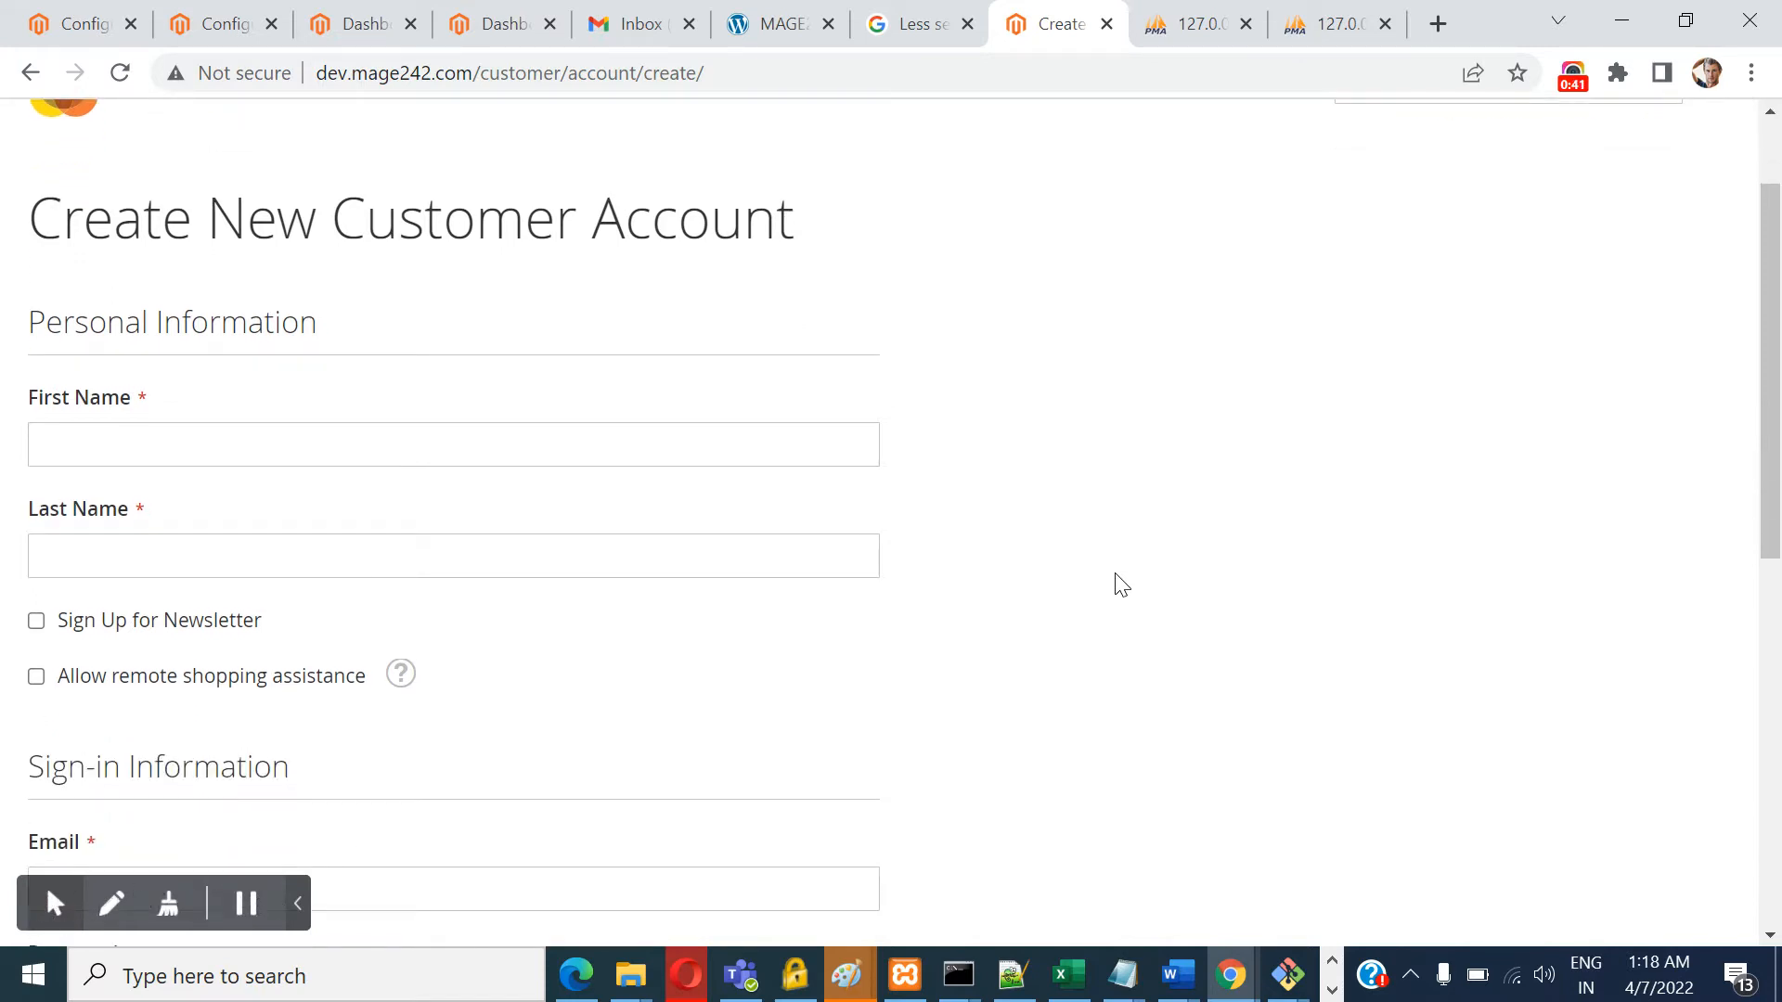
mouse_move(1099, 579)
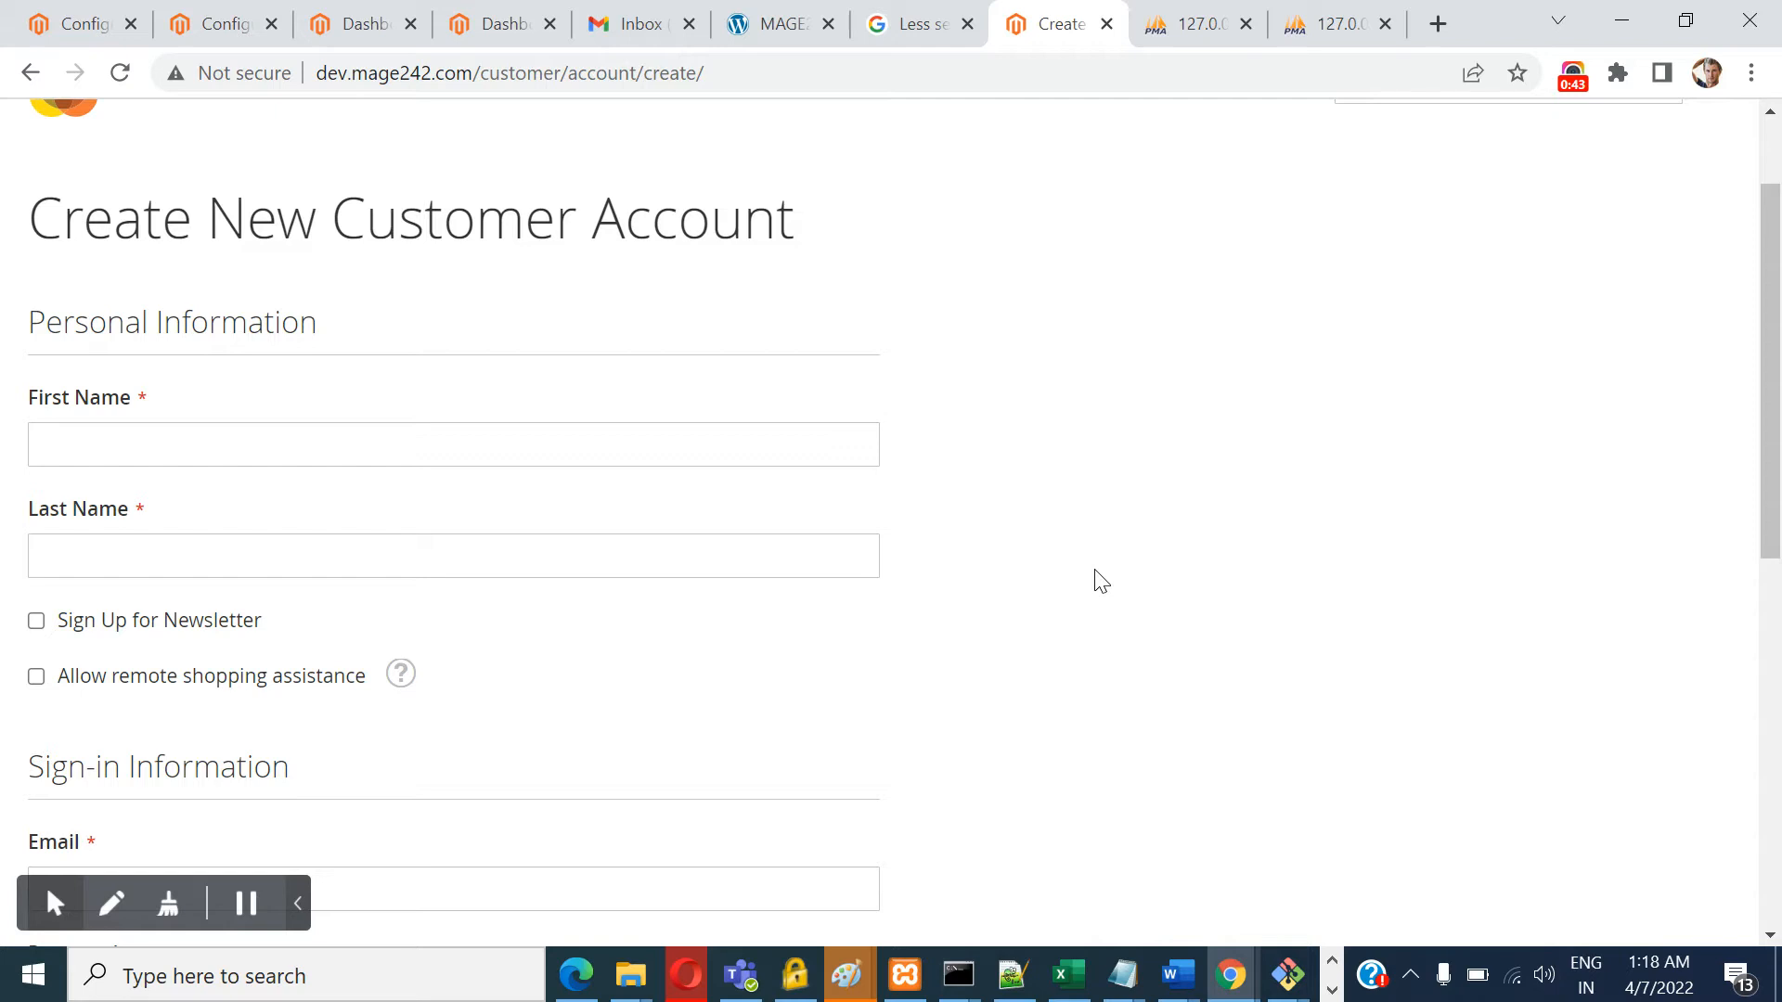
scroll(down, 3)
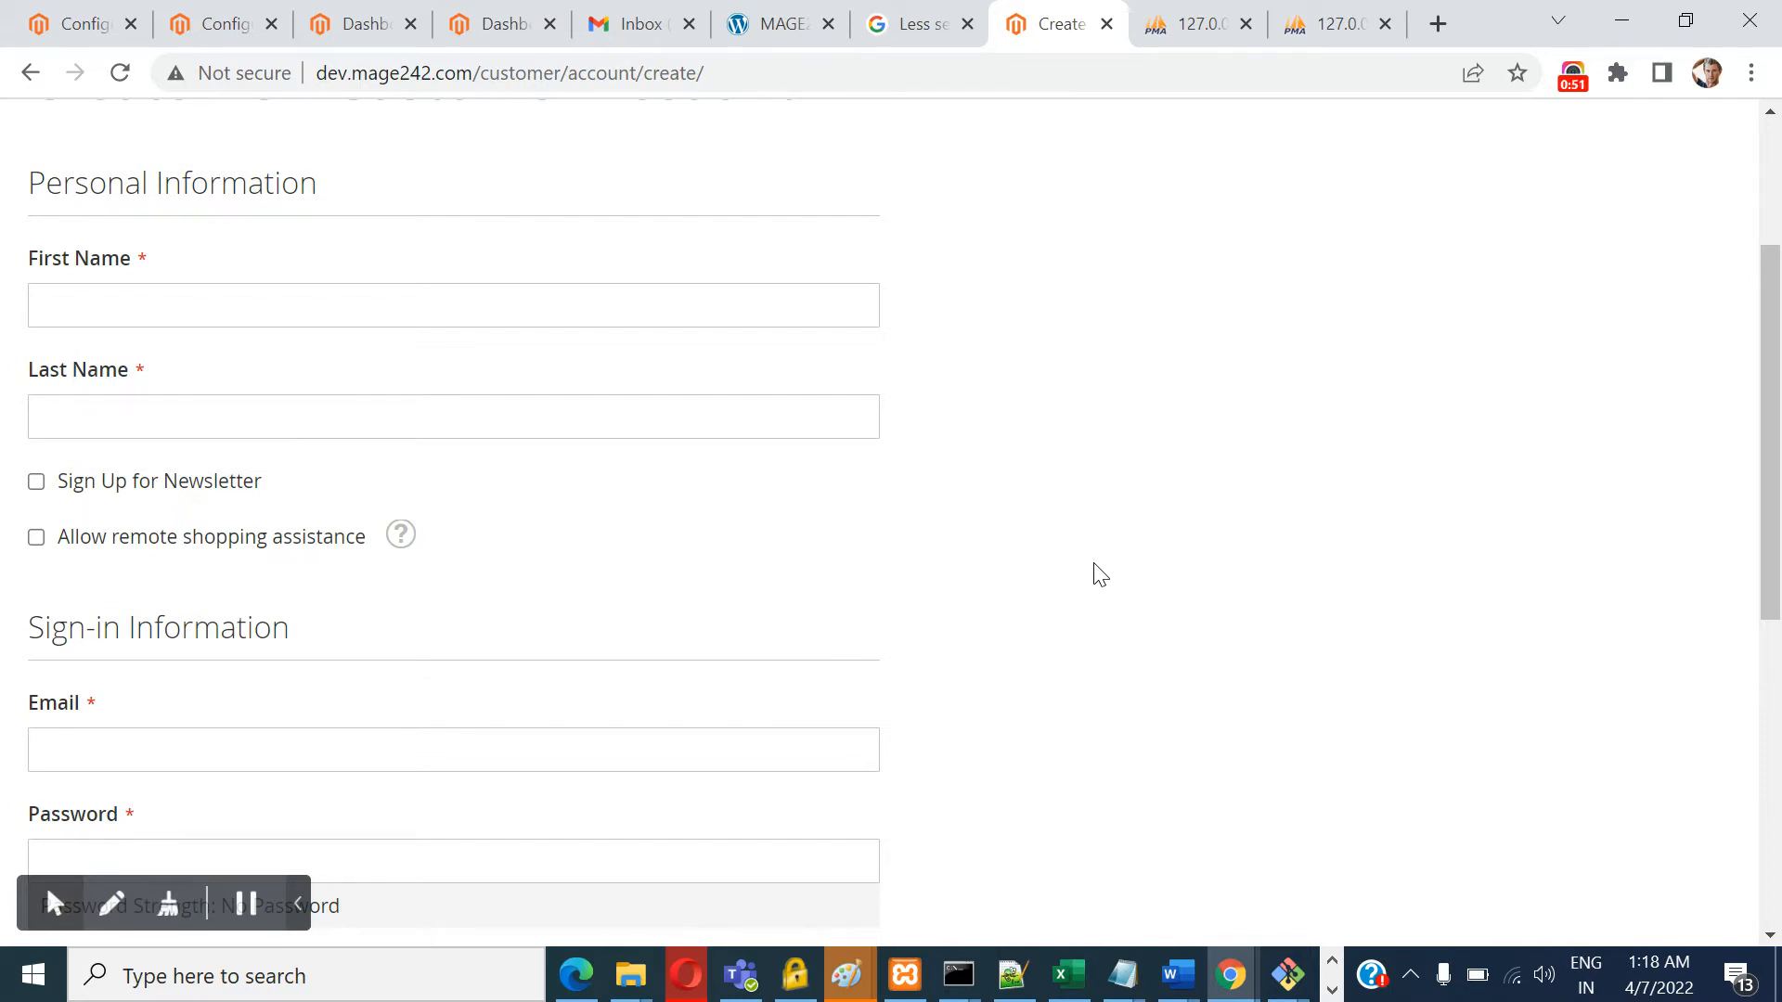
scroll(down, 3)
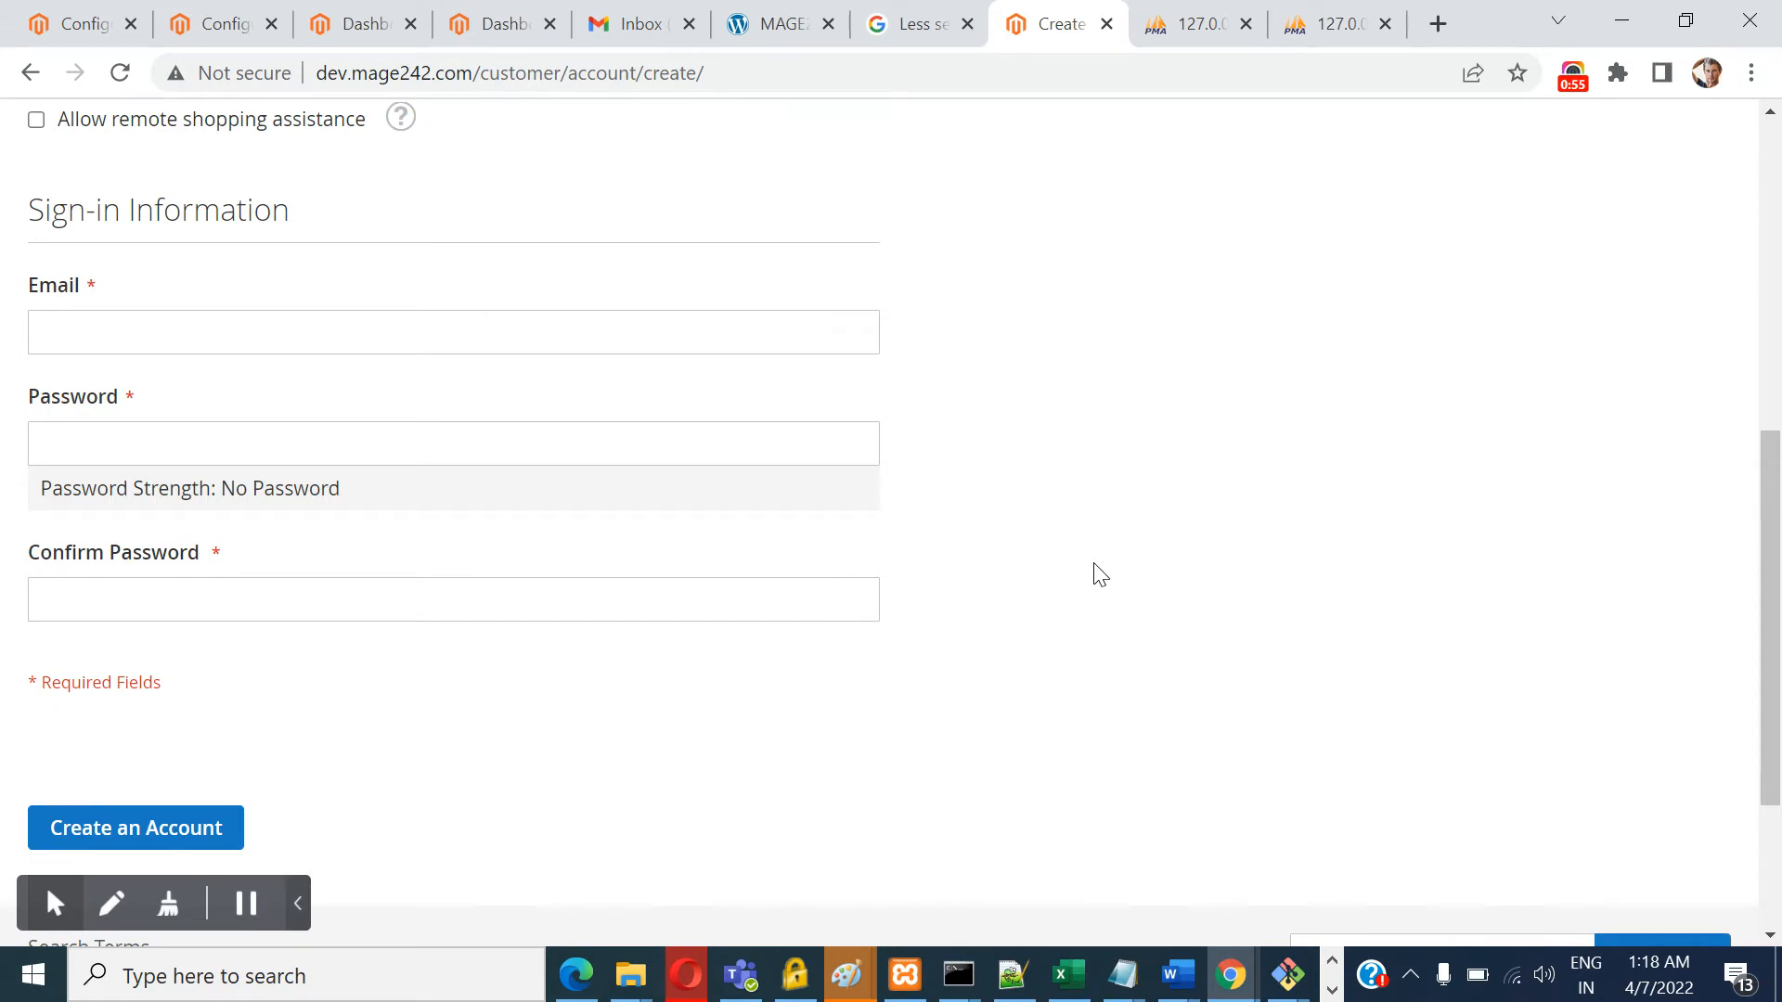
scroll(up, 3)
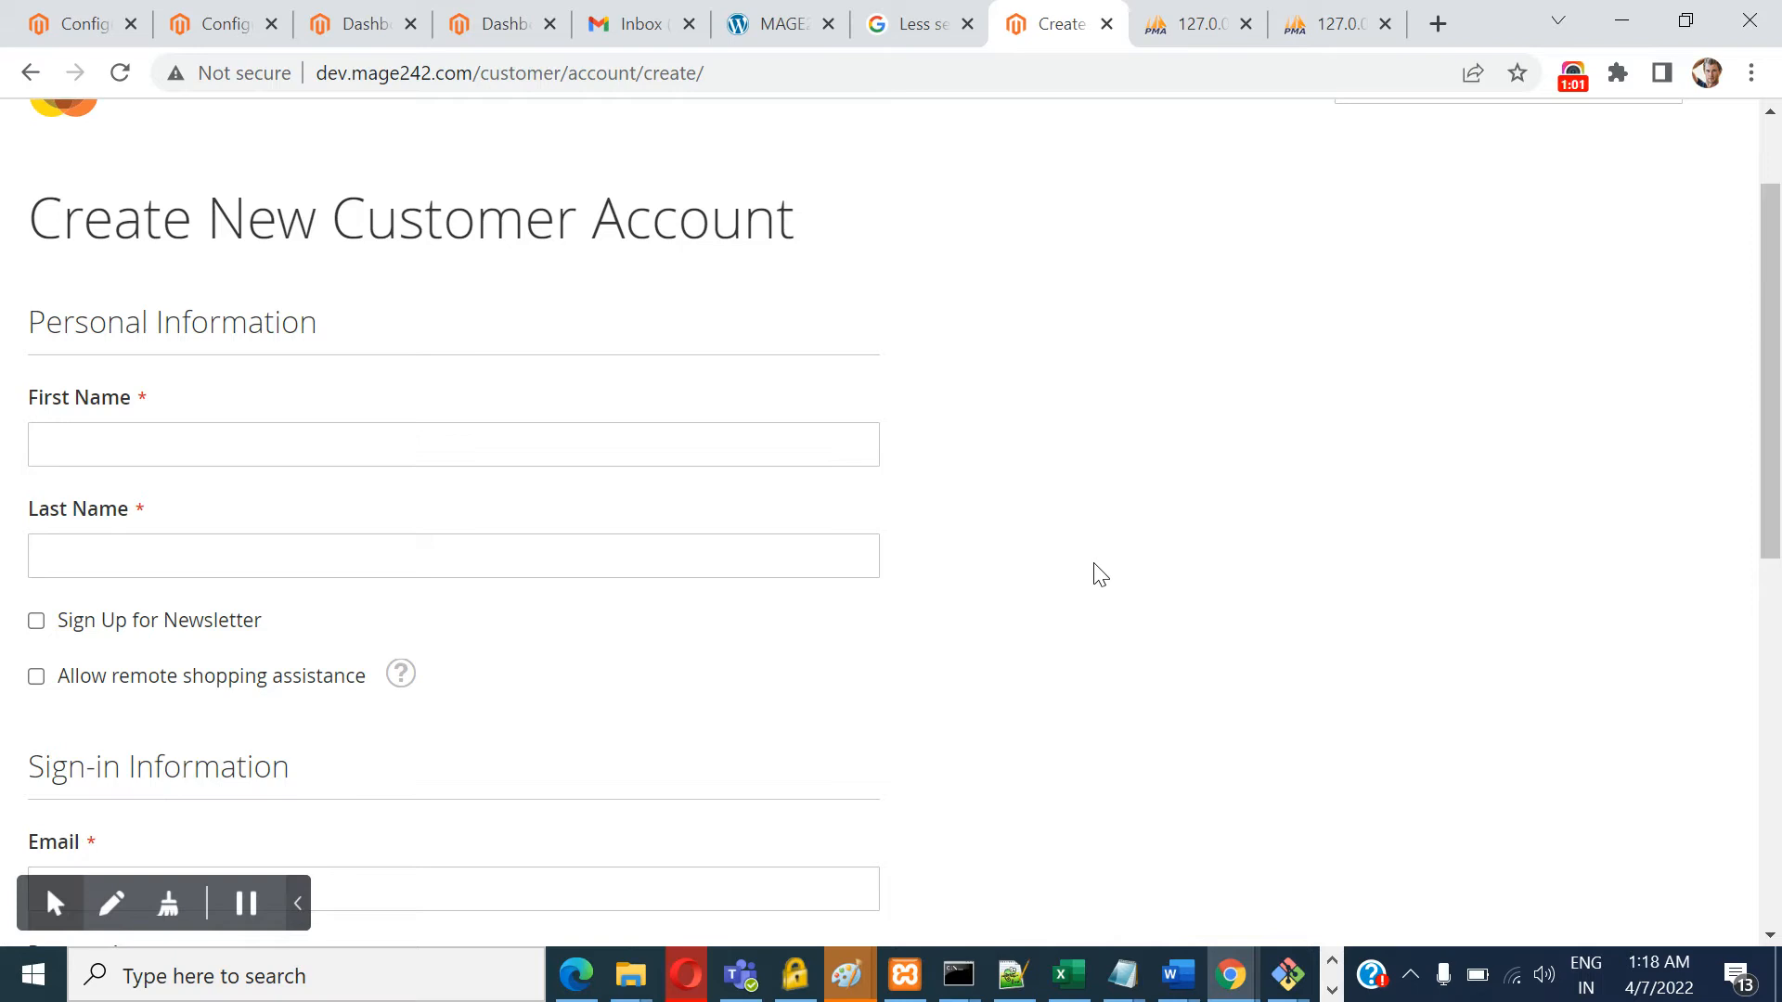
scroll(down, 3)
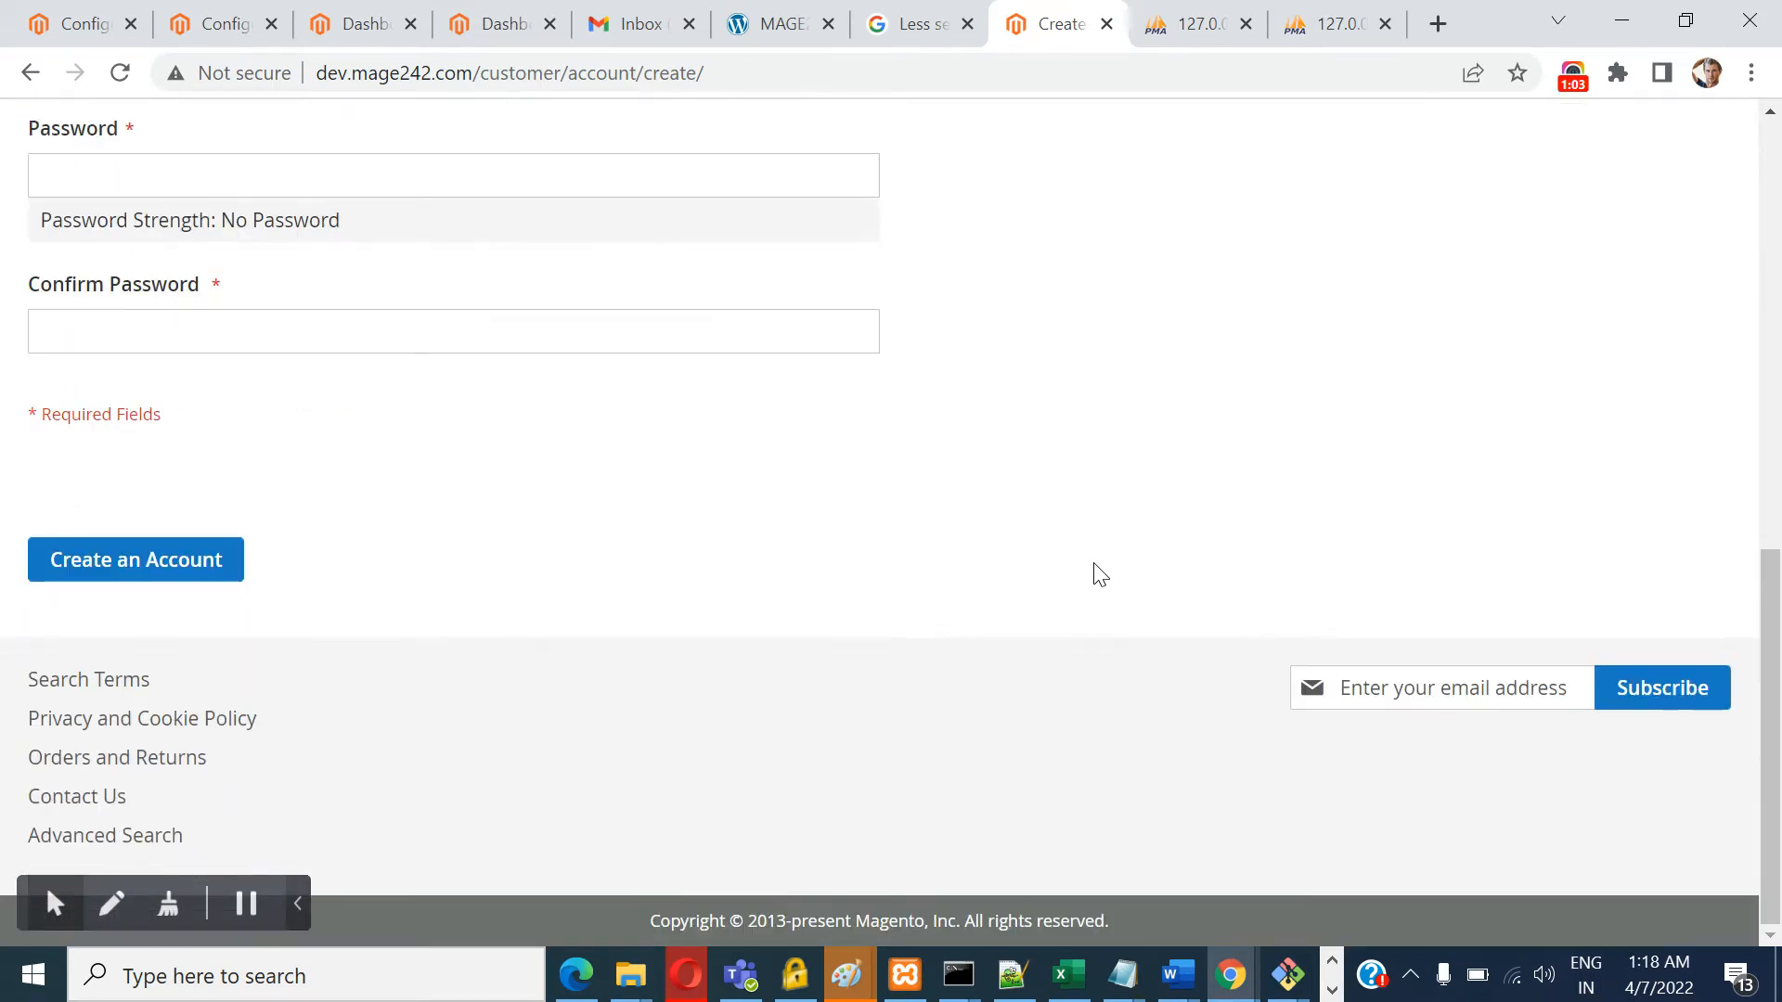
scroll(up, 3)
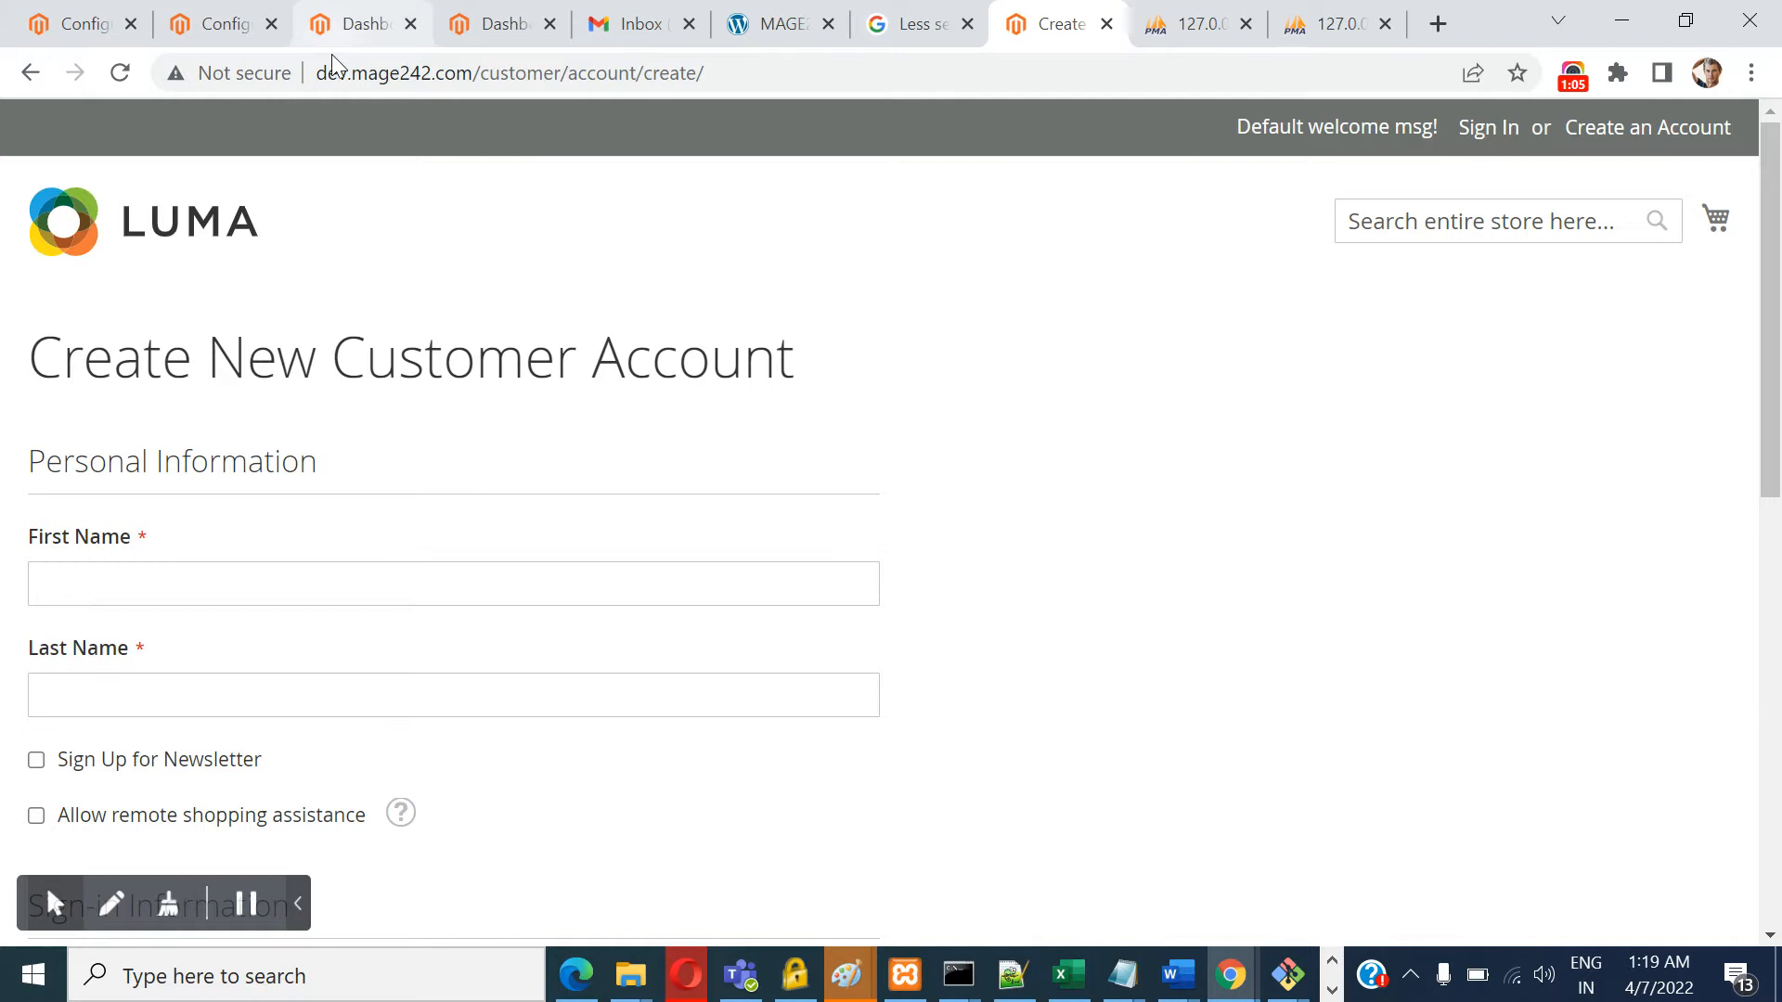
Step: Return to the admin Customer Configuration page and scroll through its collapsed option sections
click(221, 24)
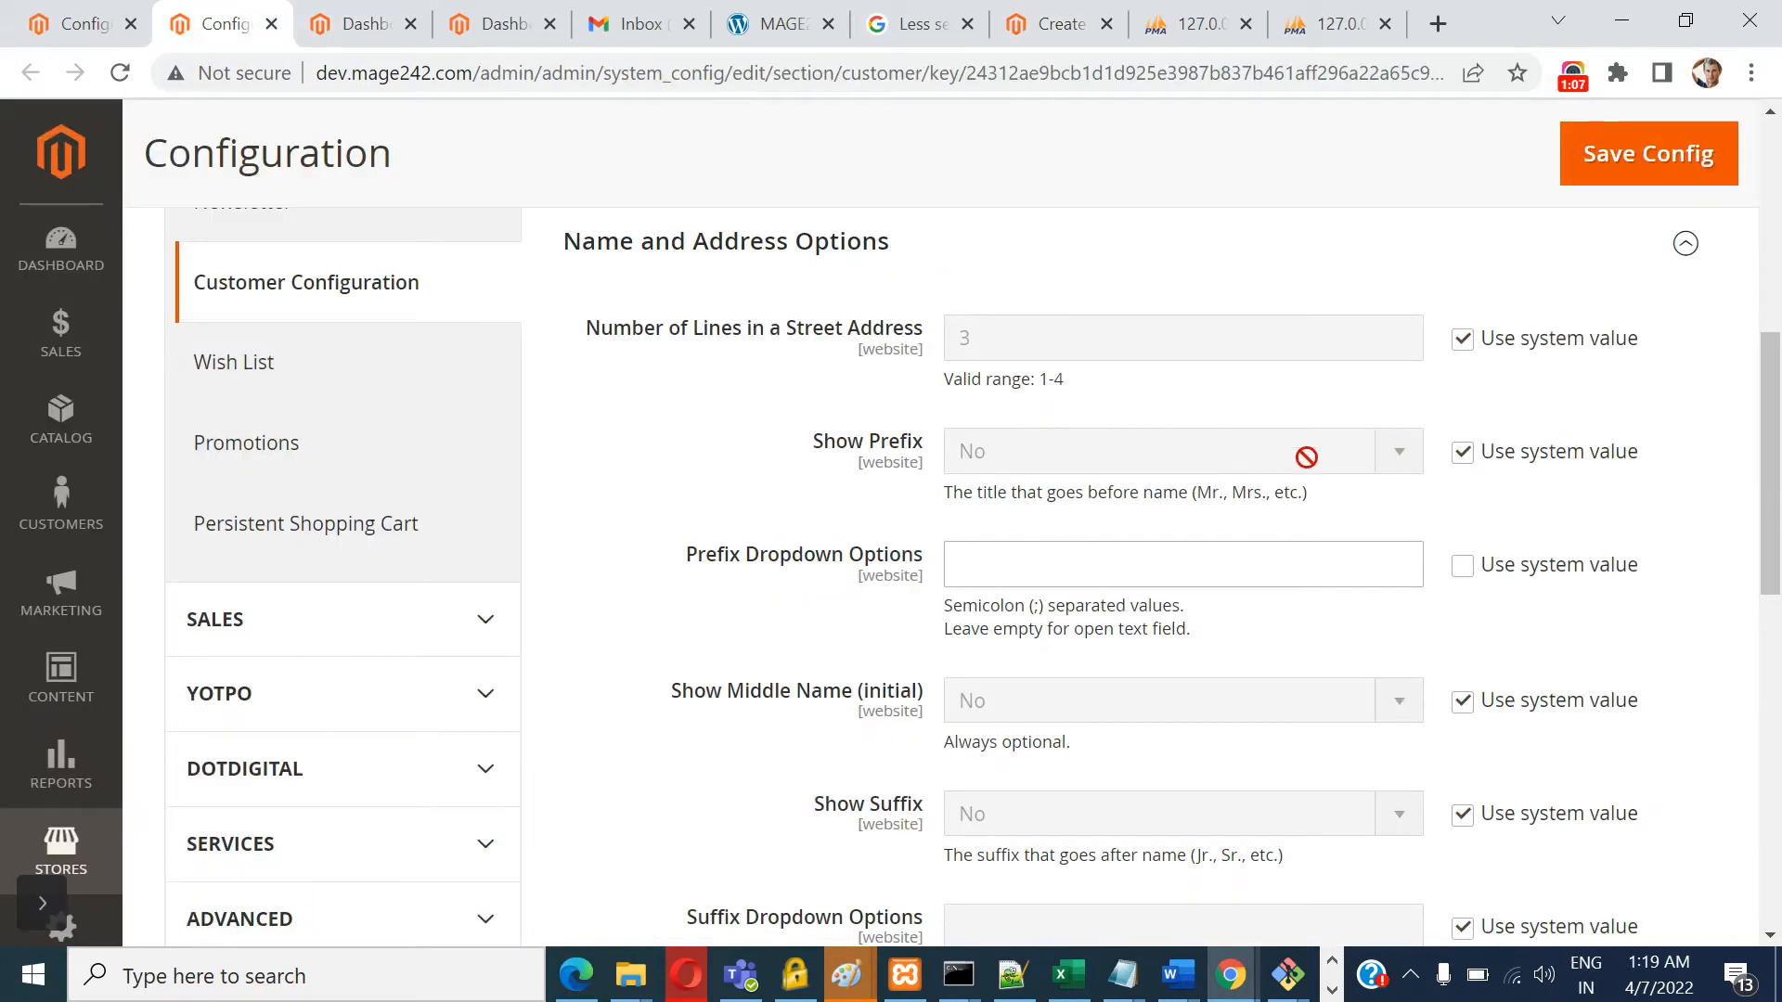
mouse_move(56, 876)
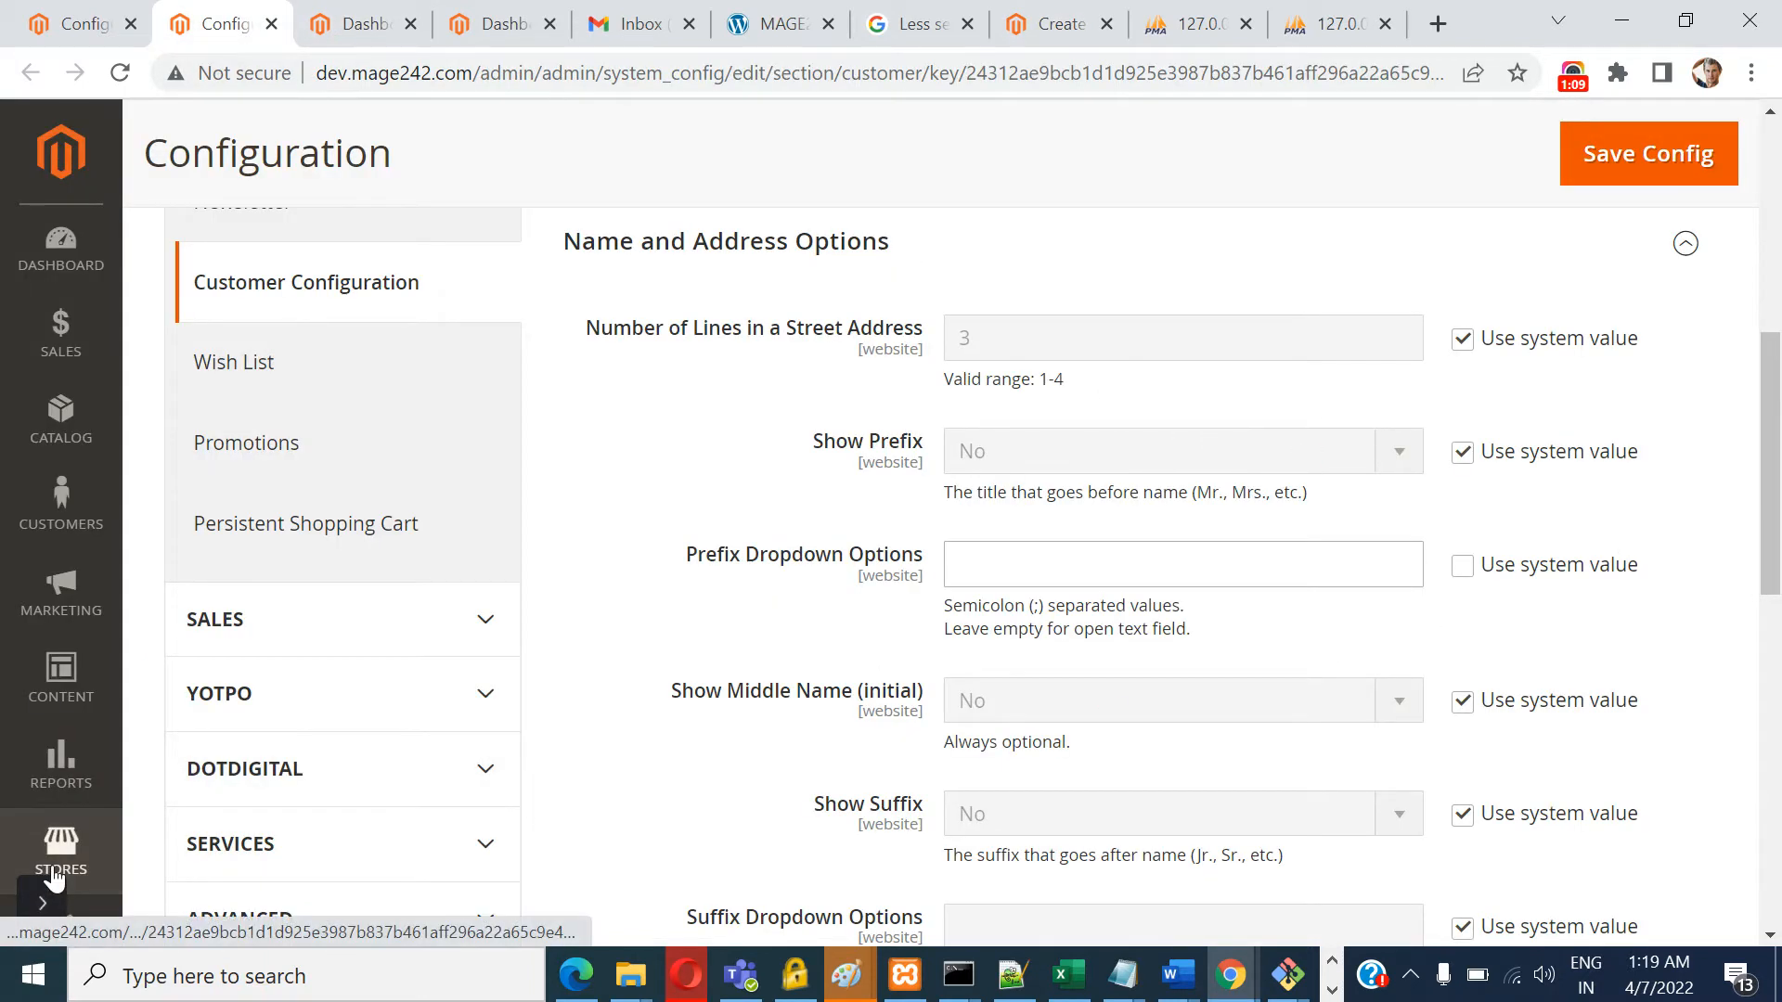
click(61, 850)
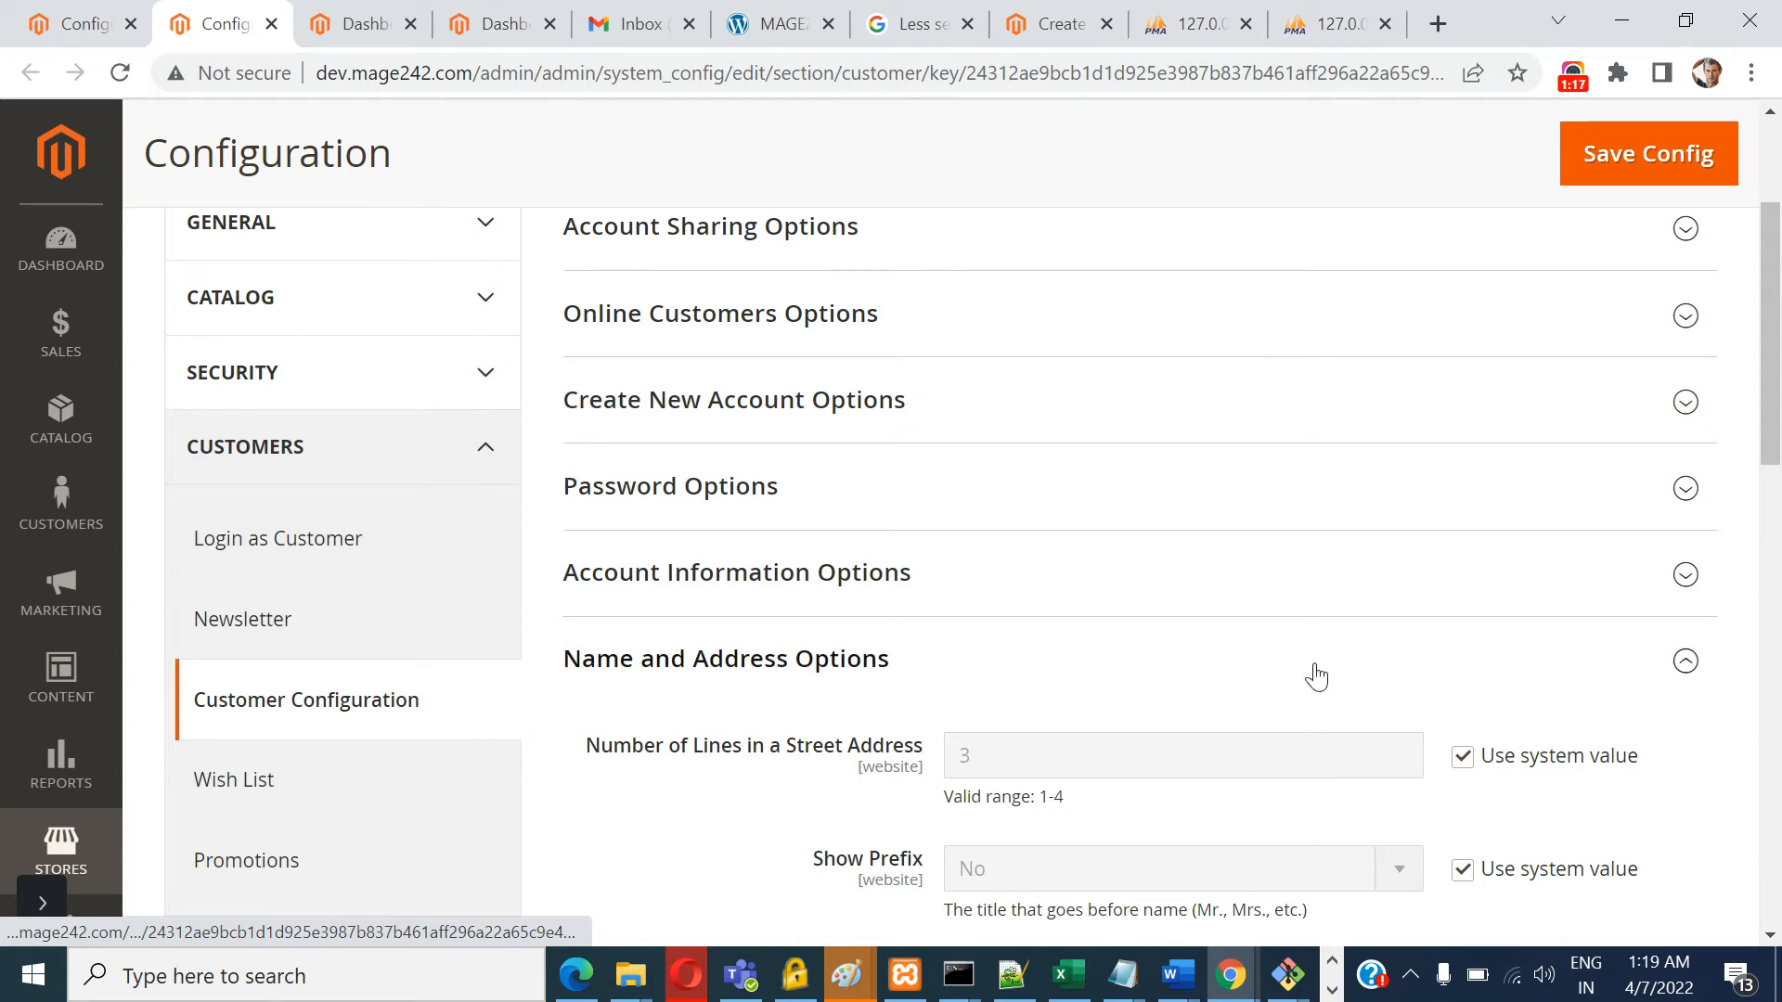
scroll(down, 3)
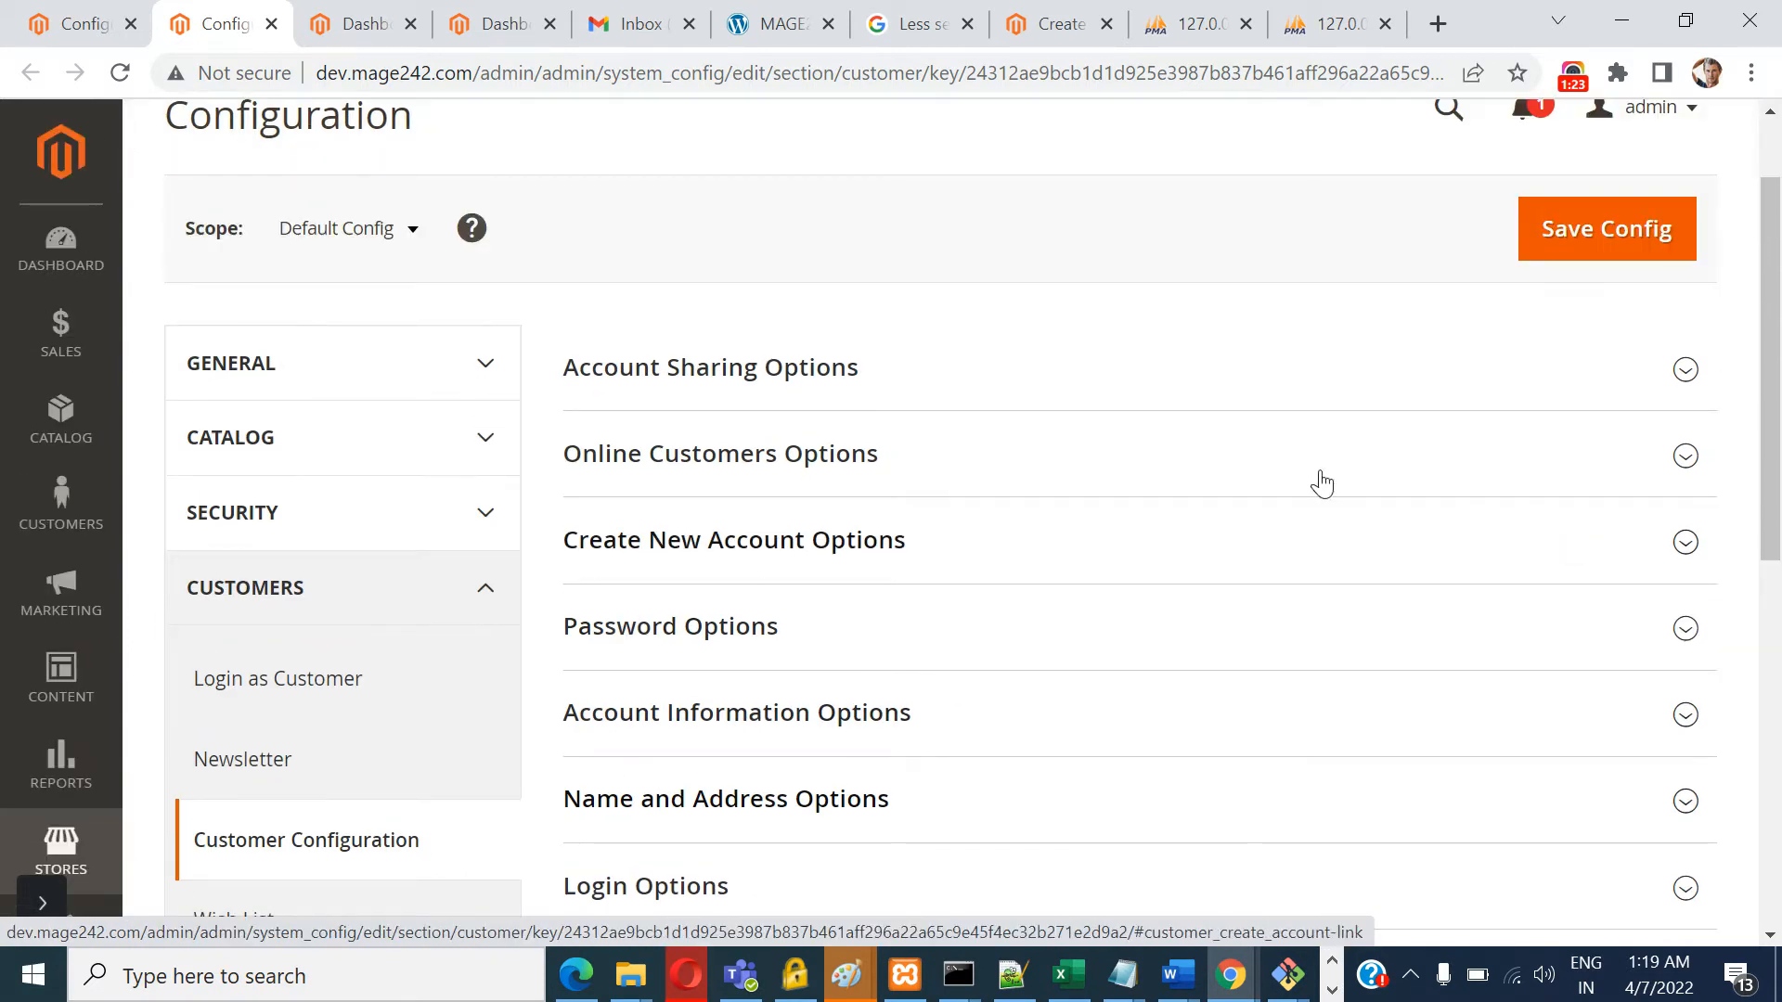
mouse_move(863, 486)
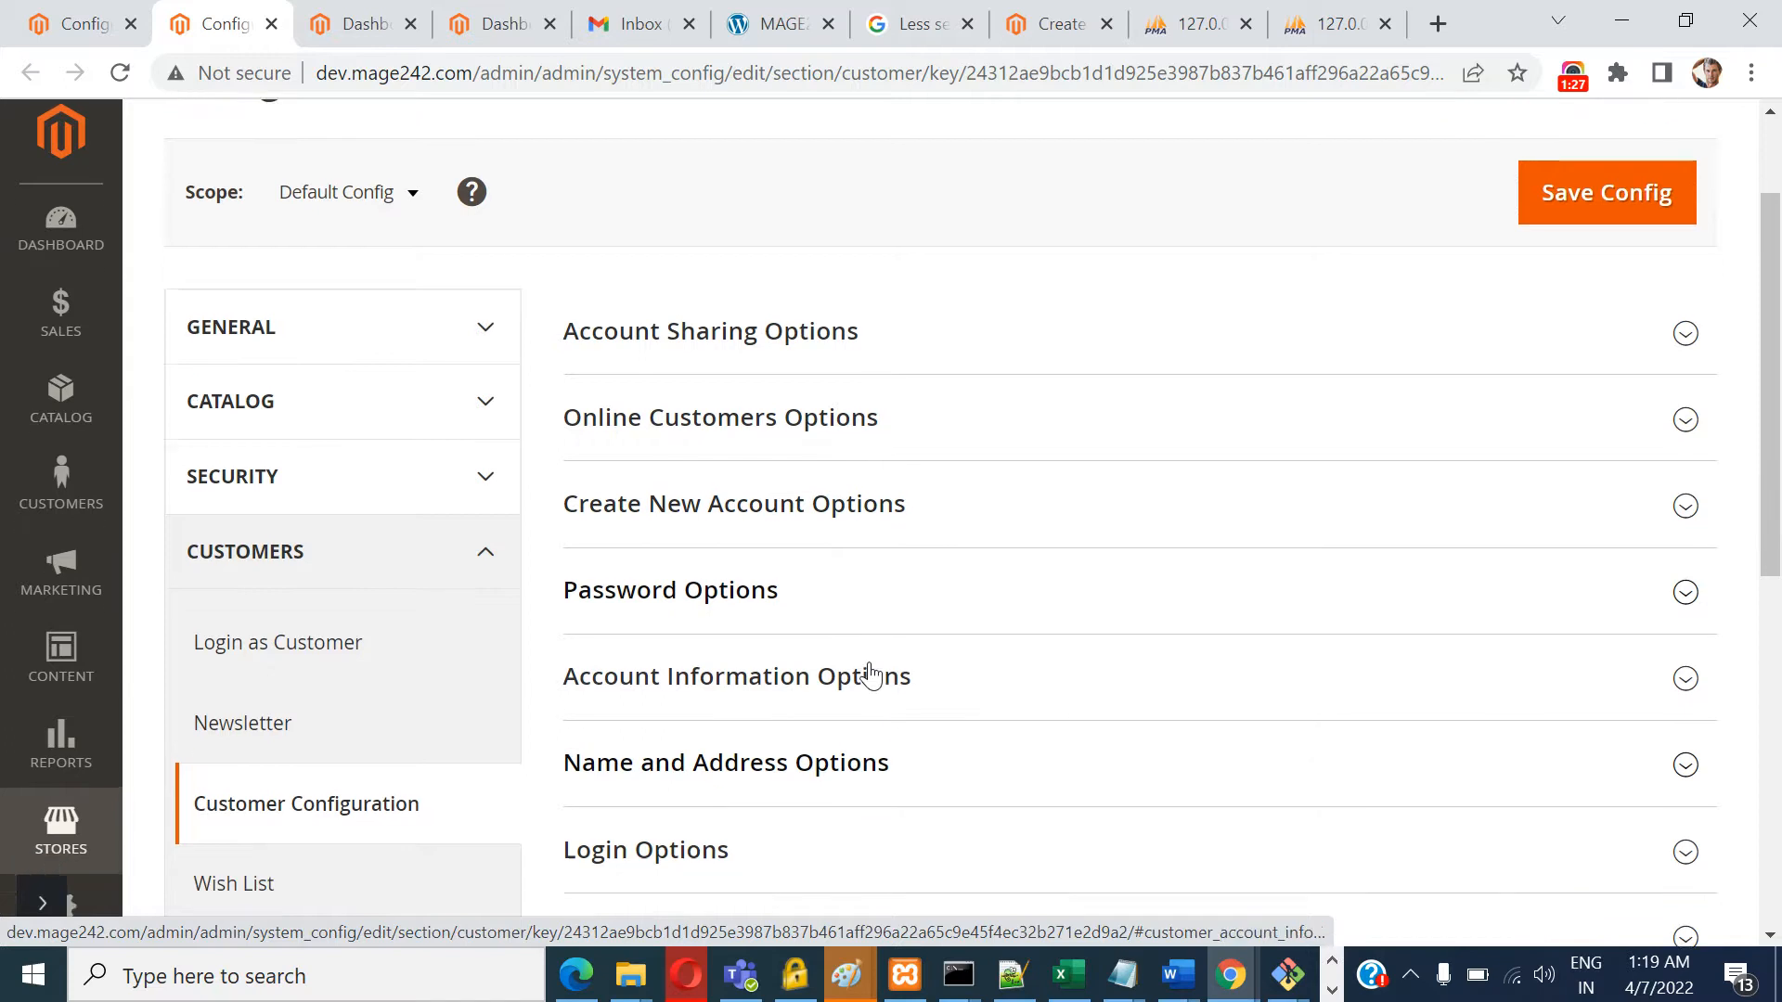
scroll(down, 3)
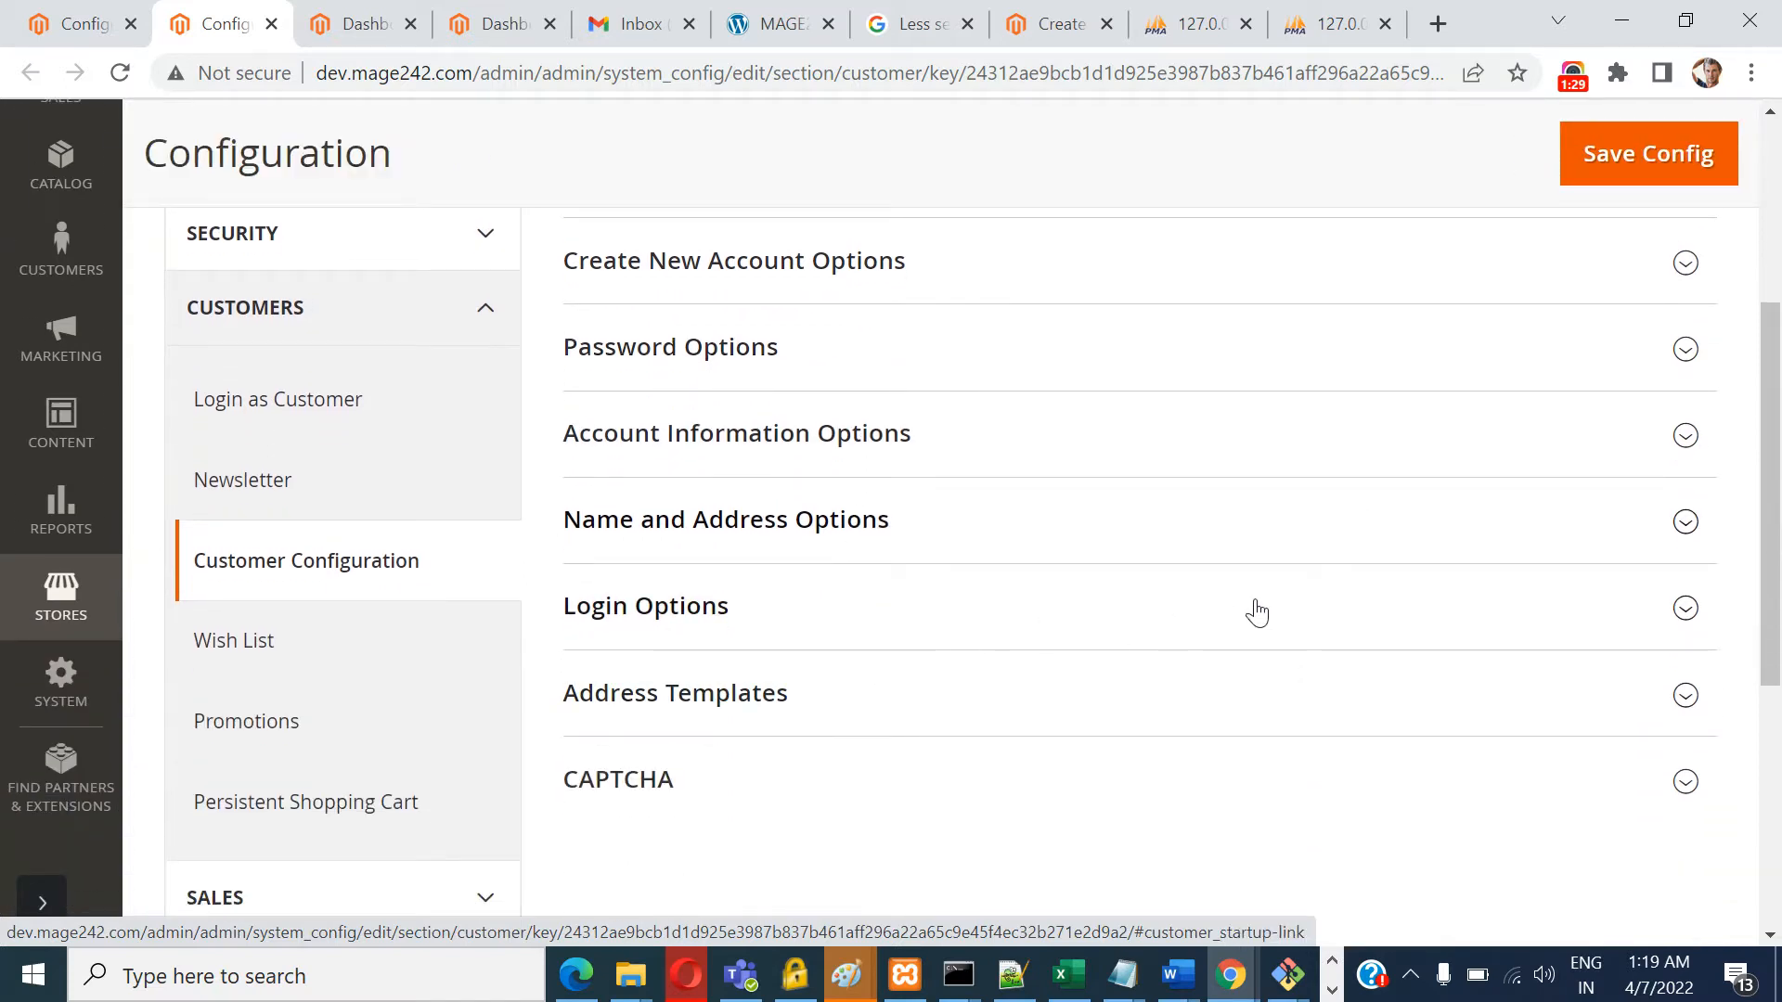
Step: Expand Name and Address Options and make Number of Lines in a Street Address editable at 3
click(724, 520)
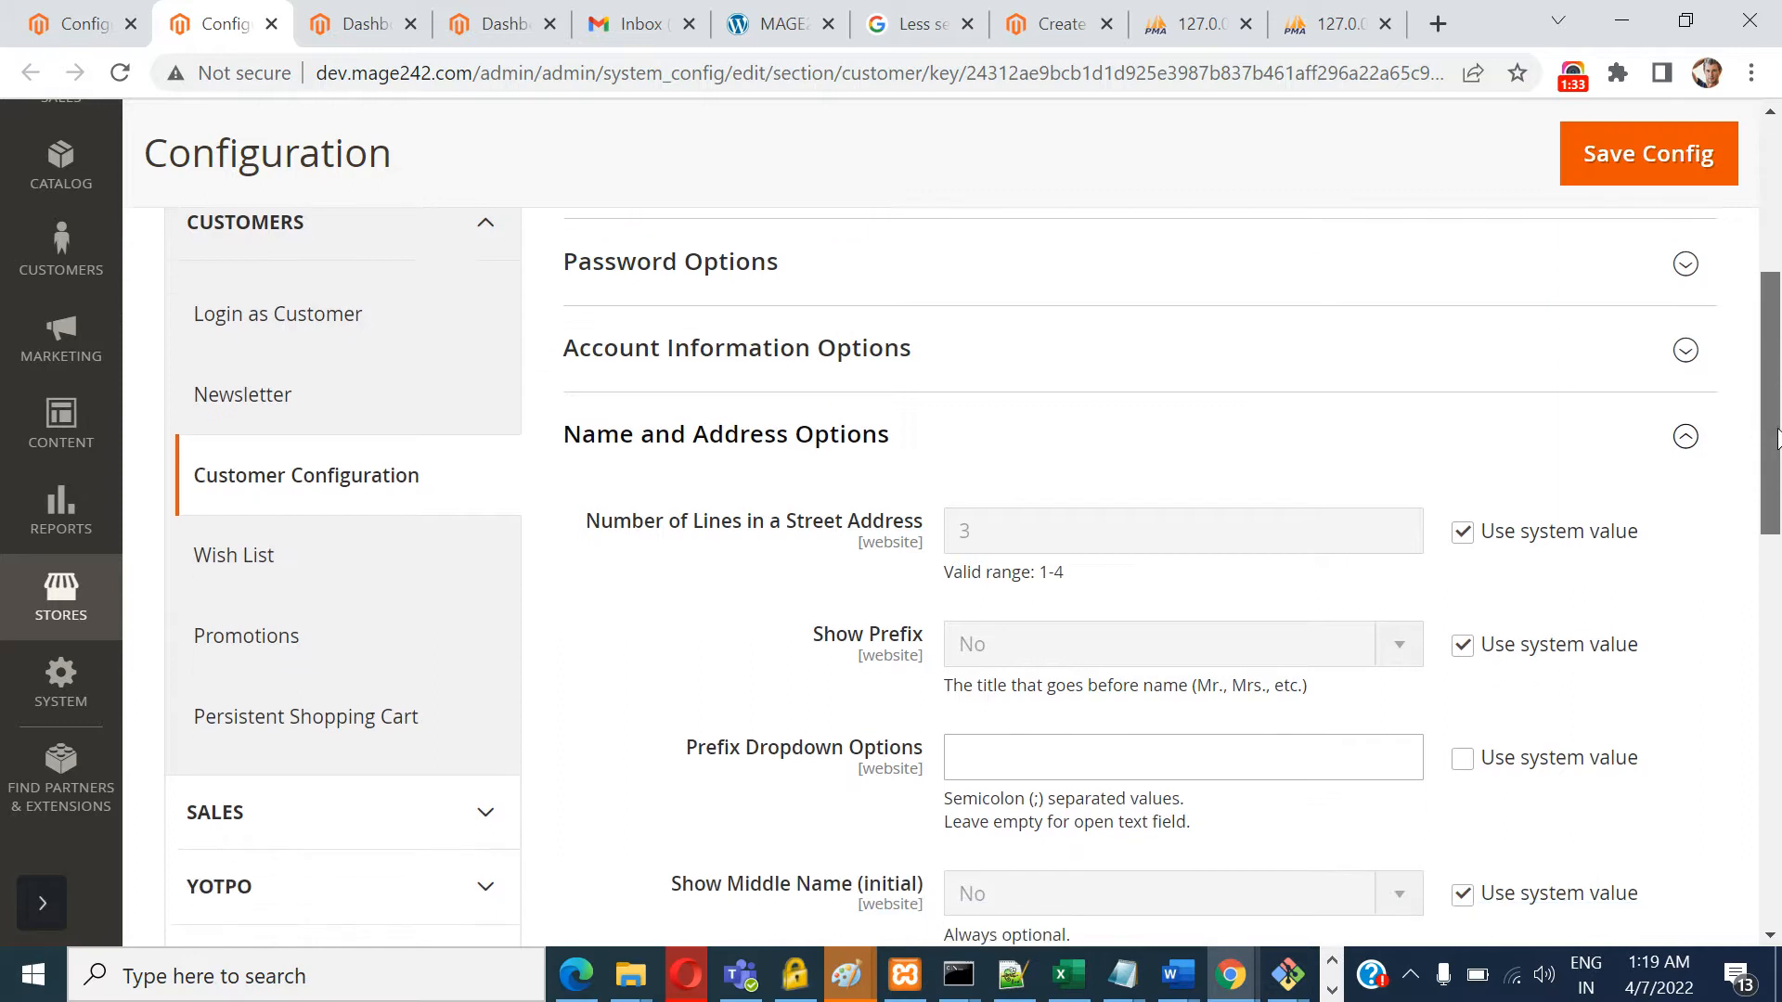
scroll(down, 3)
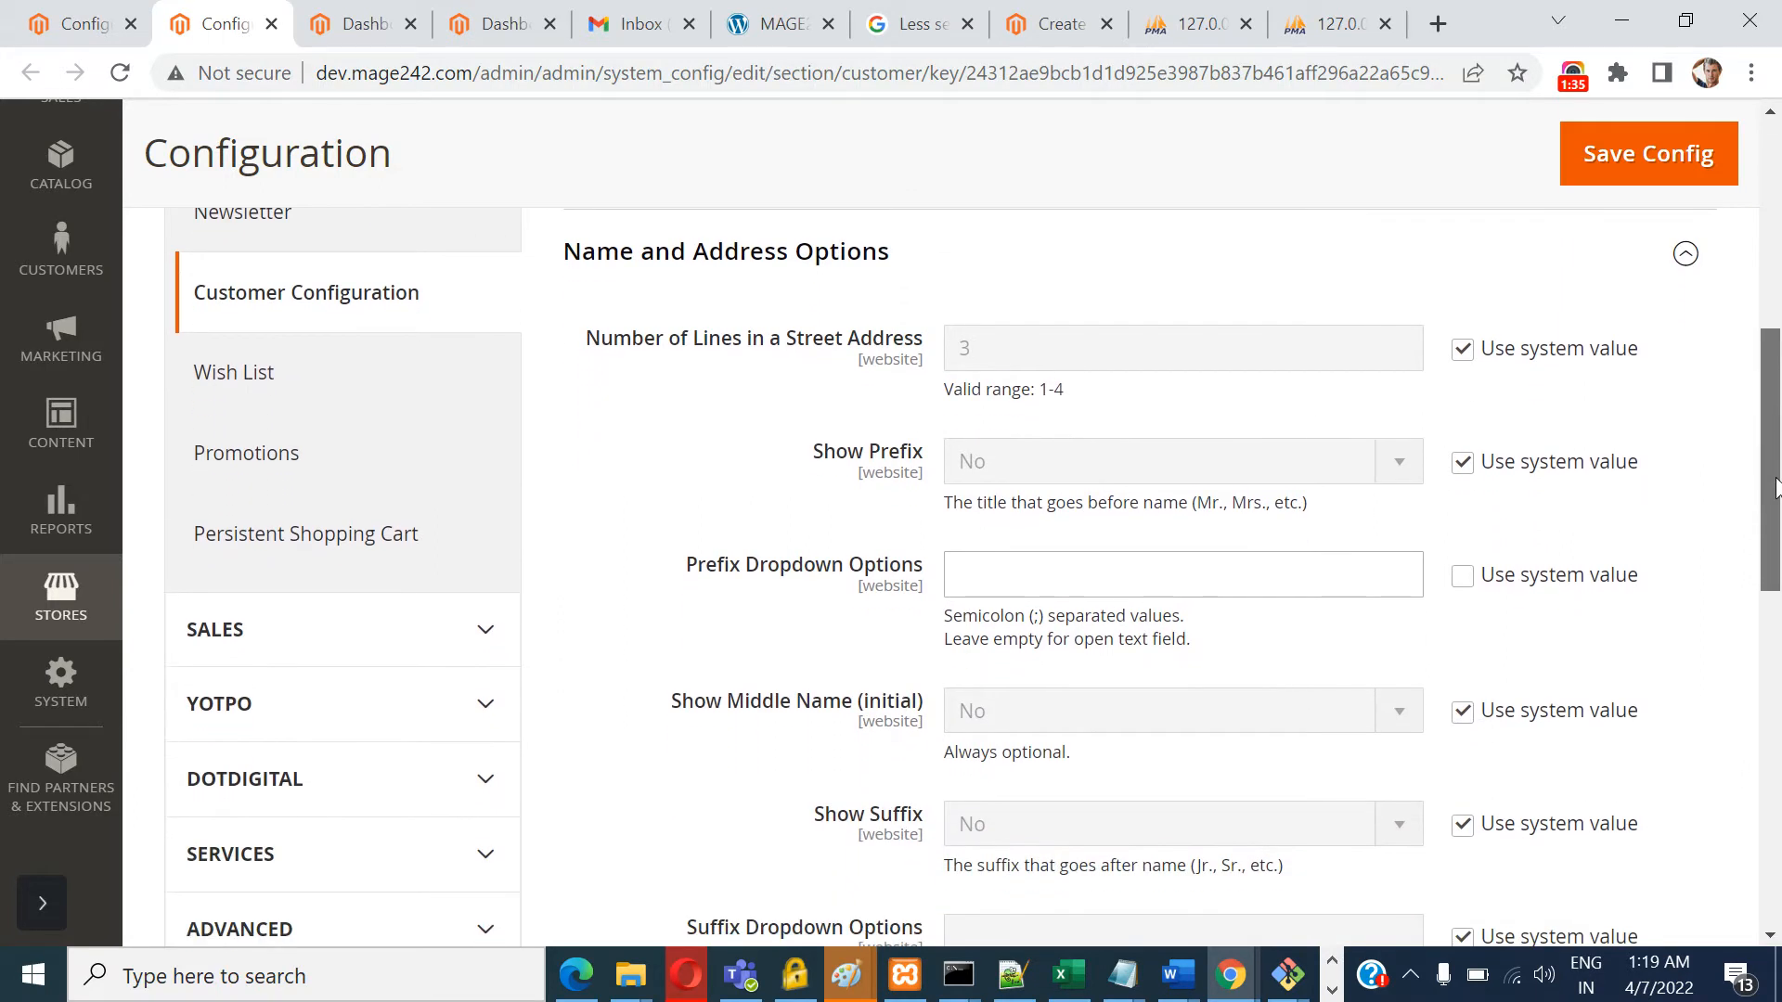
mouse_move(1715, 538)
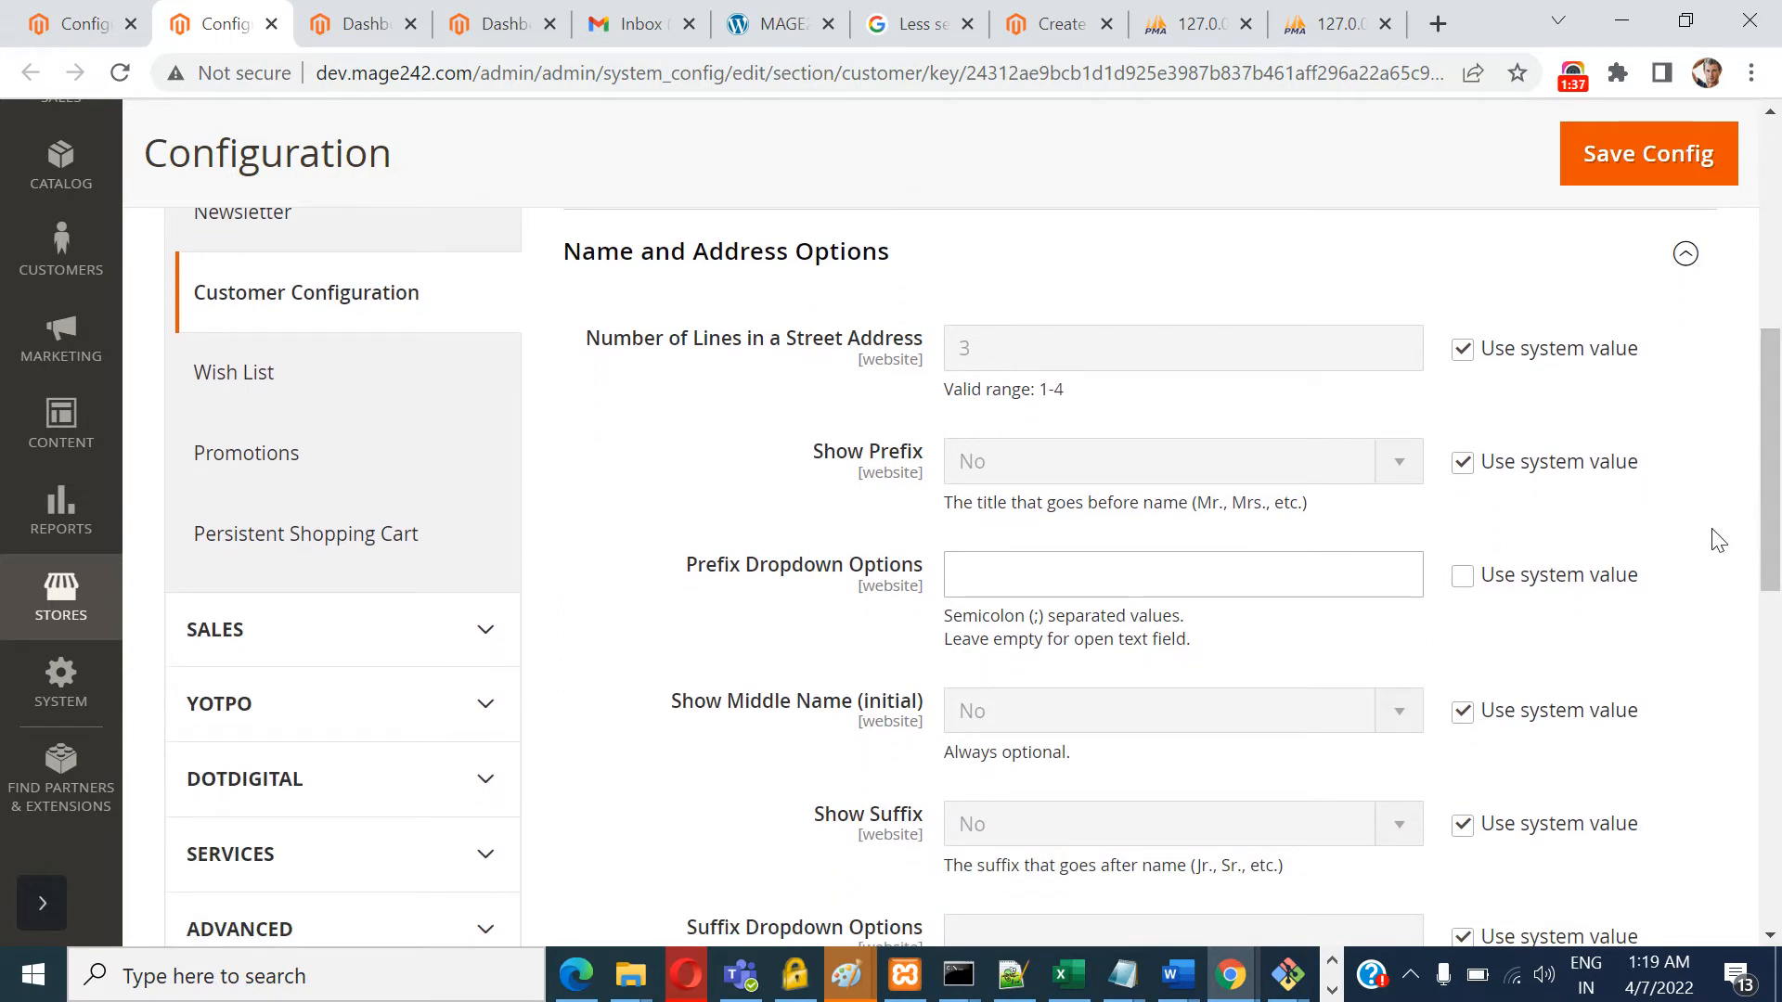
mouse_move(1689, 568)
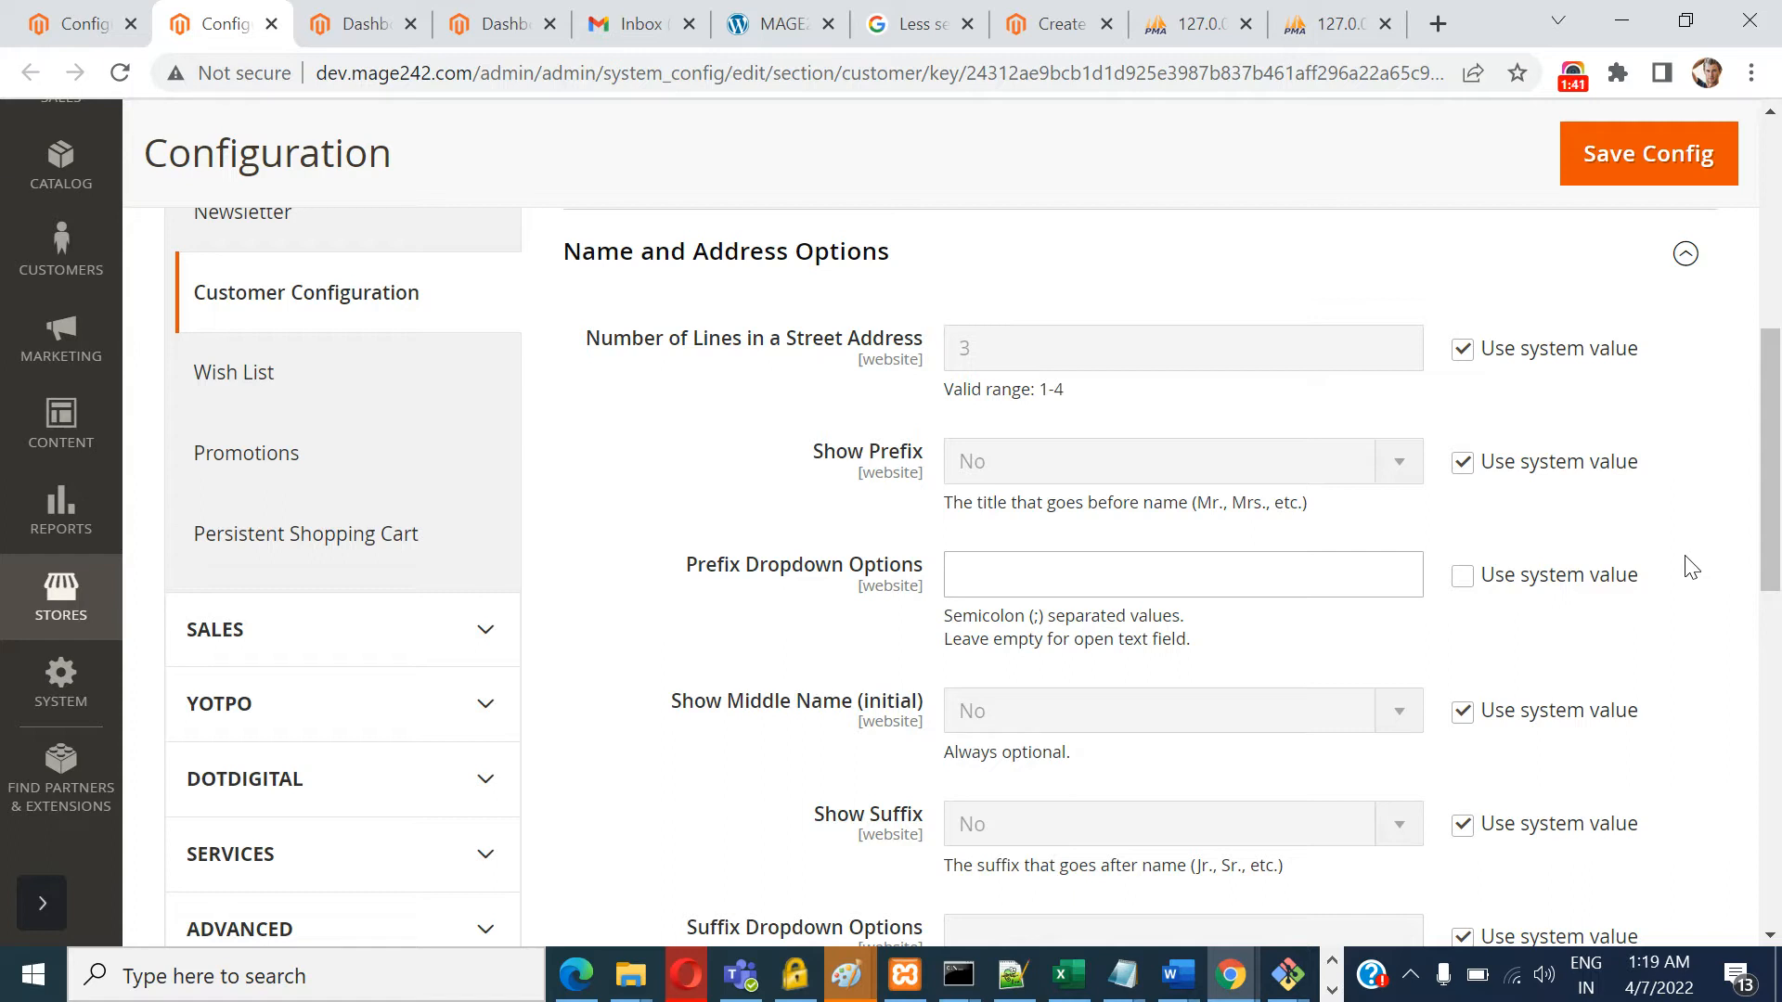
mouse_move(806, 278)
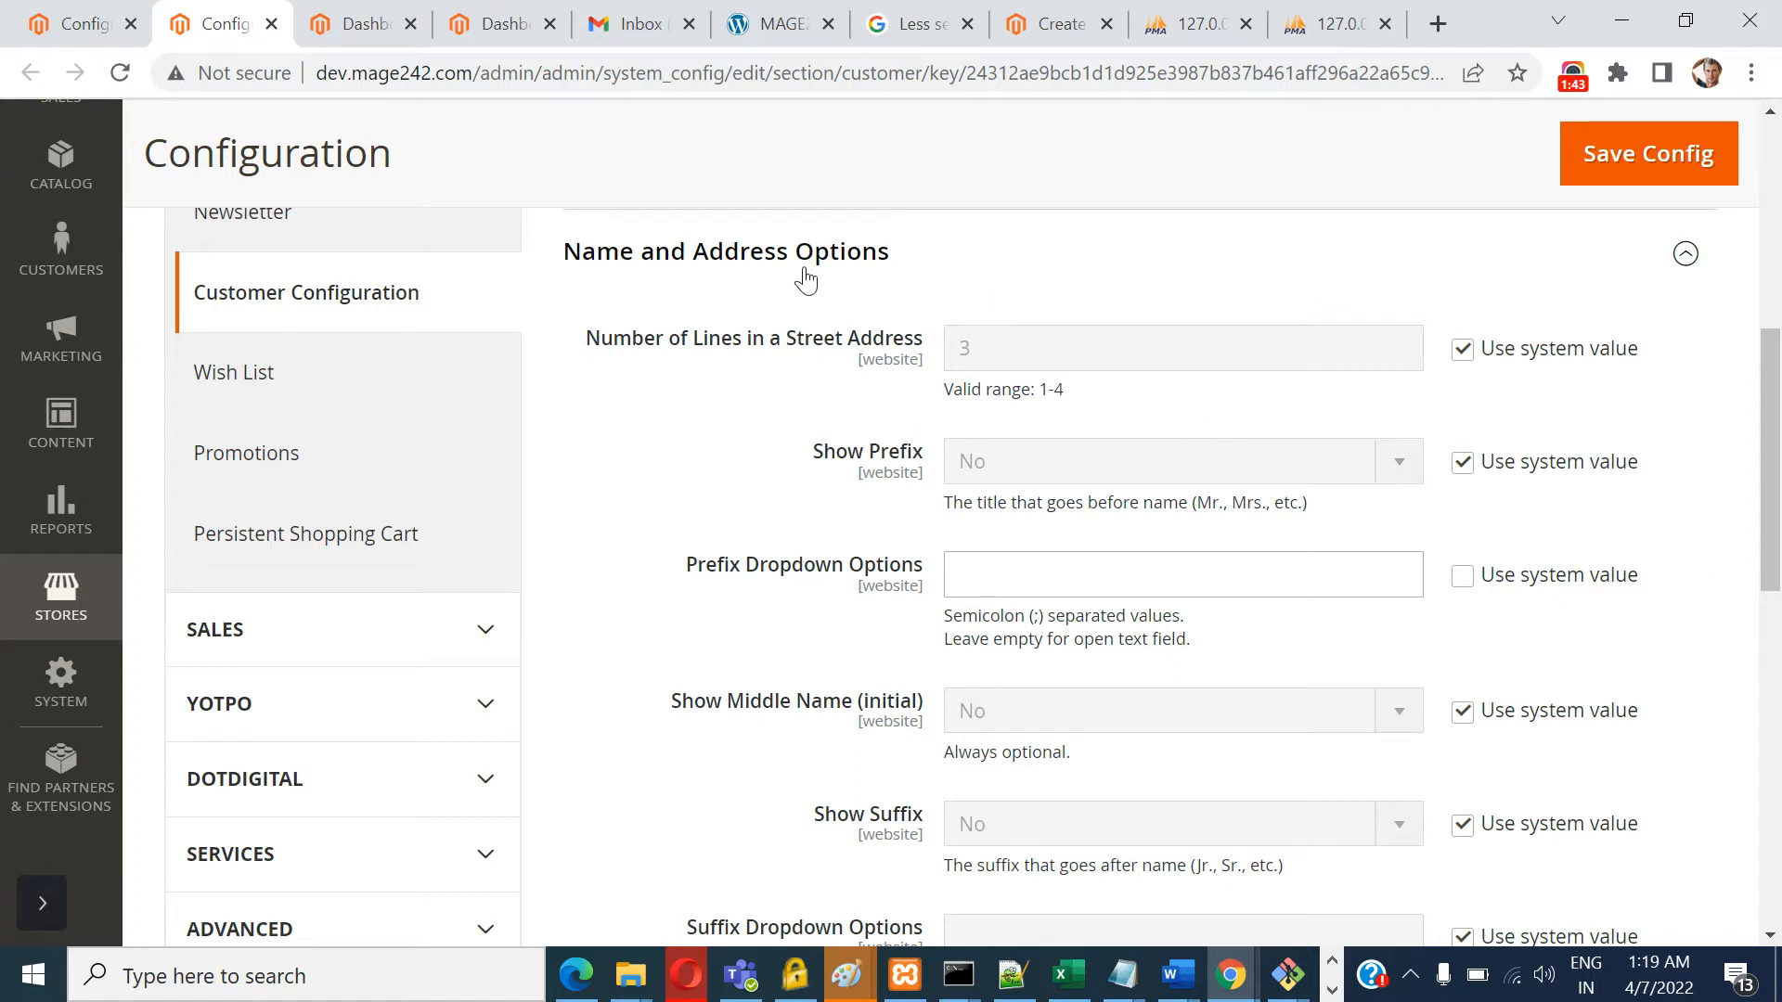
mouse_move(1680, 560)
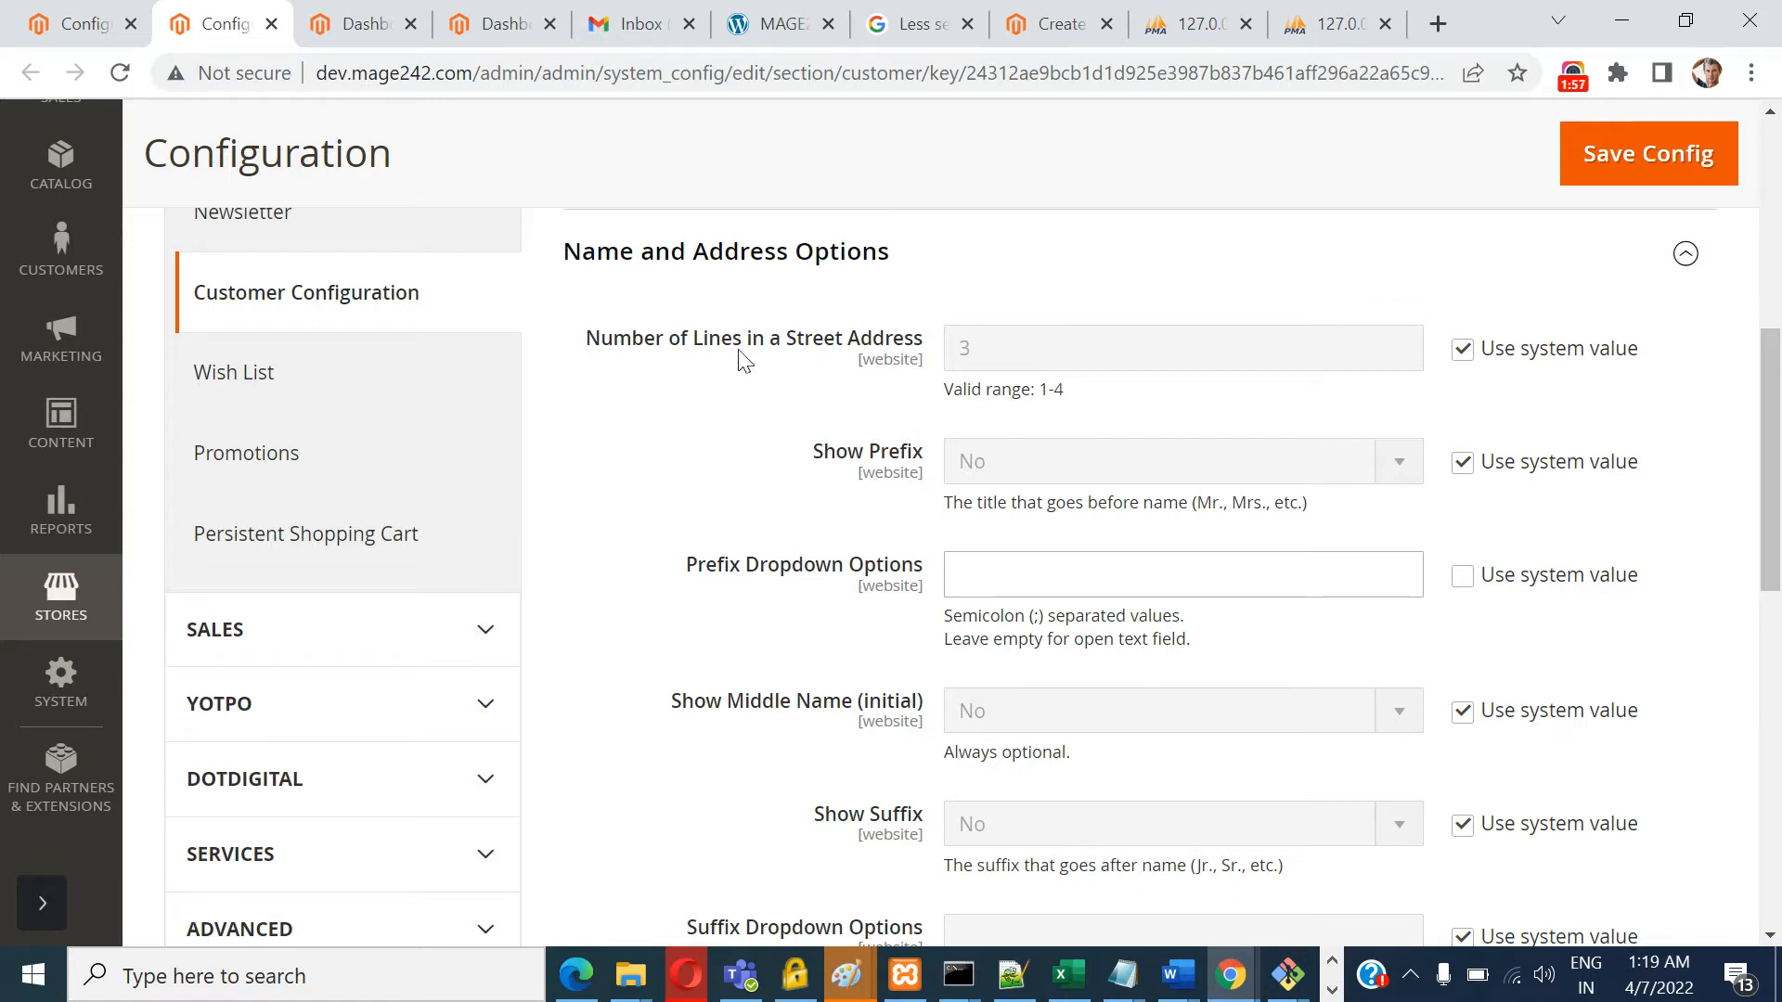
mouse_move(706, 368)
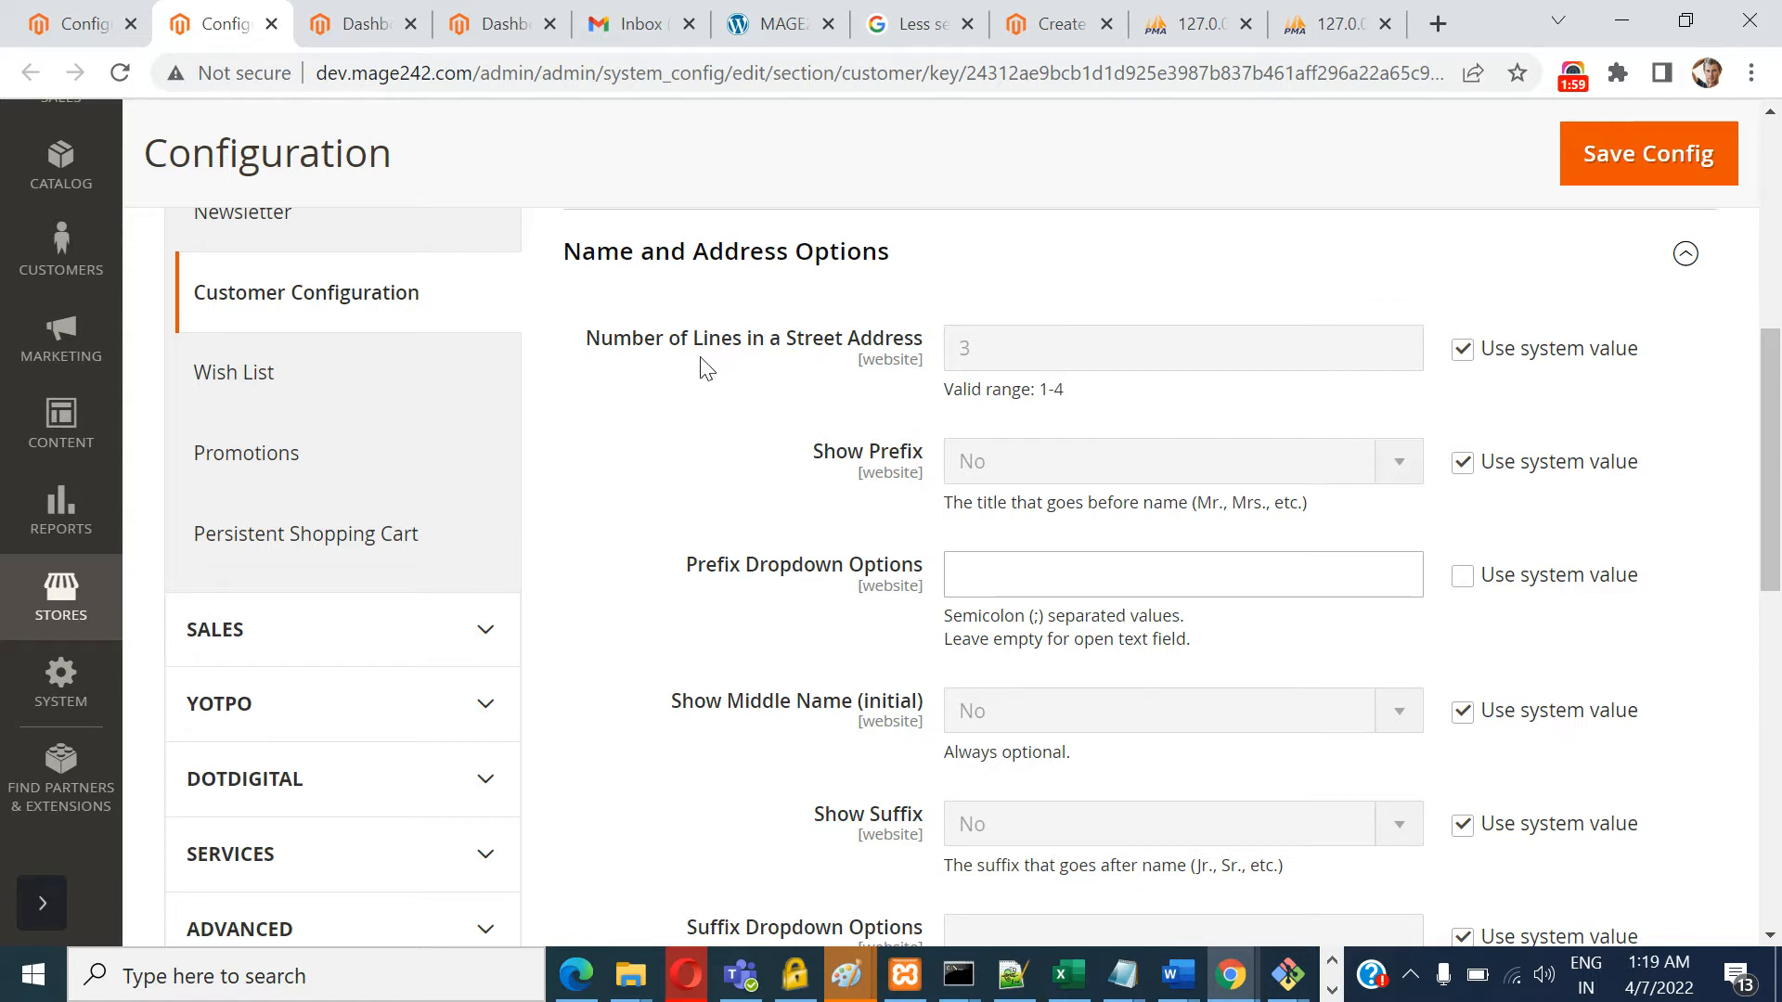
mouse_move(1318, 362)
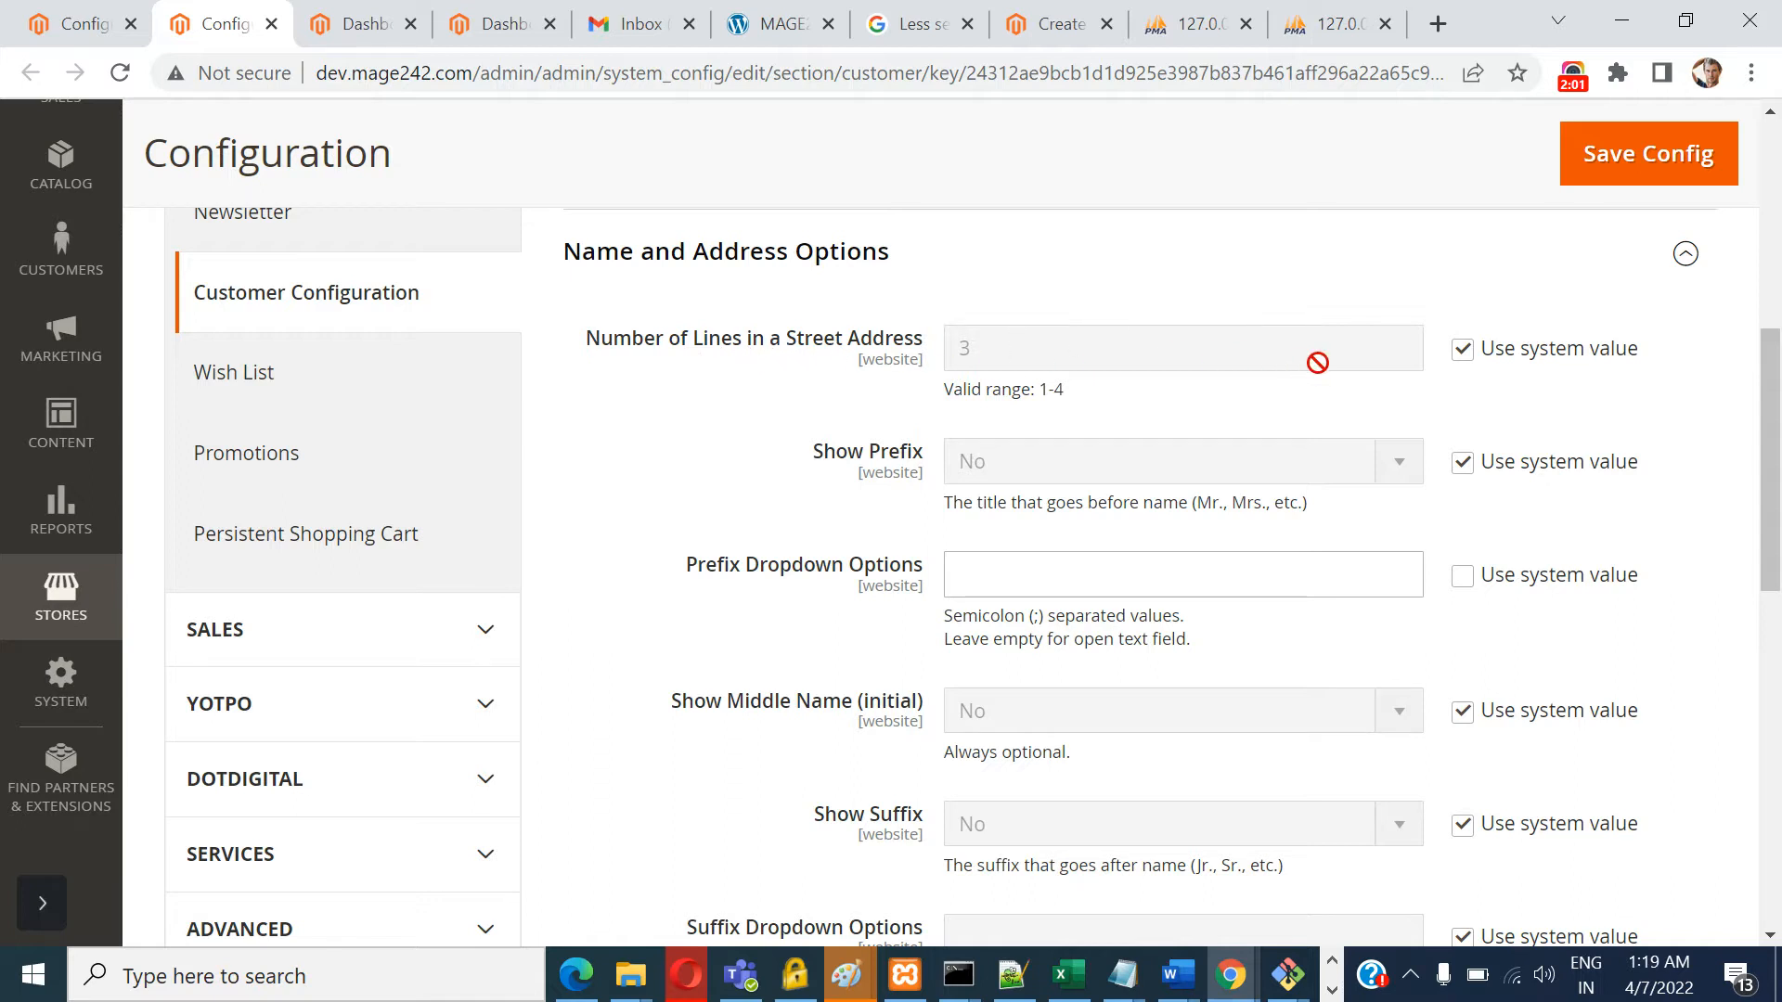
click(1463, 349)
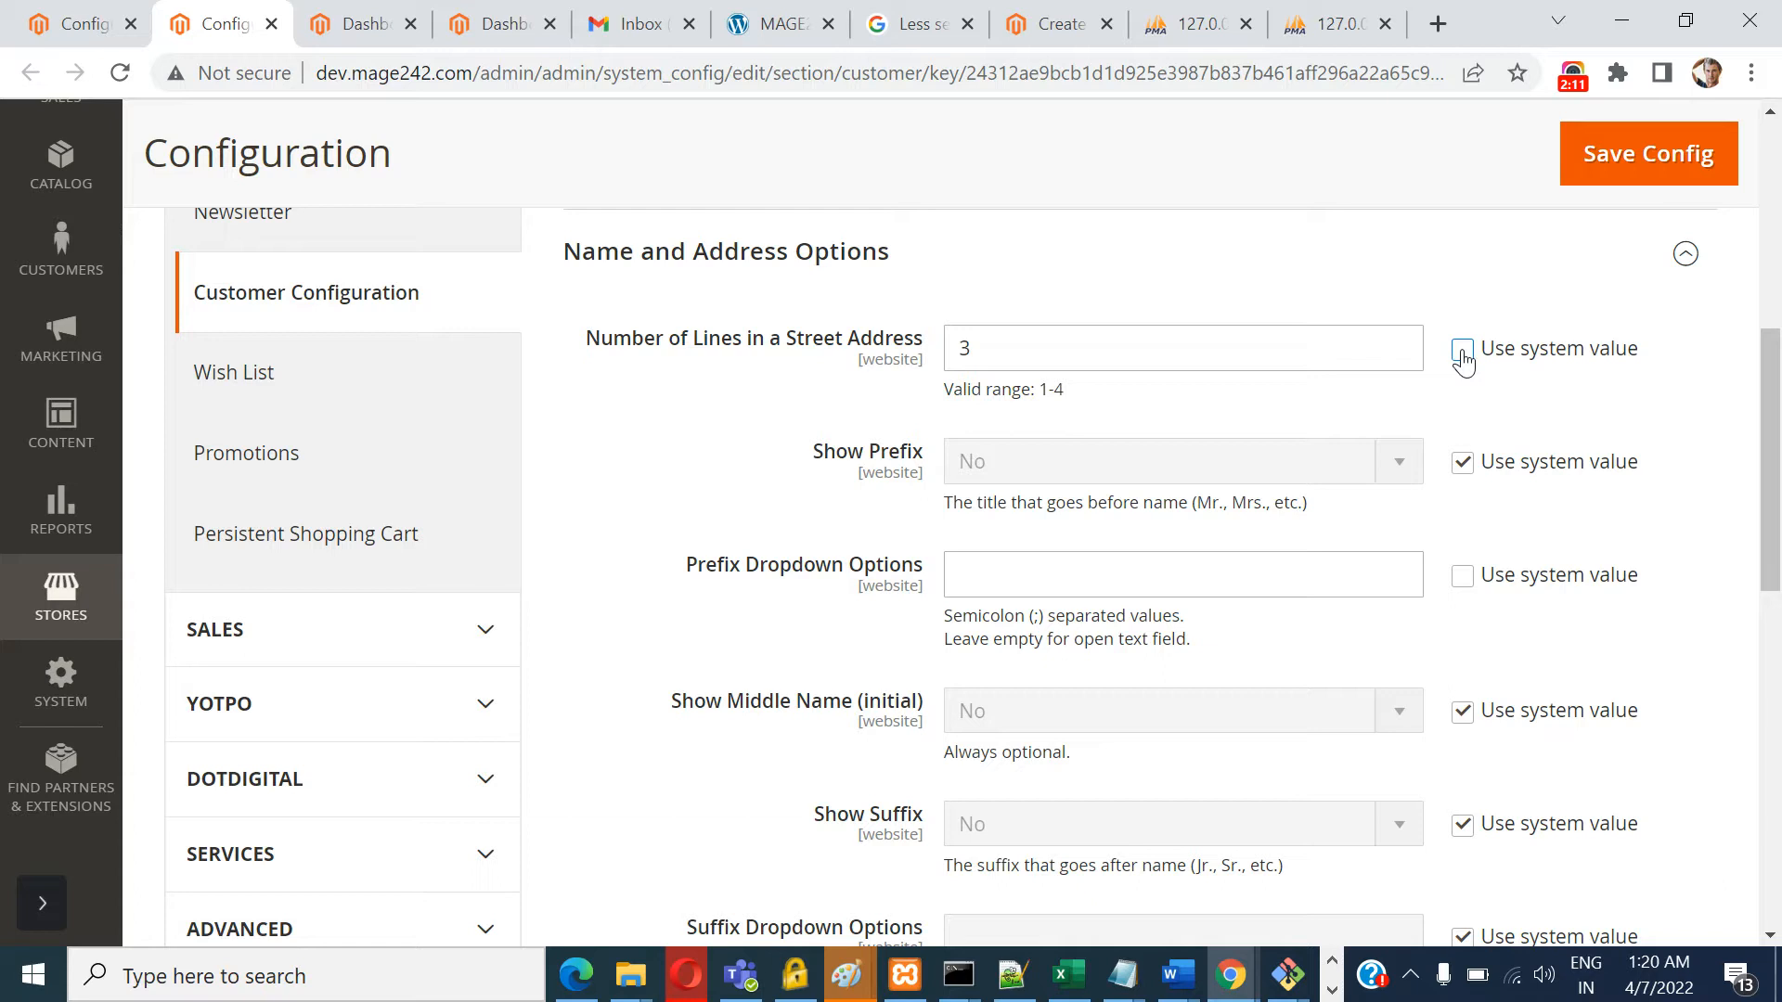
Step: Set Prefix and Suffix to Required and Show Middle Name to Yes, keeping default prefix/suffix options
click(1462, 349)
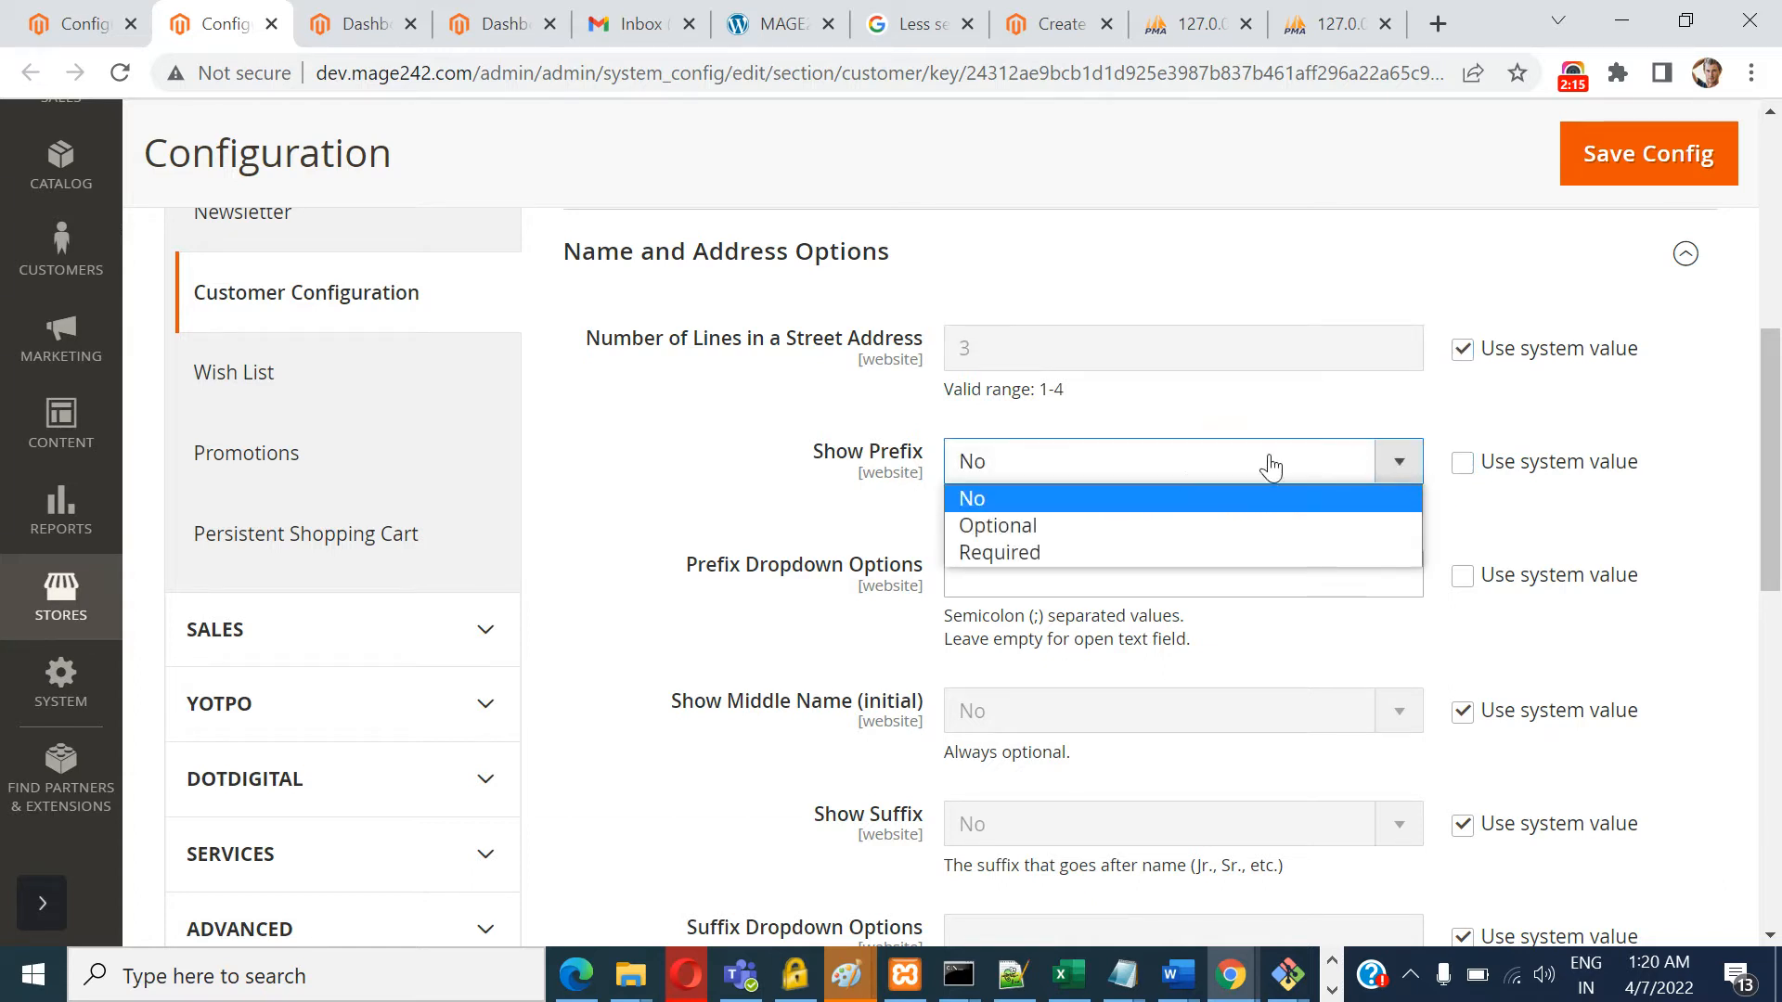
click(999, 553)
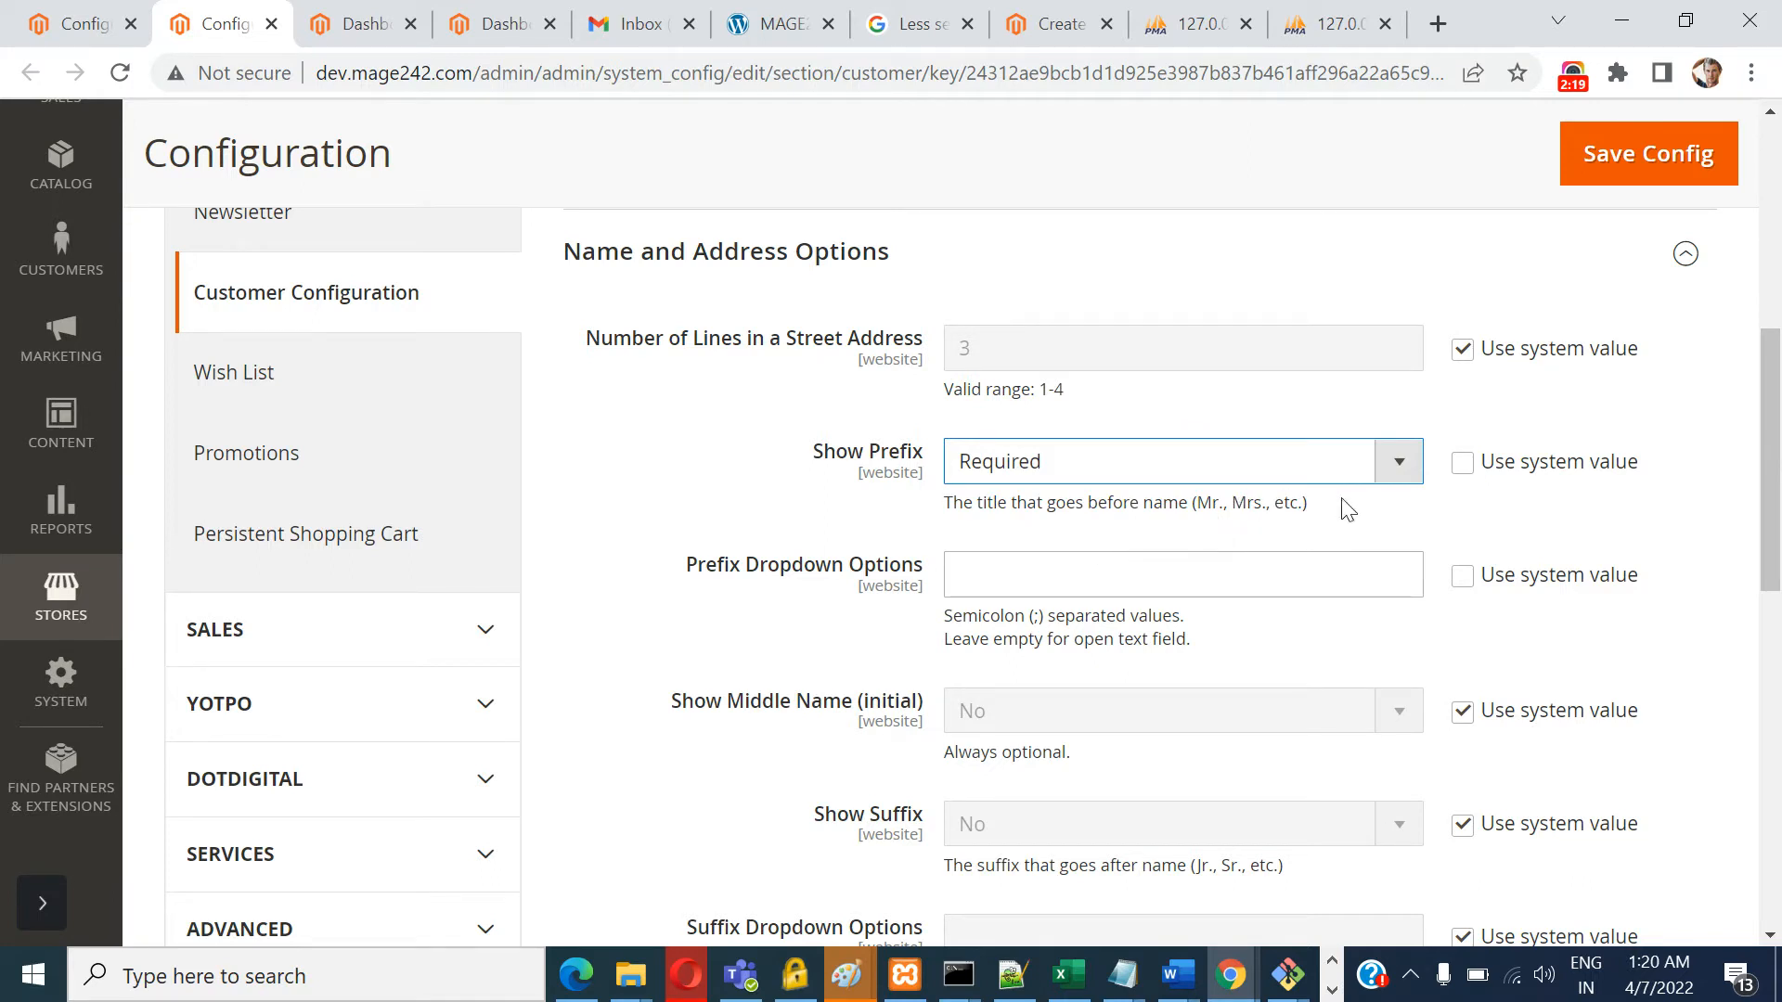
mouse_move(1466, 503)
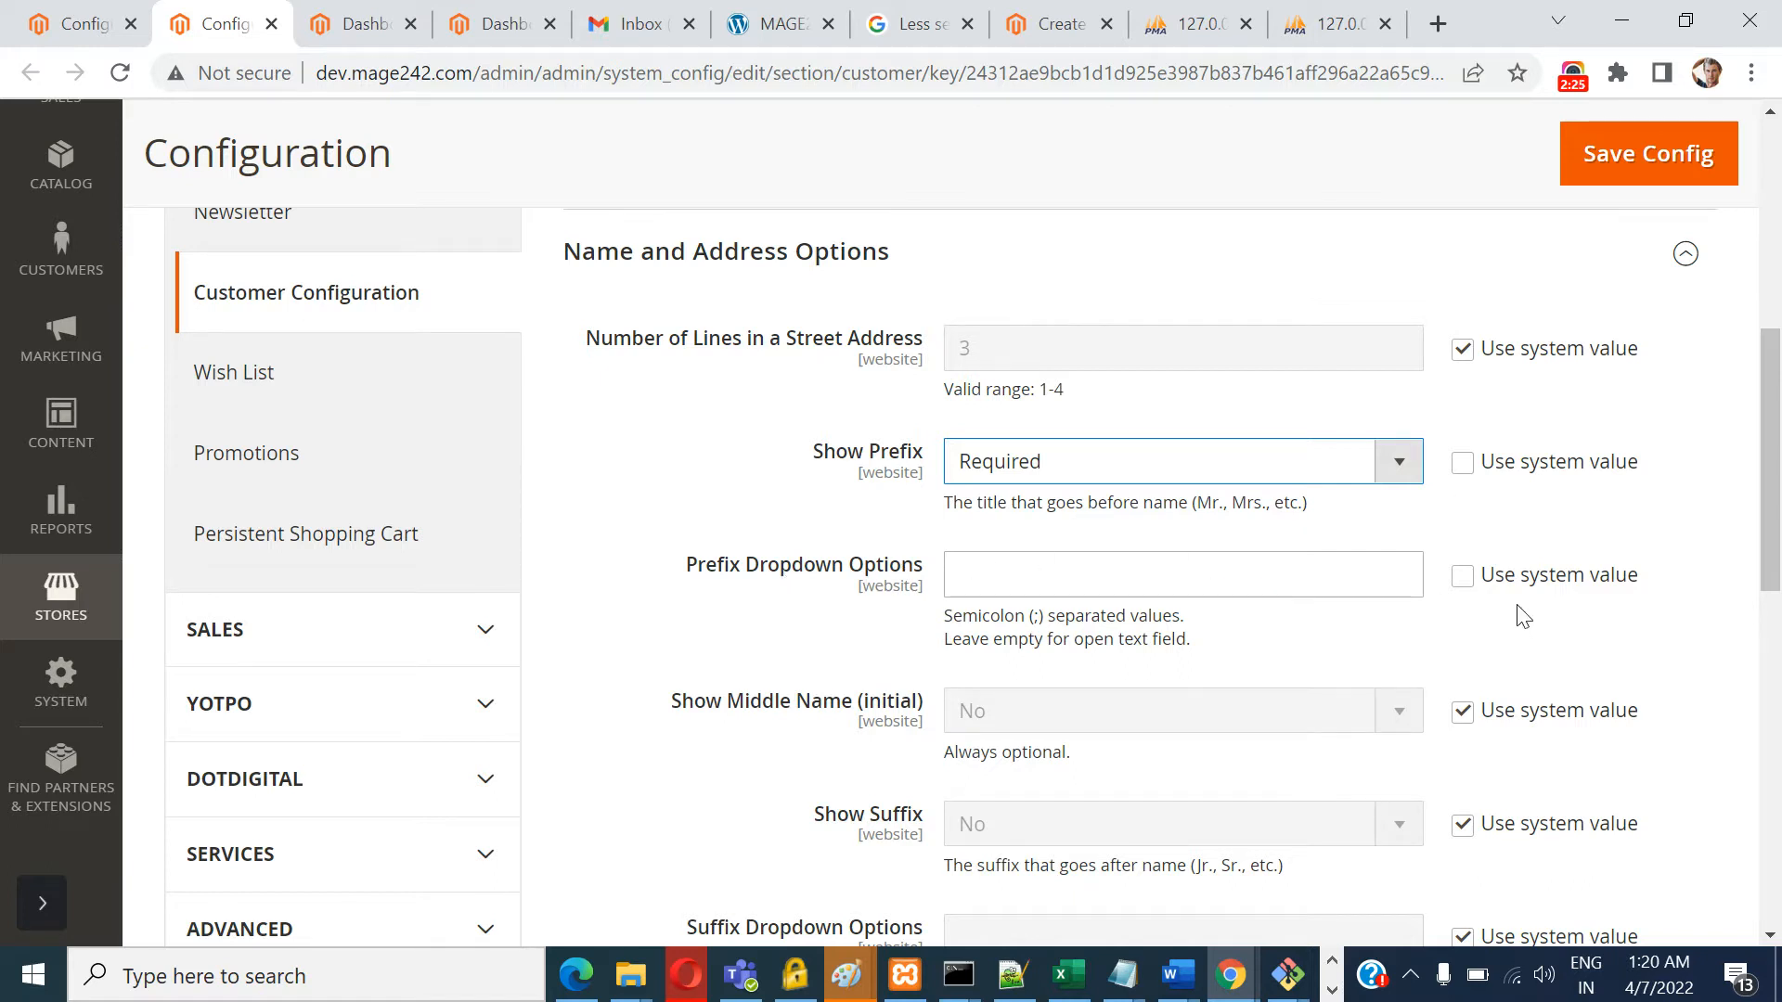
click(1463, 576)
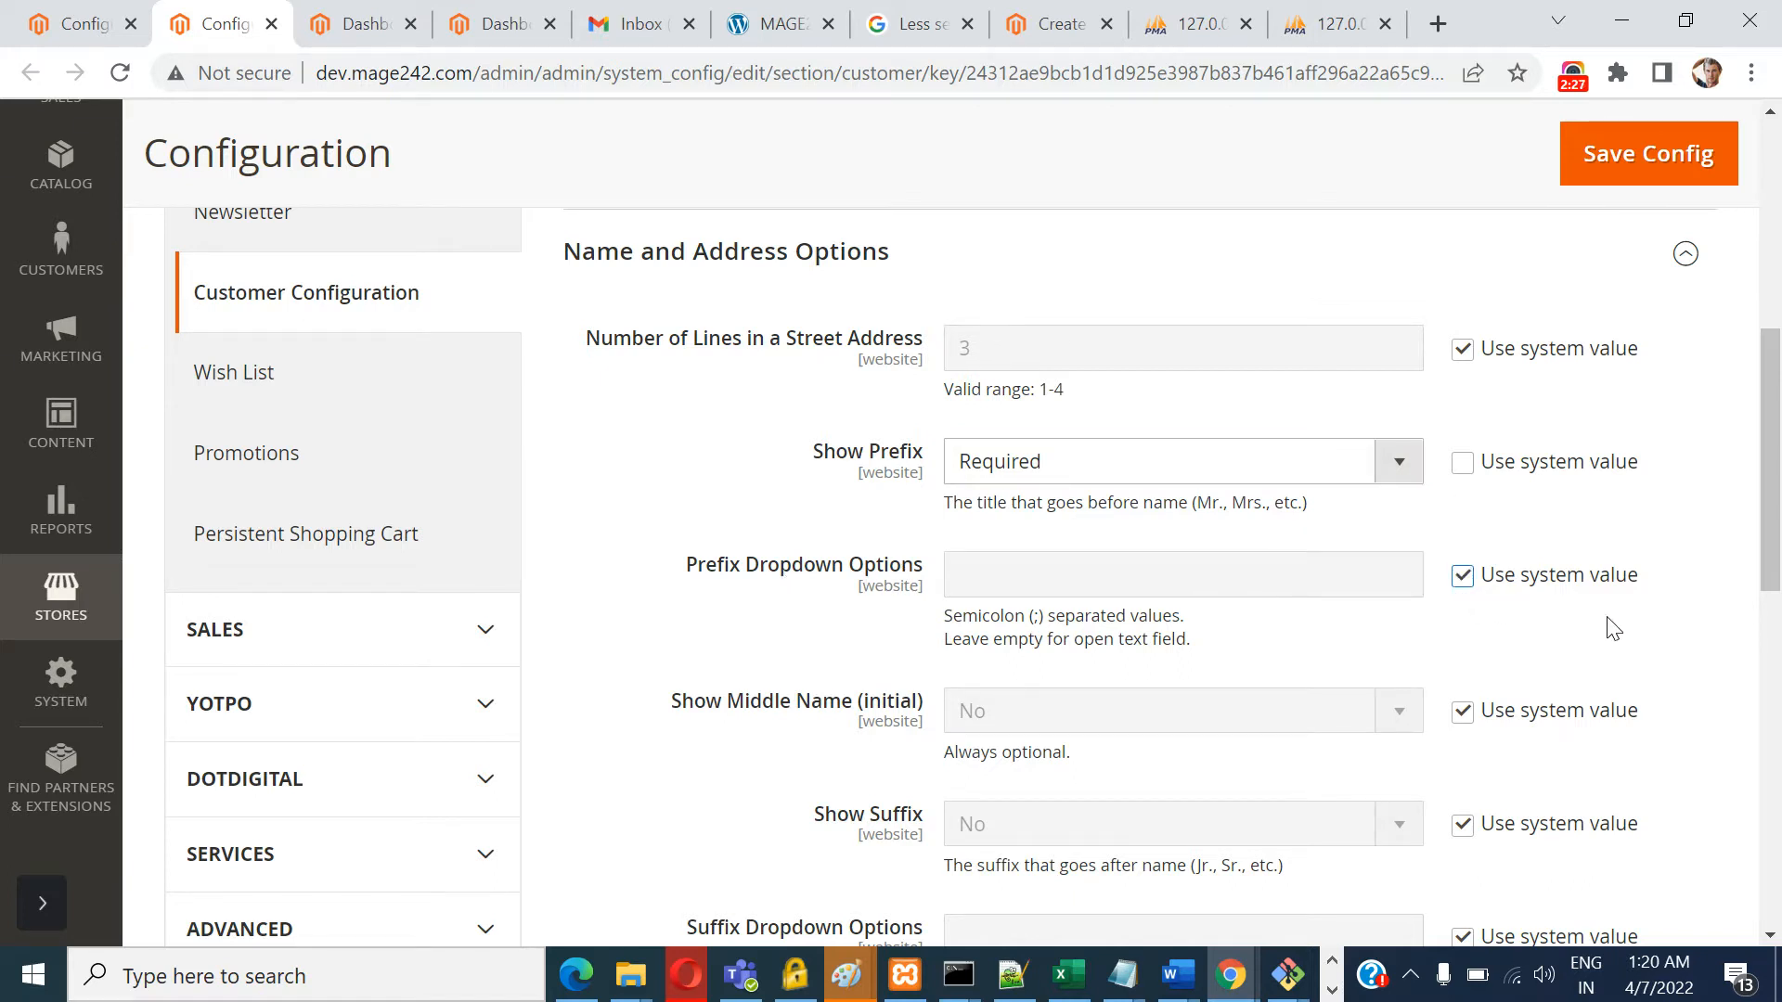
scroll(down, 3)
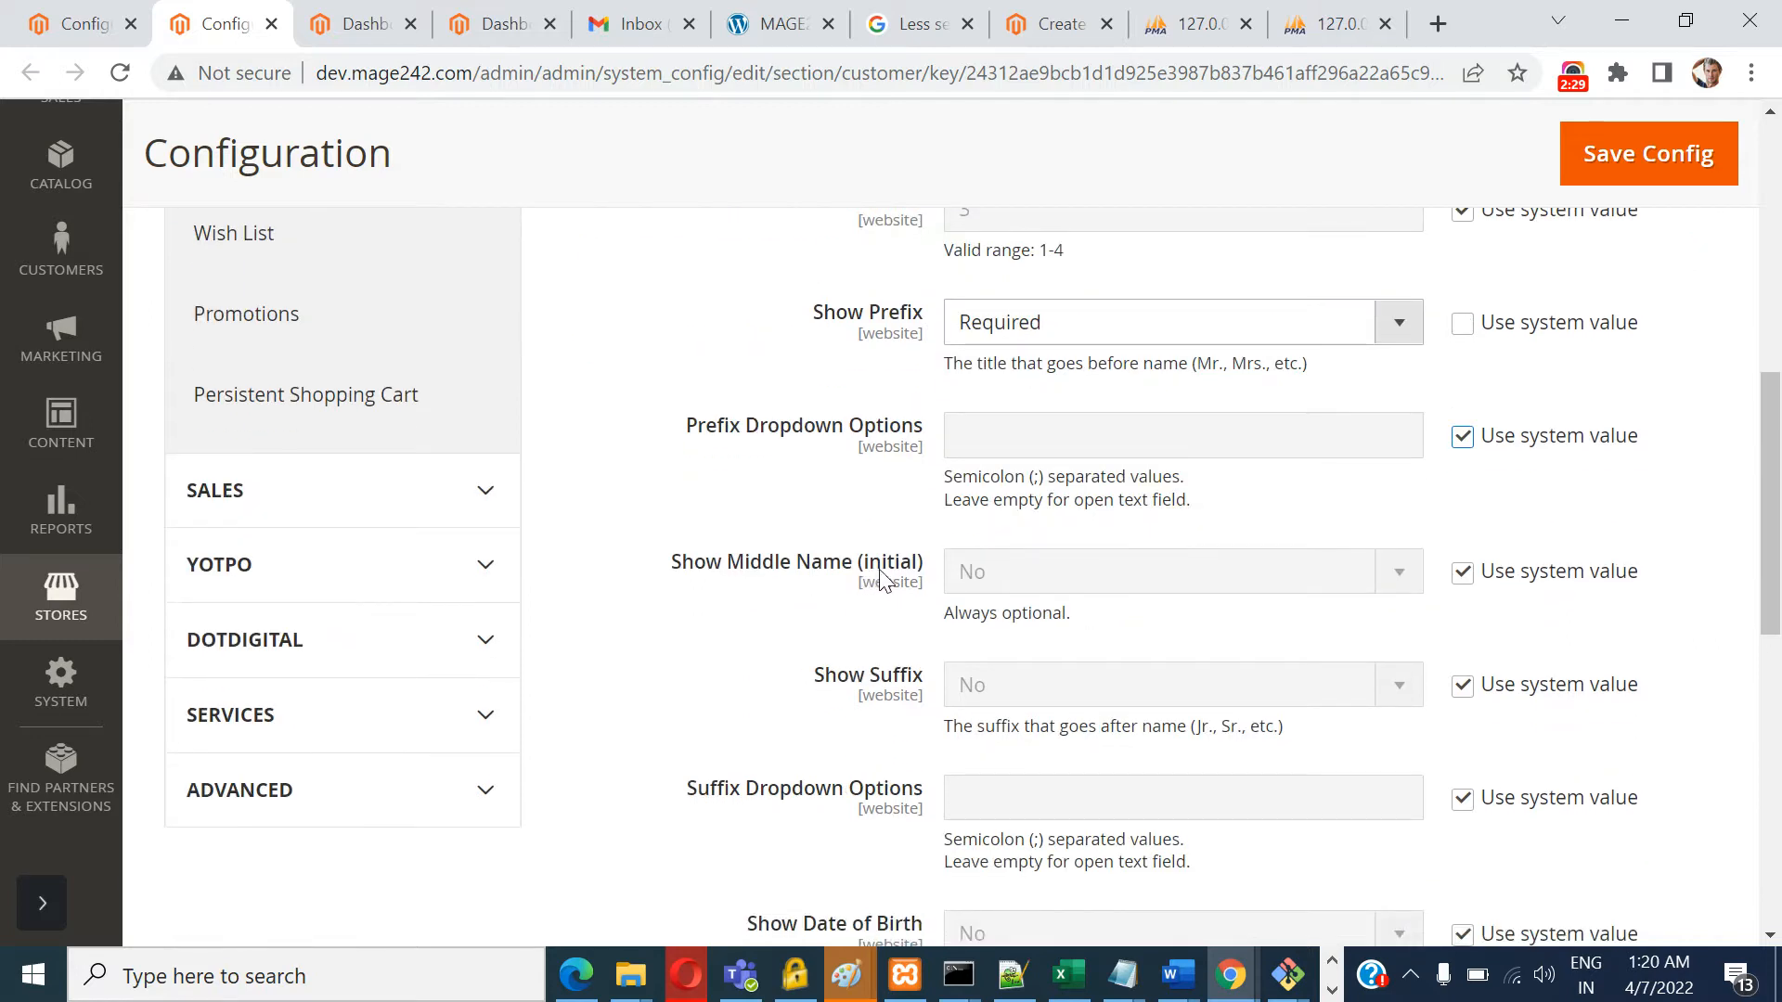
mouse_move(1463, 578)
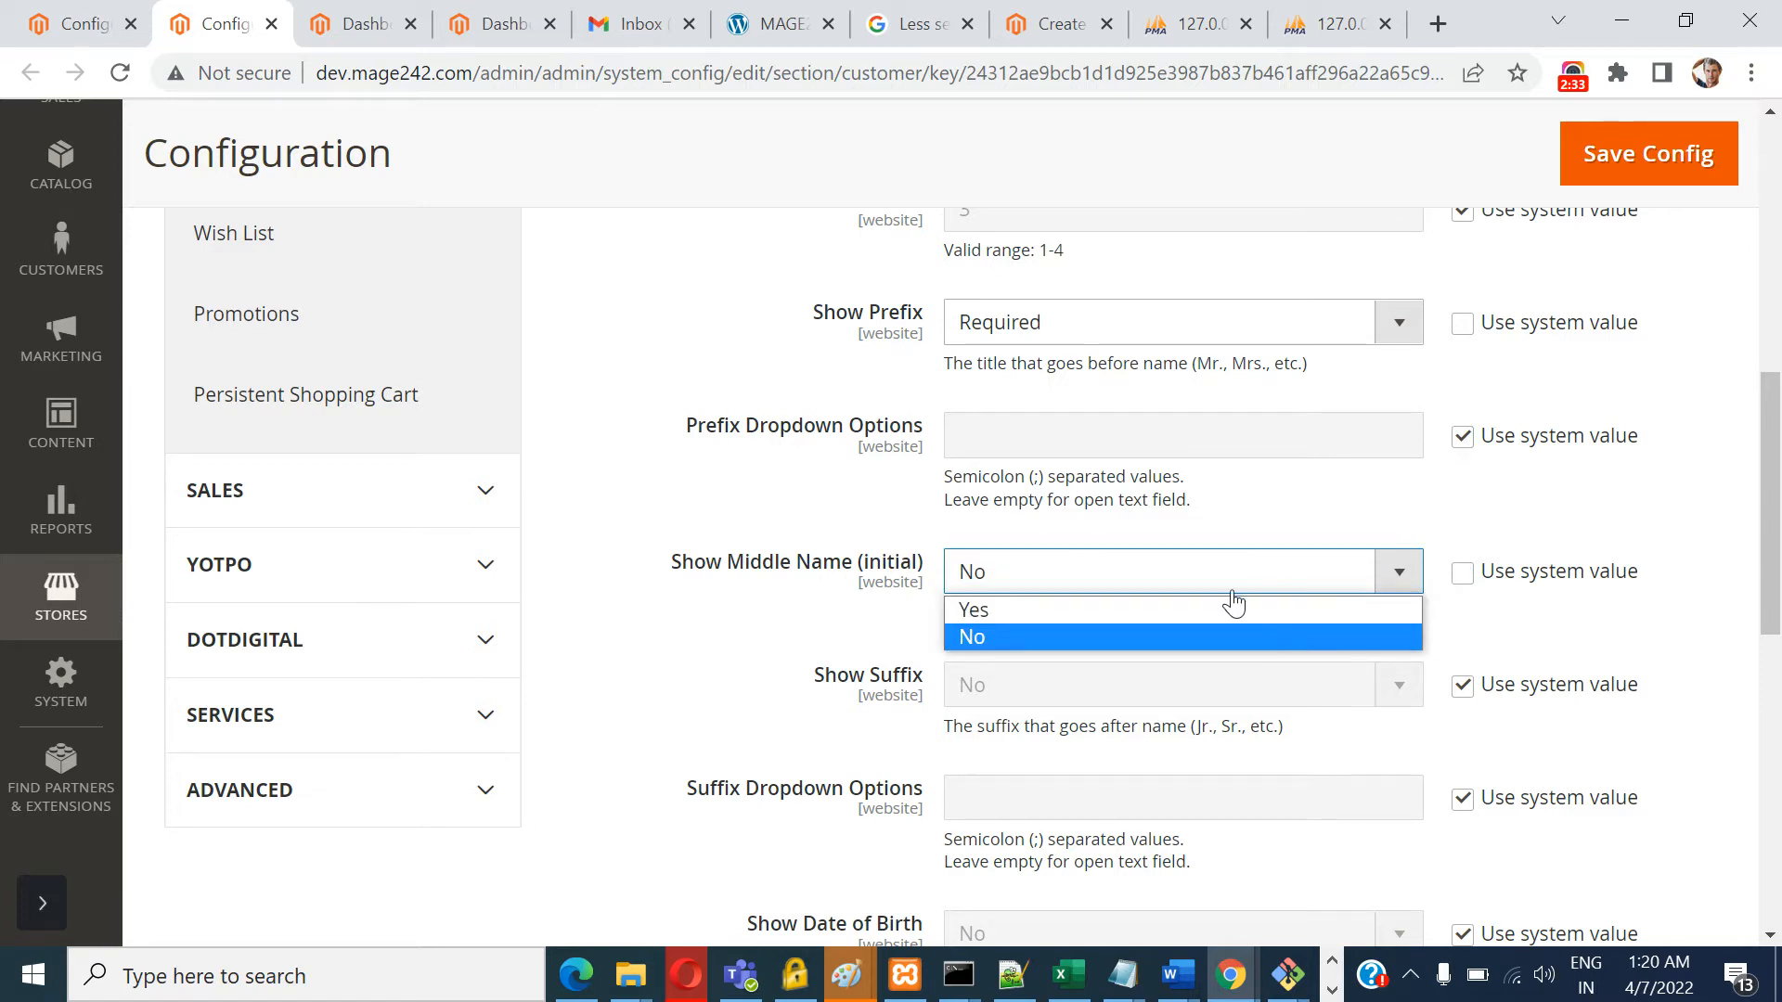
click(972, 609)
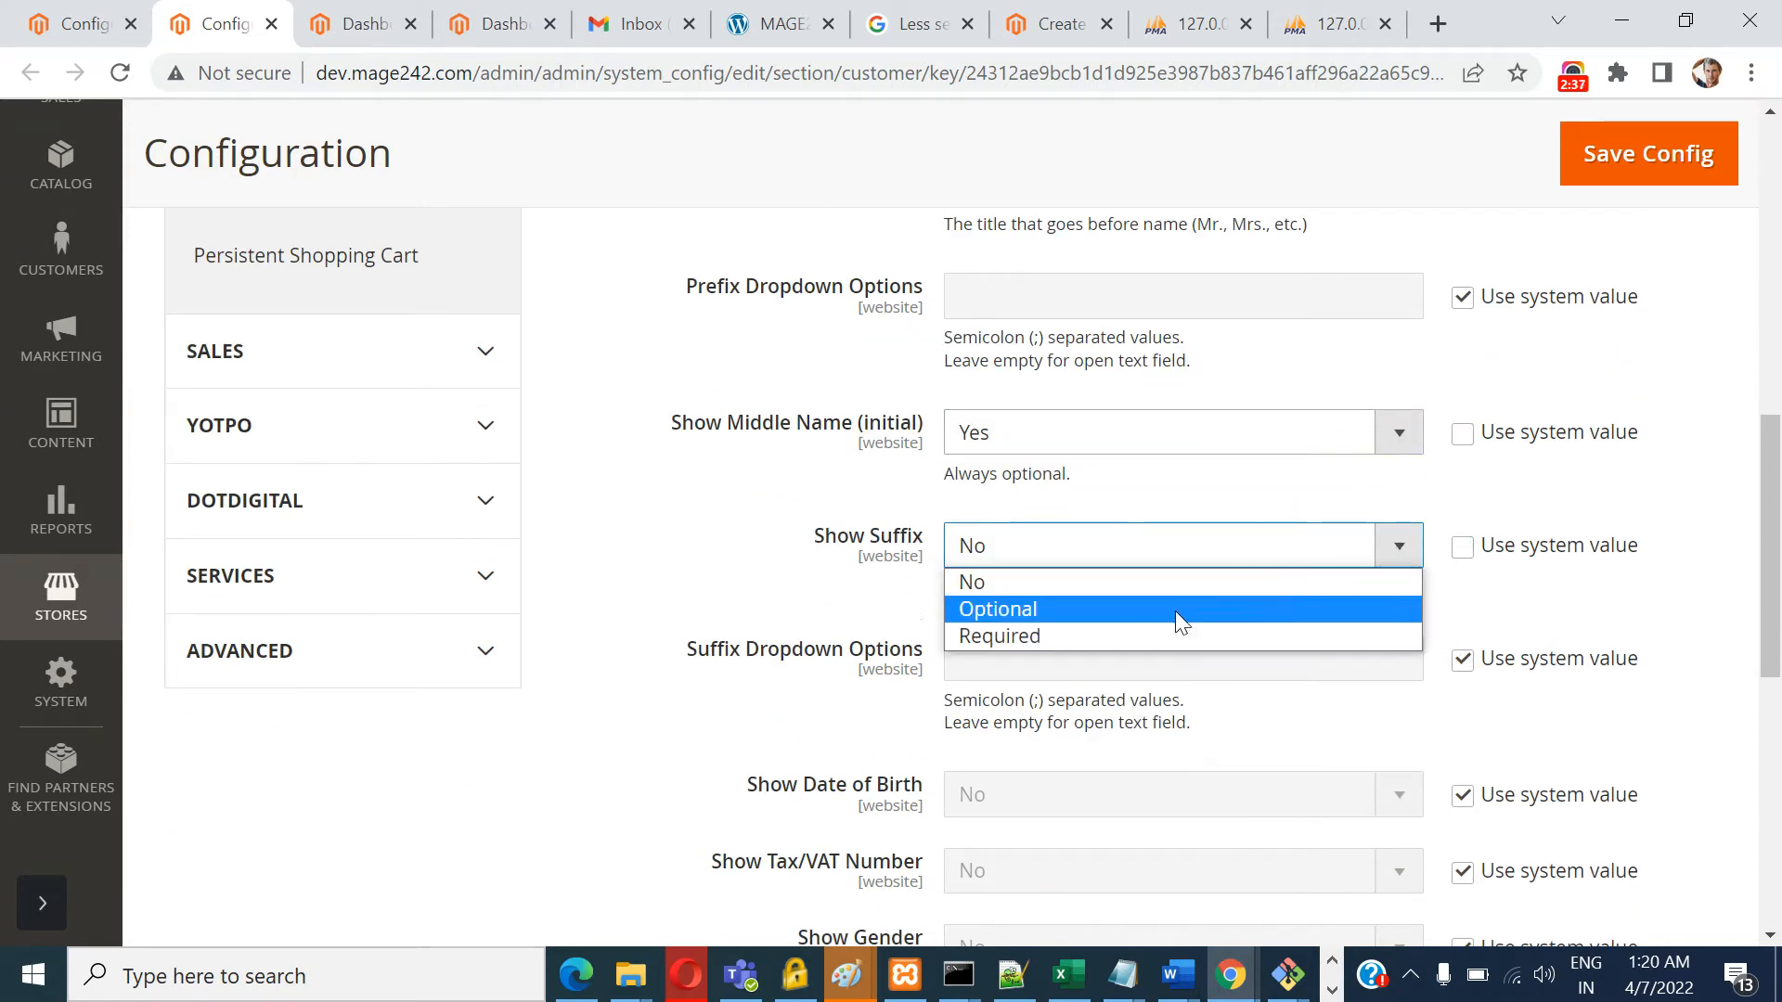
click(998, 635)
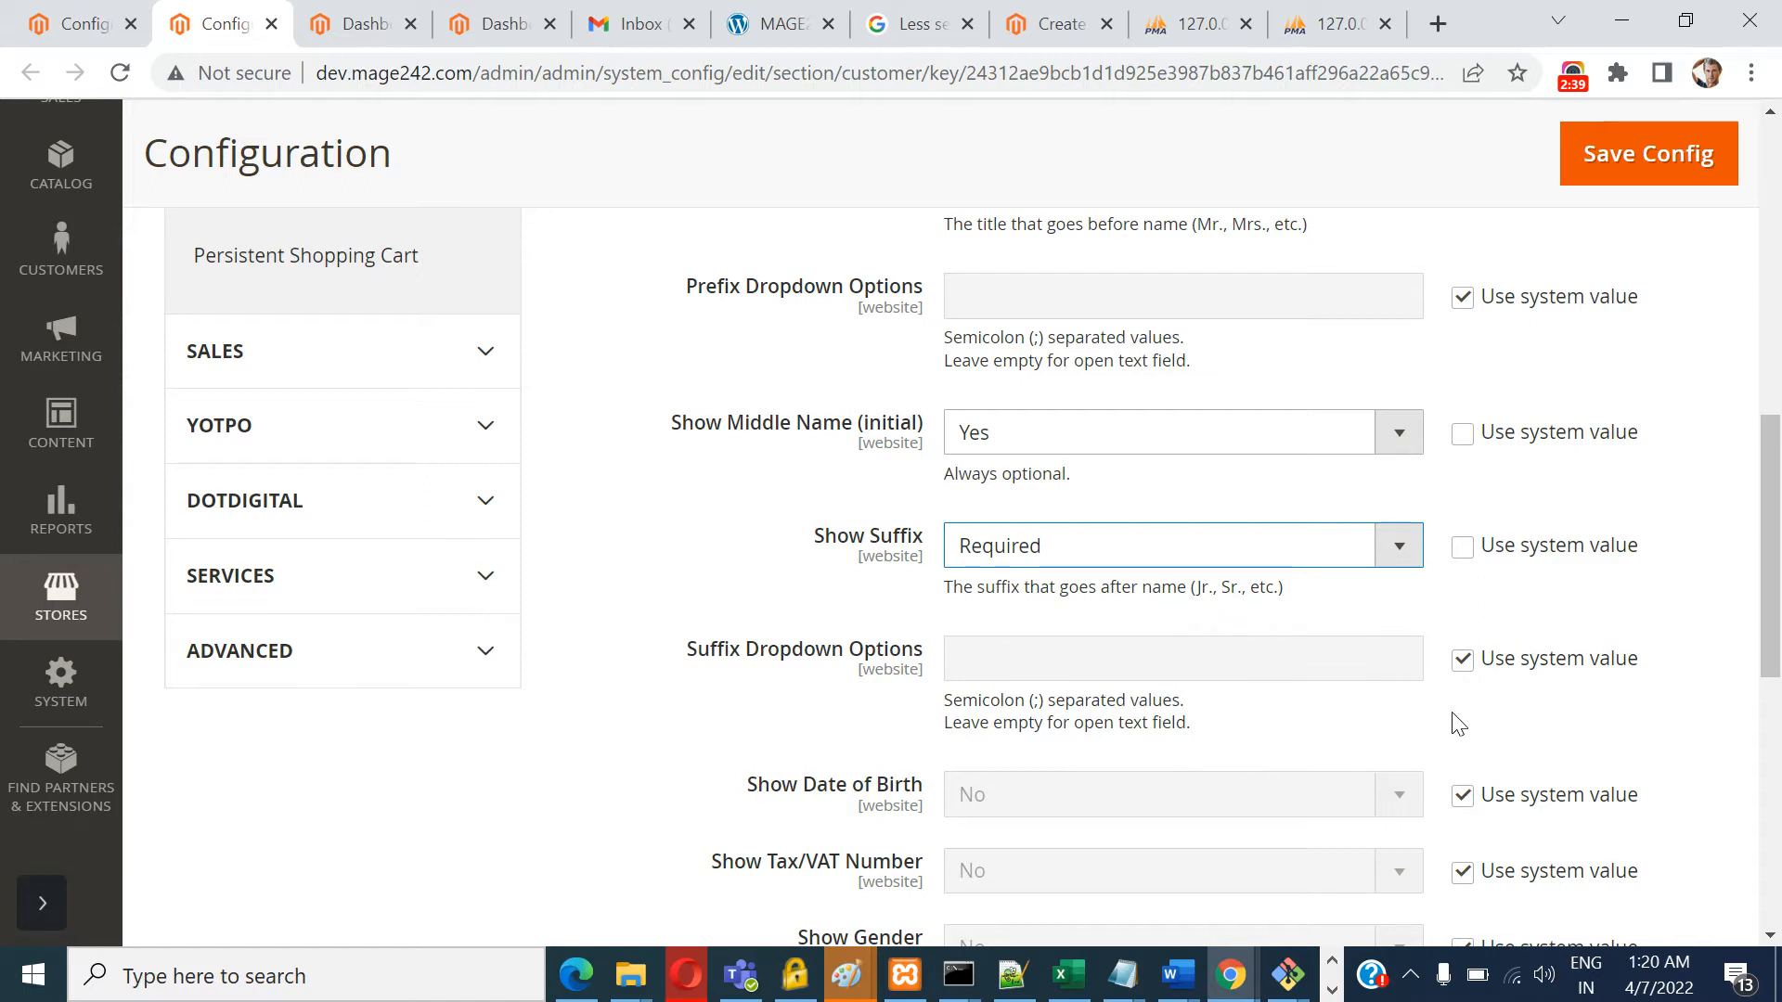
click(1463, 659)
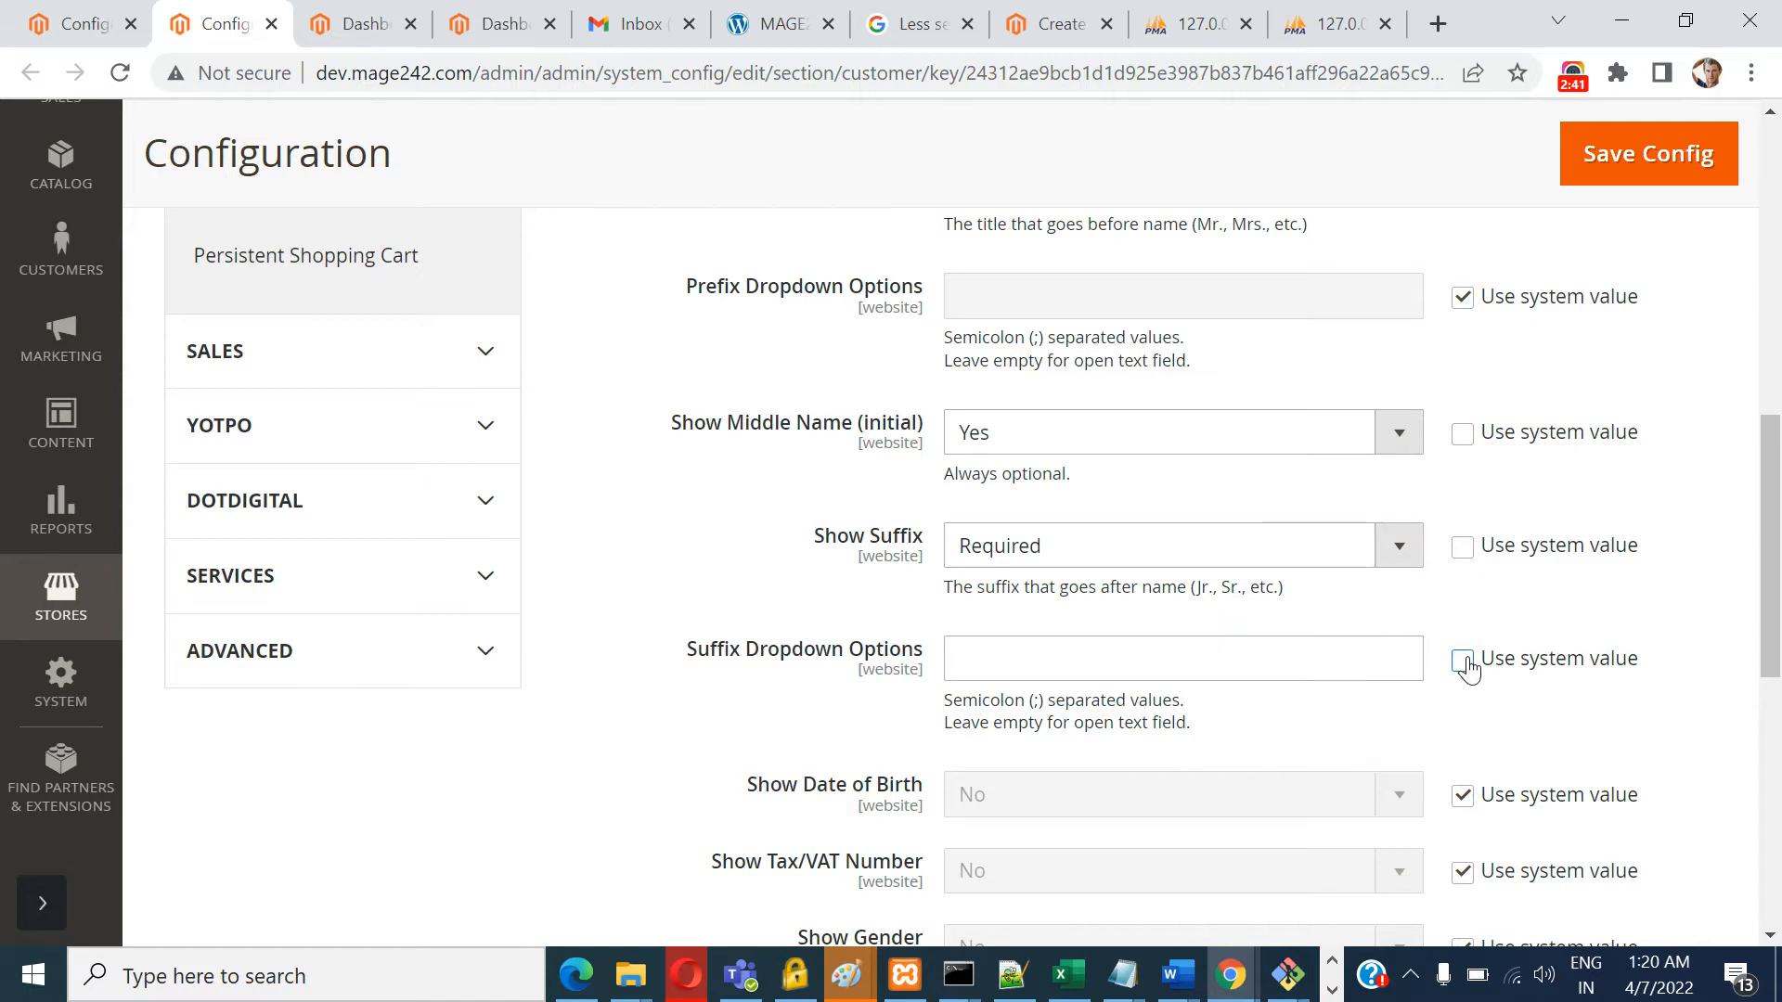
click(1462, 659)
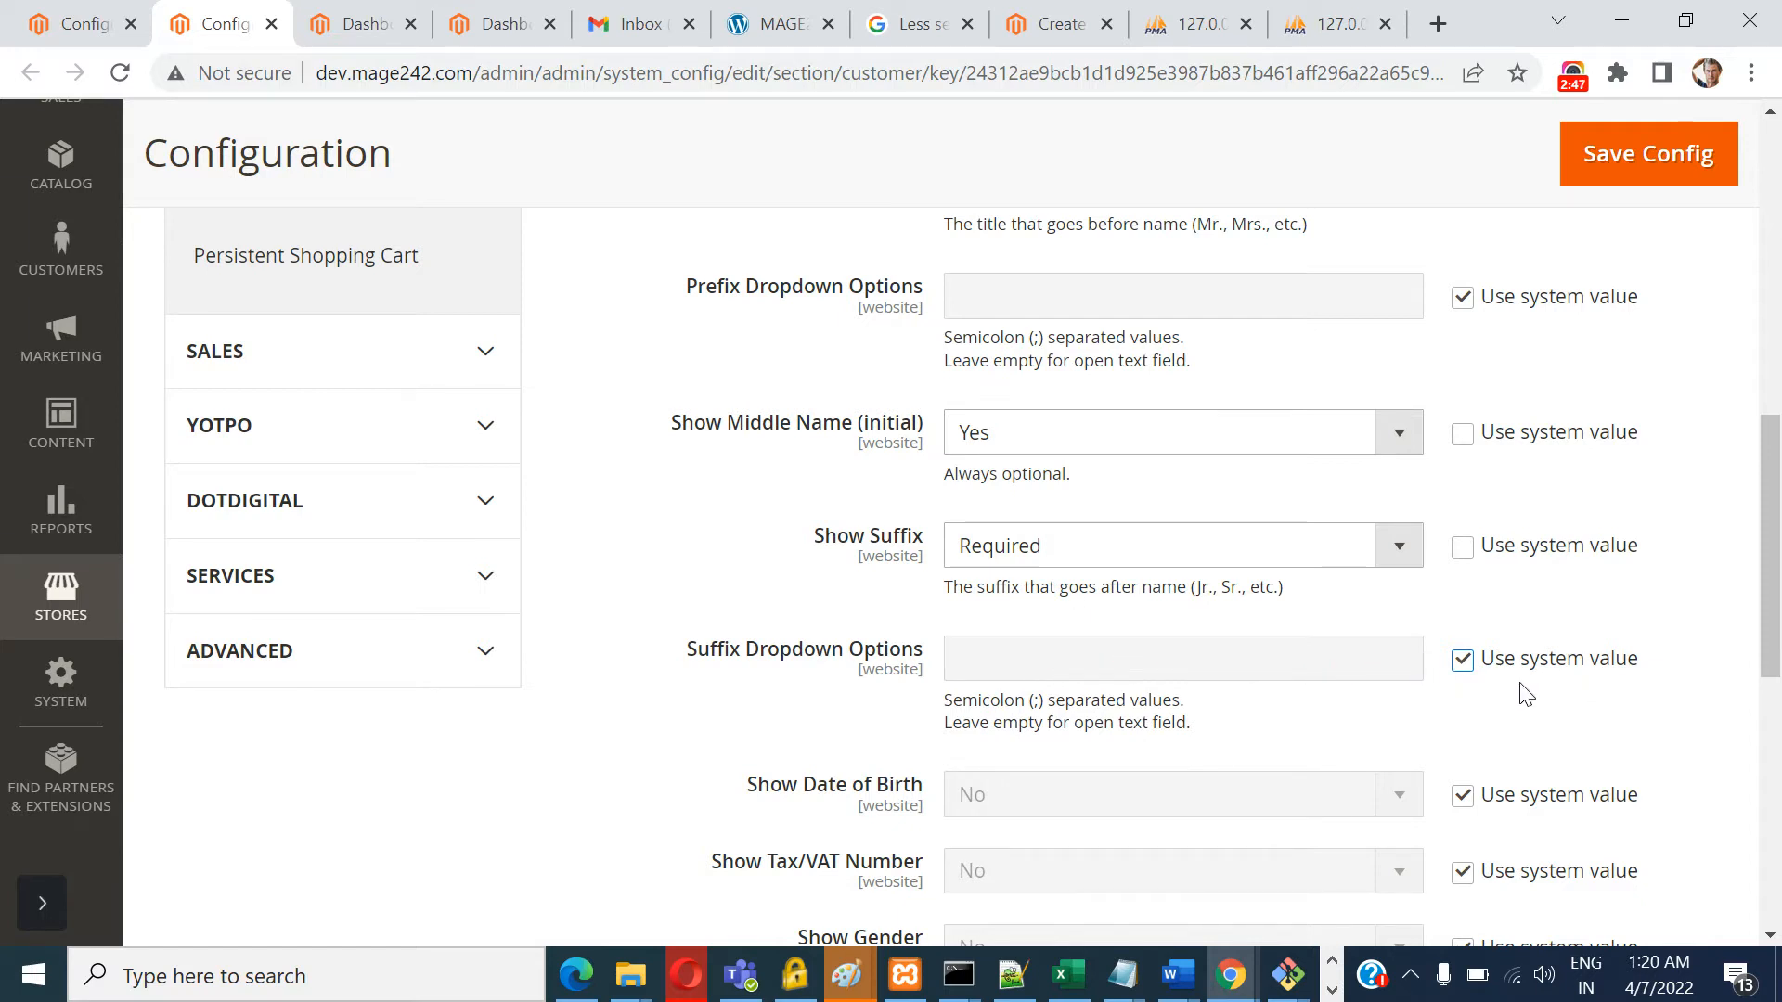
click(1462, 659)
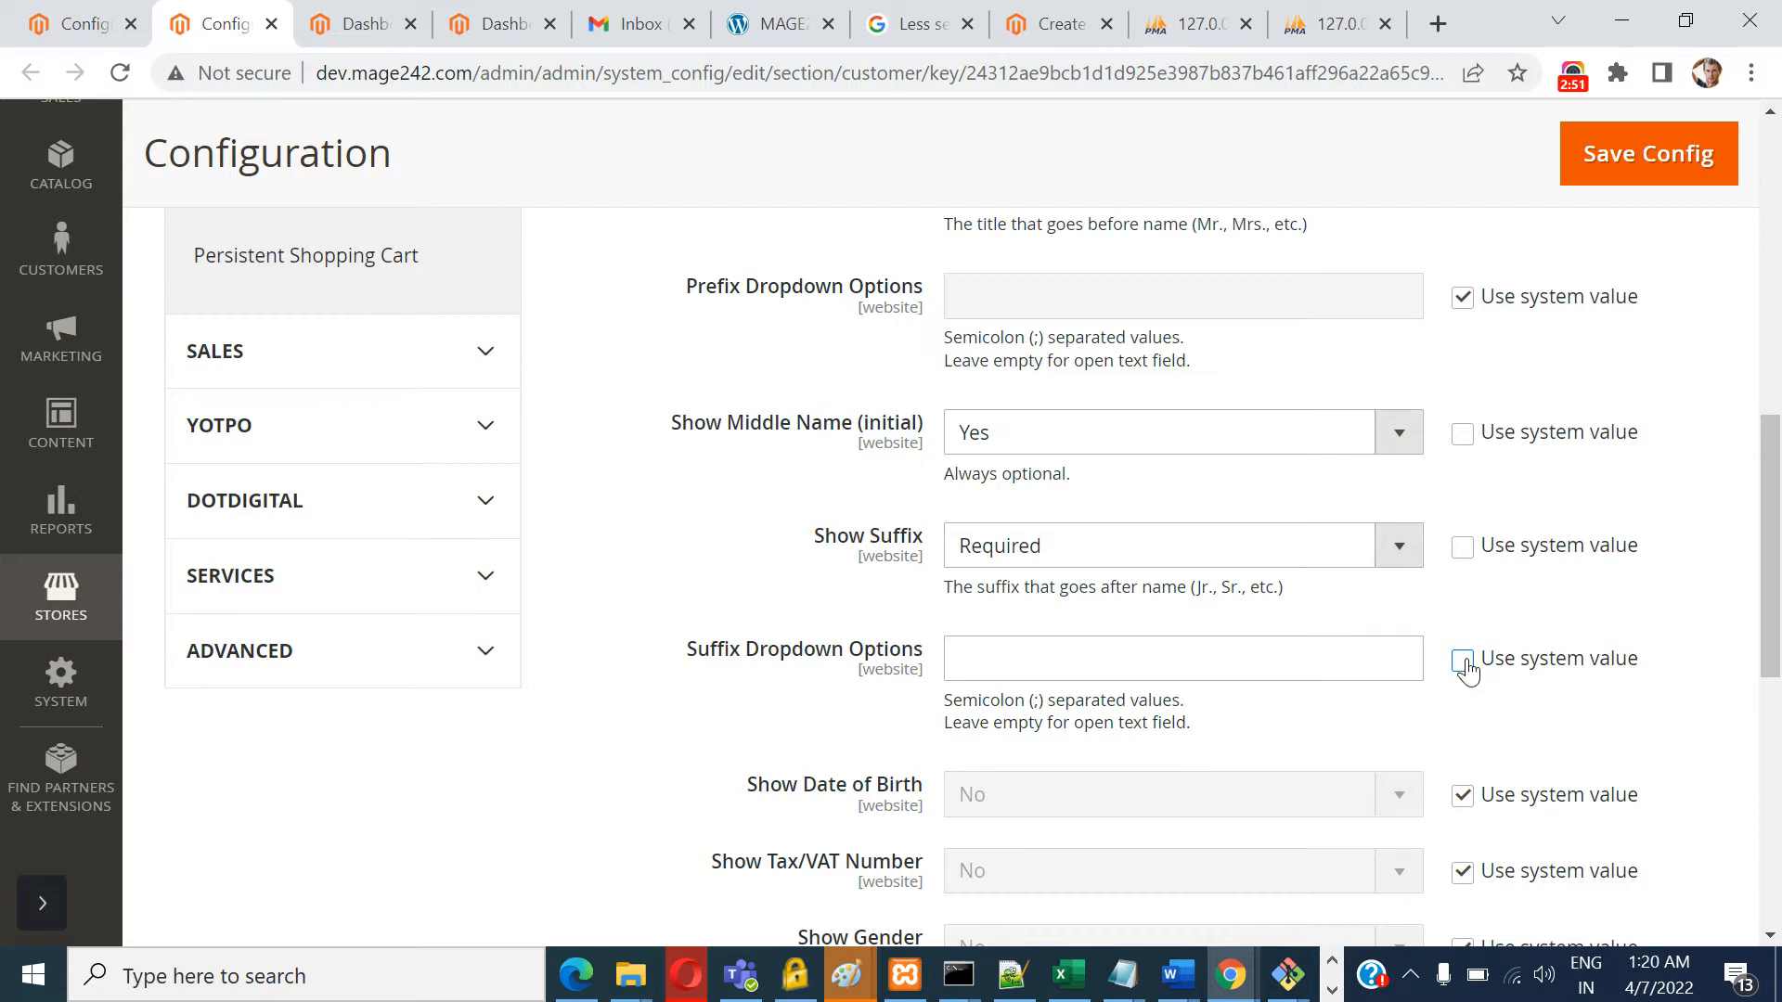
click(1463, 657)
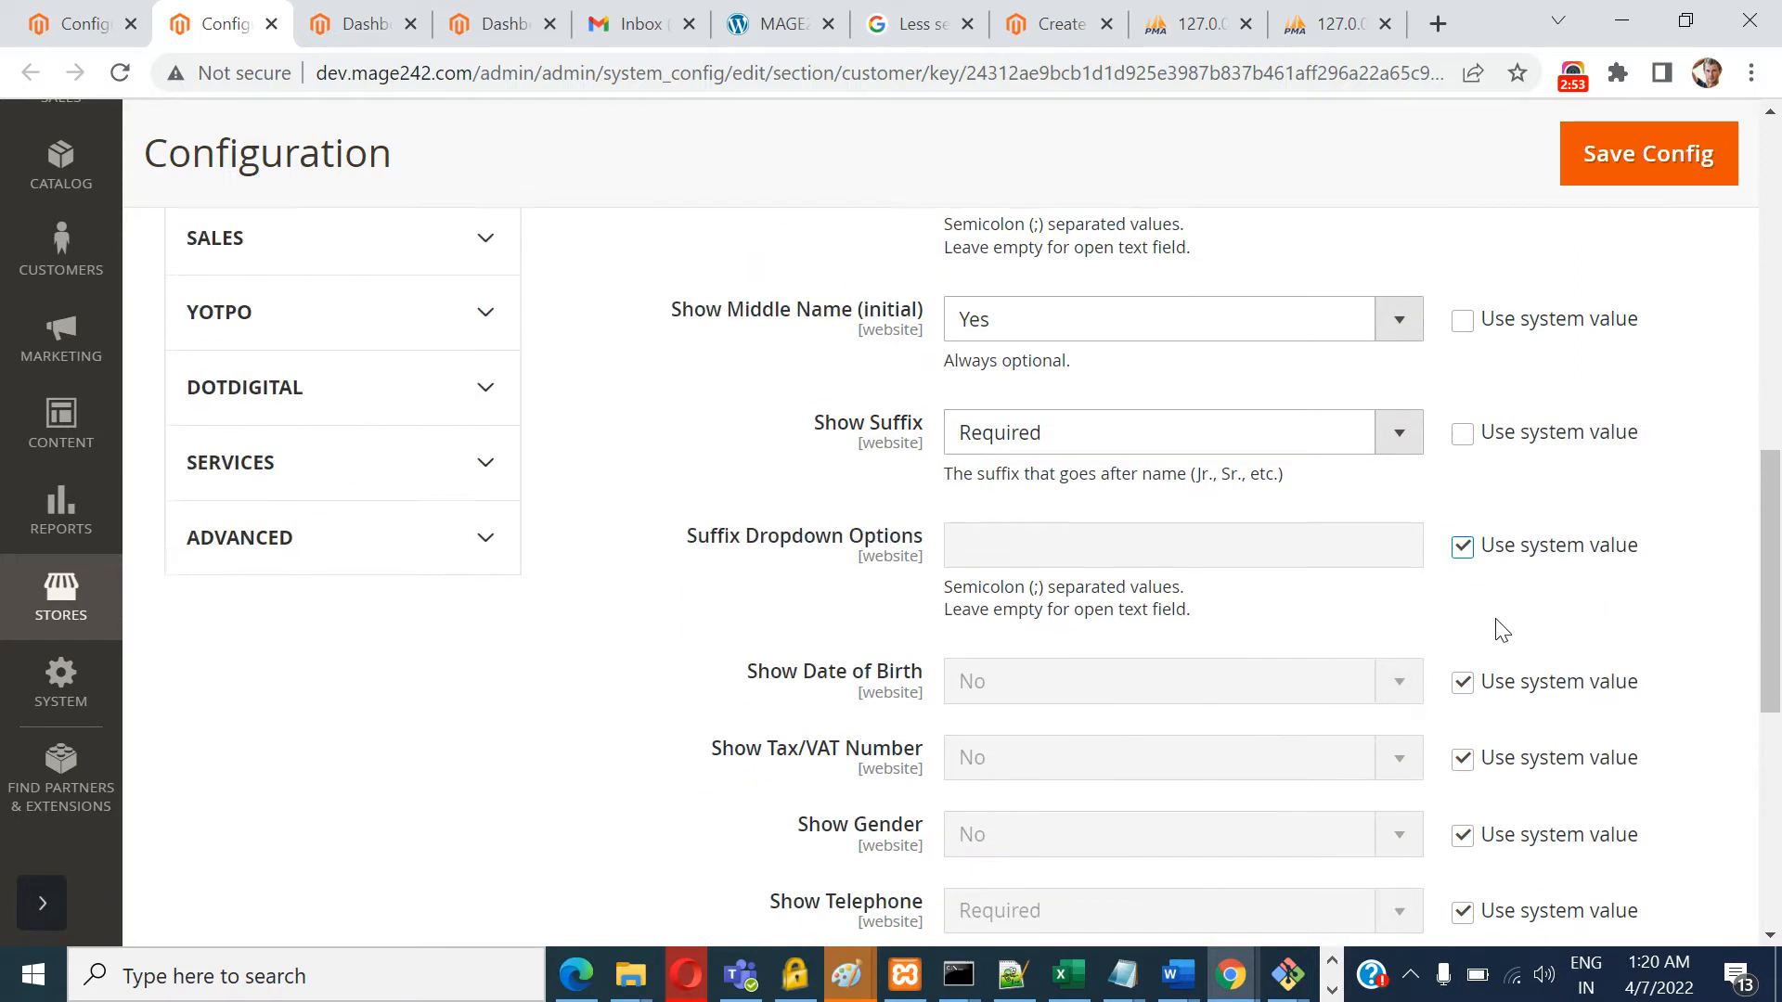
Step: Set Date of Birth, Tax/VAT Number and Gender to Required
scroll(down, 3)
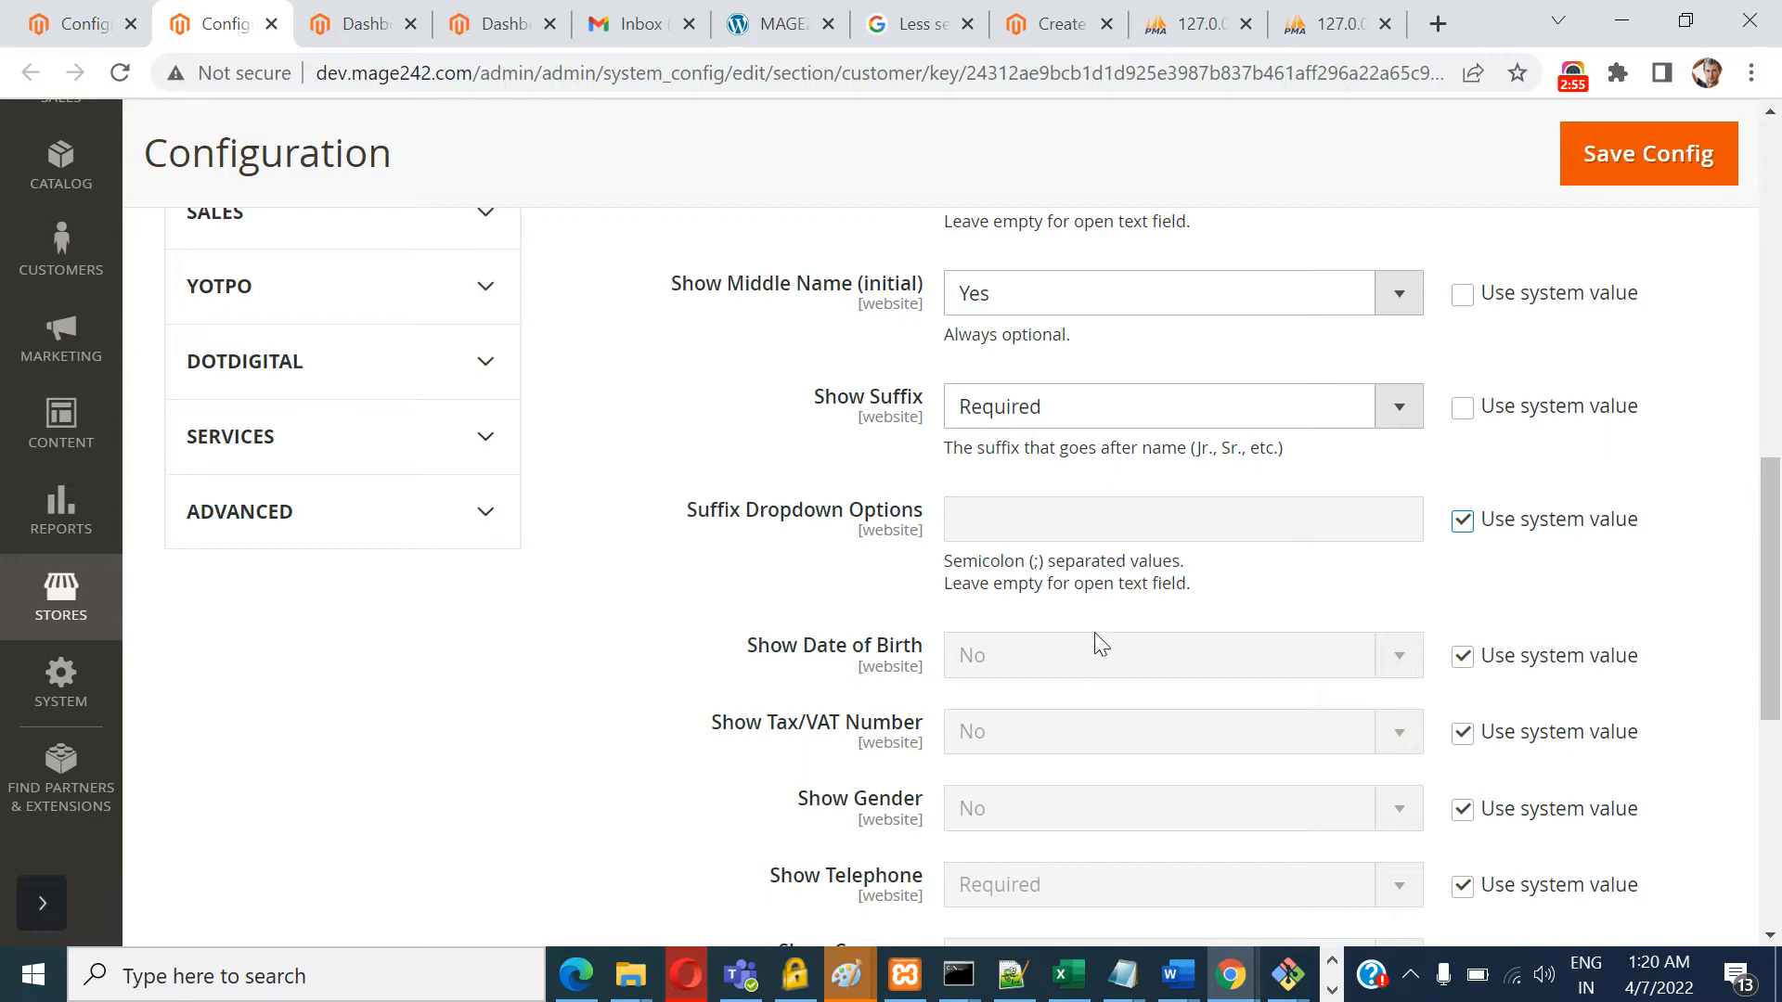
click(1463, 658)
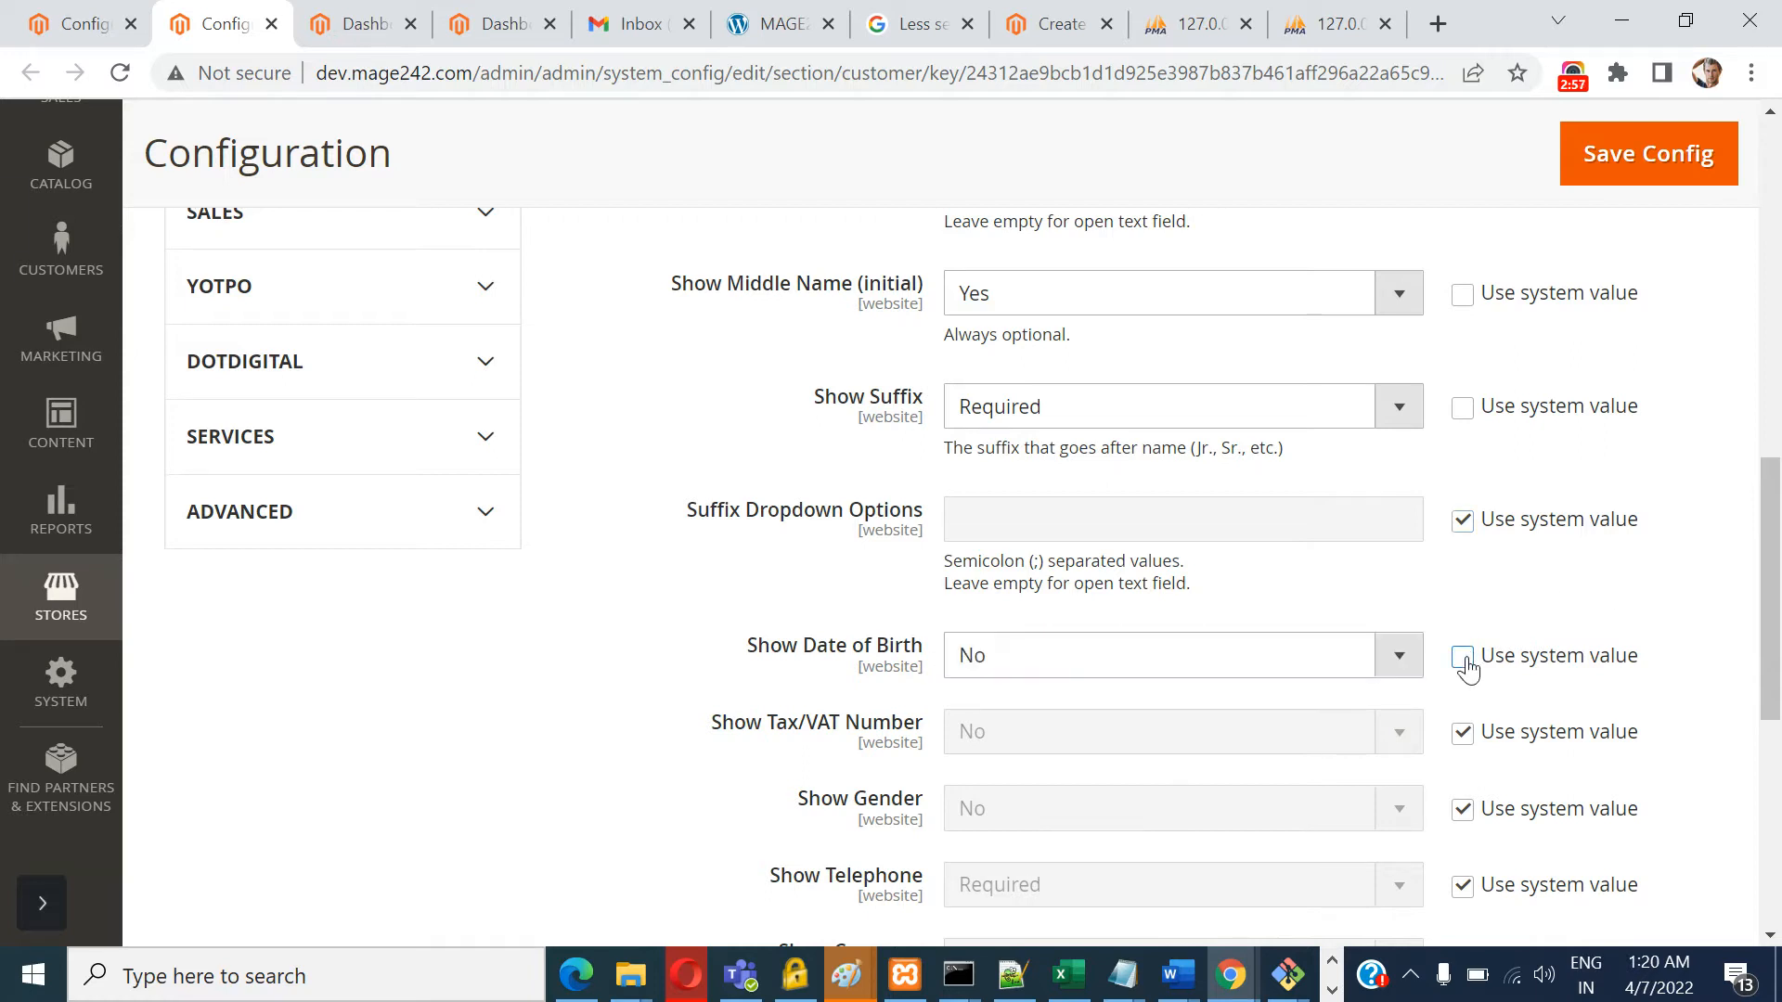
click(1180, 655)
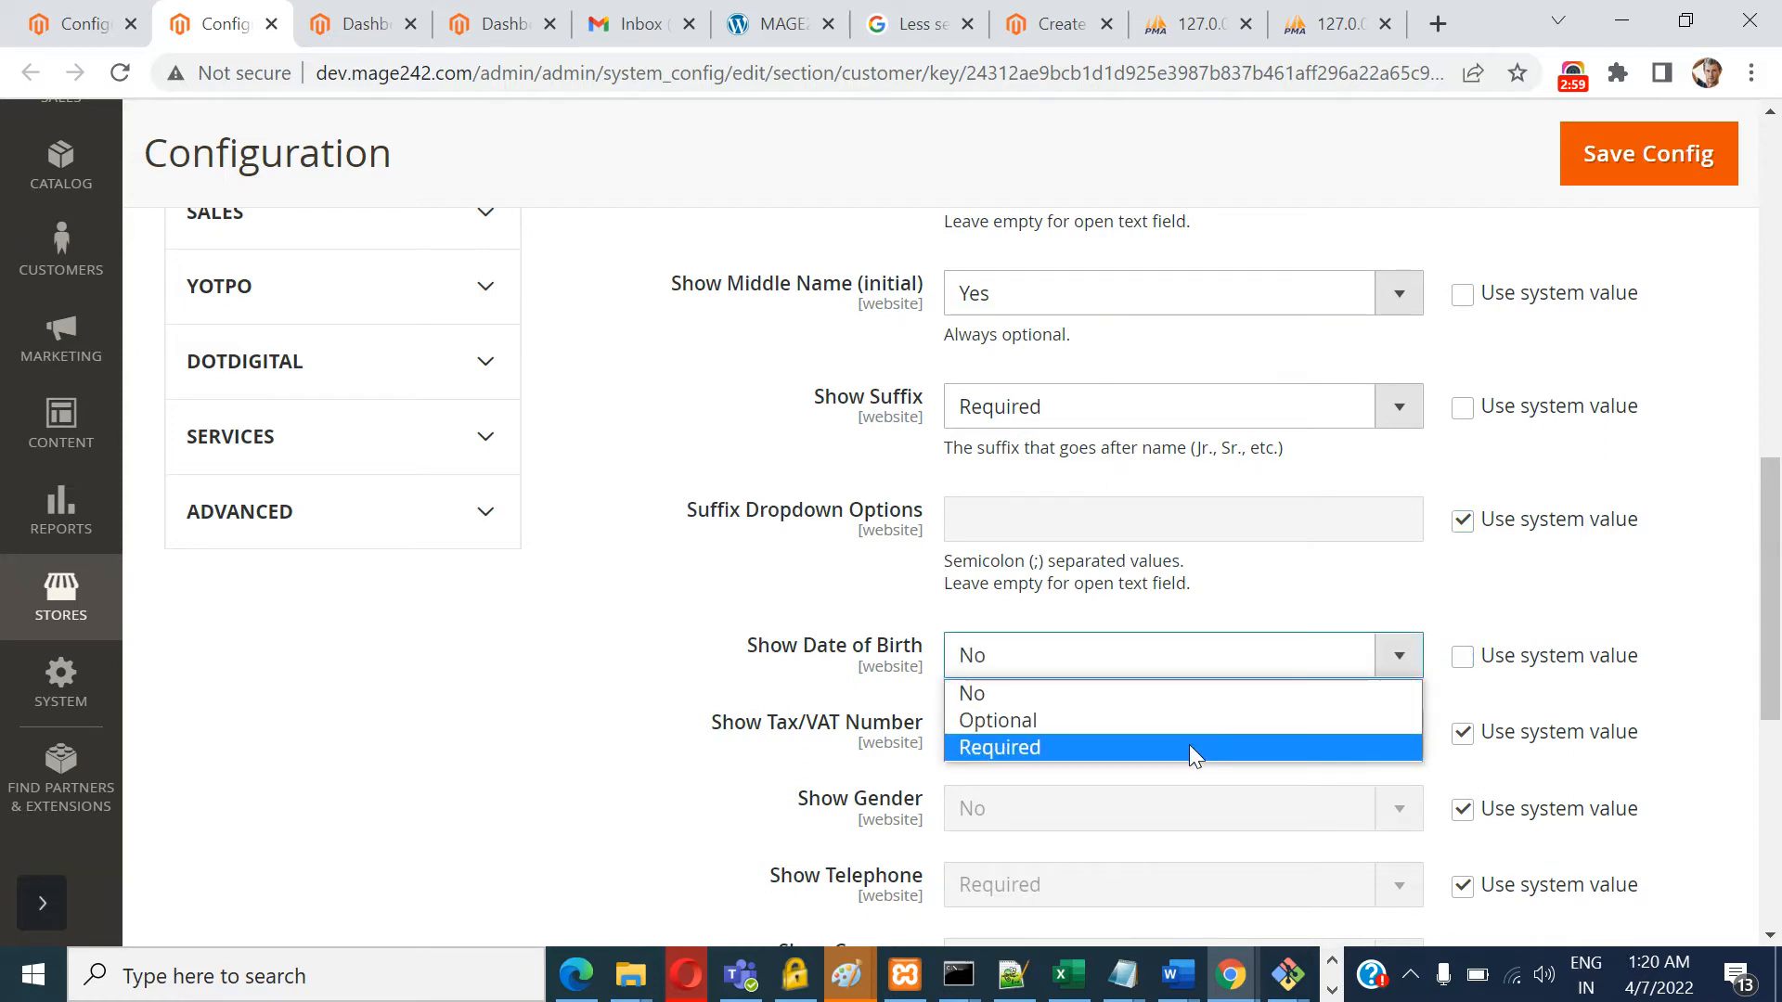
click(999, 746)
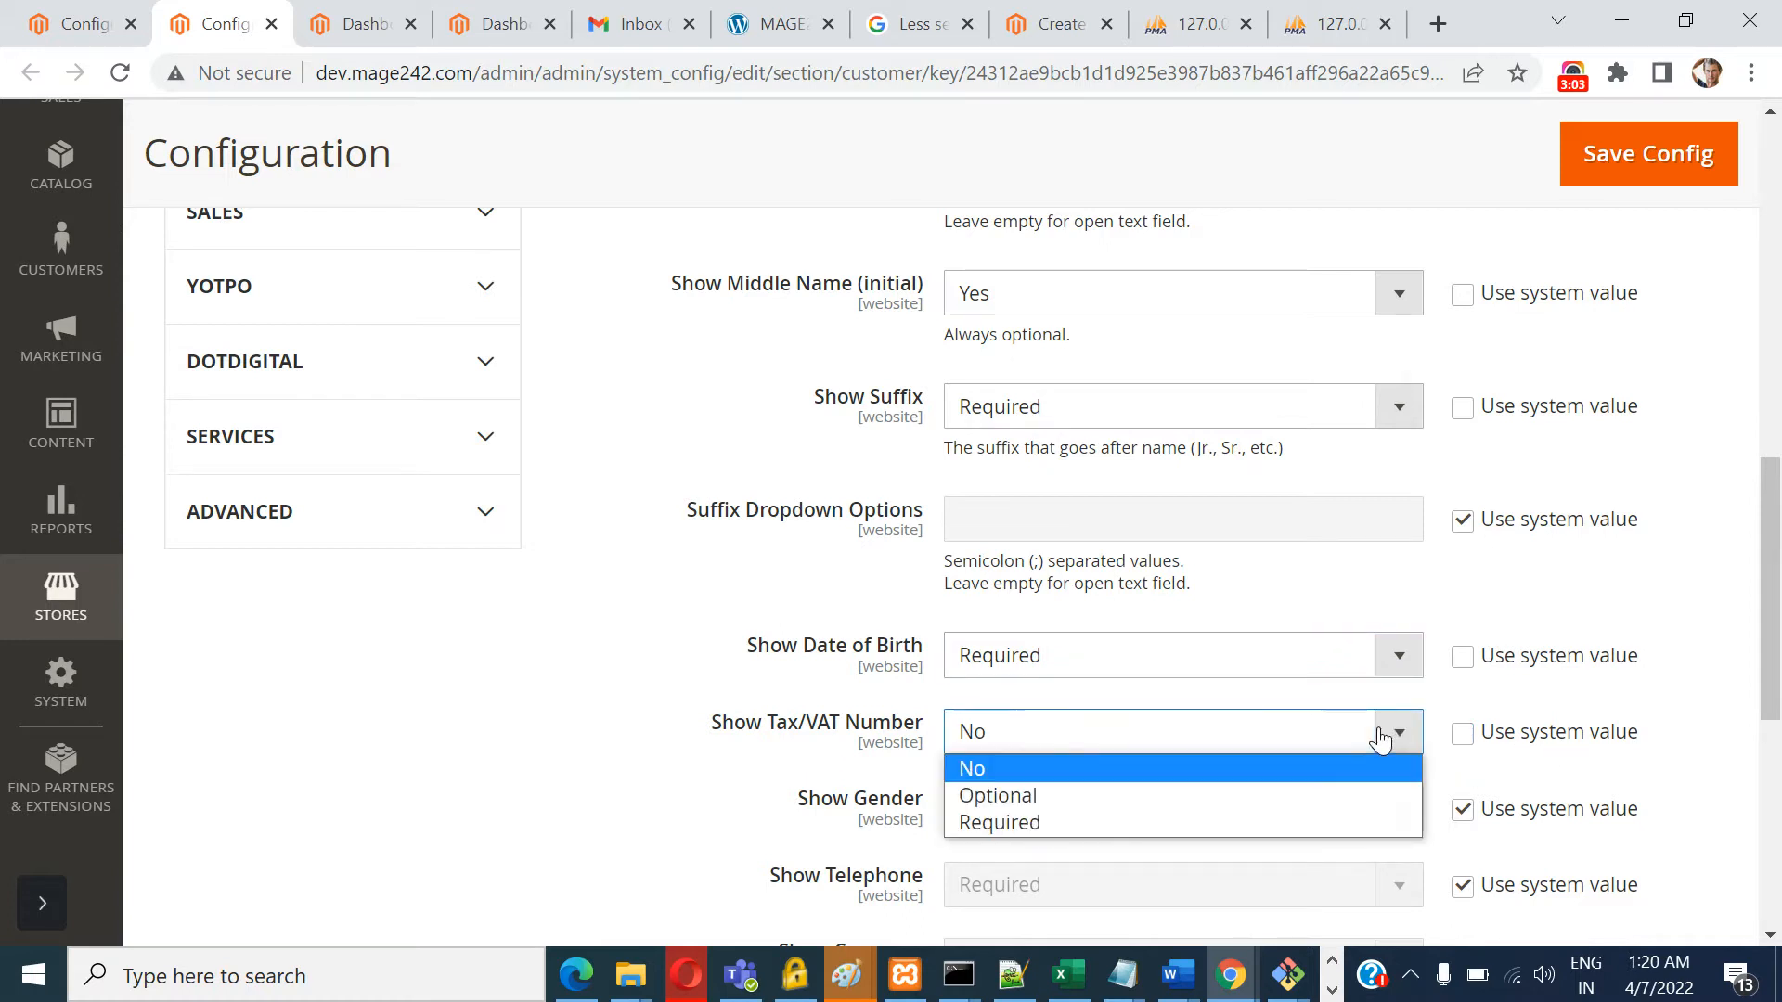
click(999, 822)
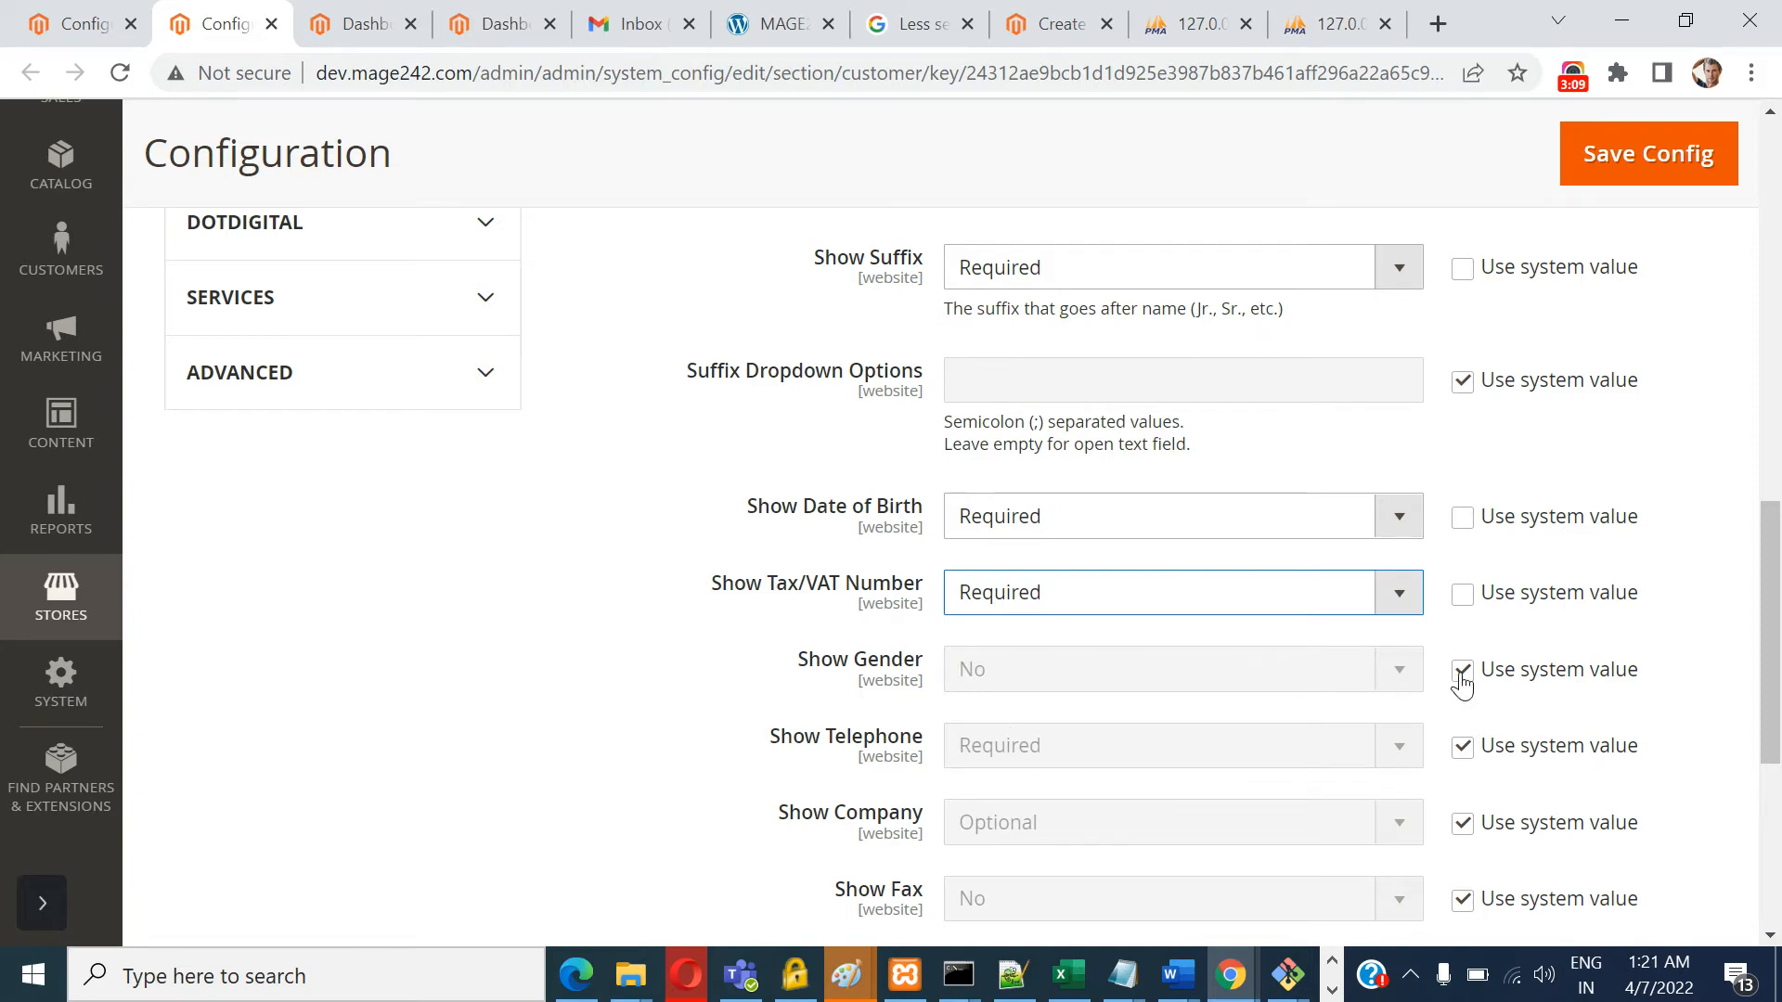
click(1463, 672)
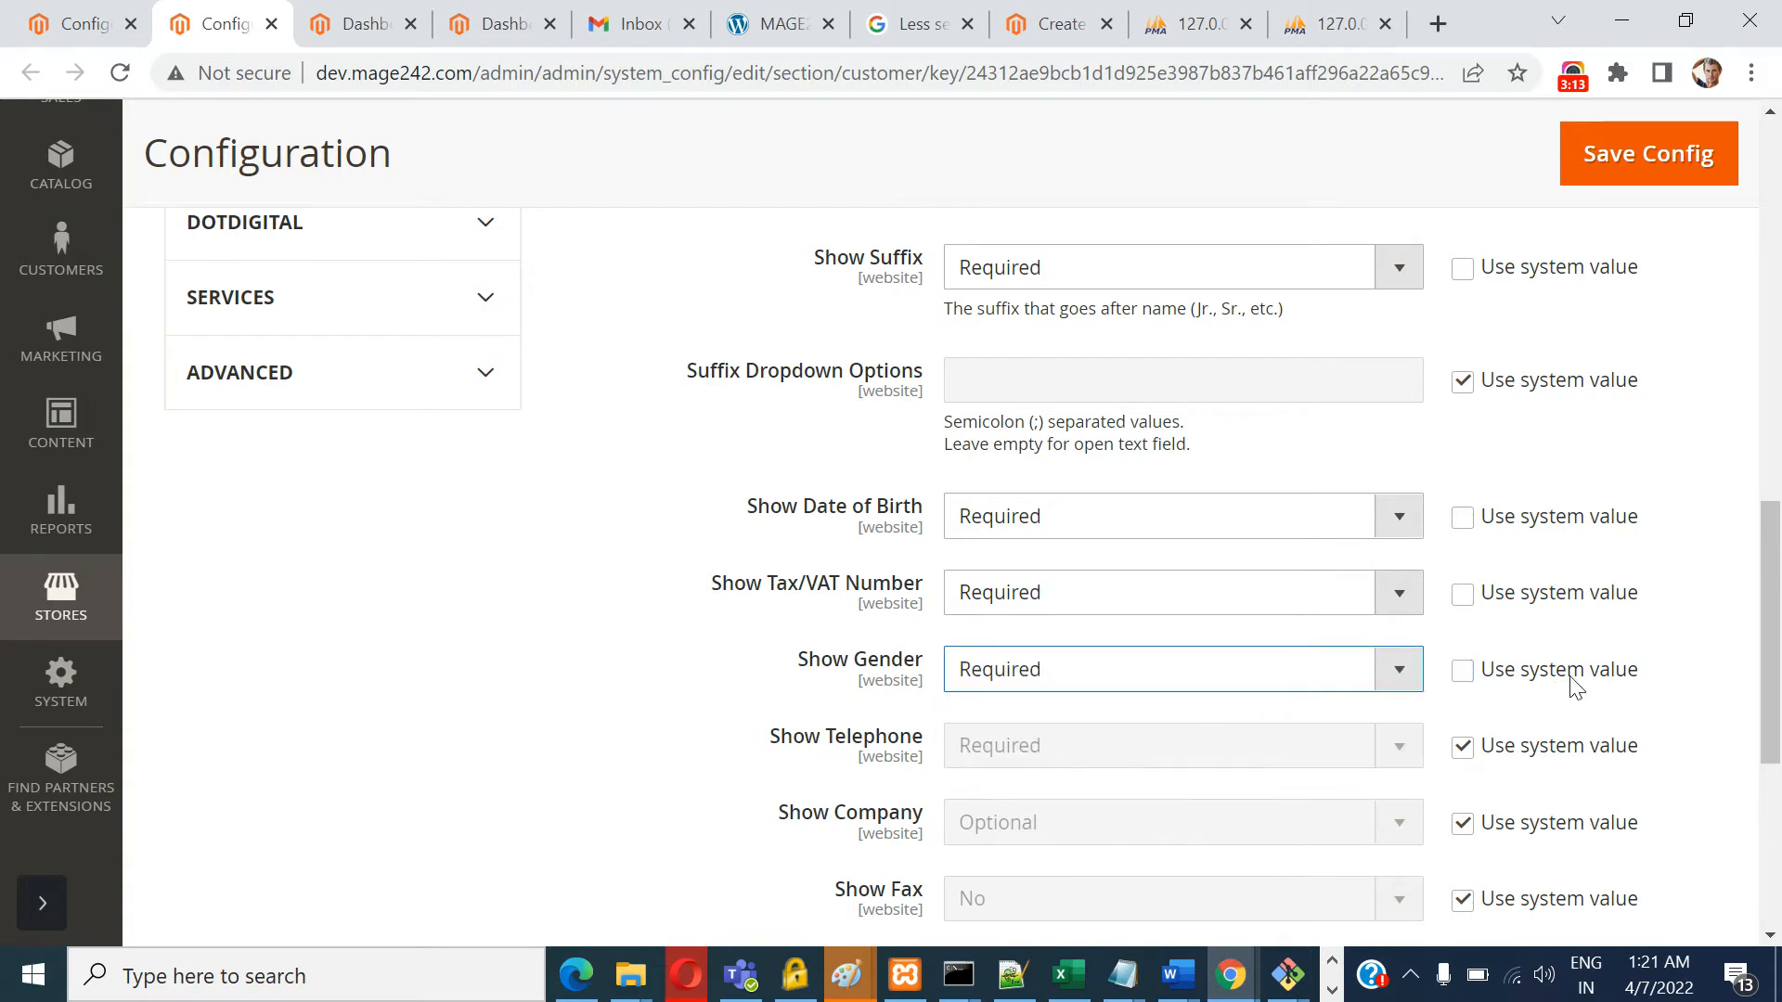
Step: Set Telephone to Required and Company and Fax to Optional
scroll(down, 3)
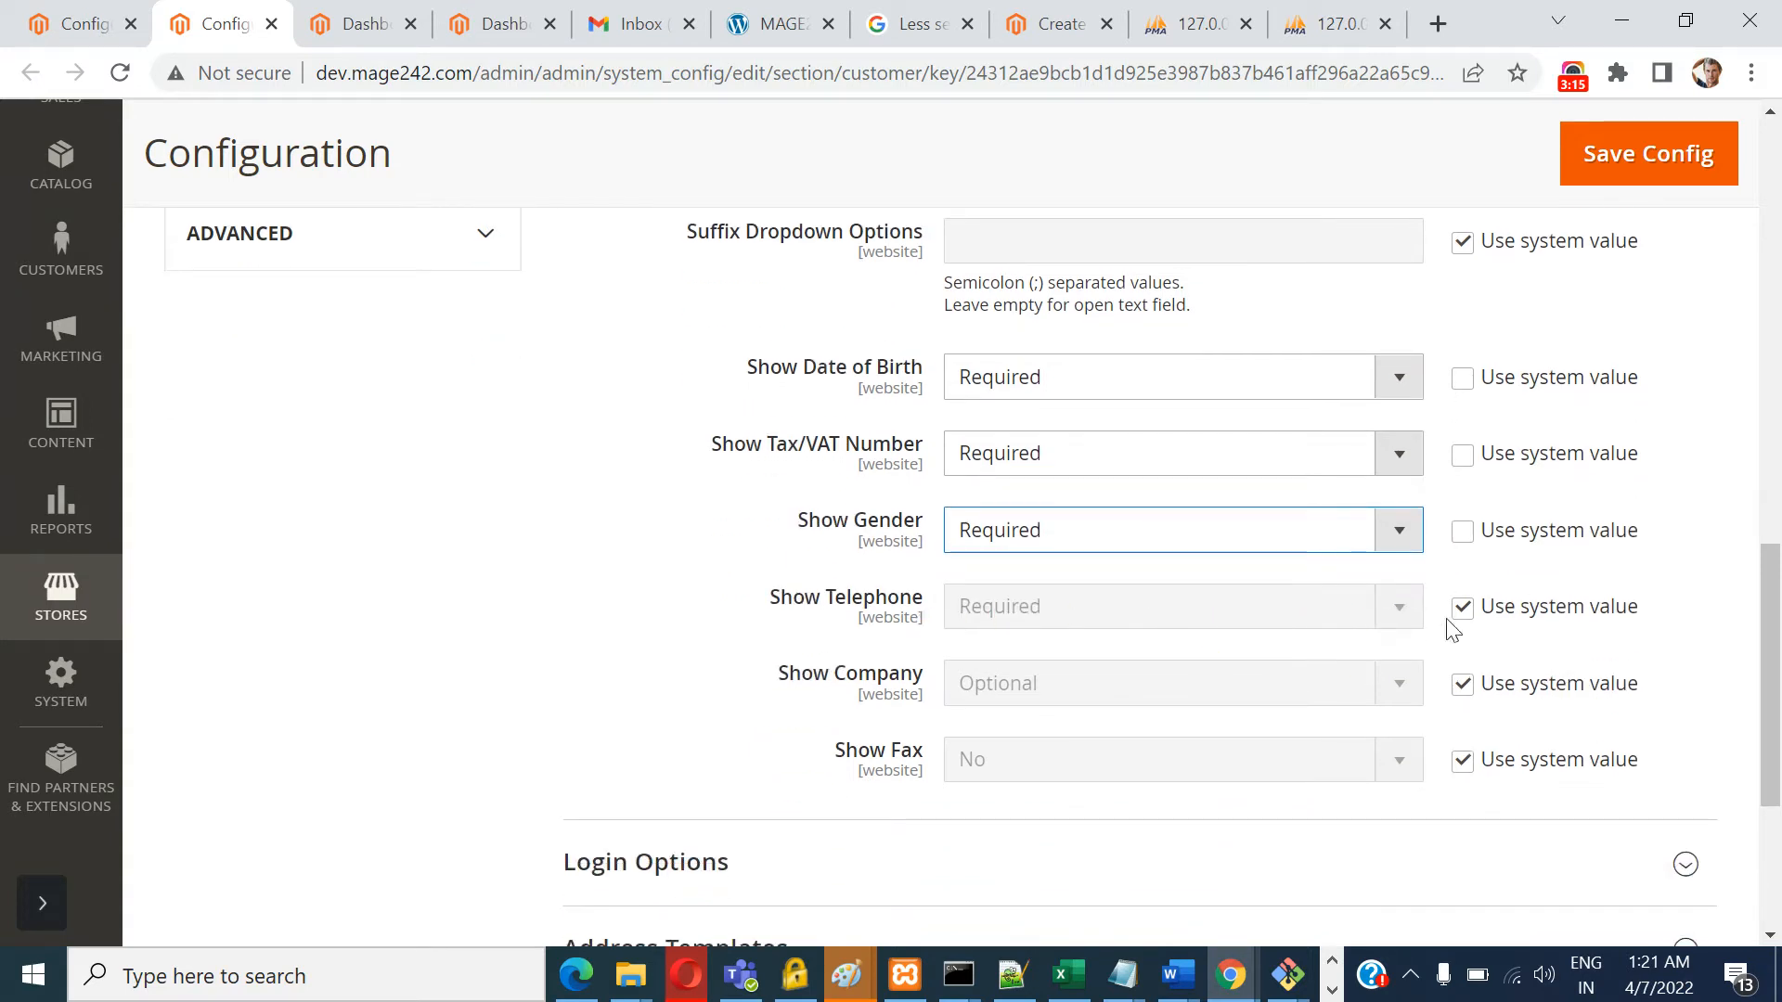
click(1463, 607)
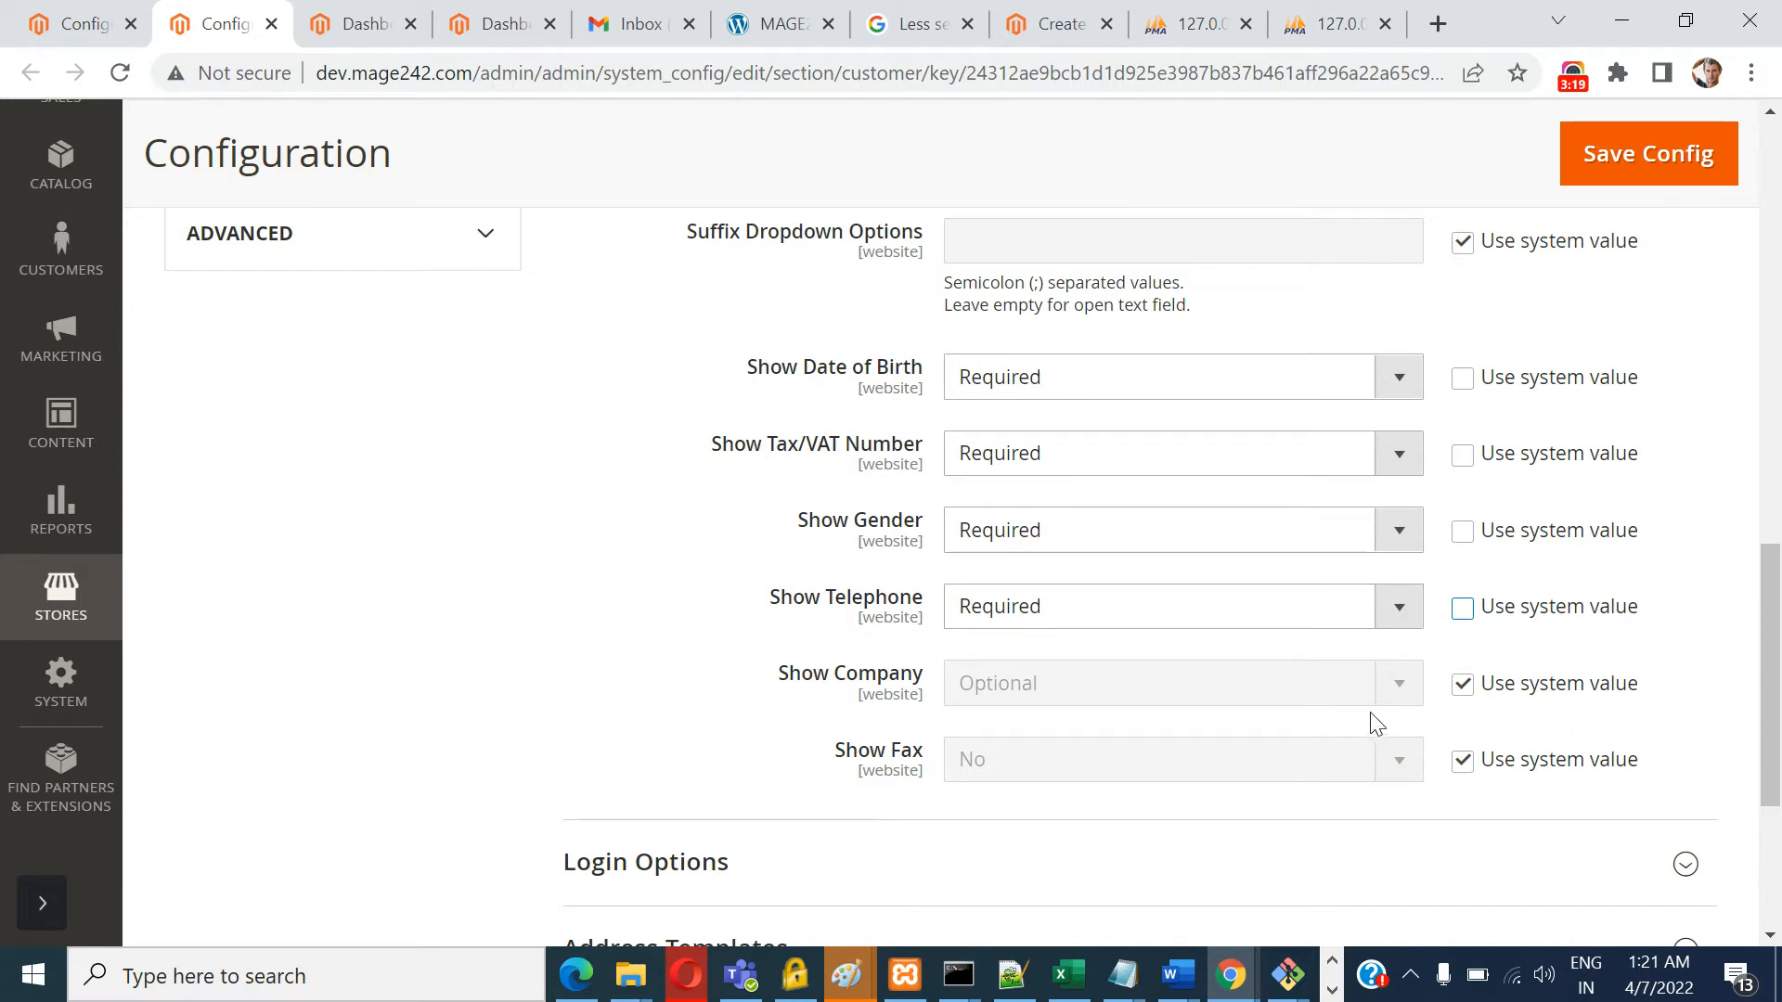
click(1399, 683)
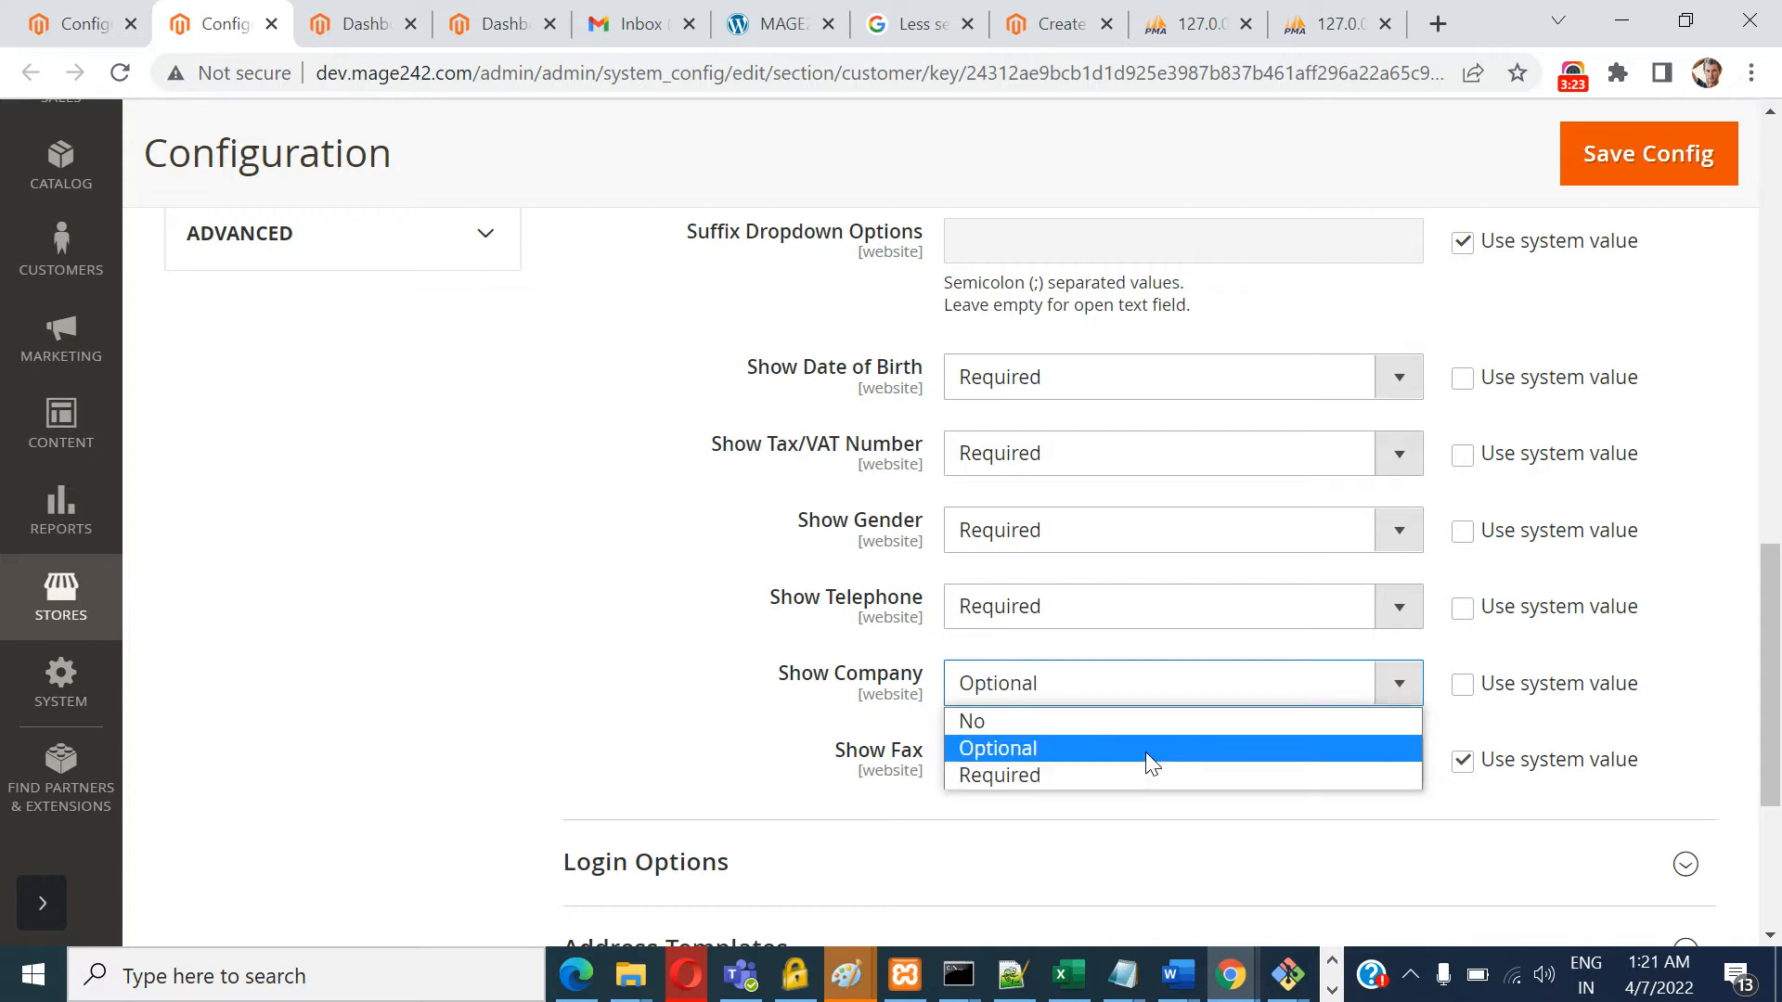
click(997, 748)
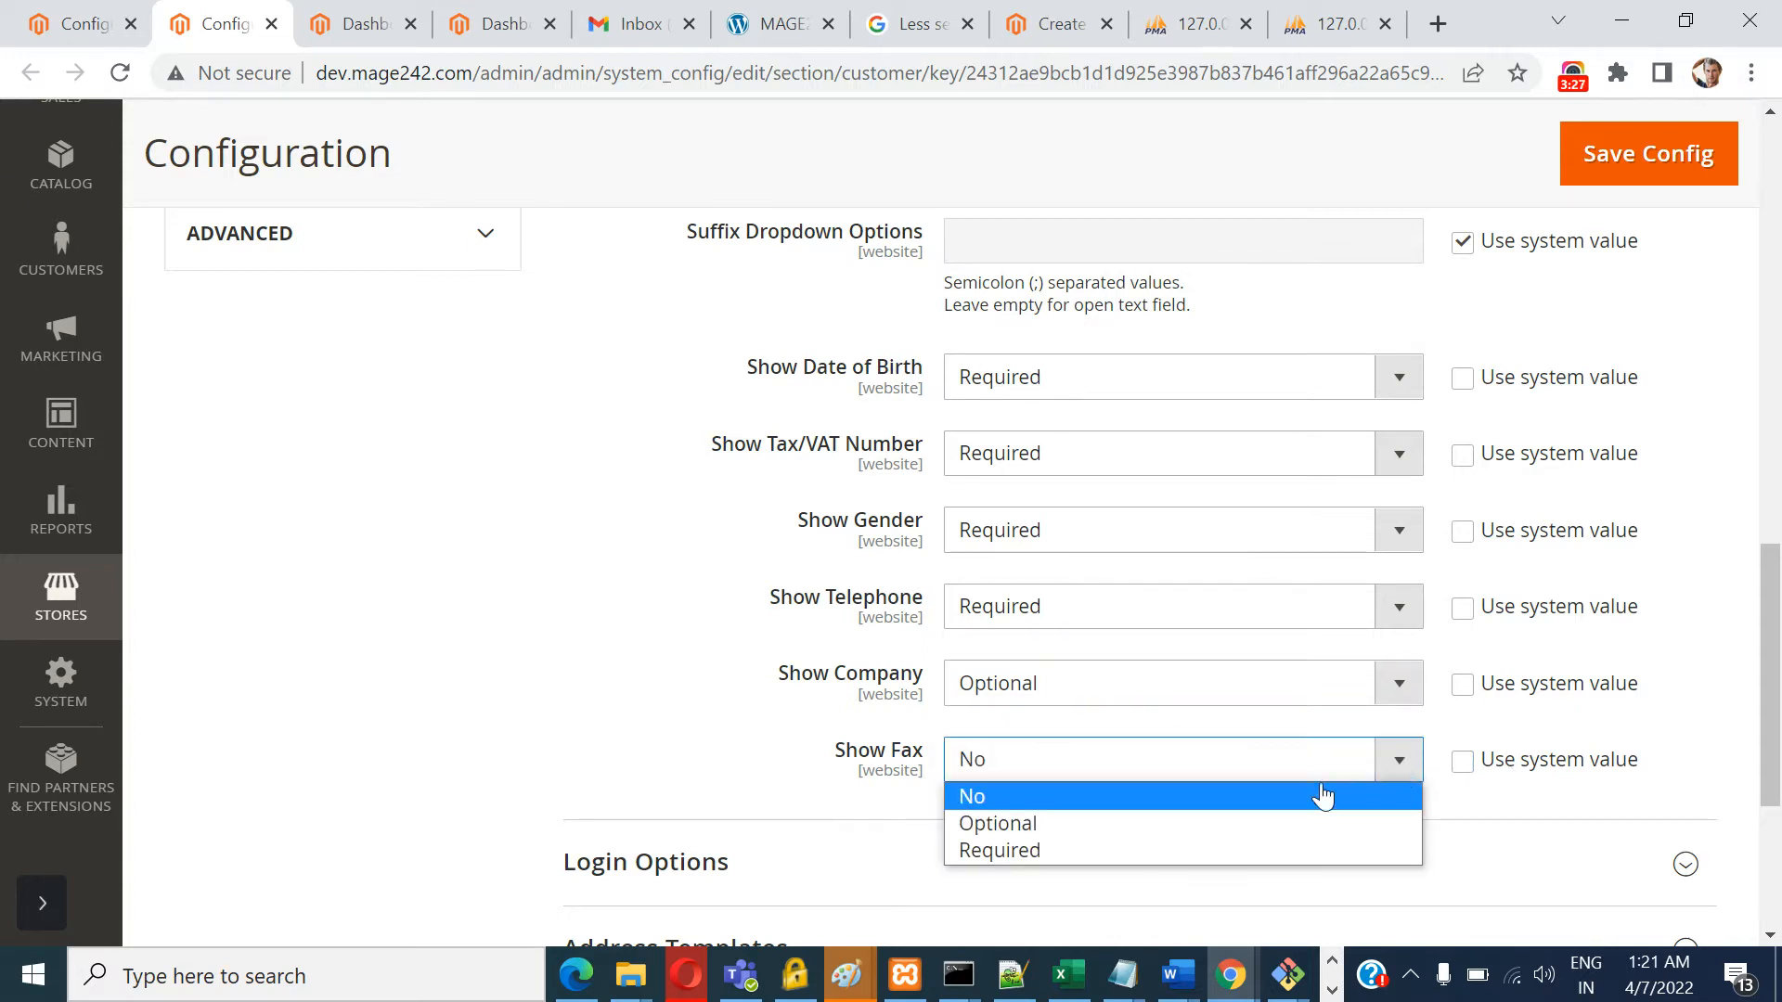
click(997, 824)
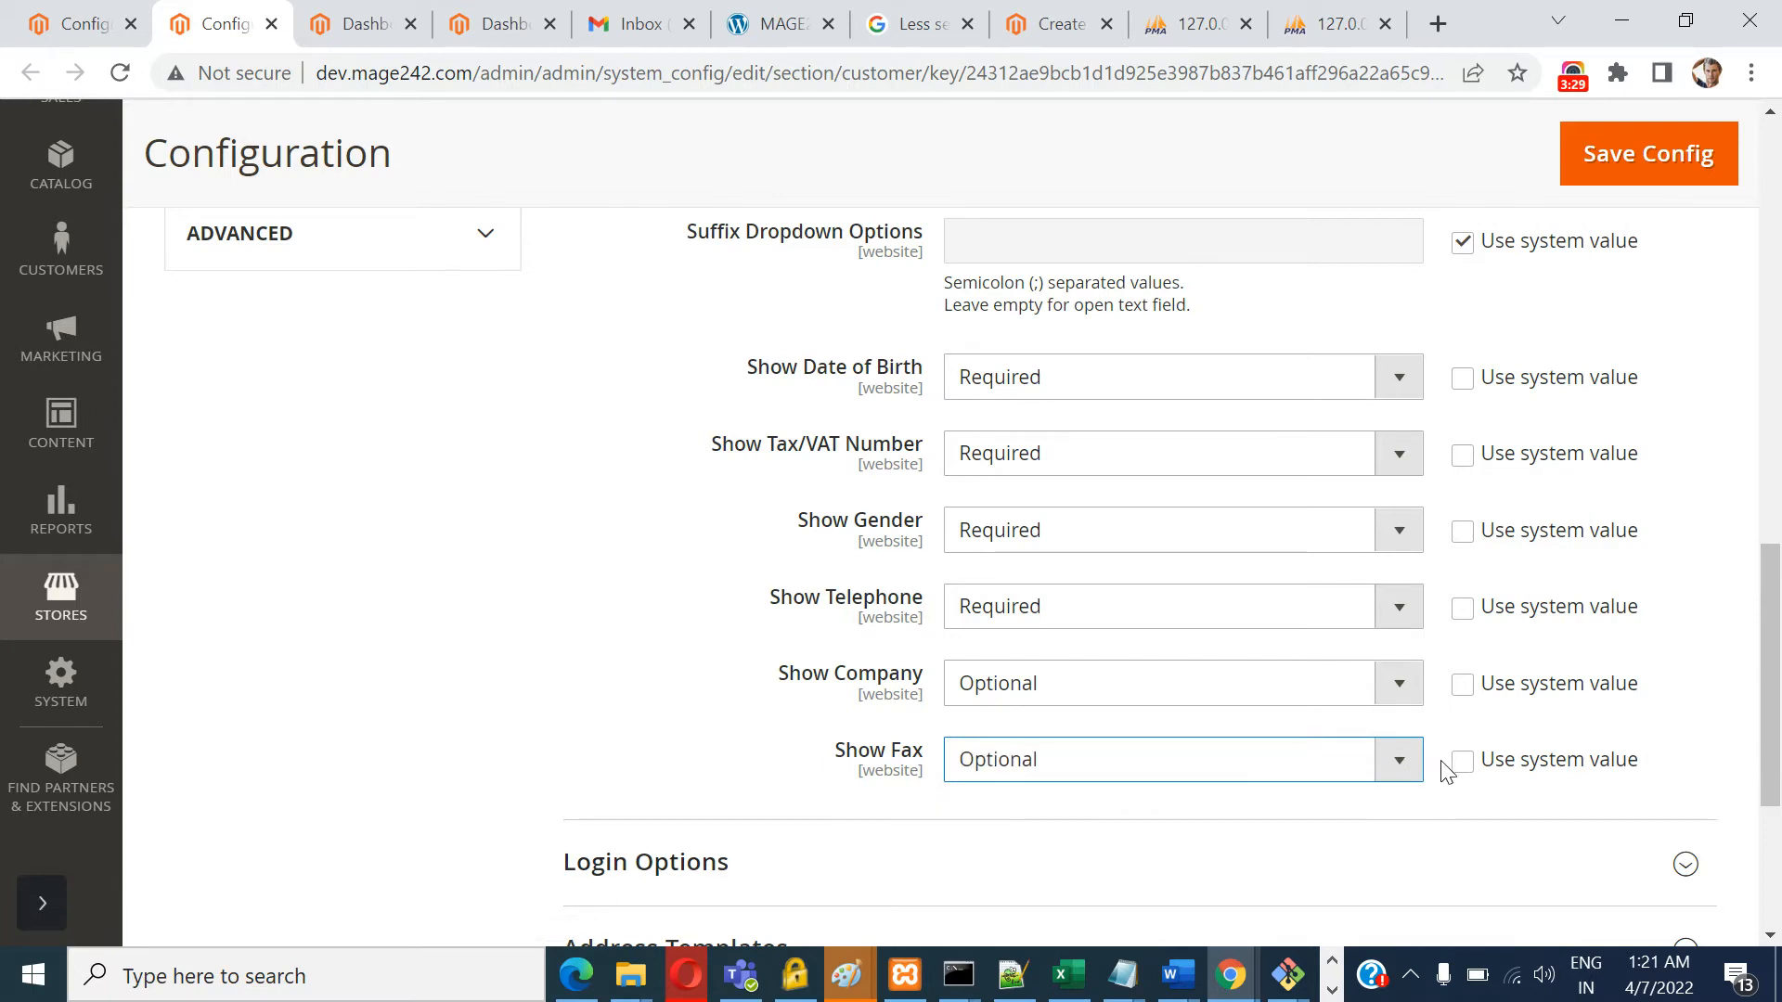
mouse_move(1465, 795)
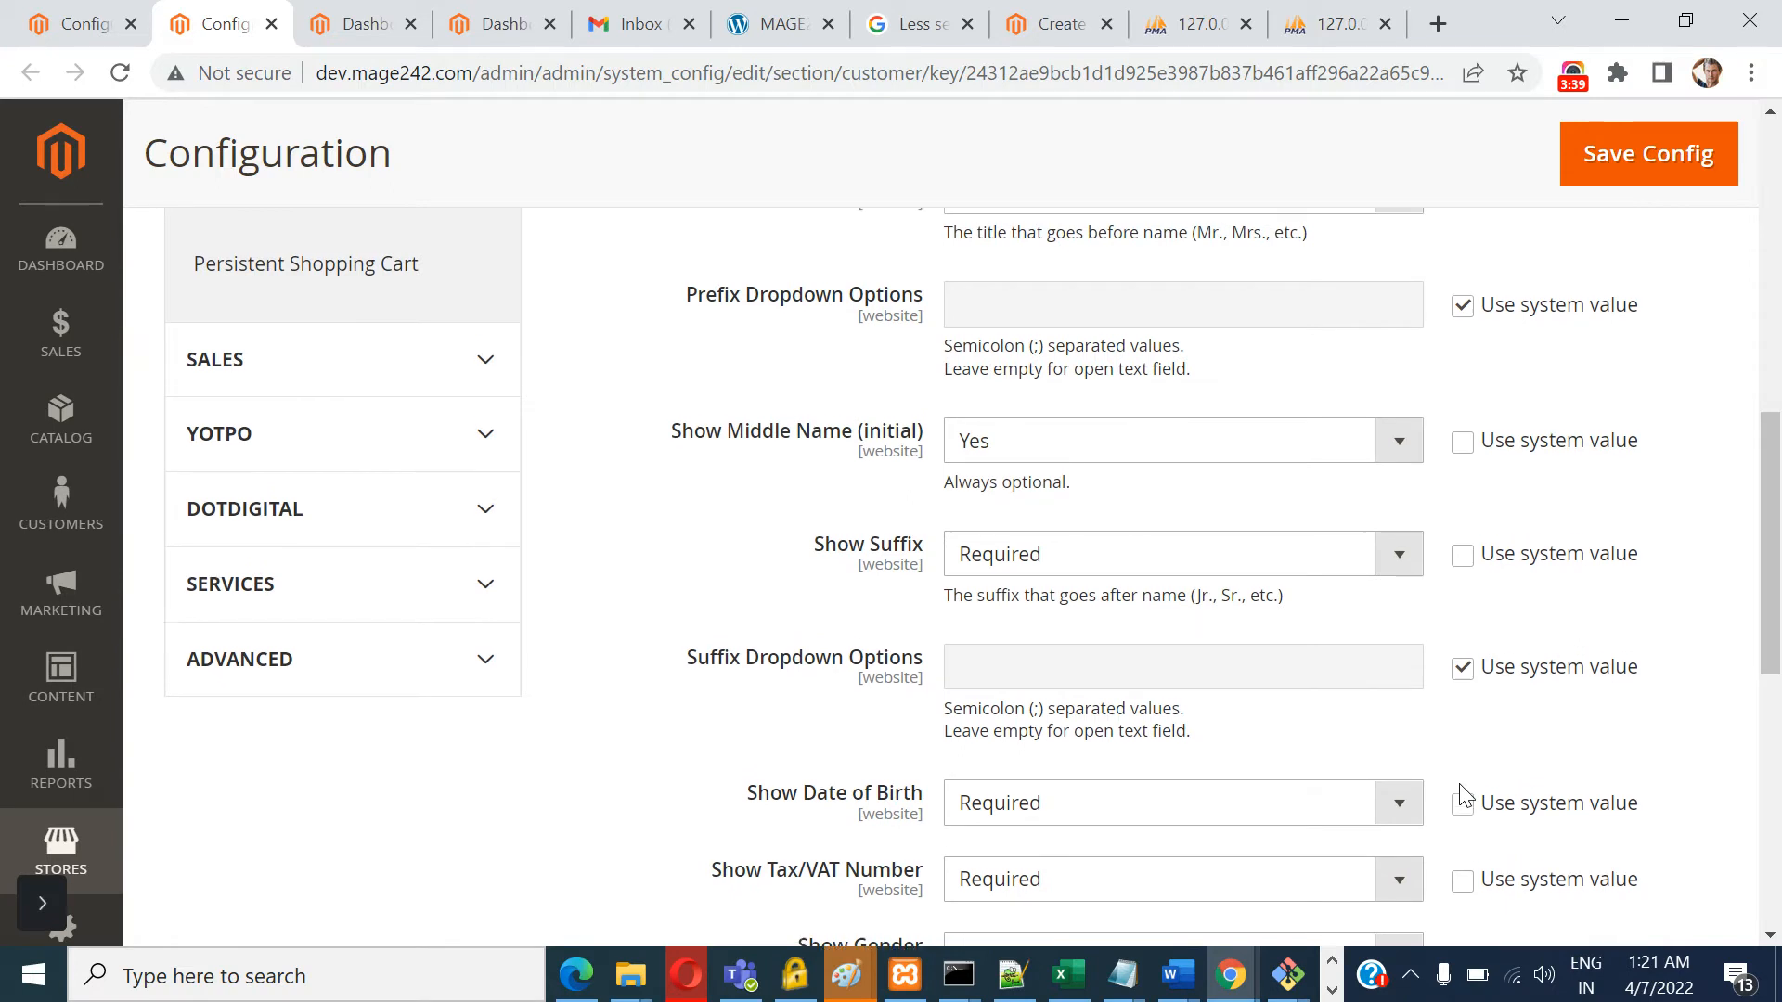
scroll(up, 3)
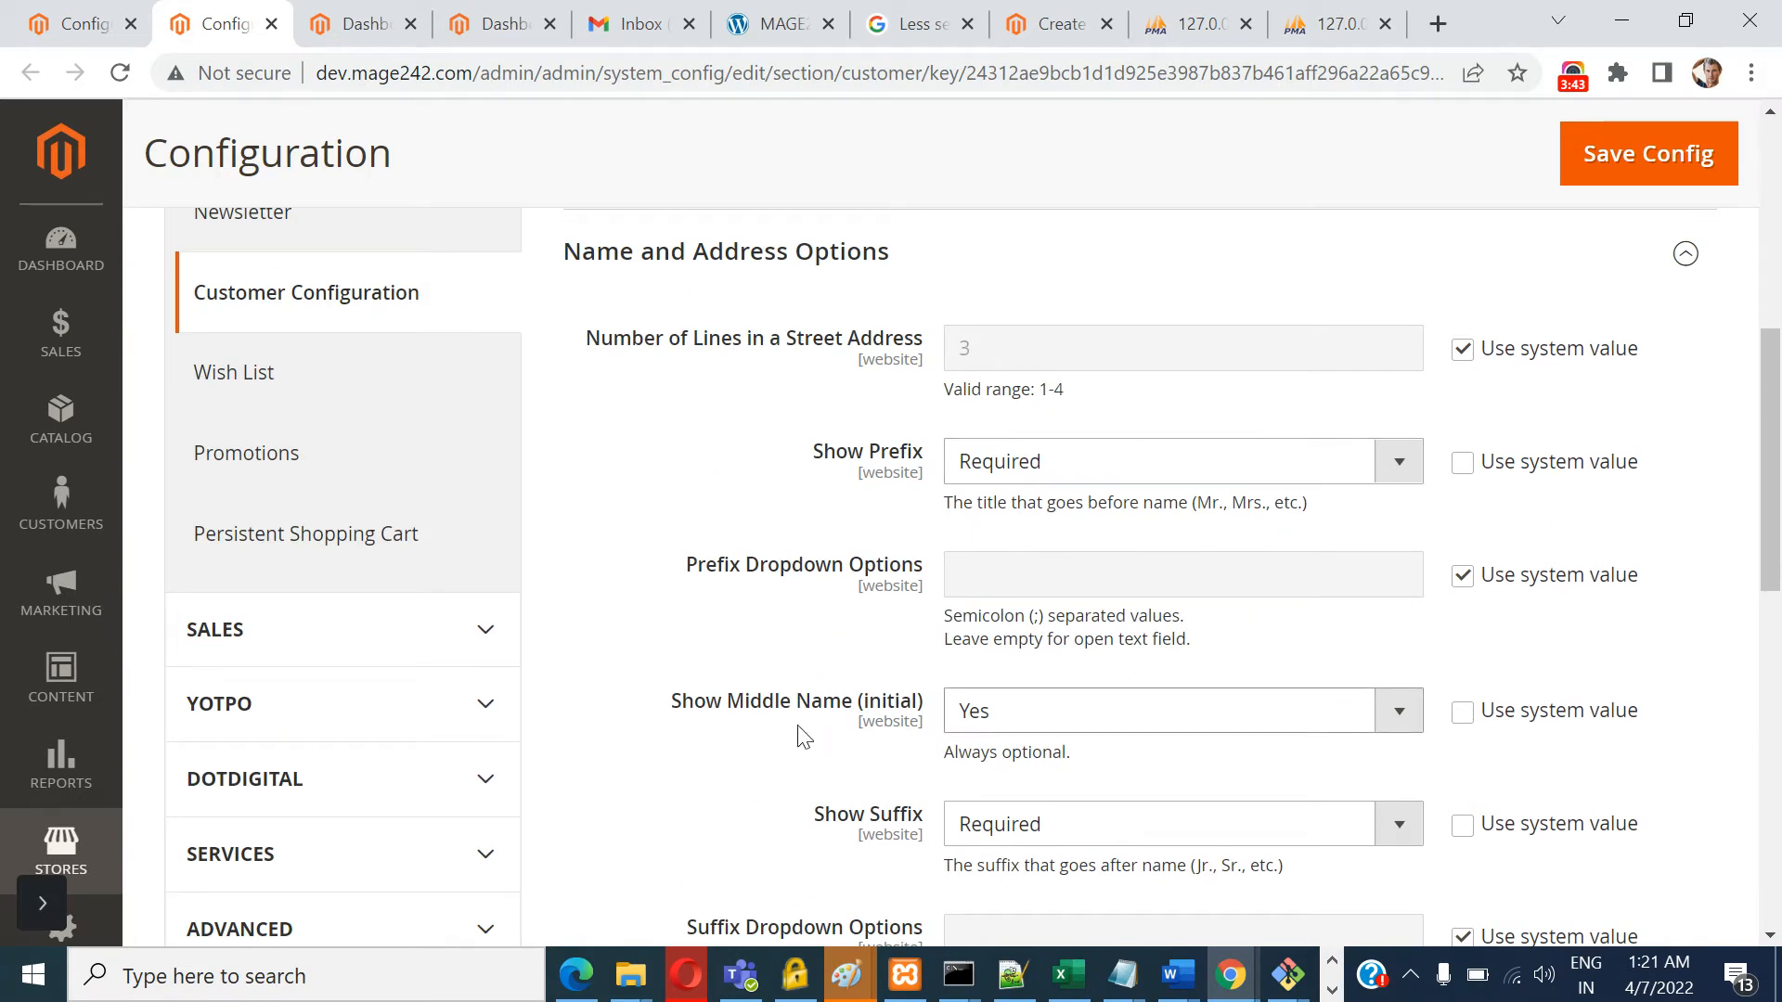
mouse_move(1136, 719)
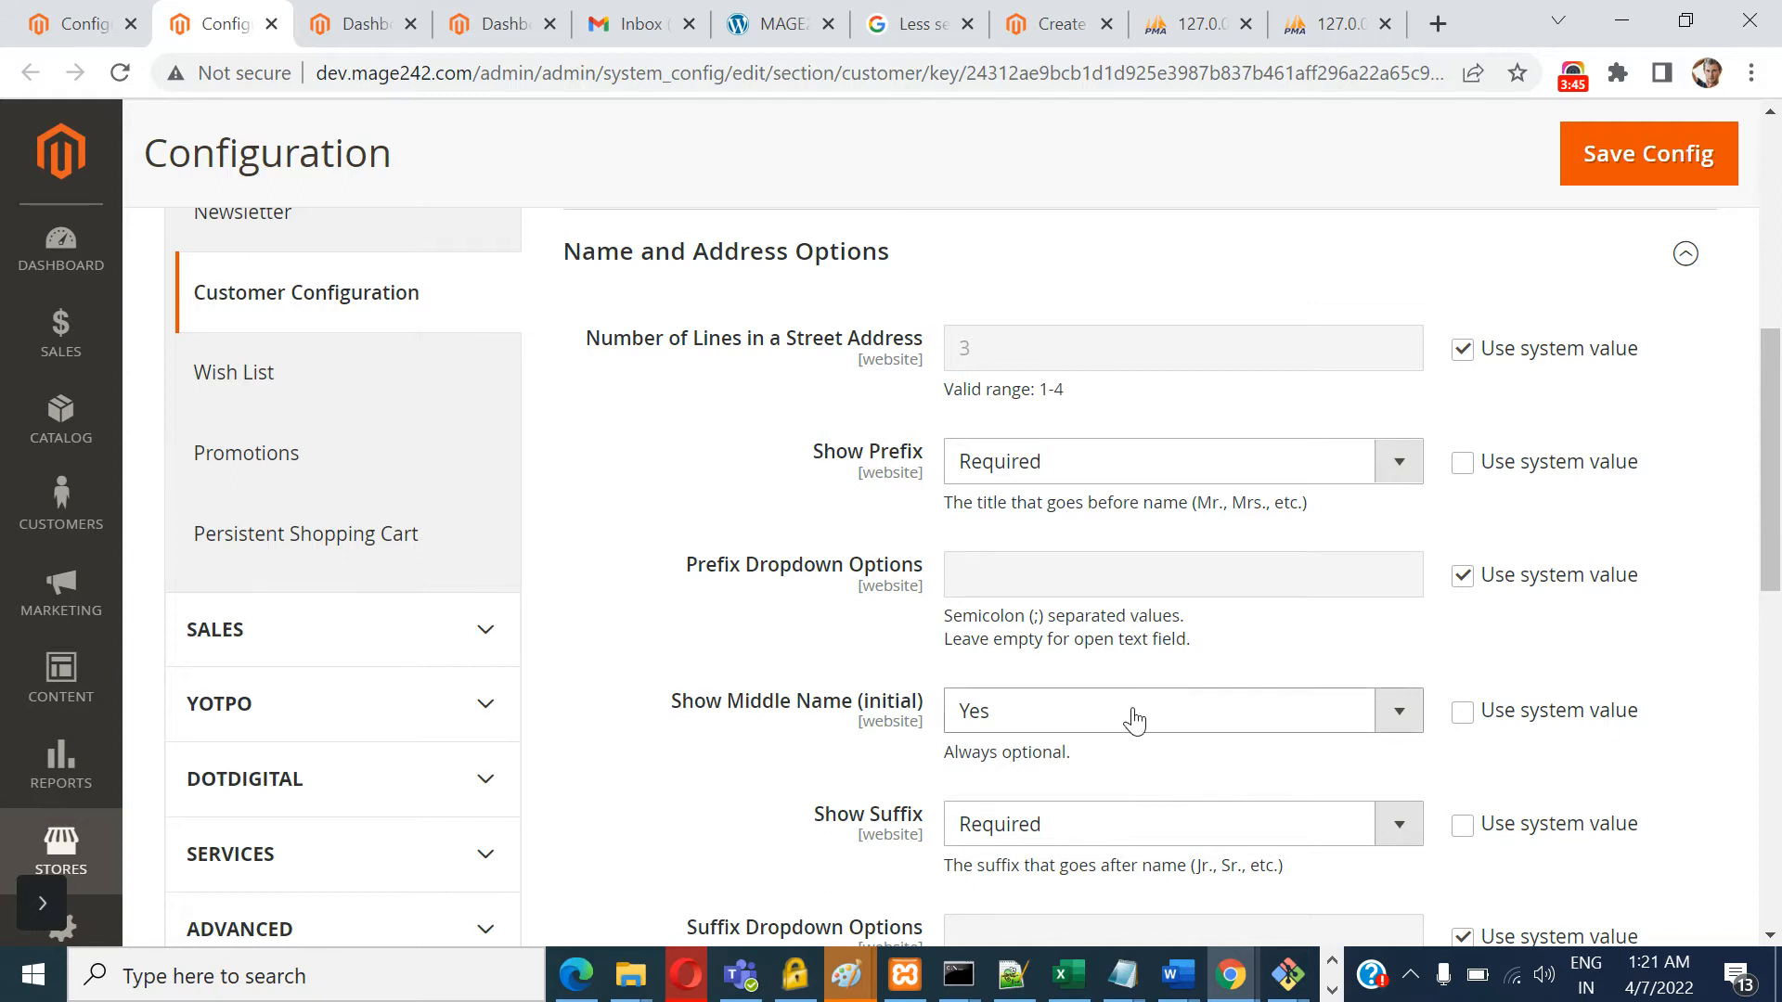
scroll(down, 3)
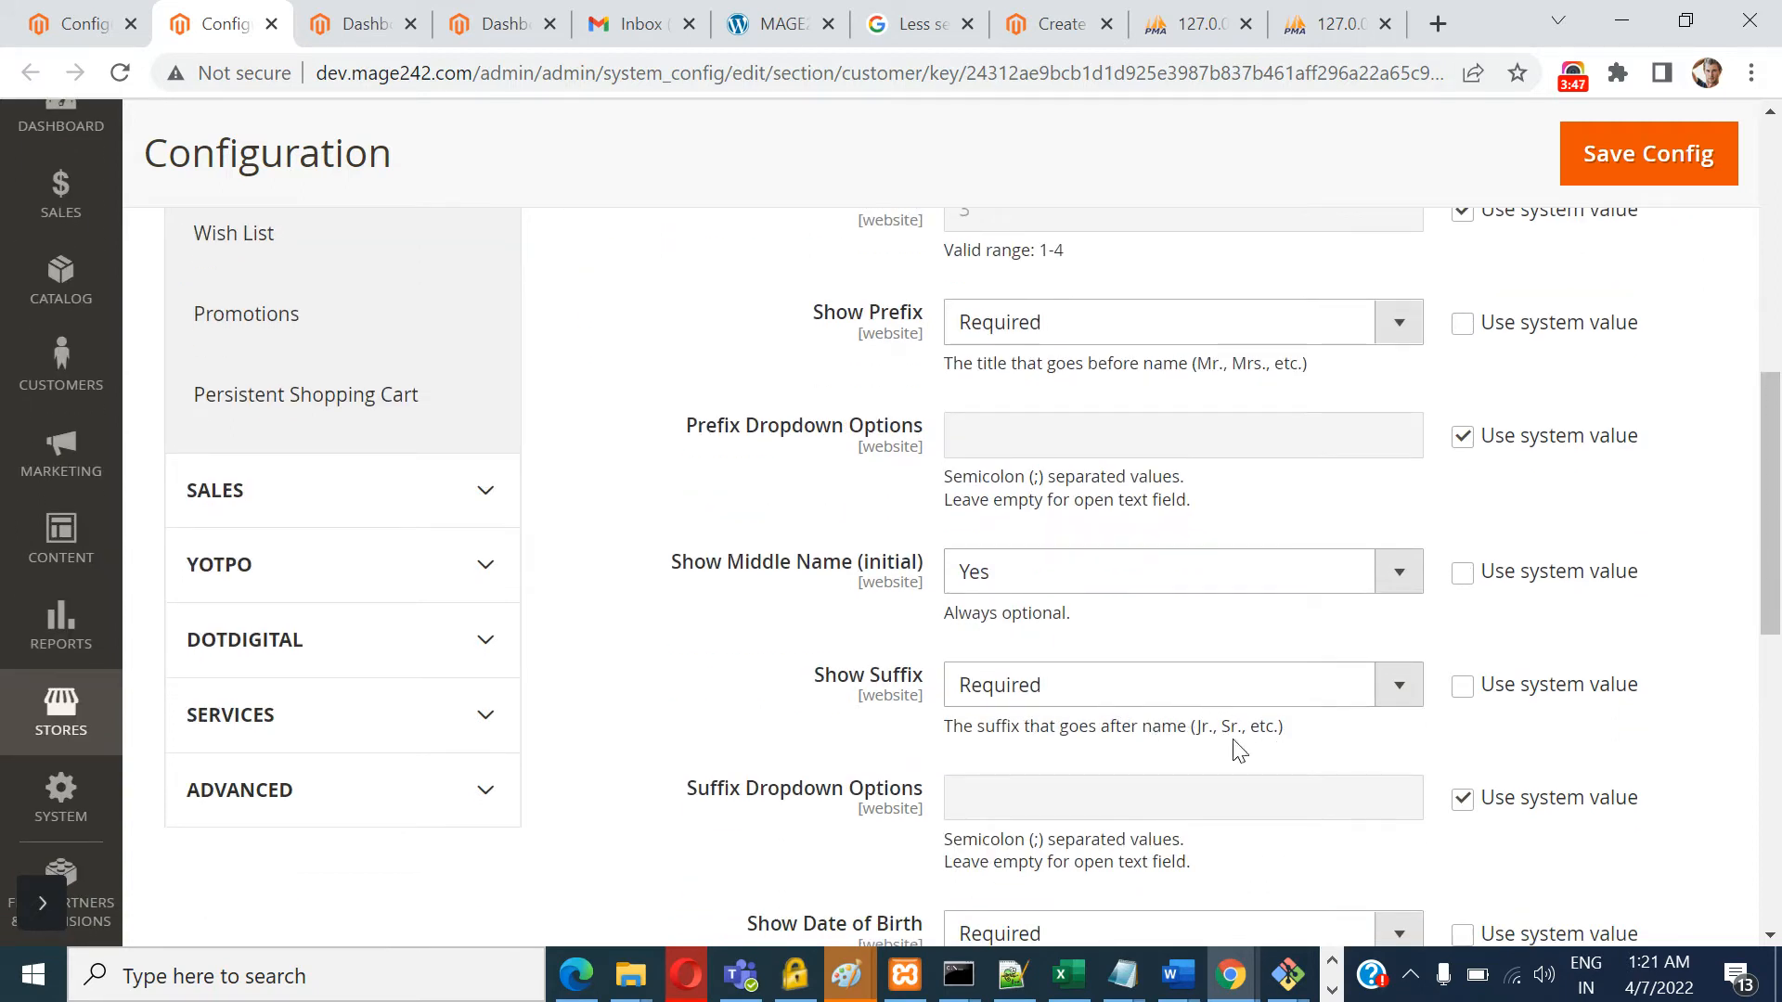
mouse_move(1370, 741)
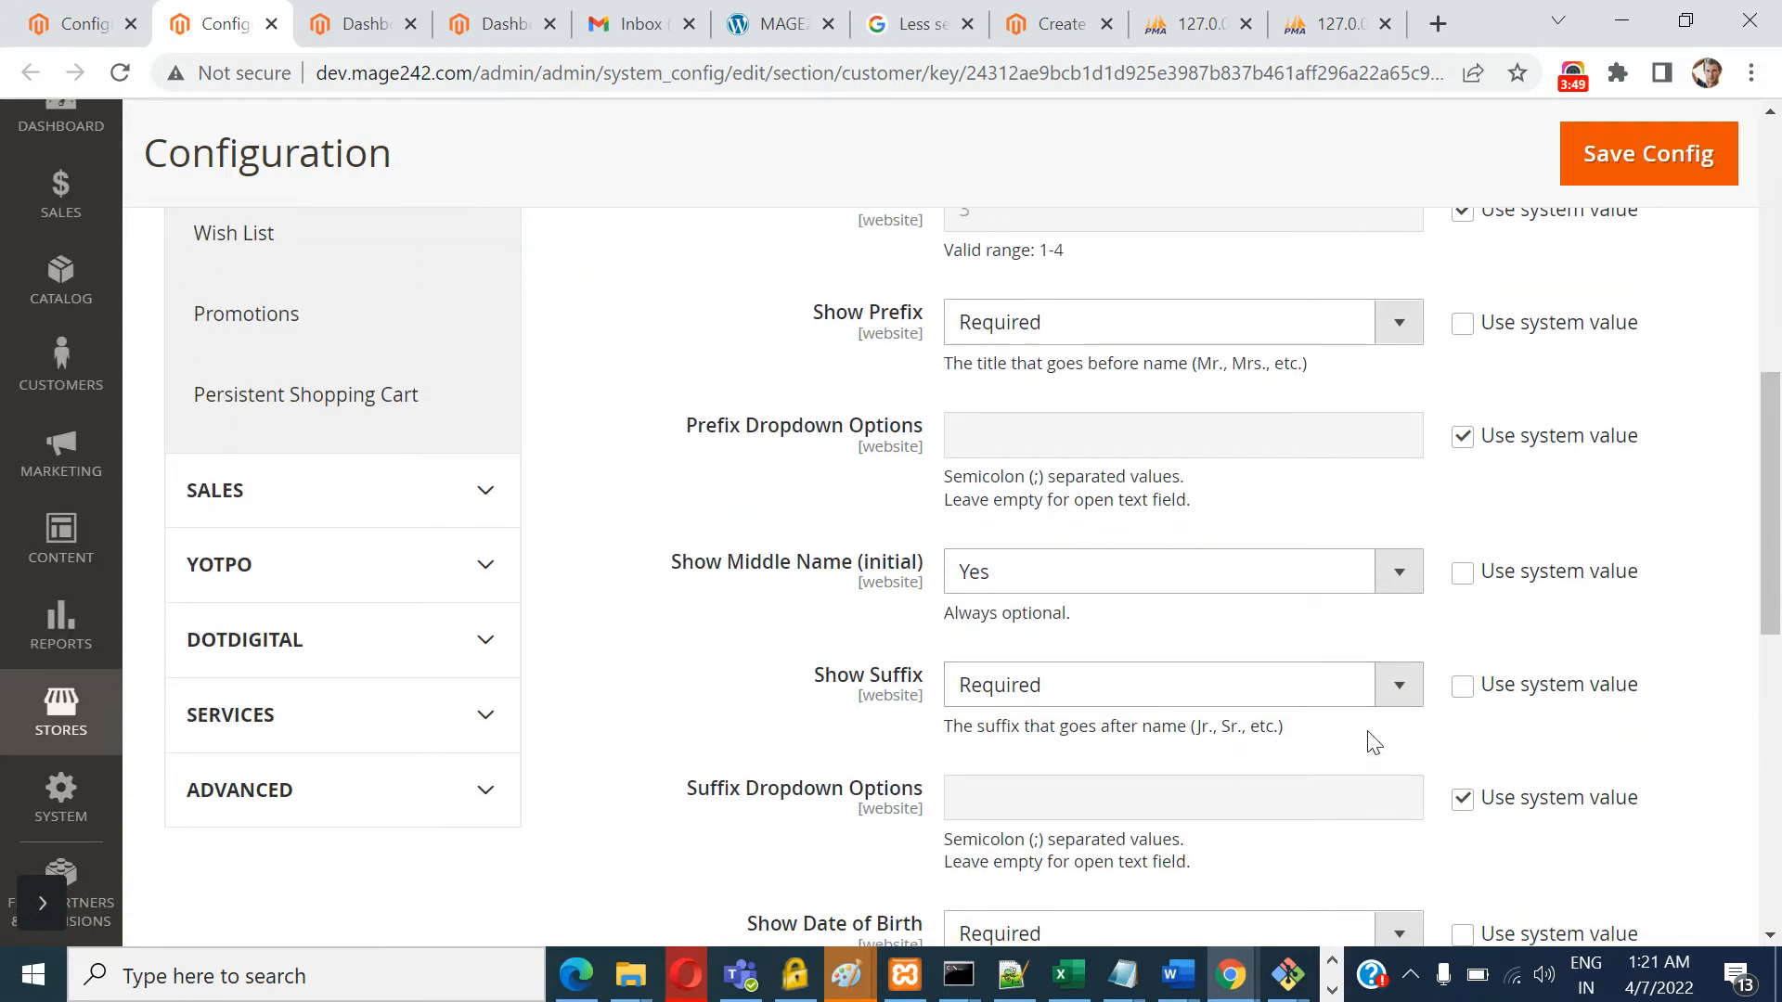
scroll(down, 3)
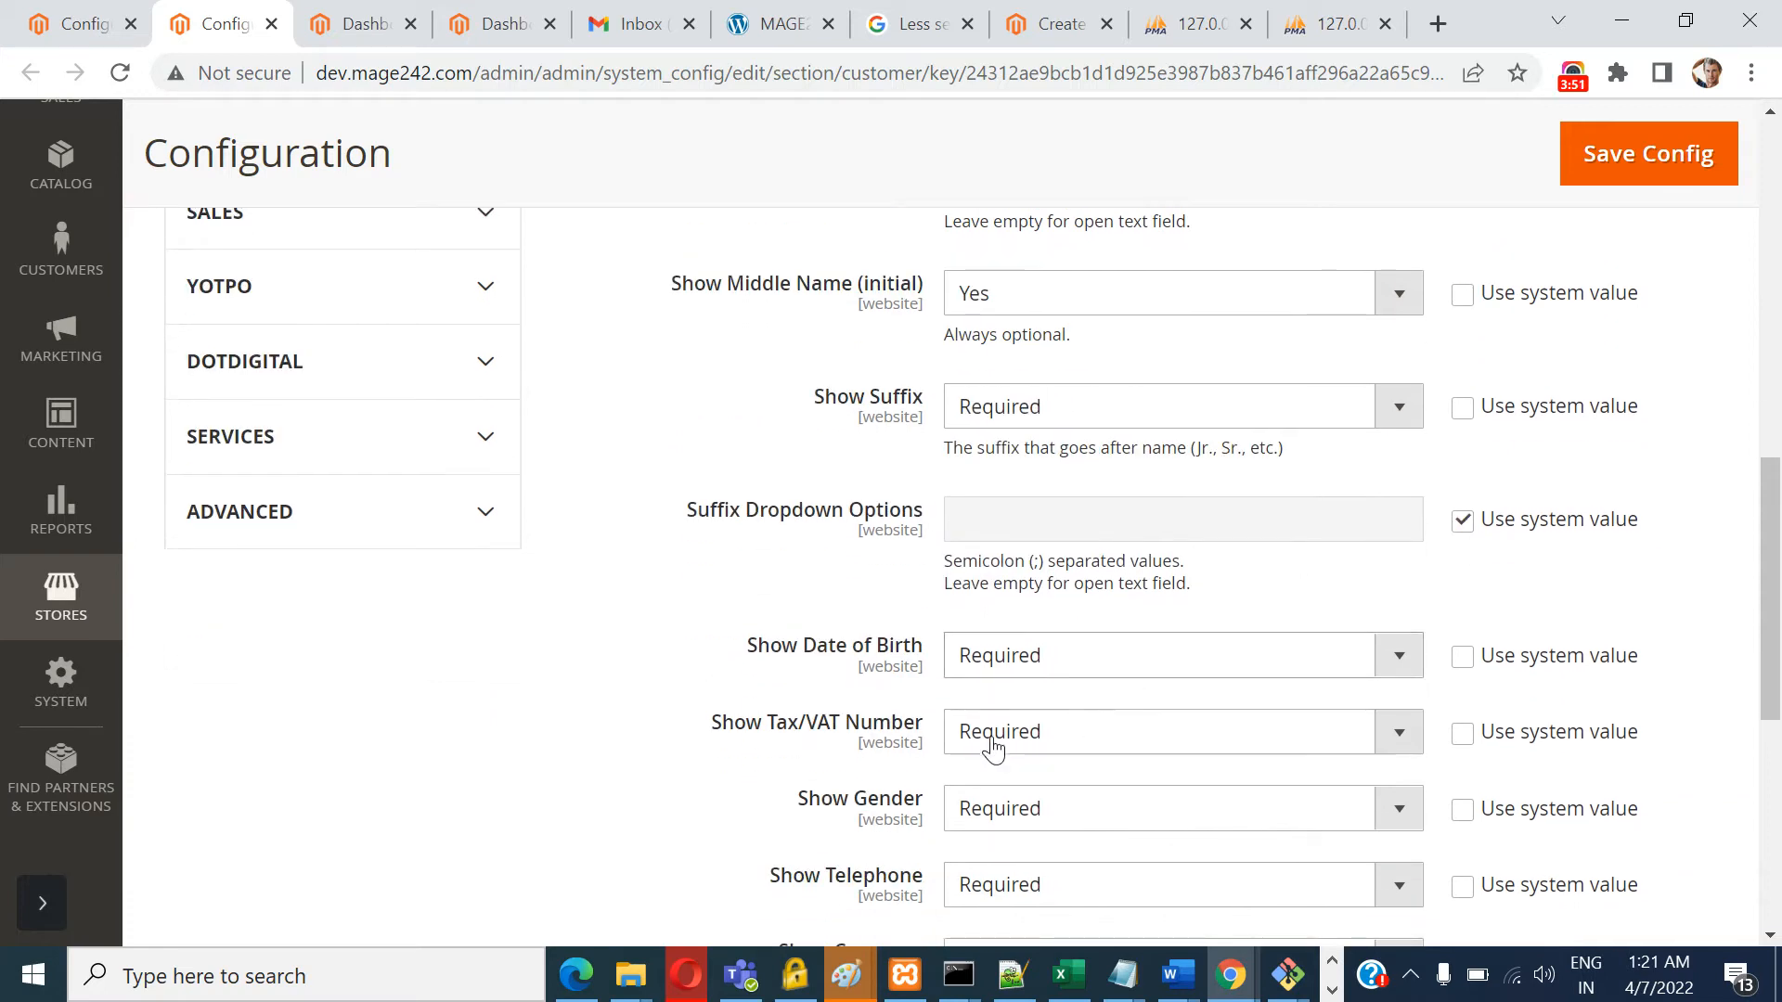
mouse_move(1142, 773)
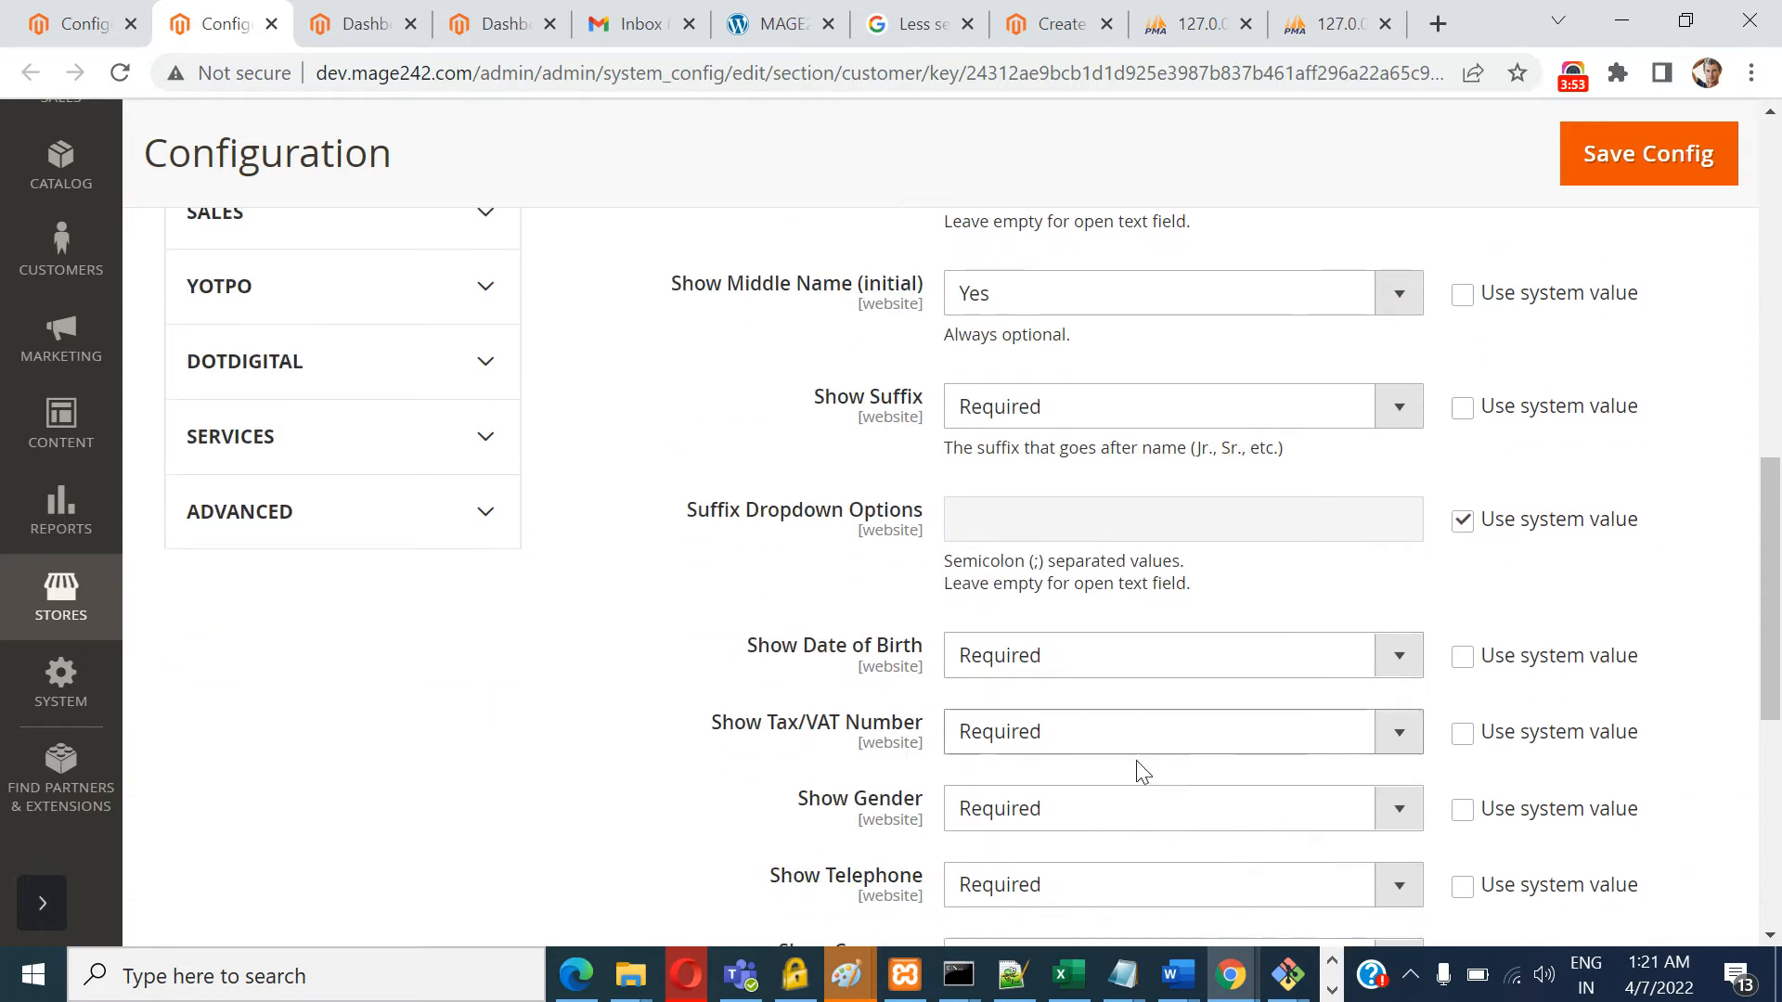
scroll(down, 3)
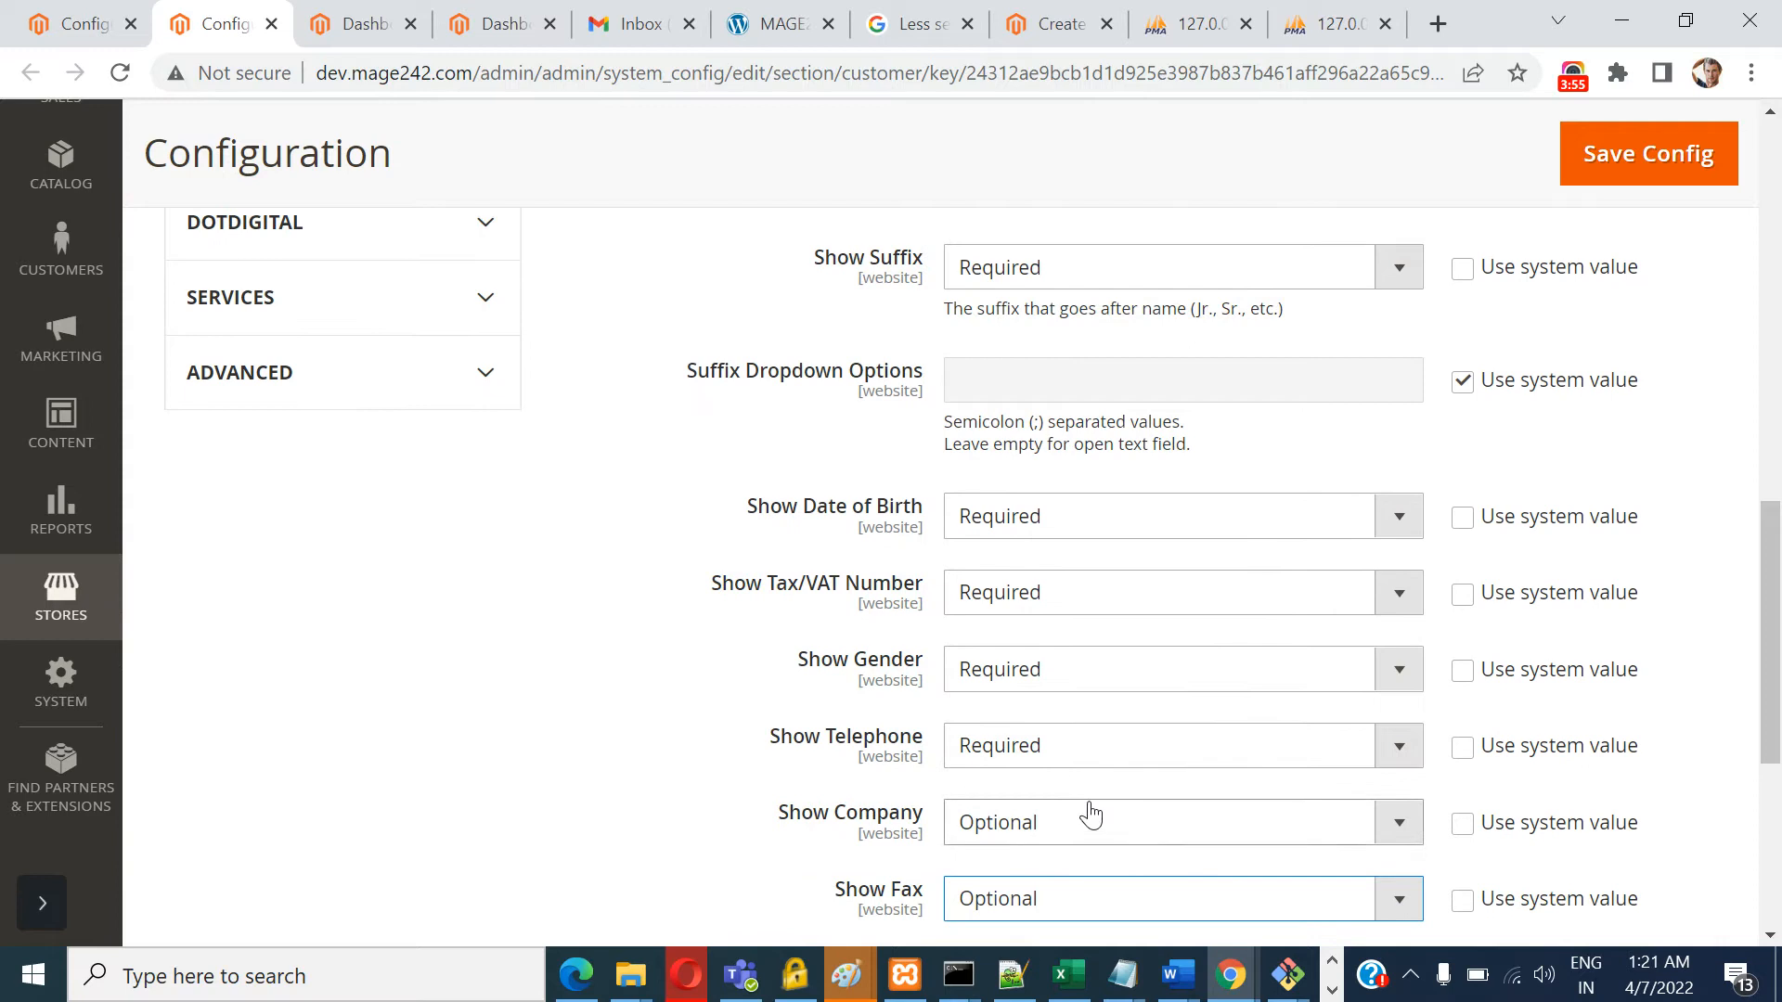
scroll(up, 3)
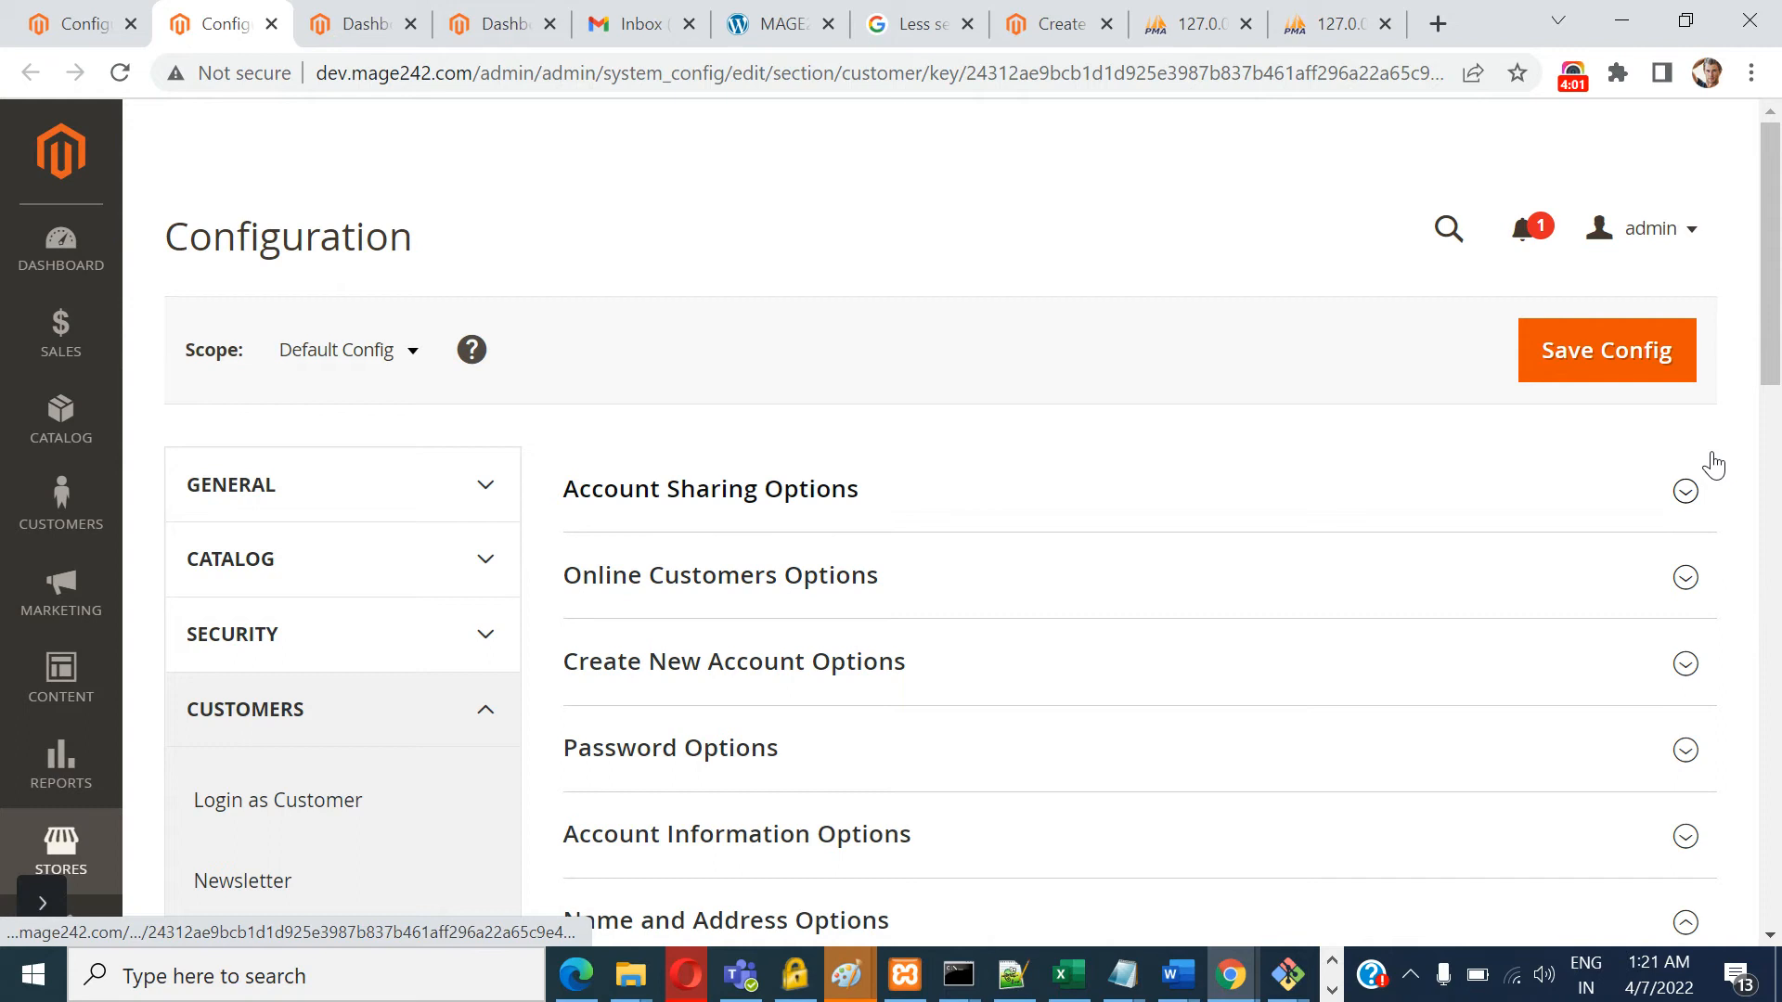
mouse_move(1626, 371)
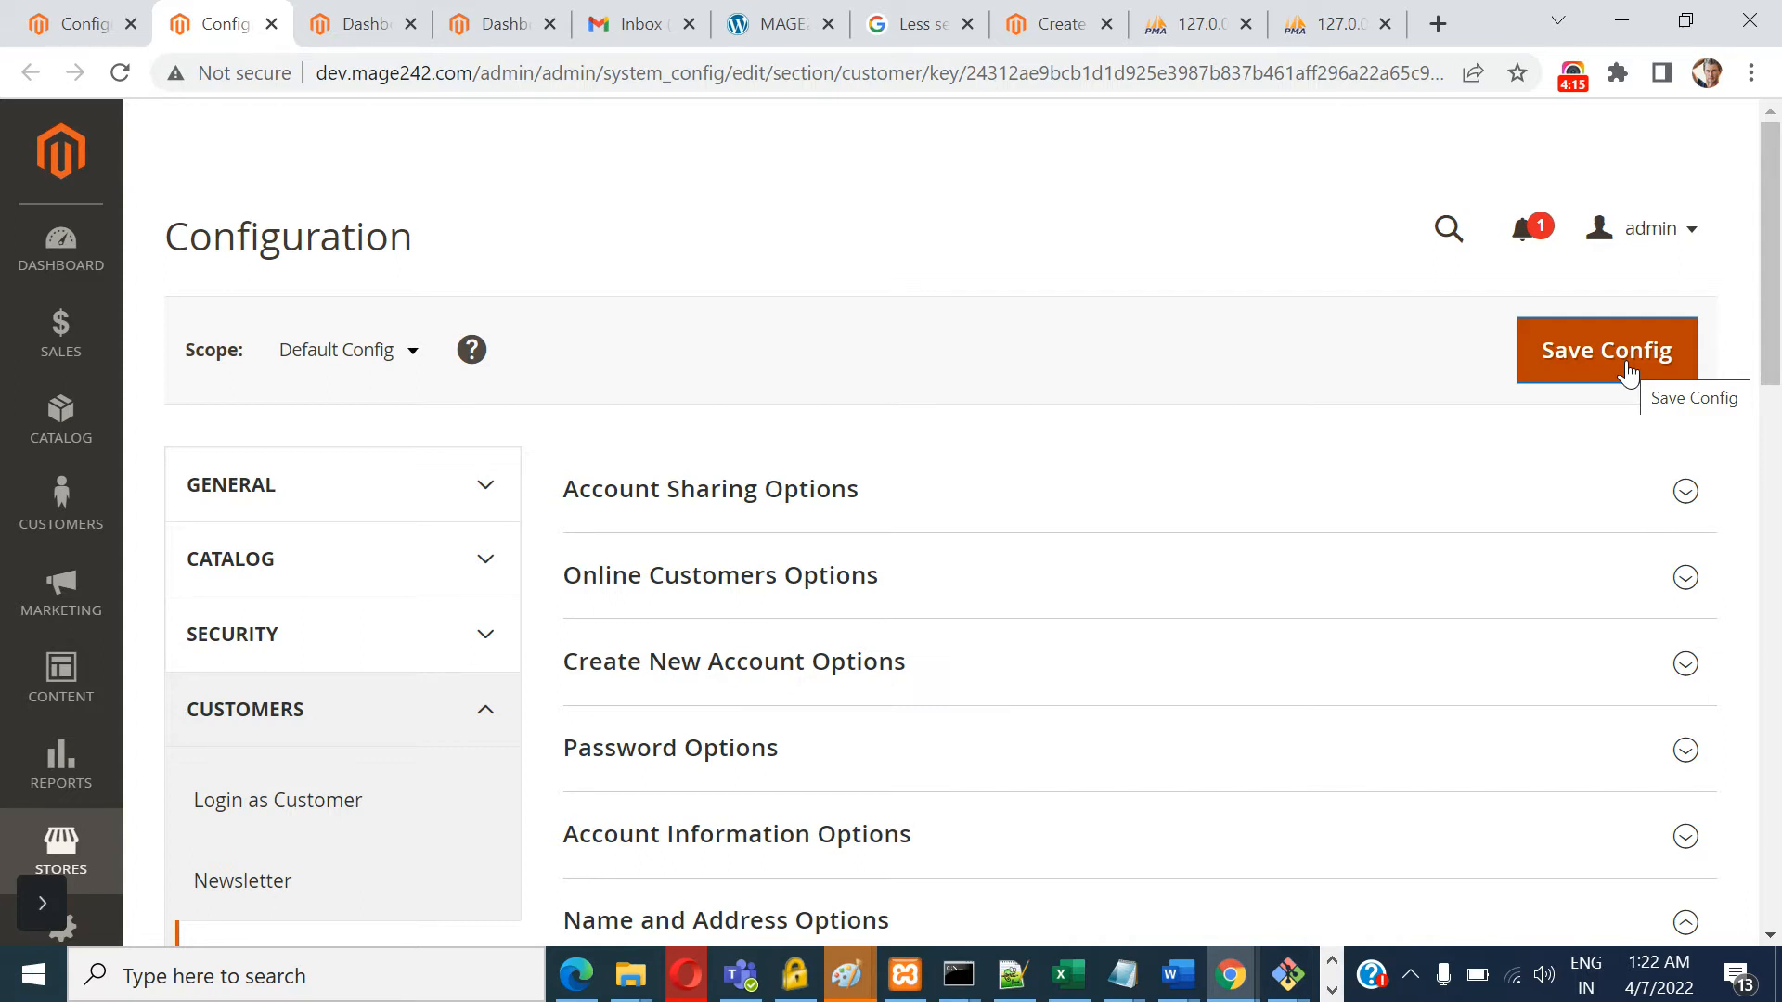
Step: Save the customer configuration with Save Config
click(1605, 351)
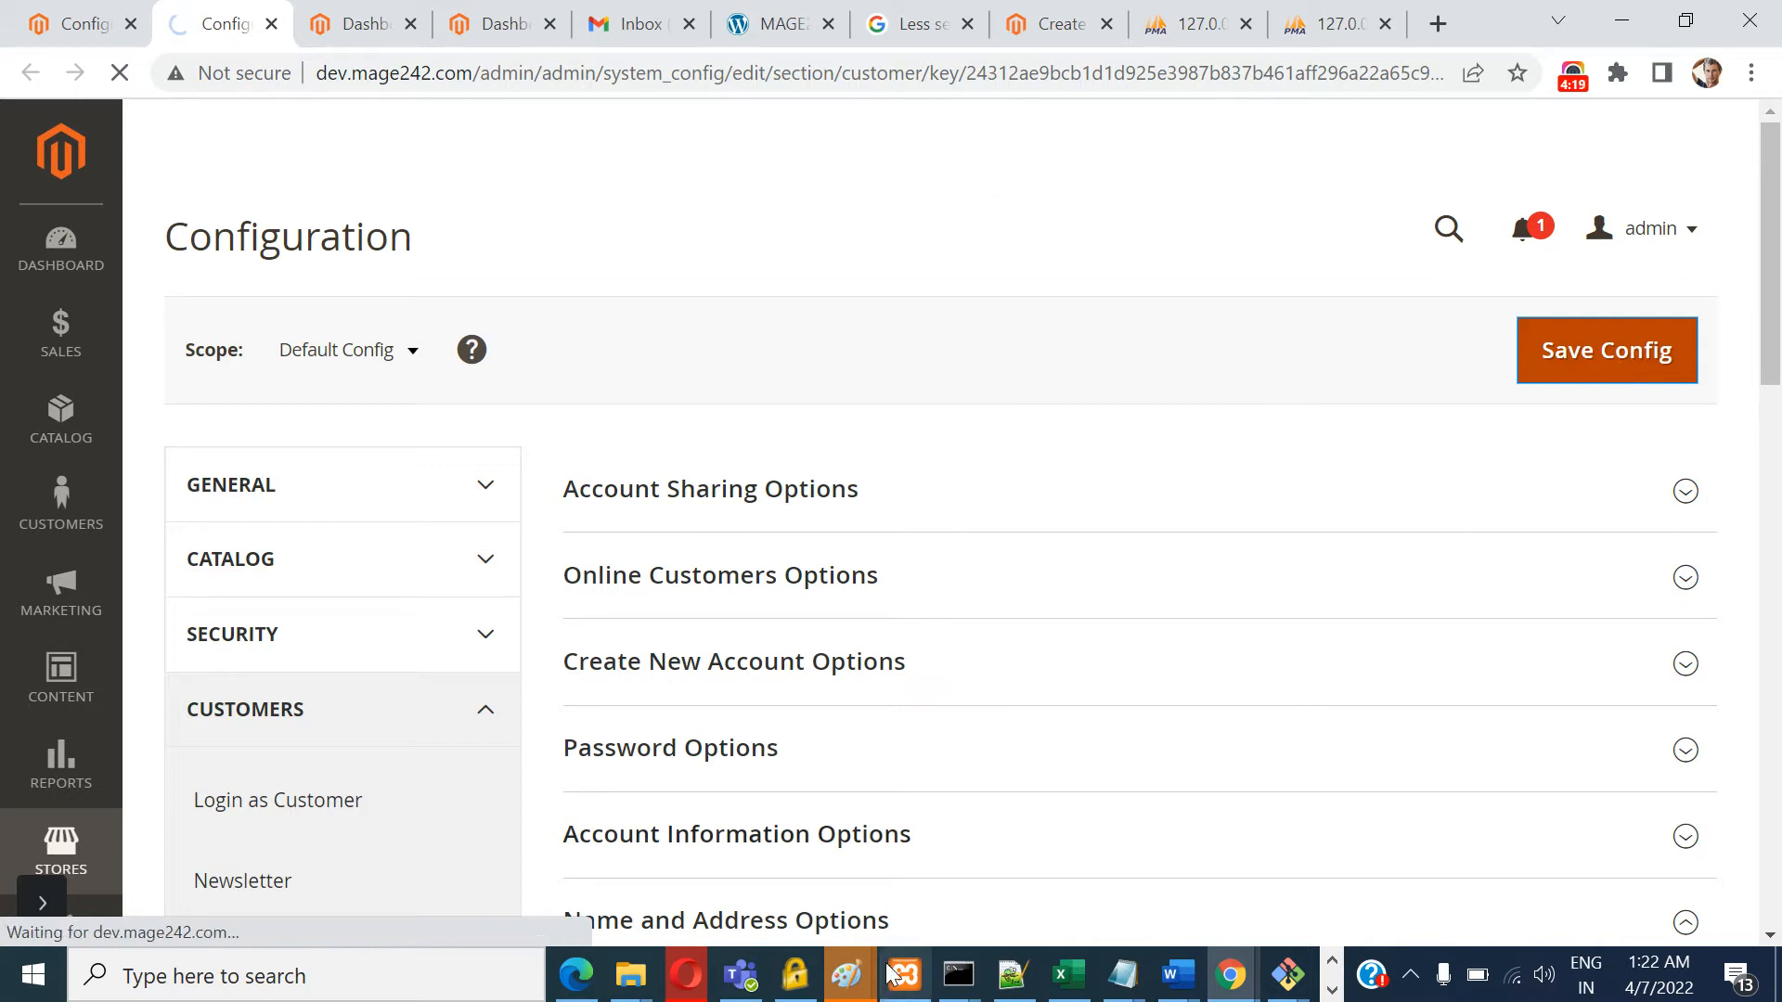
mouse_move(958, 973)
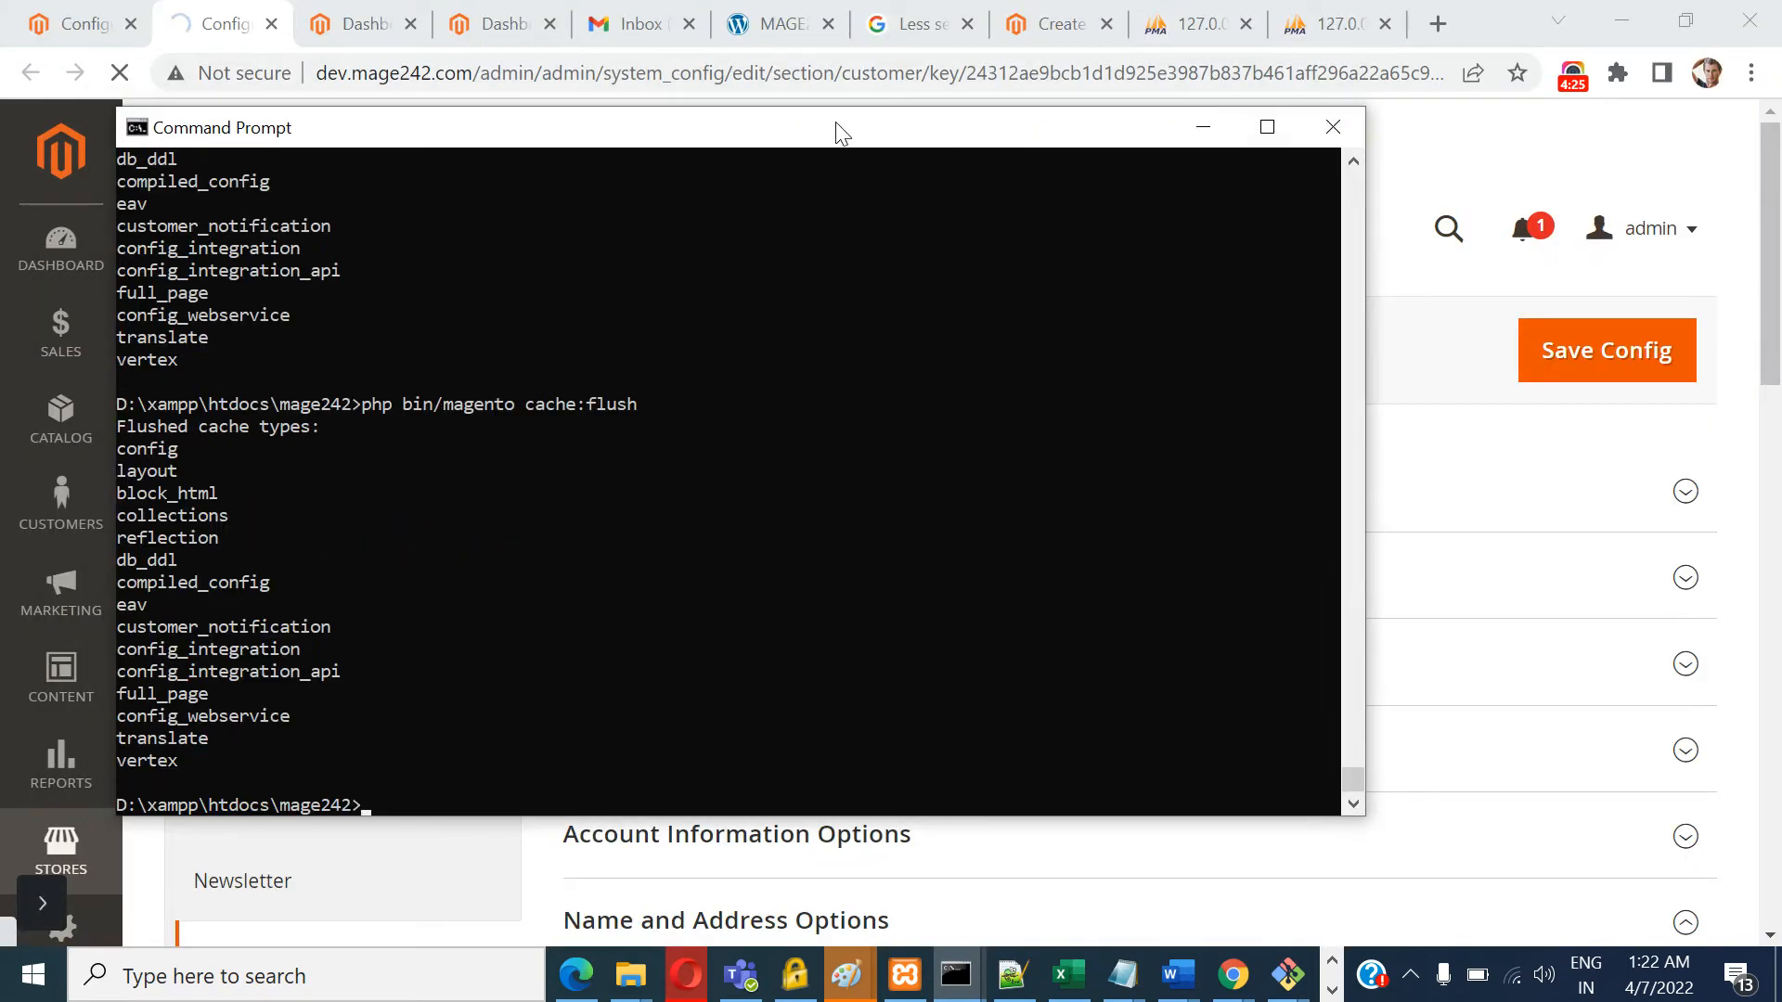
Step: Maximize the Command Prompt and run php bin/magento cache:flush after reindexing
drag(835, 128, 894, 555)
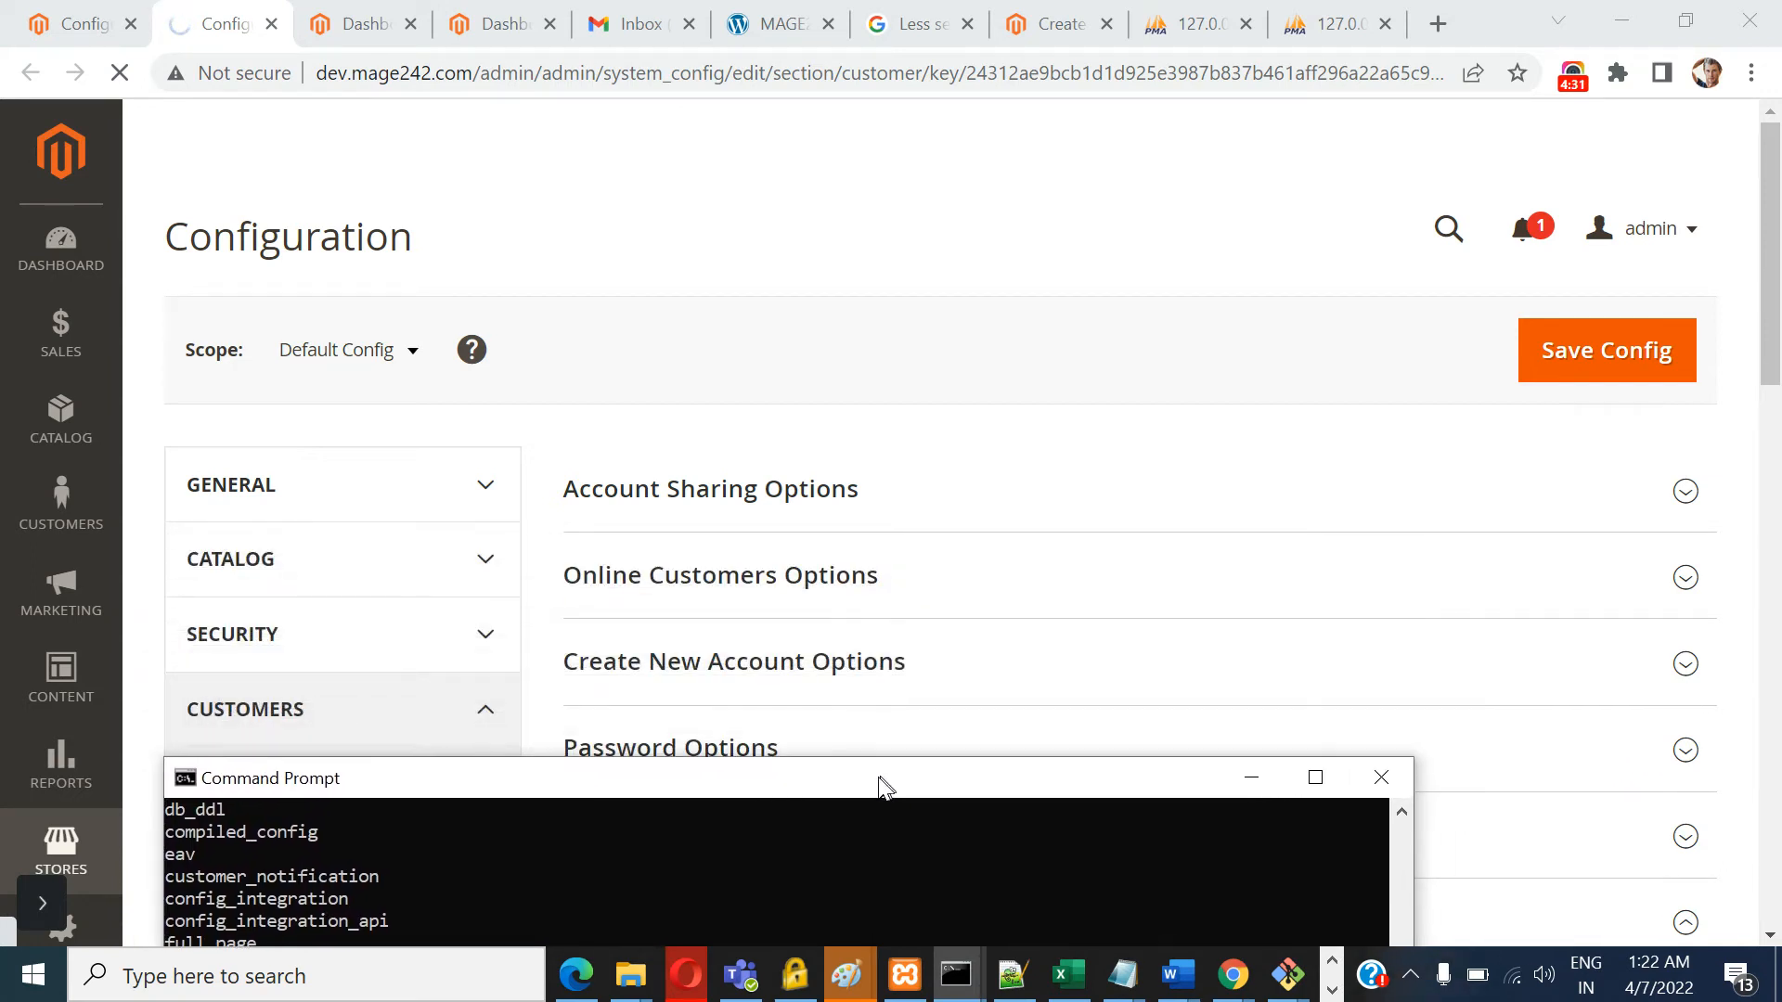
click(1605, 349)
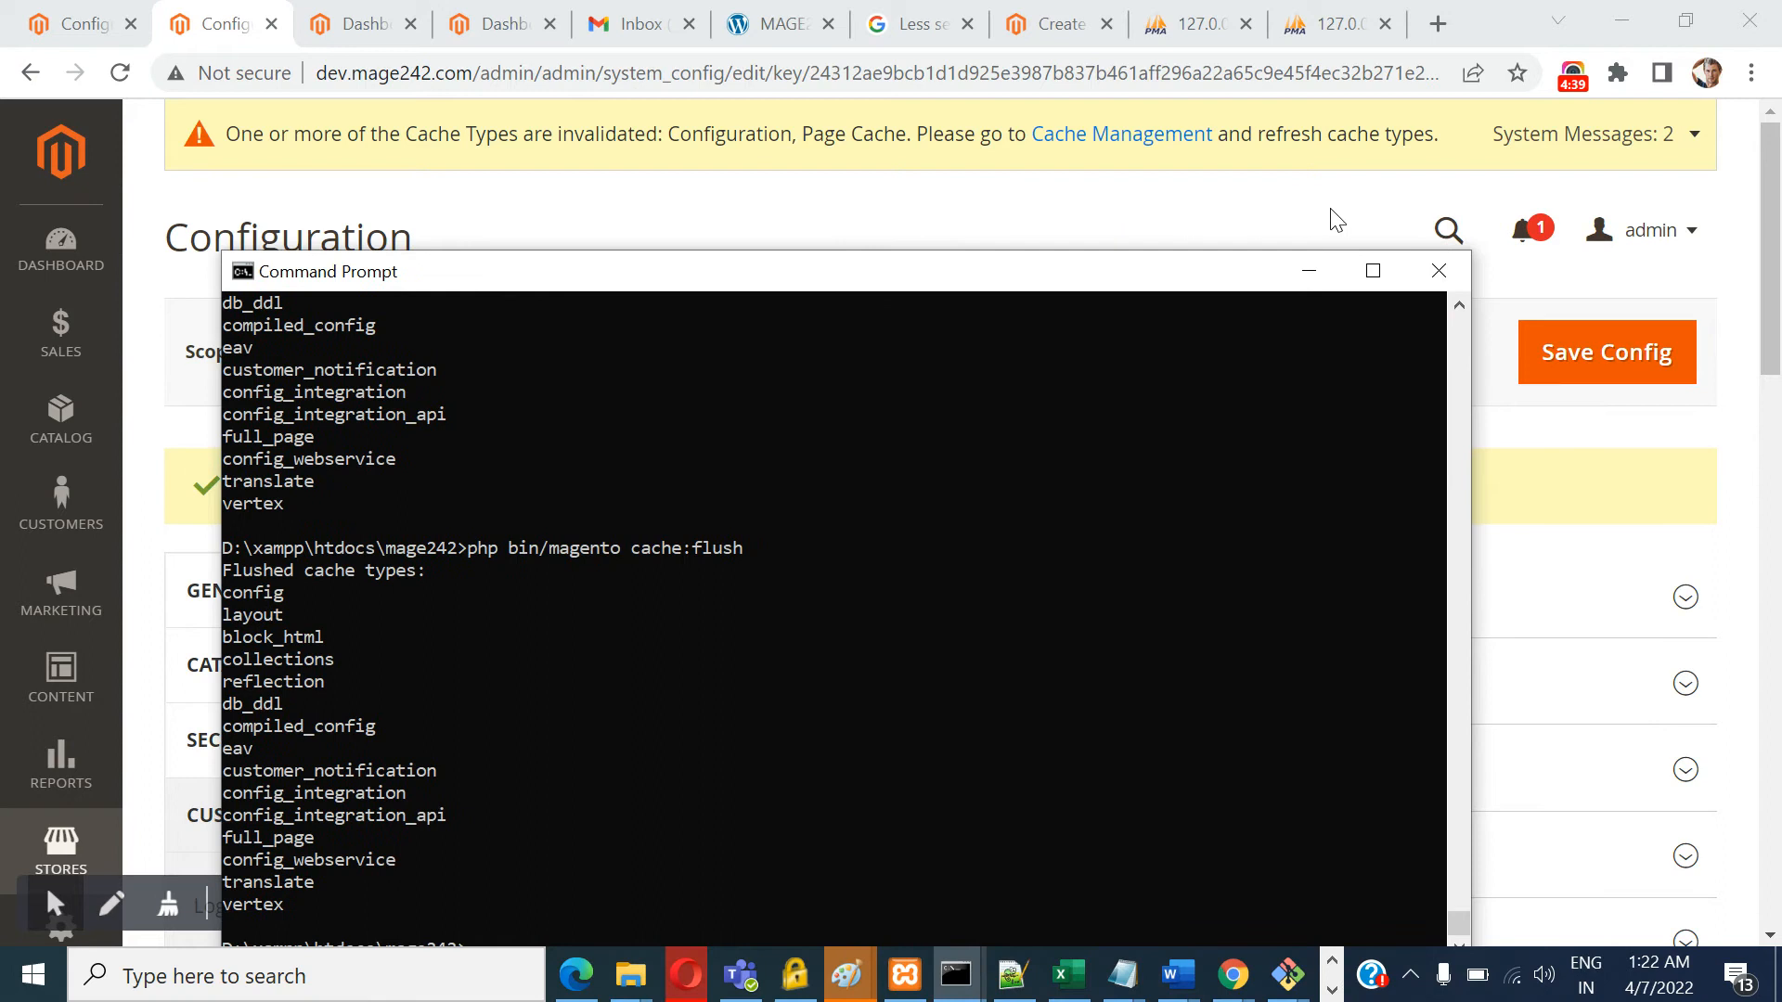
mouse_move(1477, 372)
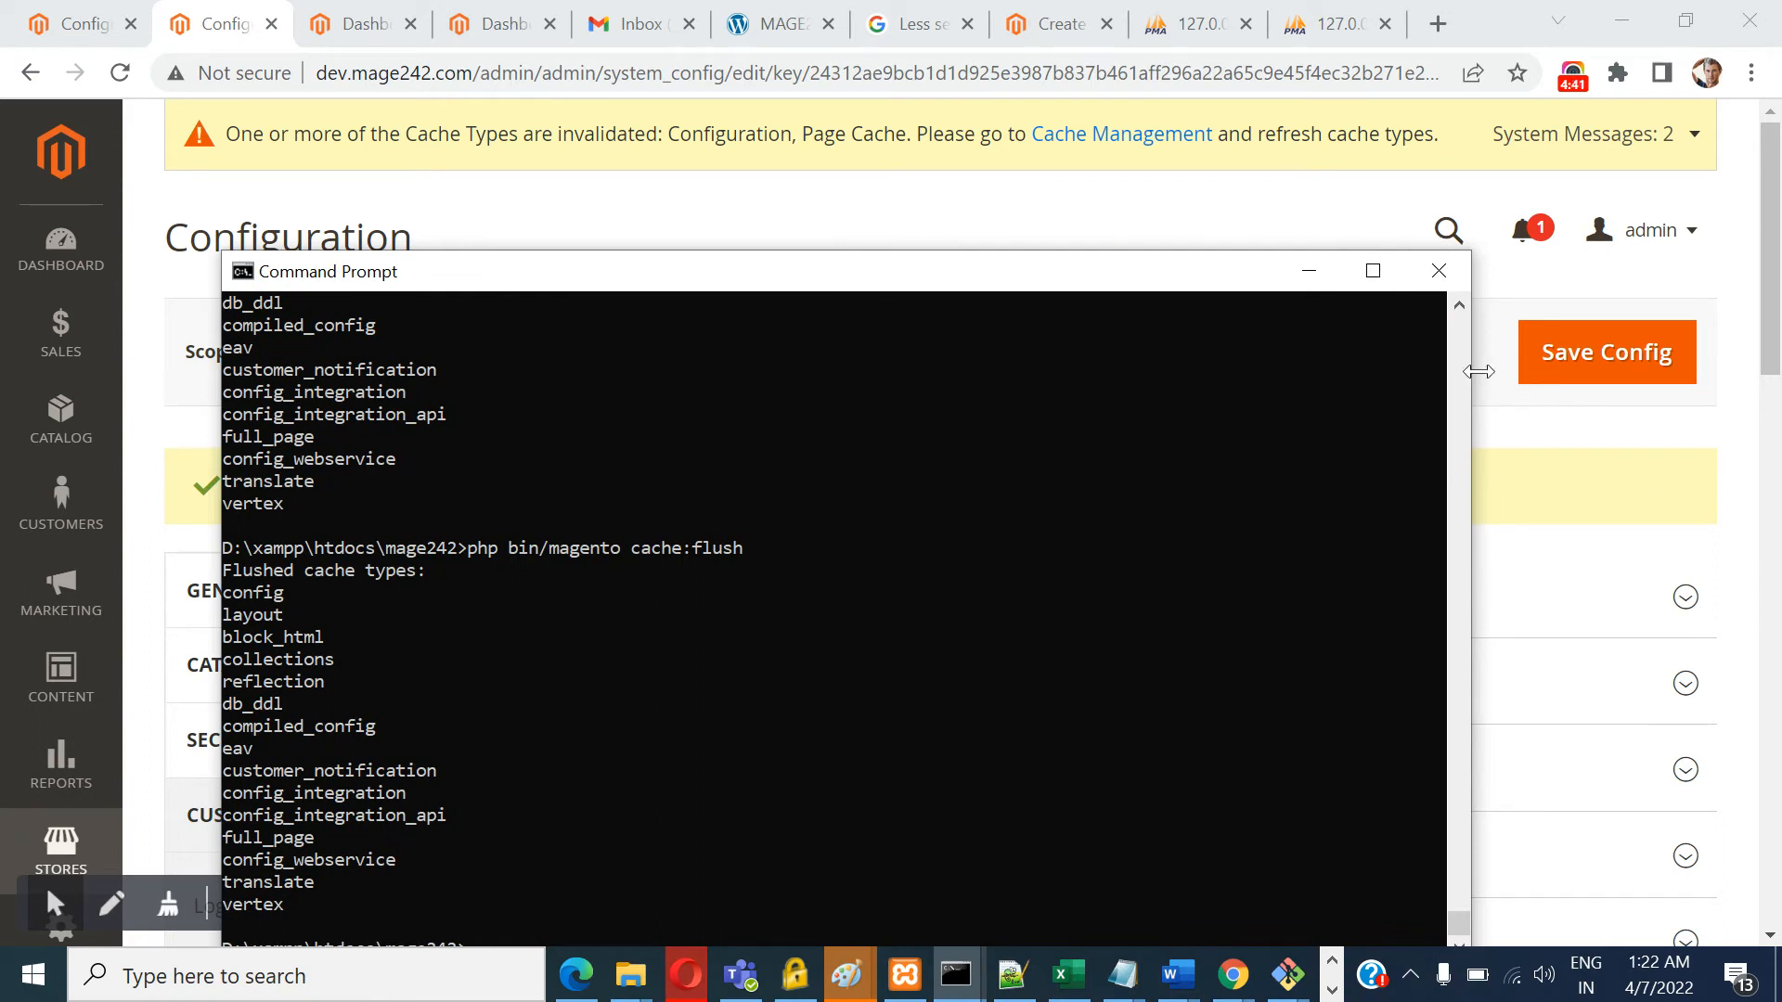
click(1437, 271)
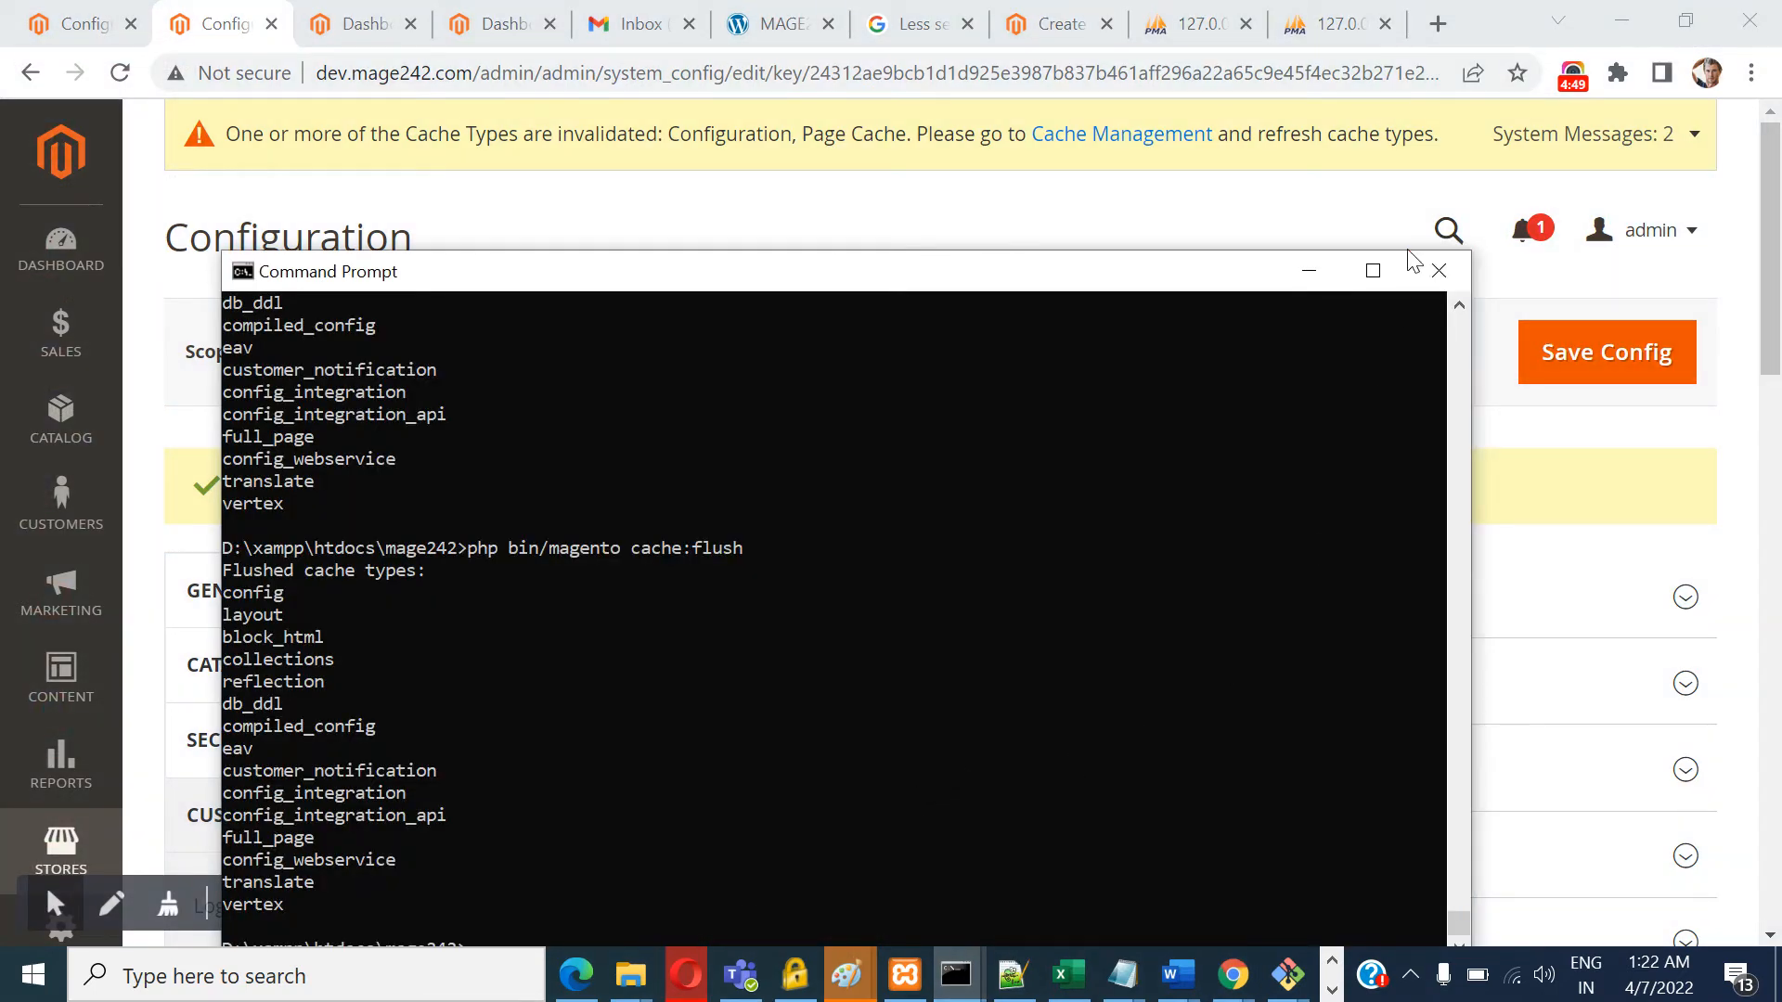
click(1373, 271)
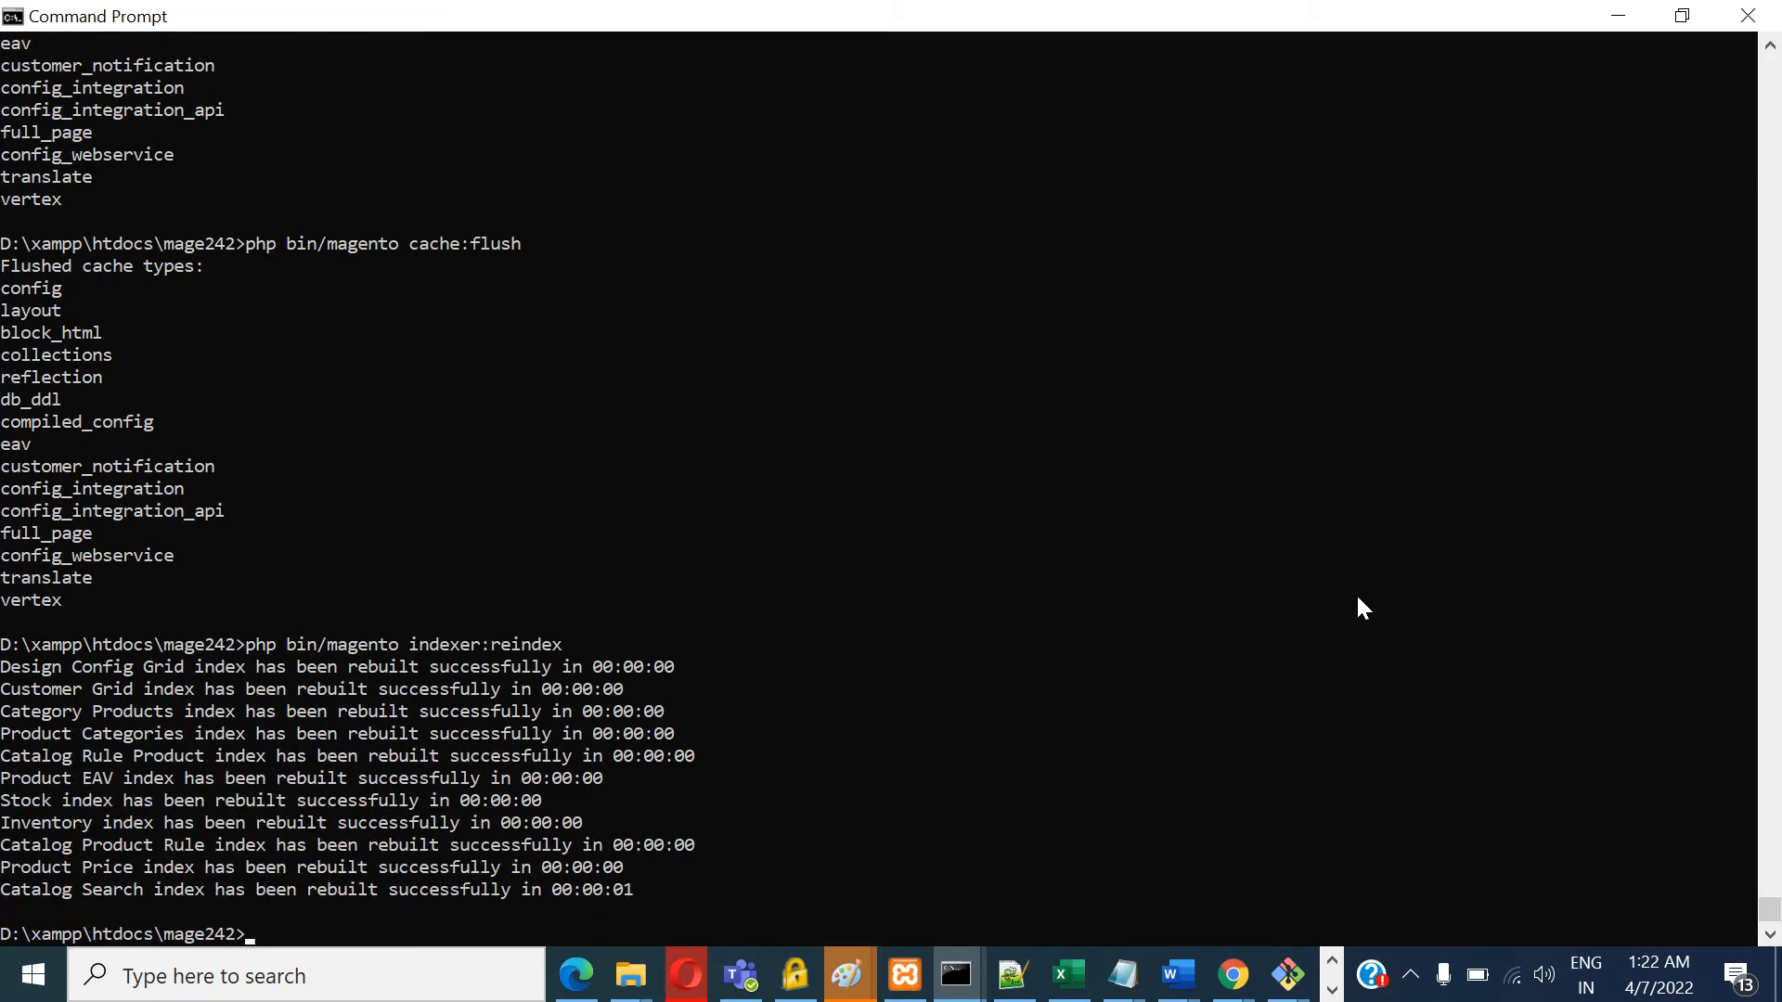
text(php bin/magento cache:flush)
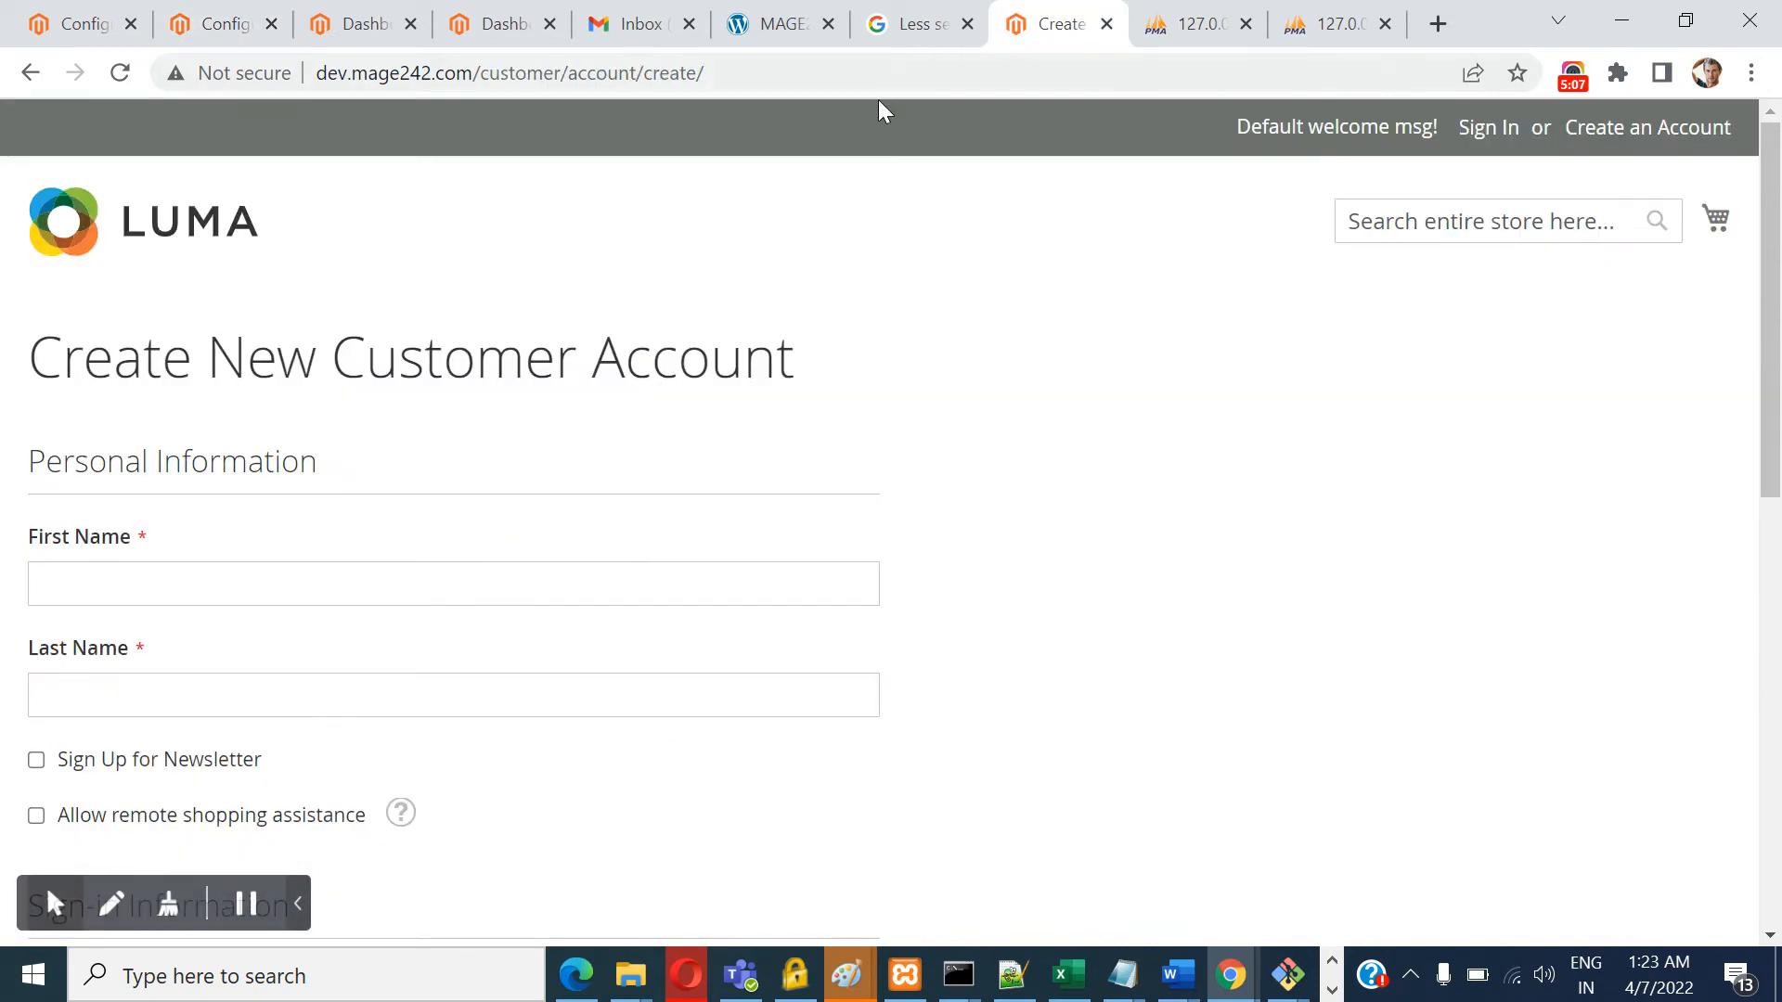
Step: Copy the create-account URL and open it in a new Chrome Incognito window
click(508, 73)
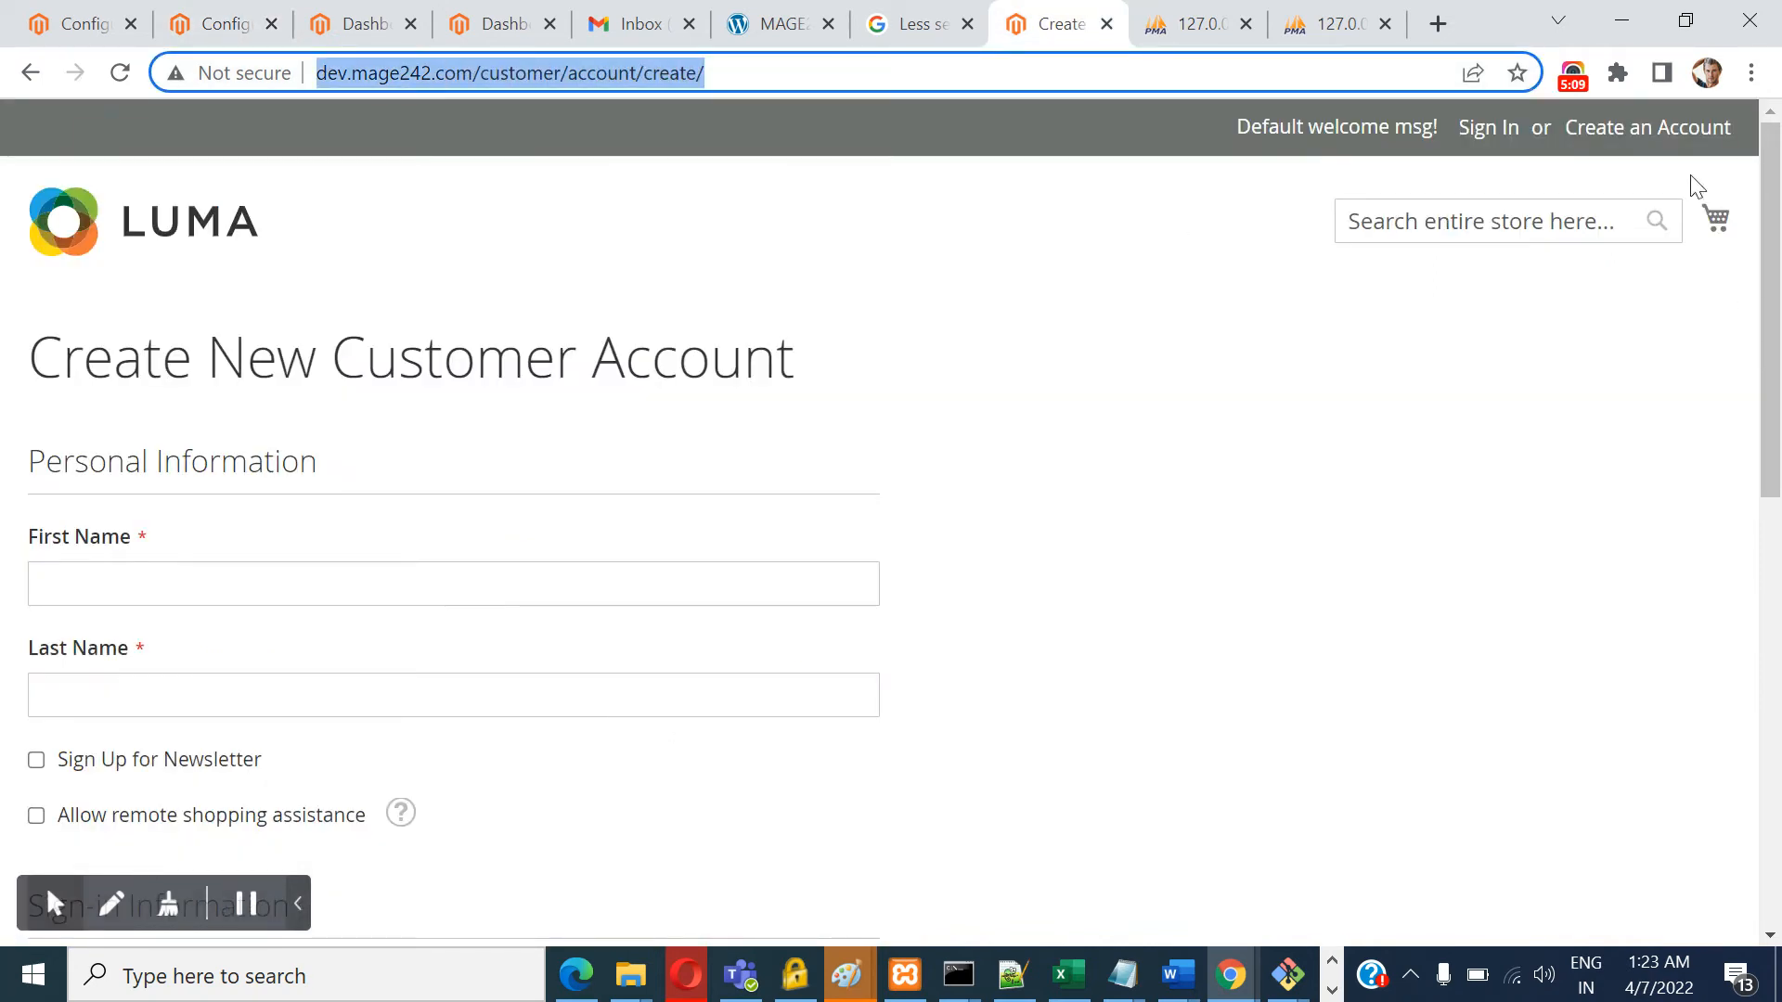
click(1752, 72)
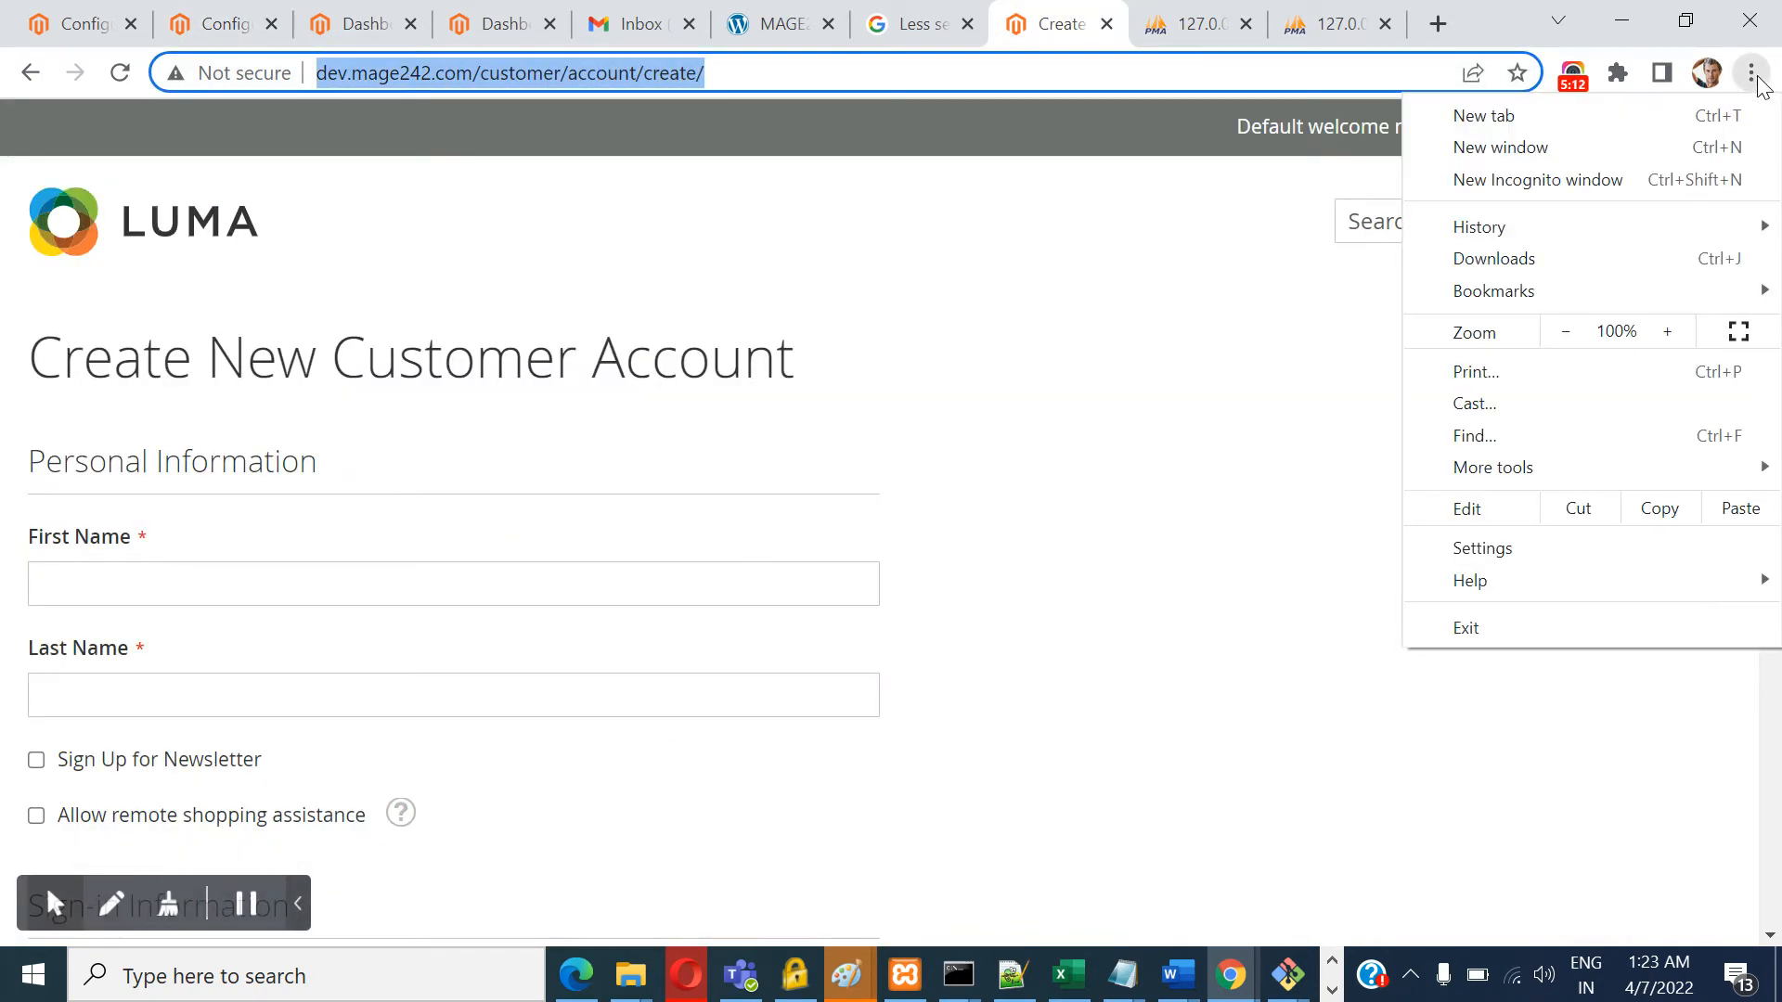
mouse_move(1574, 183)
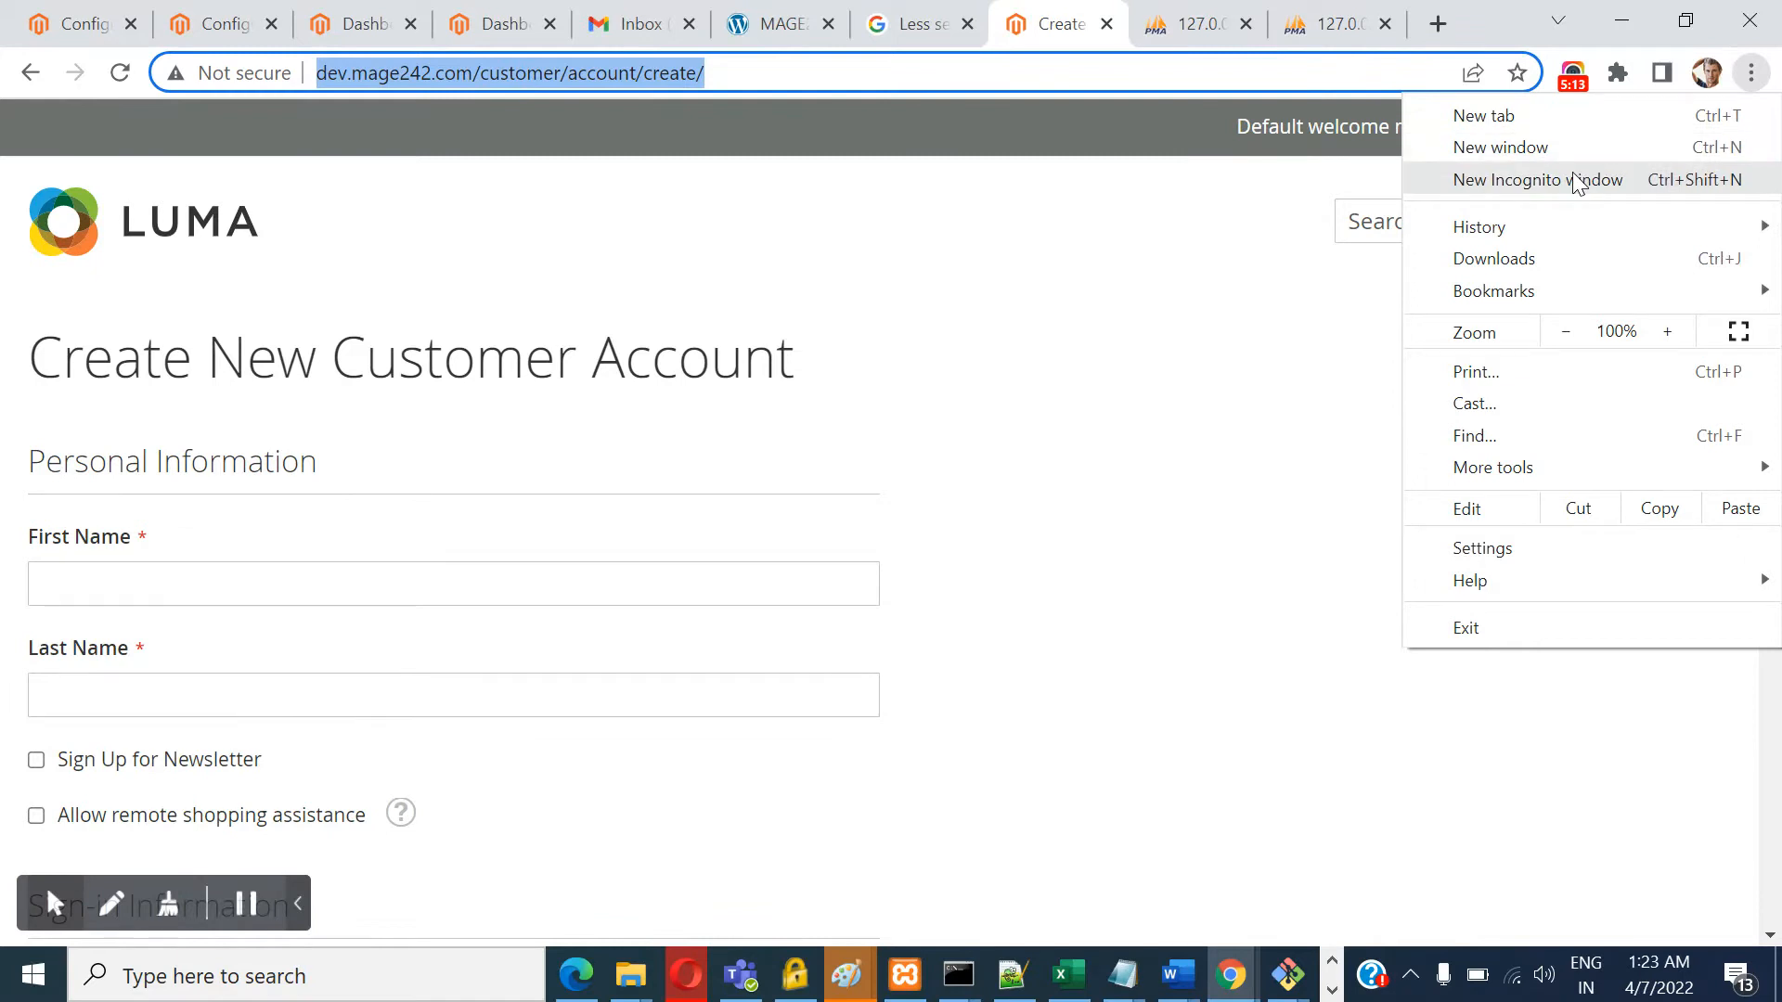
click(1537, 180)
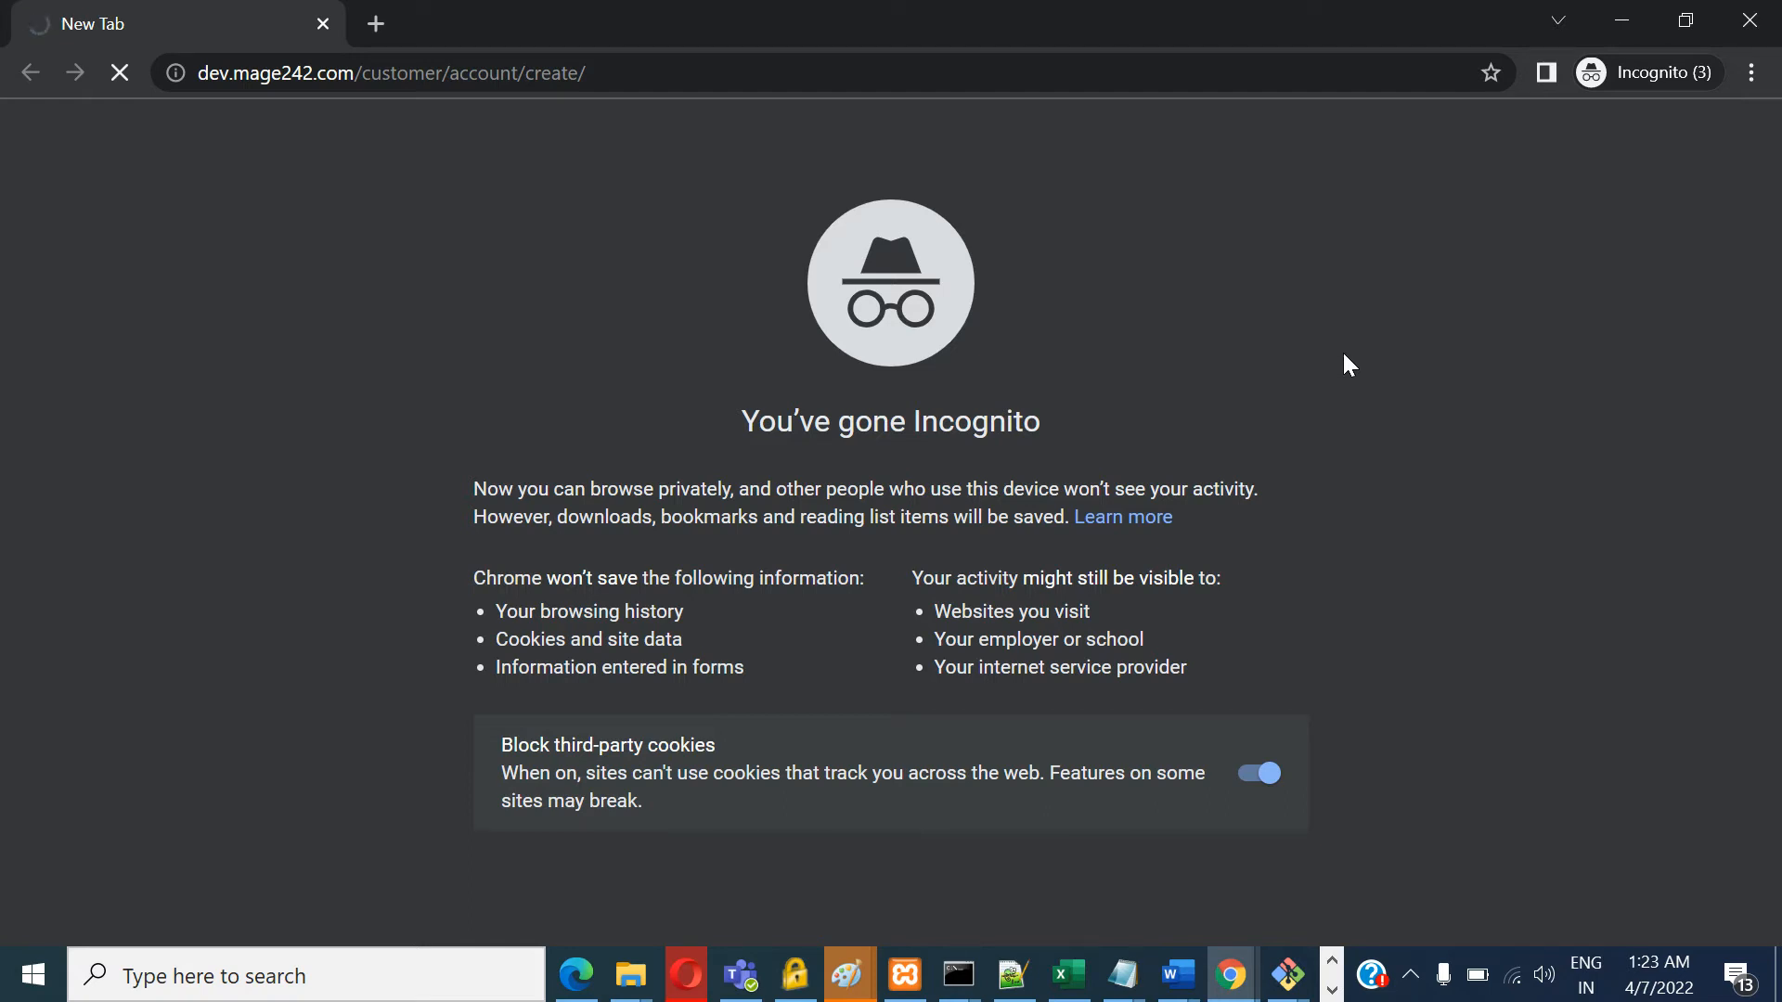
mouse_move(1348, 371)
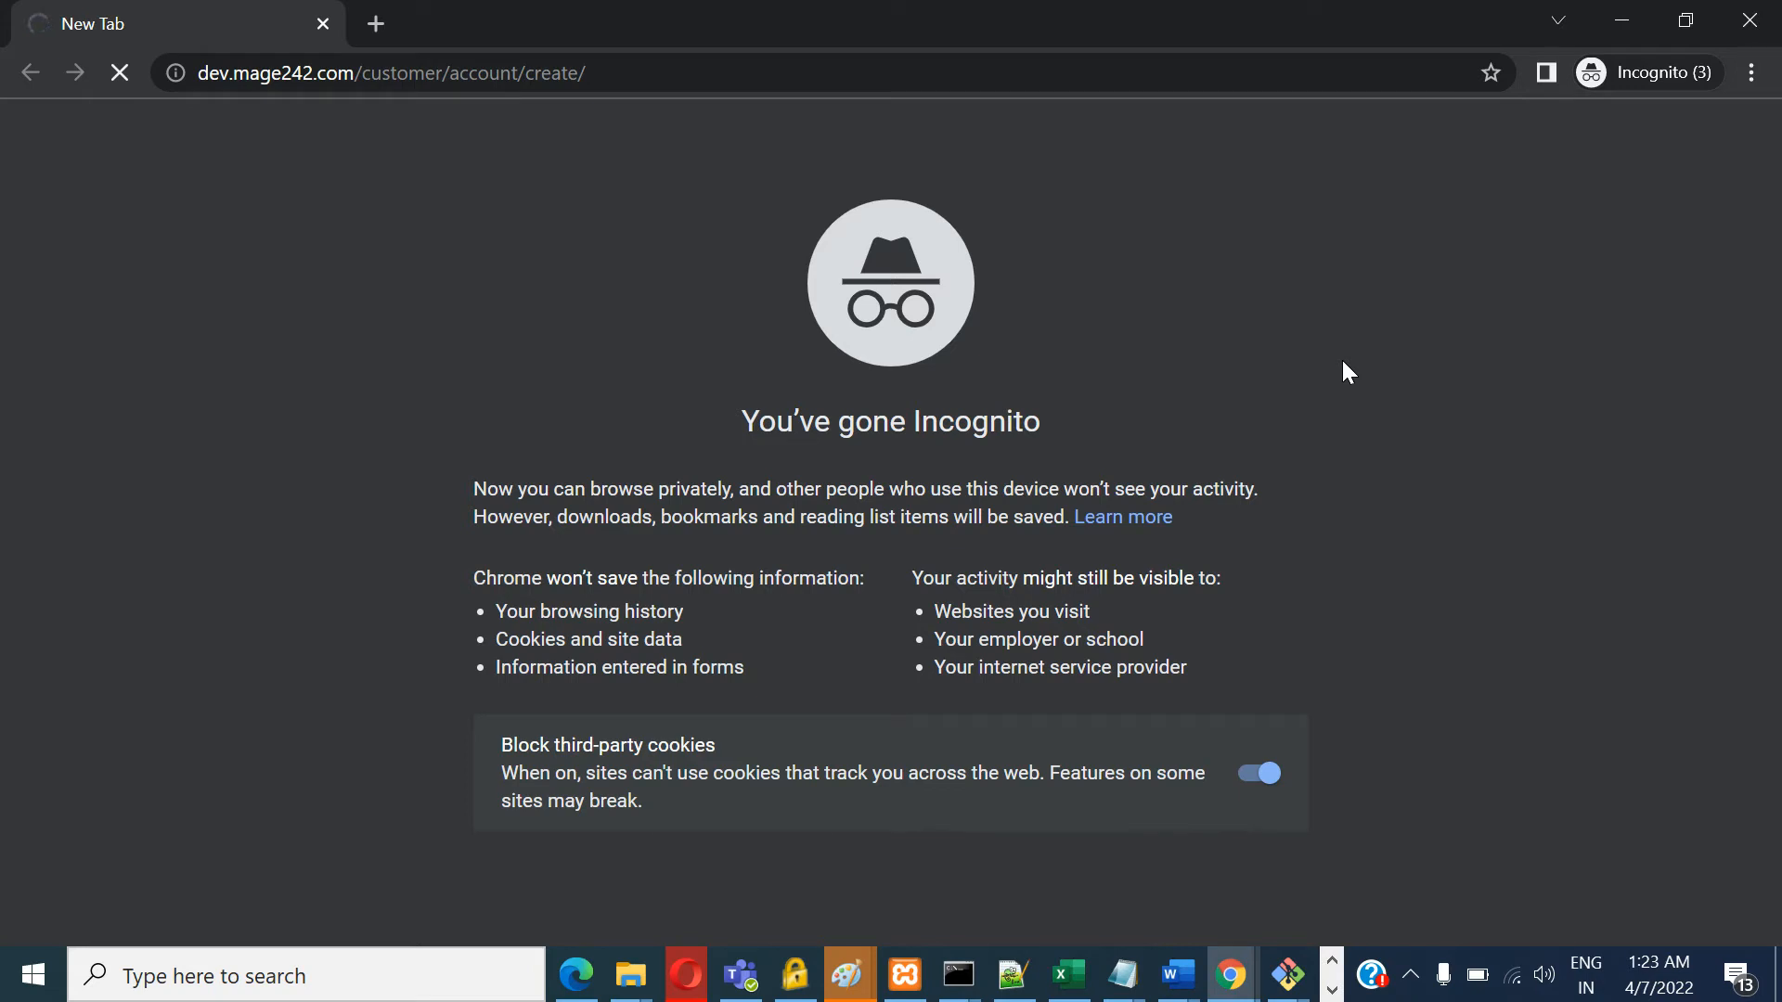
mouse_move(1349, 269)
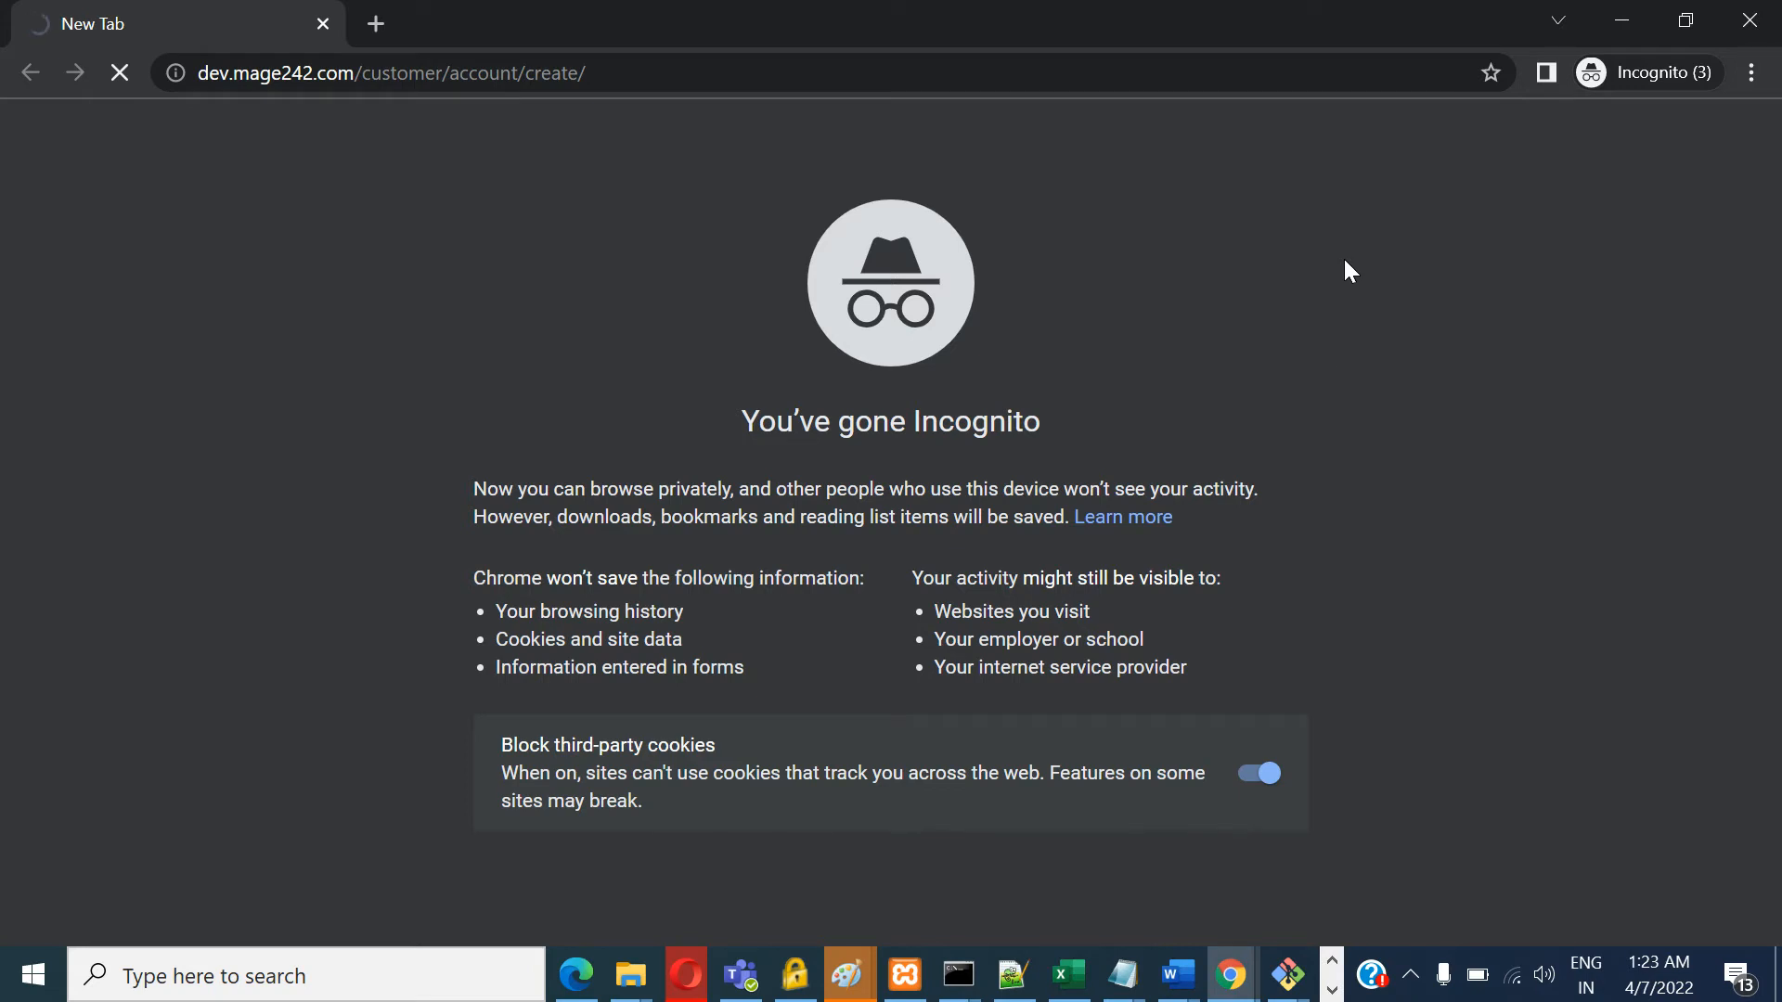
mouse_move(1345, 297)
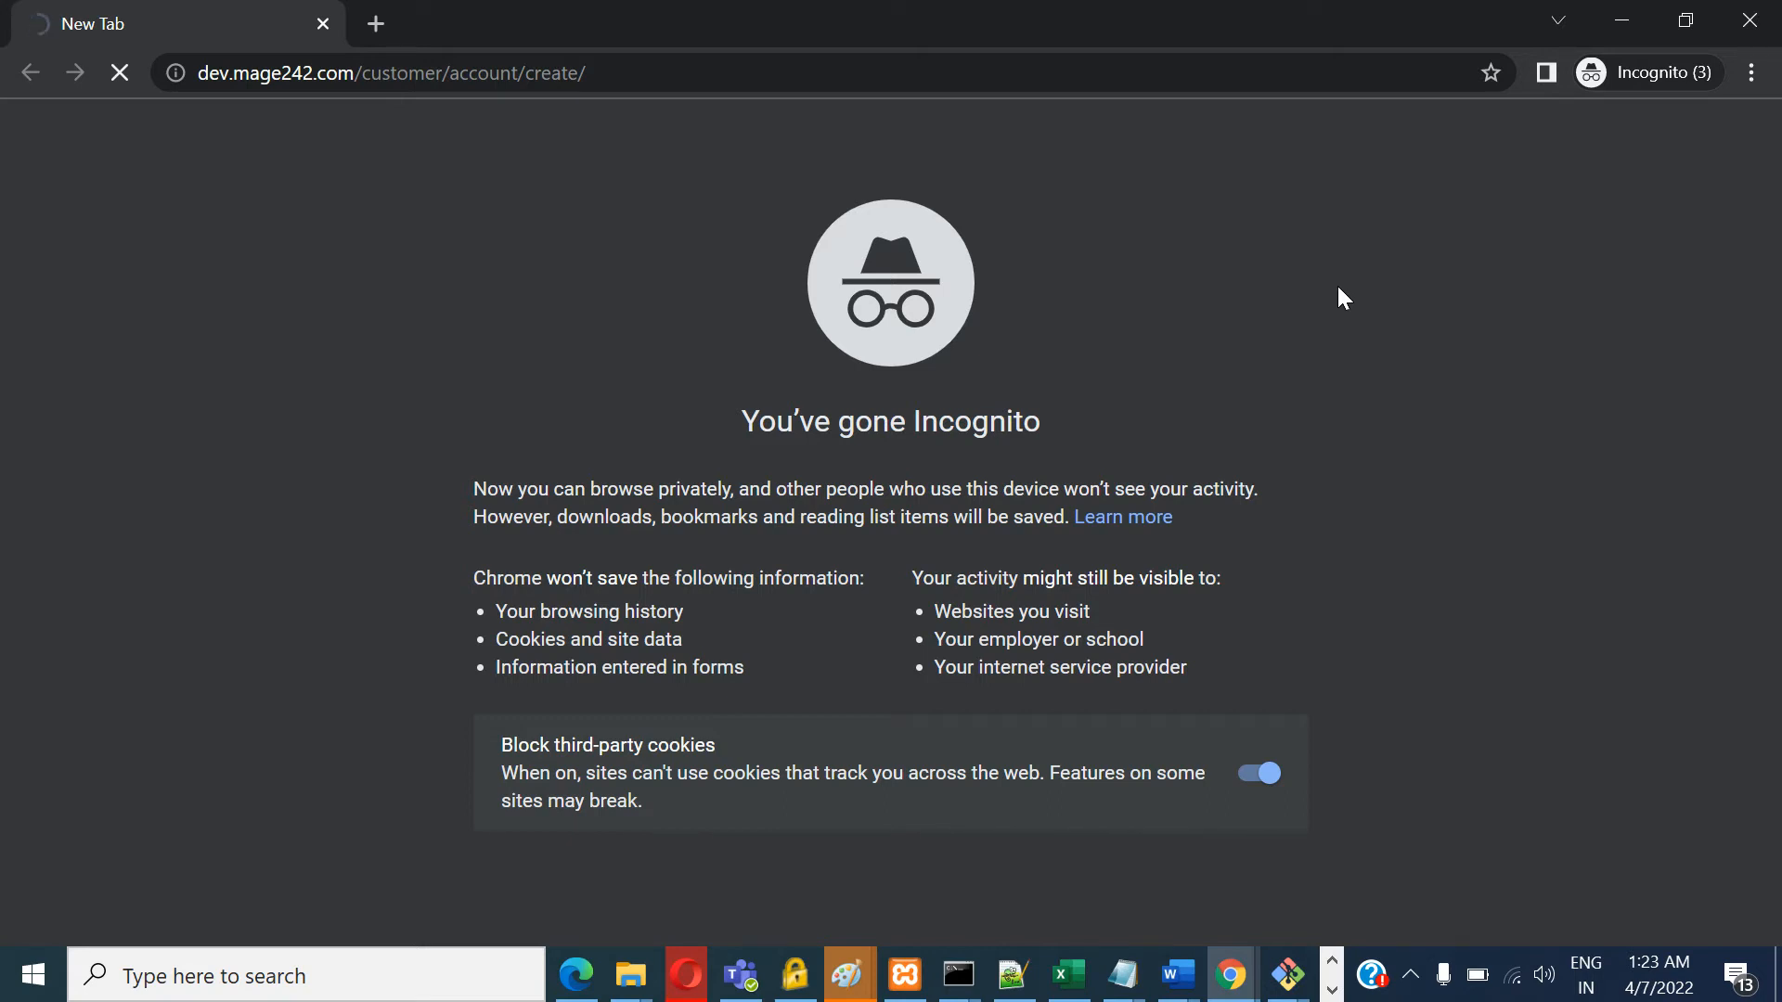
mouse_move(1626, 19)
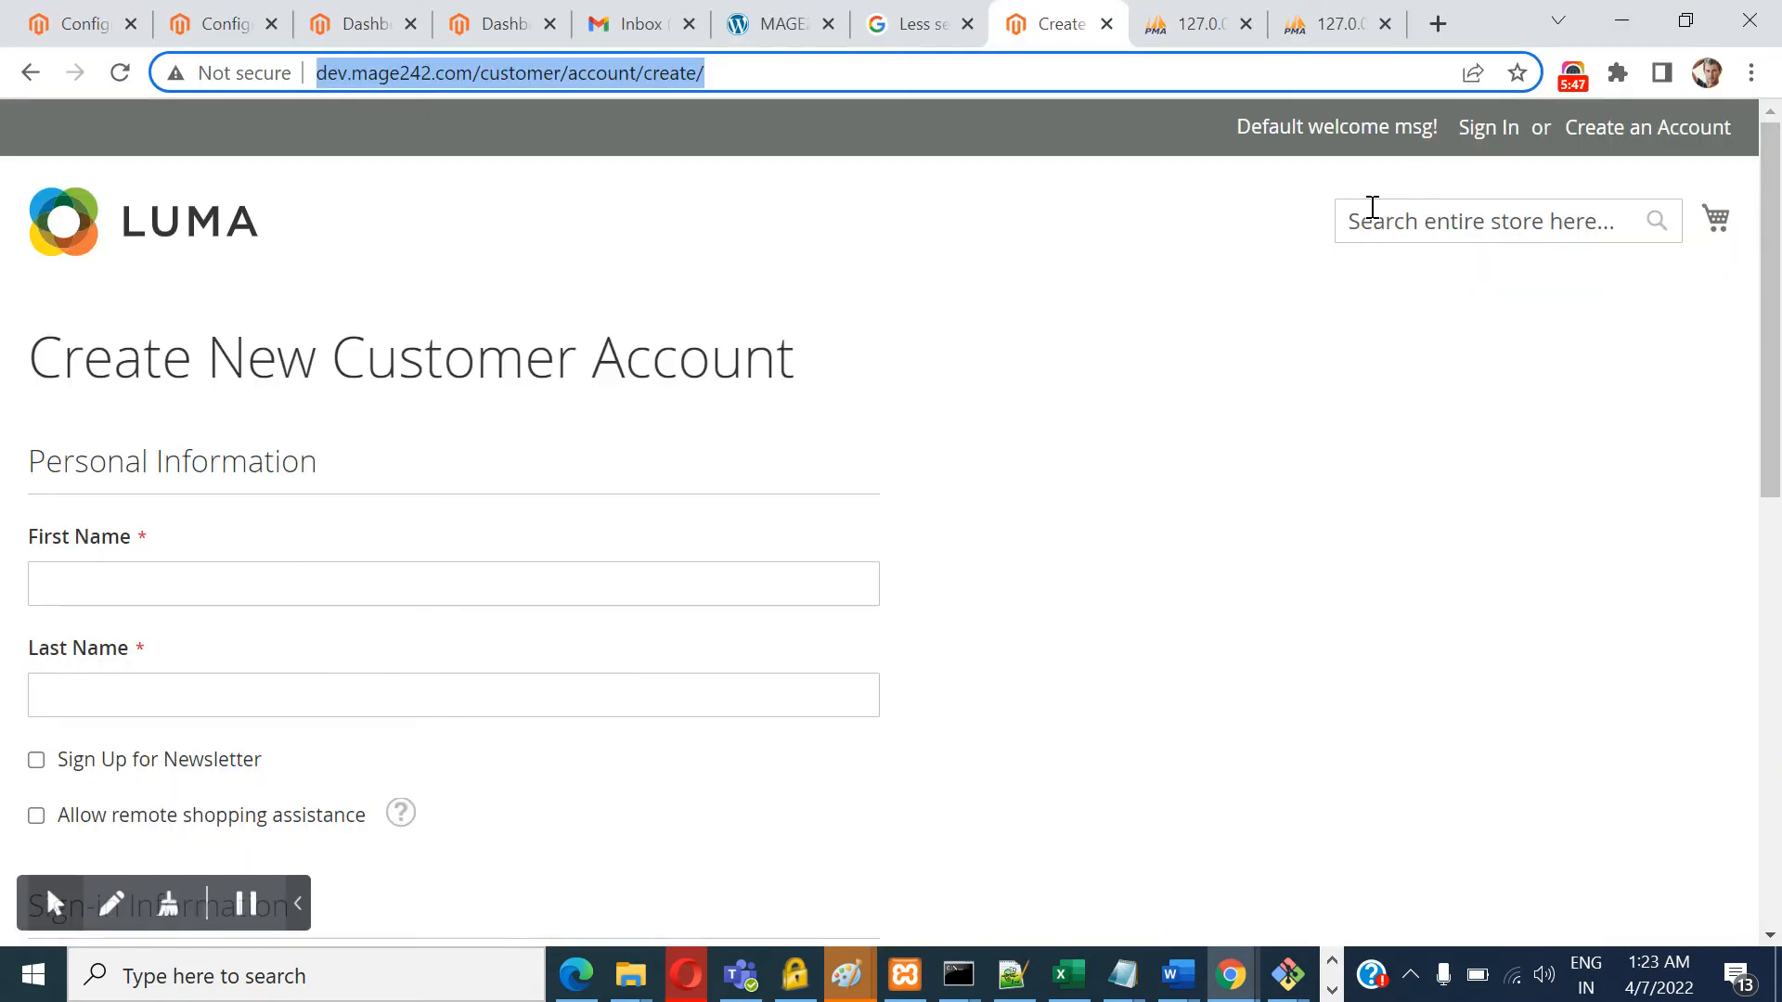
scroll(down, 3)
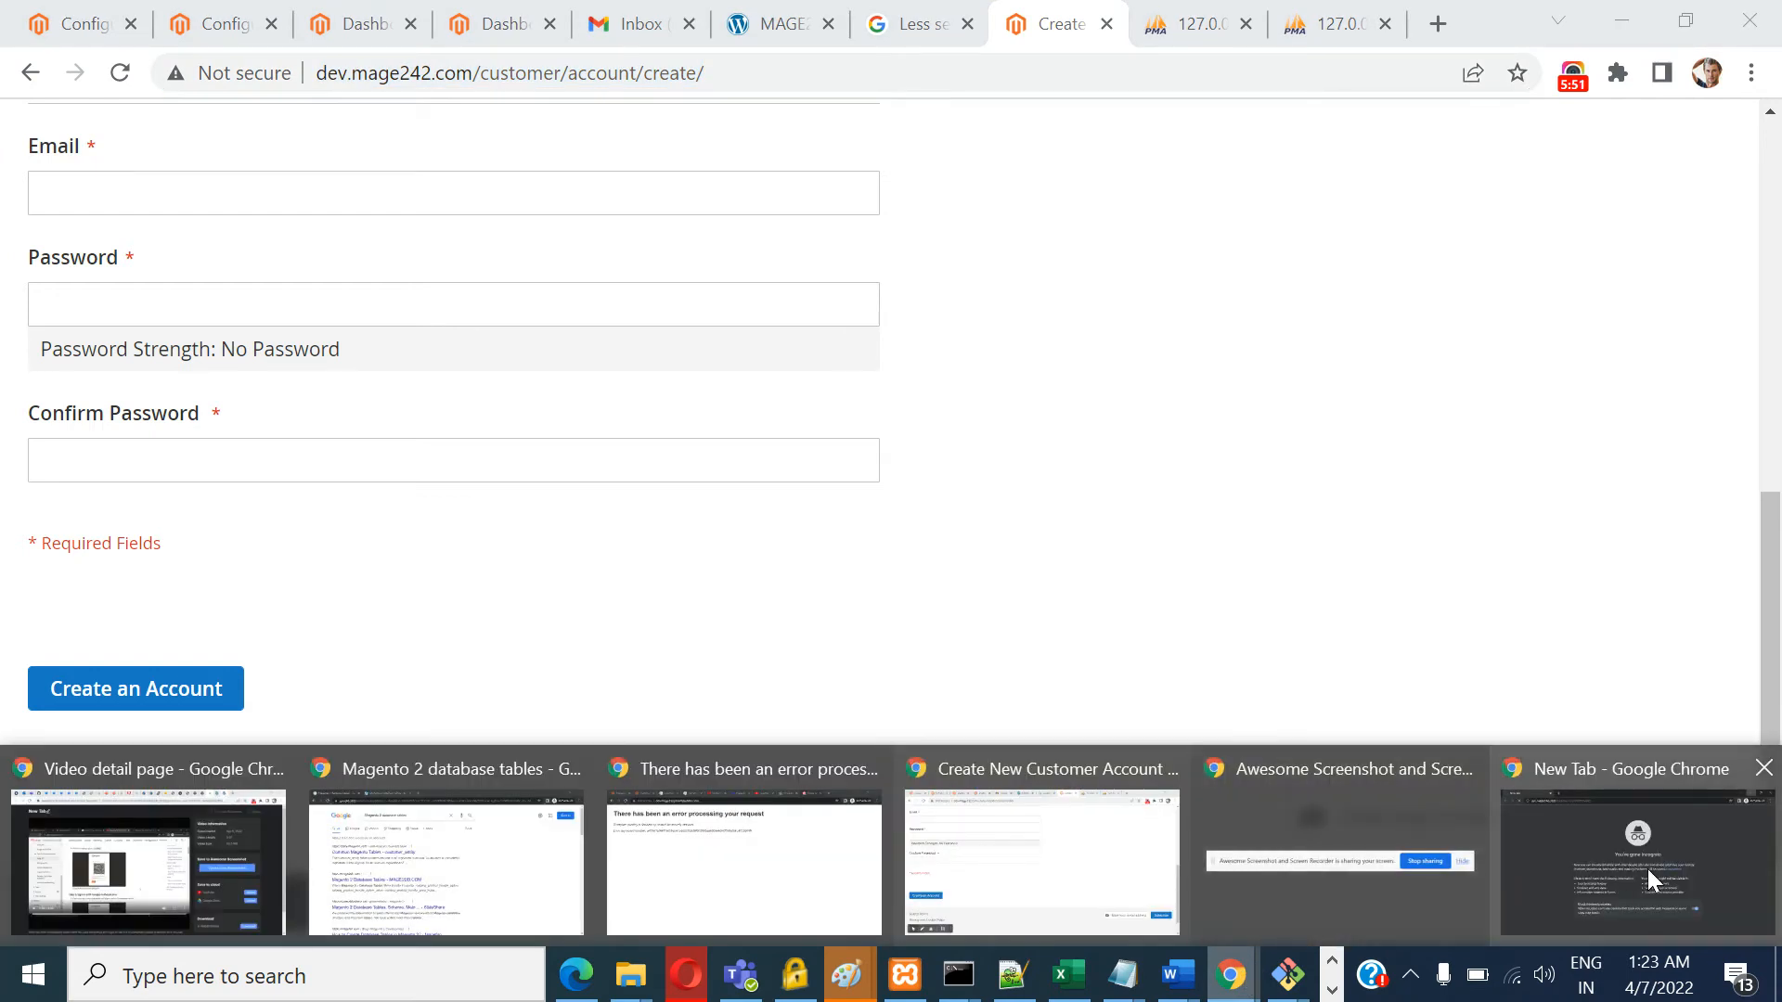
click(1637, 861)
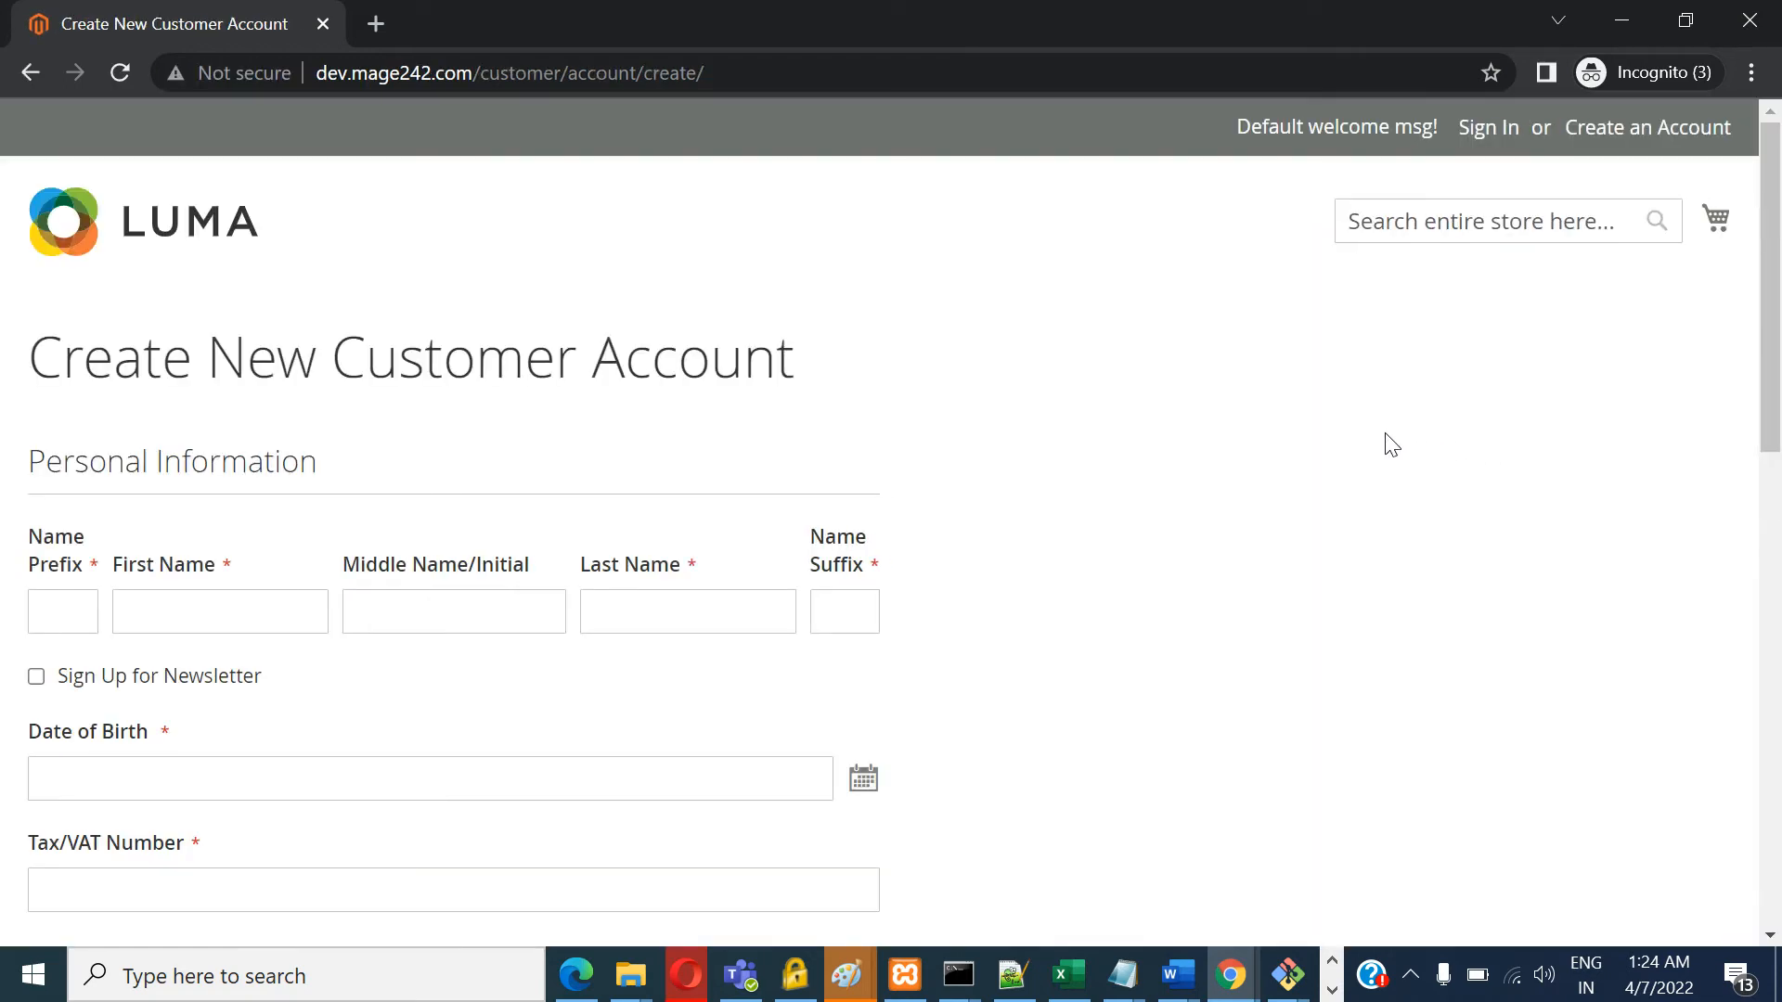
scroll(down, 3)
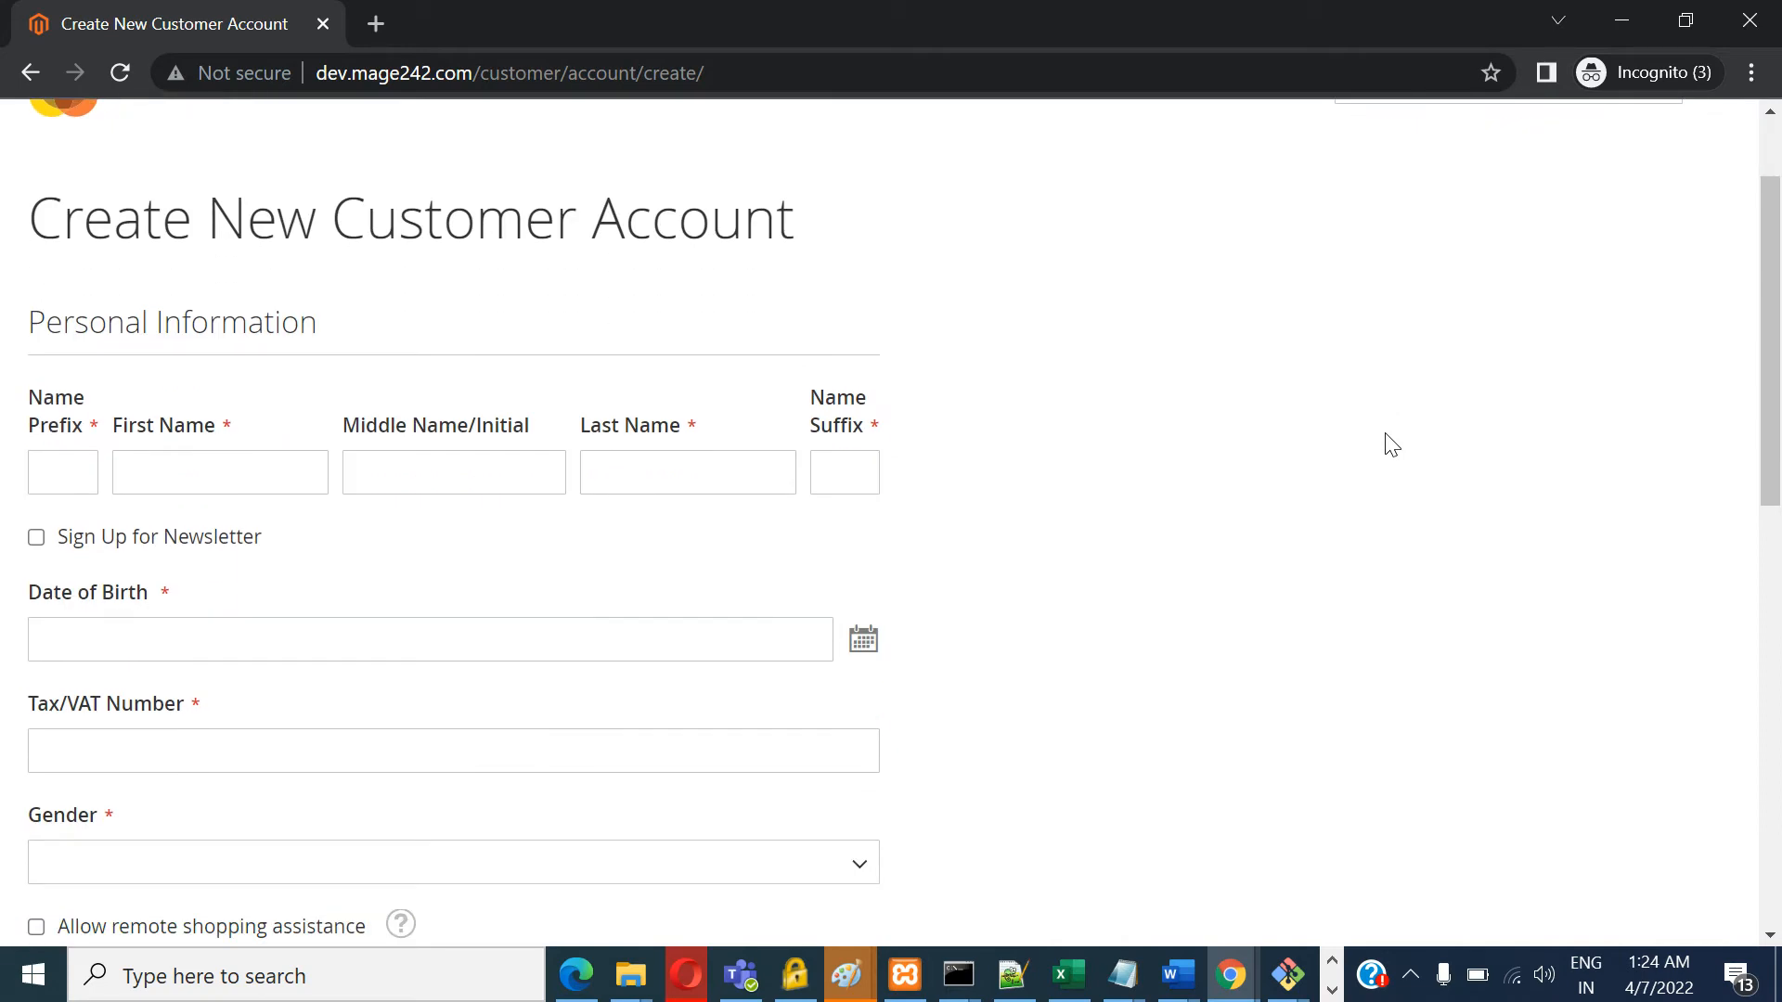
scroll(down, 3)
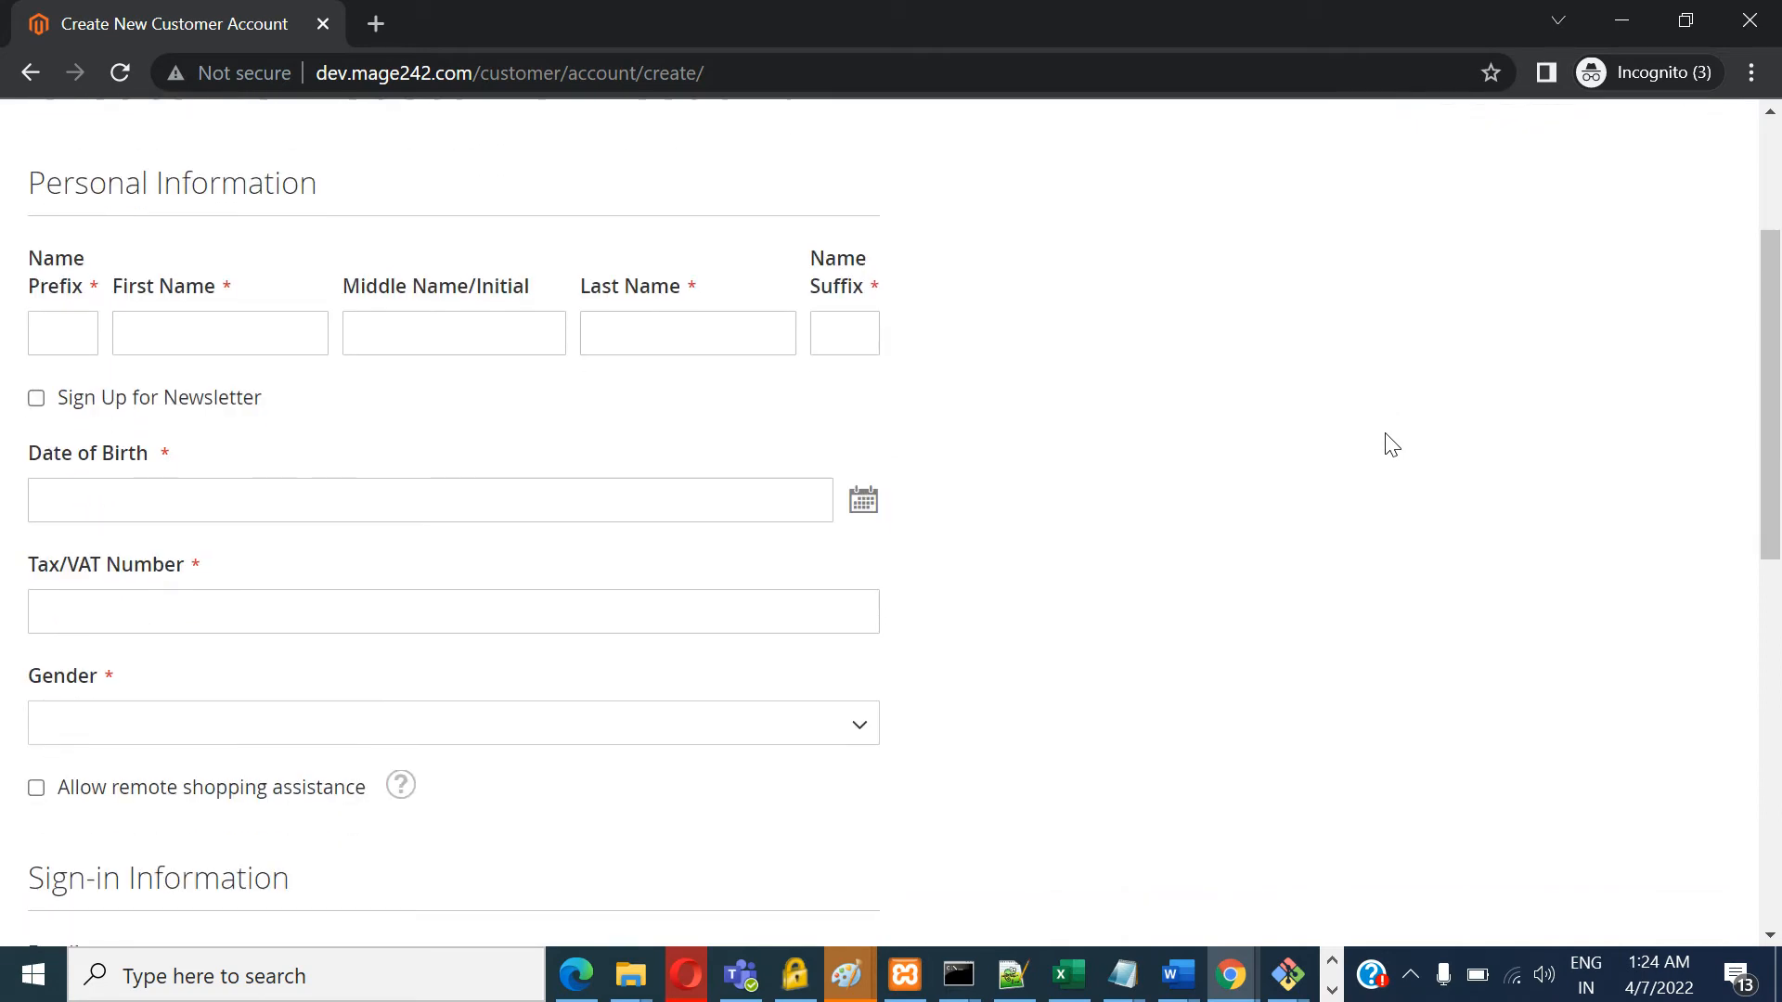
scroll(down, 3)
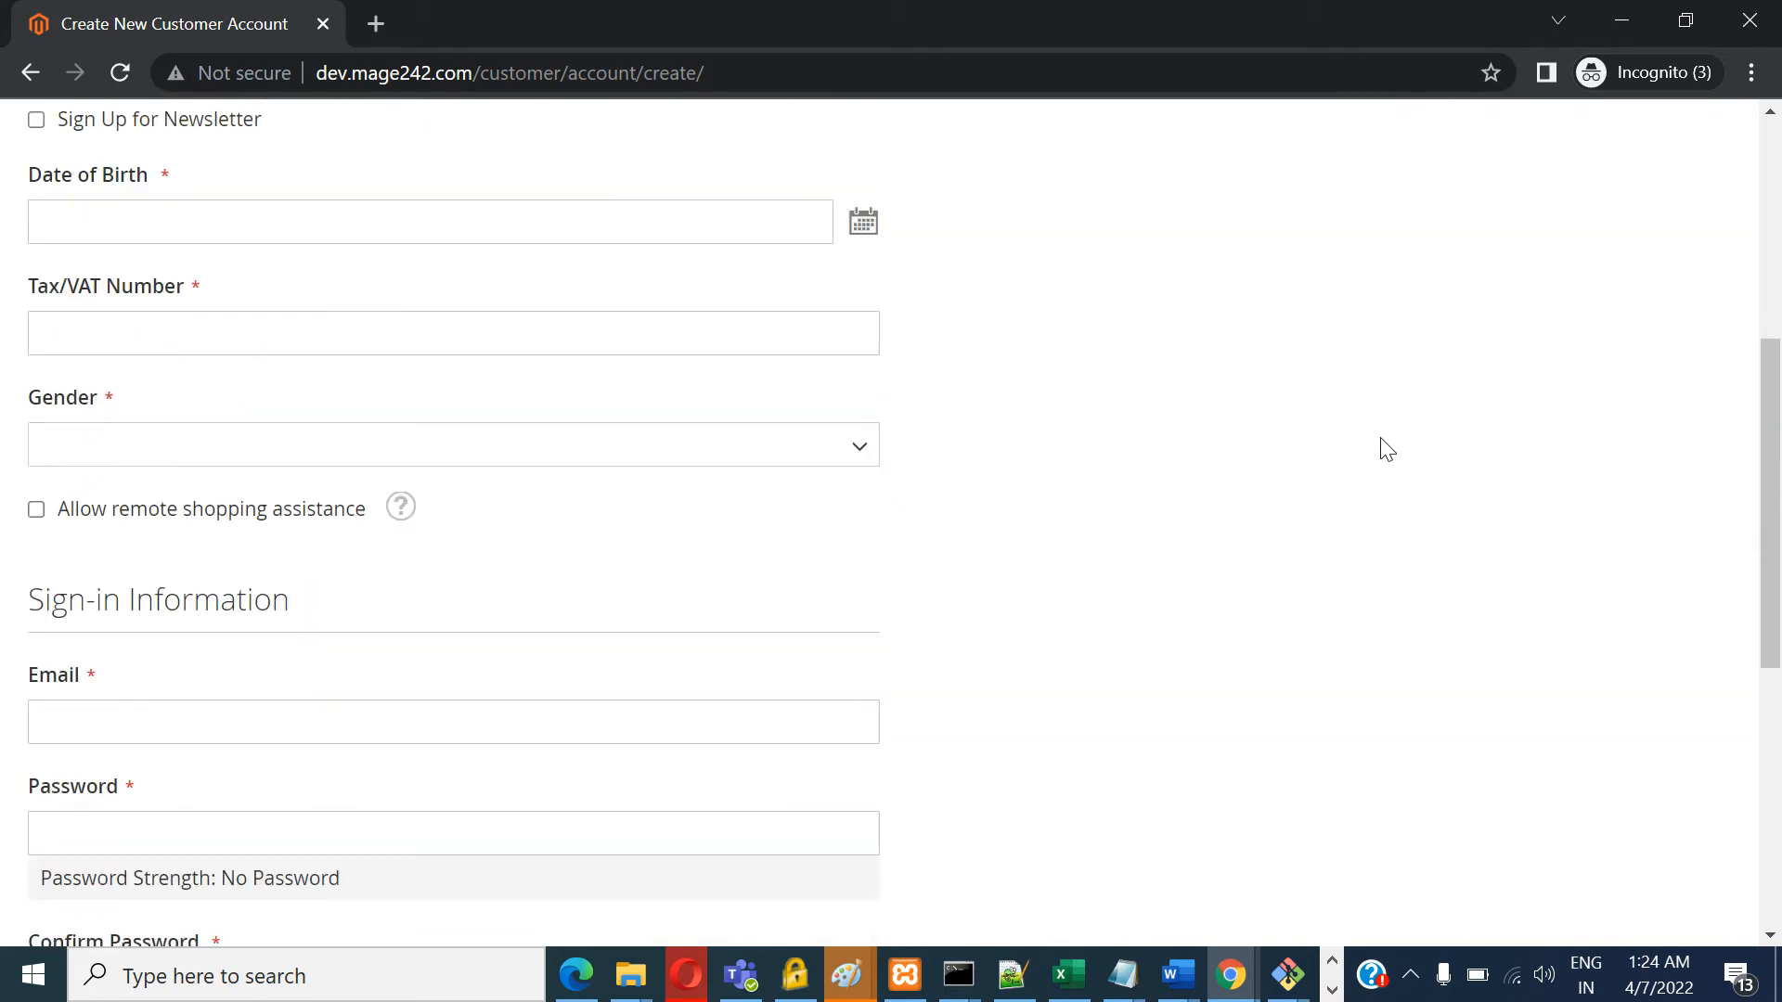
scroll(up, 3)
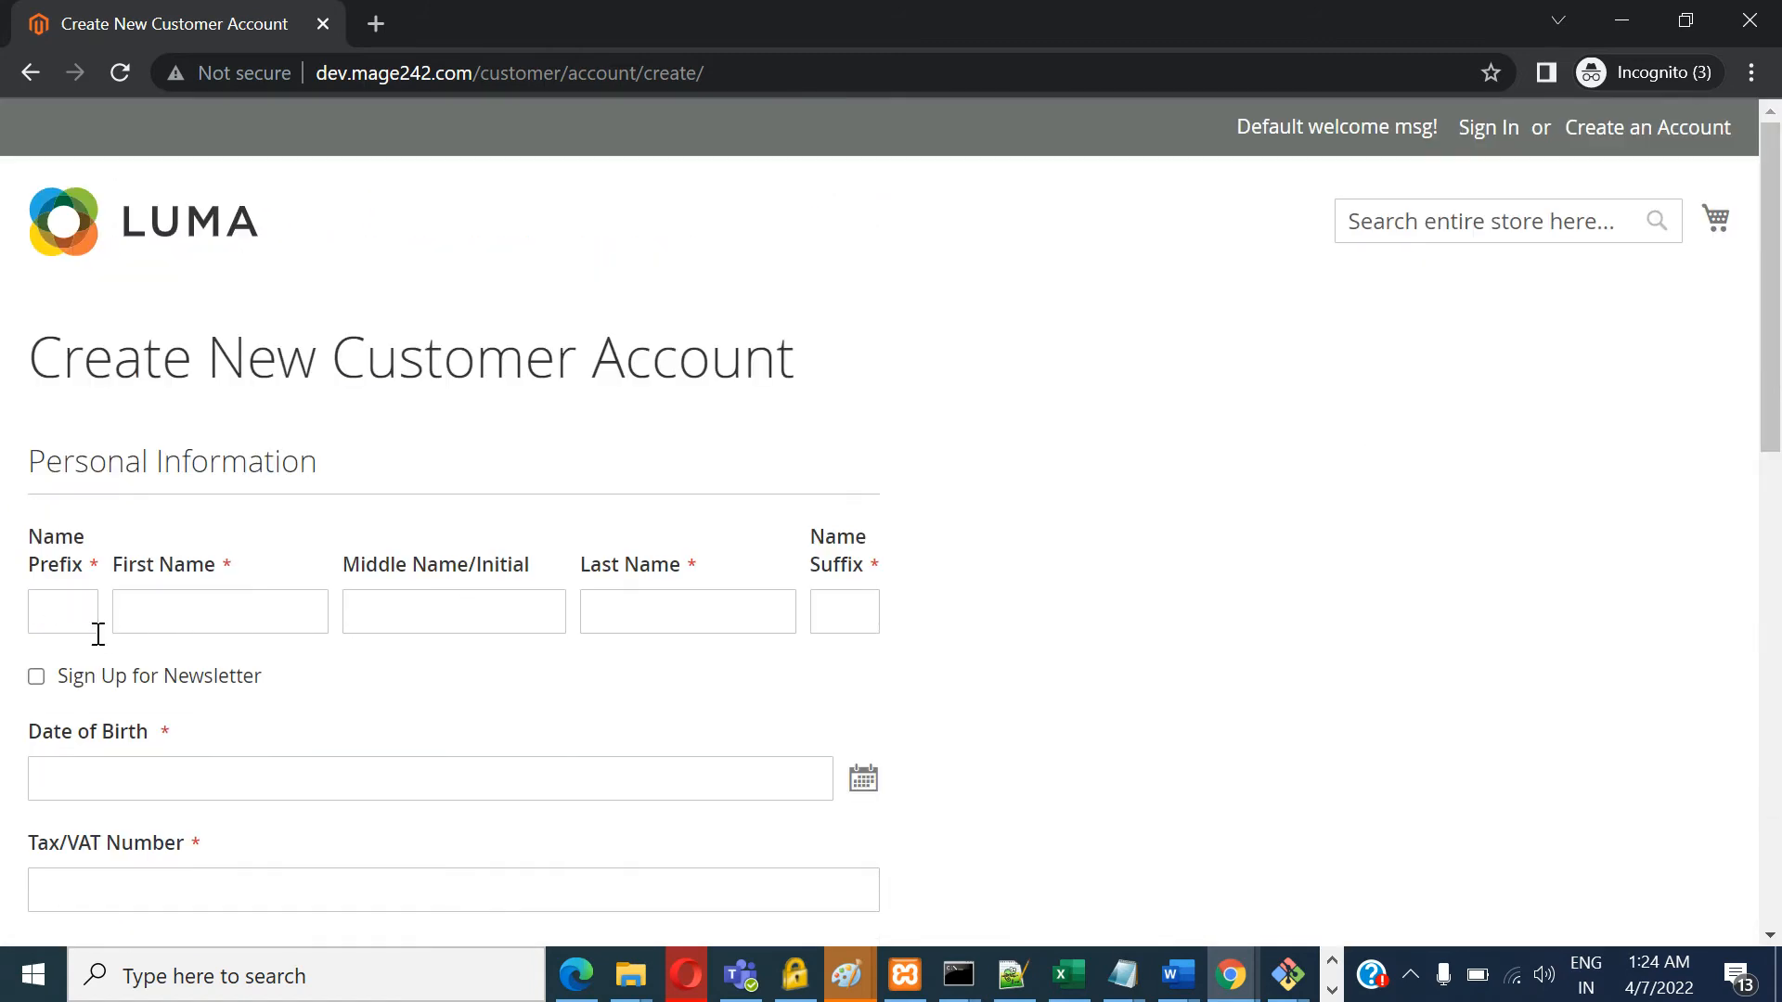
click(63, 613)
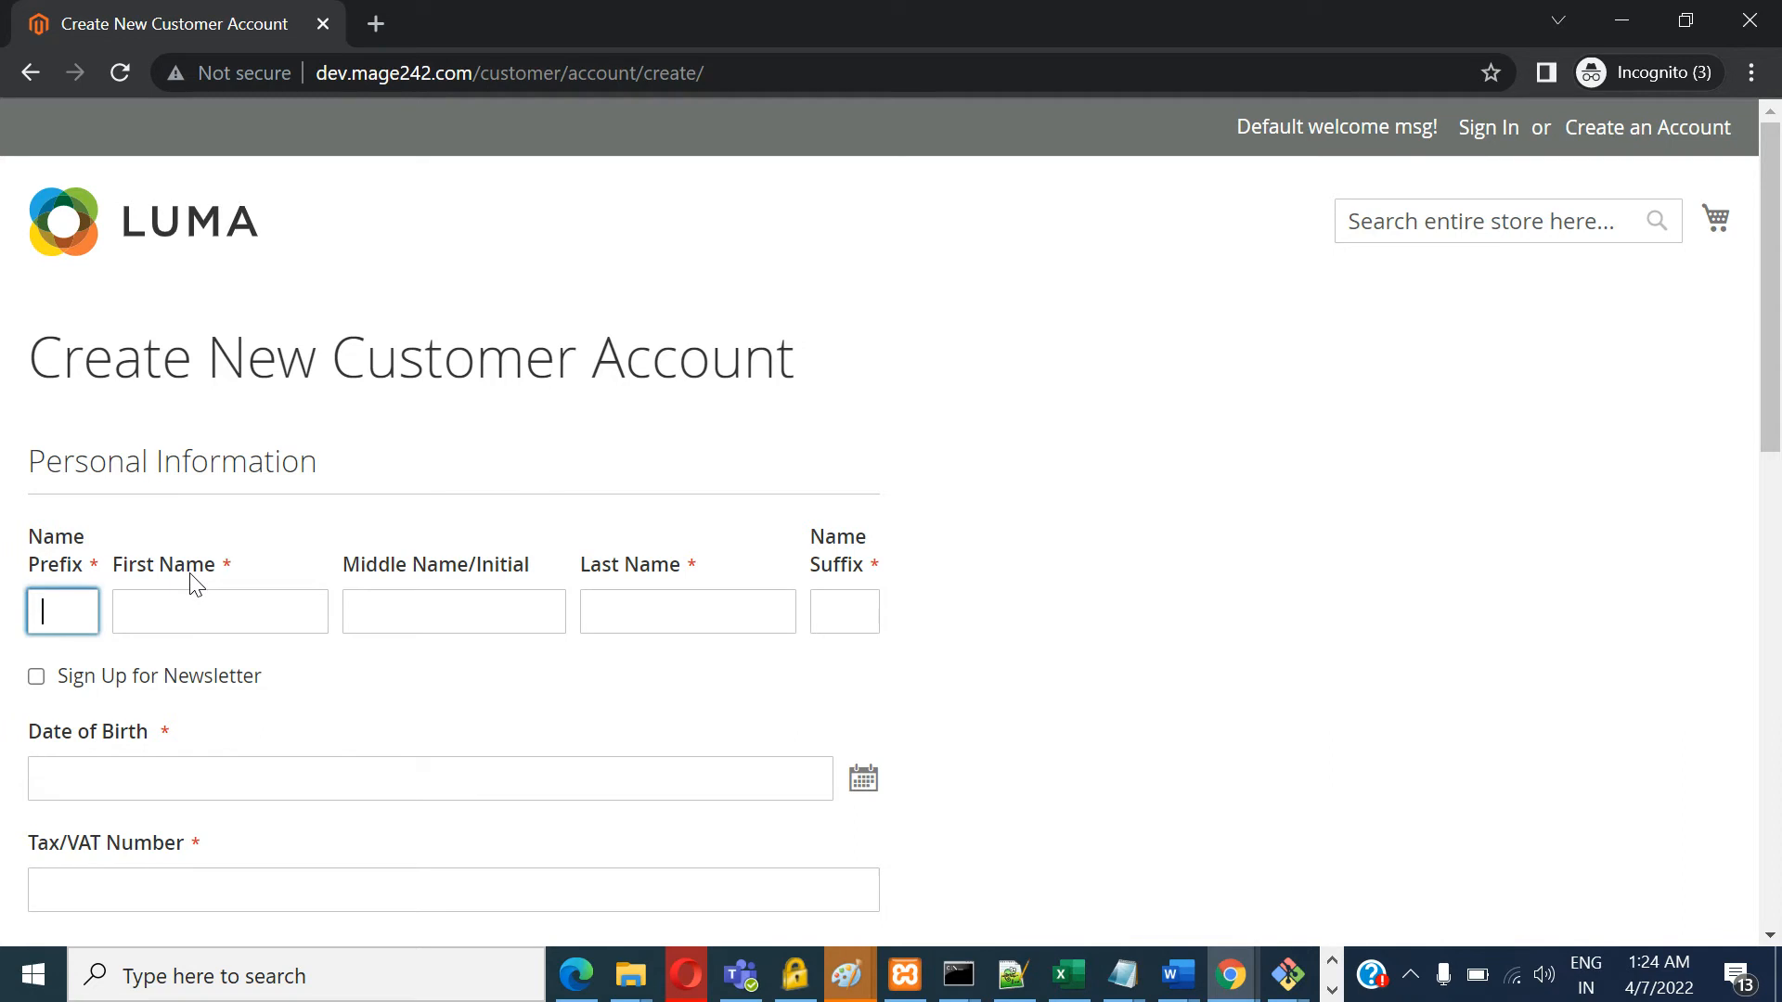
mouse_move(846, 593)
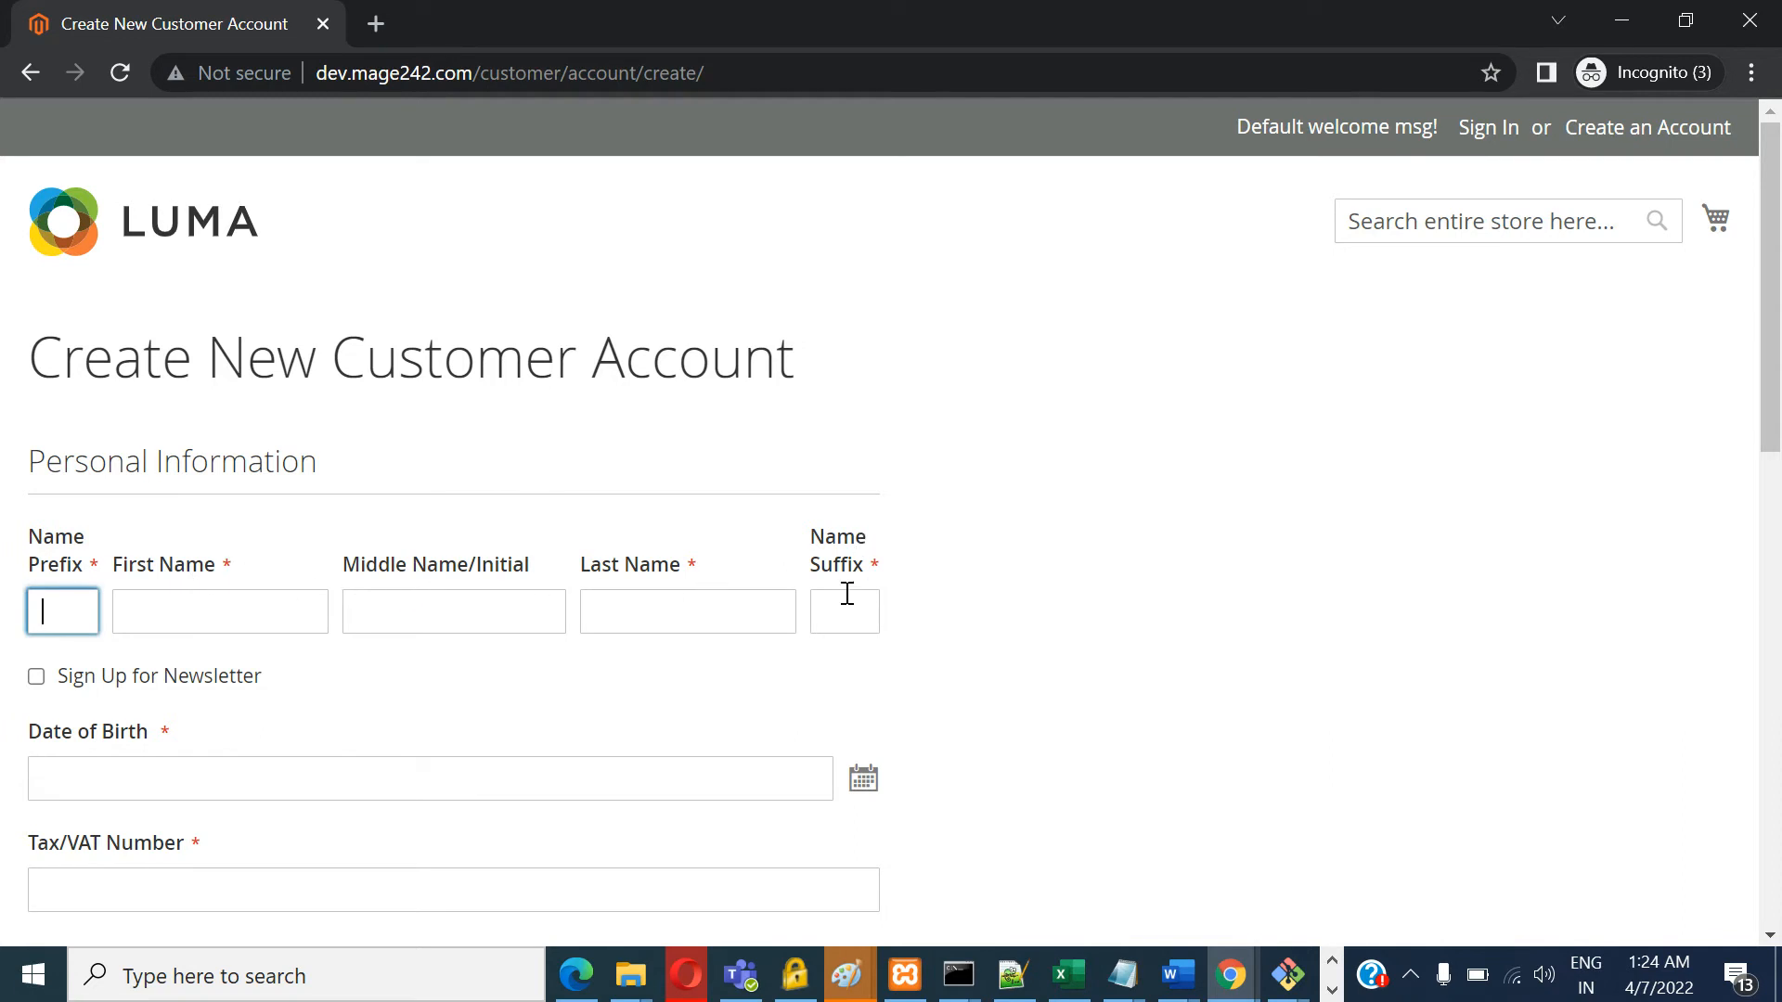
scroll(down, 3)
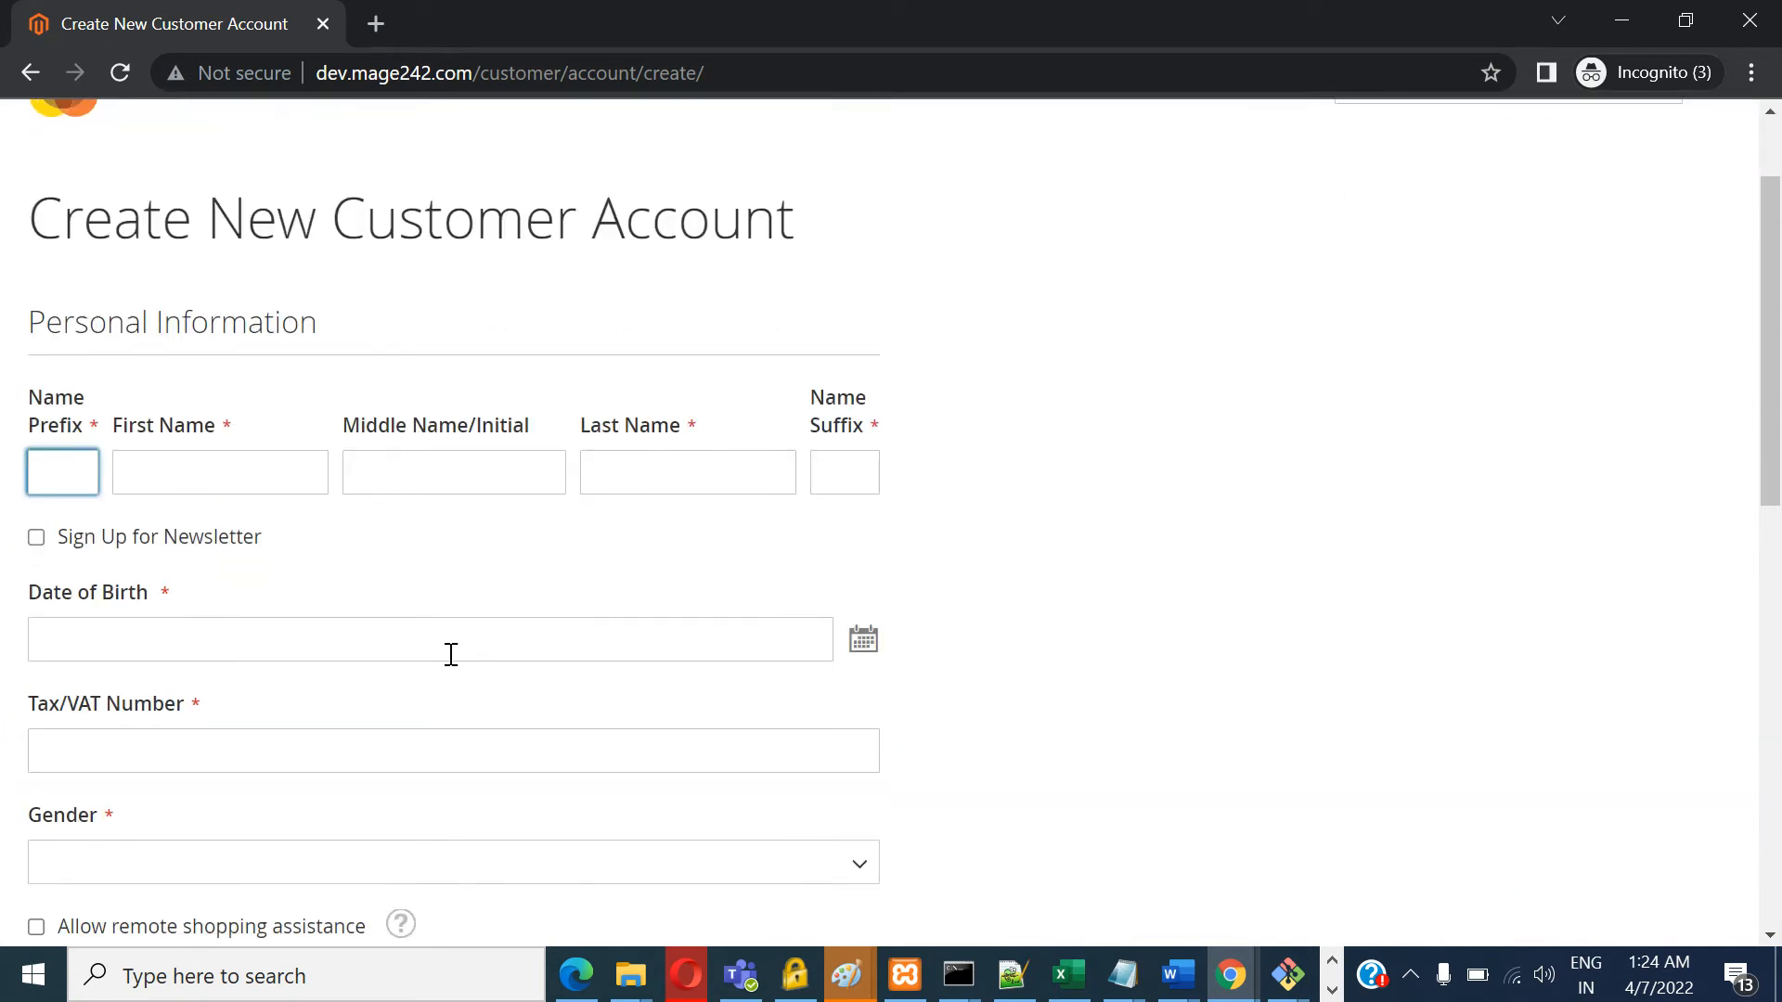
click(451, 653)
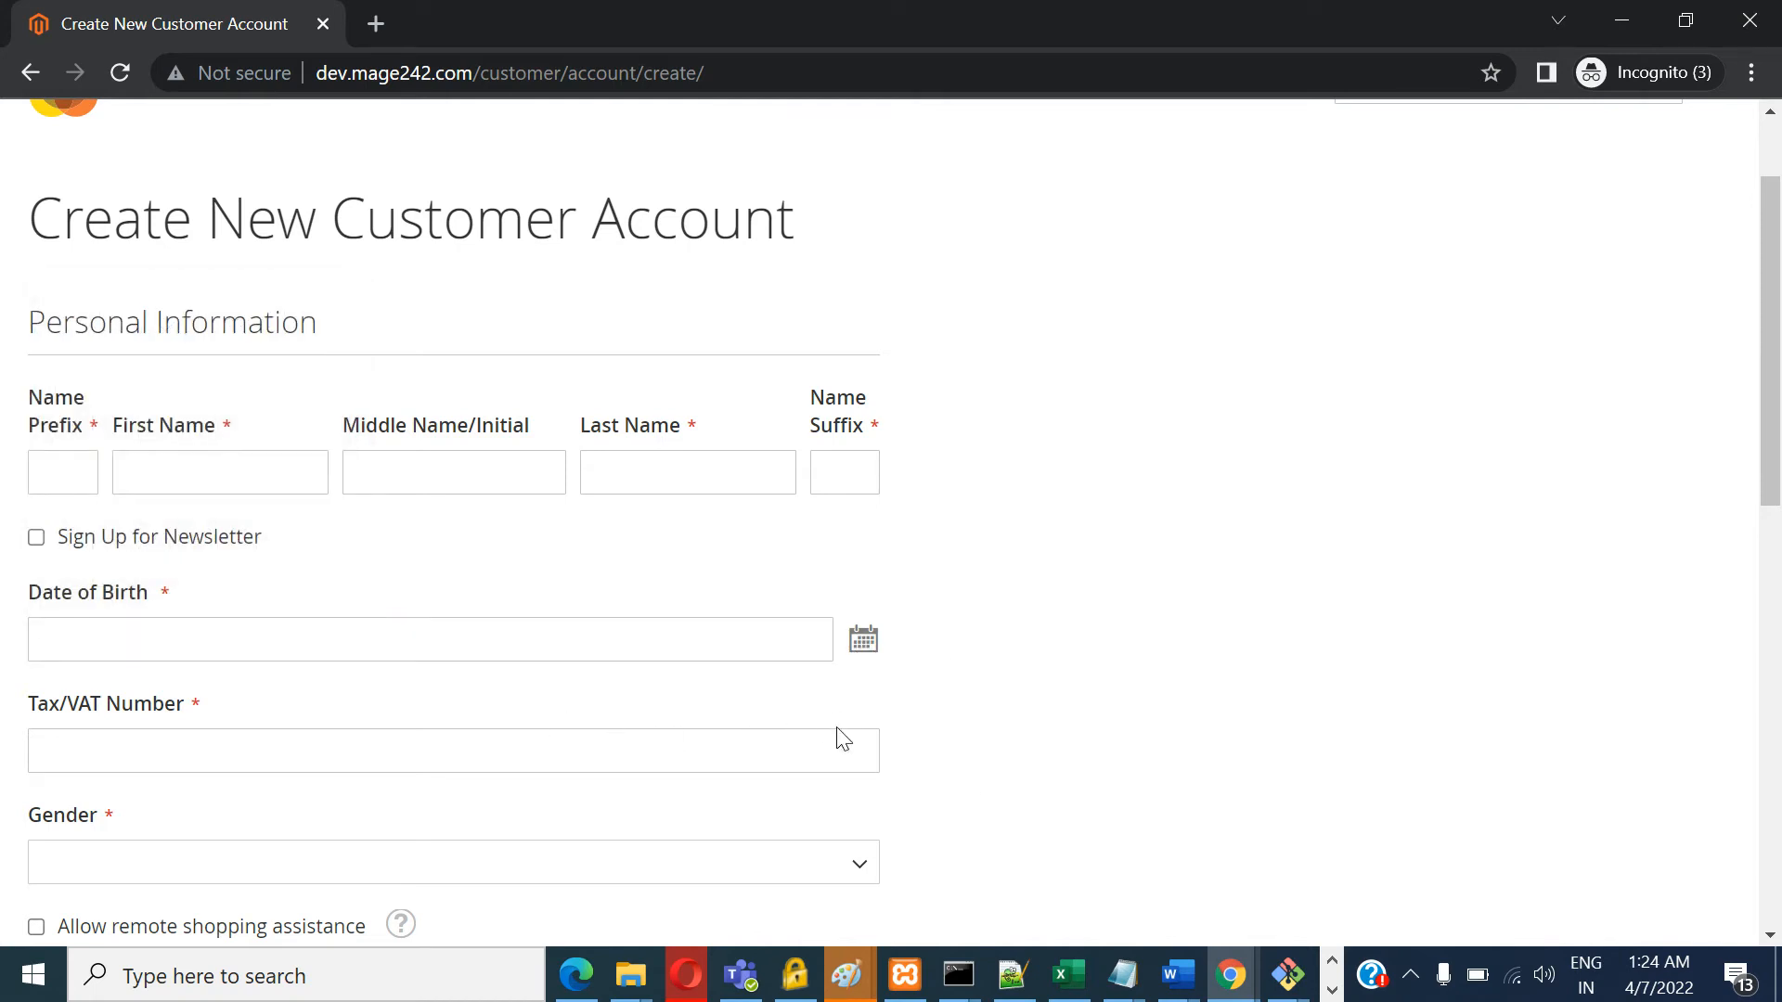
mouse_move(262, 616)
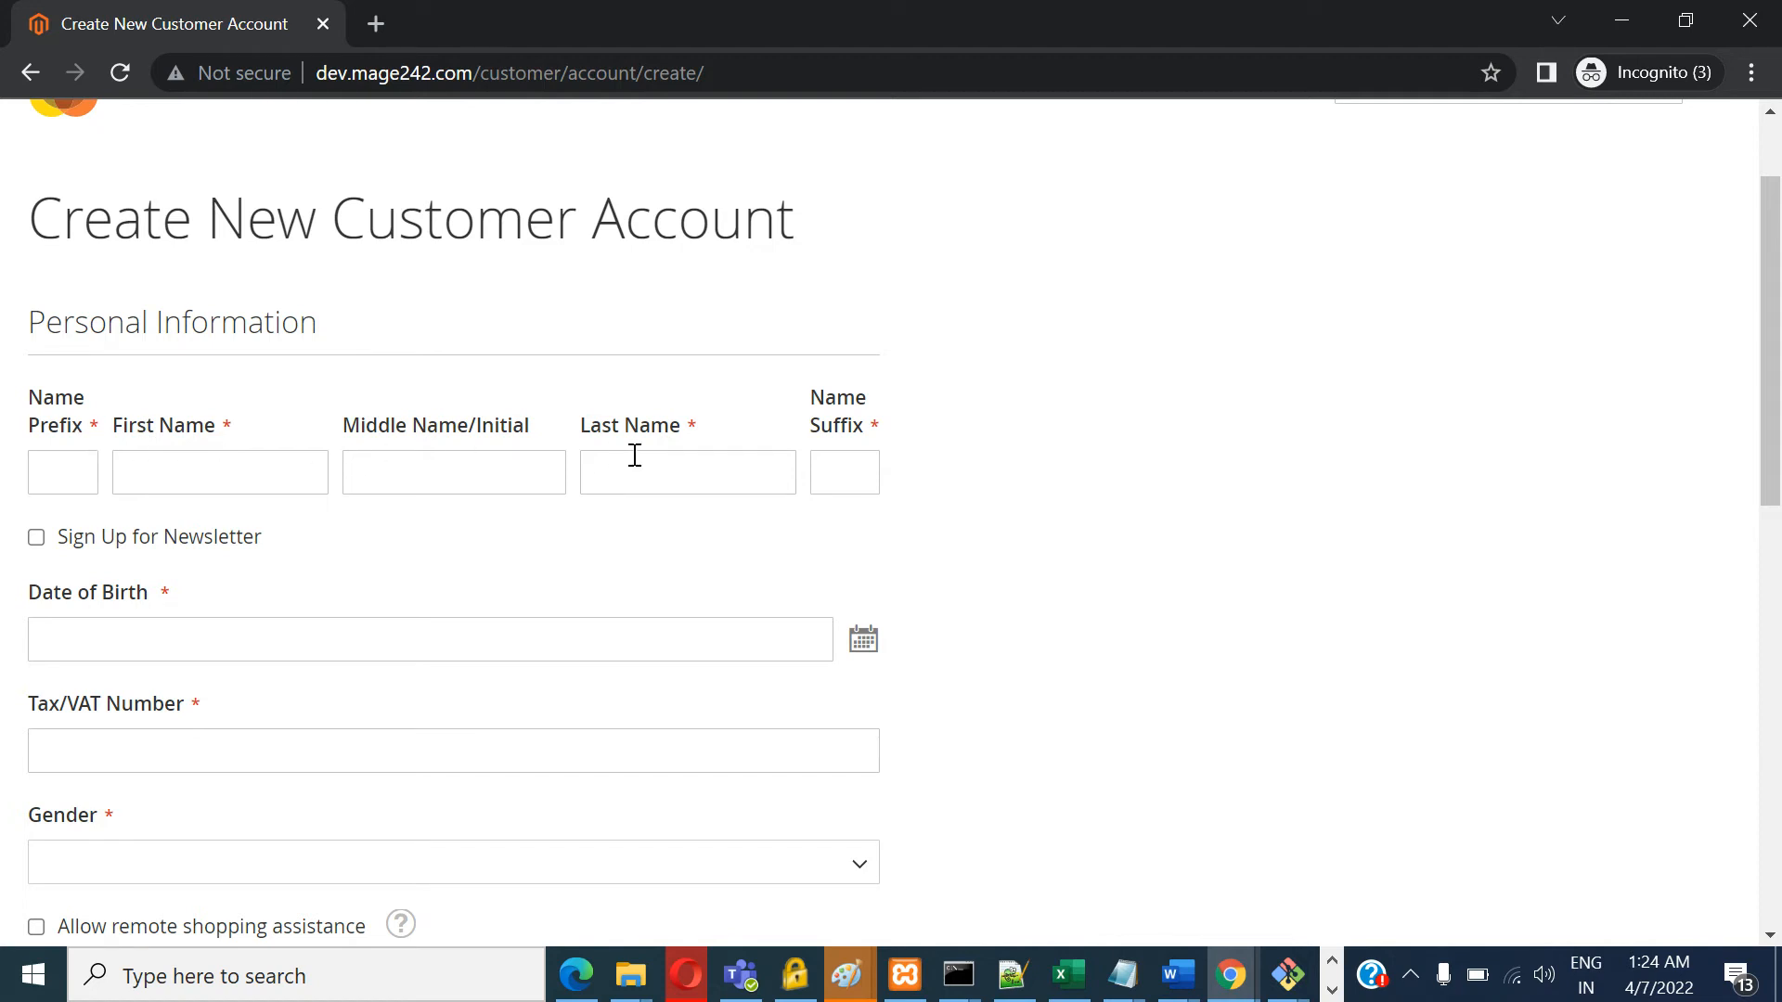
mouse_move(792, 461)
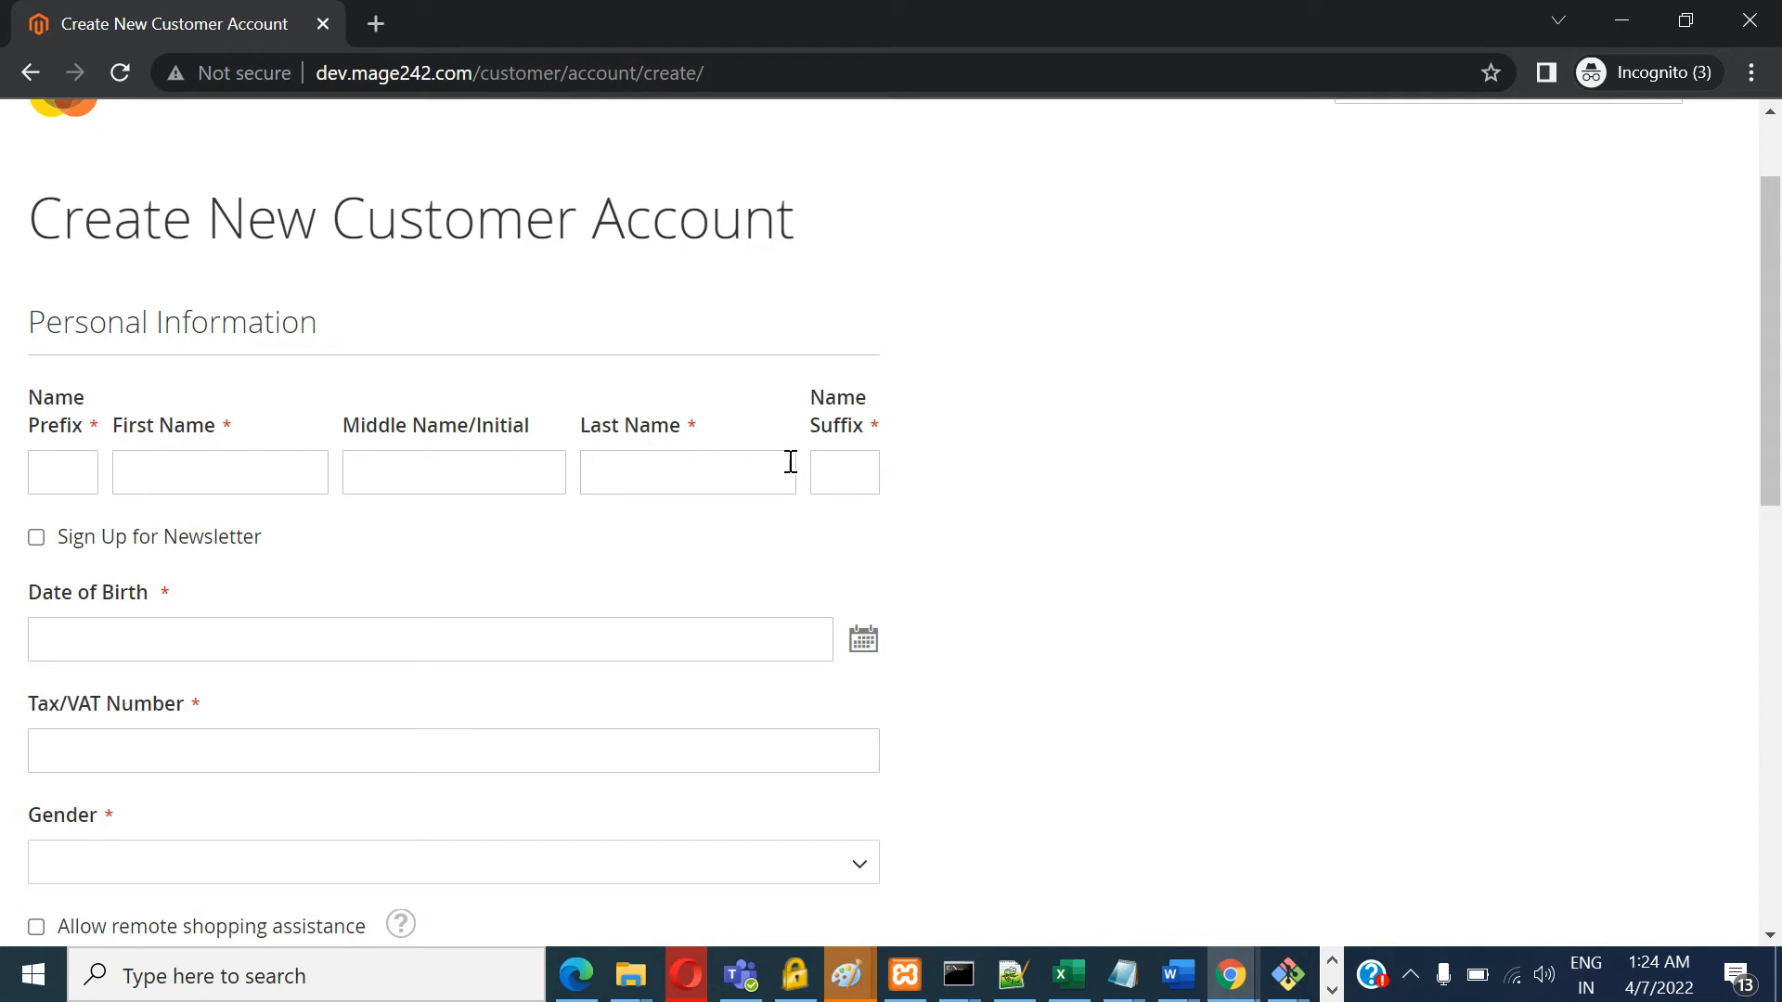
scroll(down, 3)
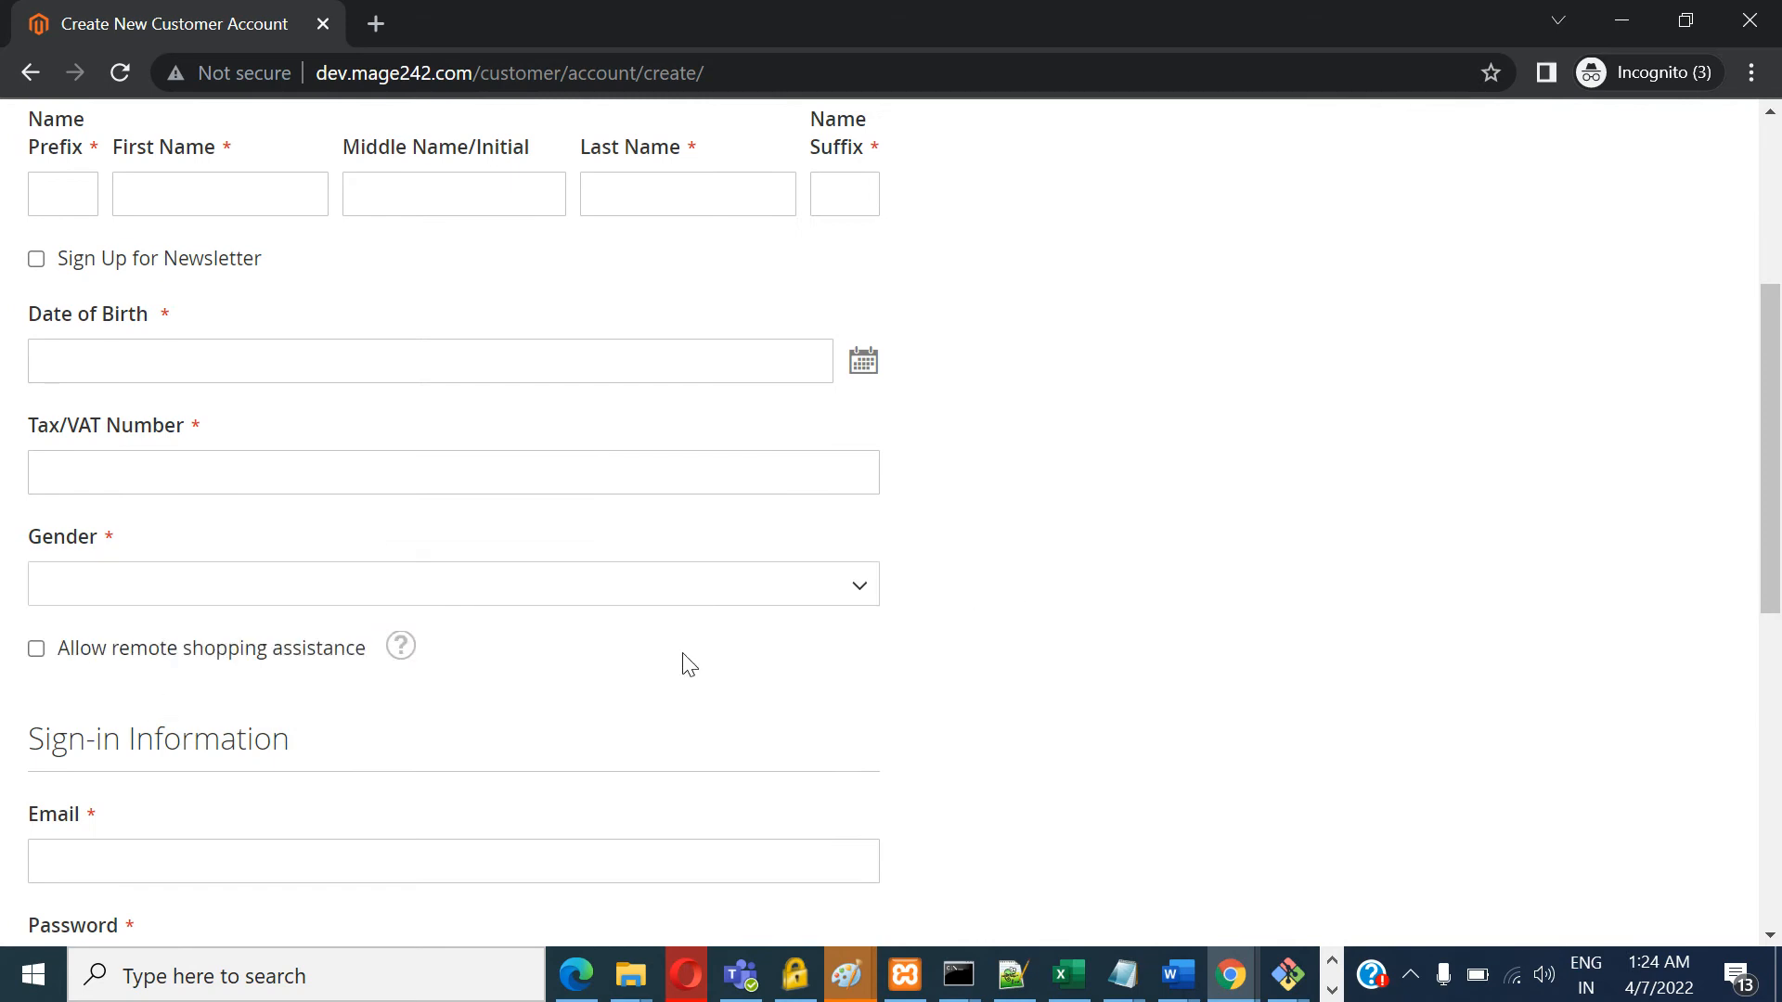
scroll(down, 3)
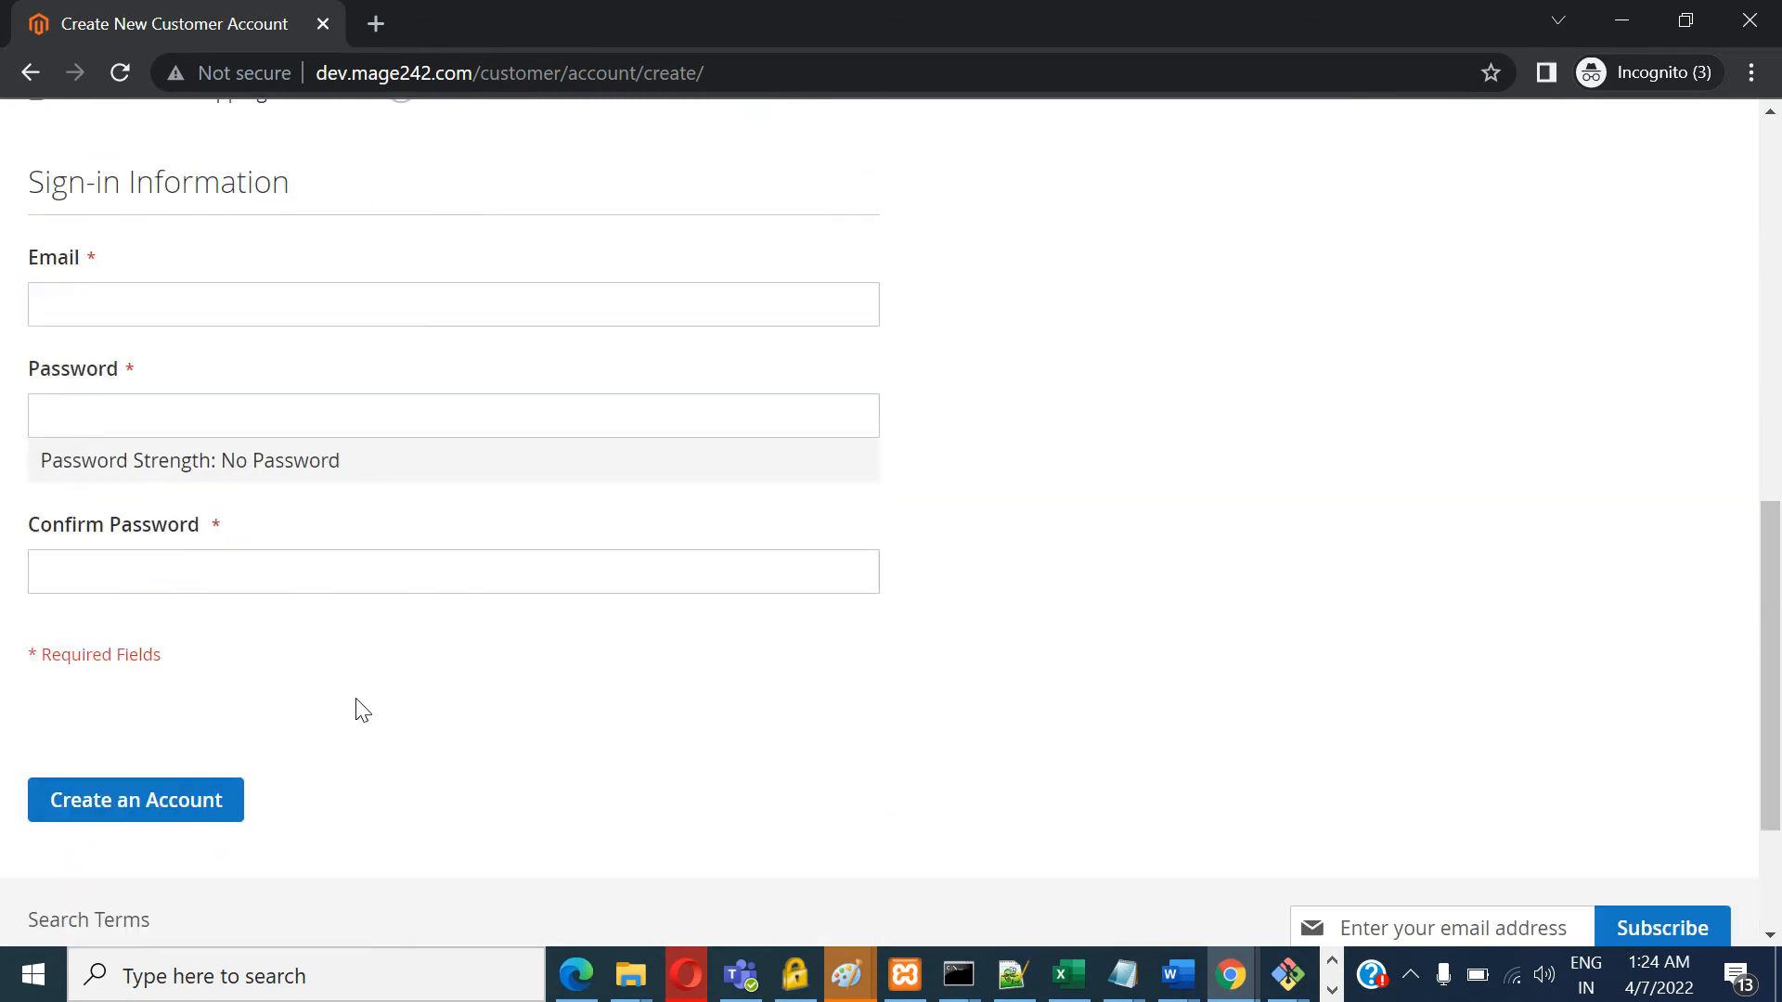
scroll(up, 3)
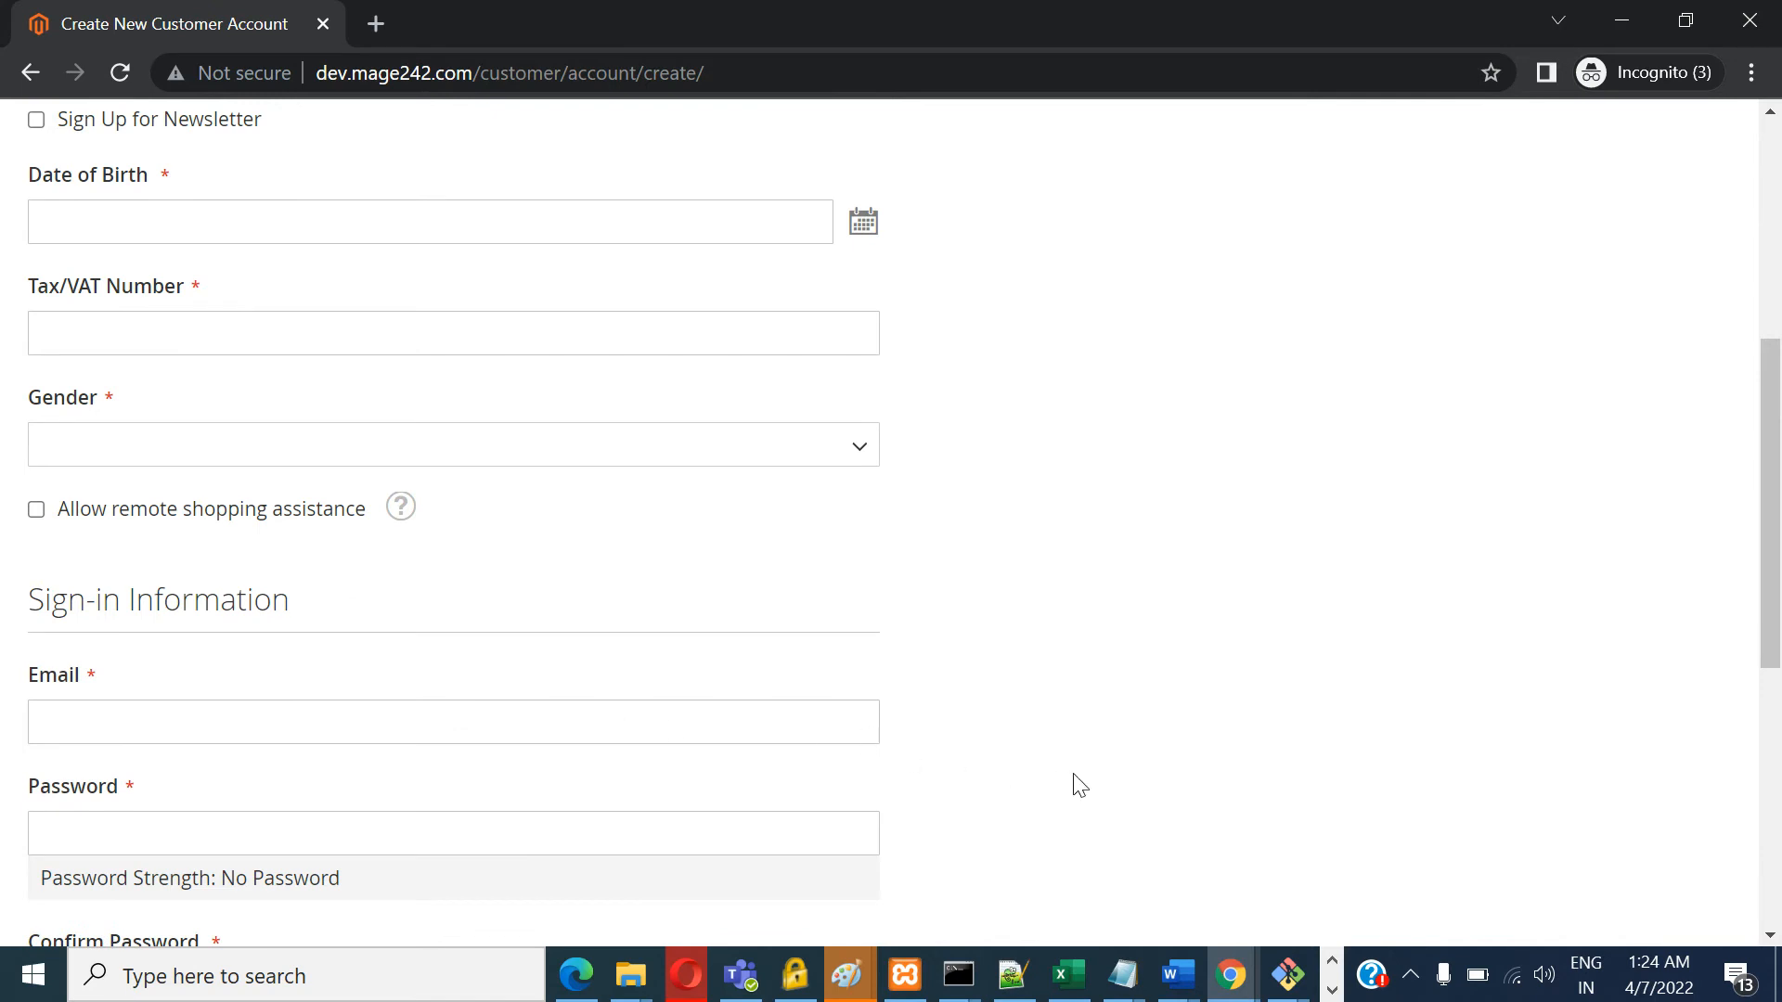
scroll(up, 3)
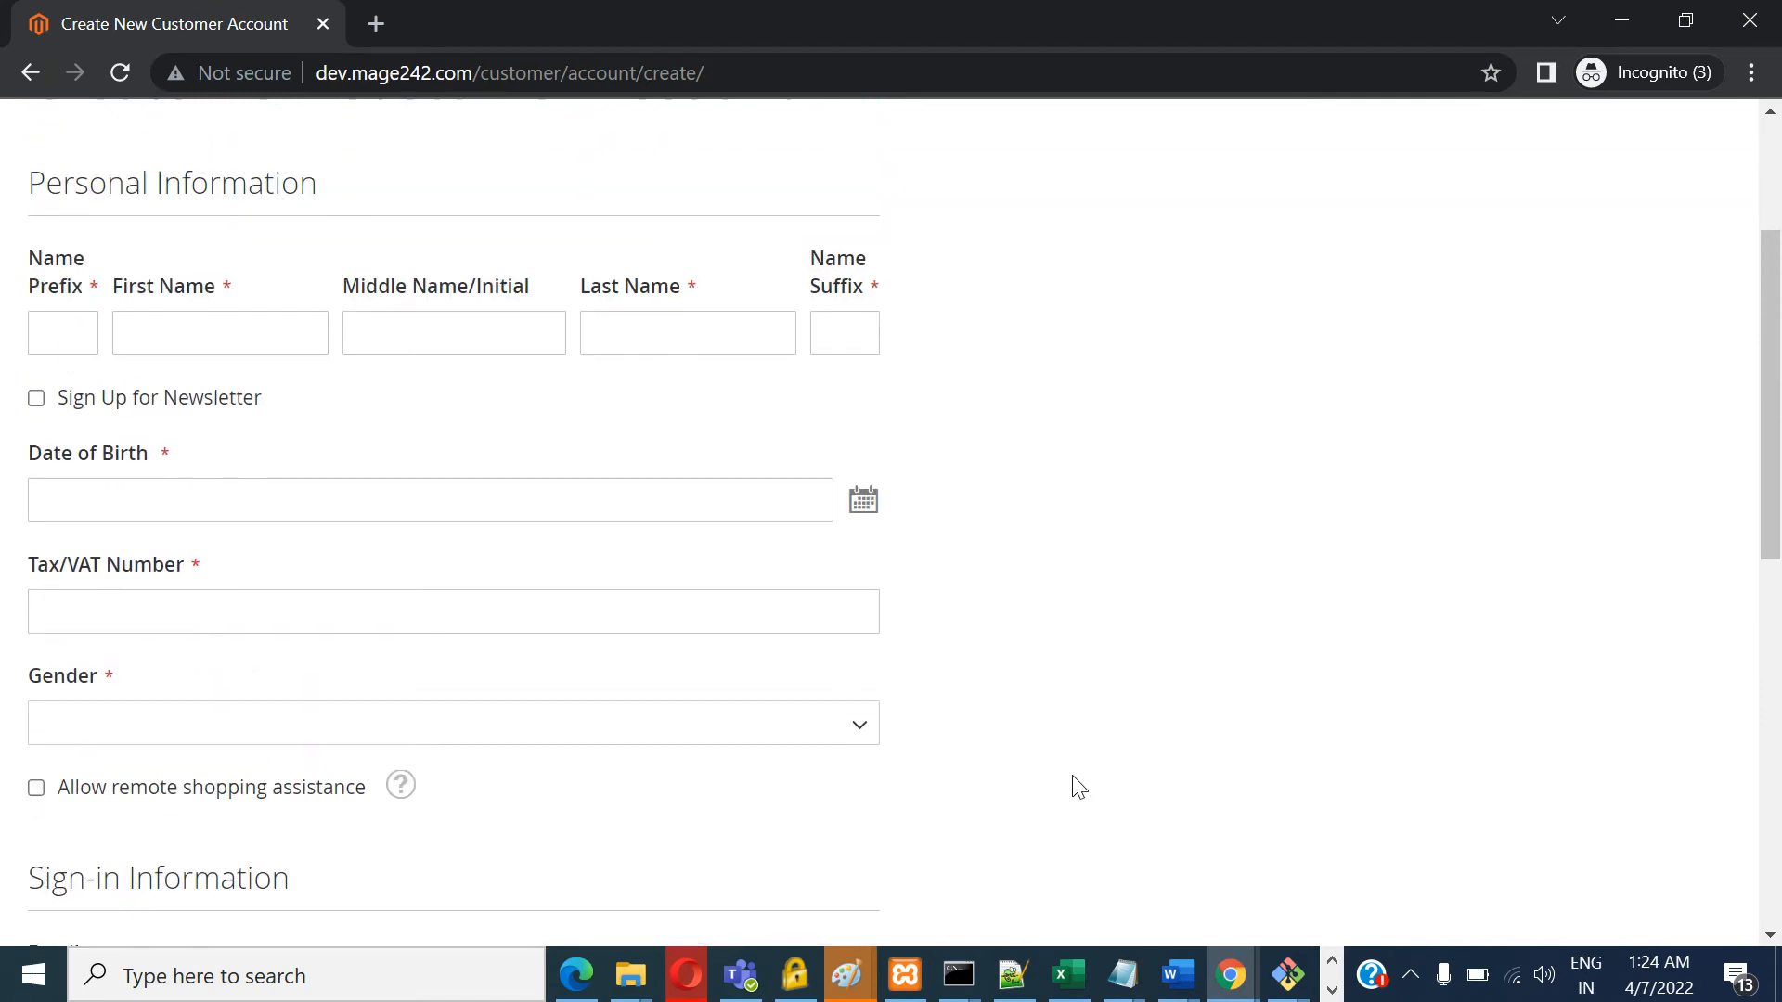
mouse_move(1048, 769)
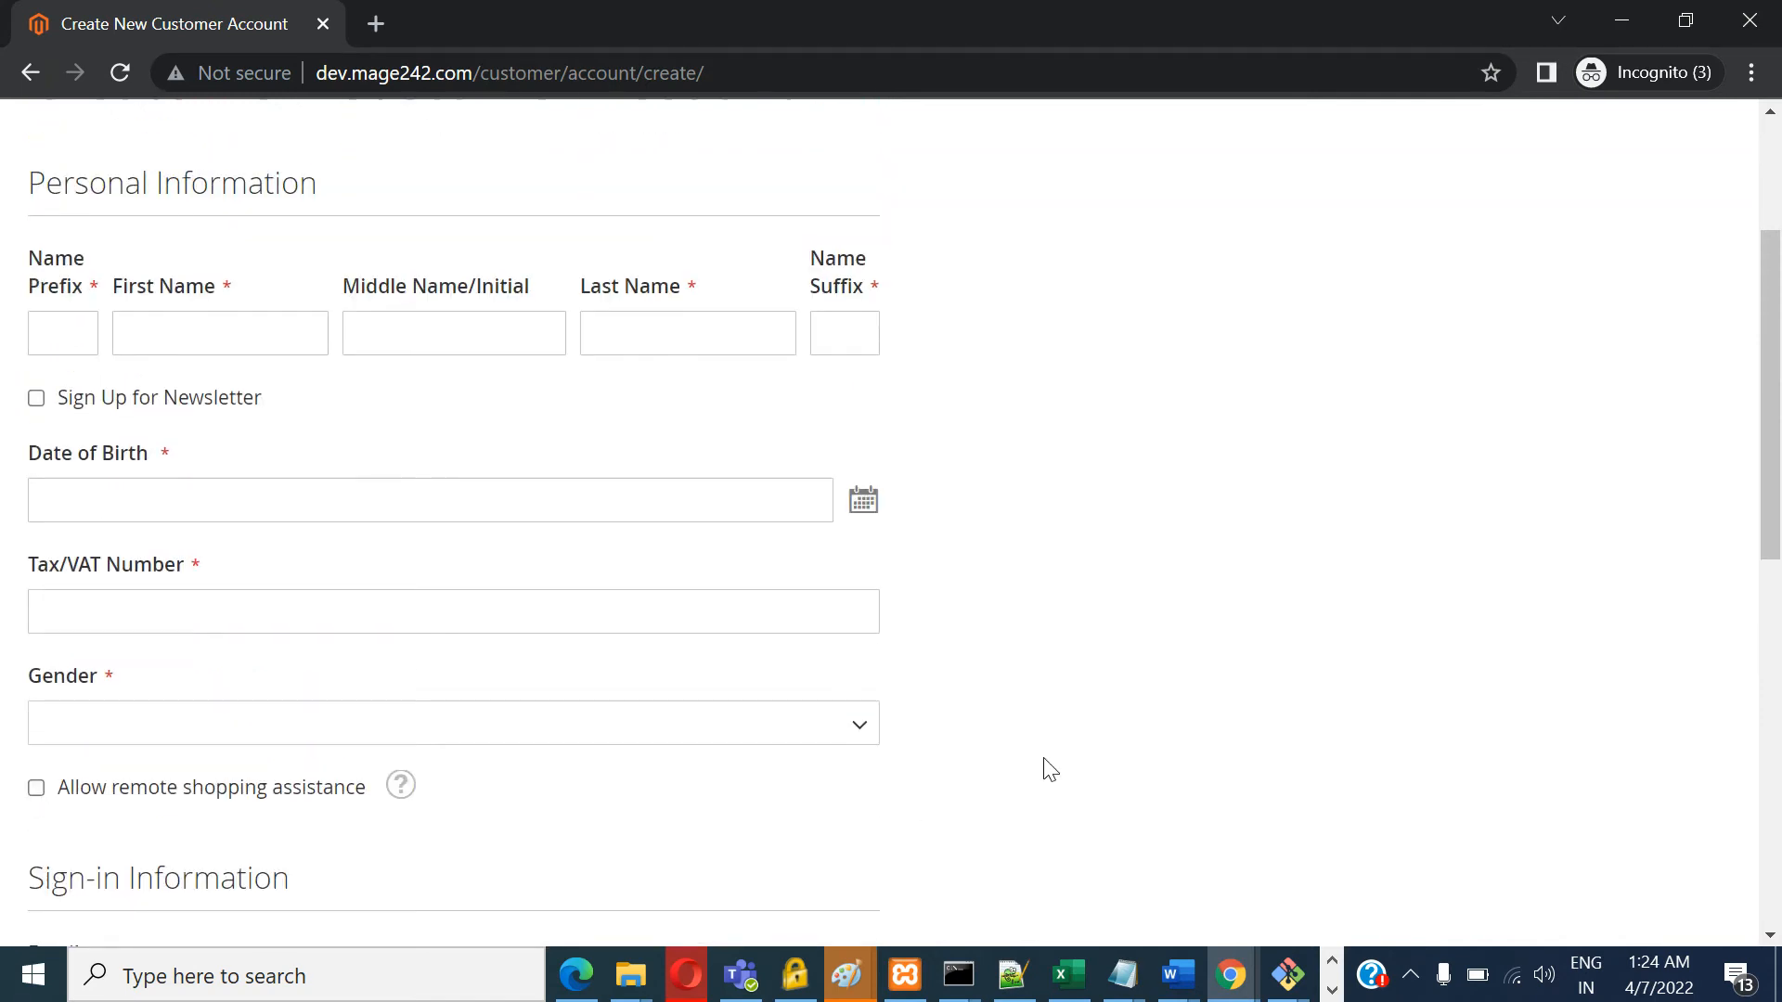
scroll(down, 3)
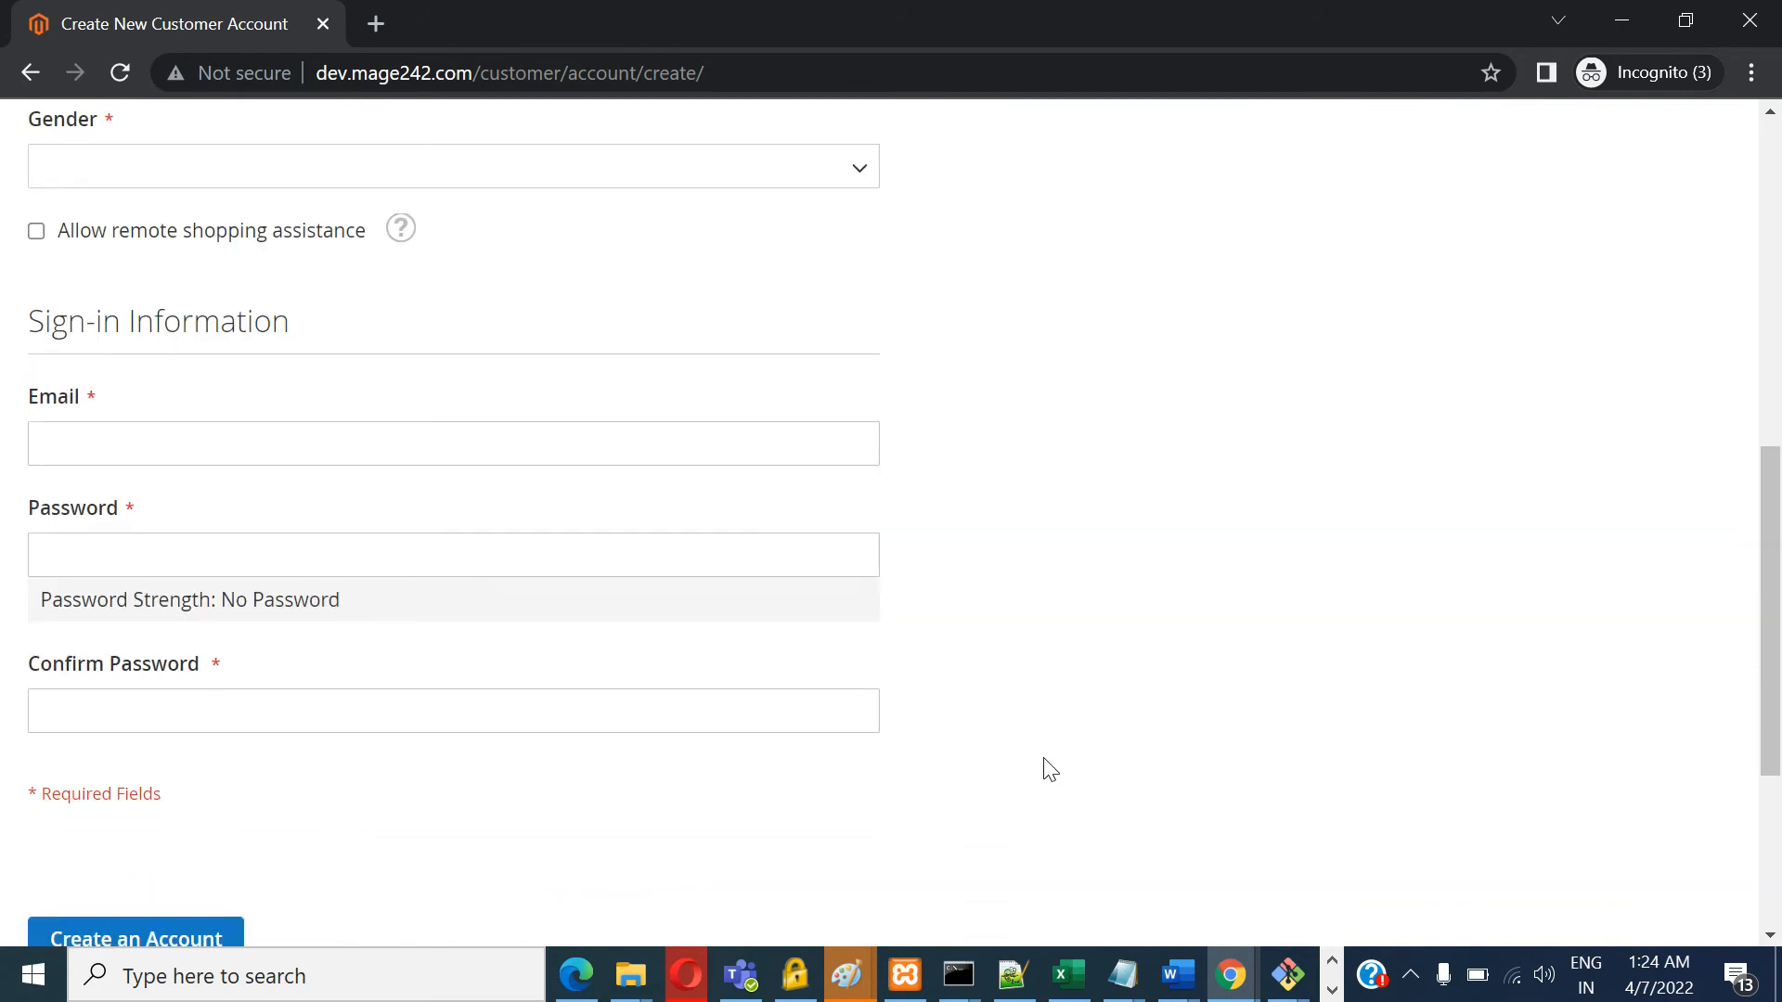
scroll(up, 3)
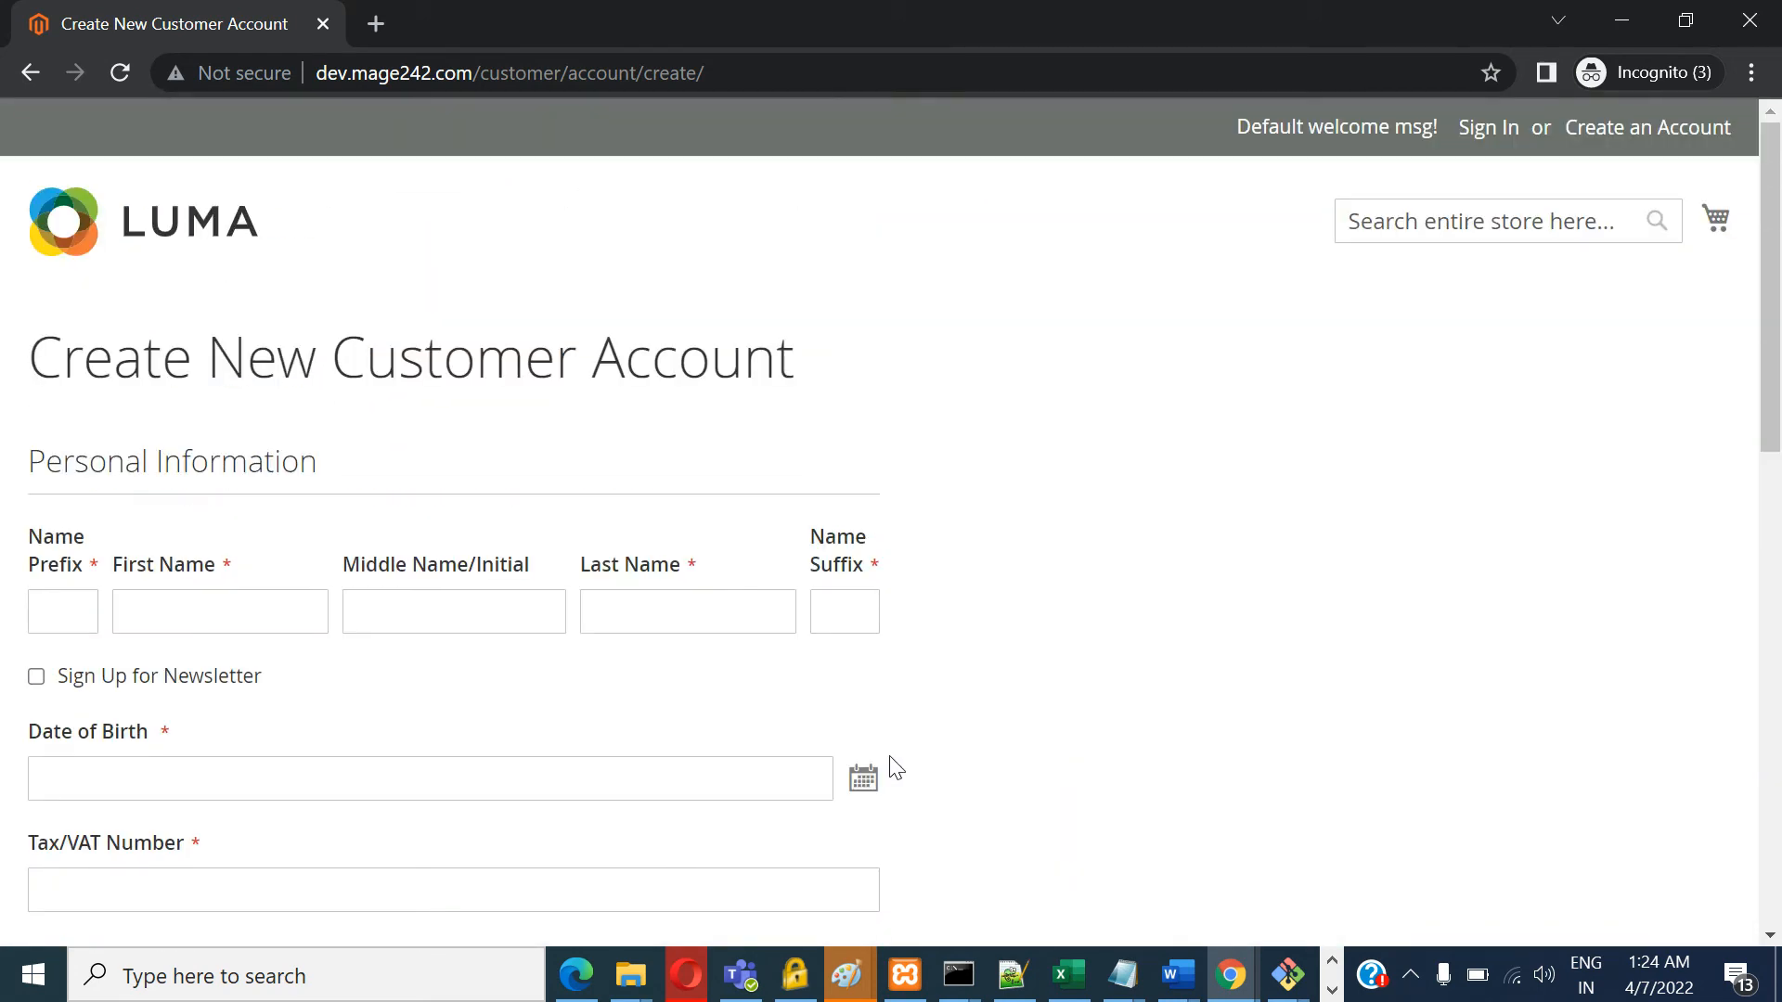
Step: Enter prefix Mr, first name John, last name D and suffix Sr, leaving middle name empty
click(63, 613)
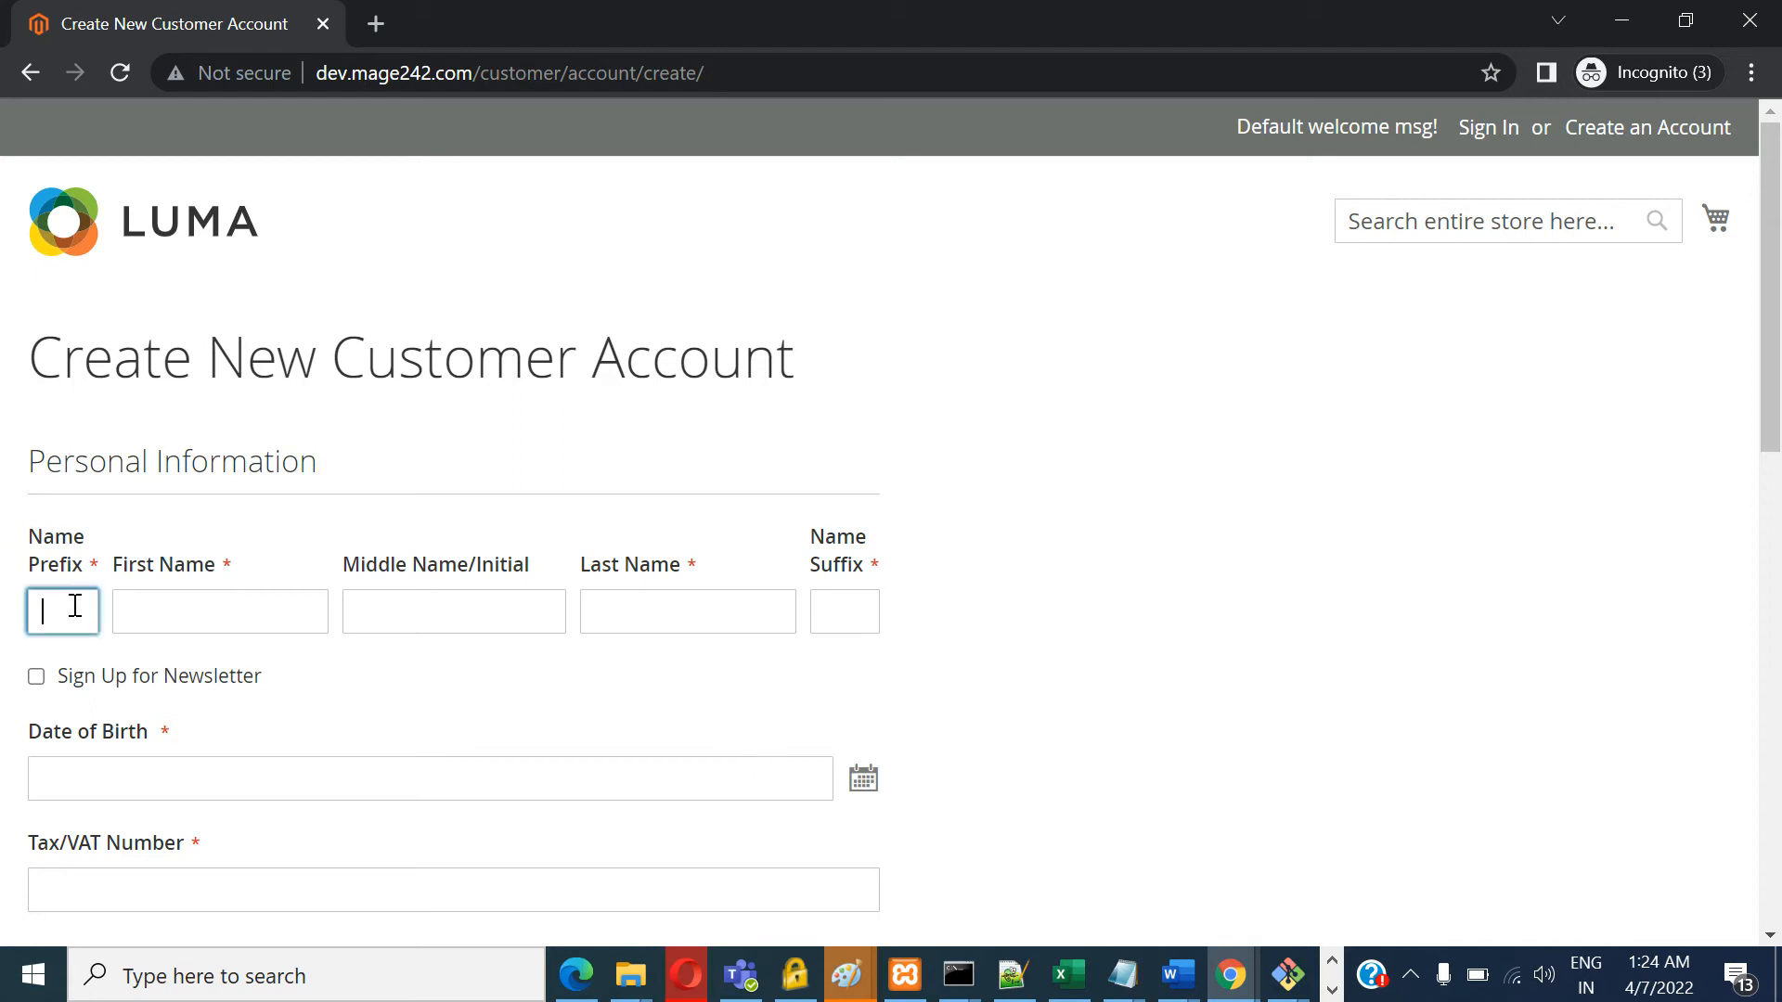
text(Mr)
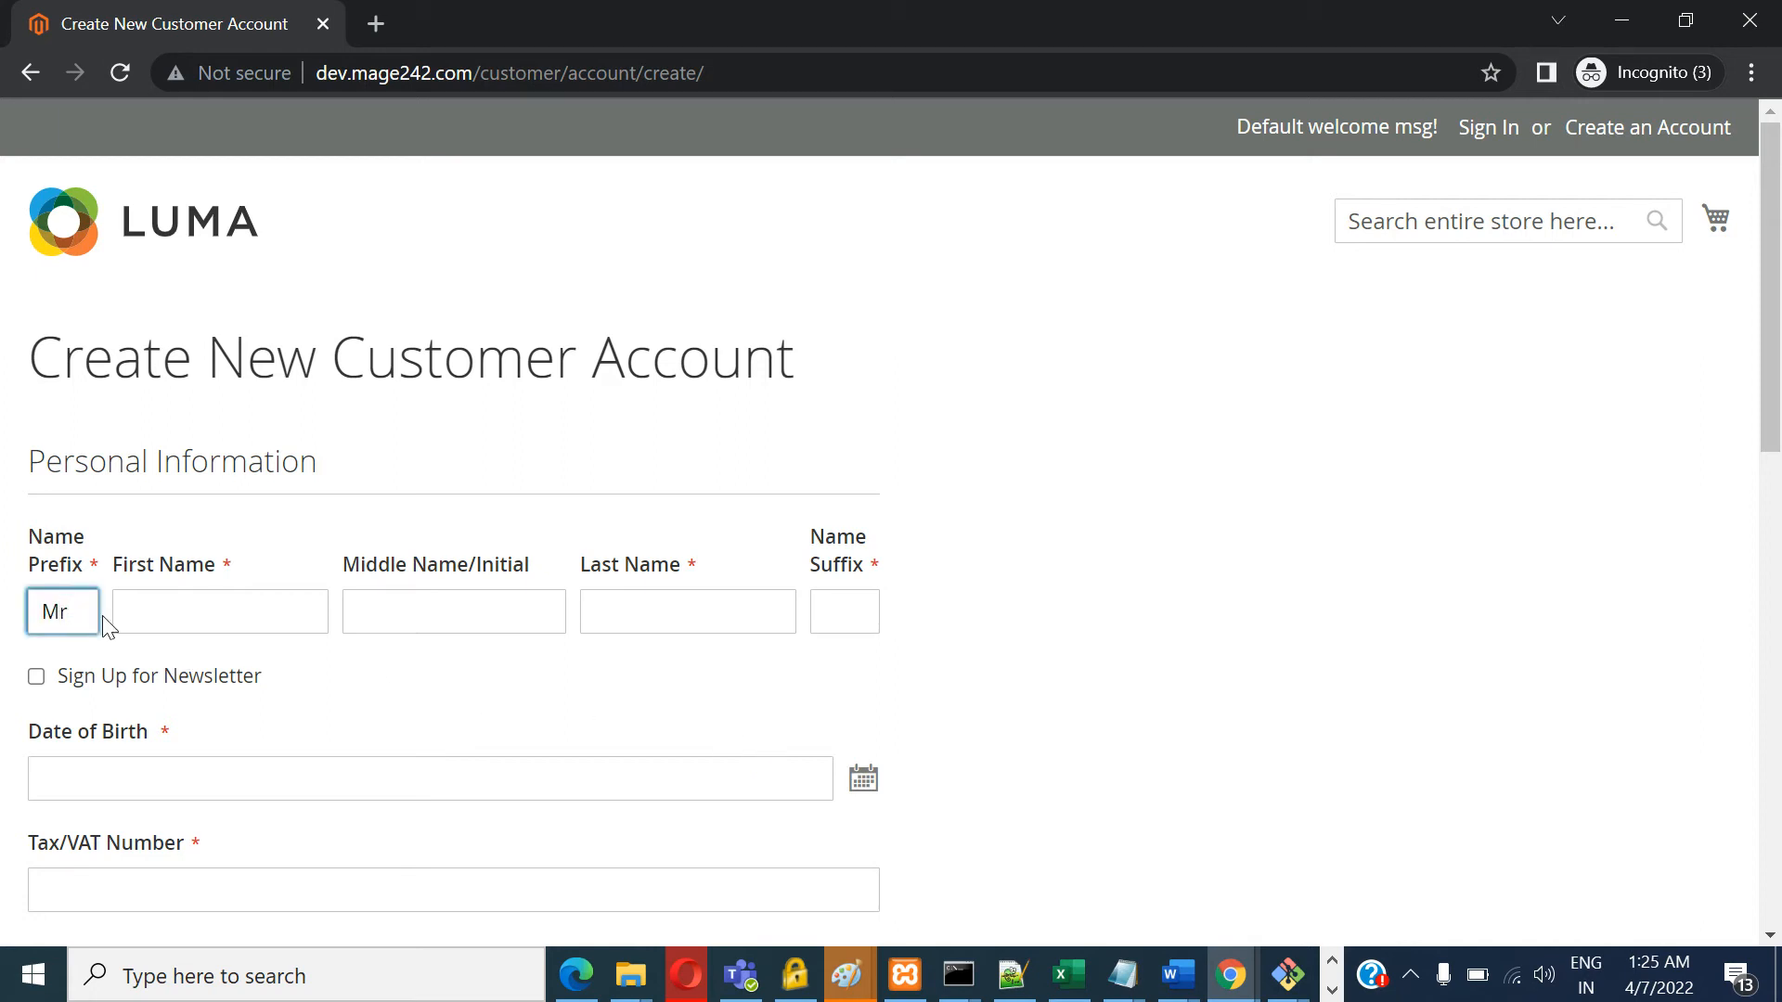
text(John)
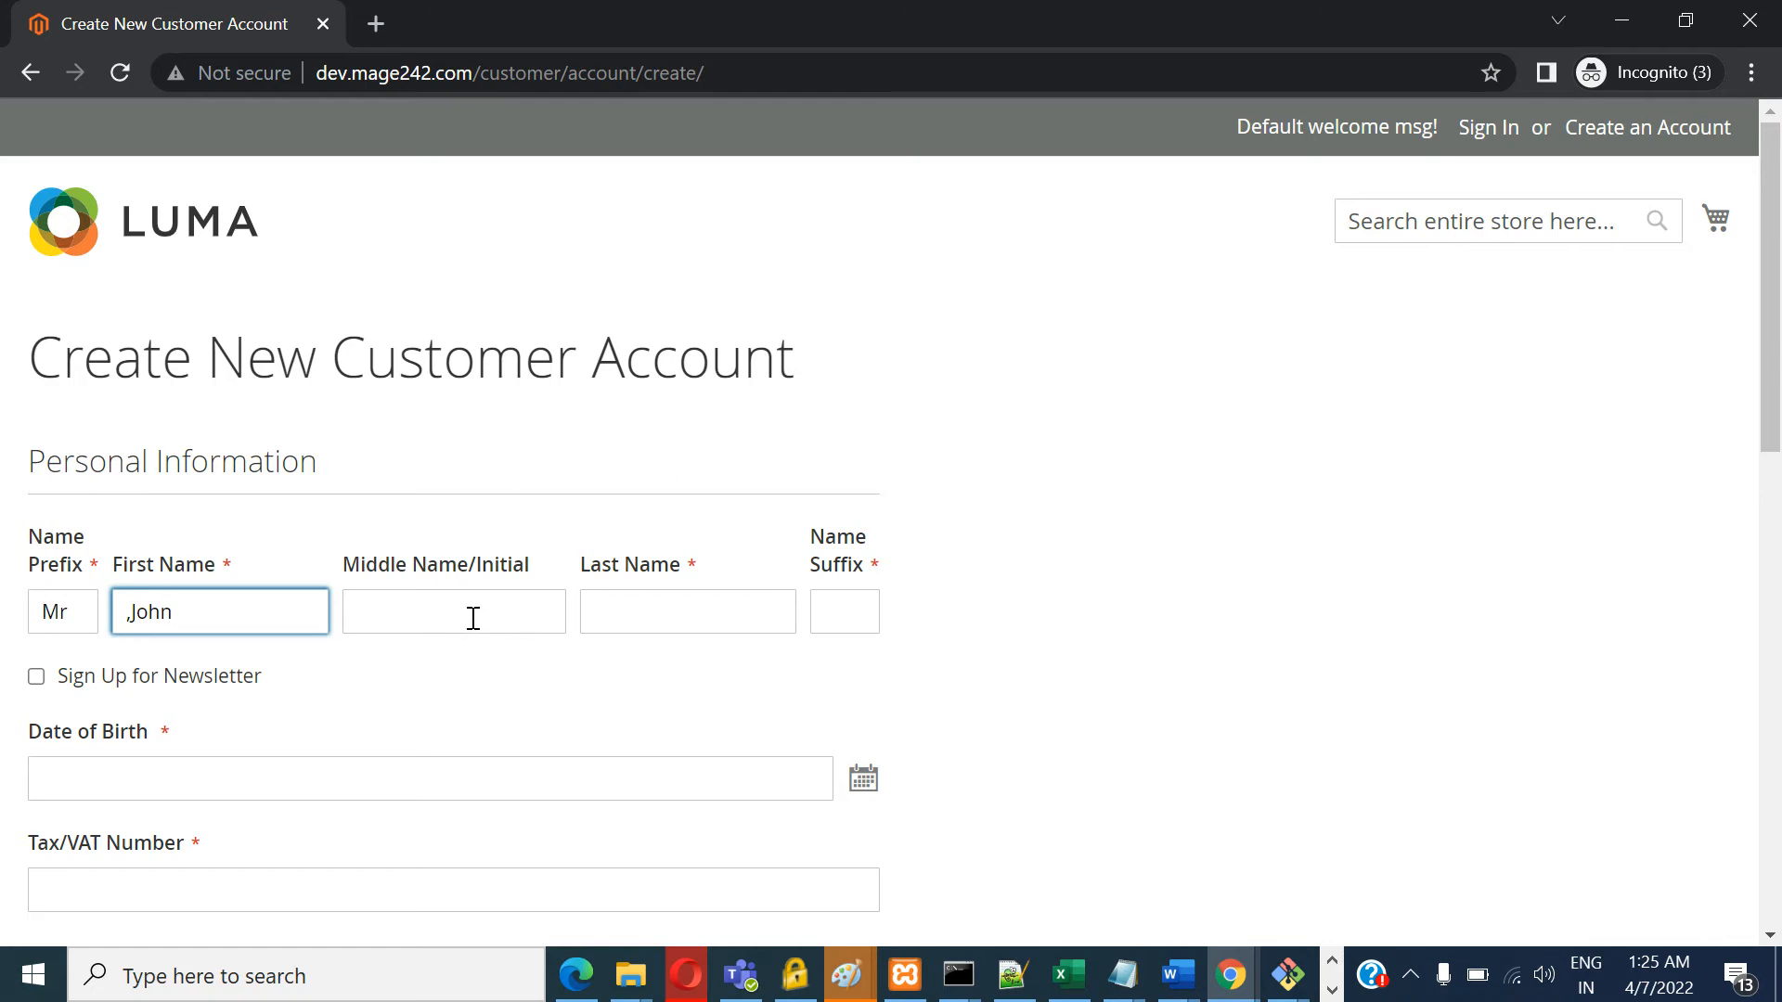
click(453, 613)
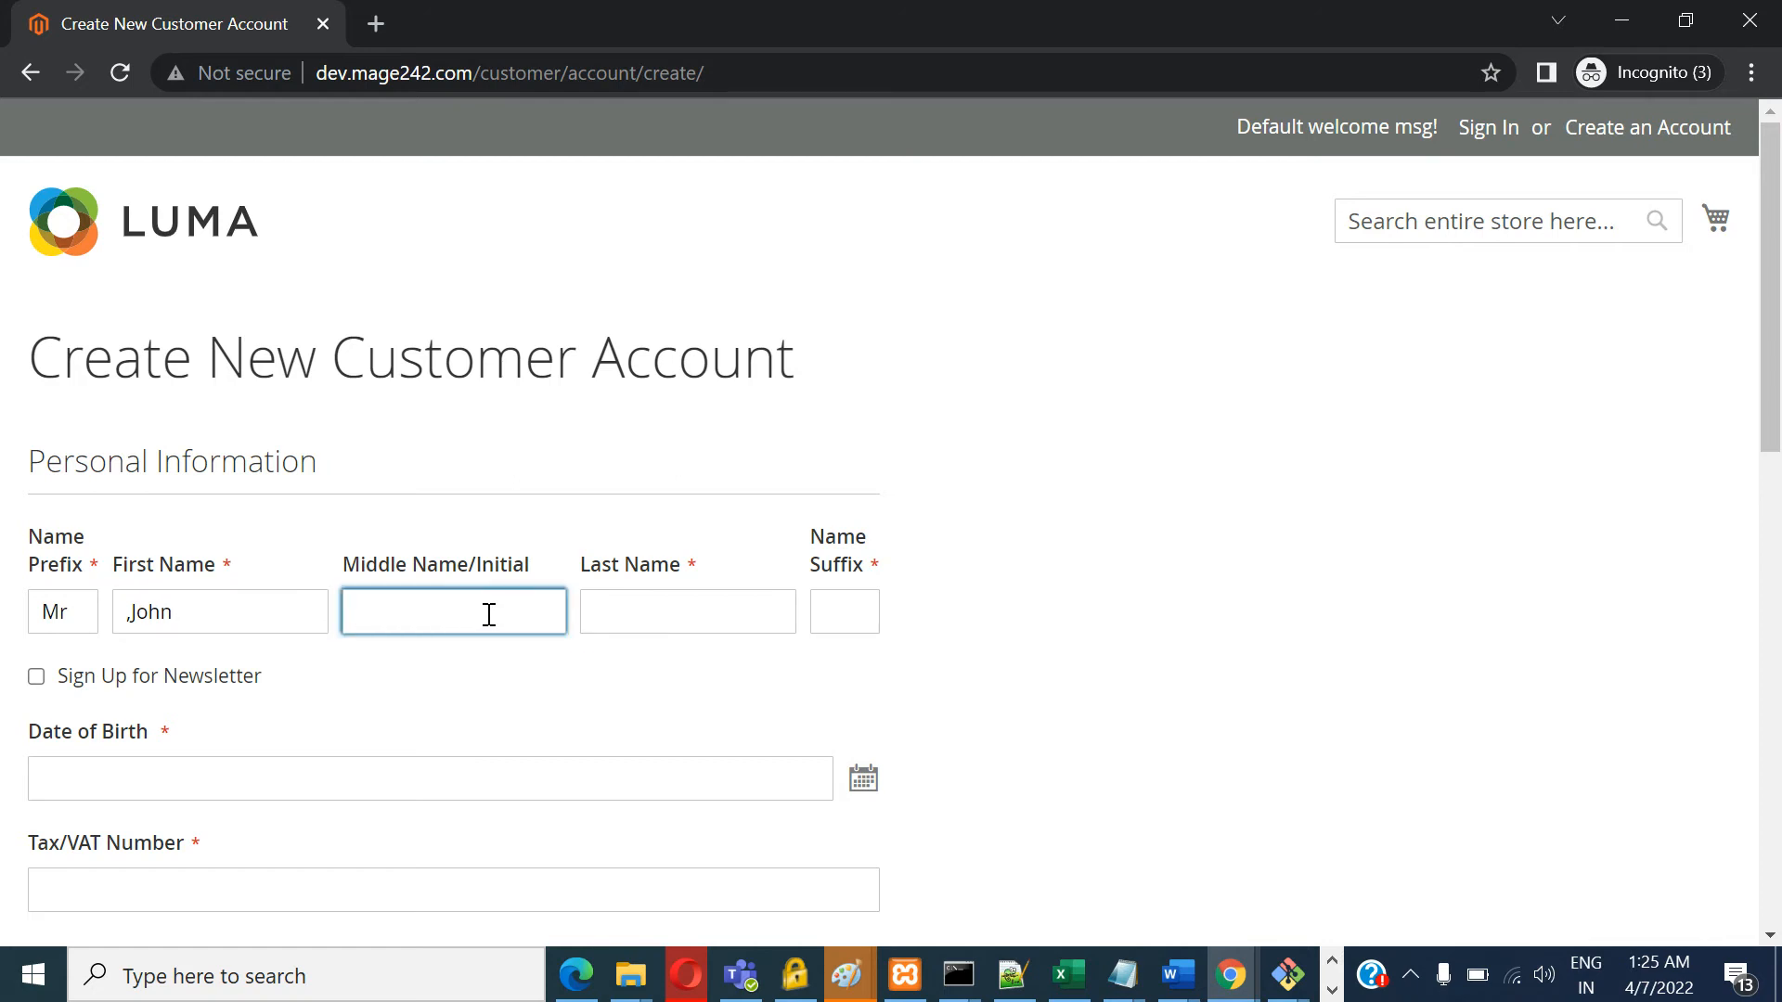
mouse_move(566, 624)
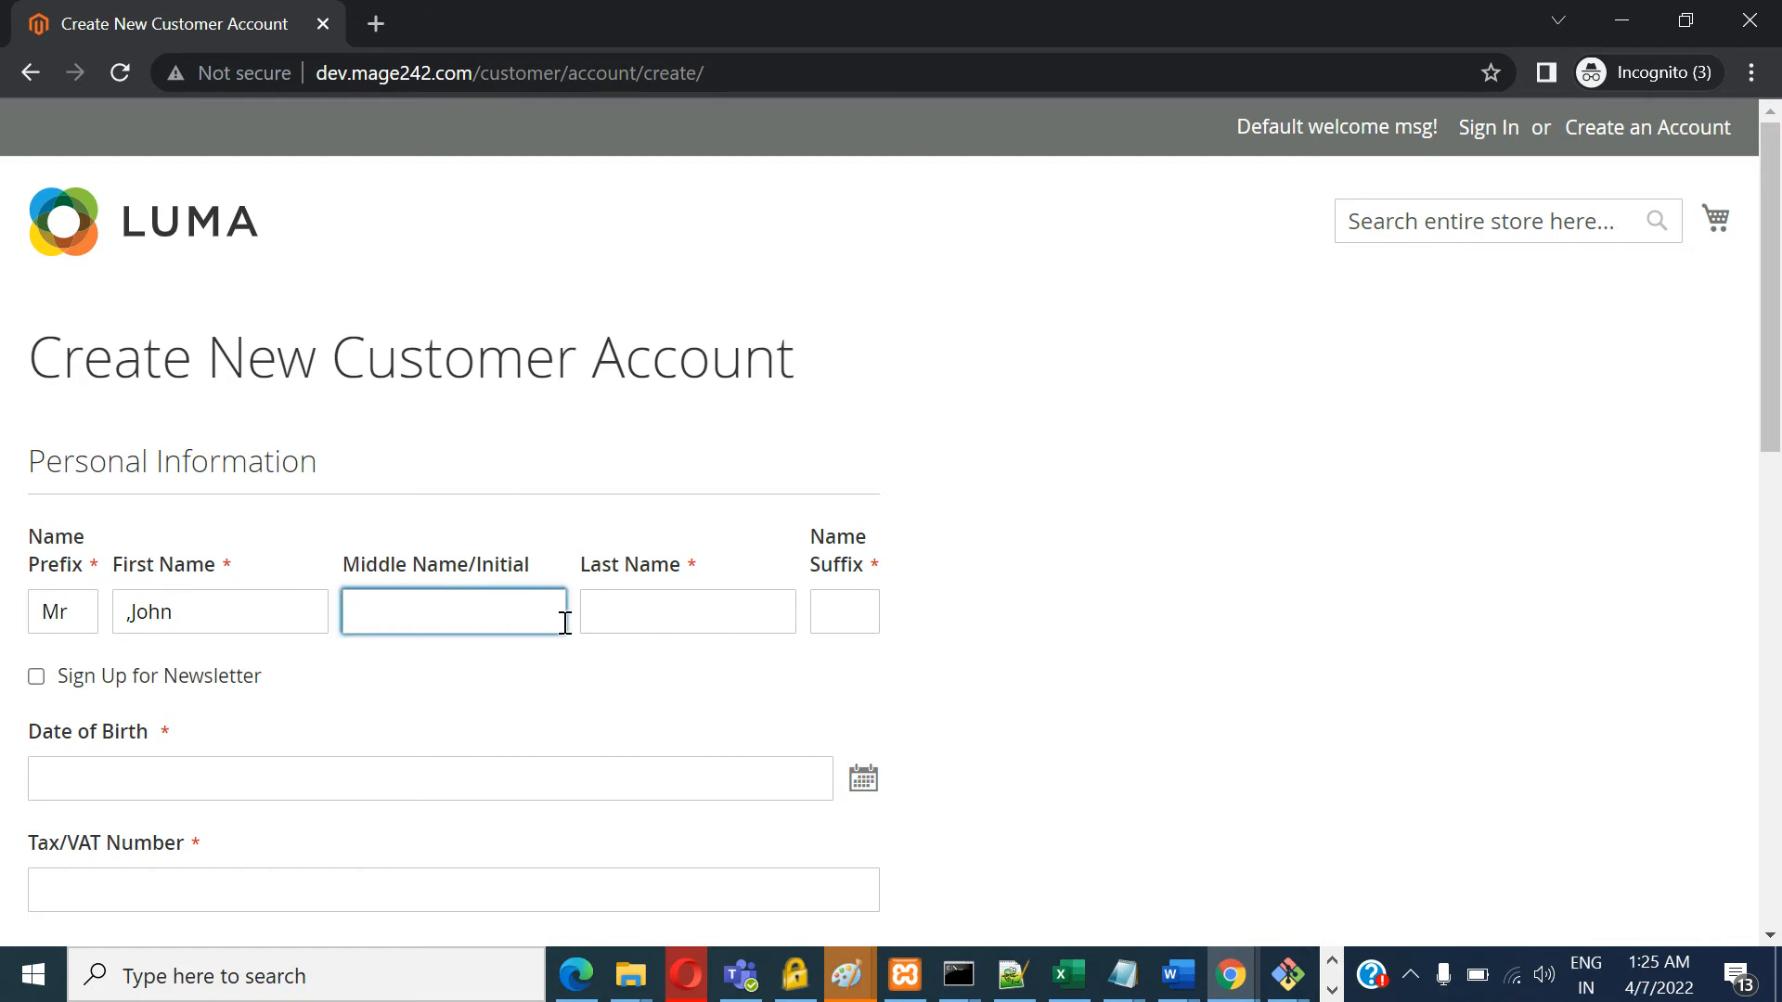
text(D)
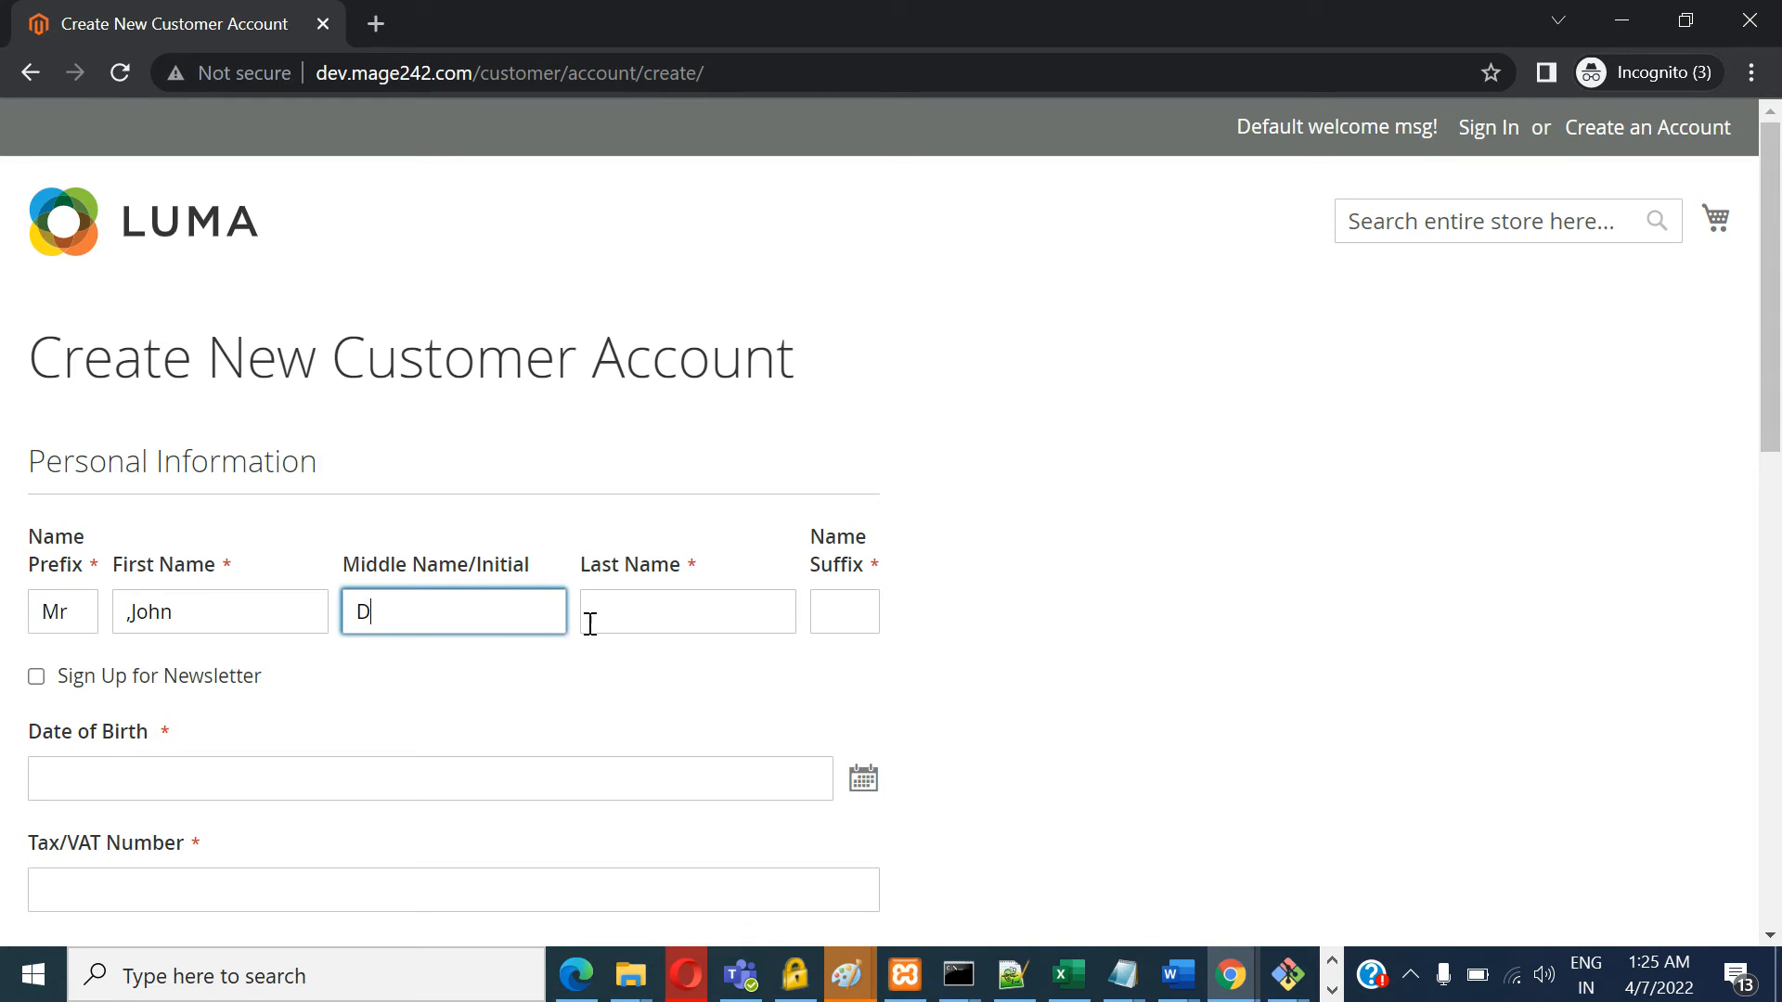
click(687, 613)
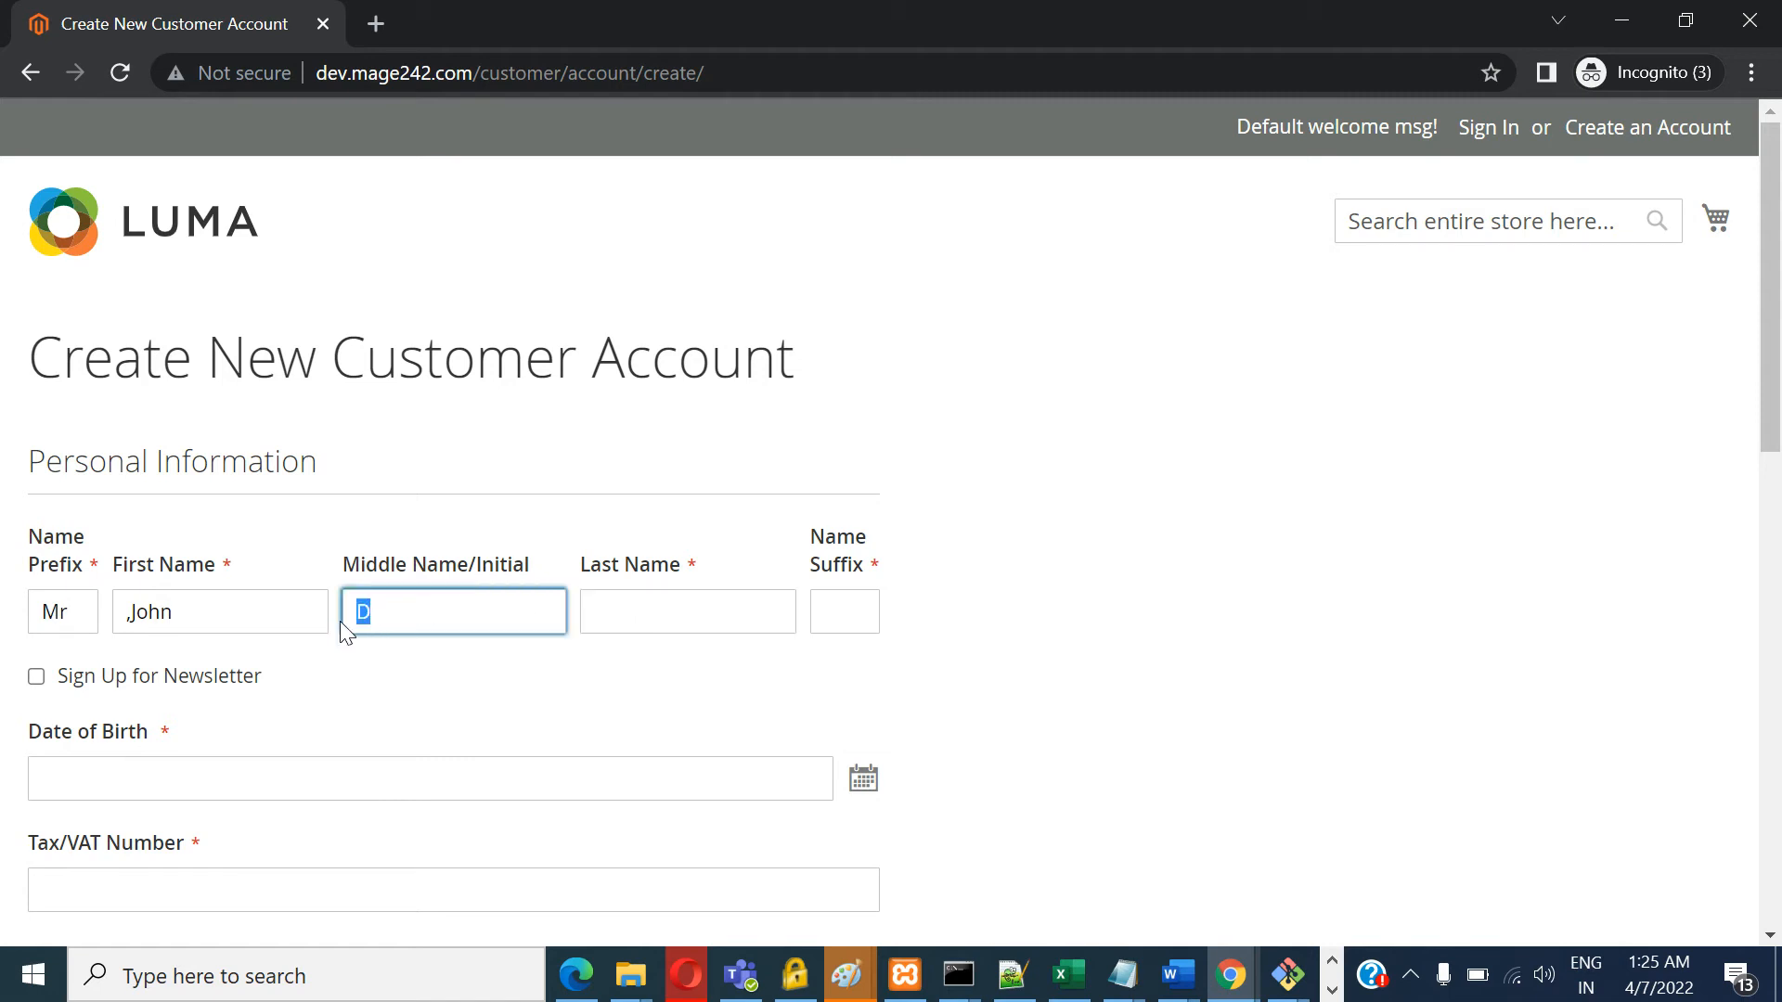
click(687, 612)
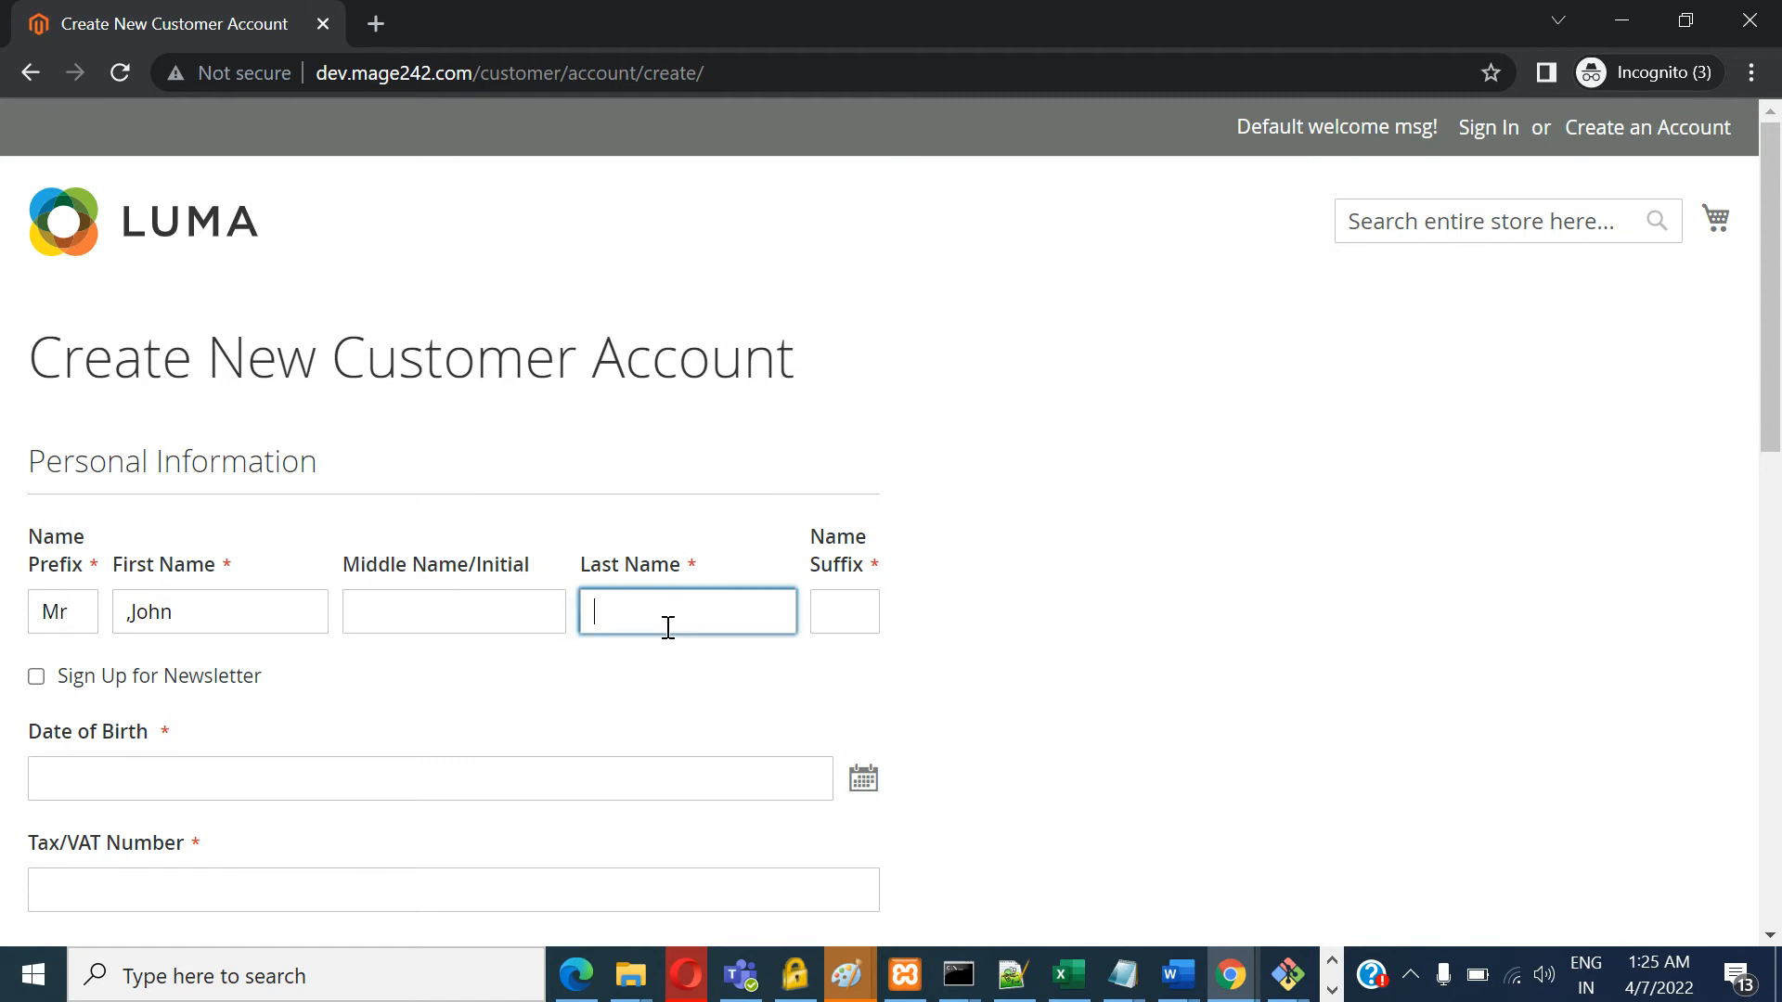
text(D)
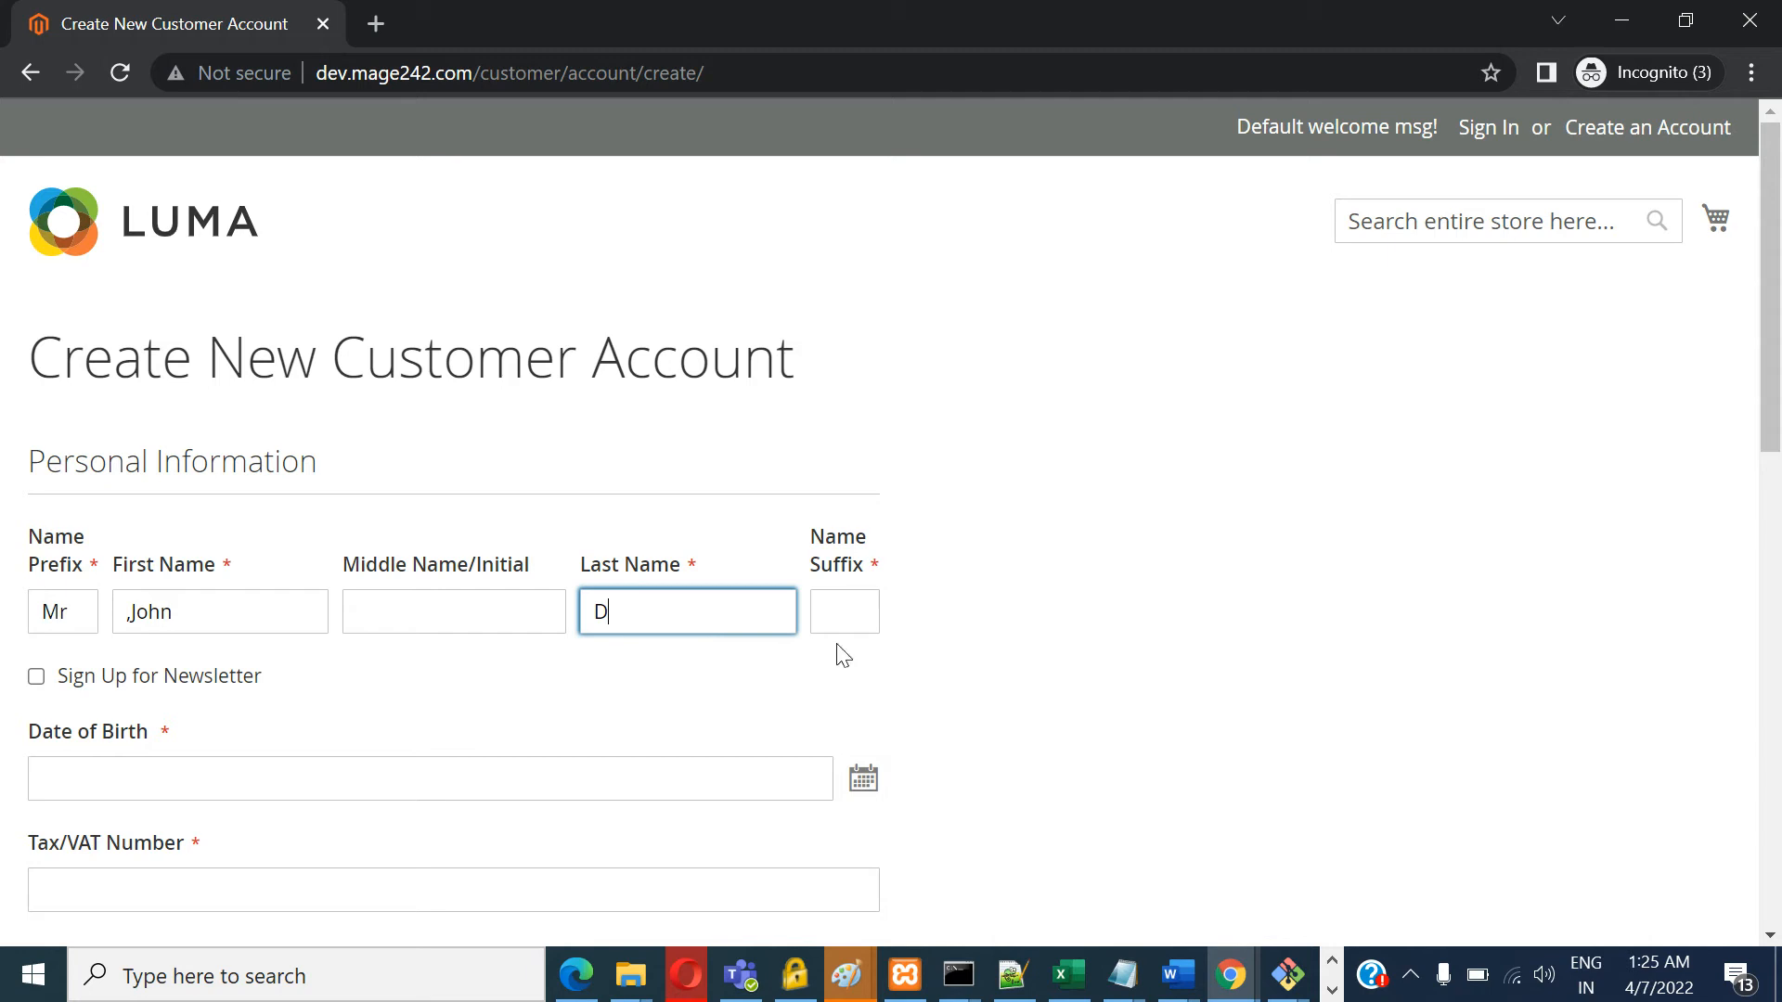
click(845, 612)
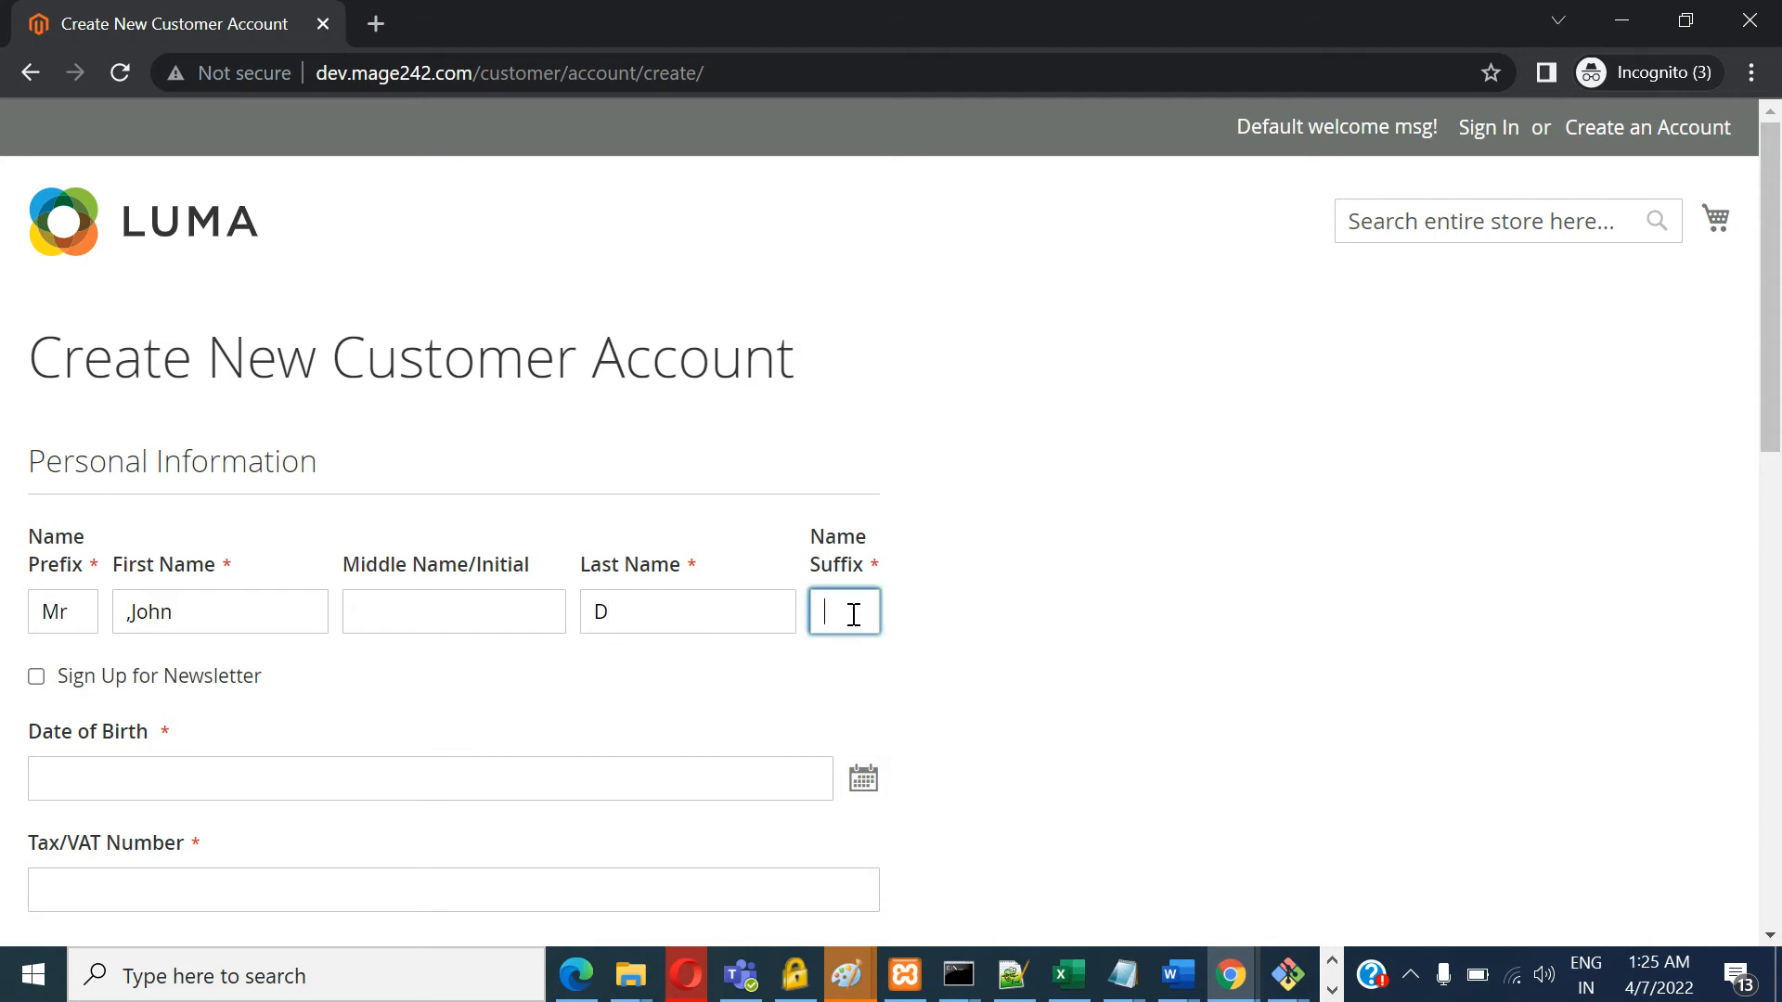
text(Sr.)
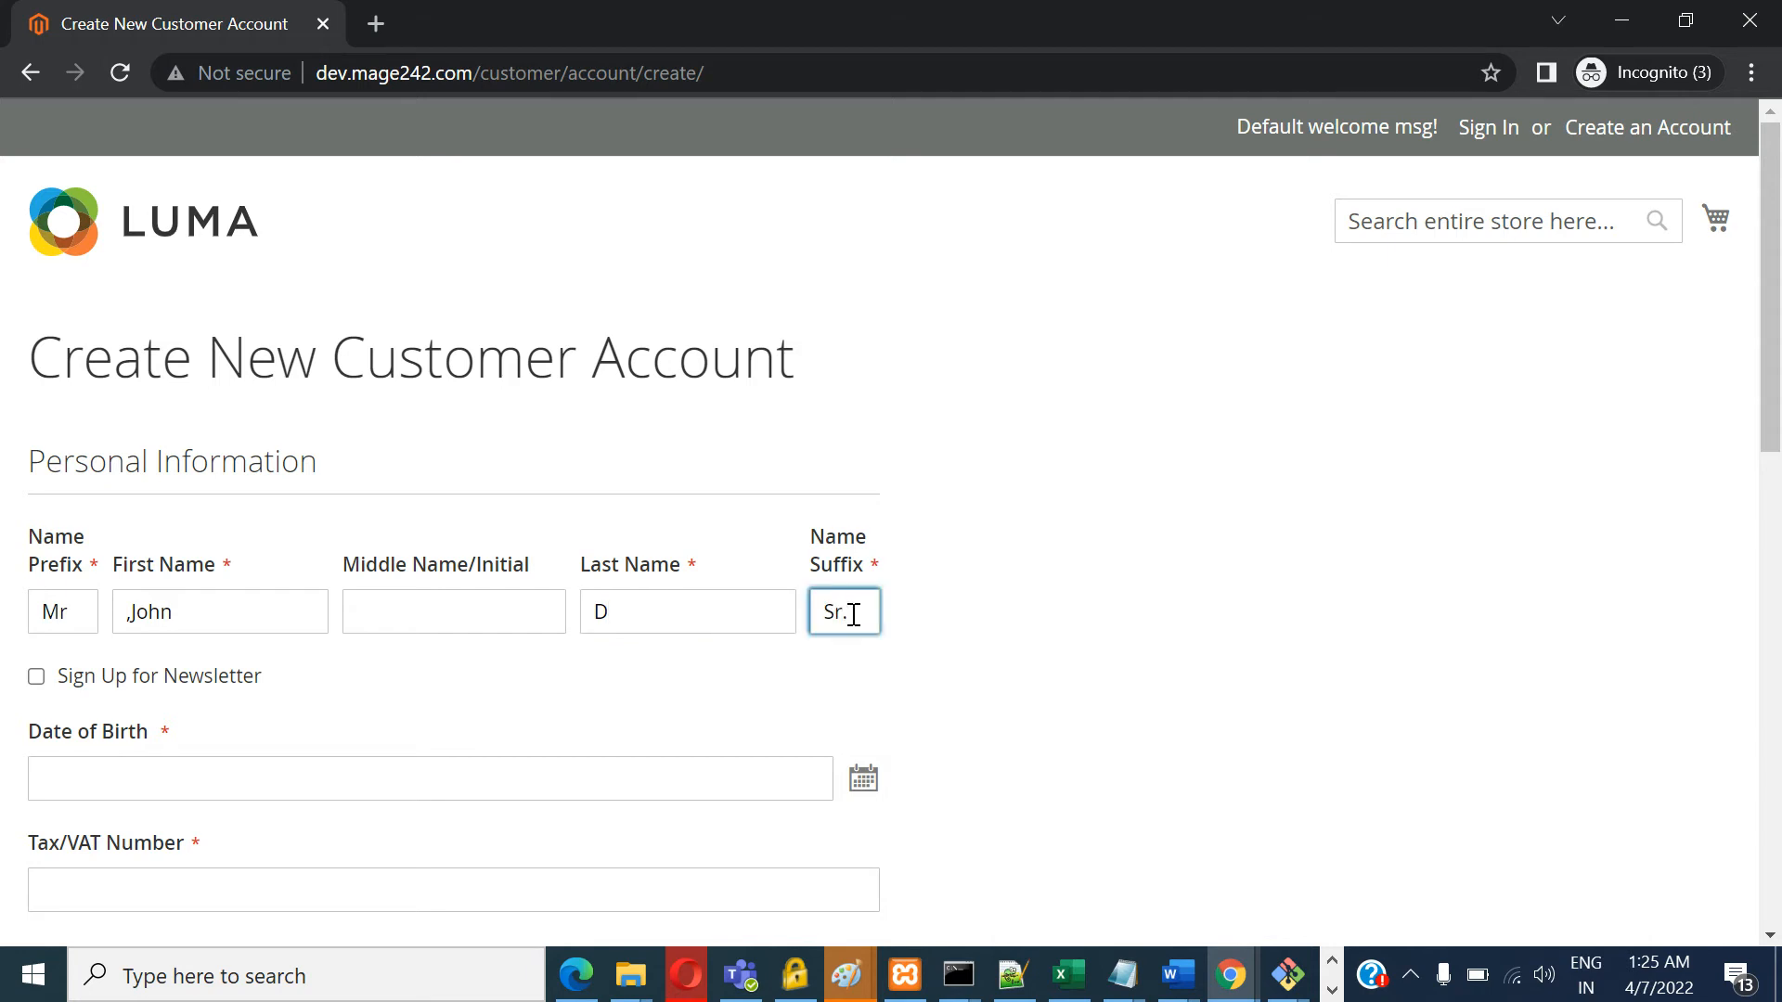
click(863, 778)
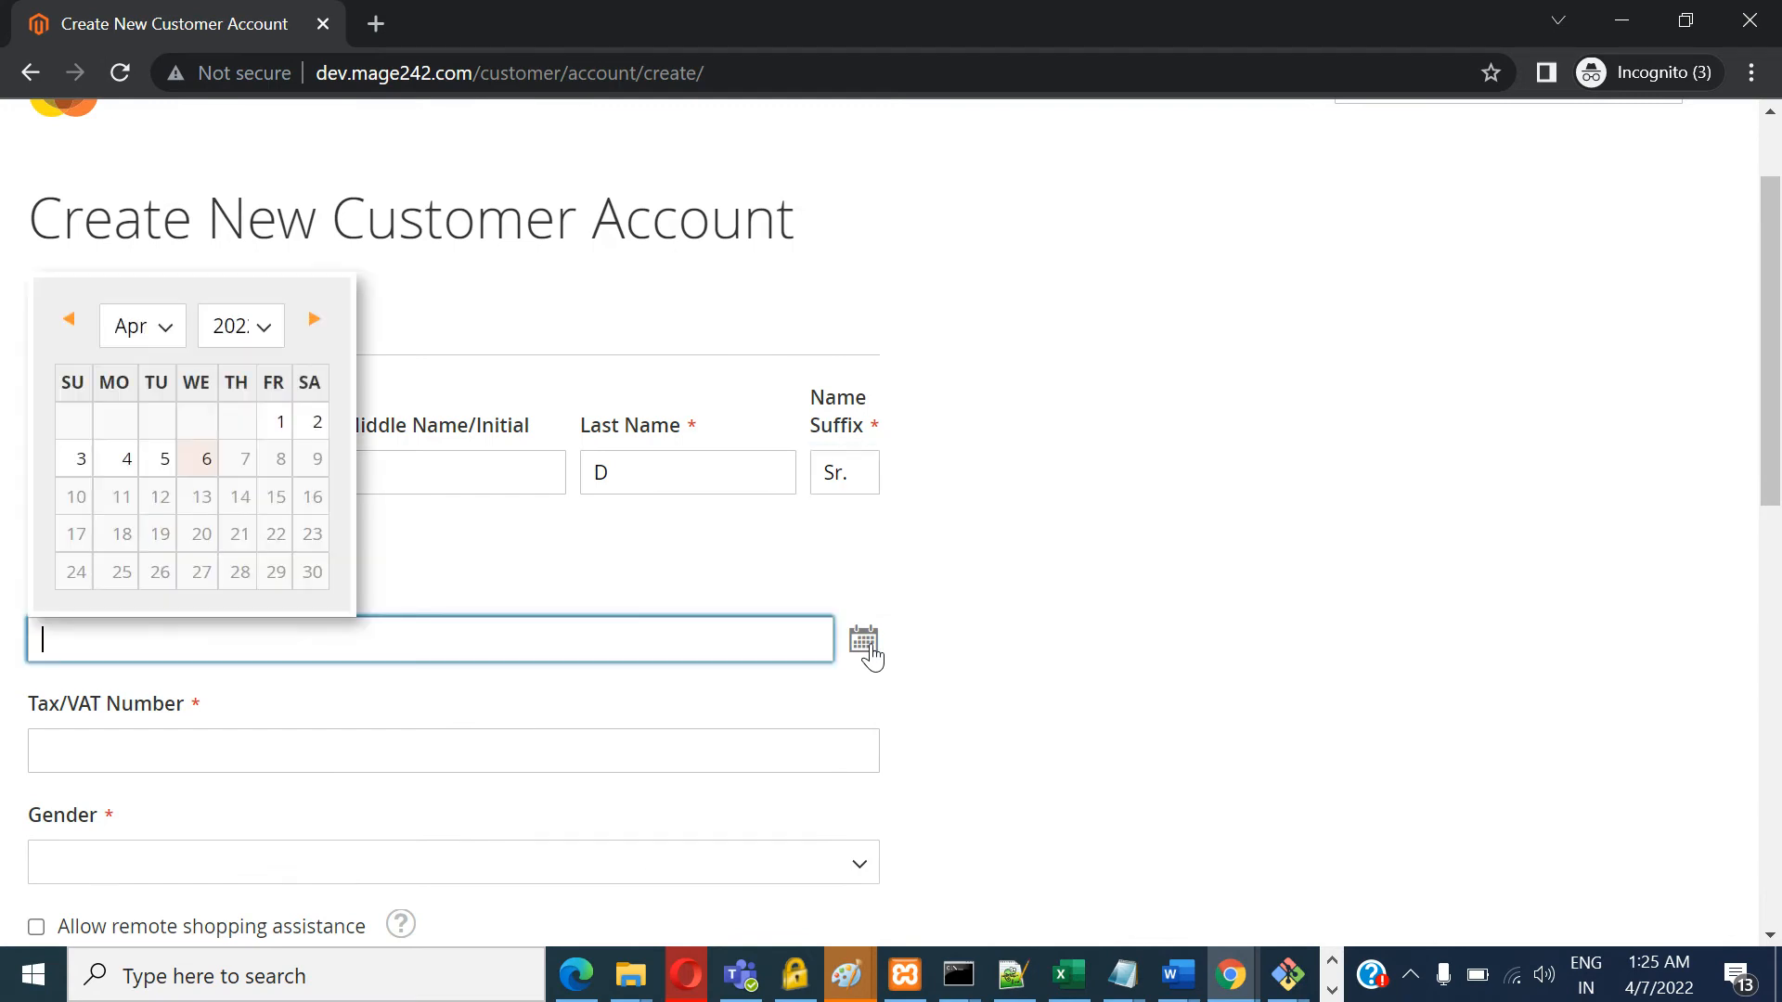
Step: Pick 04/05/1990 as the date of birth from the calendar
click(240, 325)
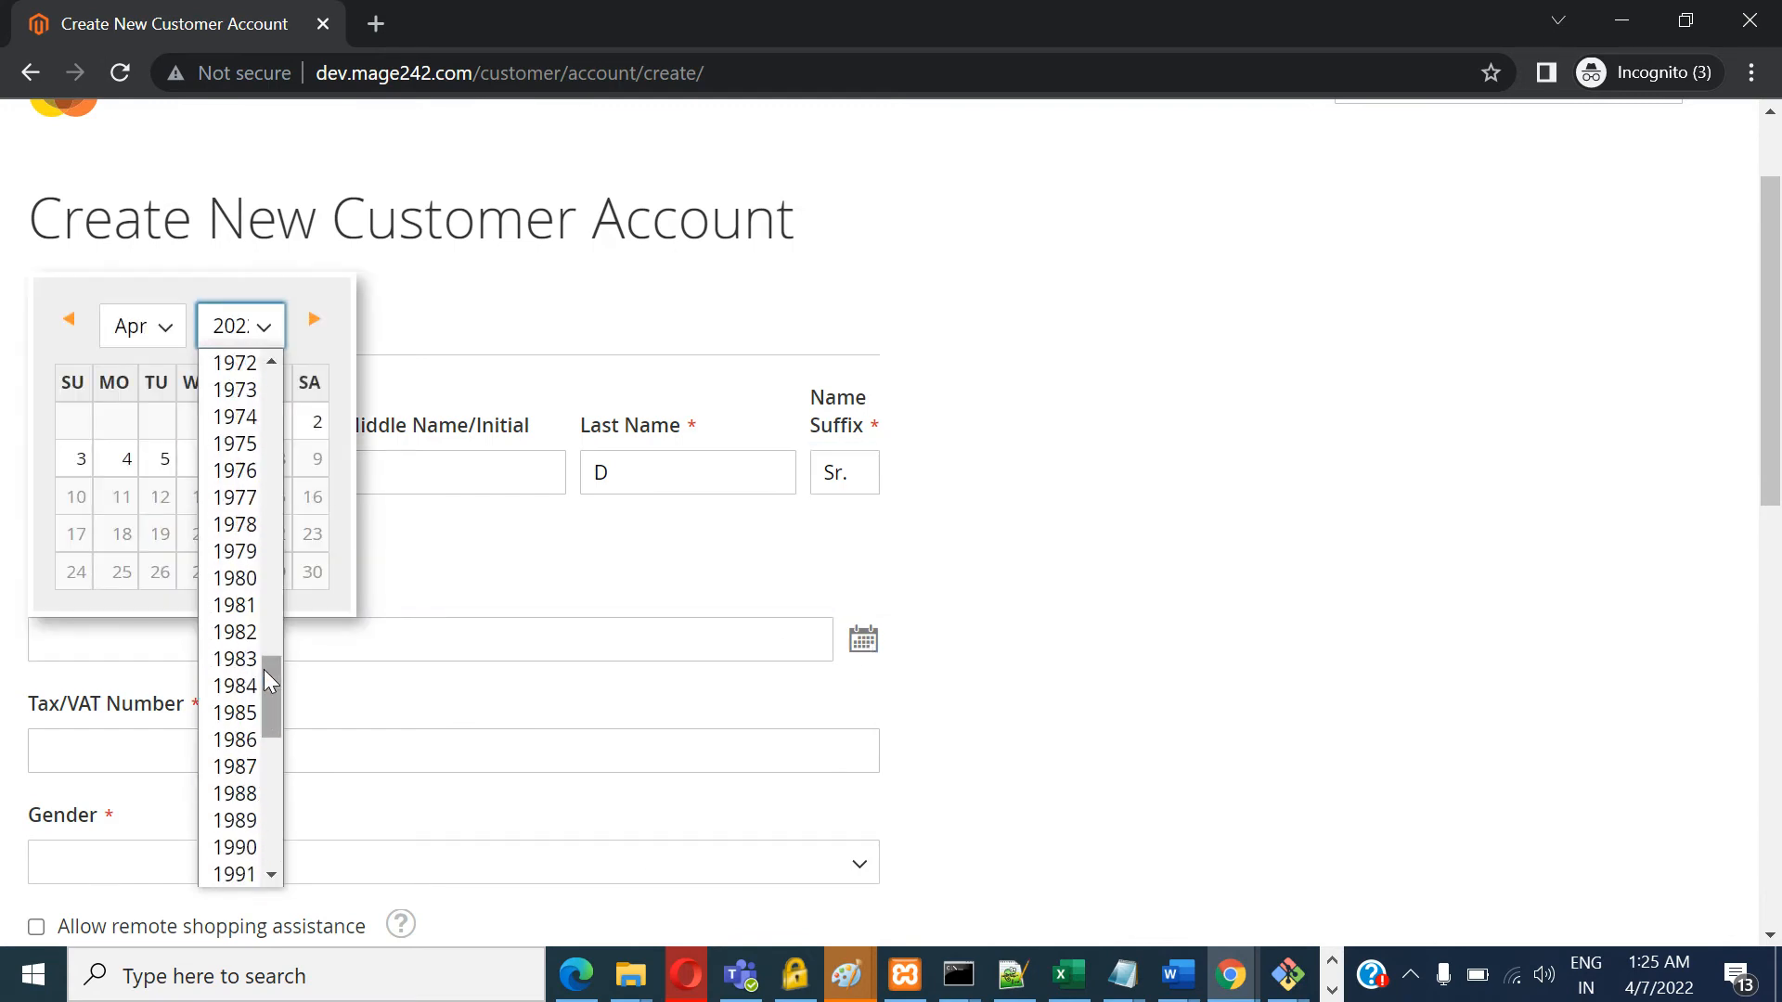
click(234, 846)
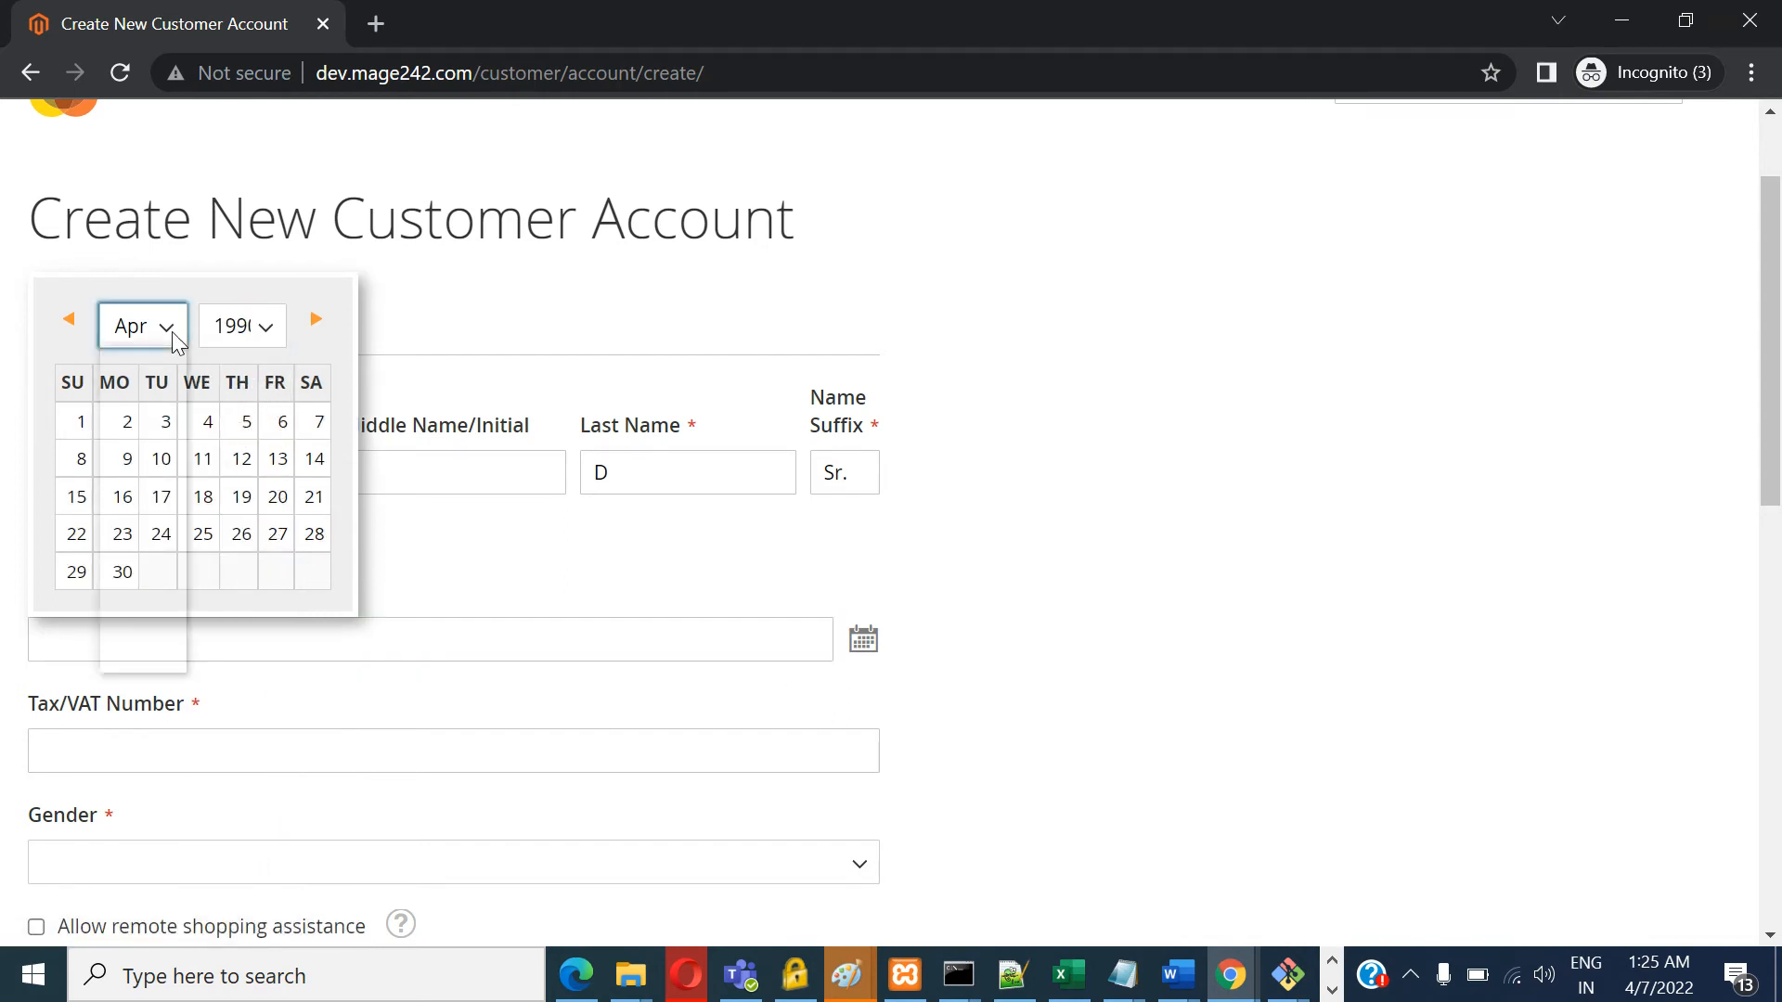
click(143, 325)
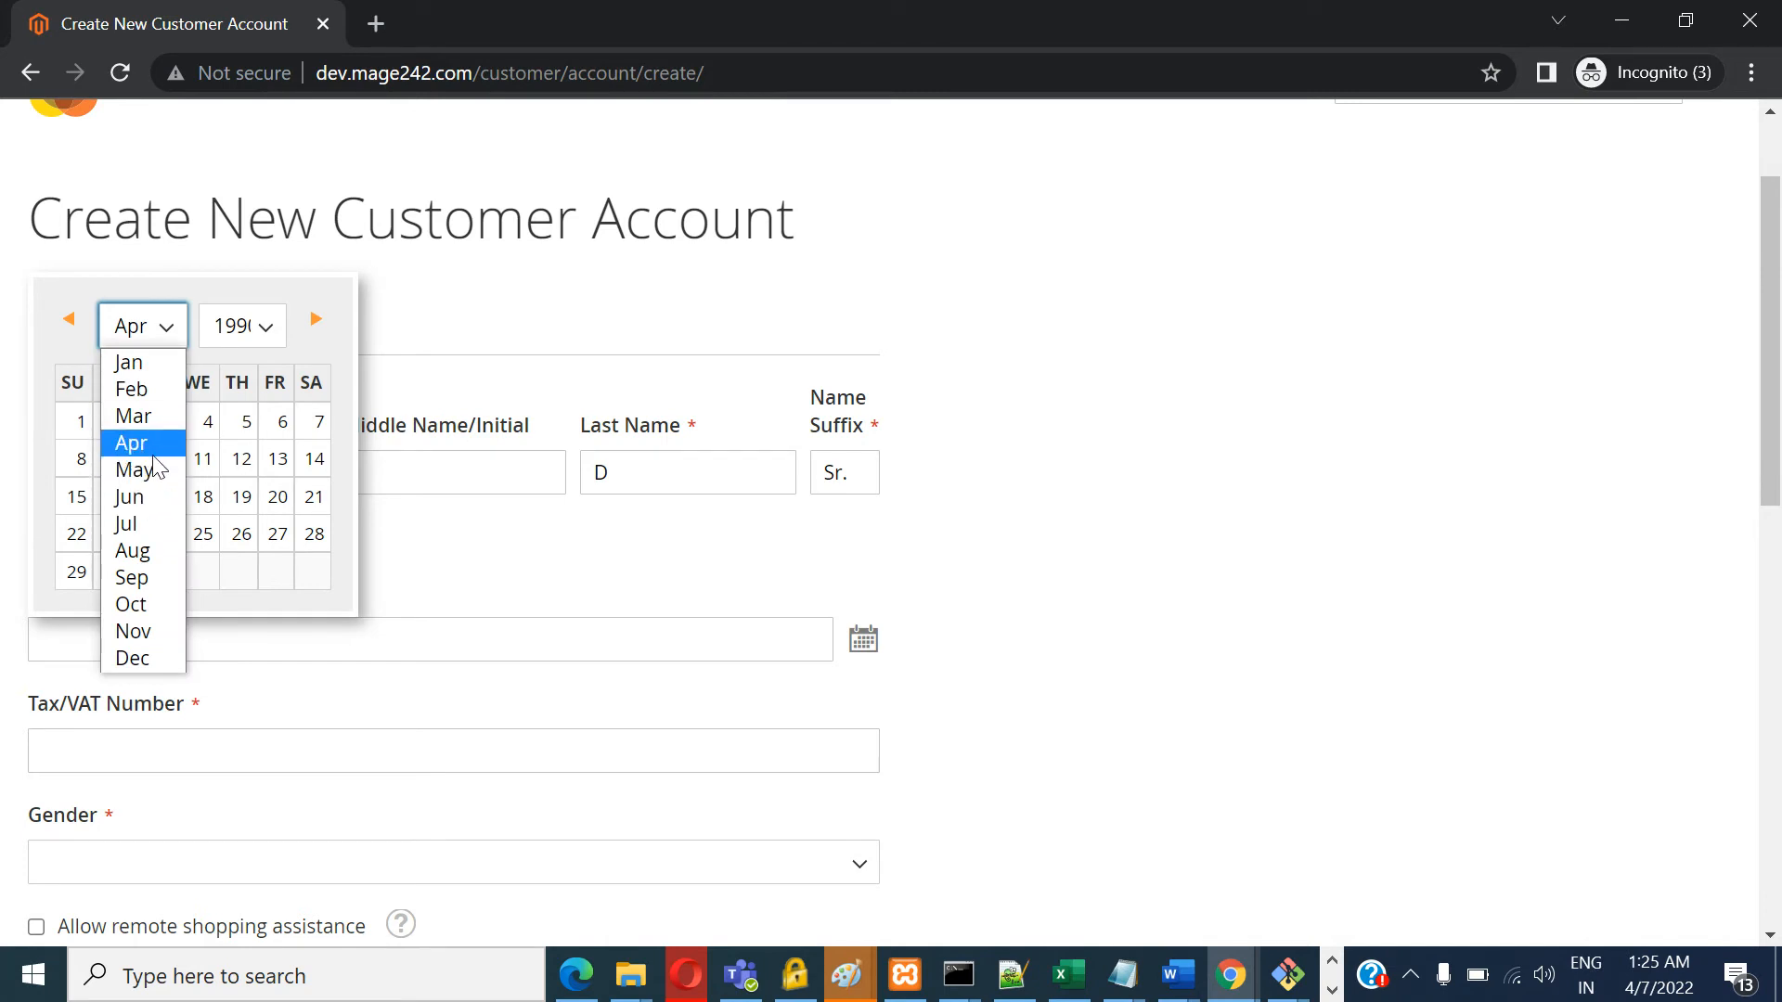
click(238, 421)
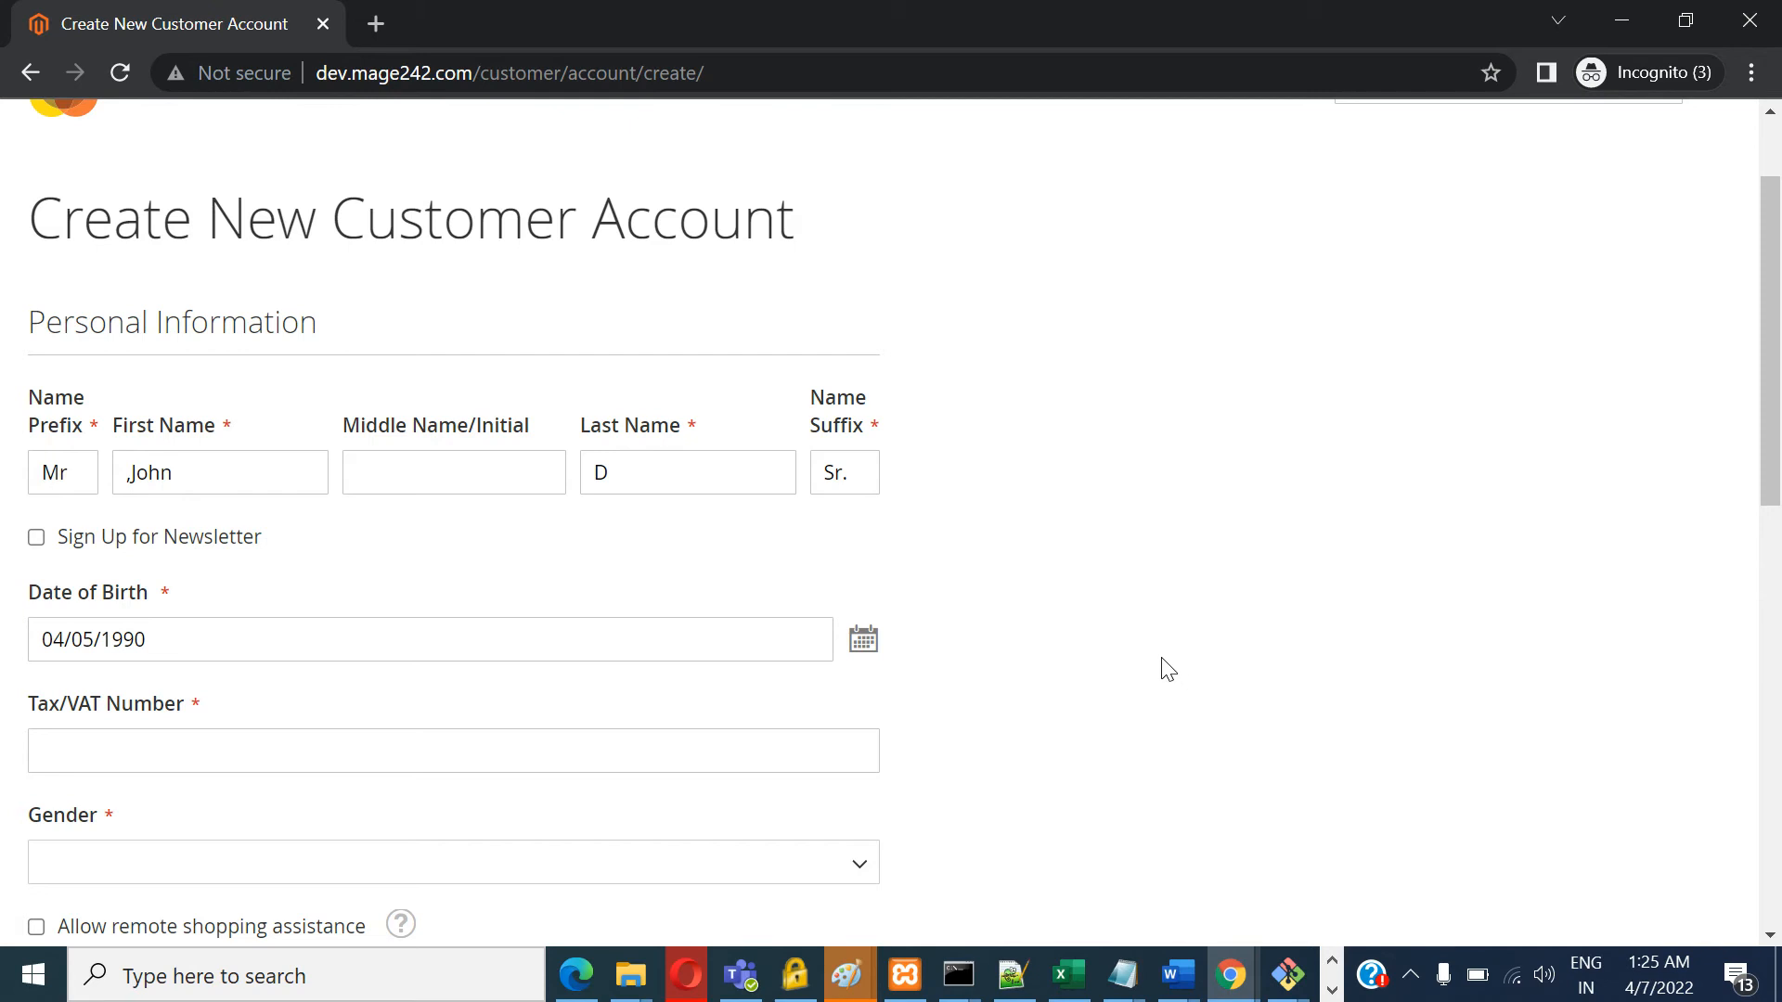
Step: Enter VAT101 as the Tax/VAT Number
text(V)
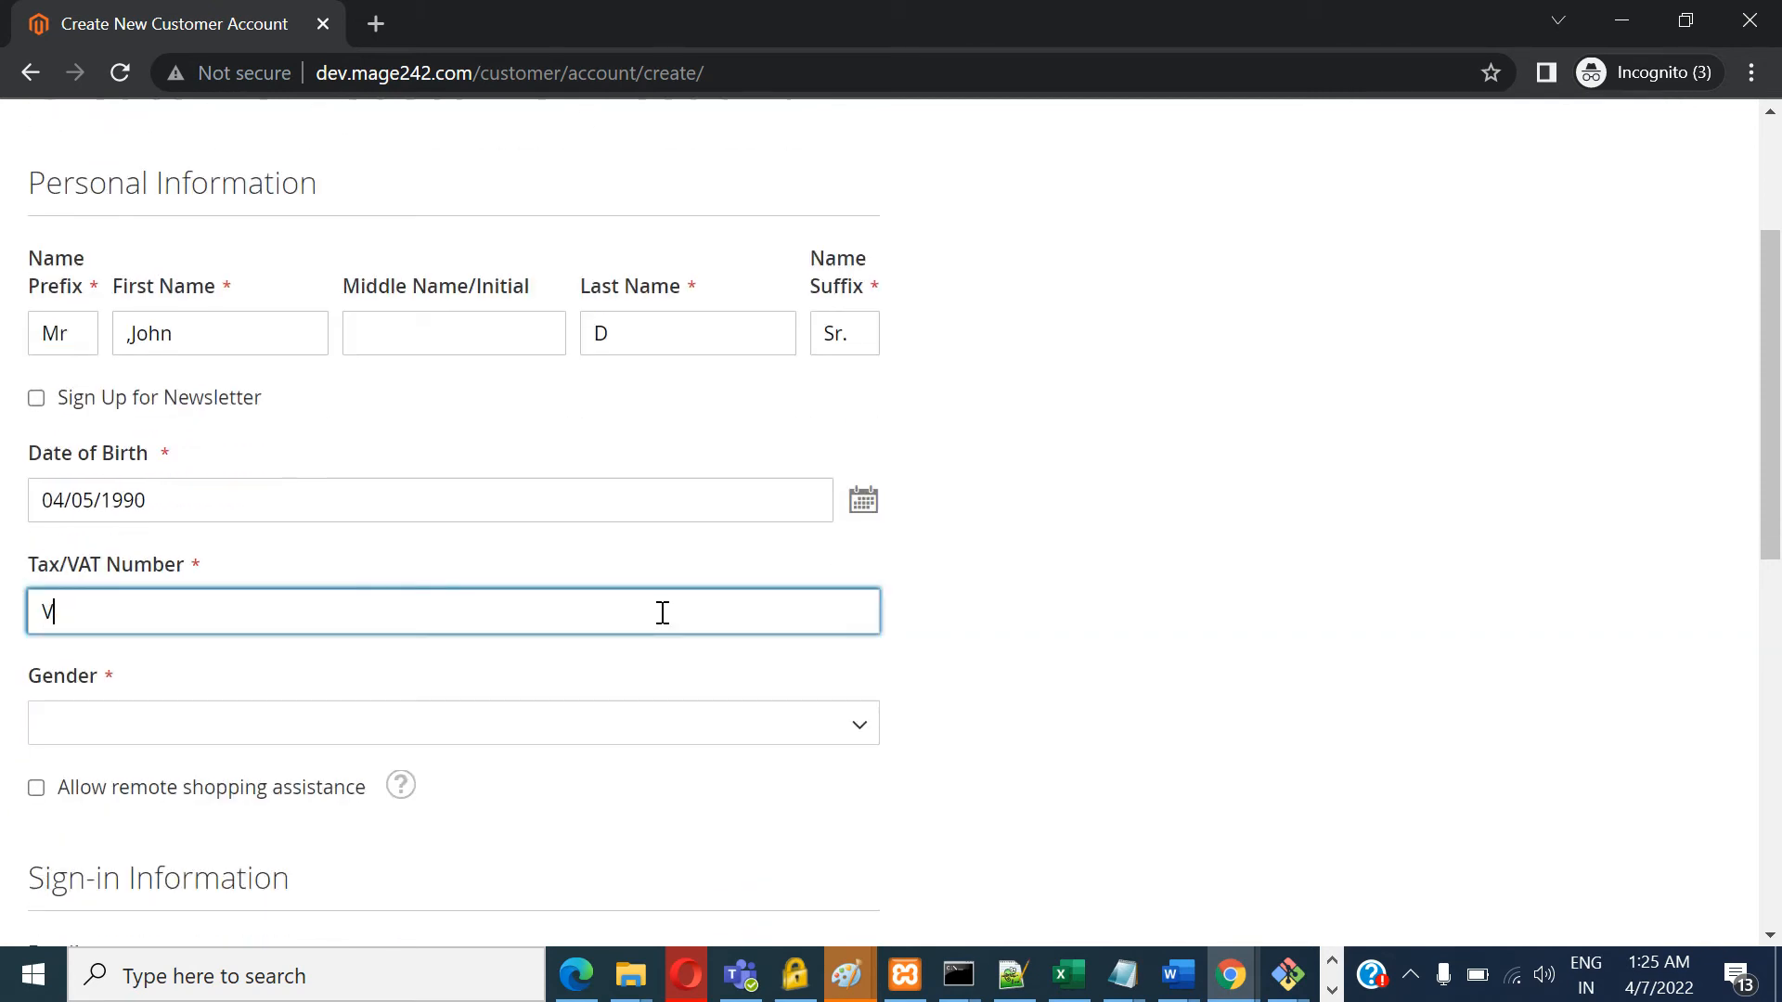
text(AT101)
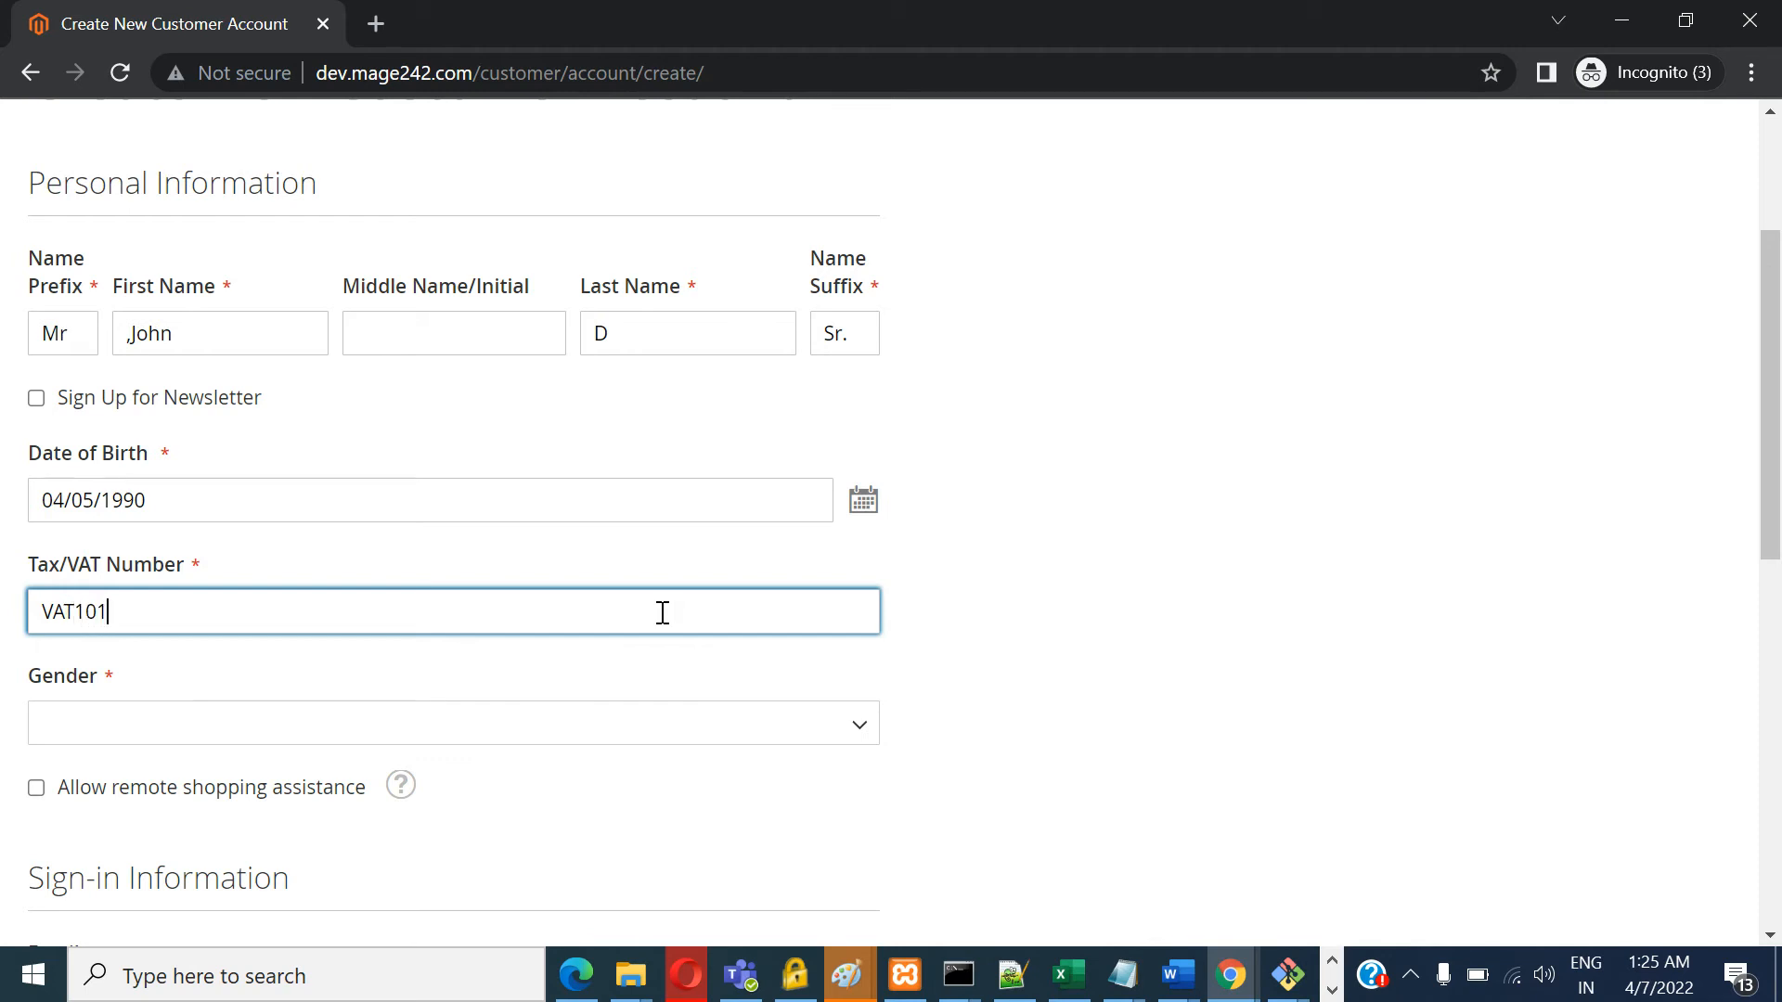
scroll(down, 3)
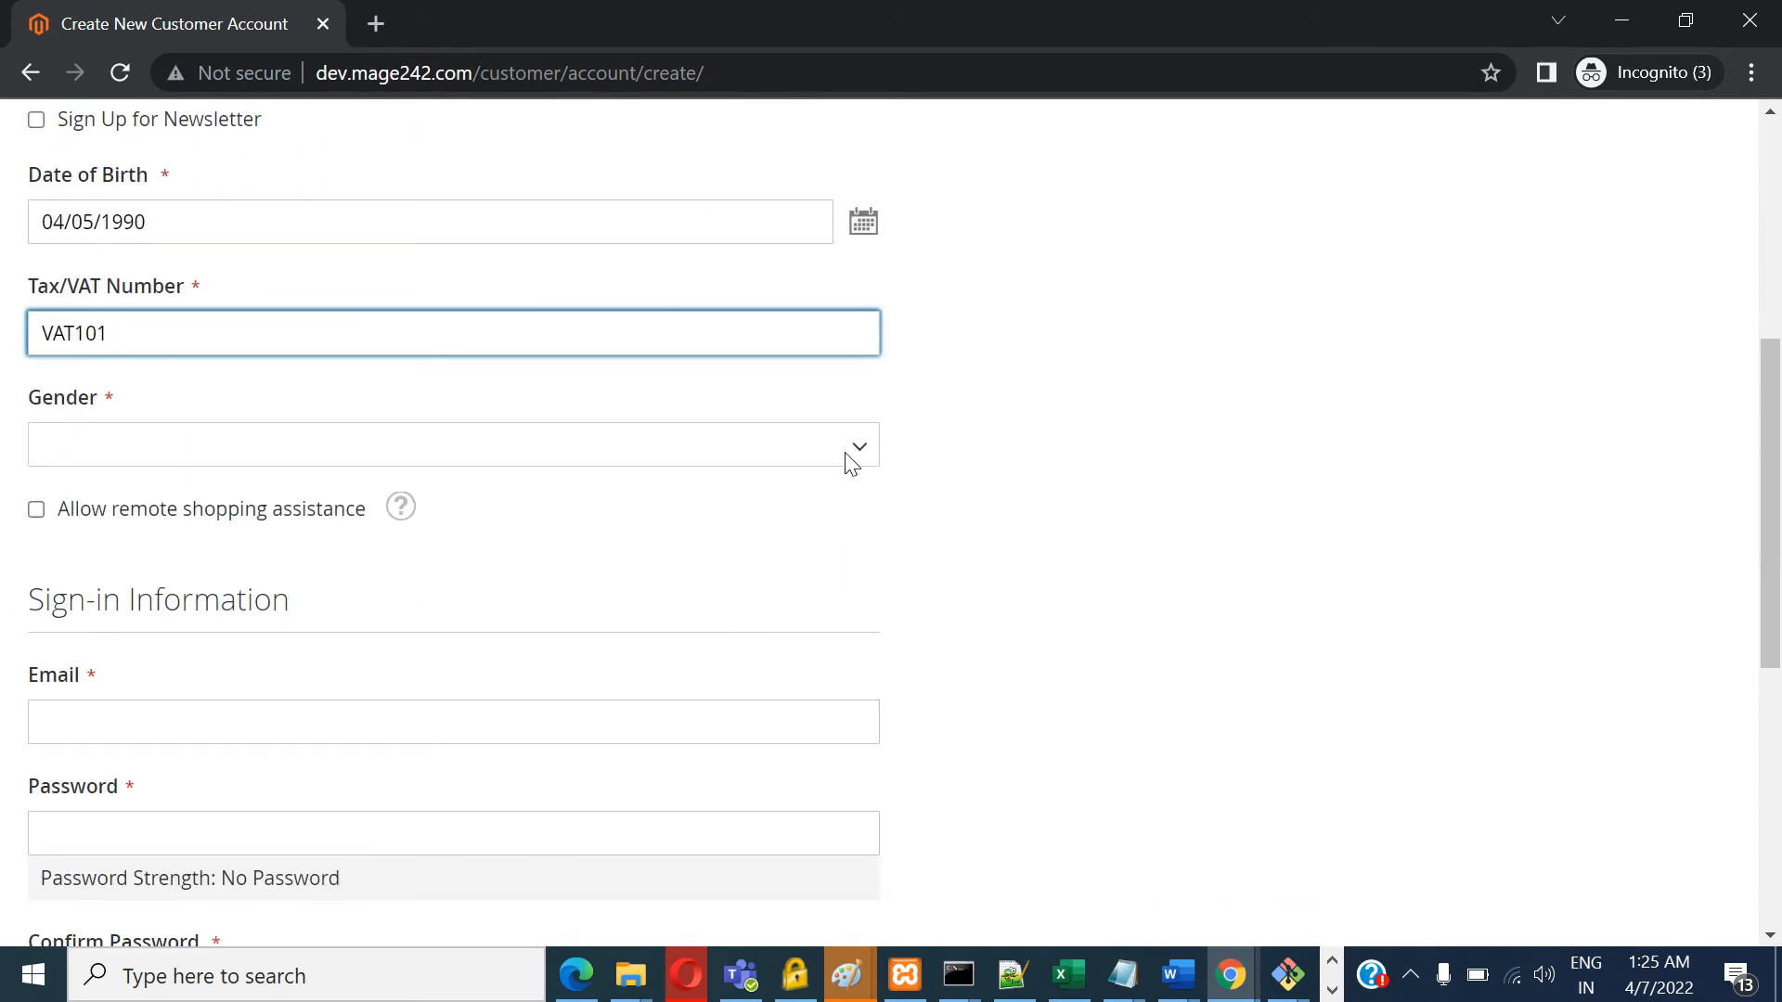
click(451, 444)
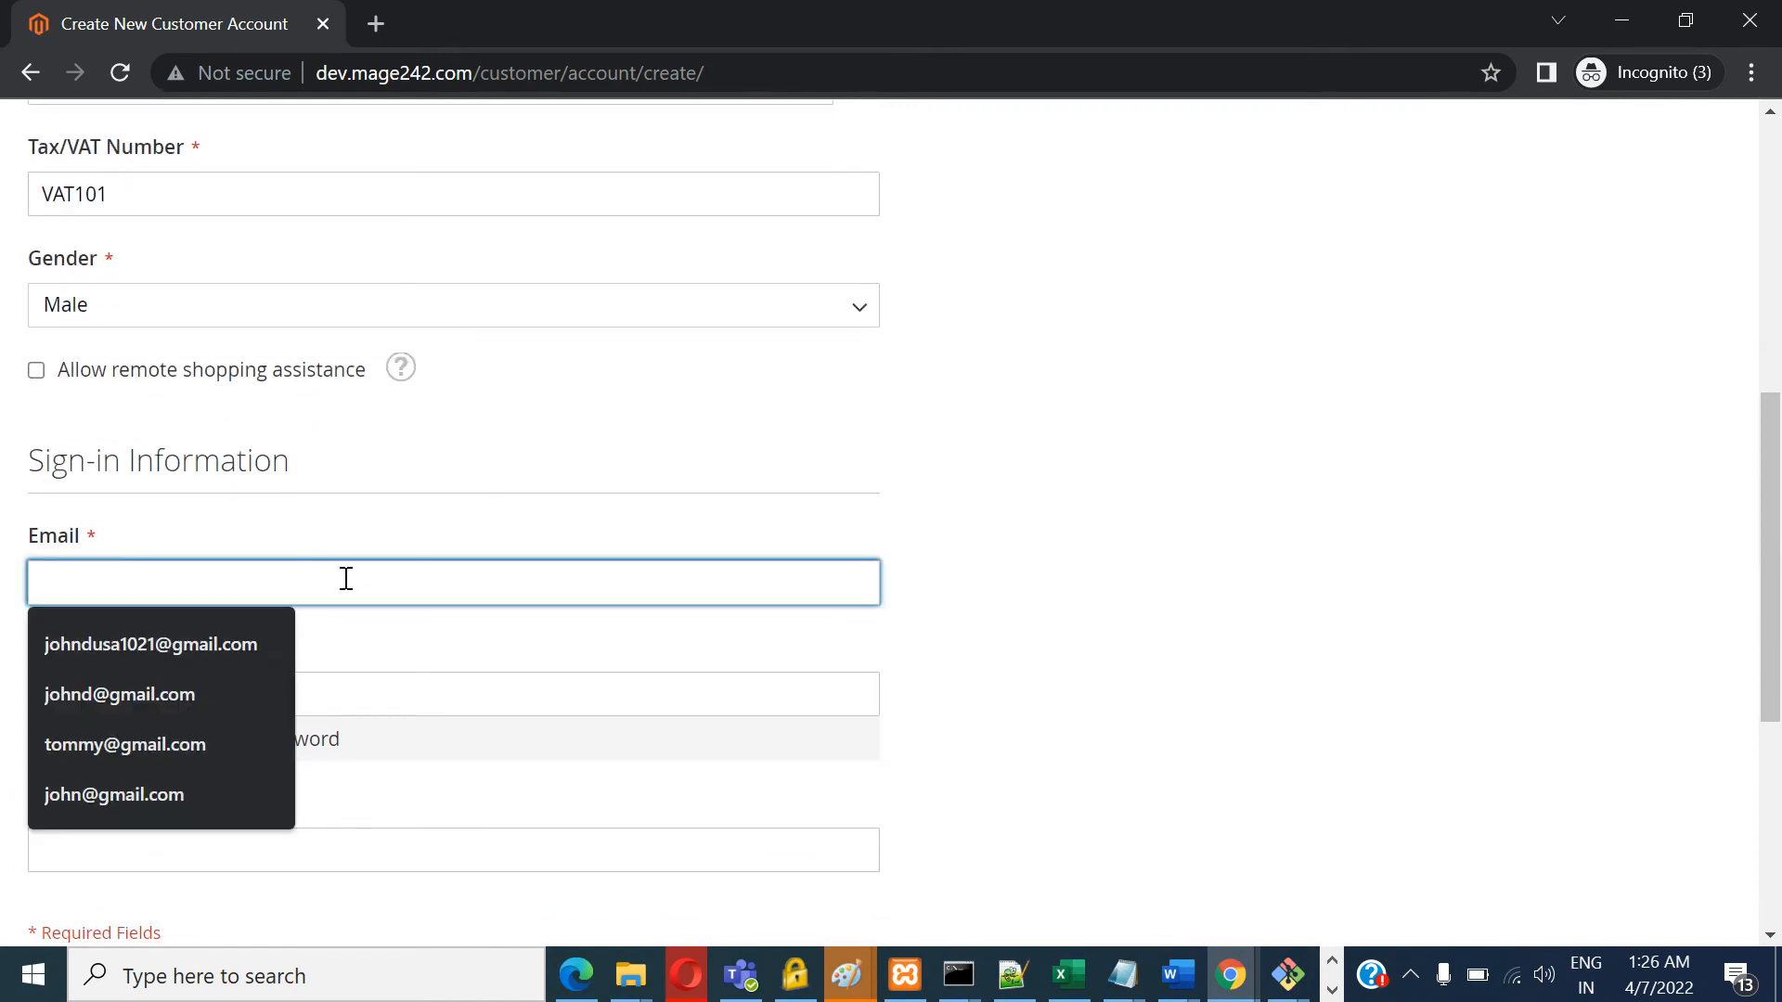
click(151, 644)
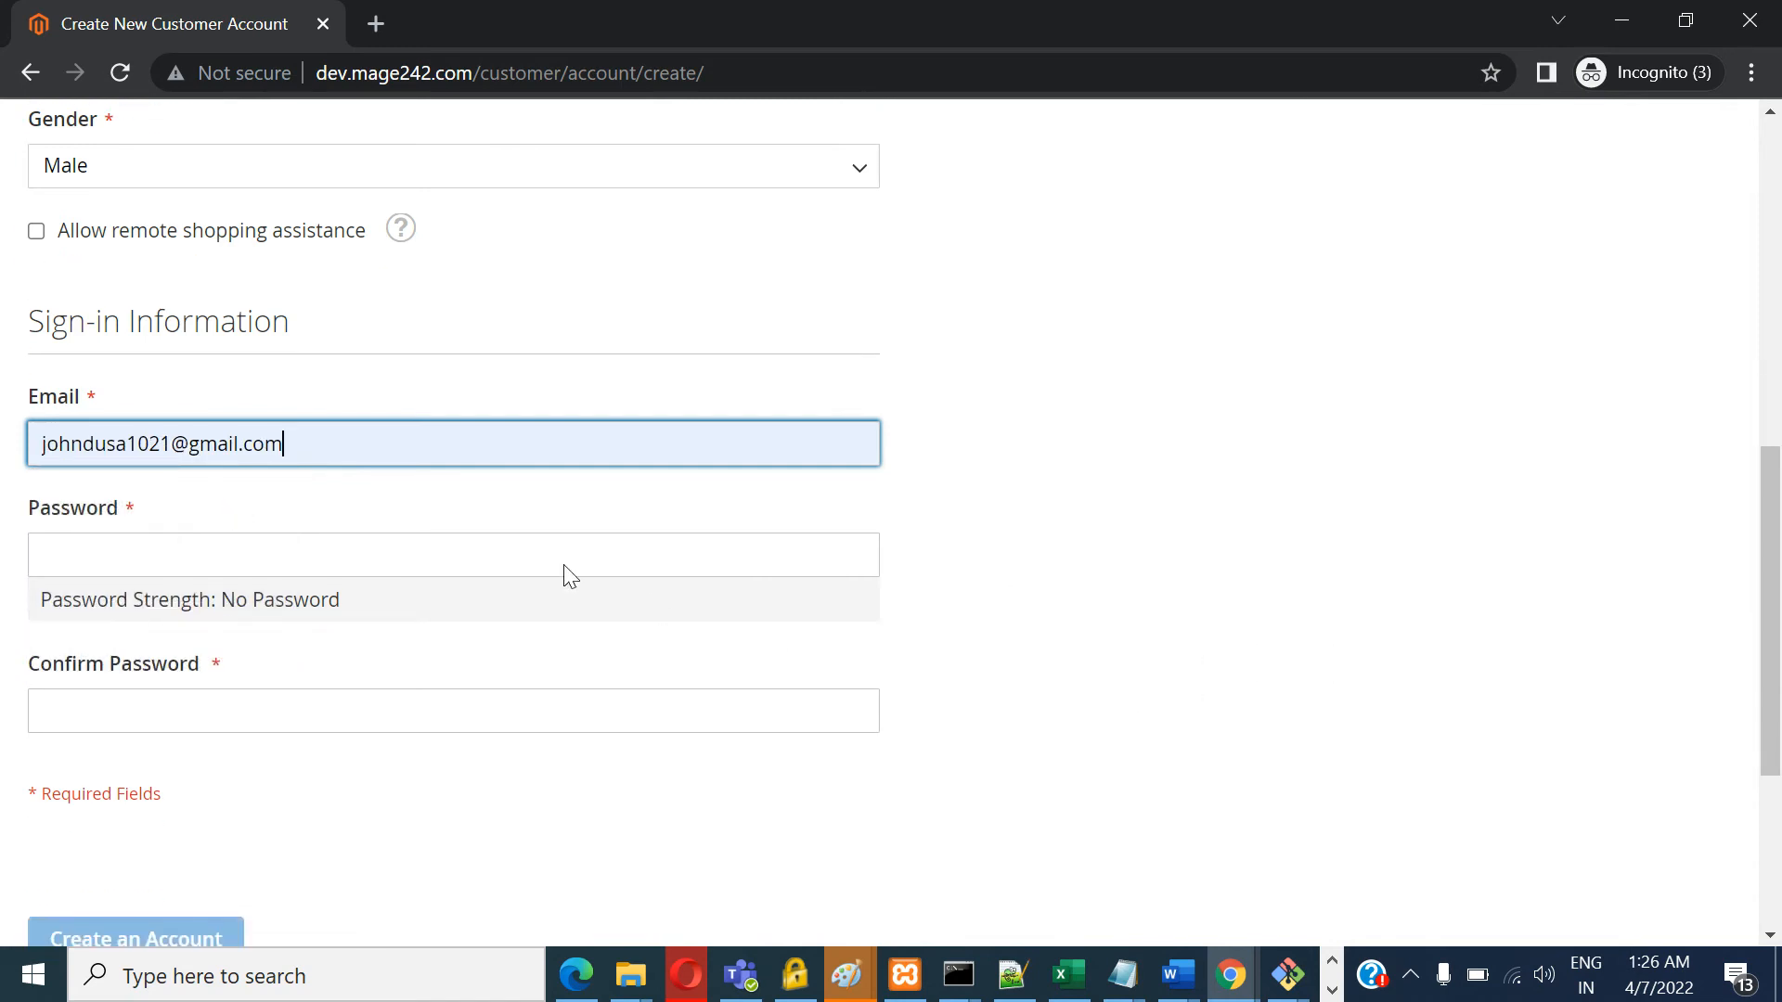
click(482, 556)
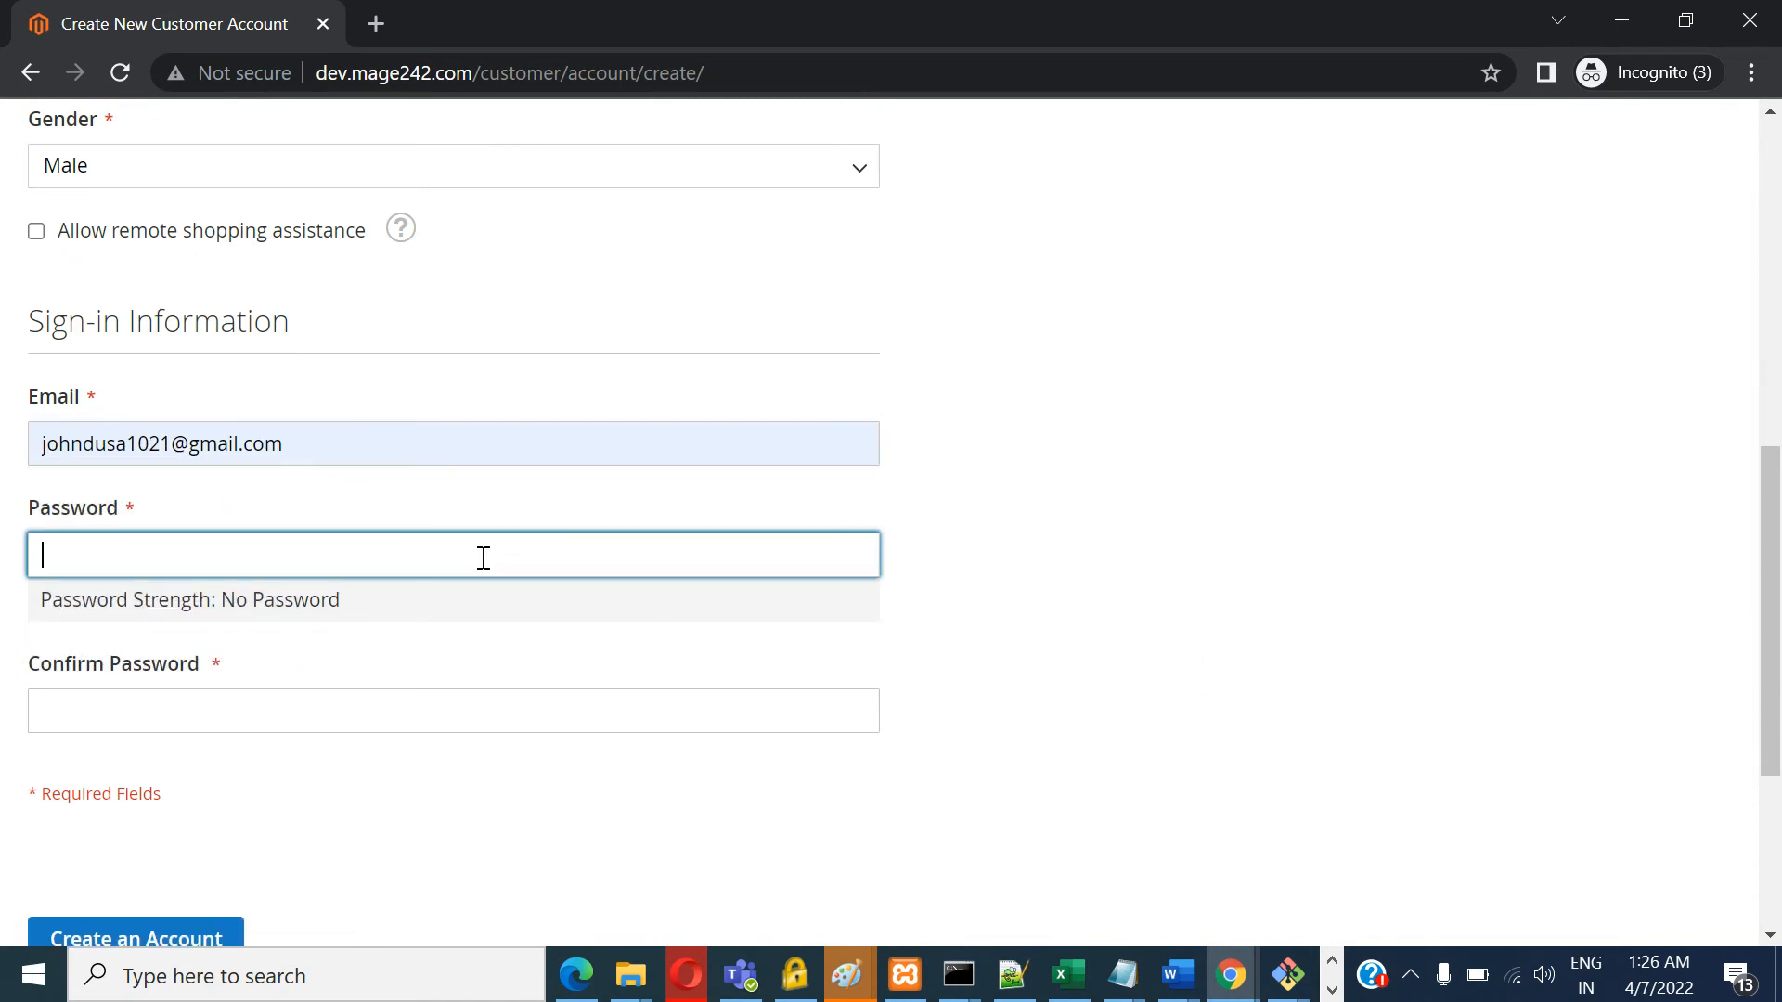
text(•)
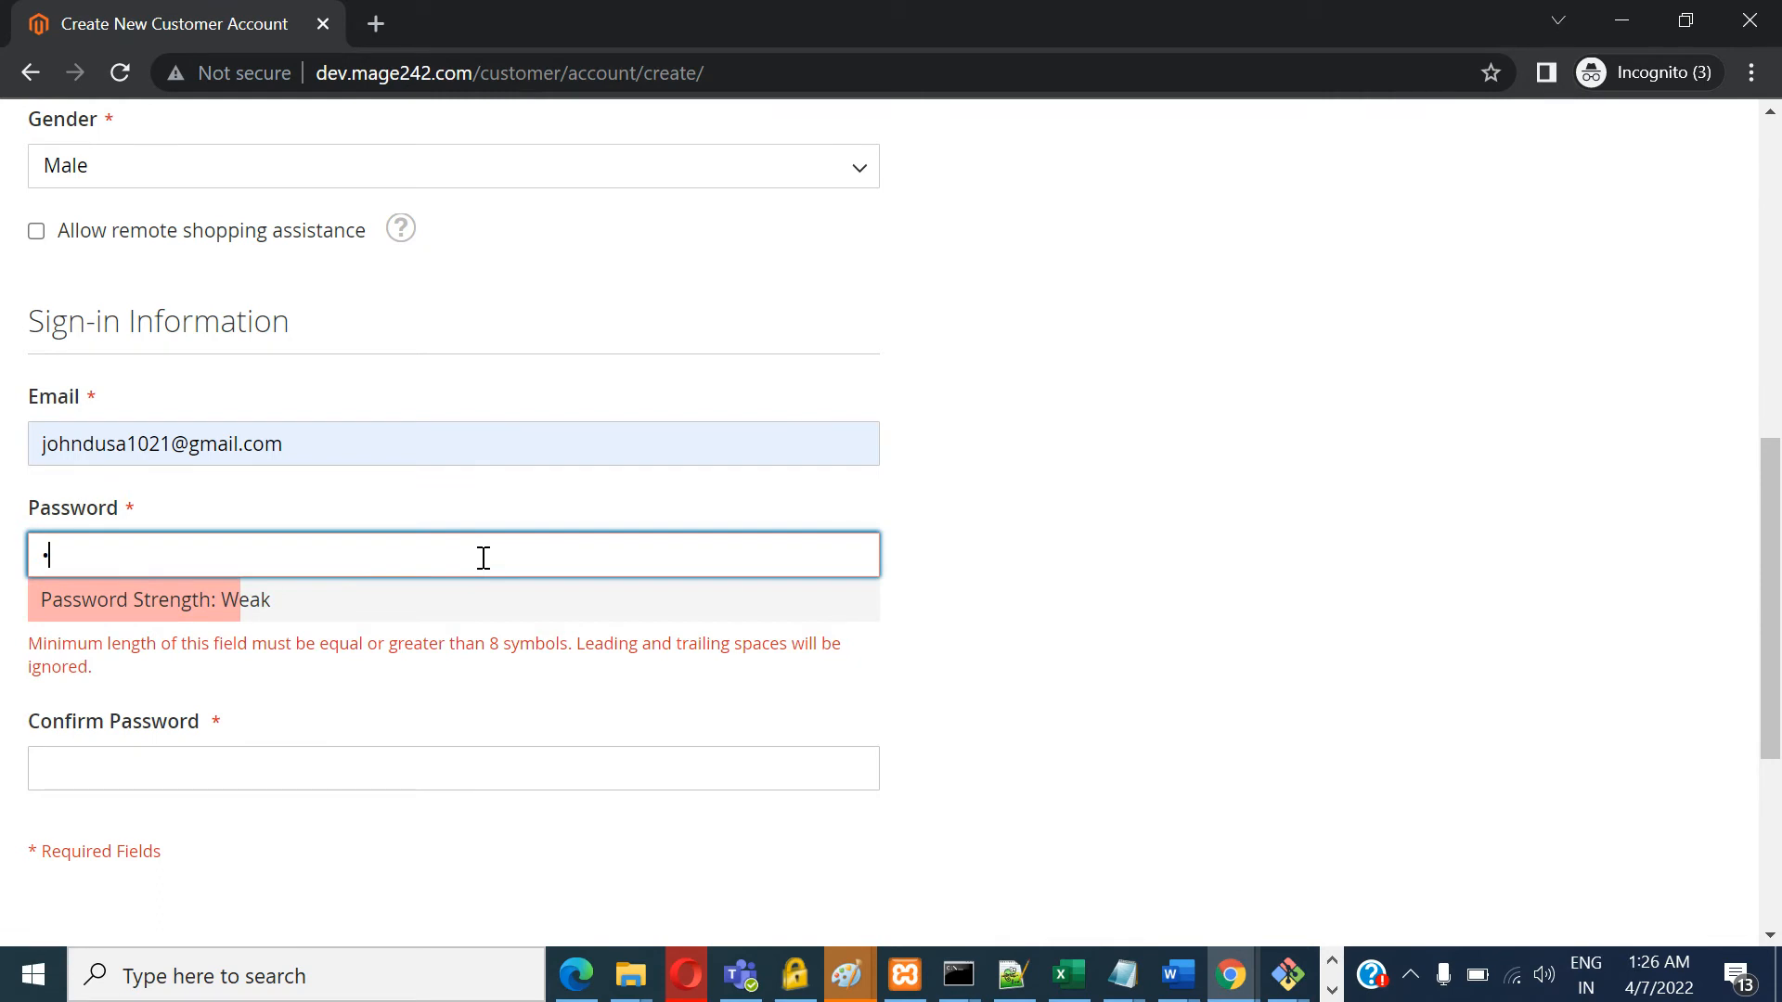
text(assword)
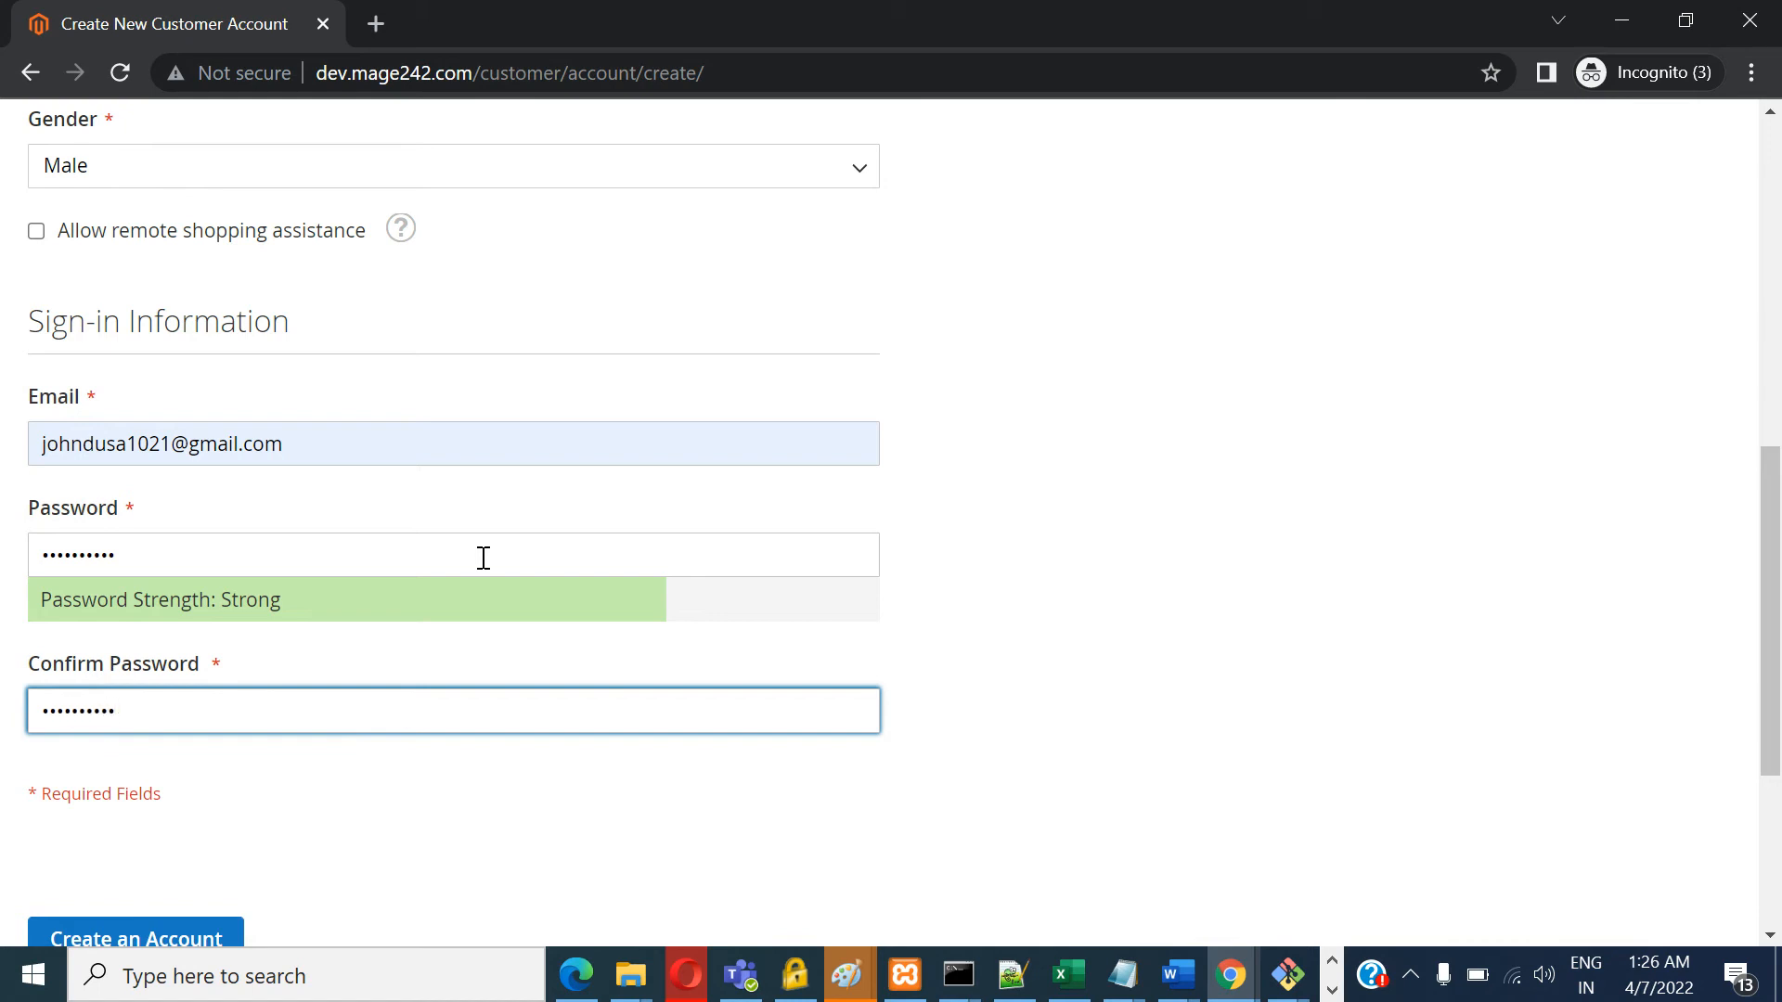
scroll(down, 3)
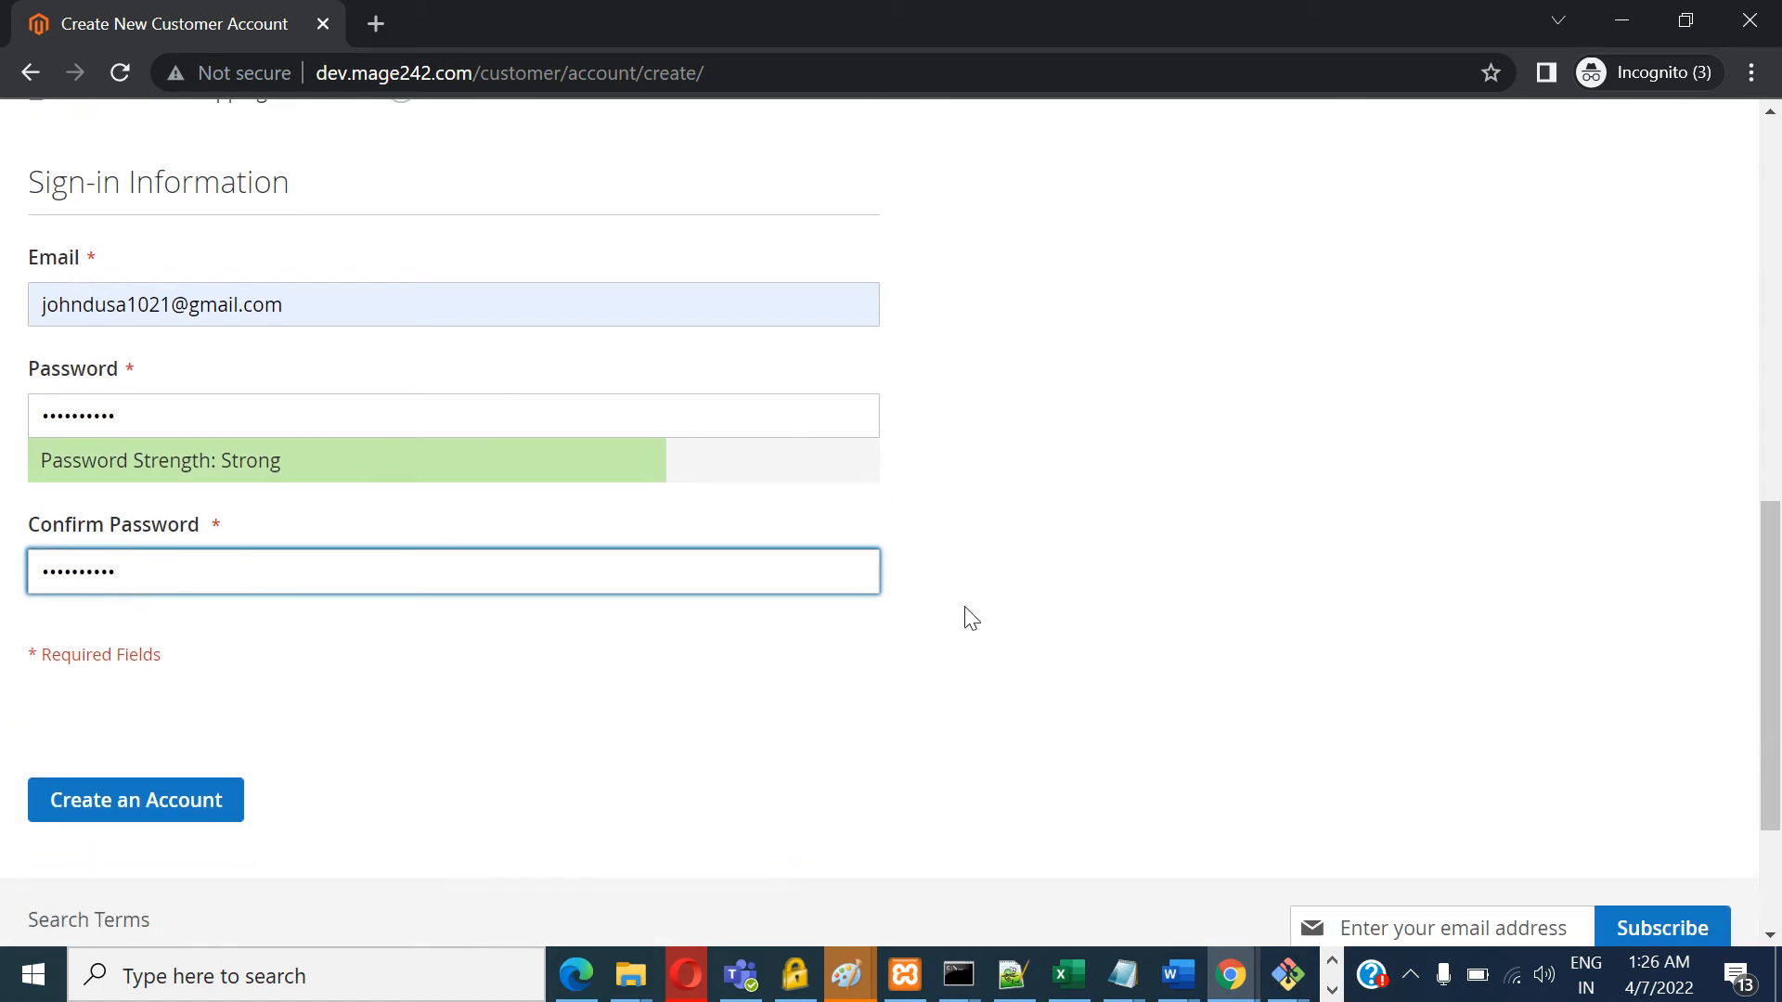
mouse_move(178, 802)
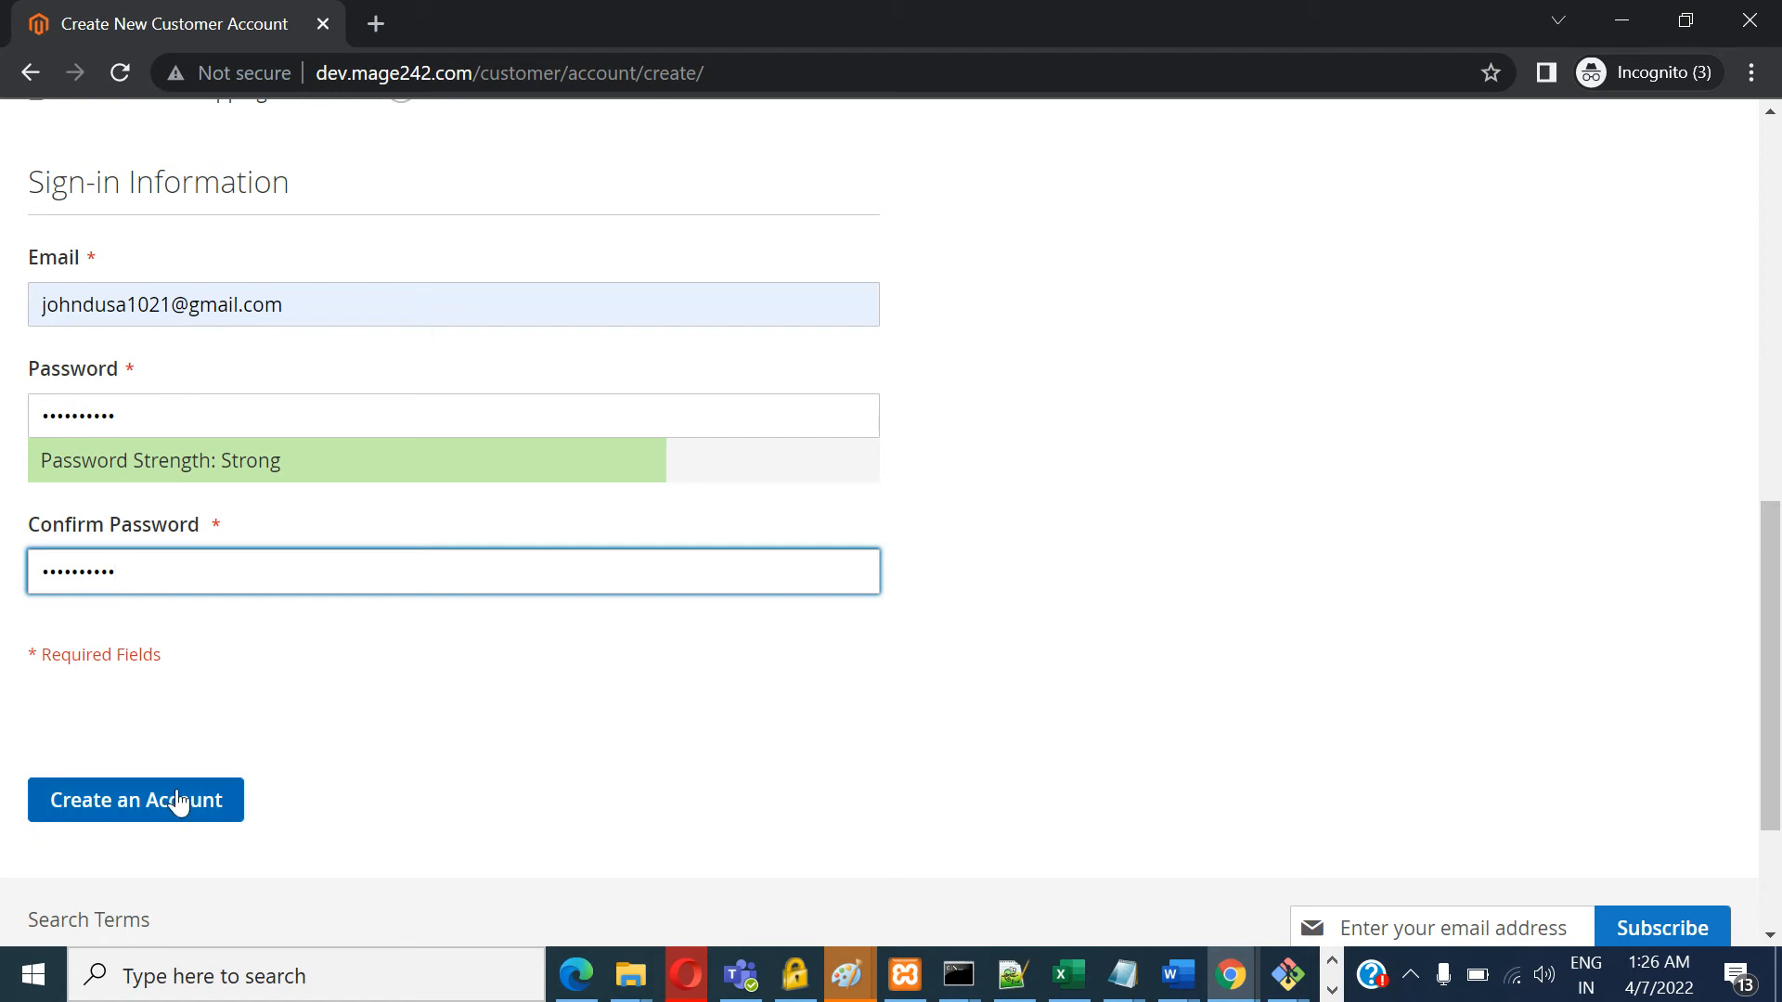
Step: Submit the registration form to create the customer account and land on My Account
click(135, 800)
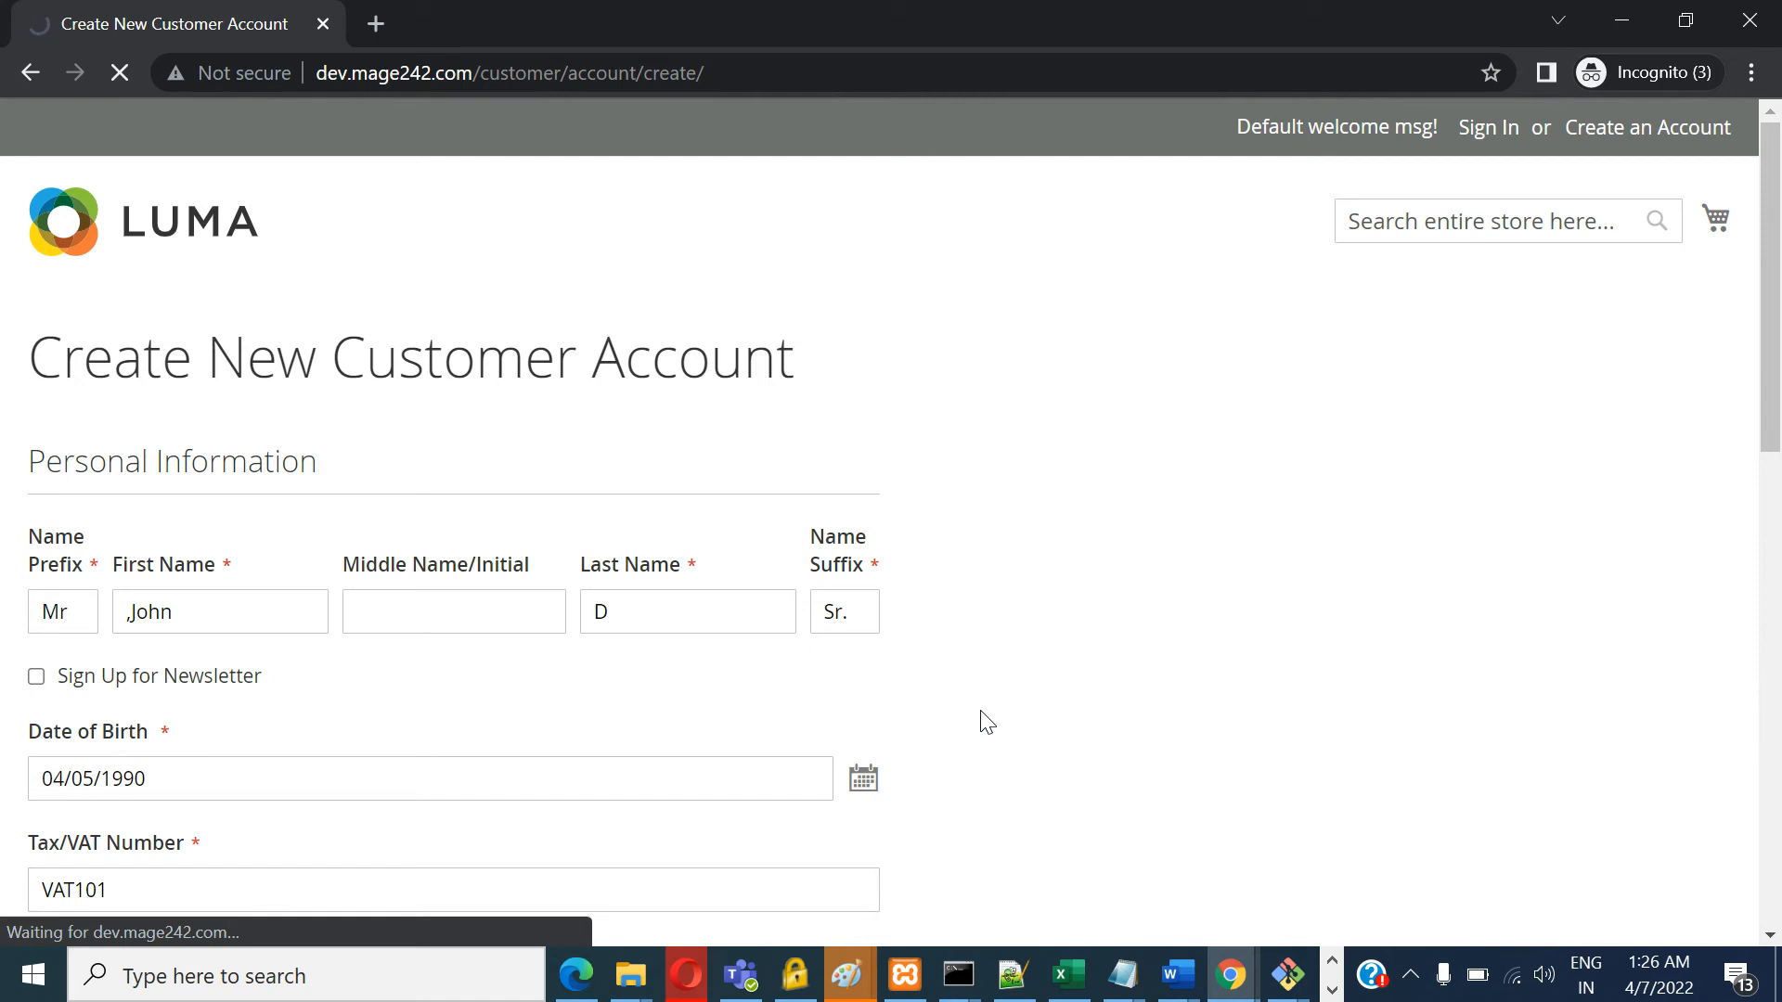
scroll(down, 3)
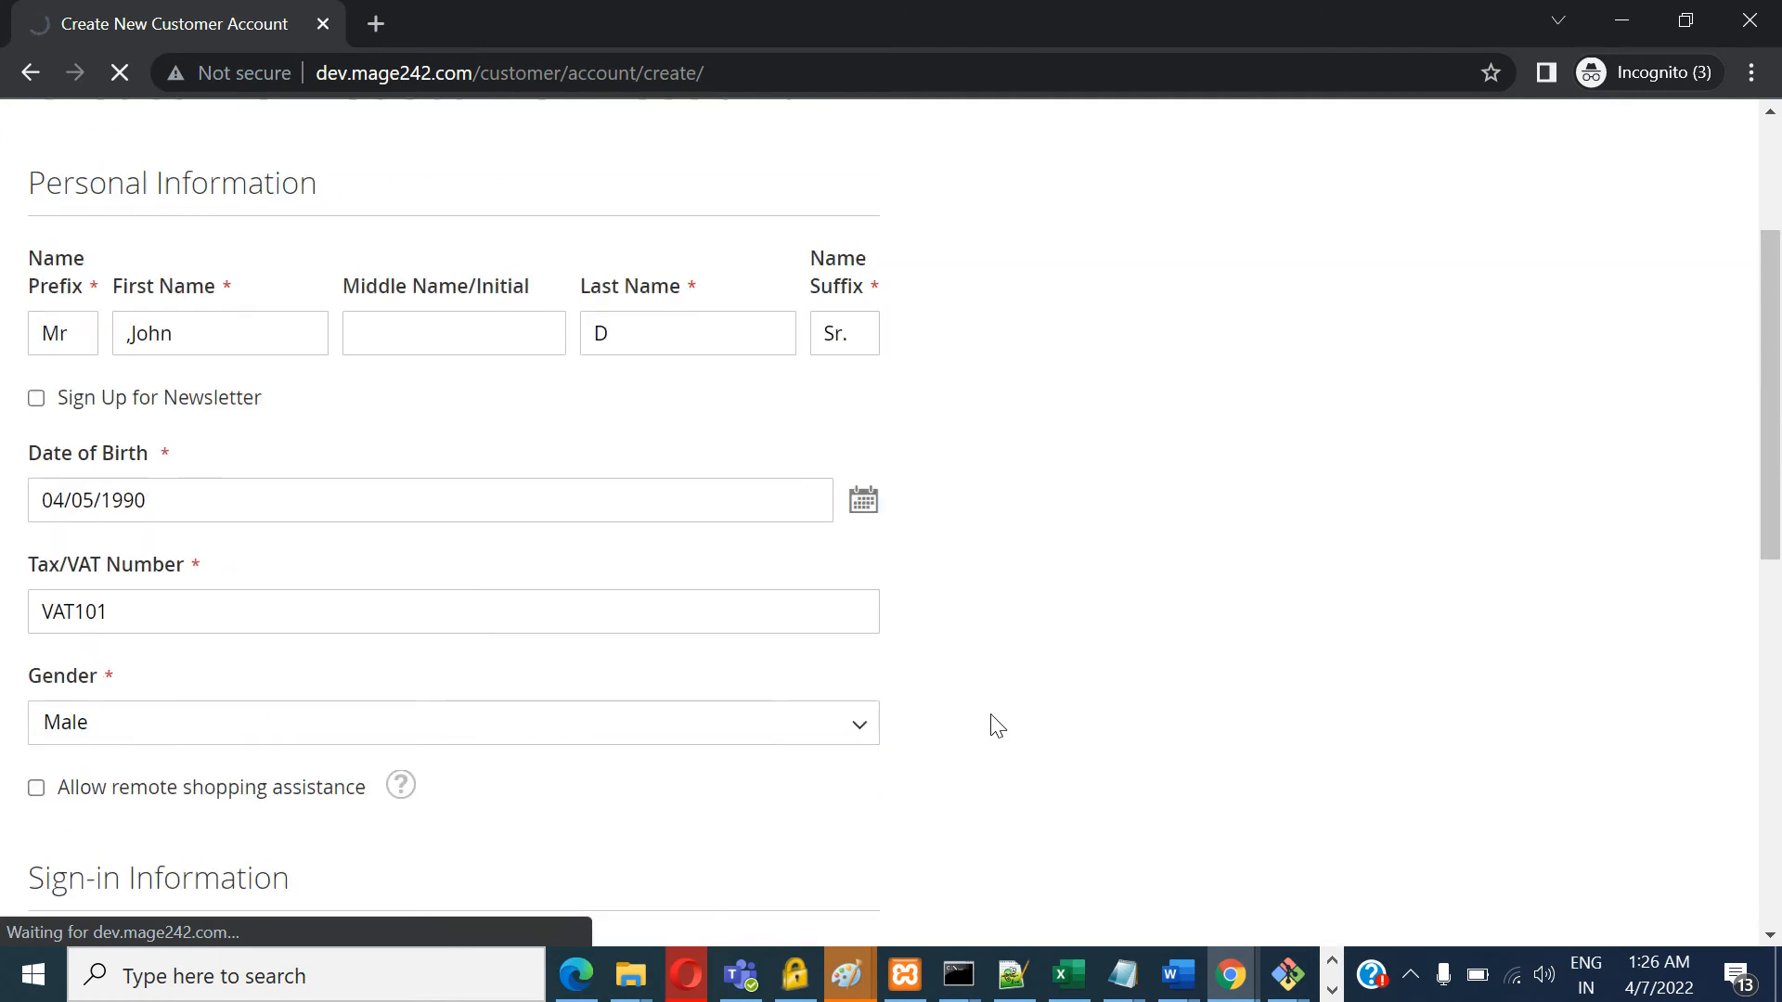
scroll(up, 3)
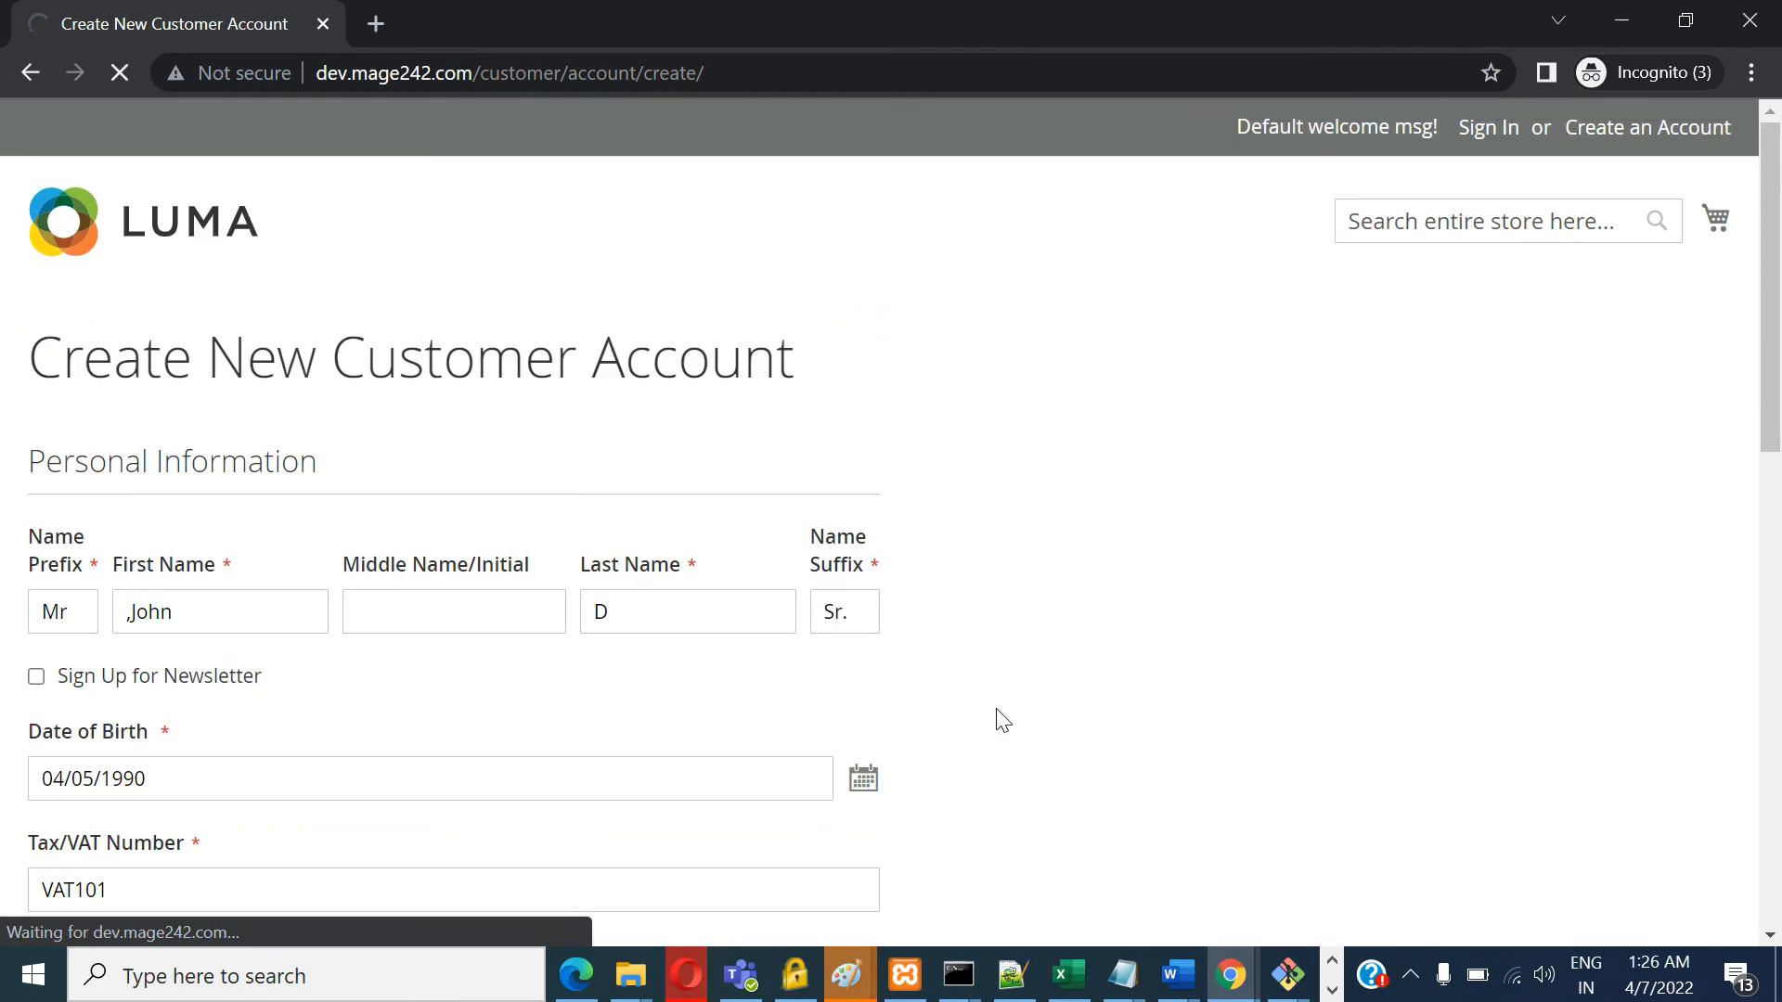
mouse_move(1006, 694)
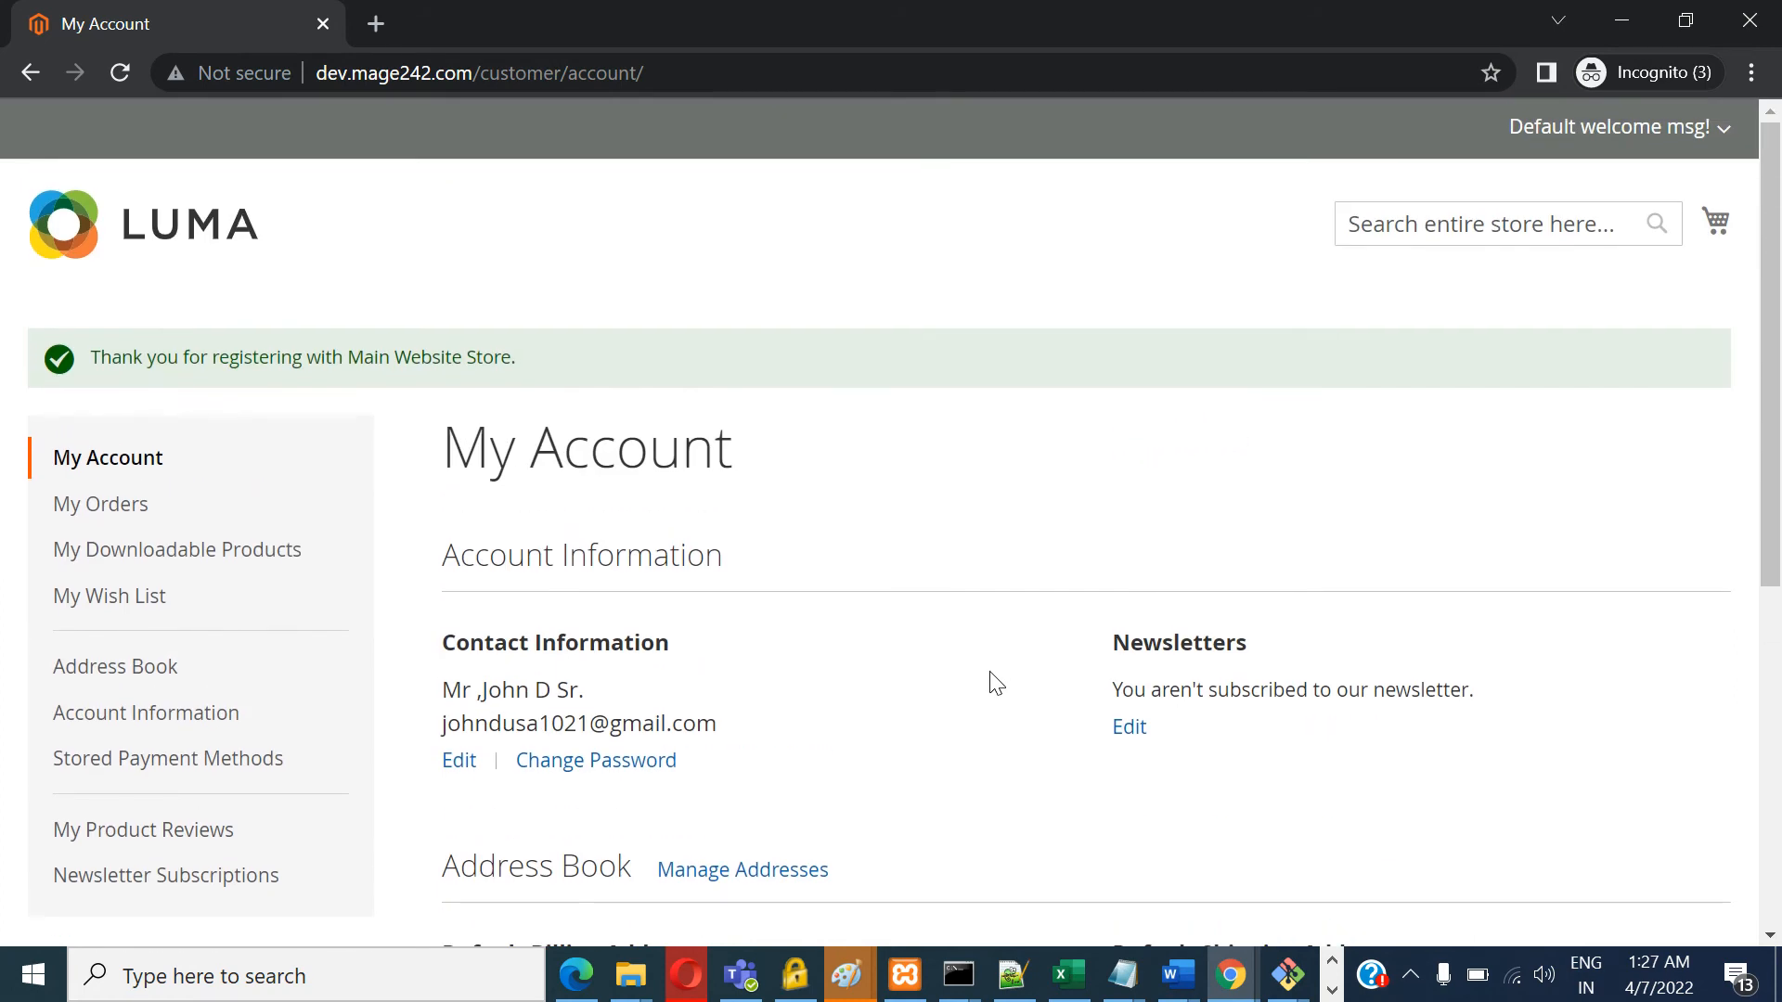
Step: Review Edit Account Information to confirm saved prefix, suffix, birth date, VAT number and gender
click(145, 713)
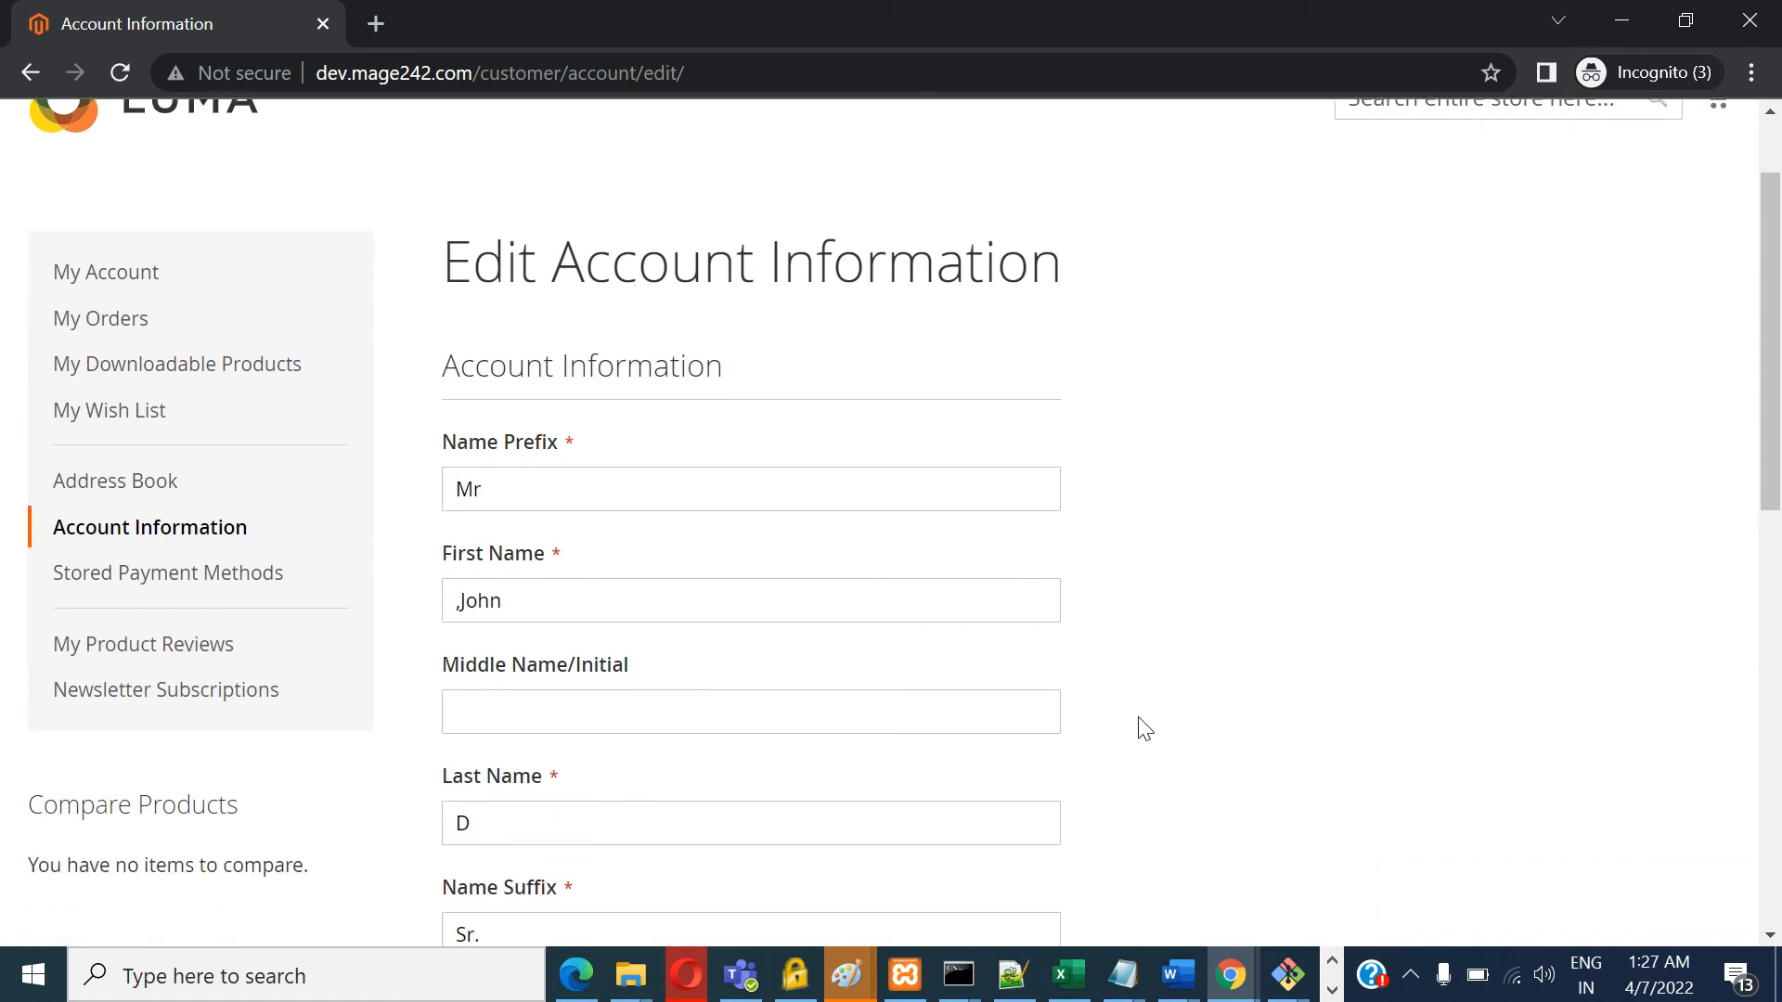
scroll(down, 3)
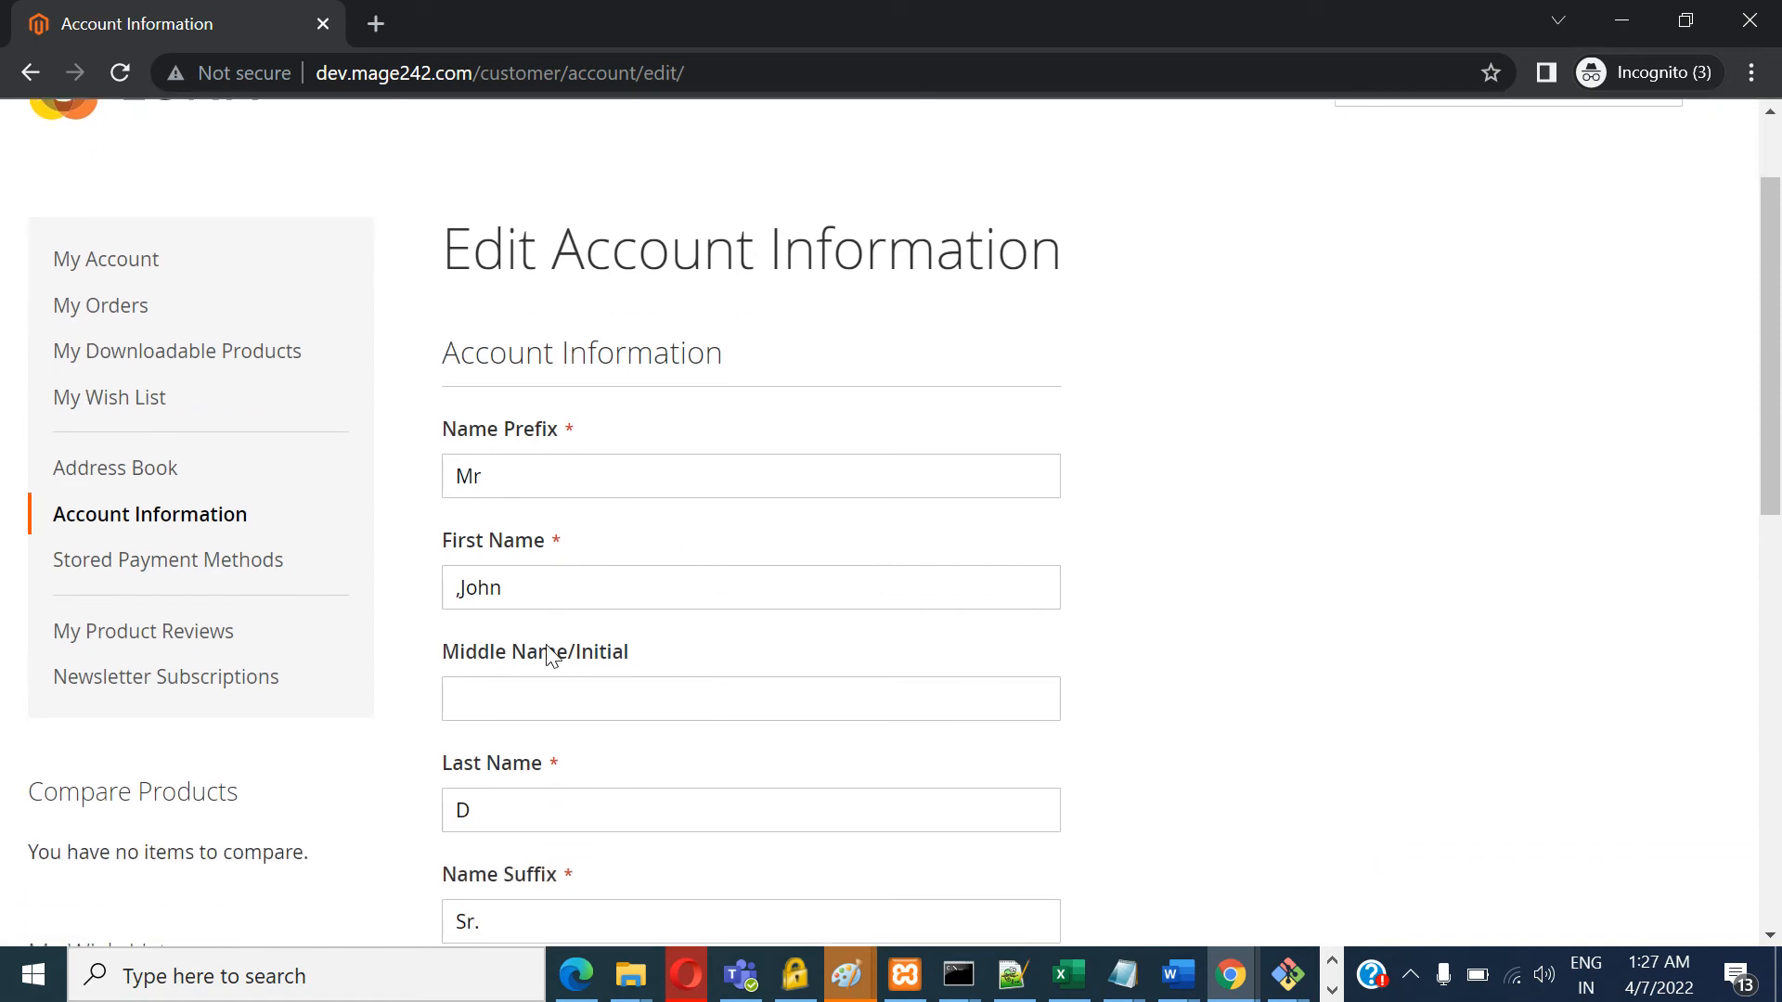
scroll(down, 3)
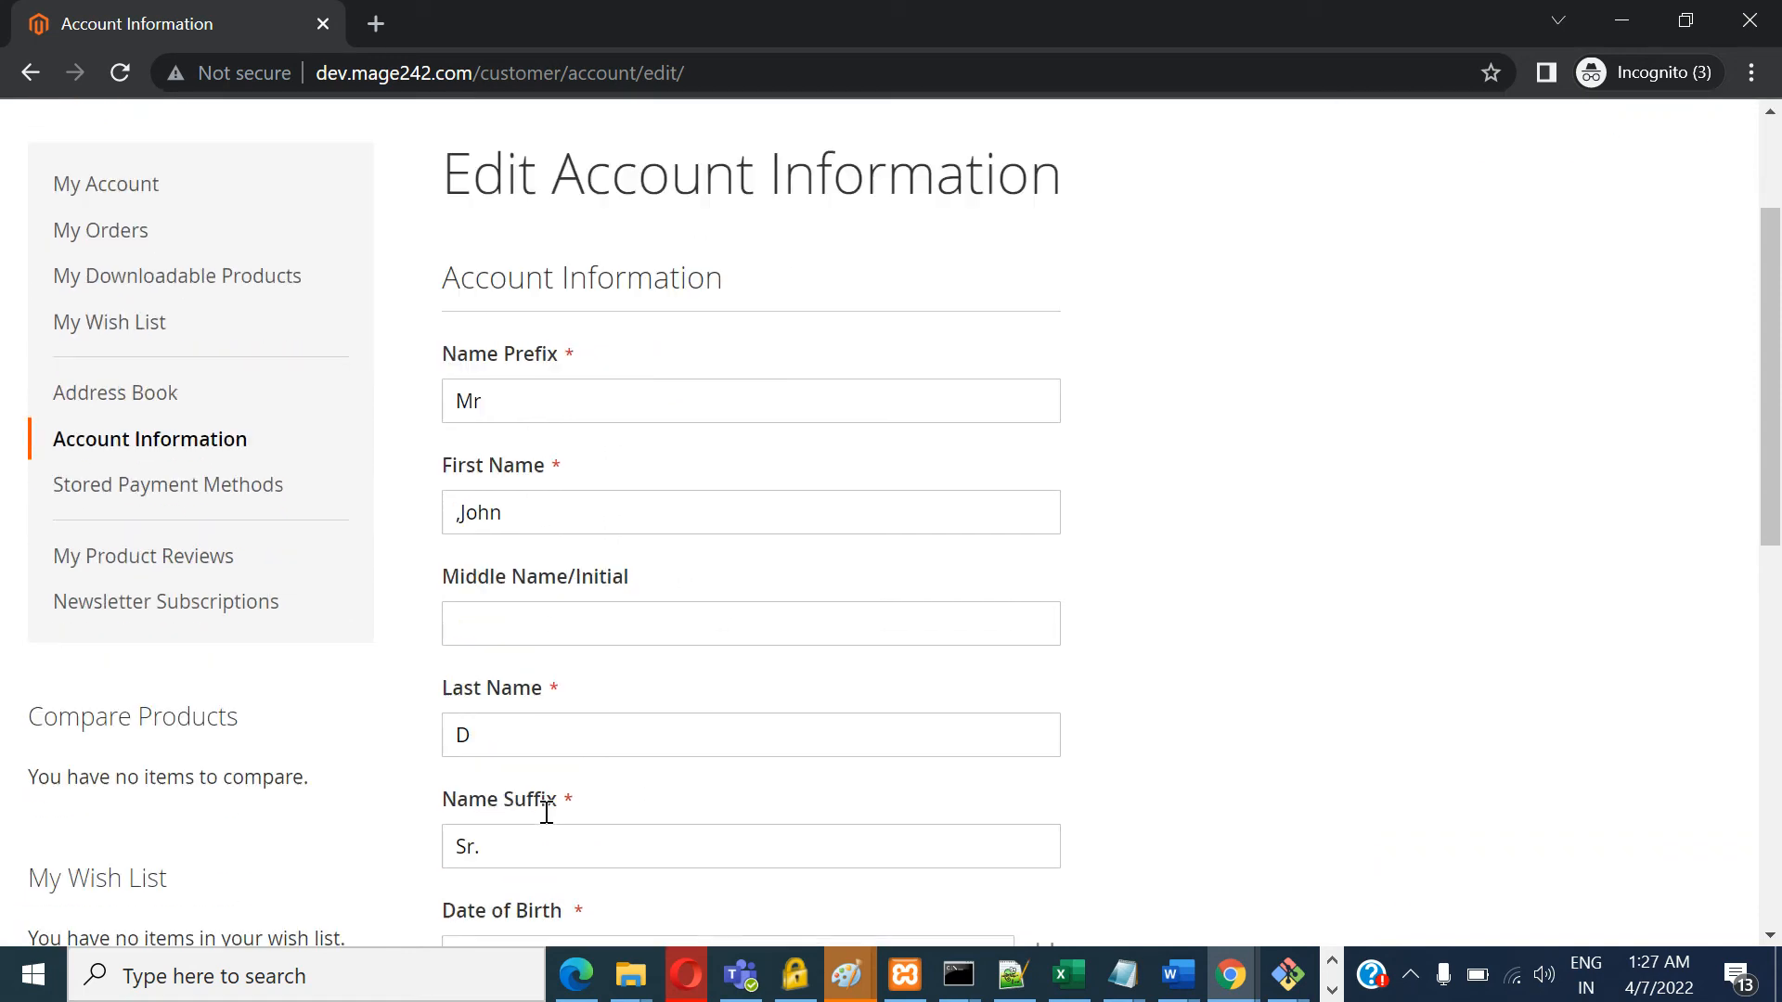
scroll(down, 3)
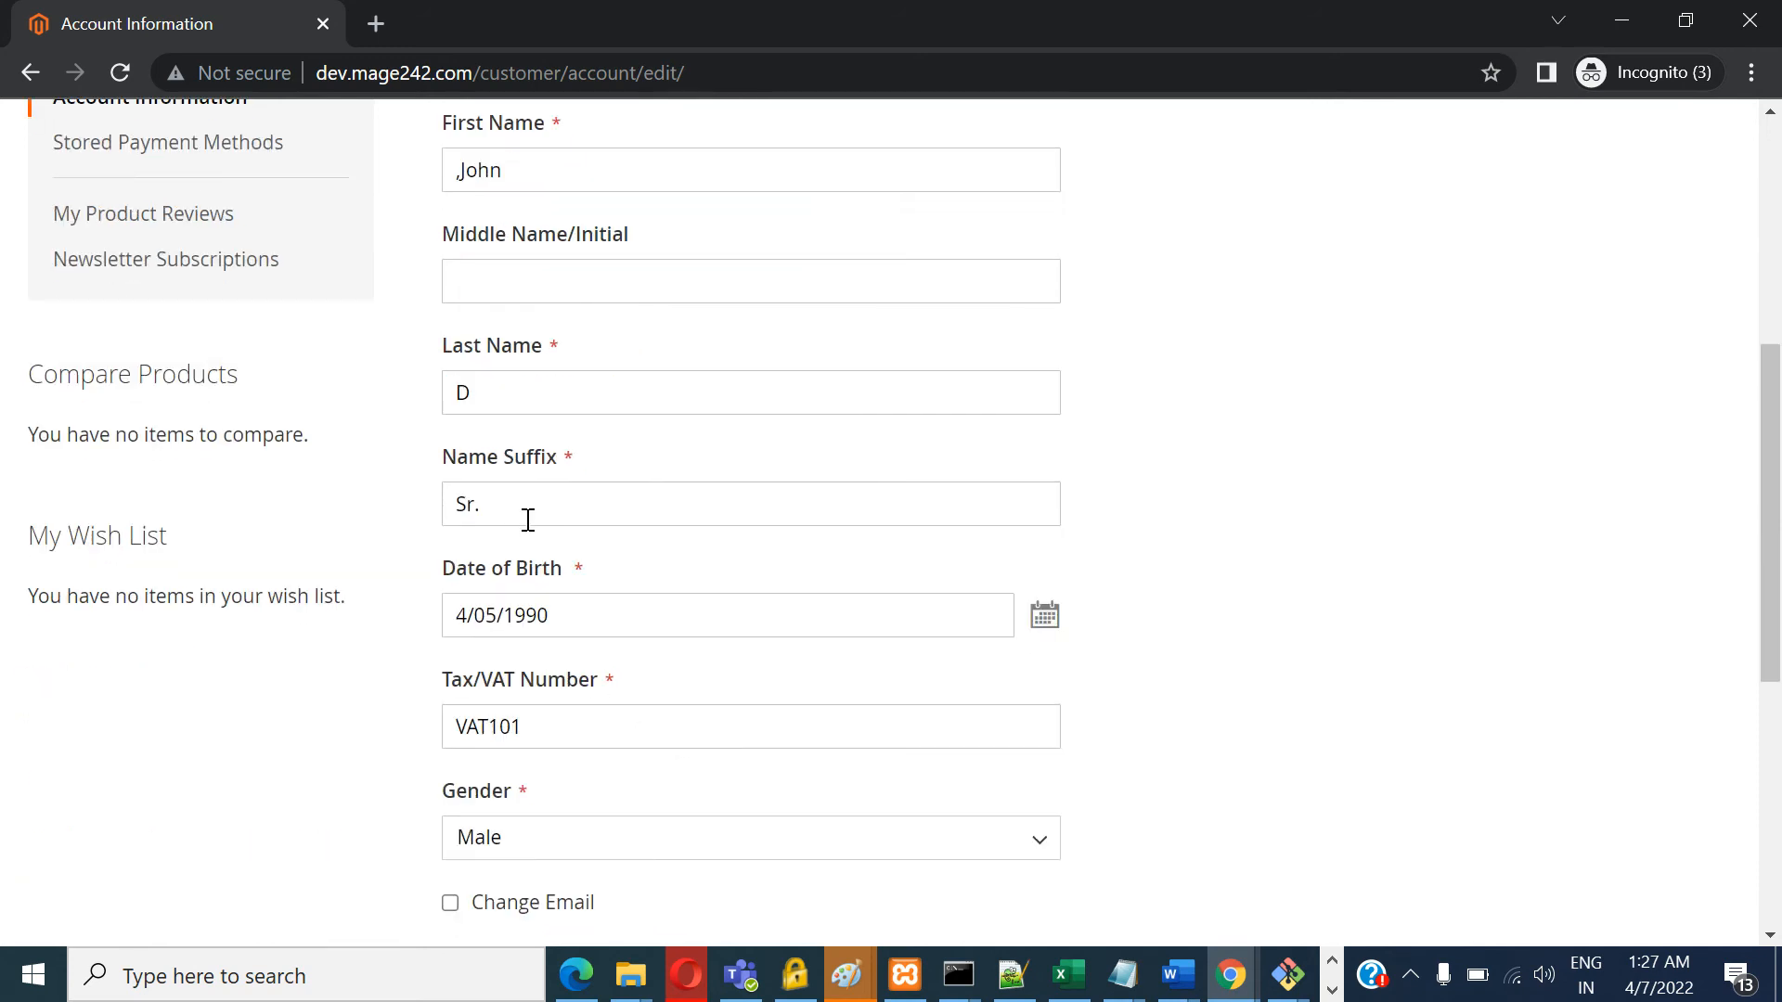
mouse_move(570, 627)
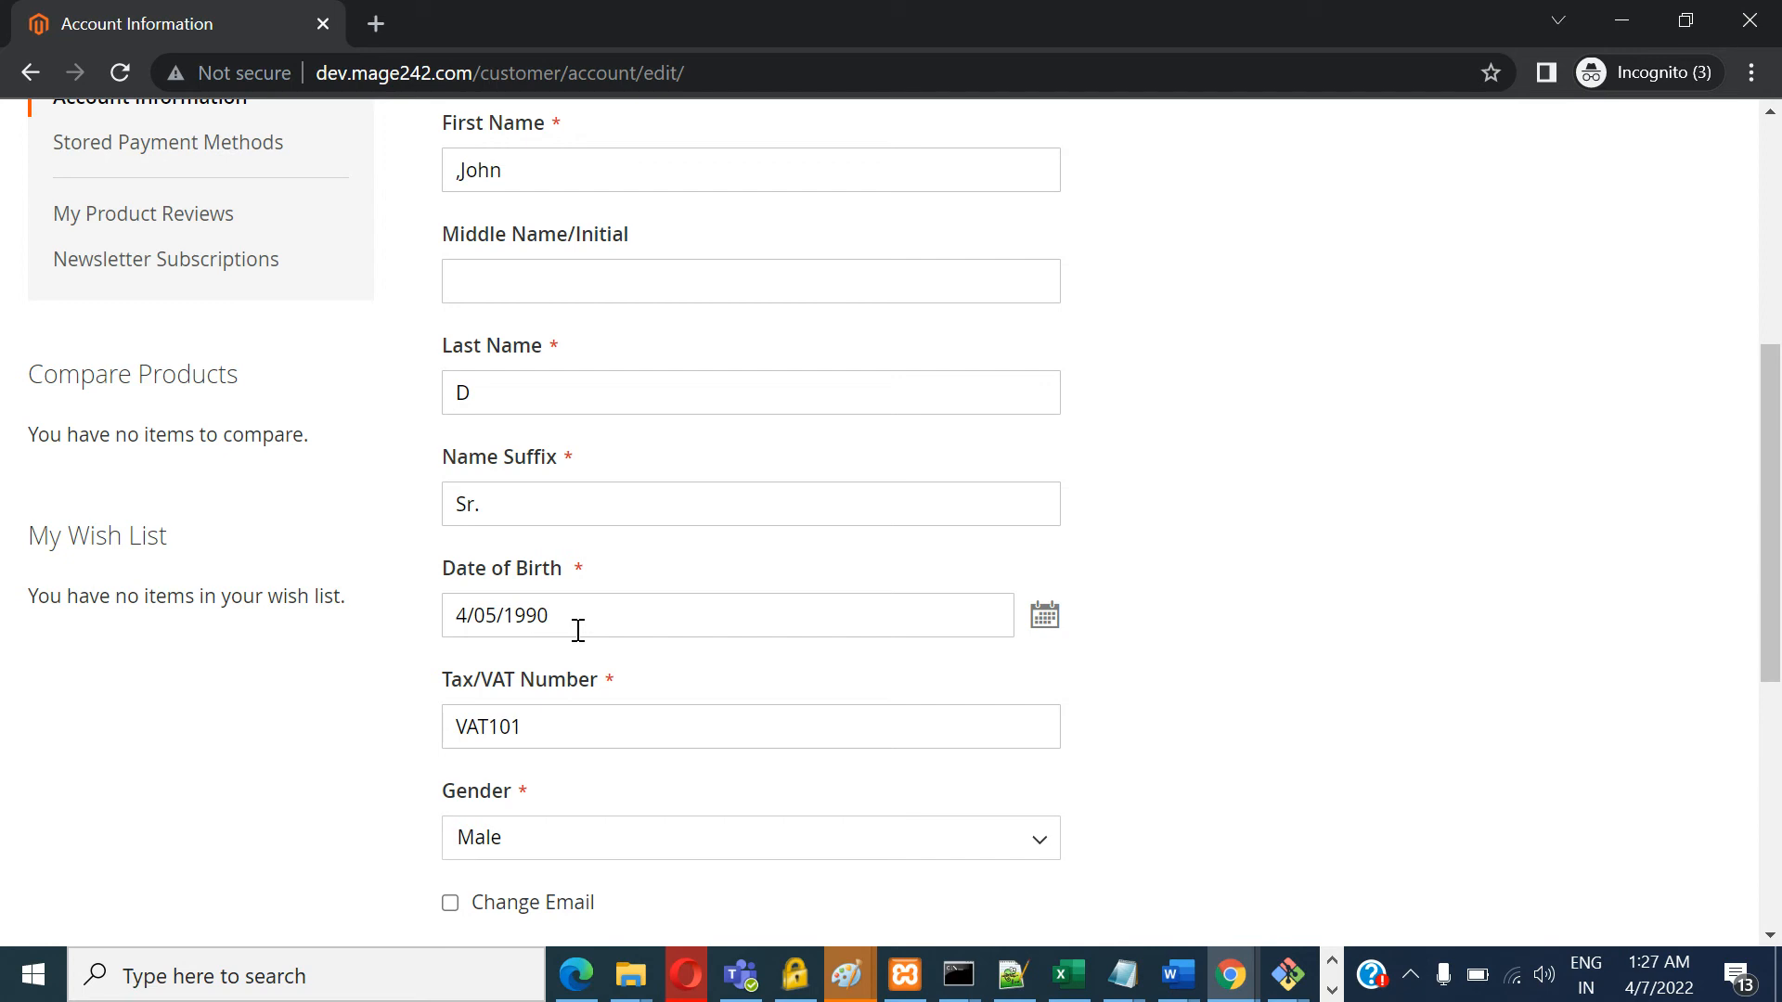
scroll(down, 3)
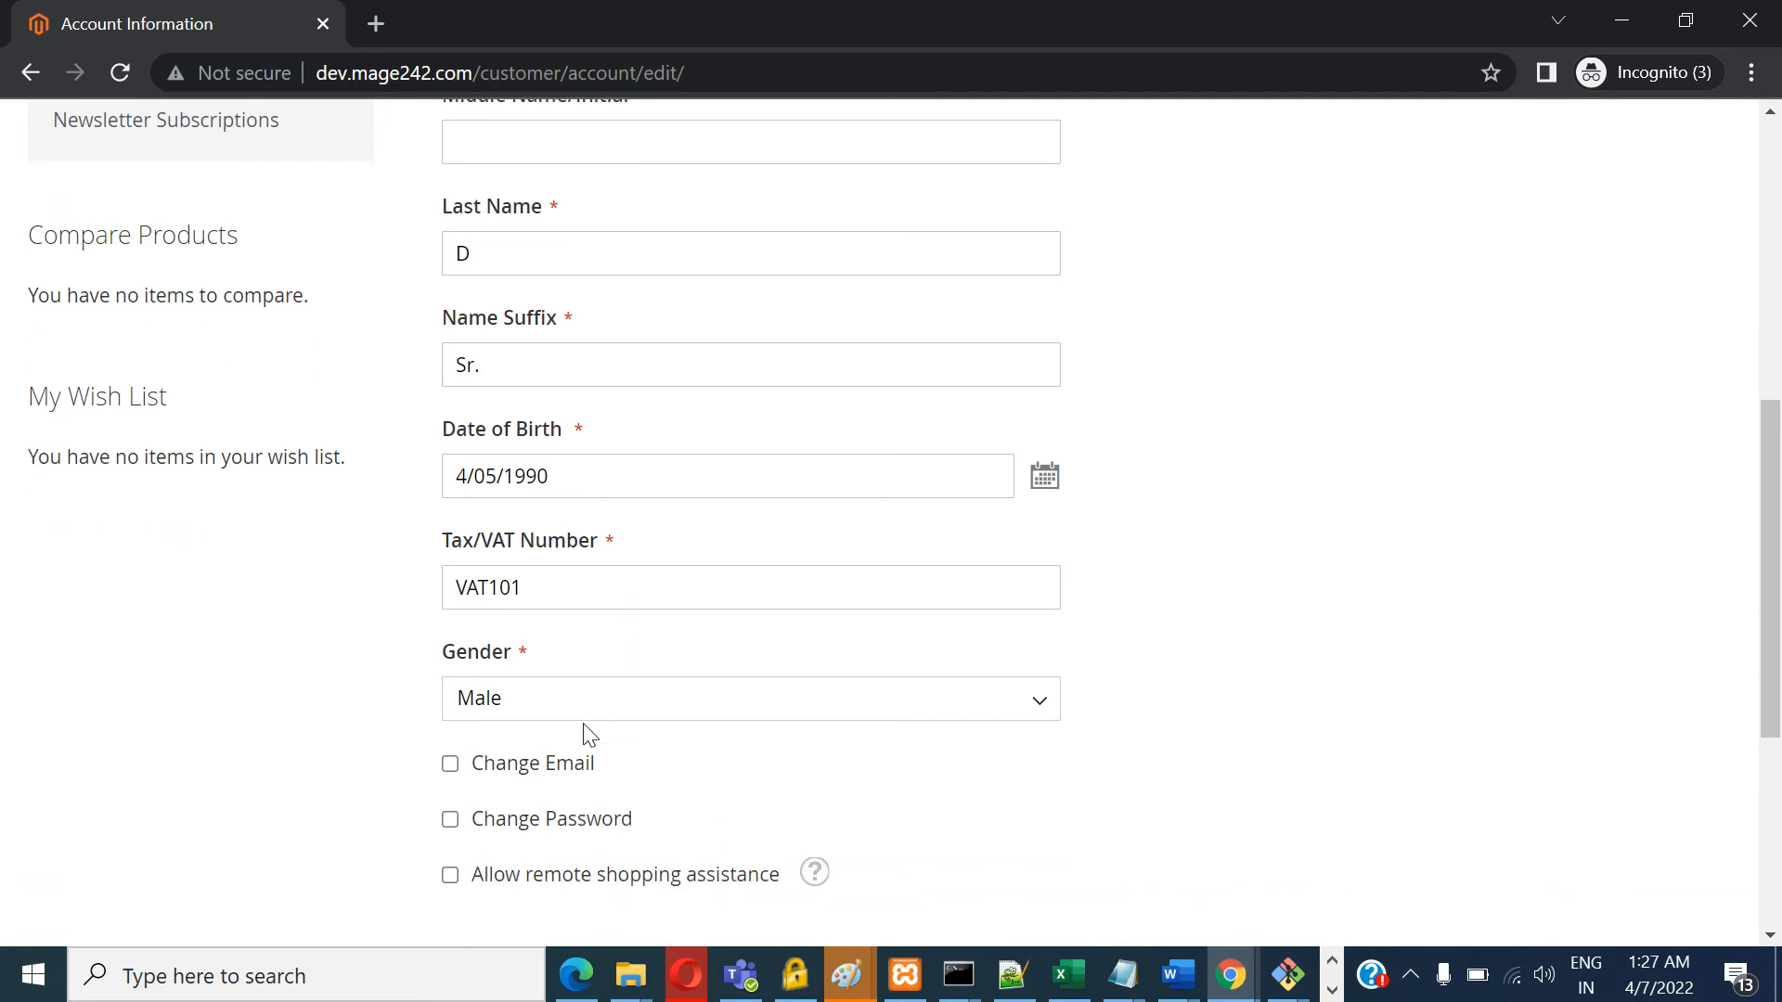
scroll(down, 3)
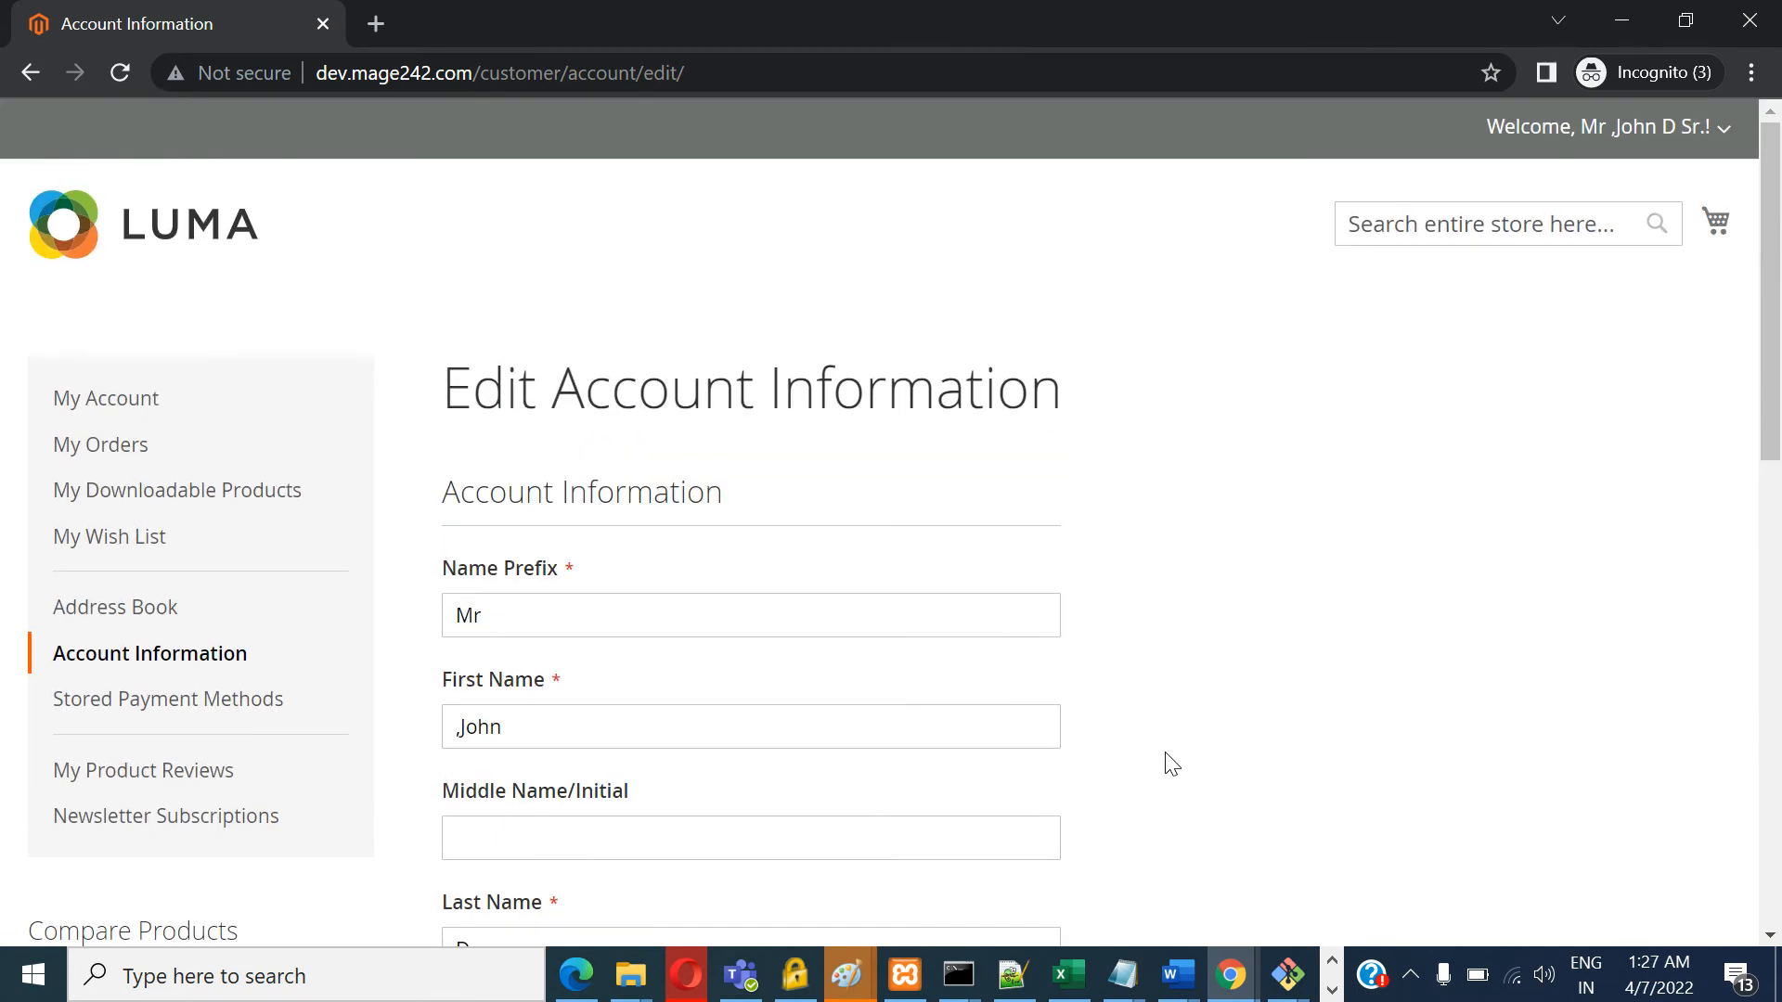
mouse_move(1188, 787)
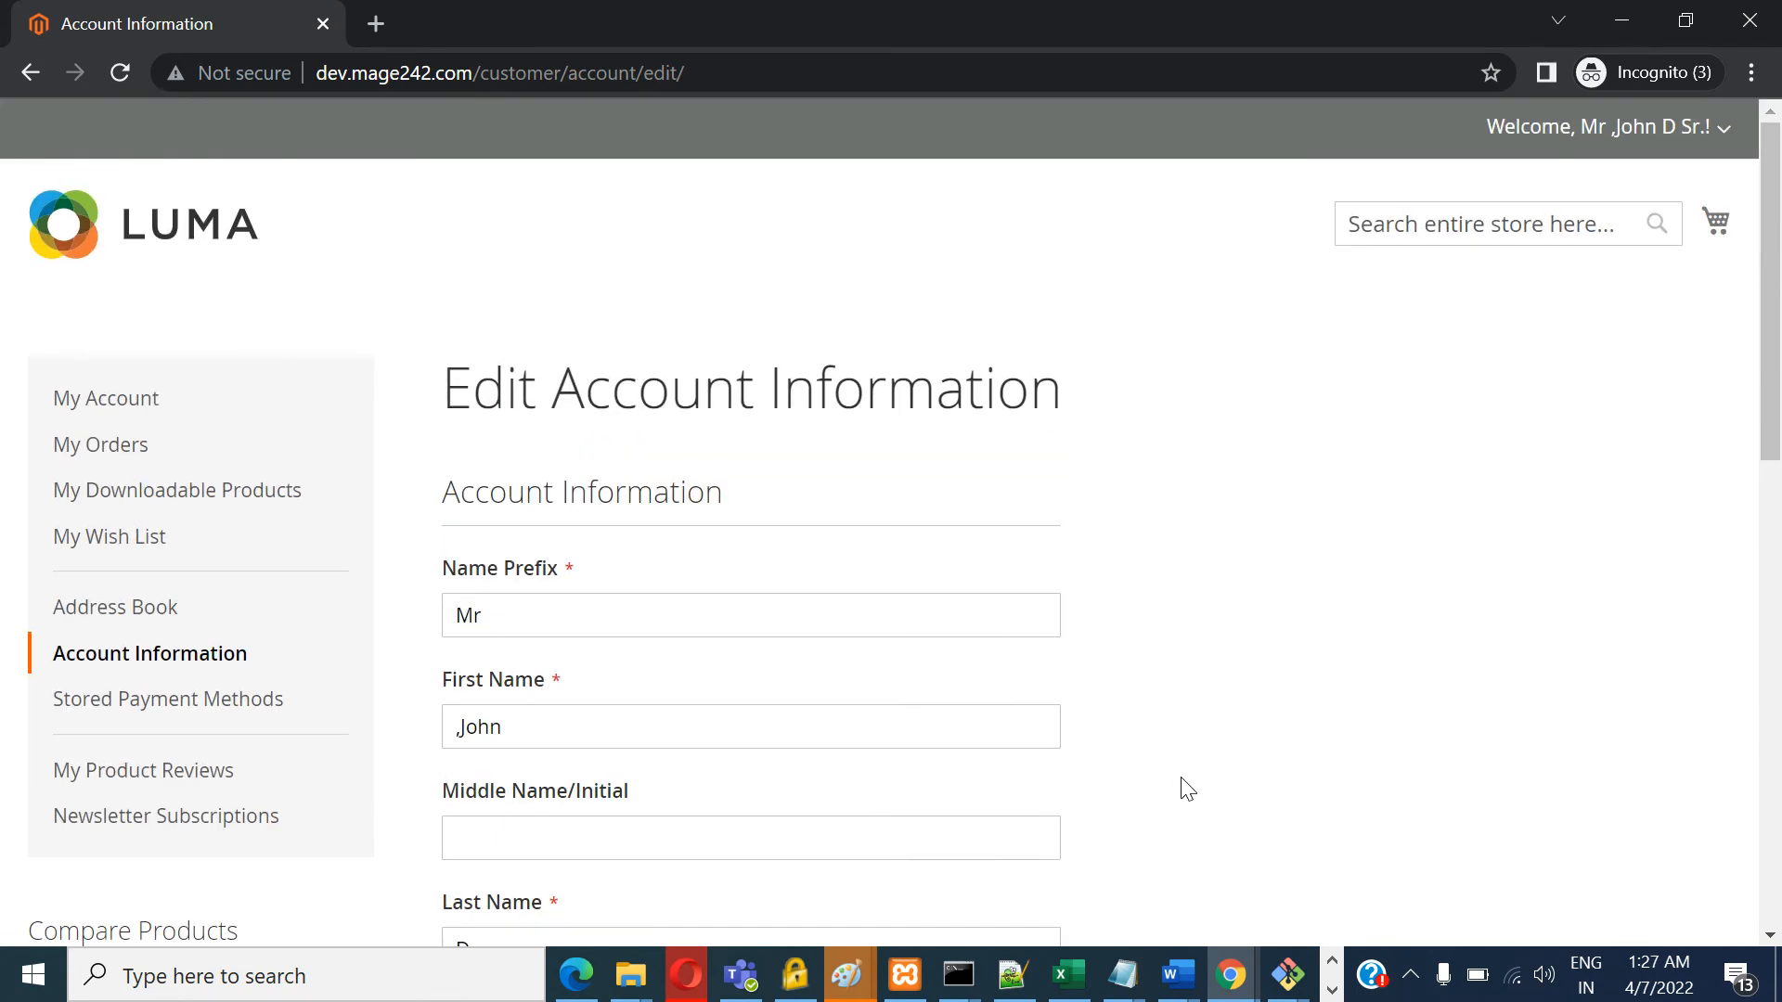
mouse_move(1229, 972)
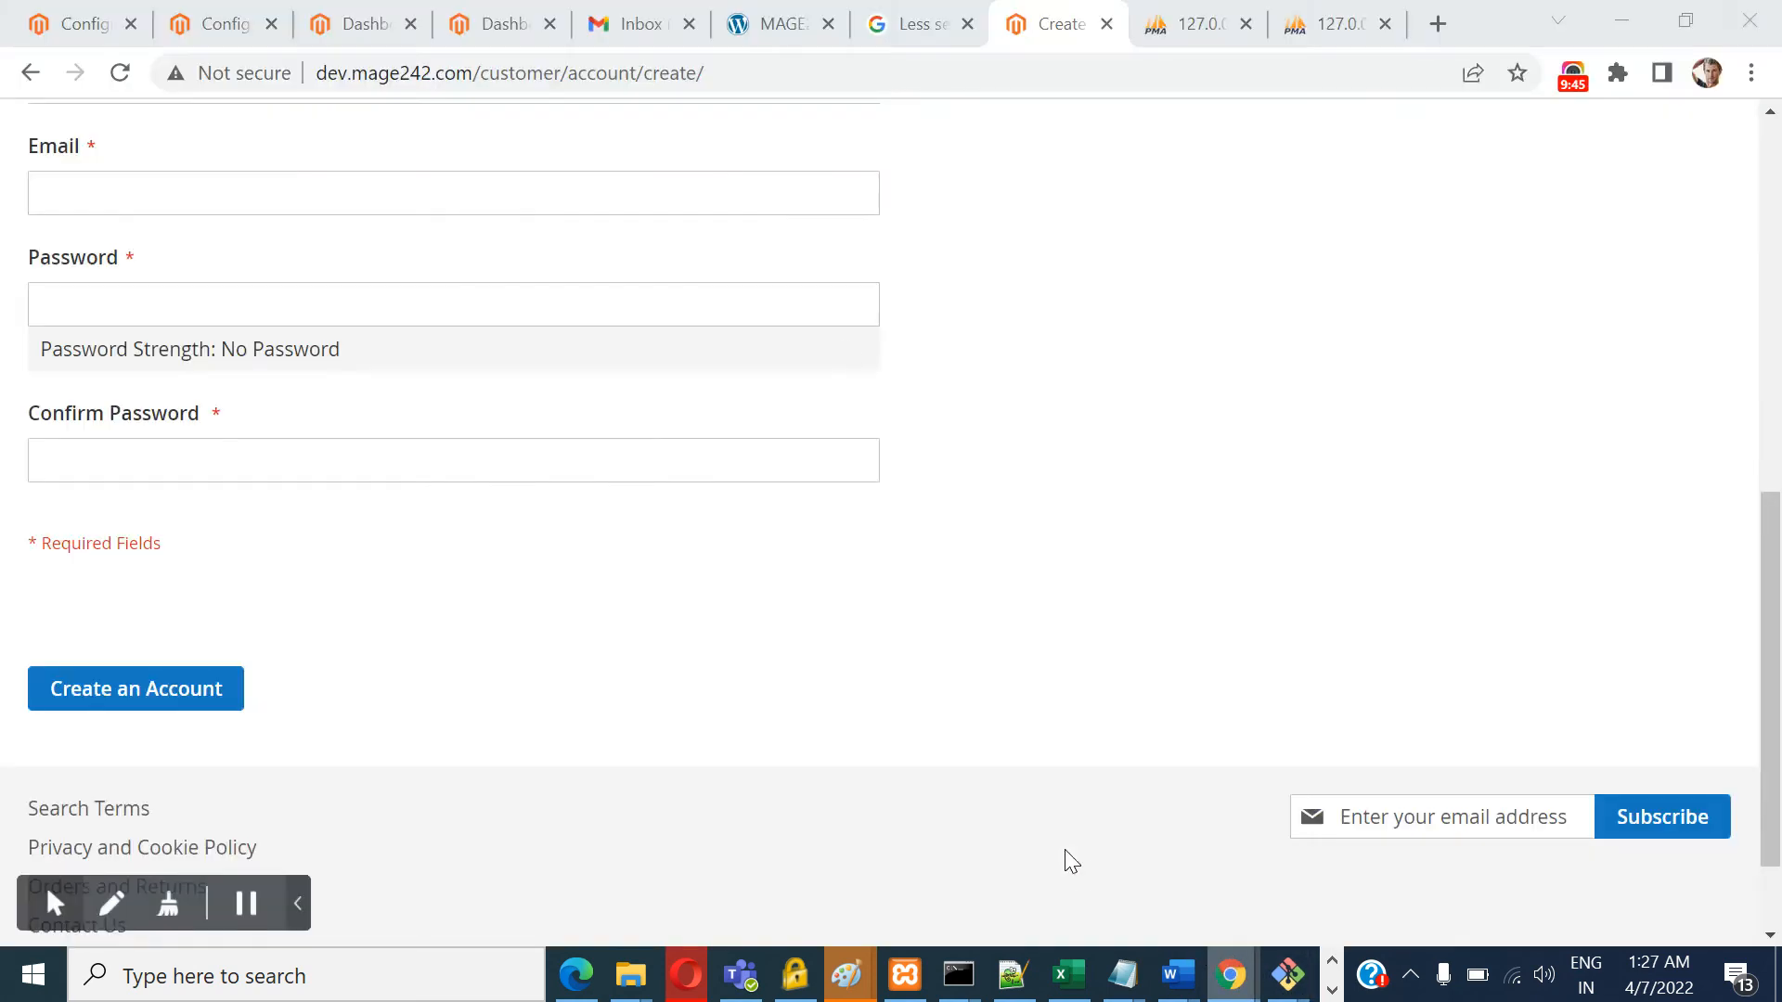
Step: In phpMyAdmin run 'select * from customer_entity;' to list the new customer's record
click(1327, 24)
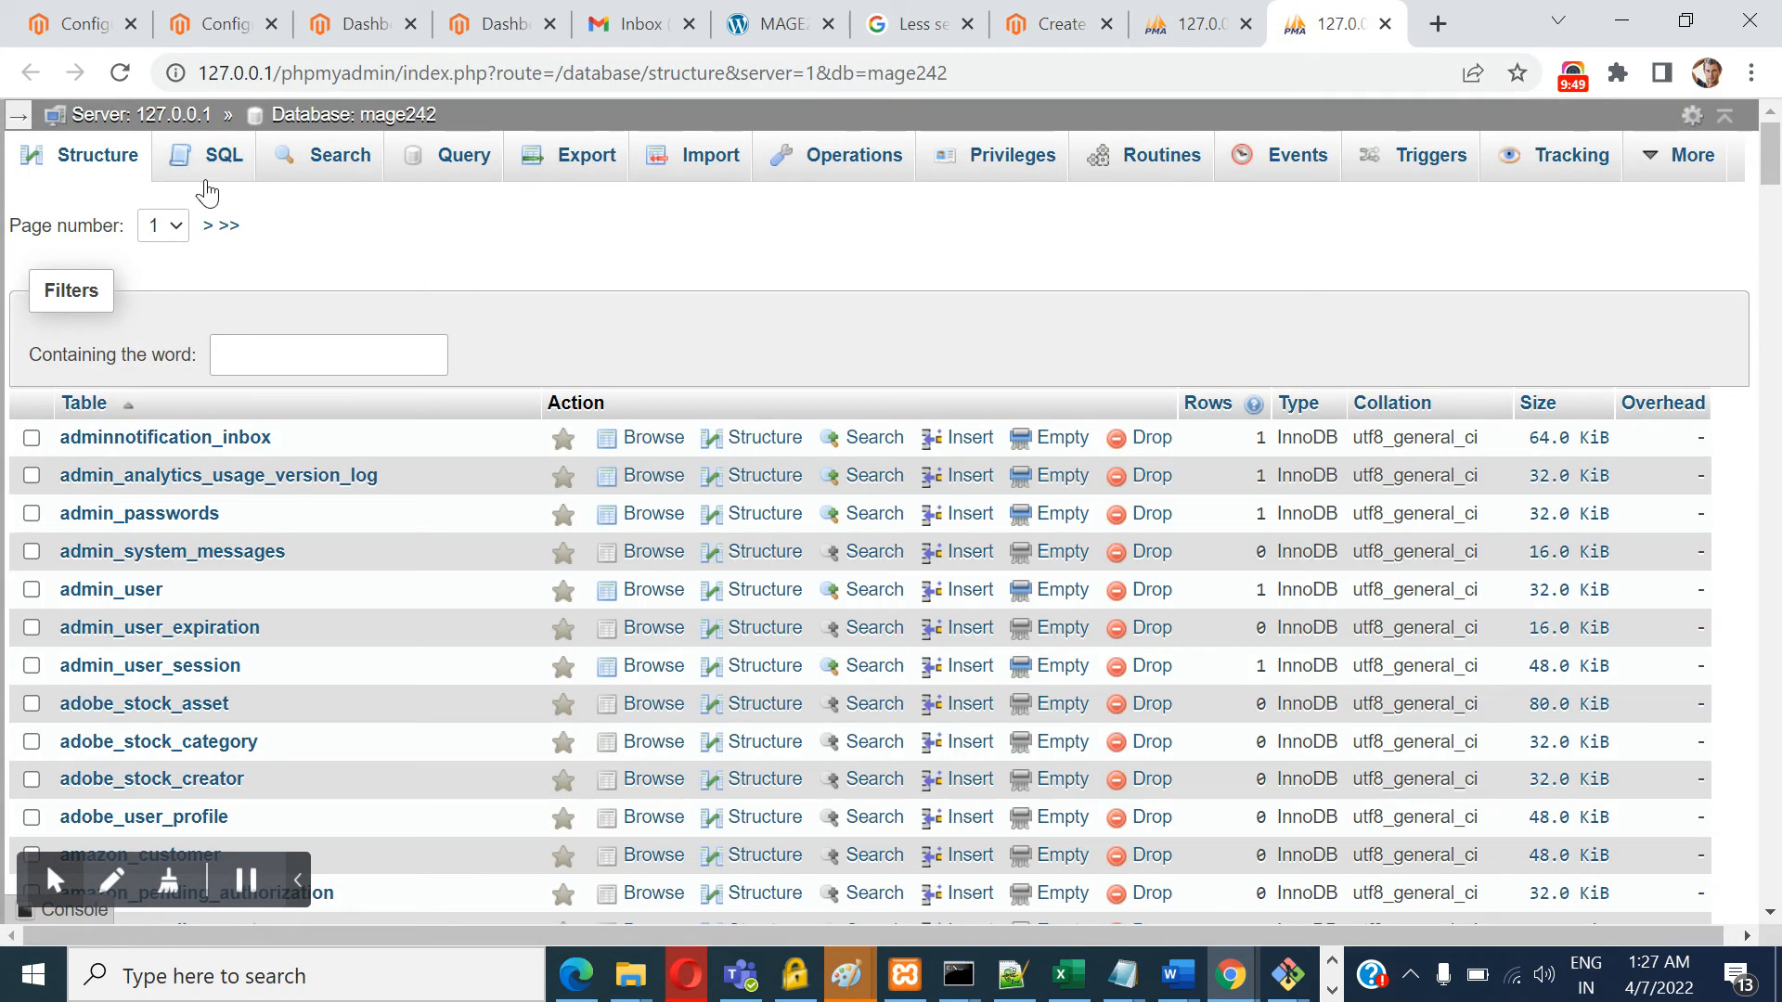
mouse_move(290, 248)
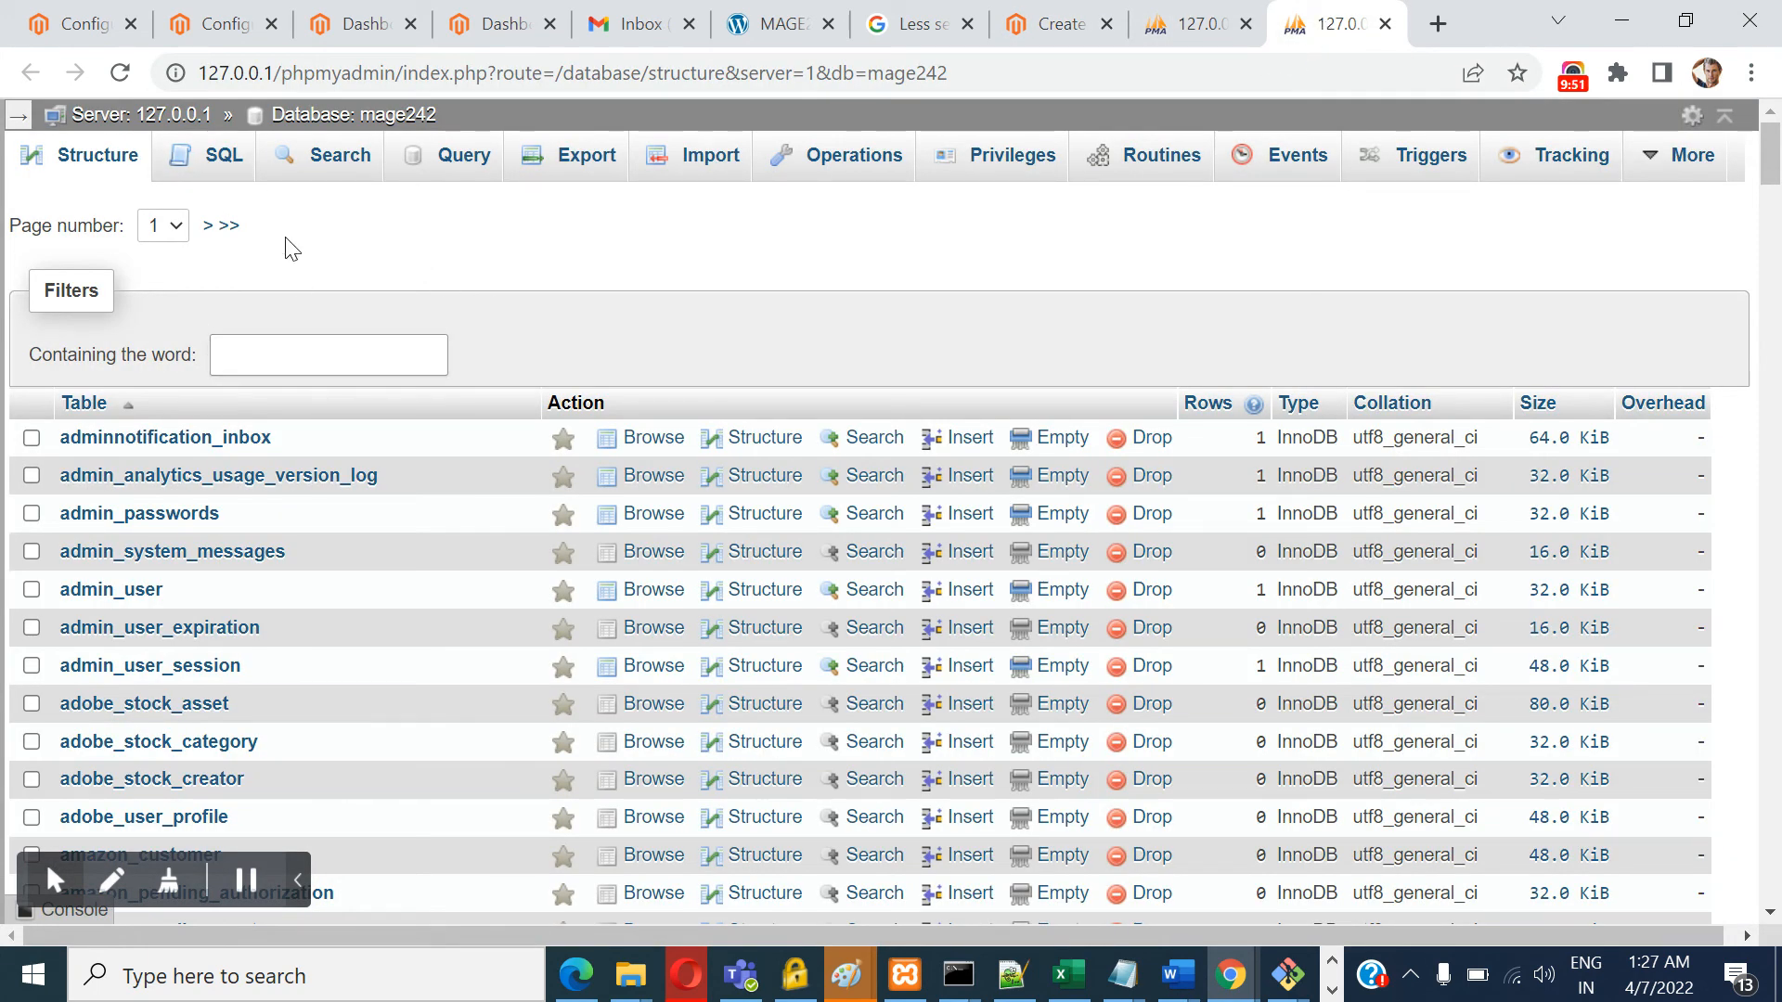
click(223, 156)
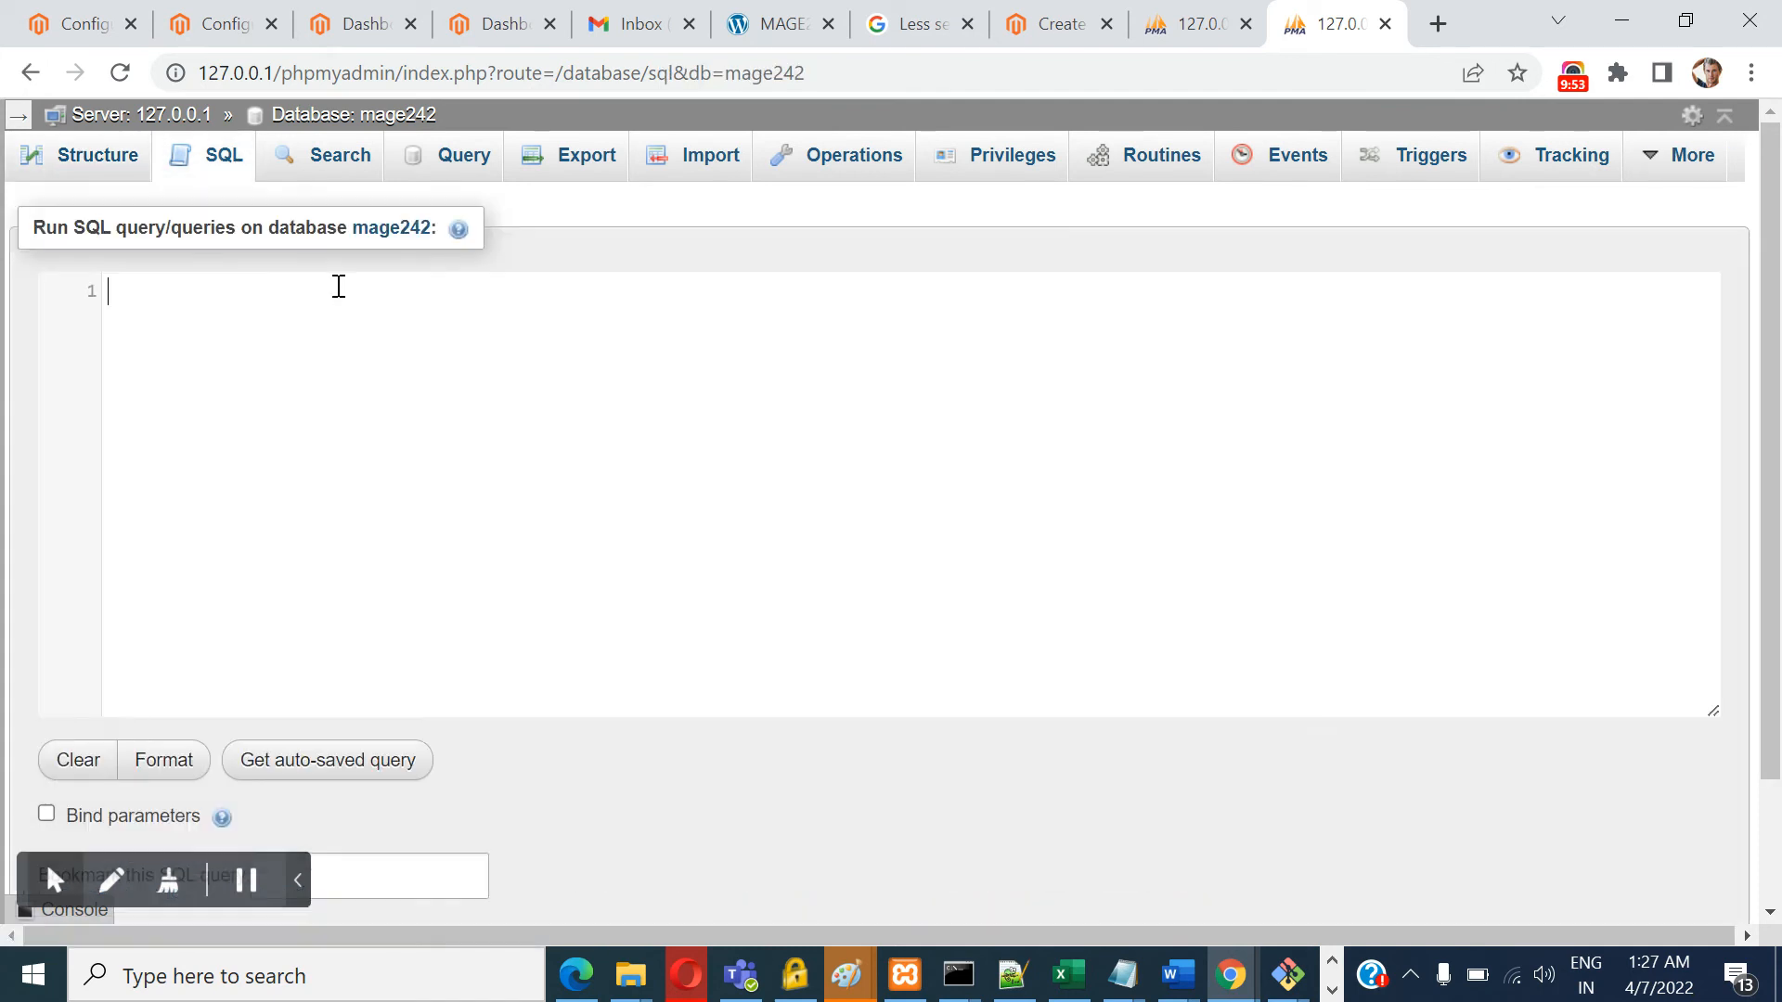
text(select * from custome)
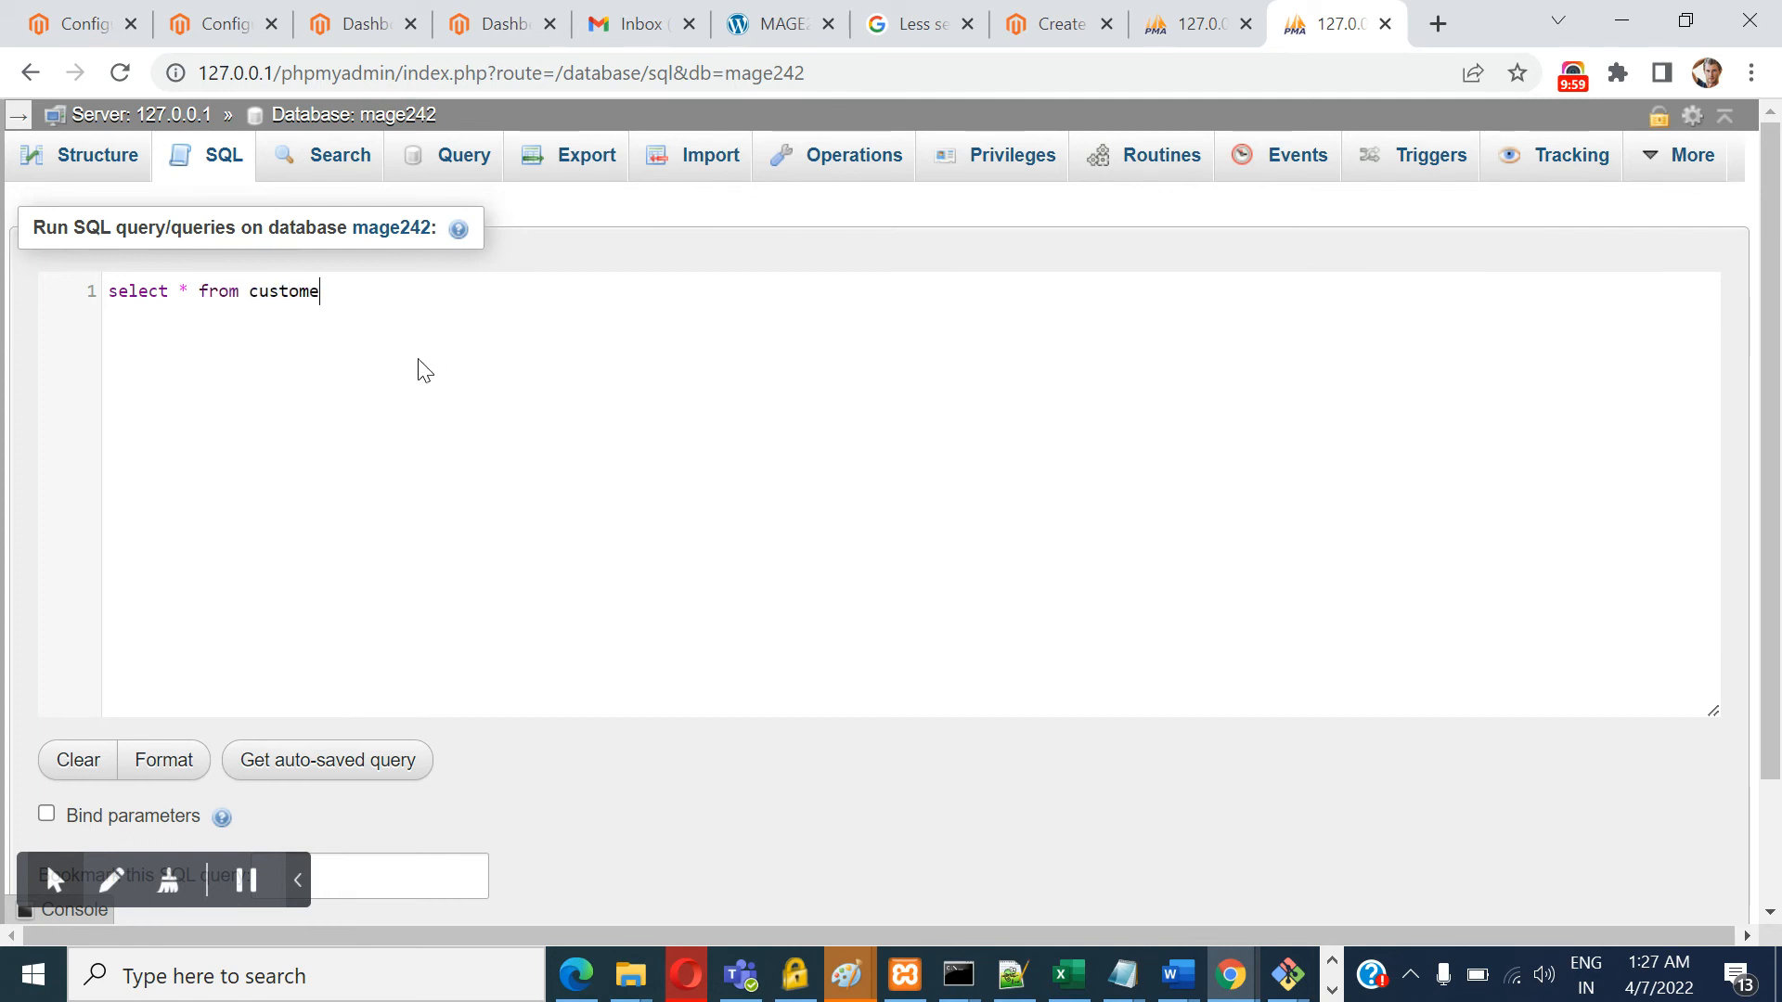
text(r_enti)
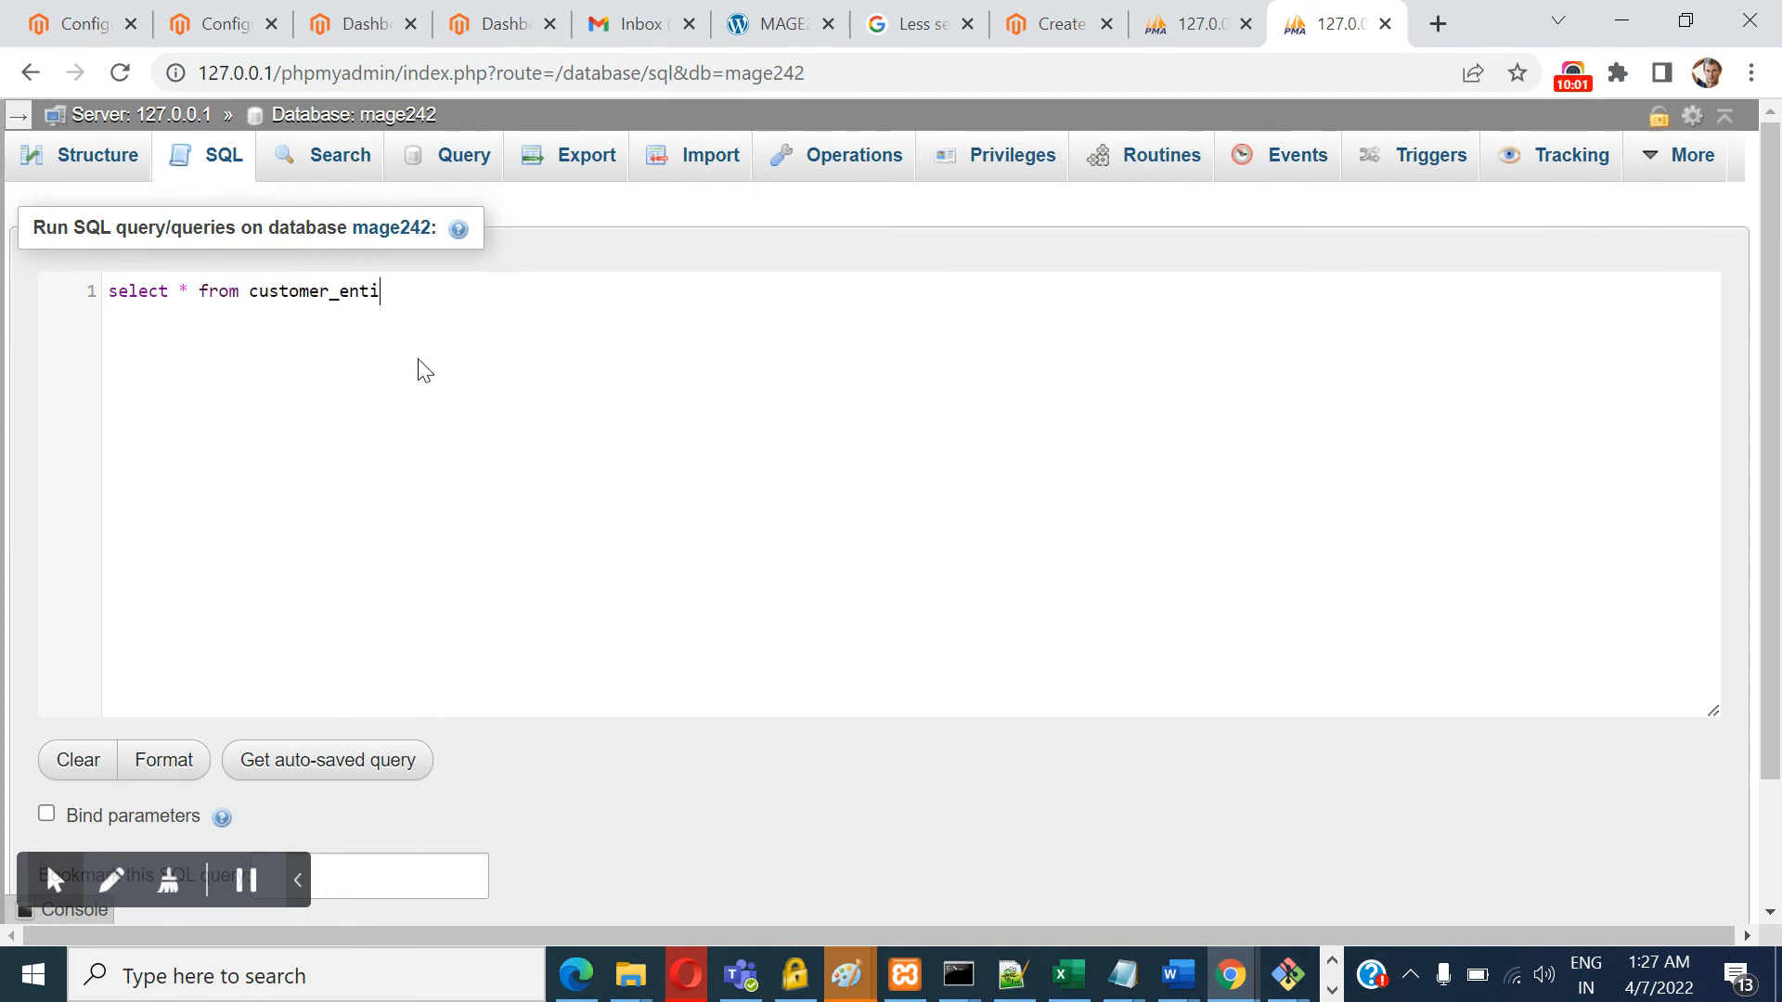
text(ty)
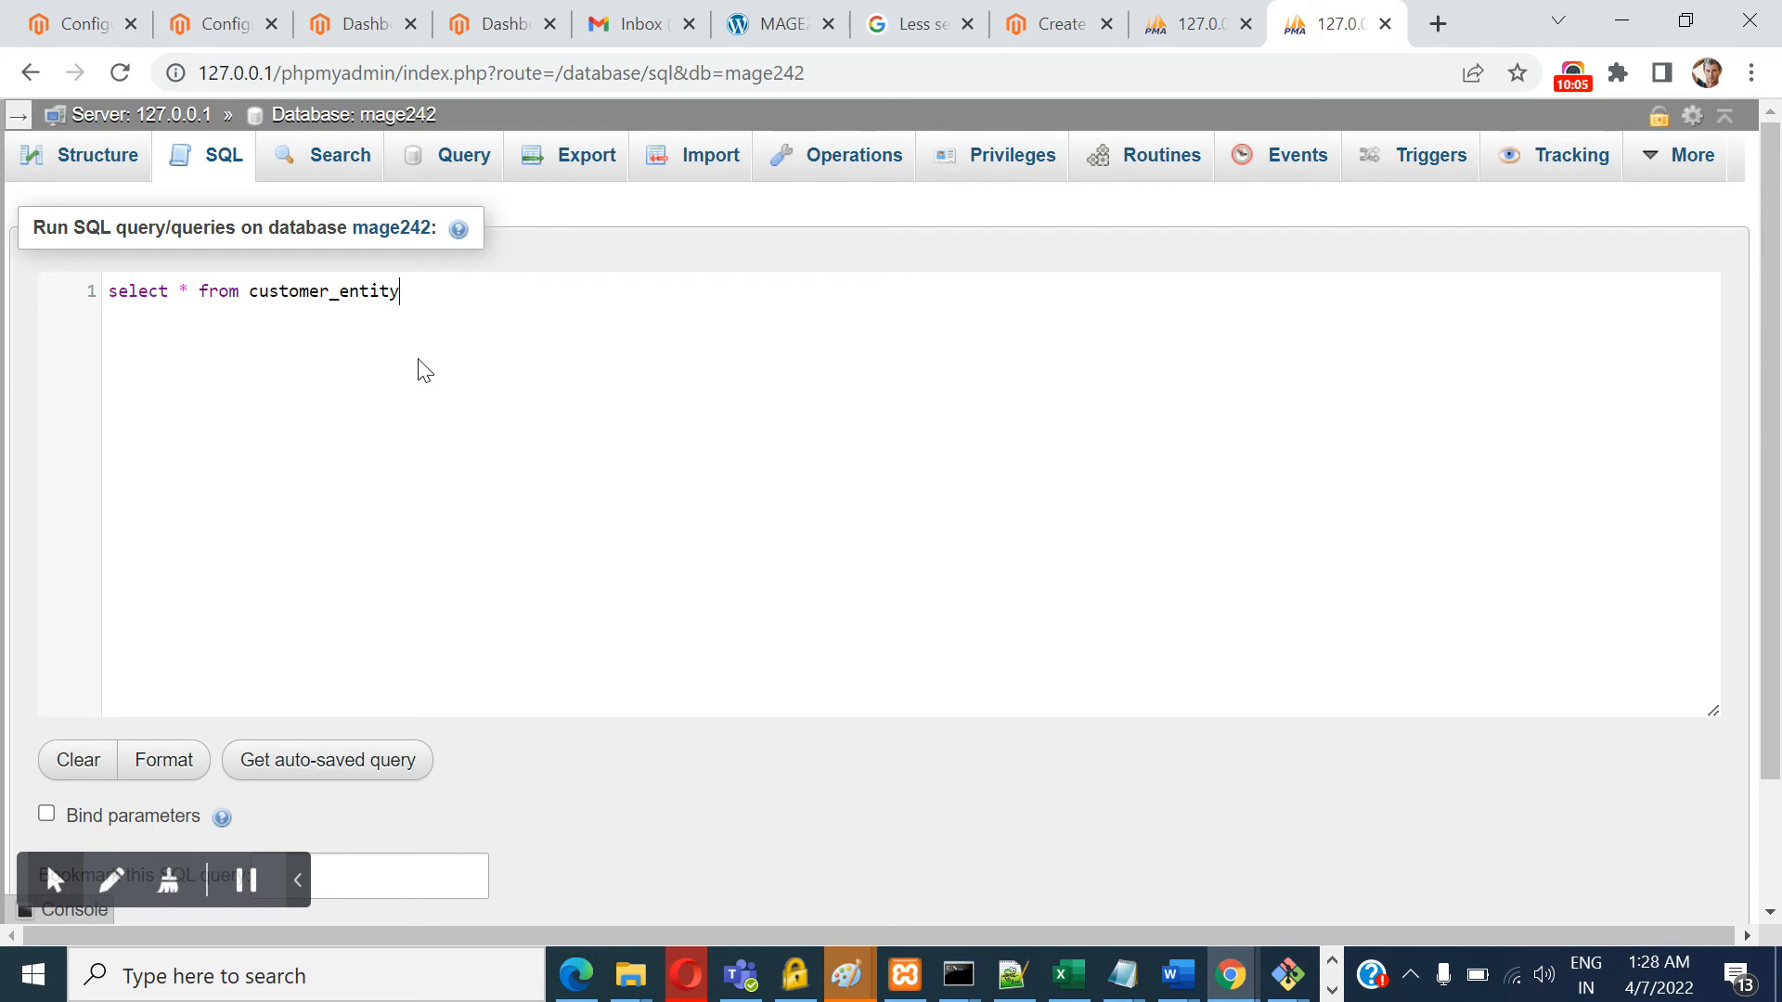
text(;)
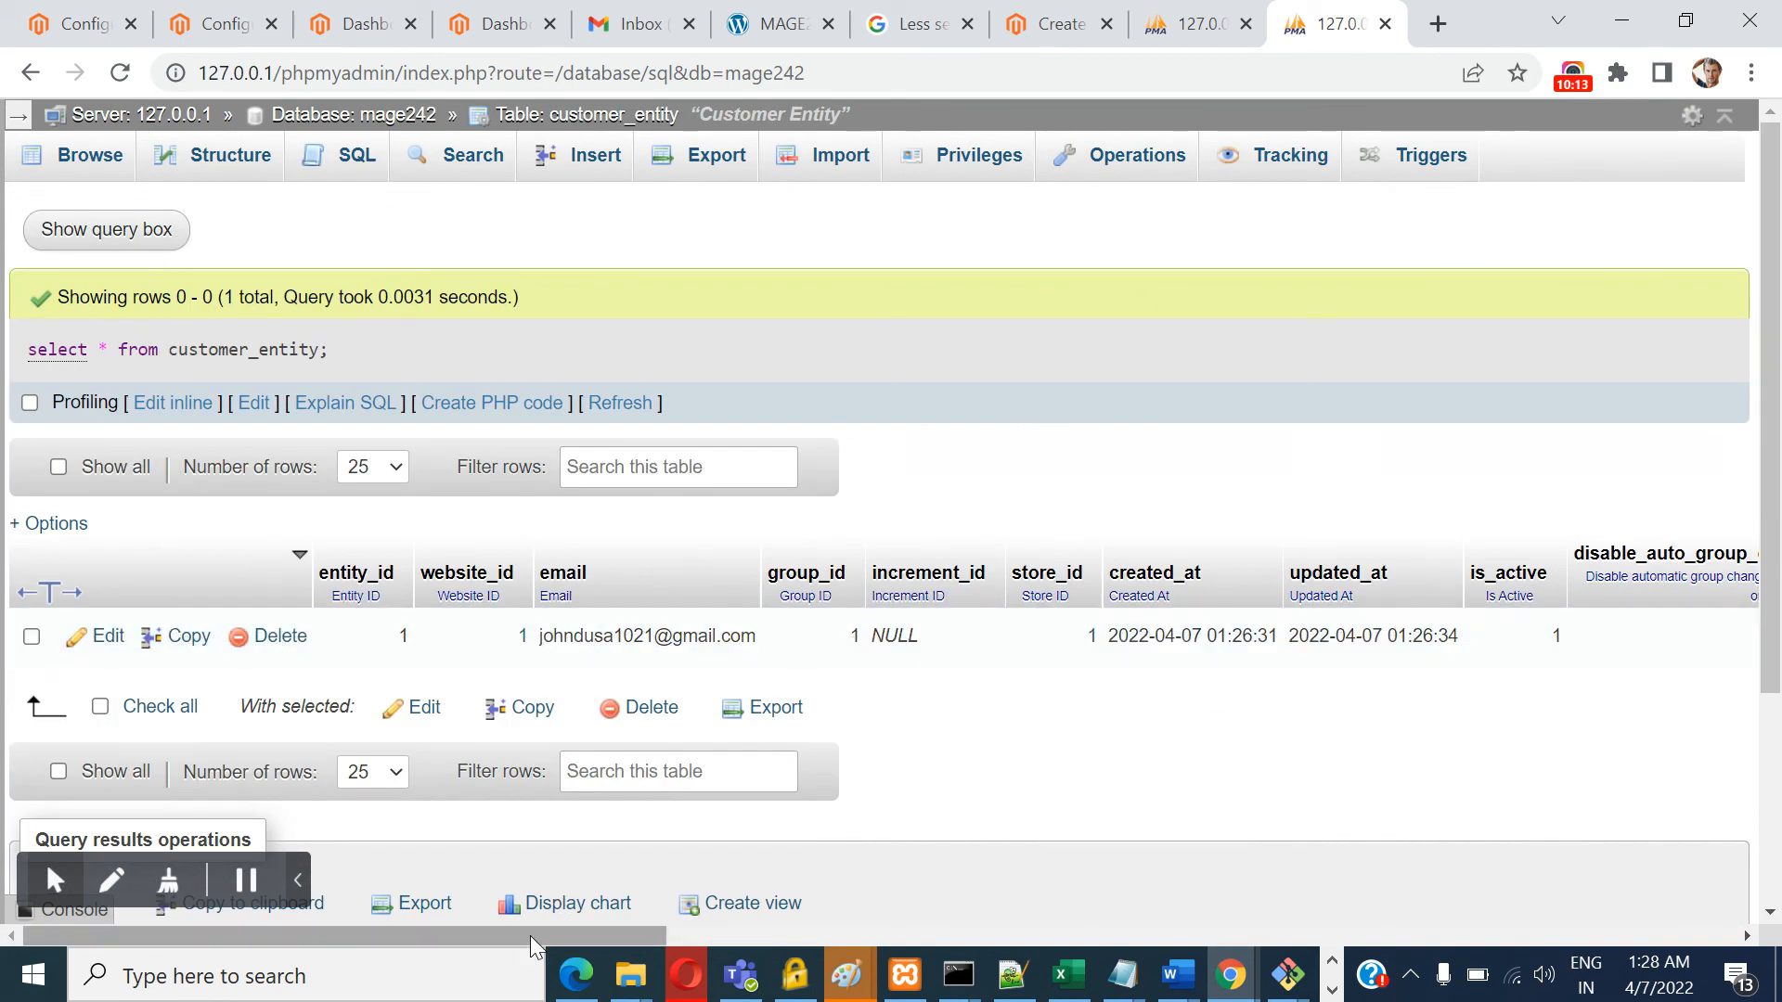
scroll(right, 3)
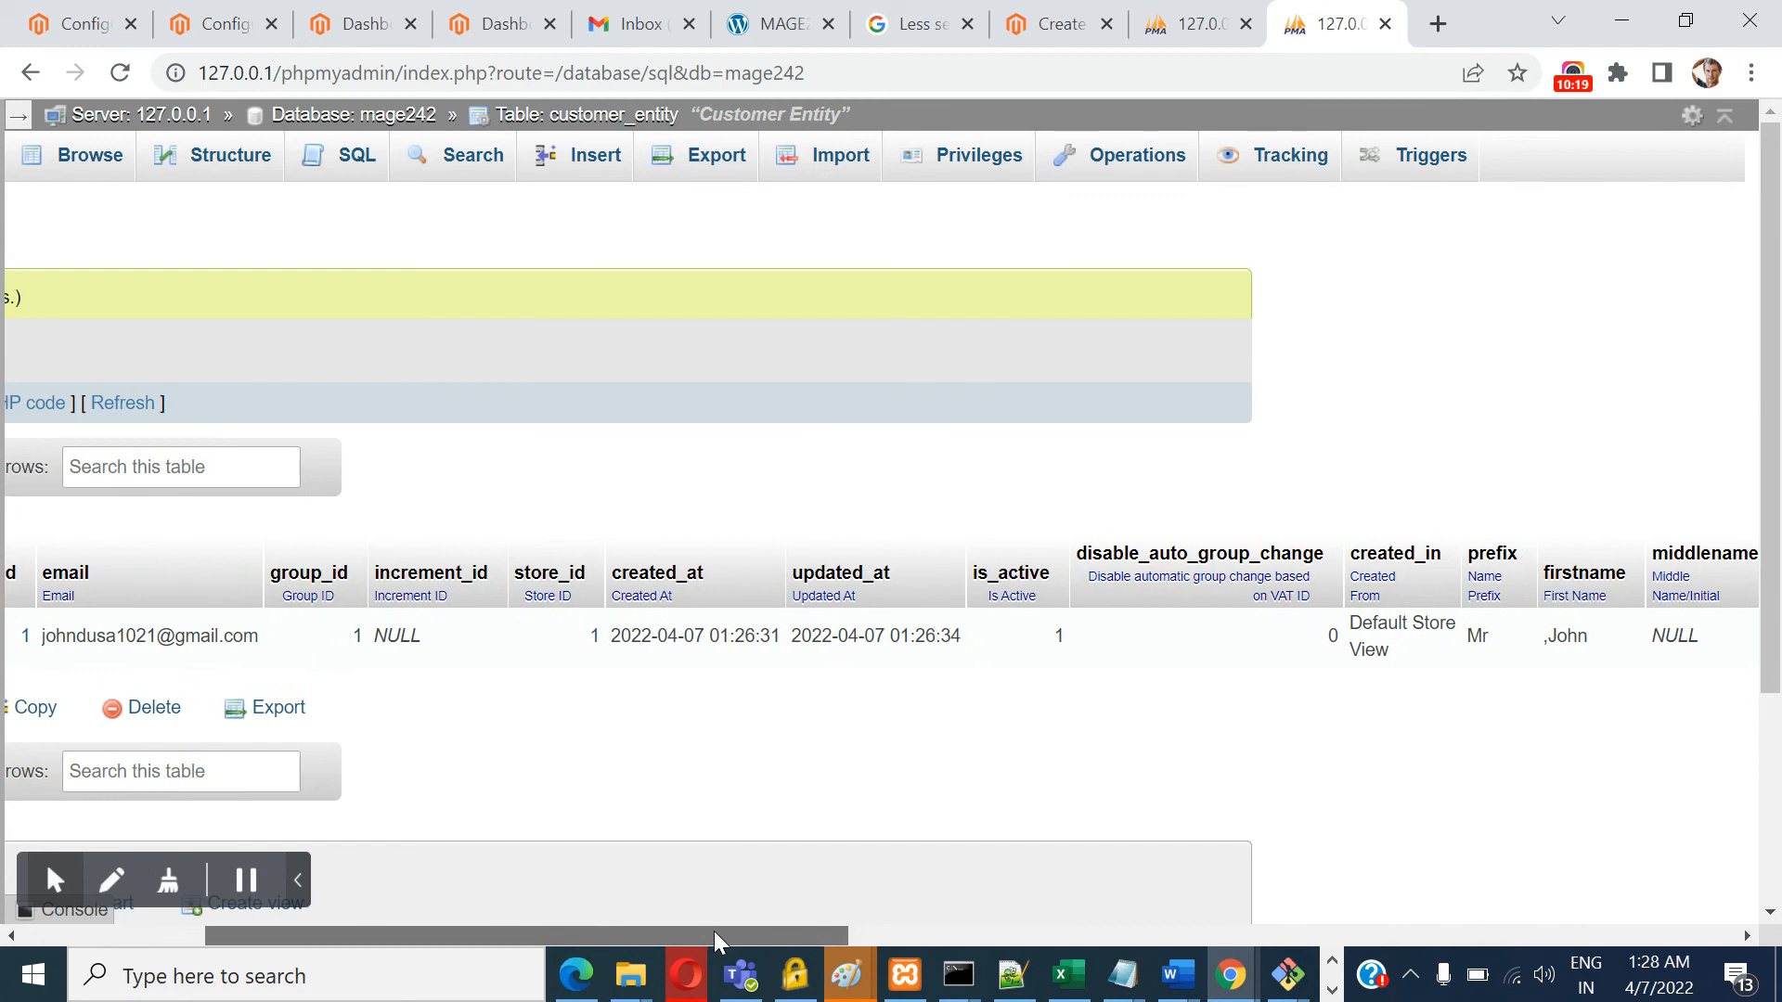
scroll(right, 3)
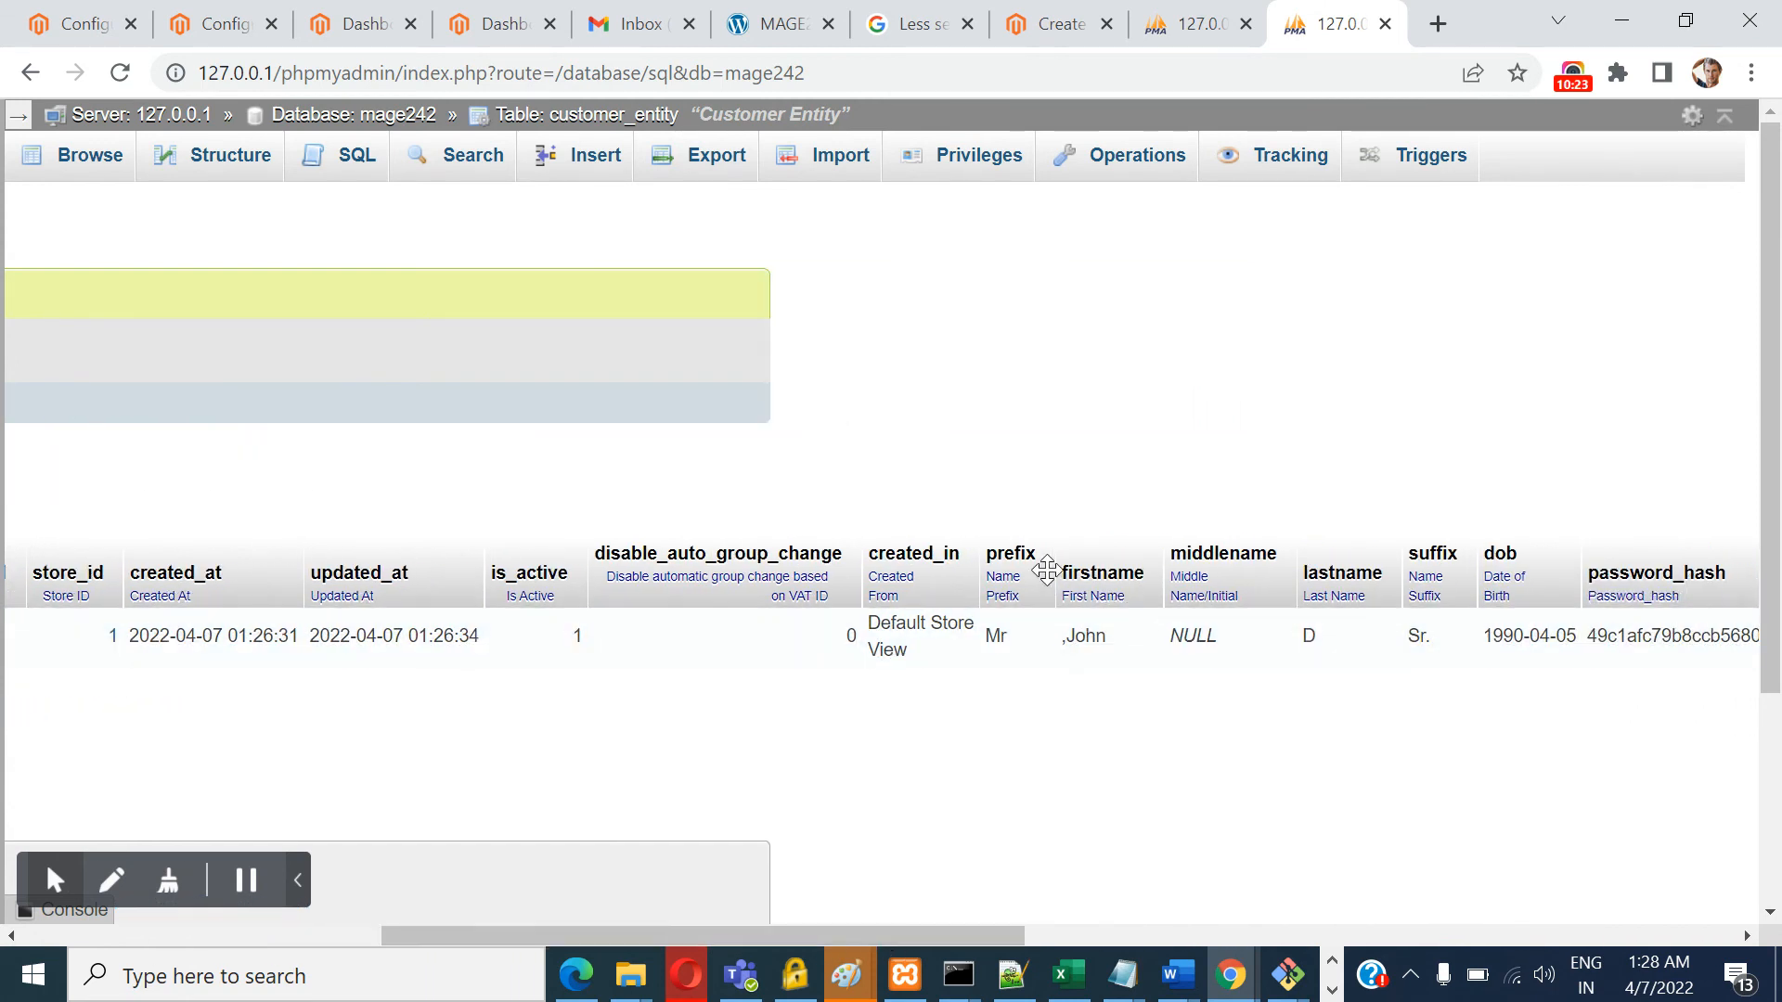
scroll(right, 3)
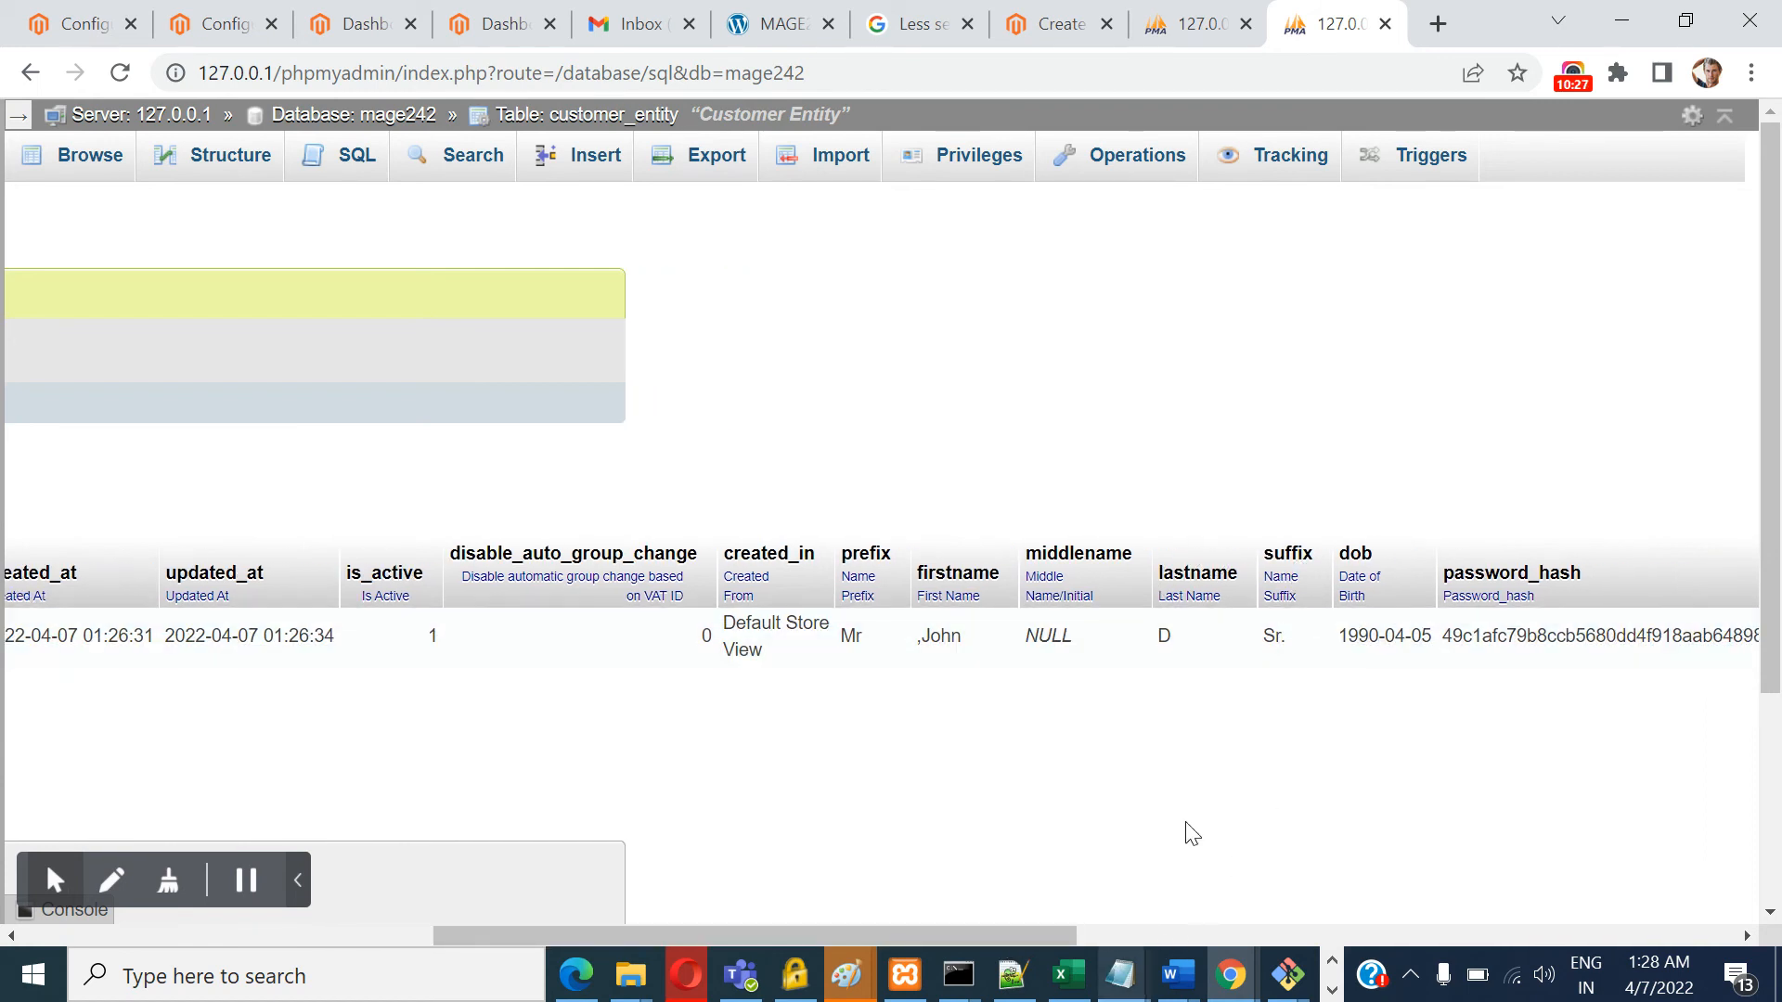
scroll(right, 3)
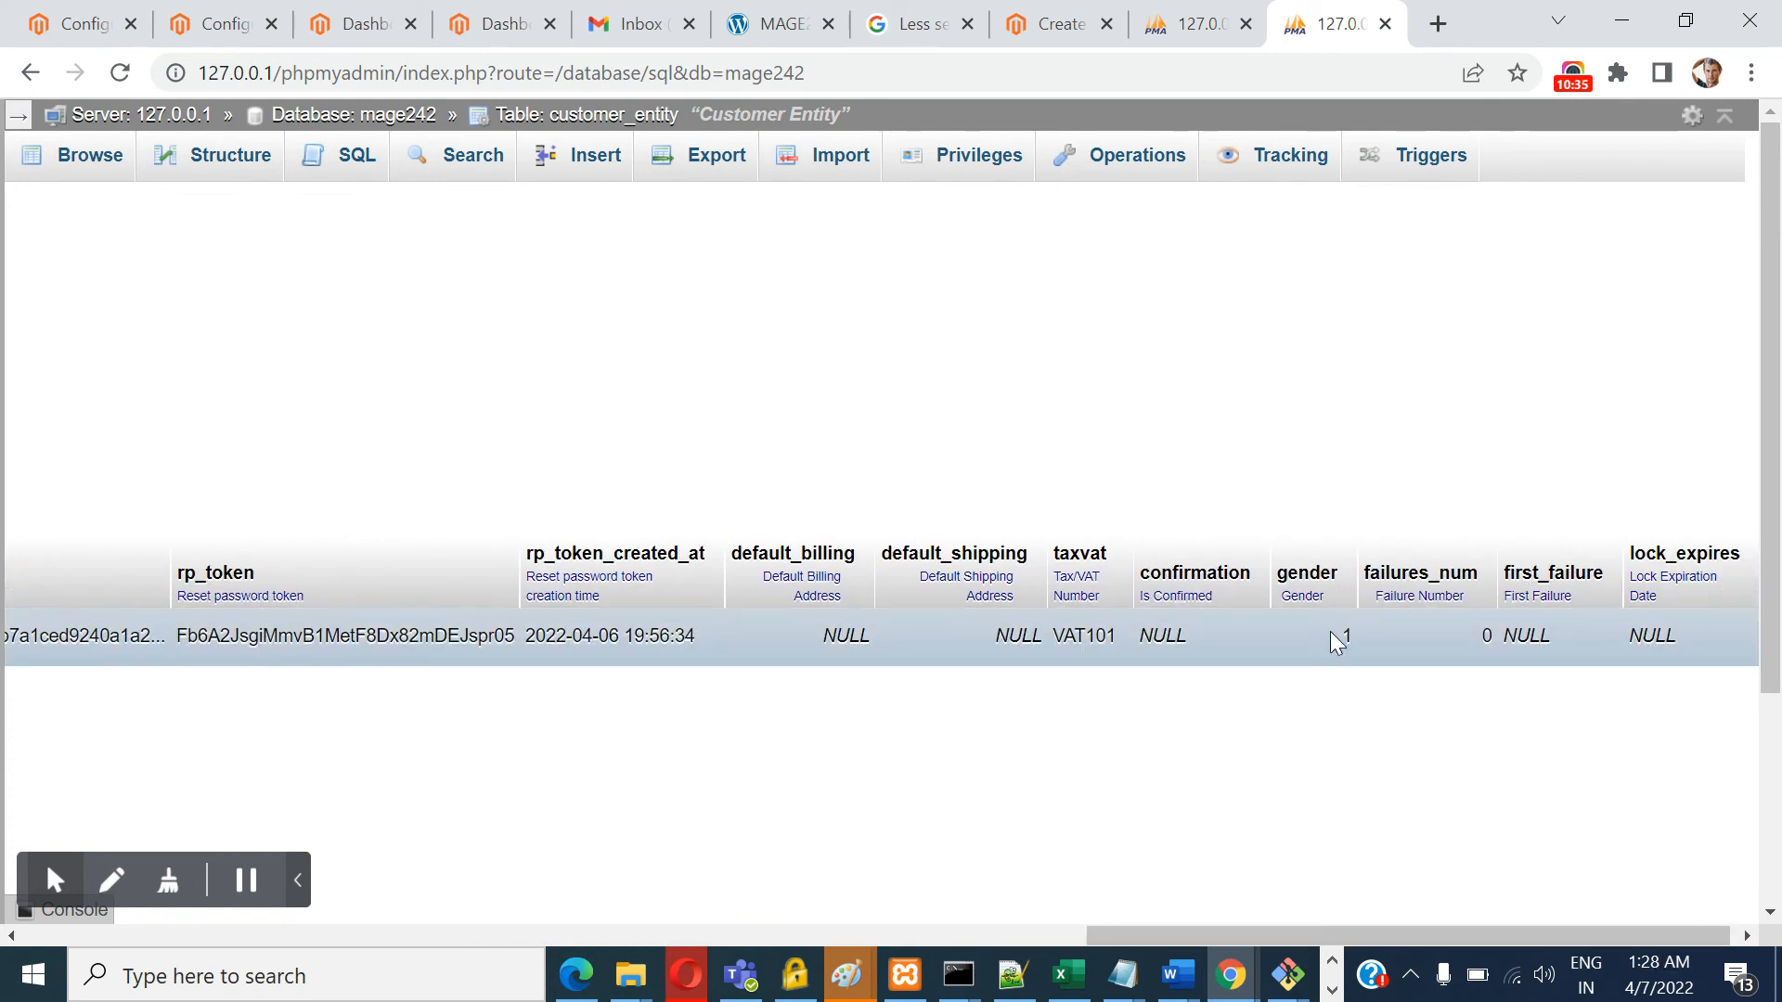
mouse_move(1327, 654)
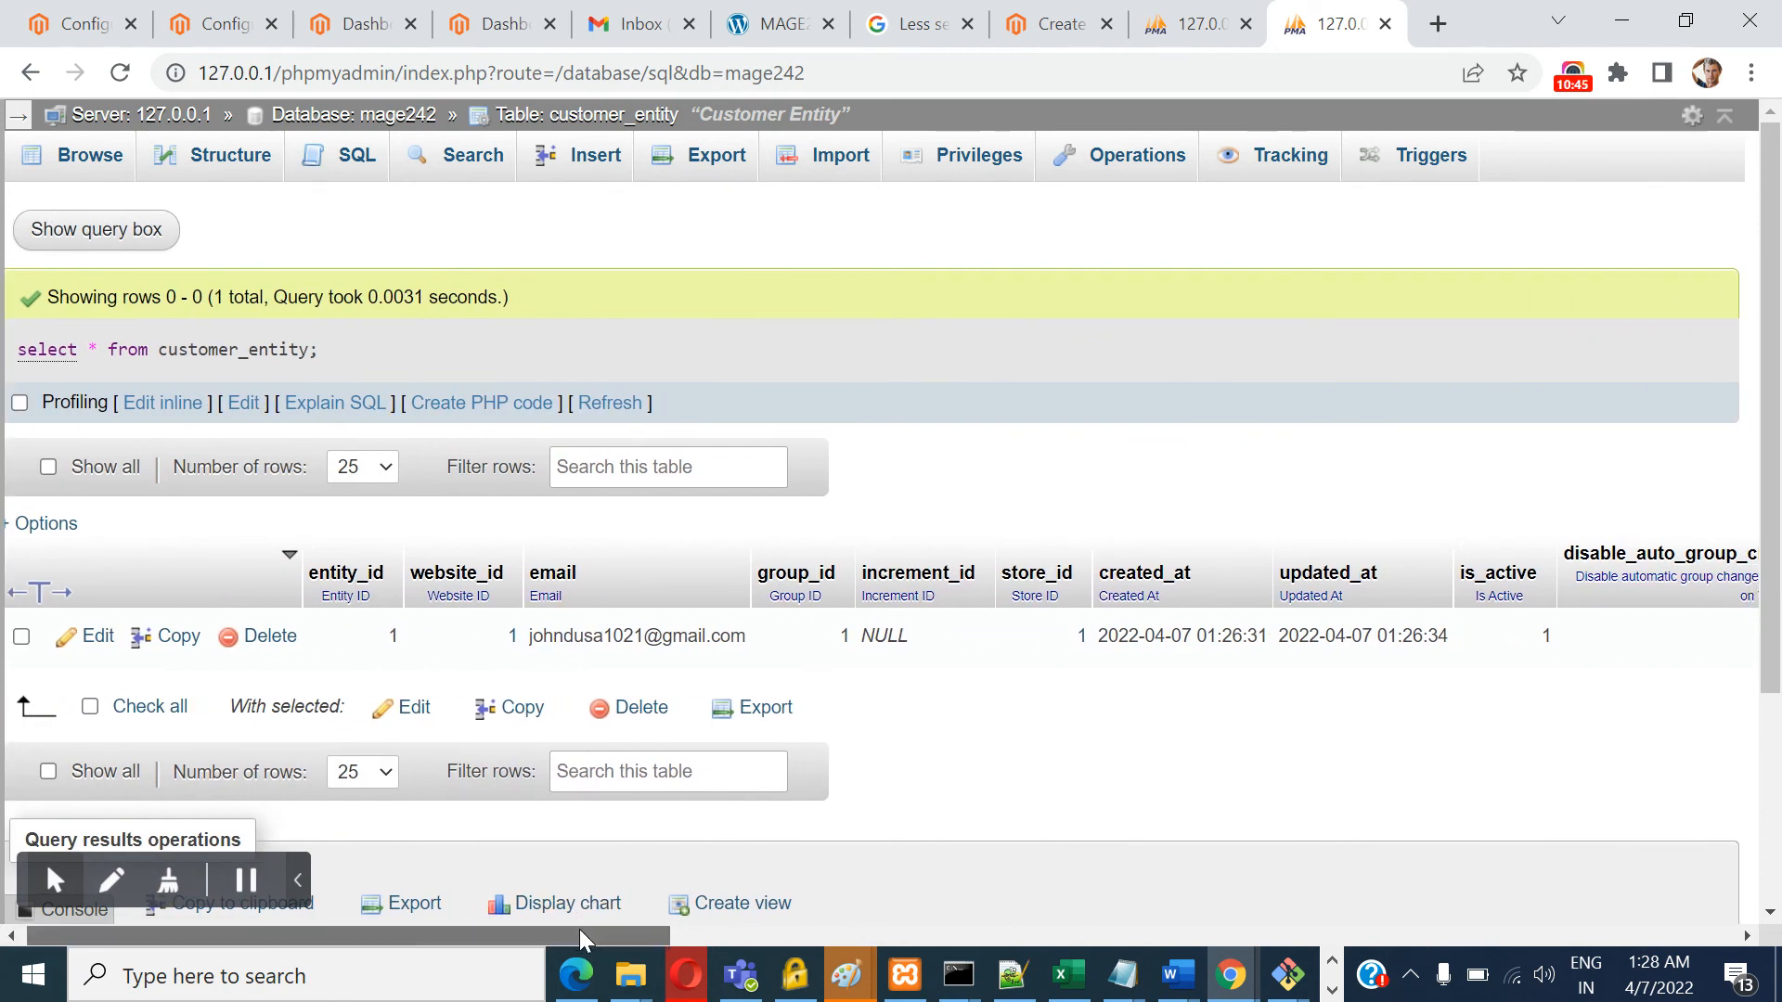
scroll(right, 3)
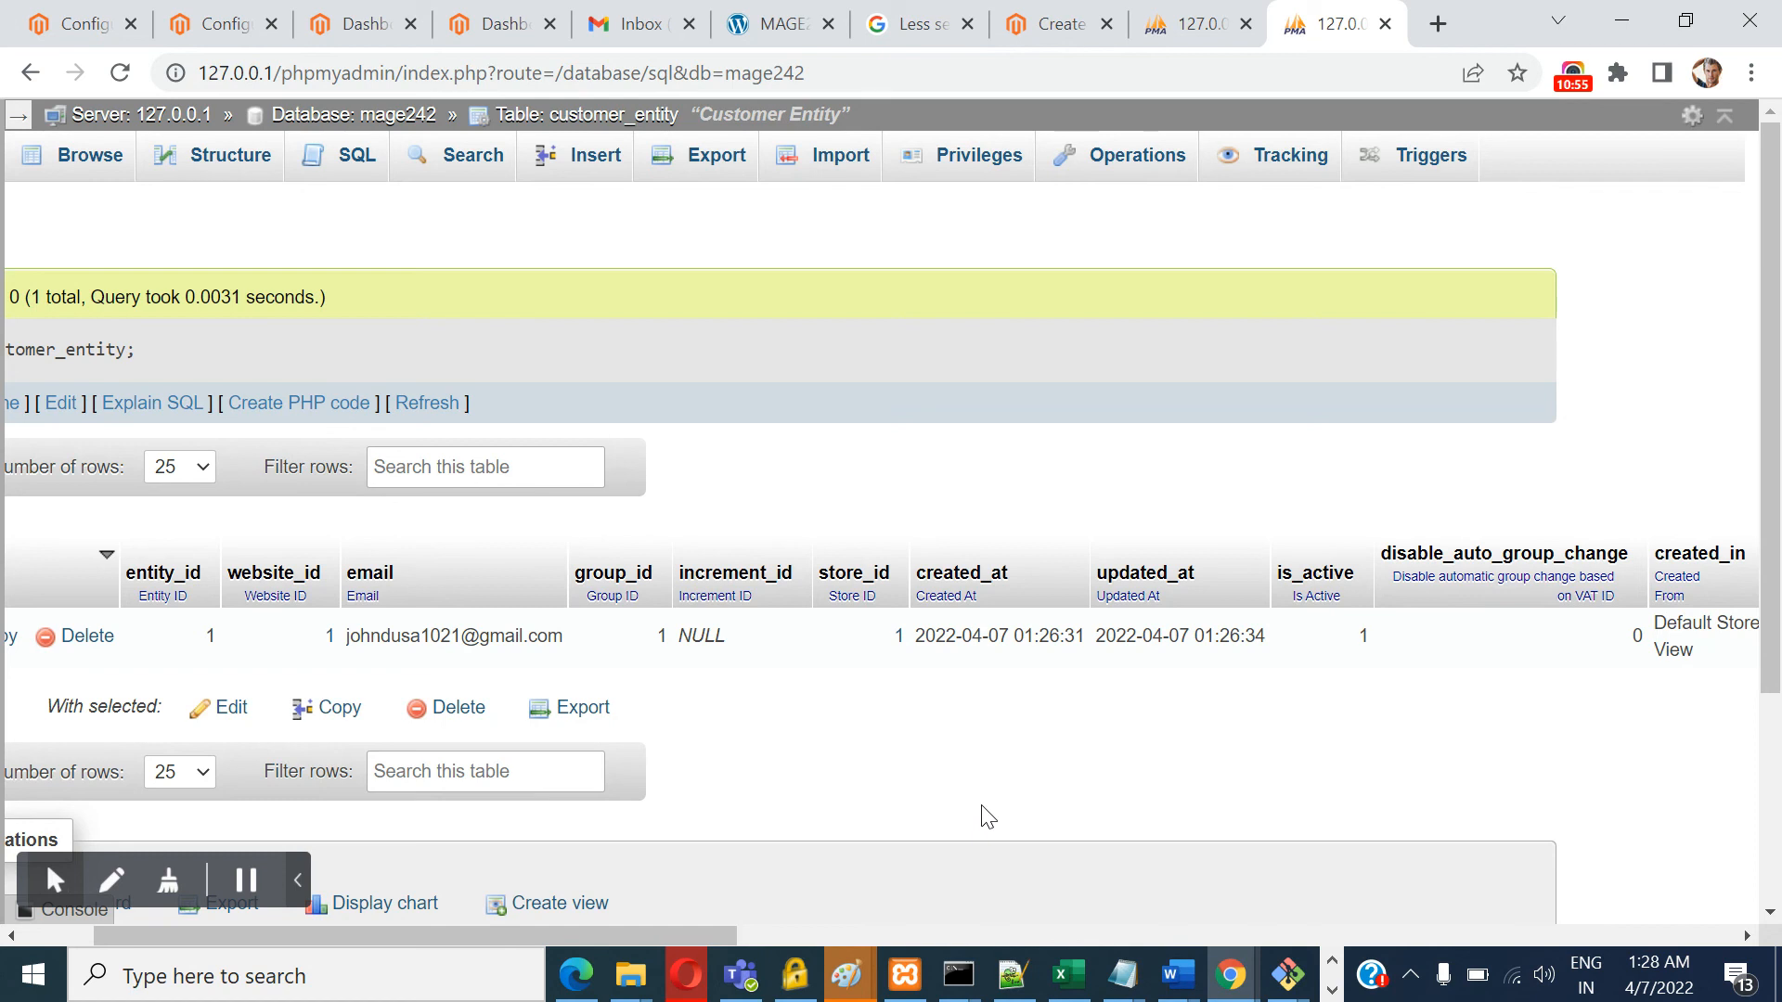
mouse_move(1236, 305)
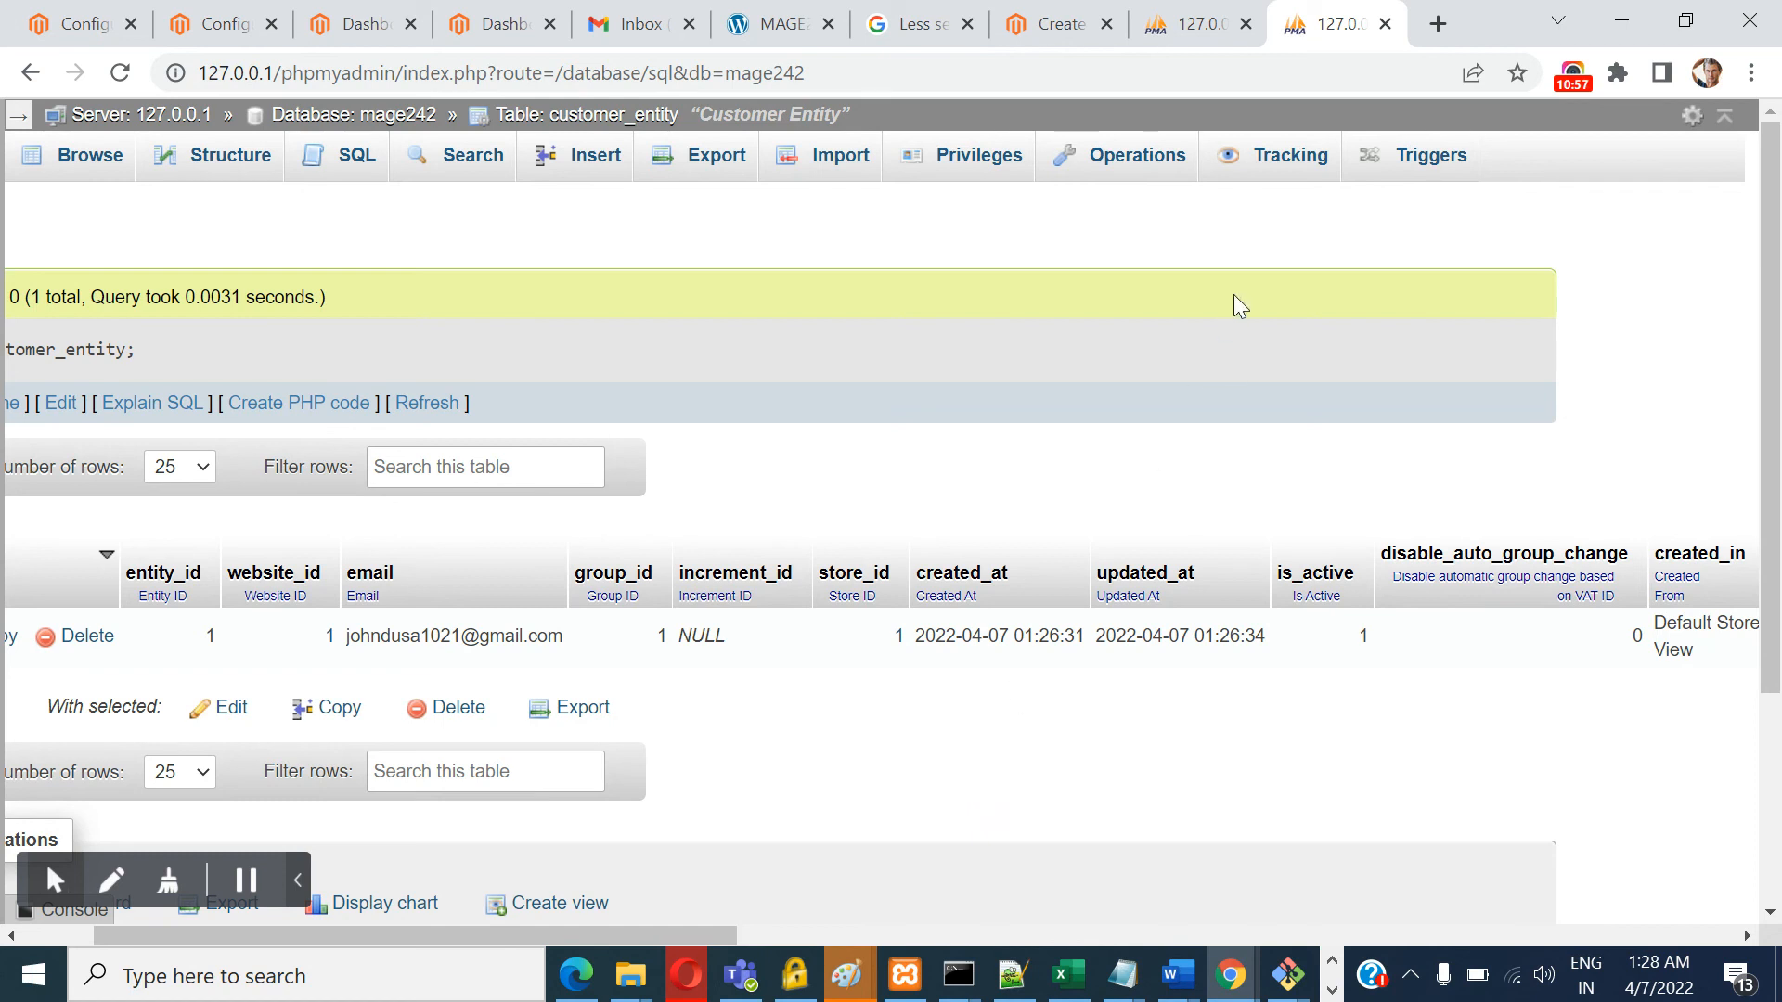
click(1050, 24)
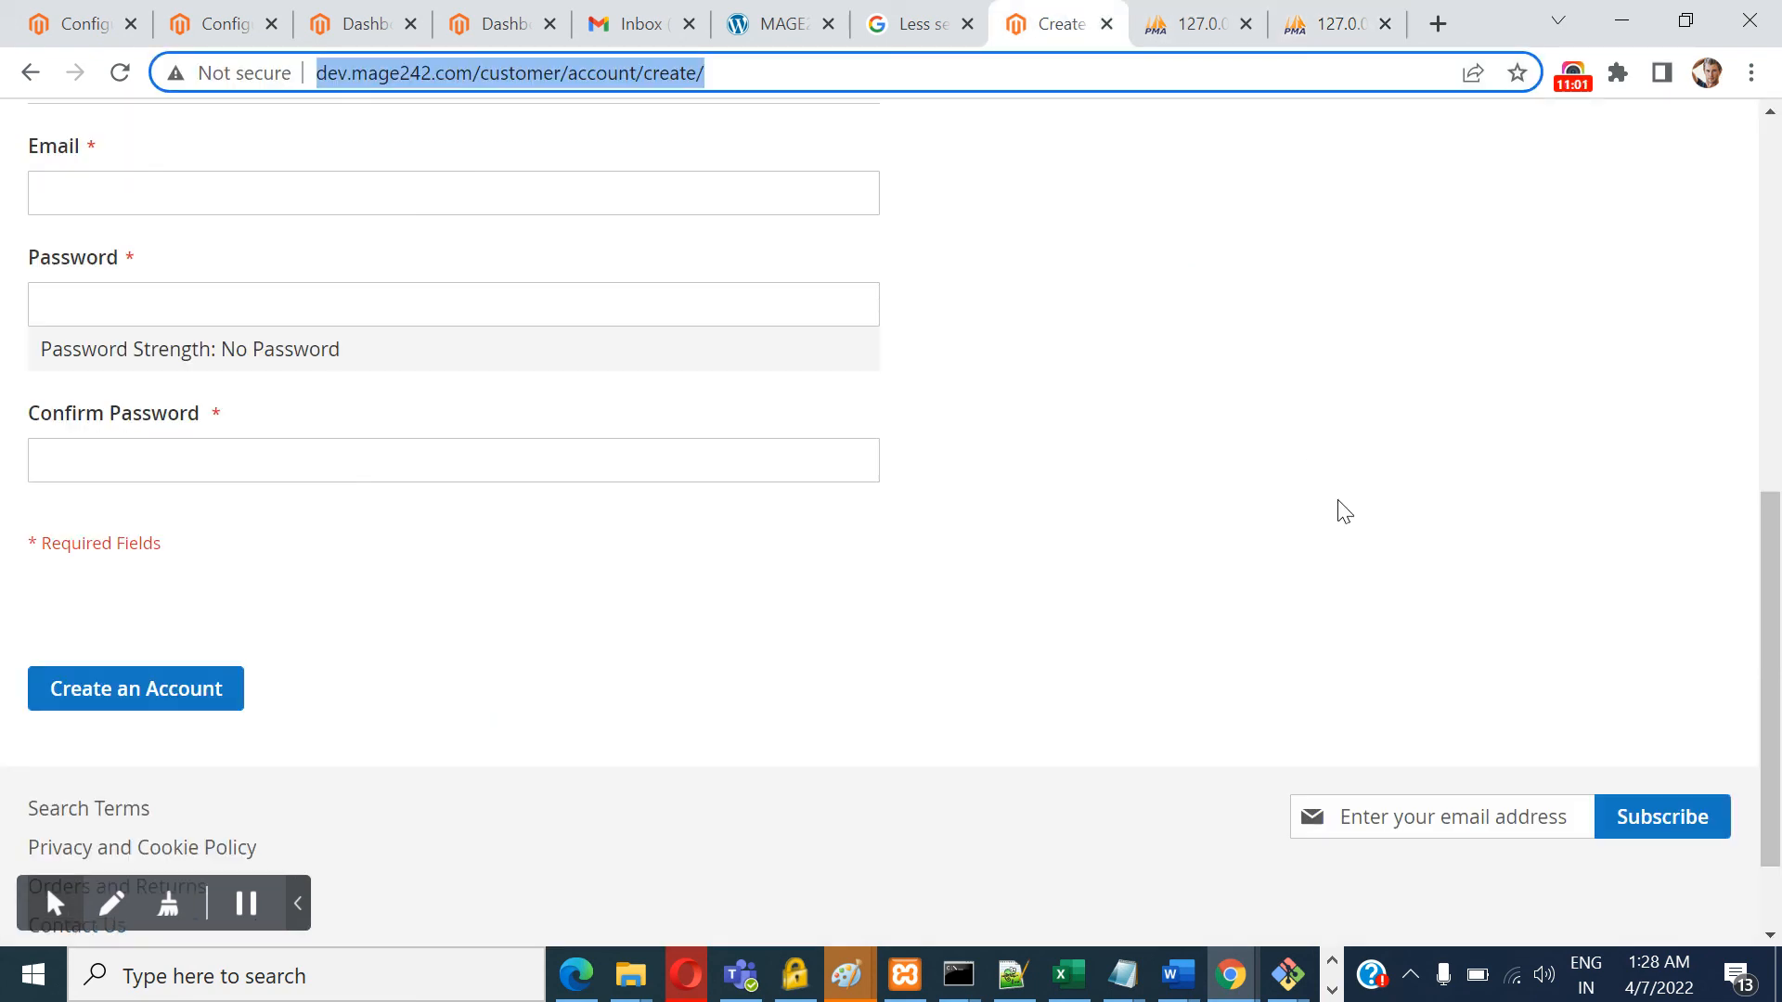
Step: Review the account information showing prefix Mr, name John D, suffix Sr. and birth date 4/05/1990
scroll(up, 3)
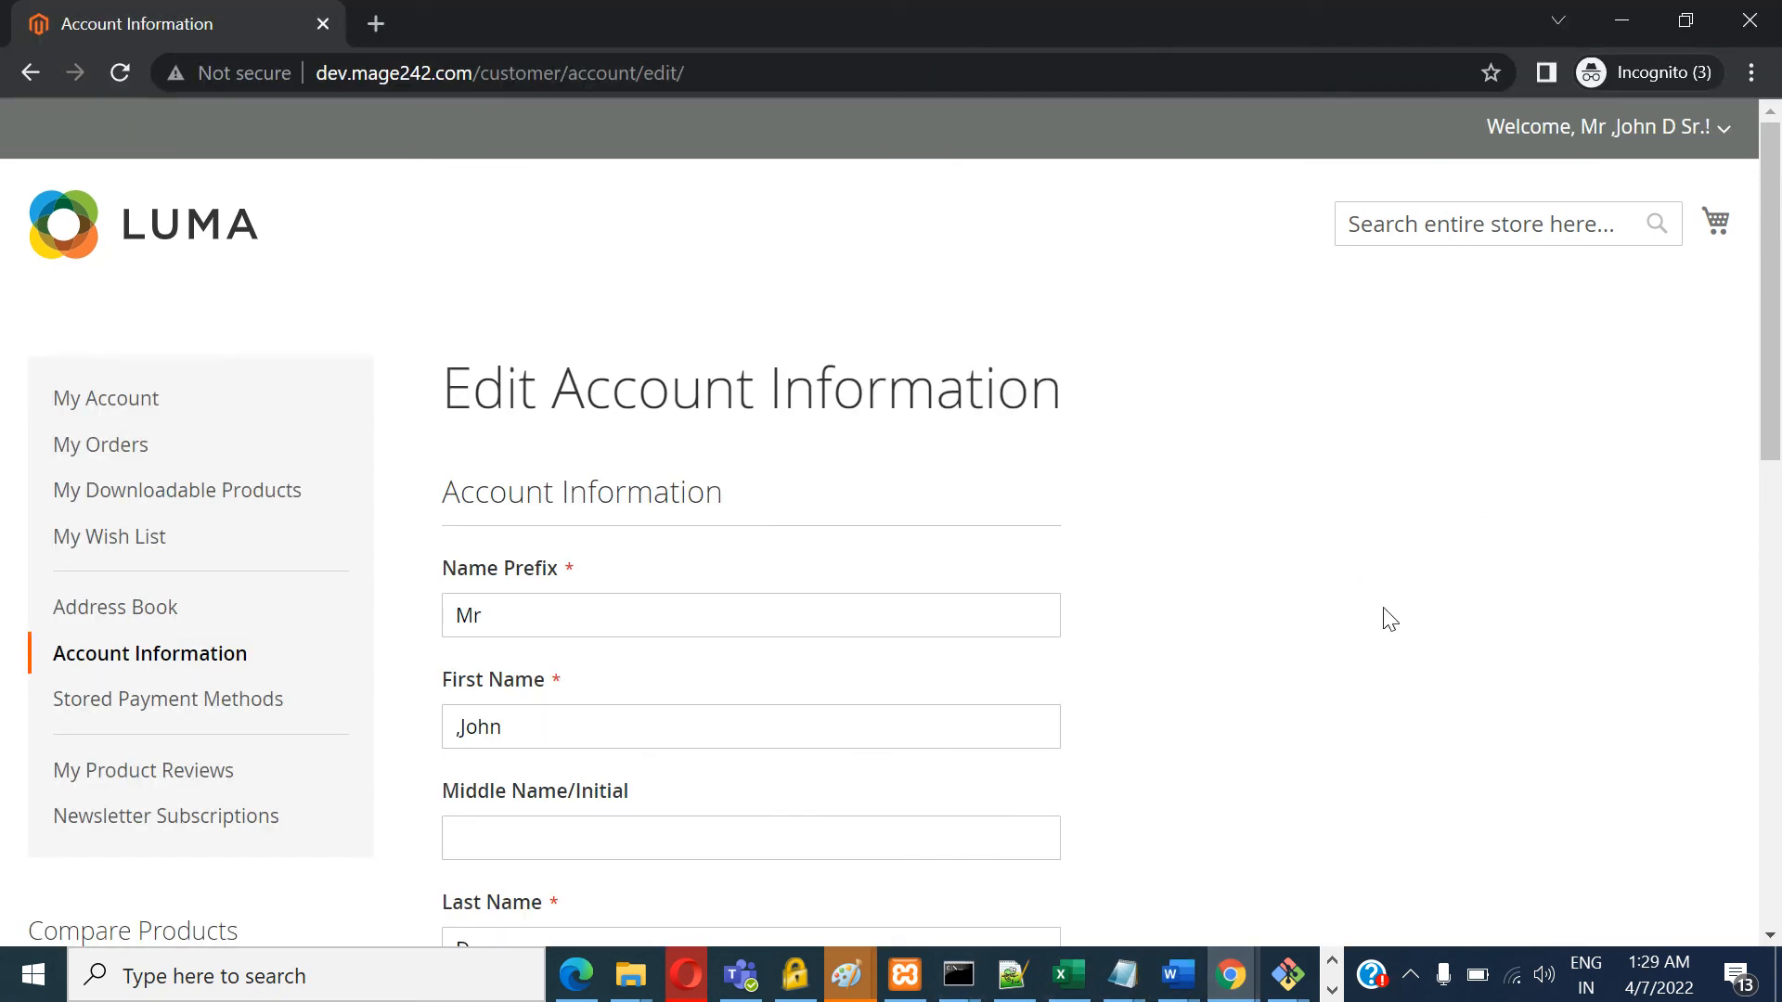
scroll(down, 3)
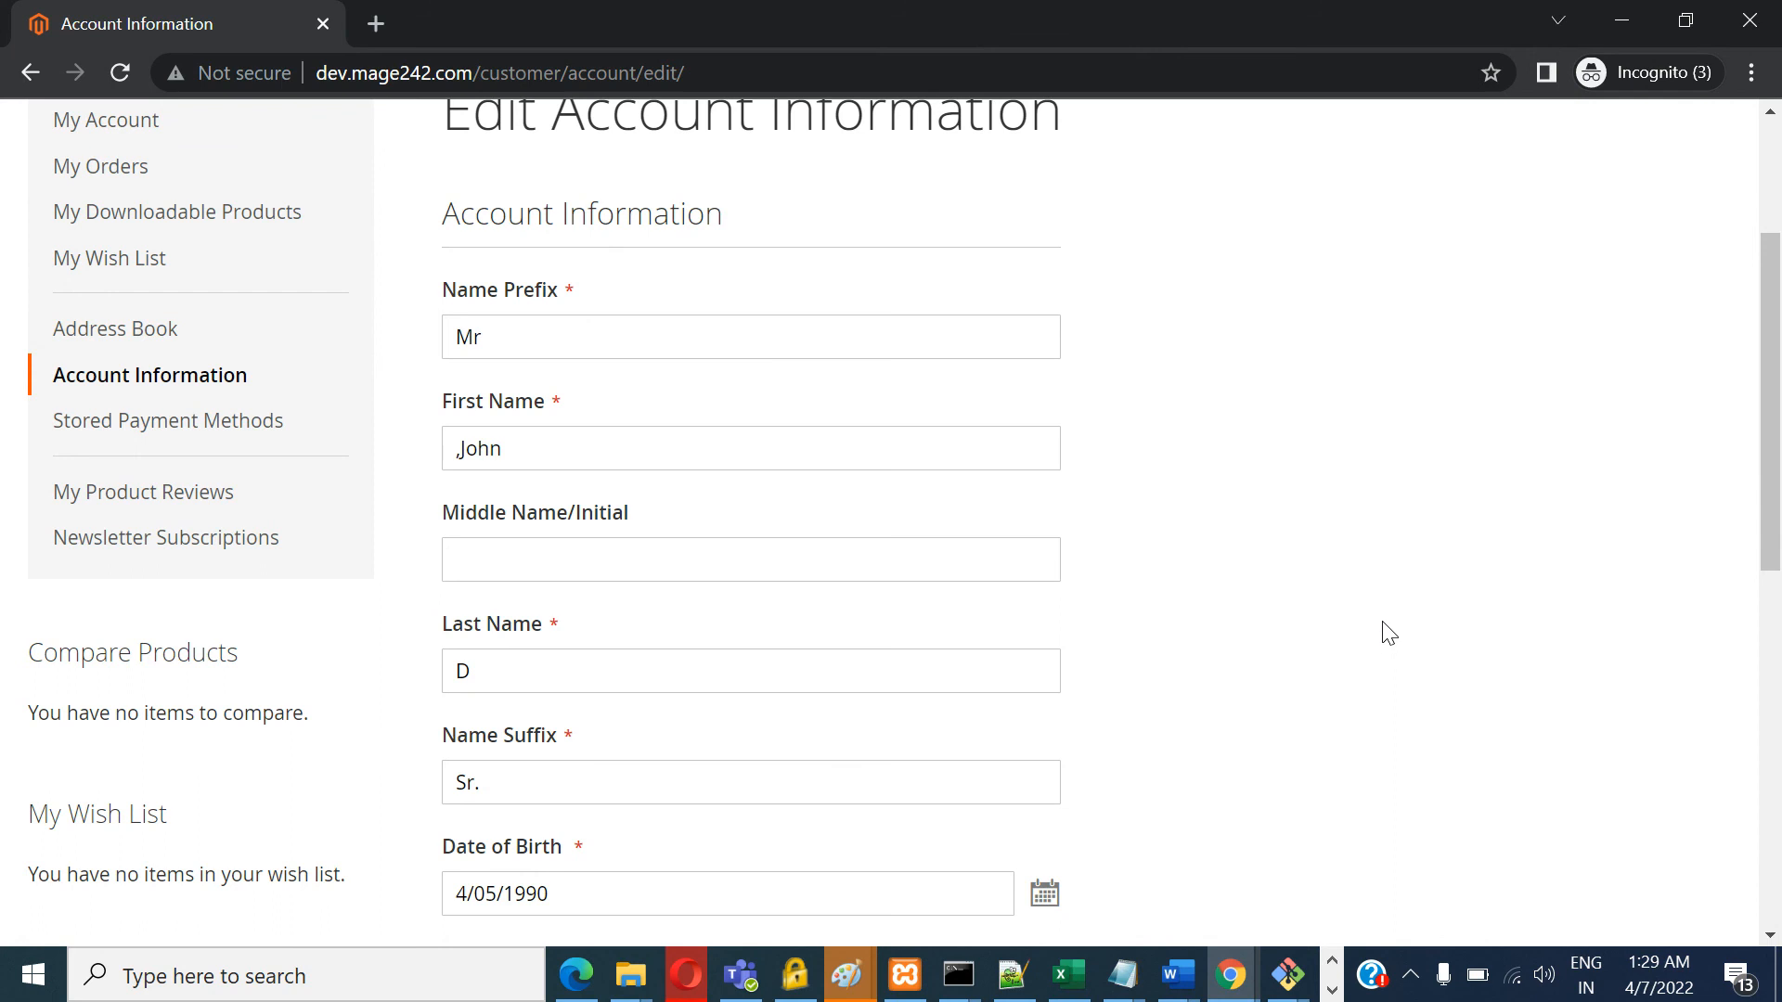
mouse_move(1389, 622)
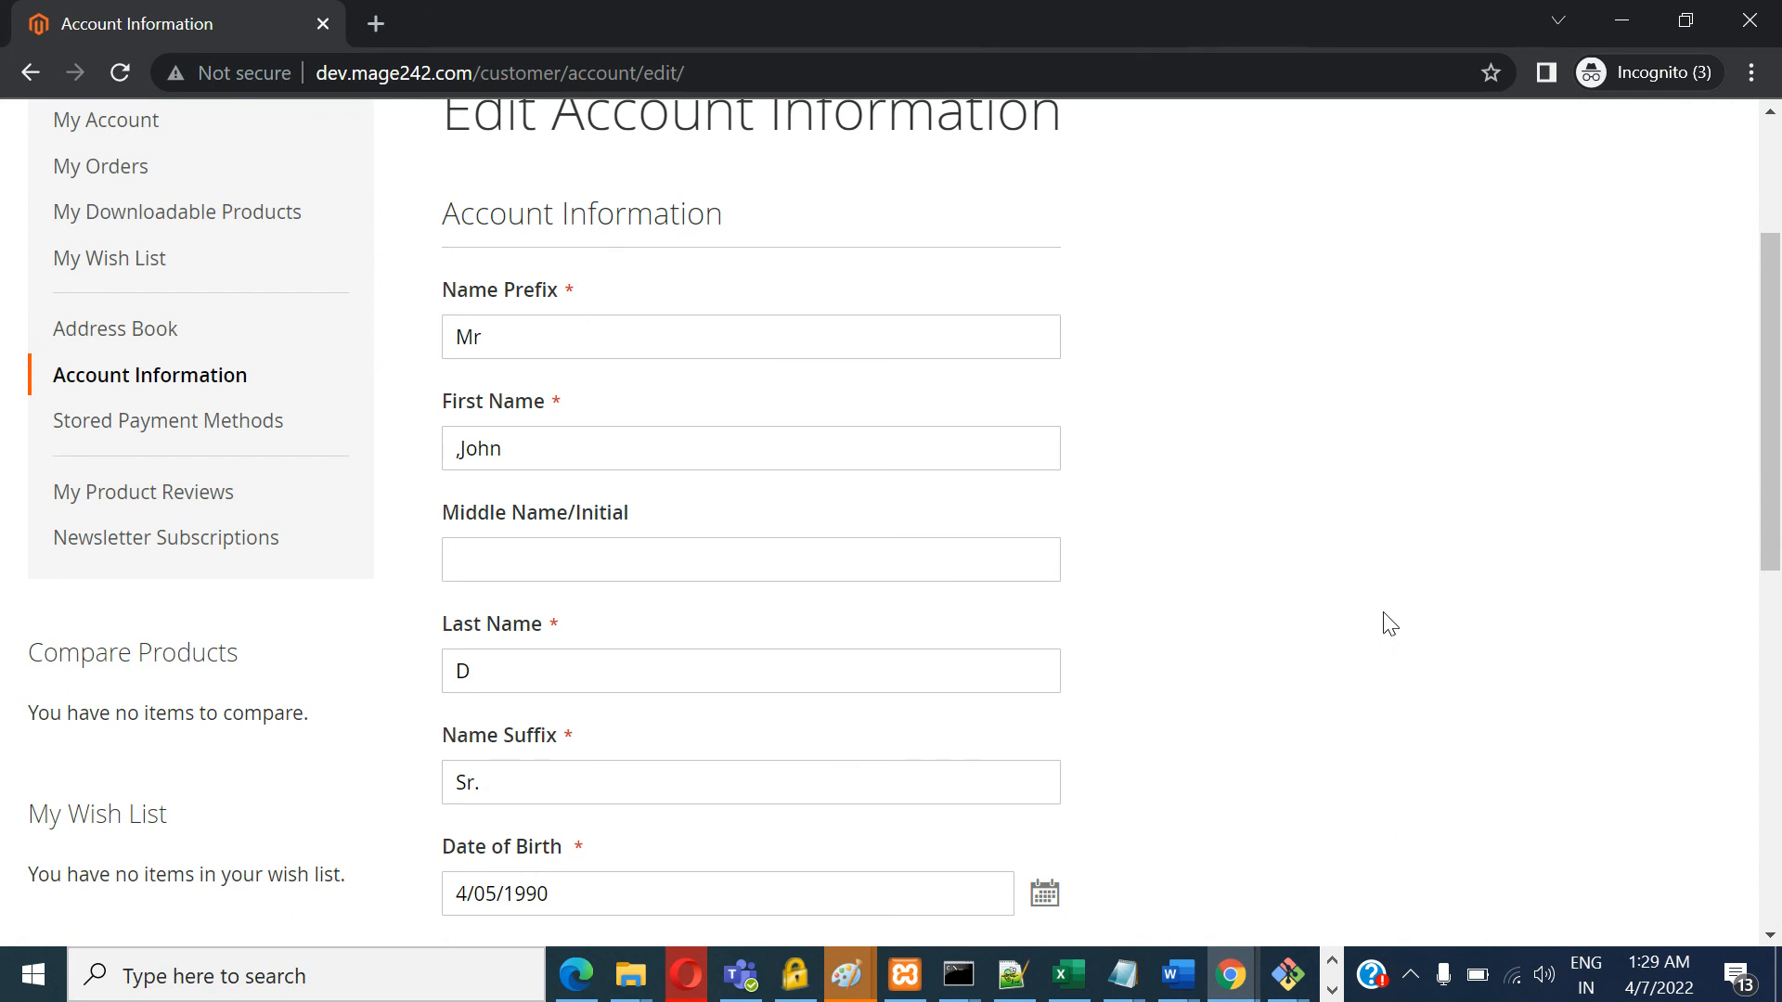
mouse_move(1318, 606)
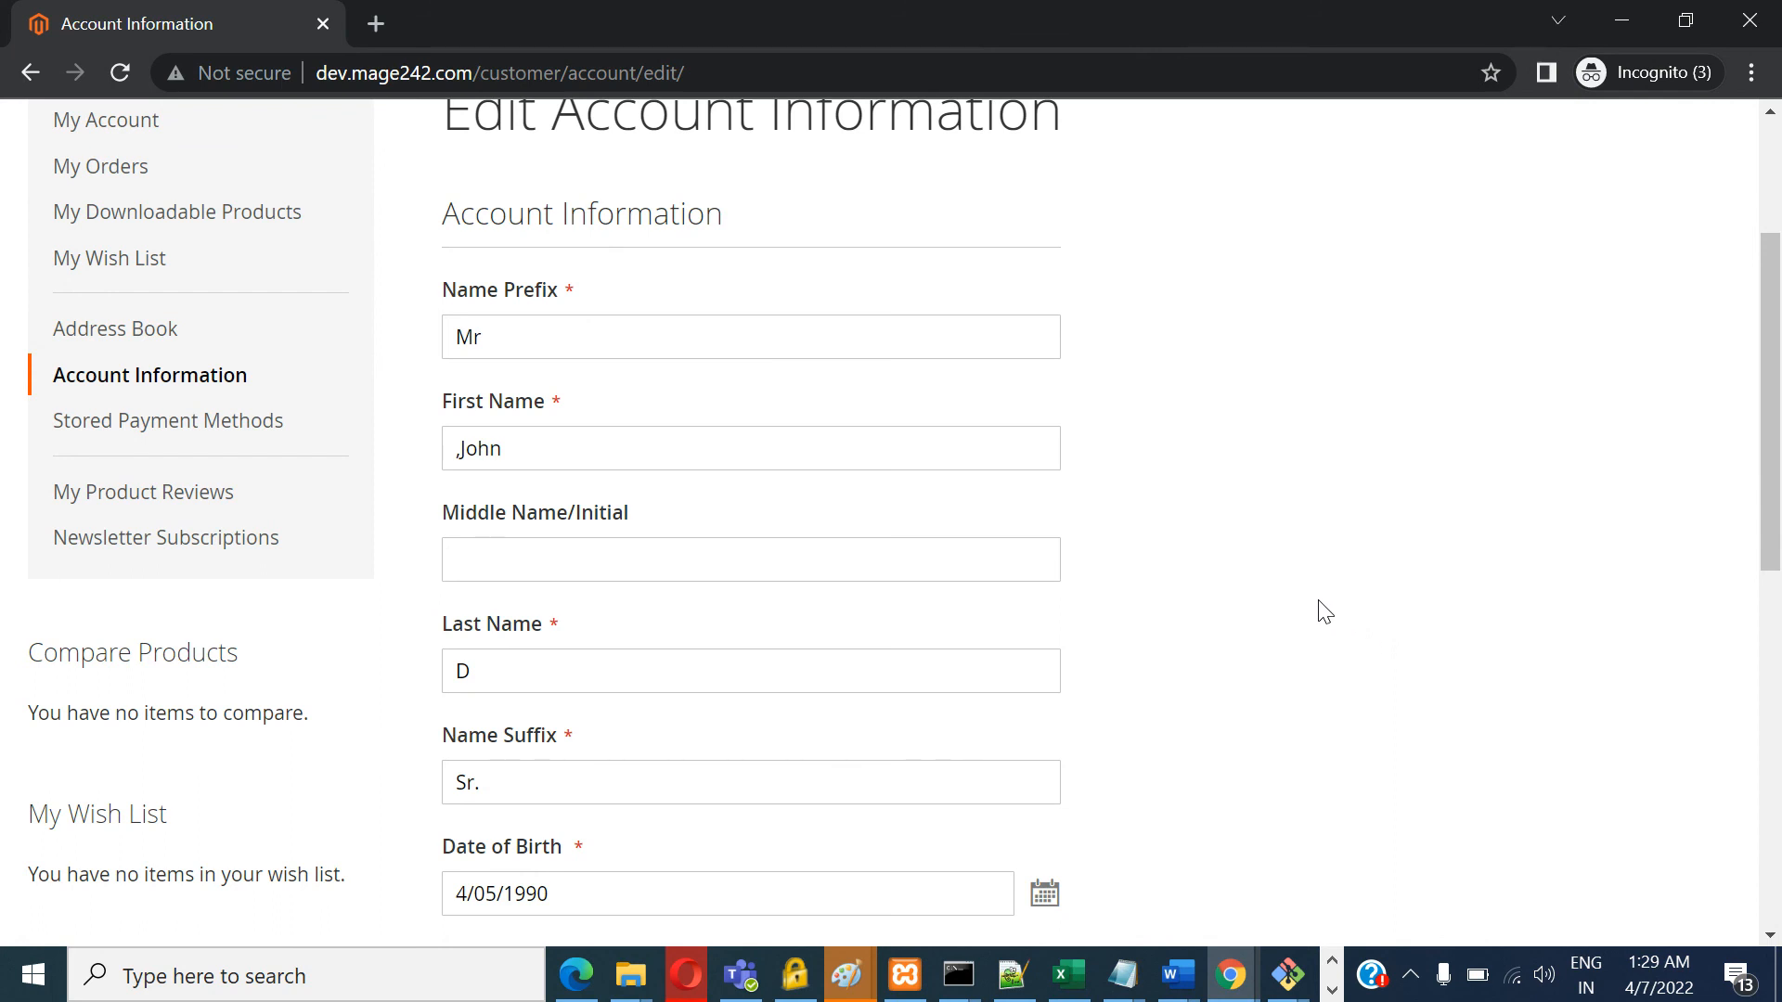
scroll(down, 3)
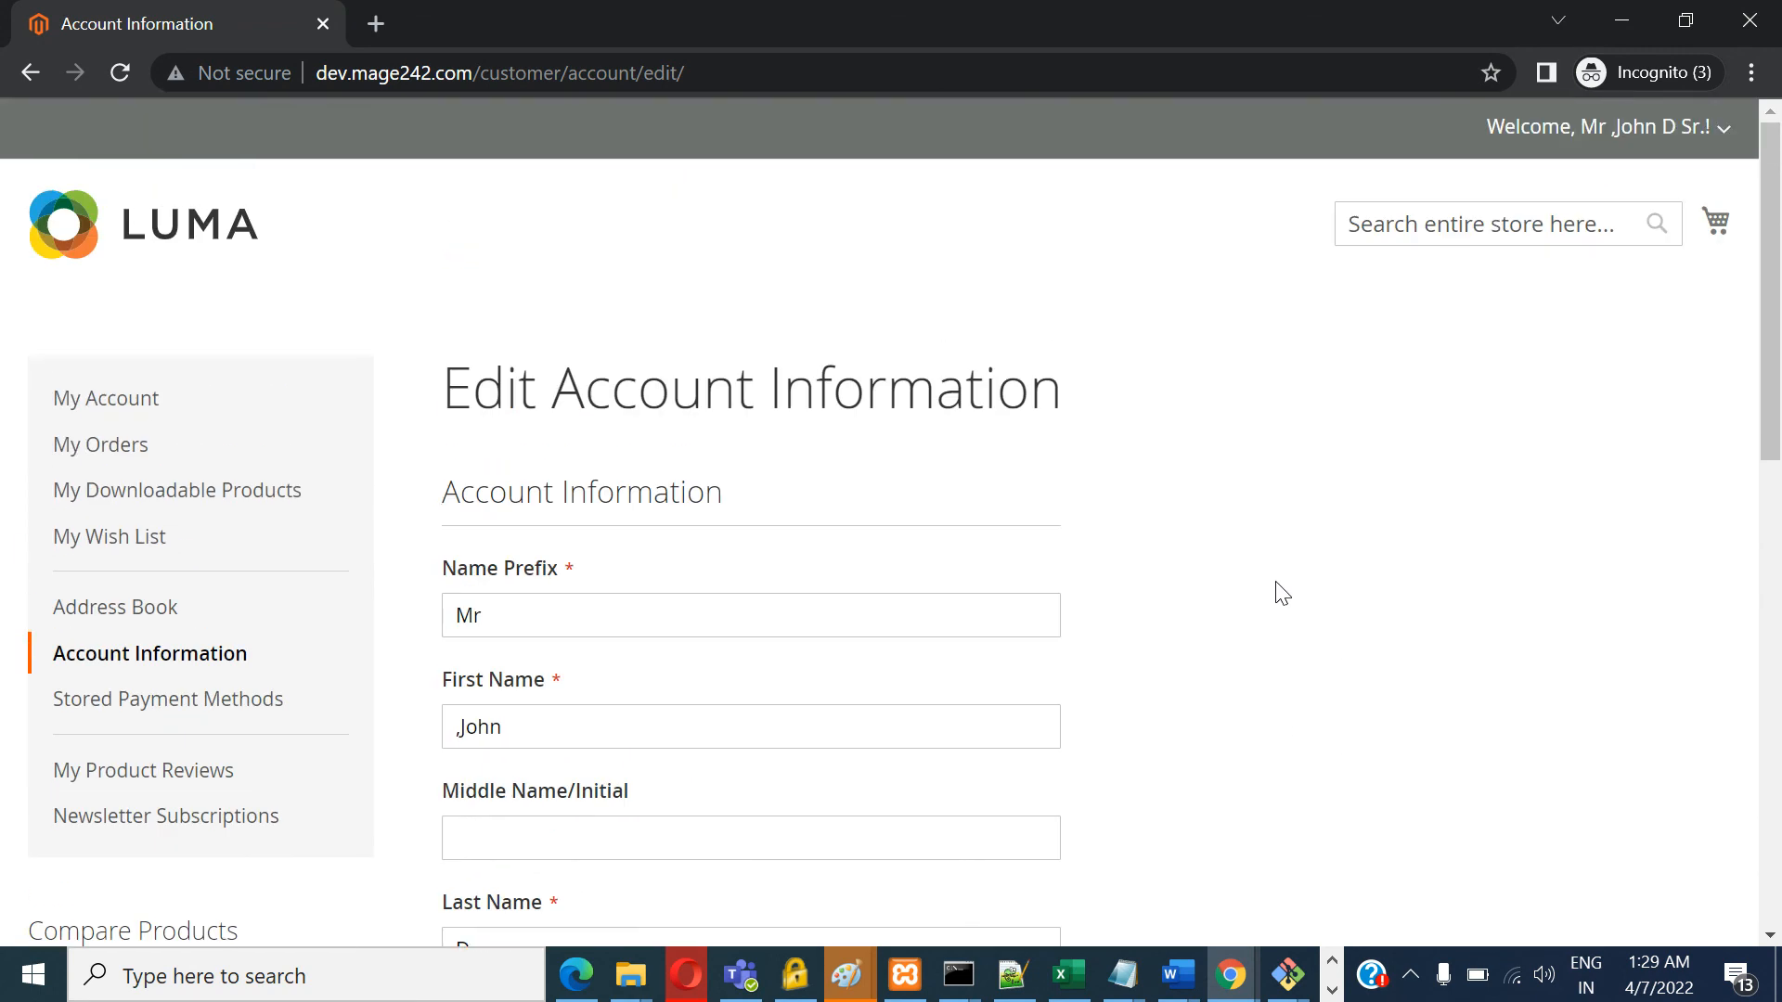
mouse_move(1211, 611)
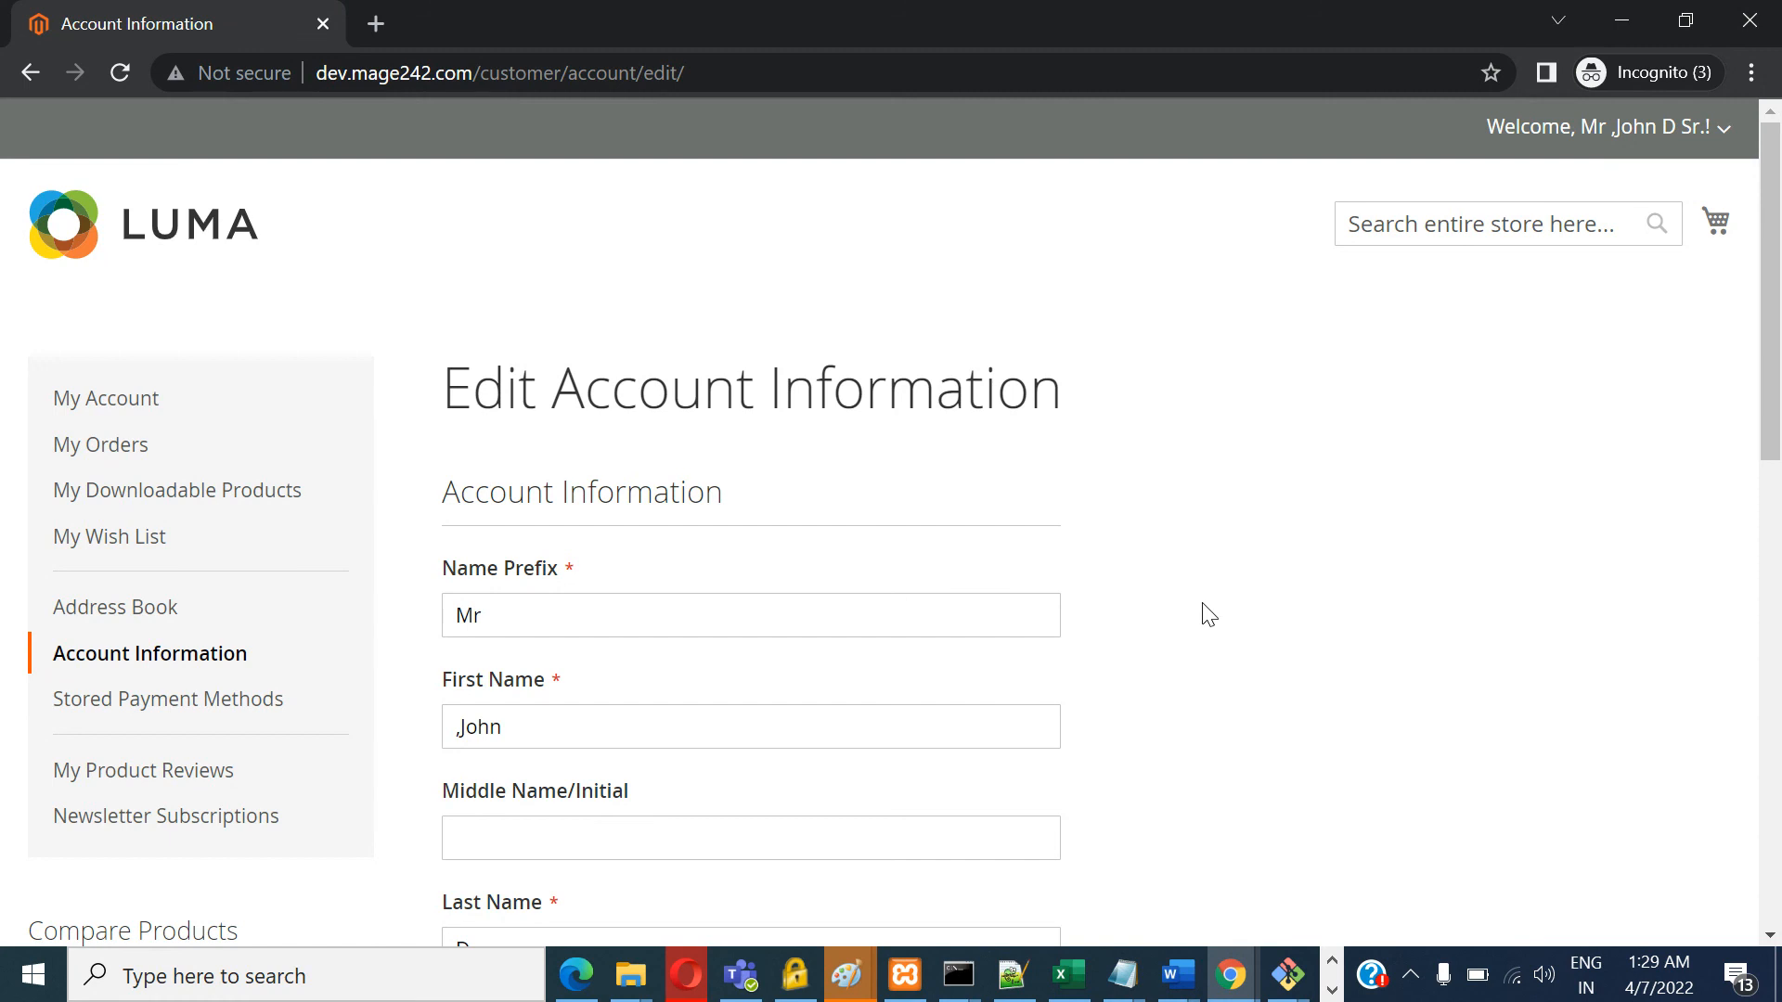
mouse_move(1709, 423)
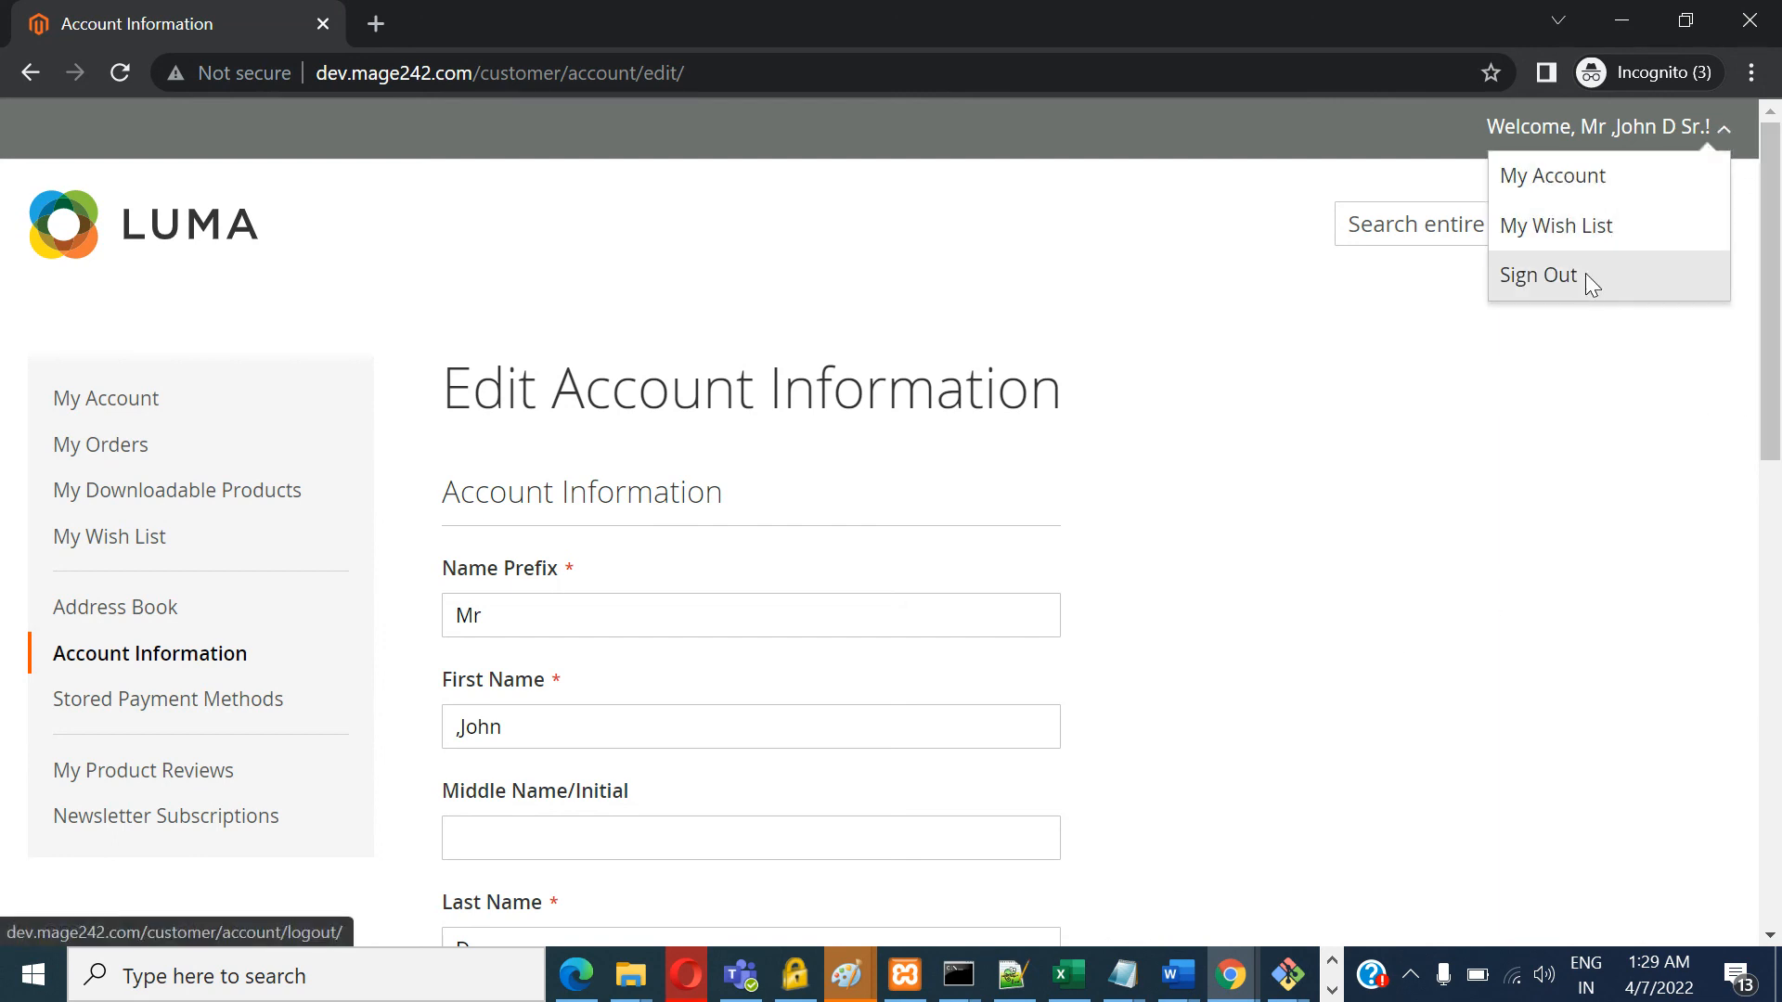
Step: Sign the customer out of Luma and bring up the Customer Login page
click(1537, 275)
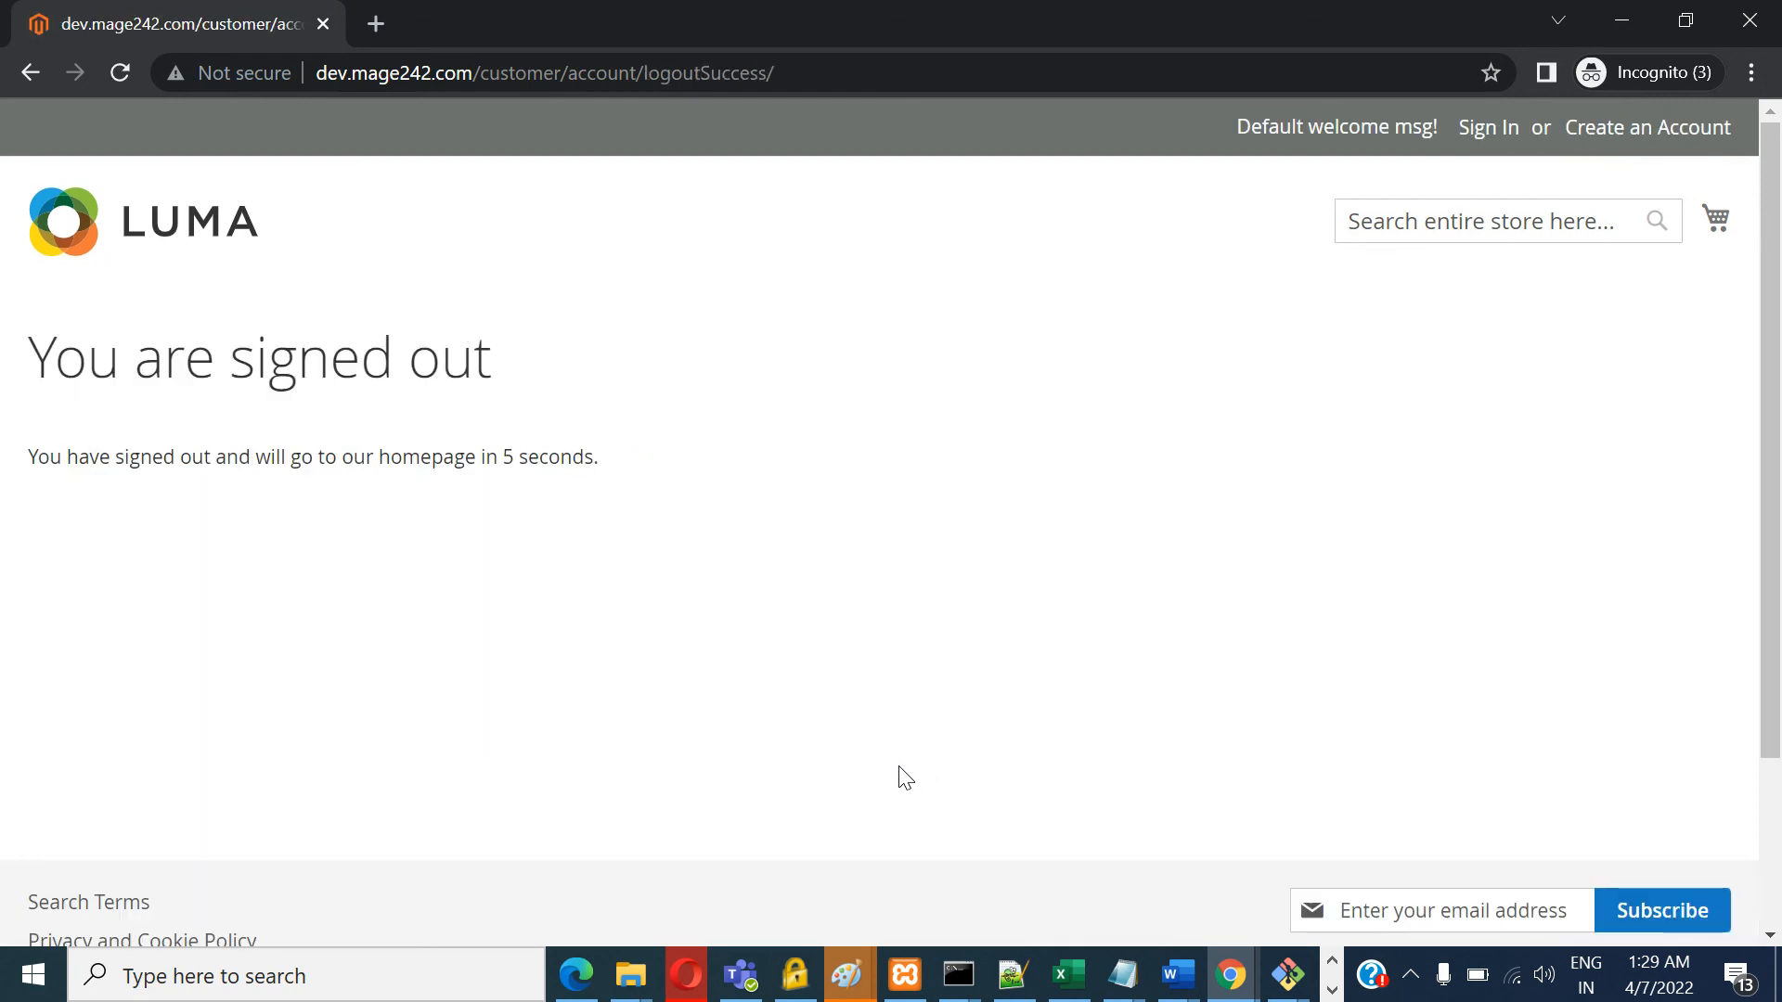
mouse_move(1110, 561)
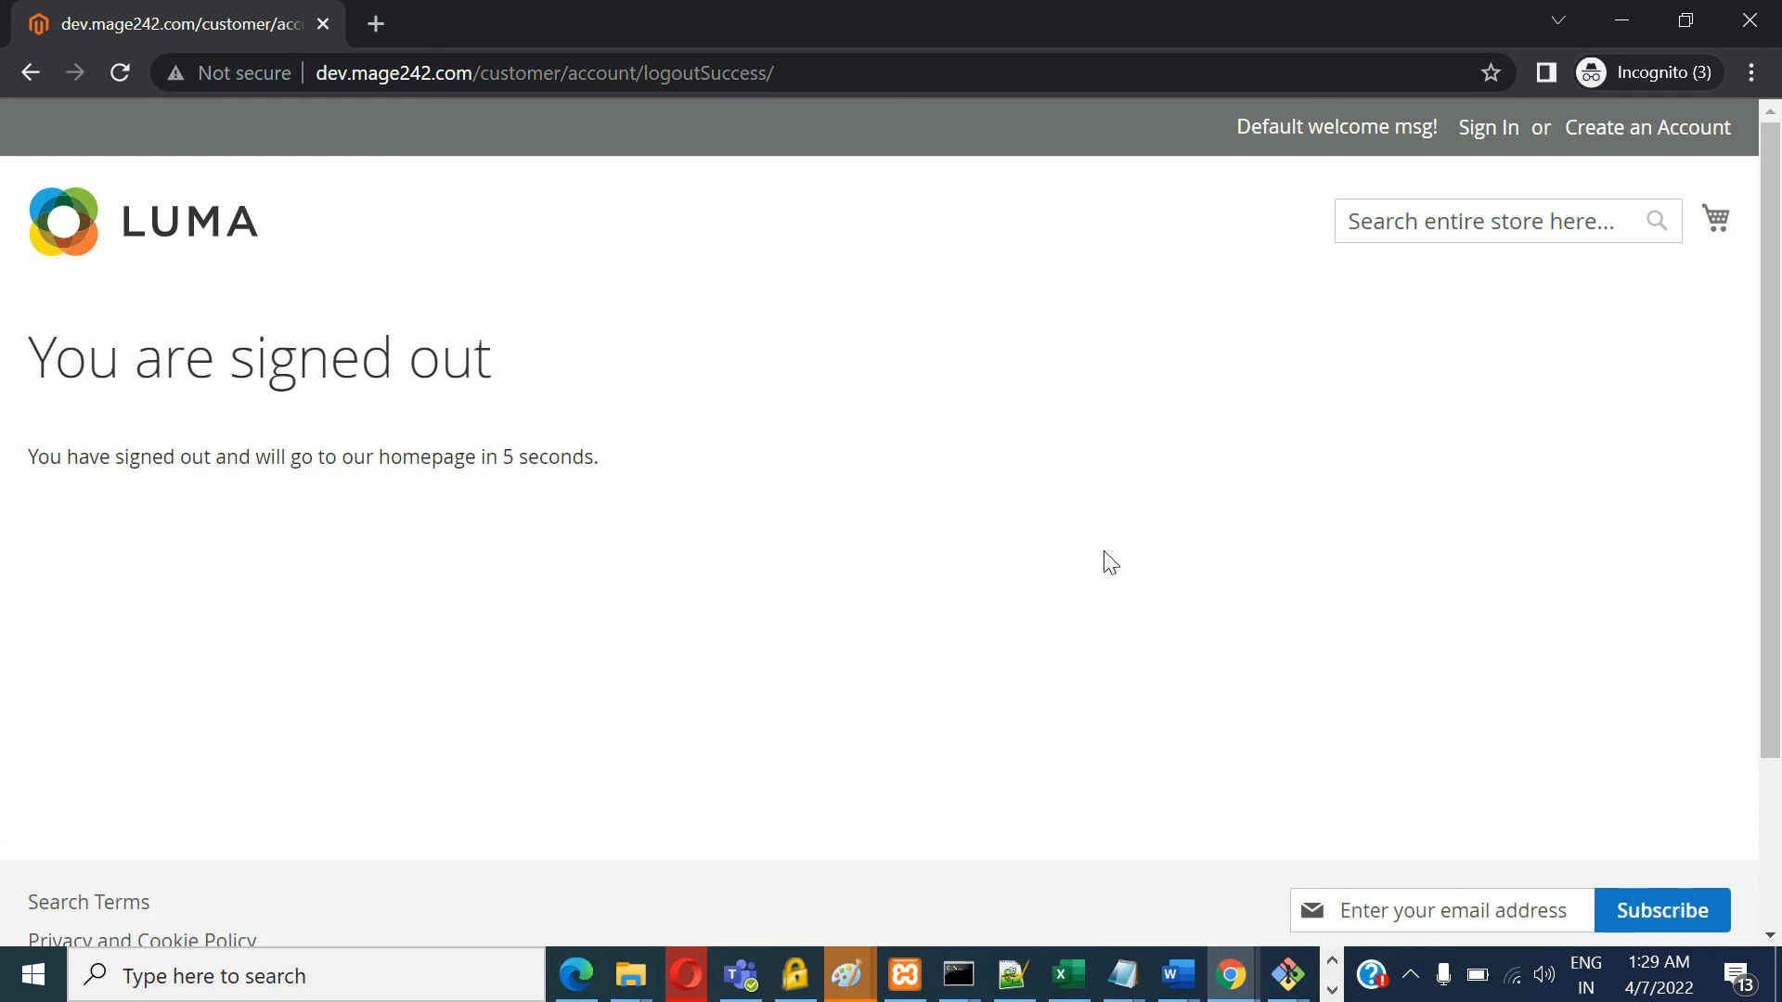
click(1488, 126)
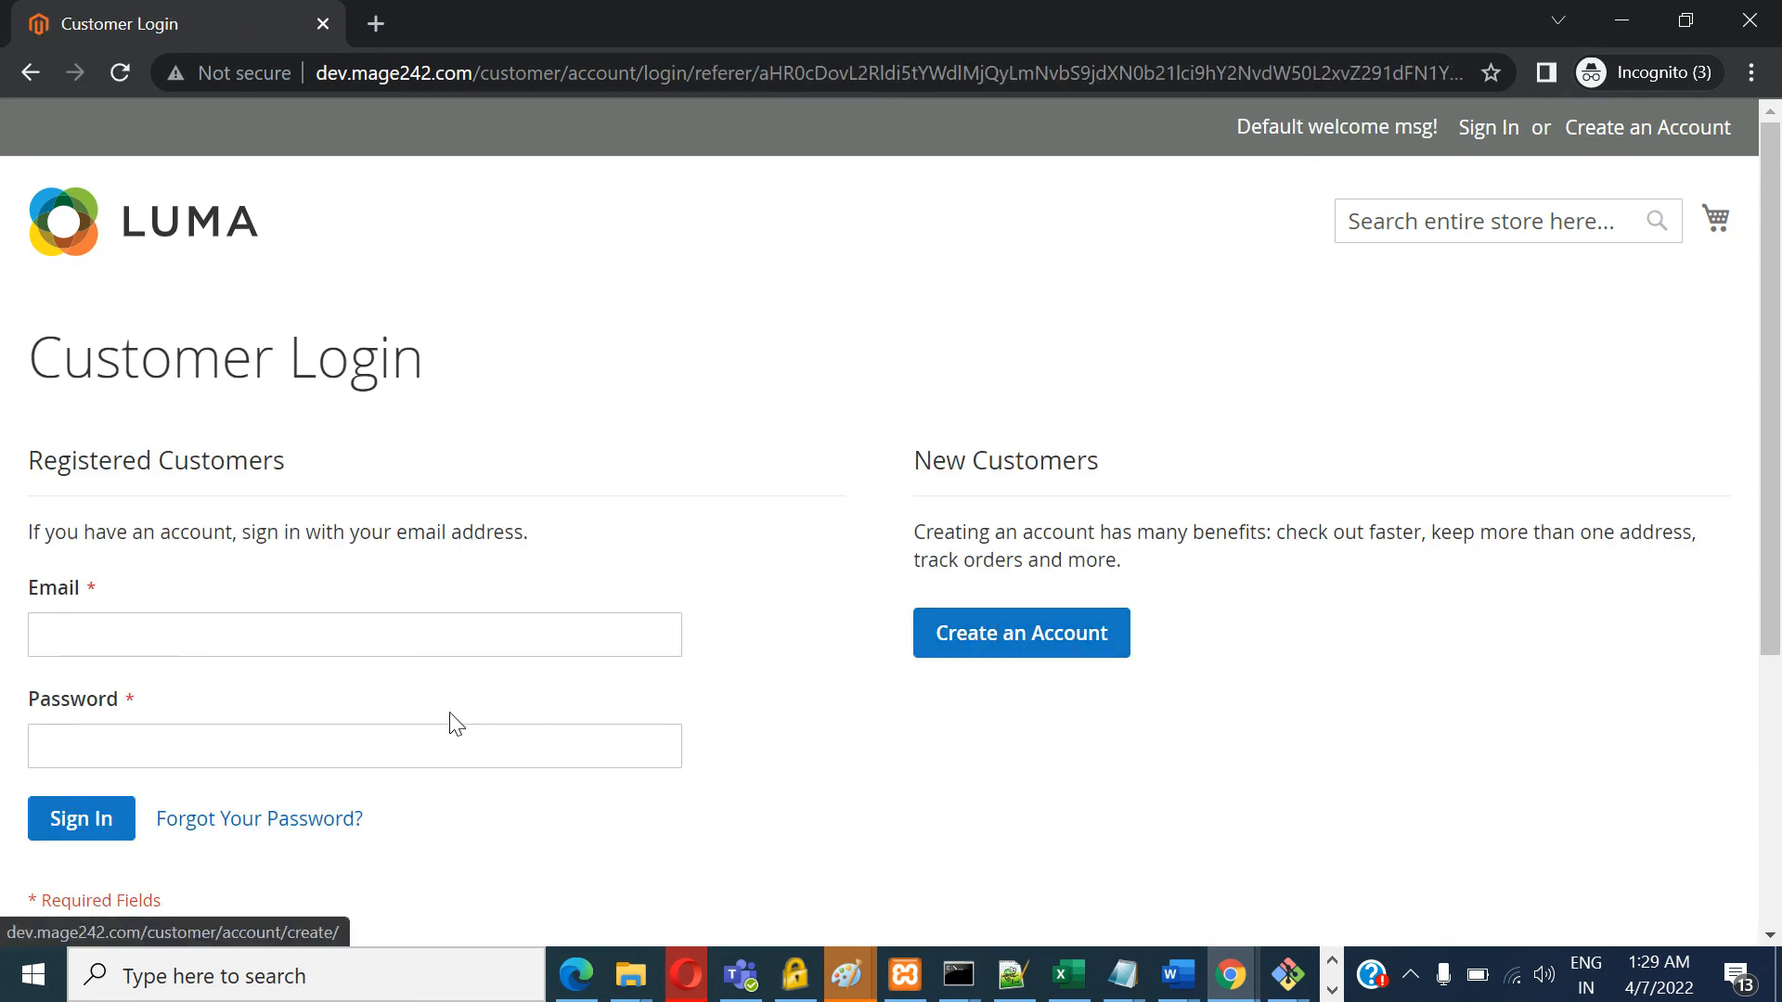
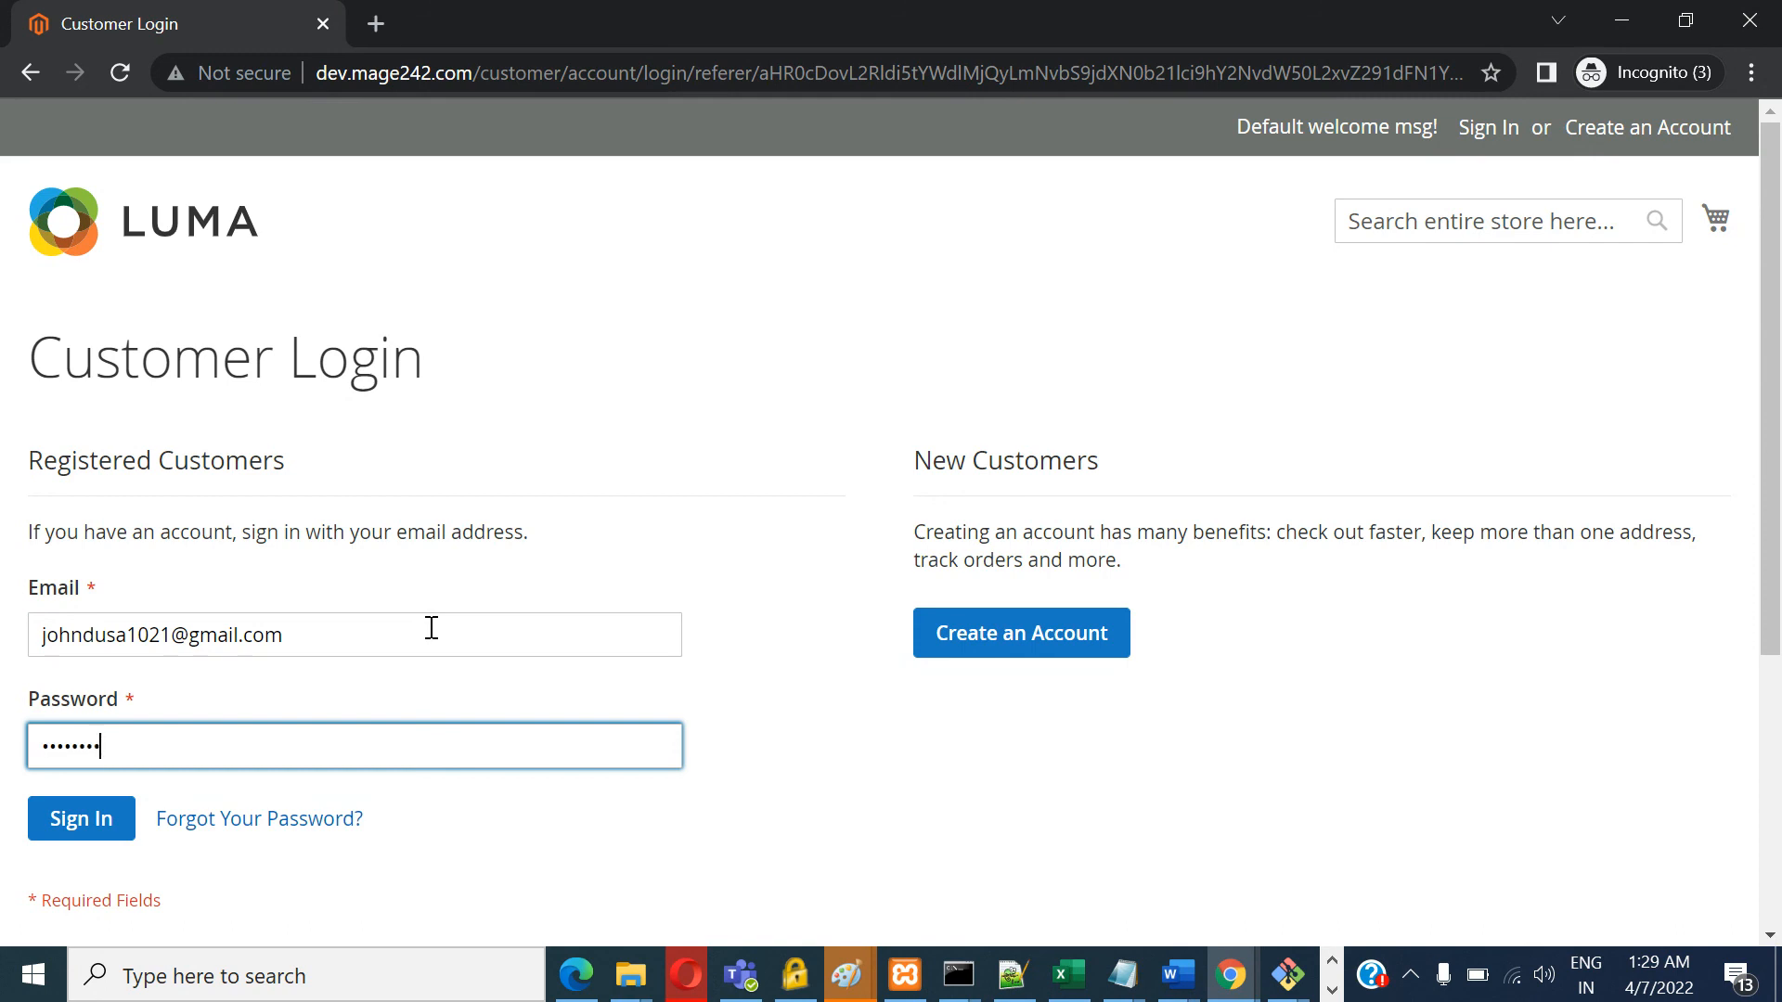
click(82, 818)
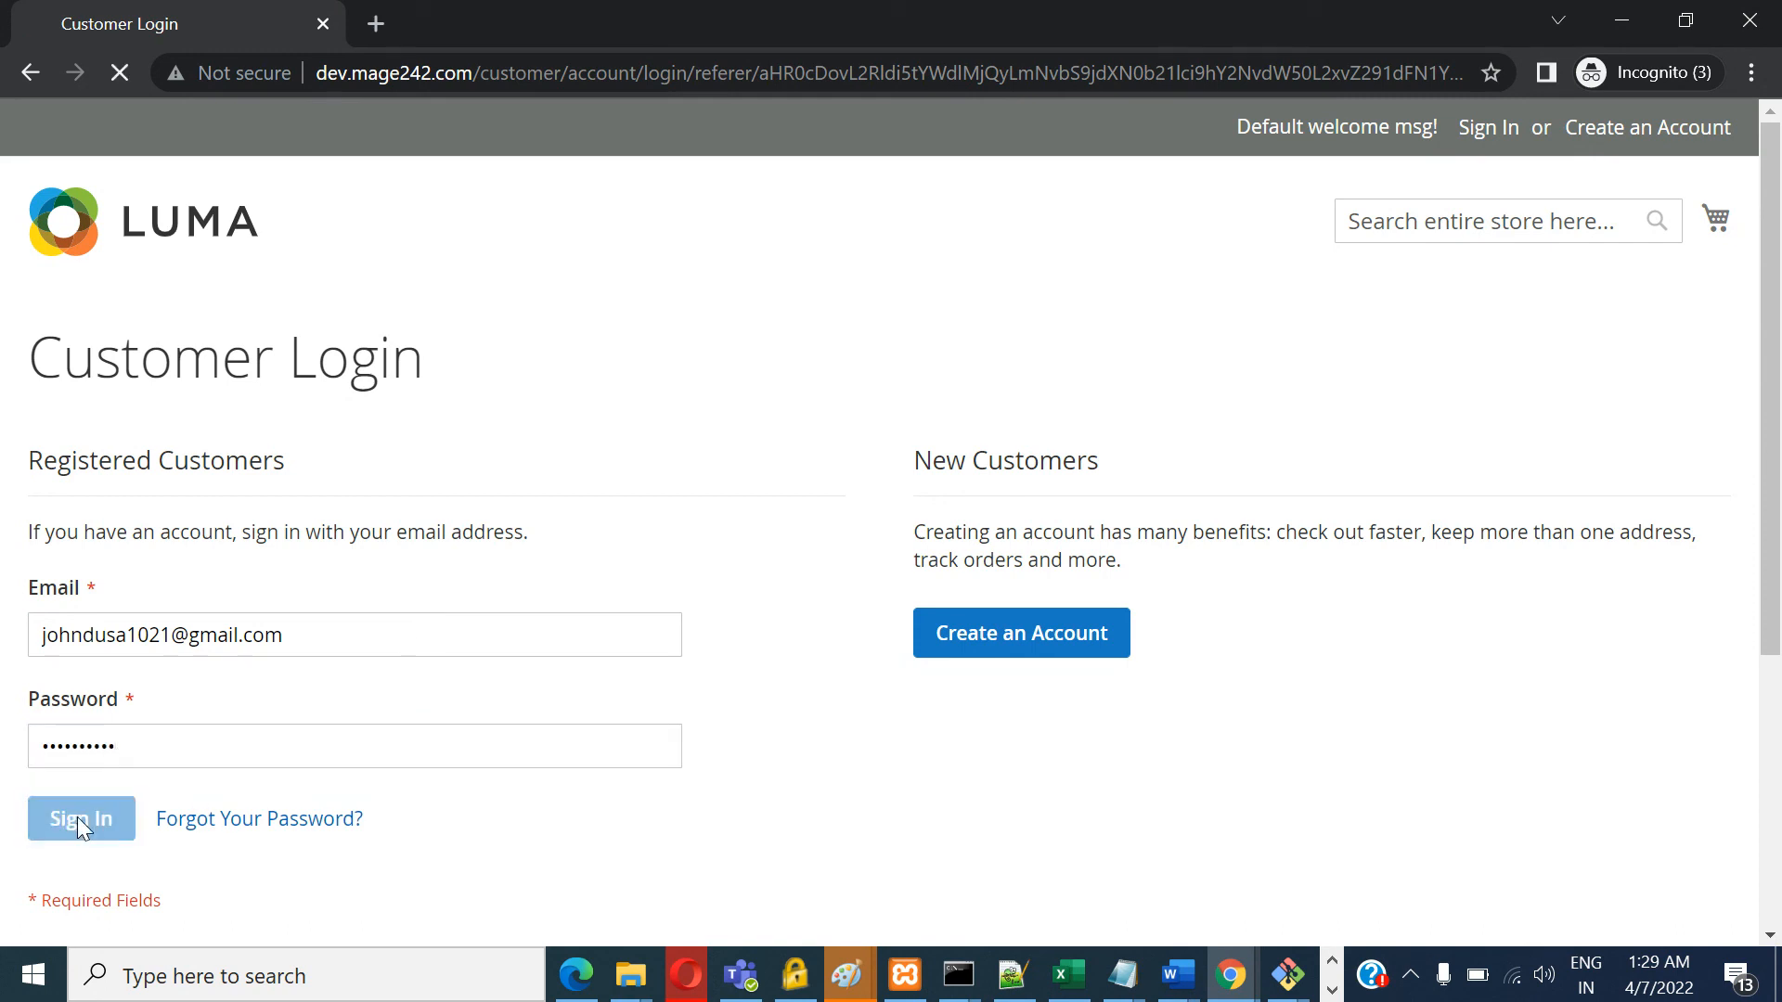
click(82, 818)
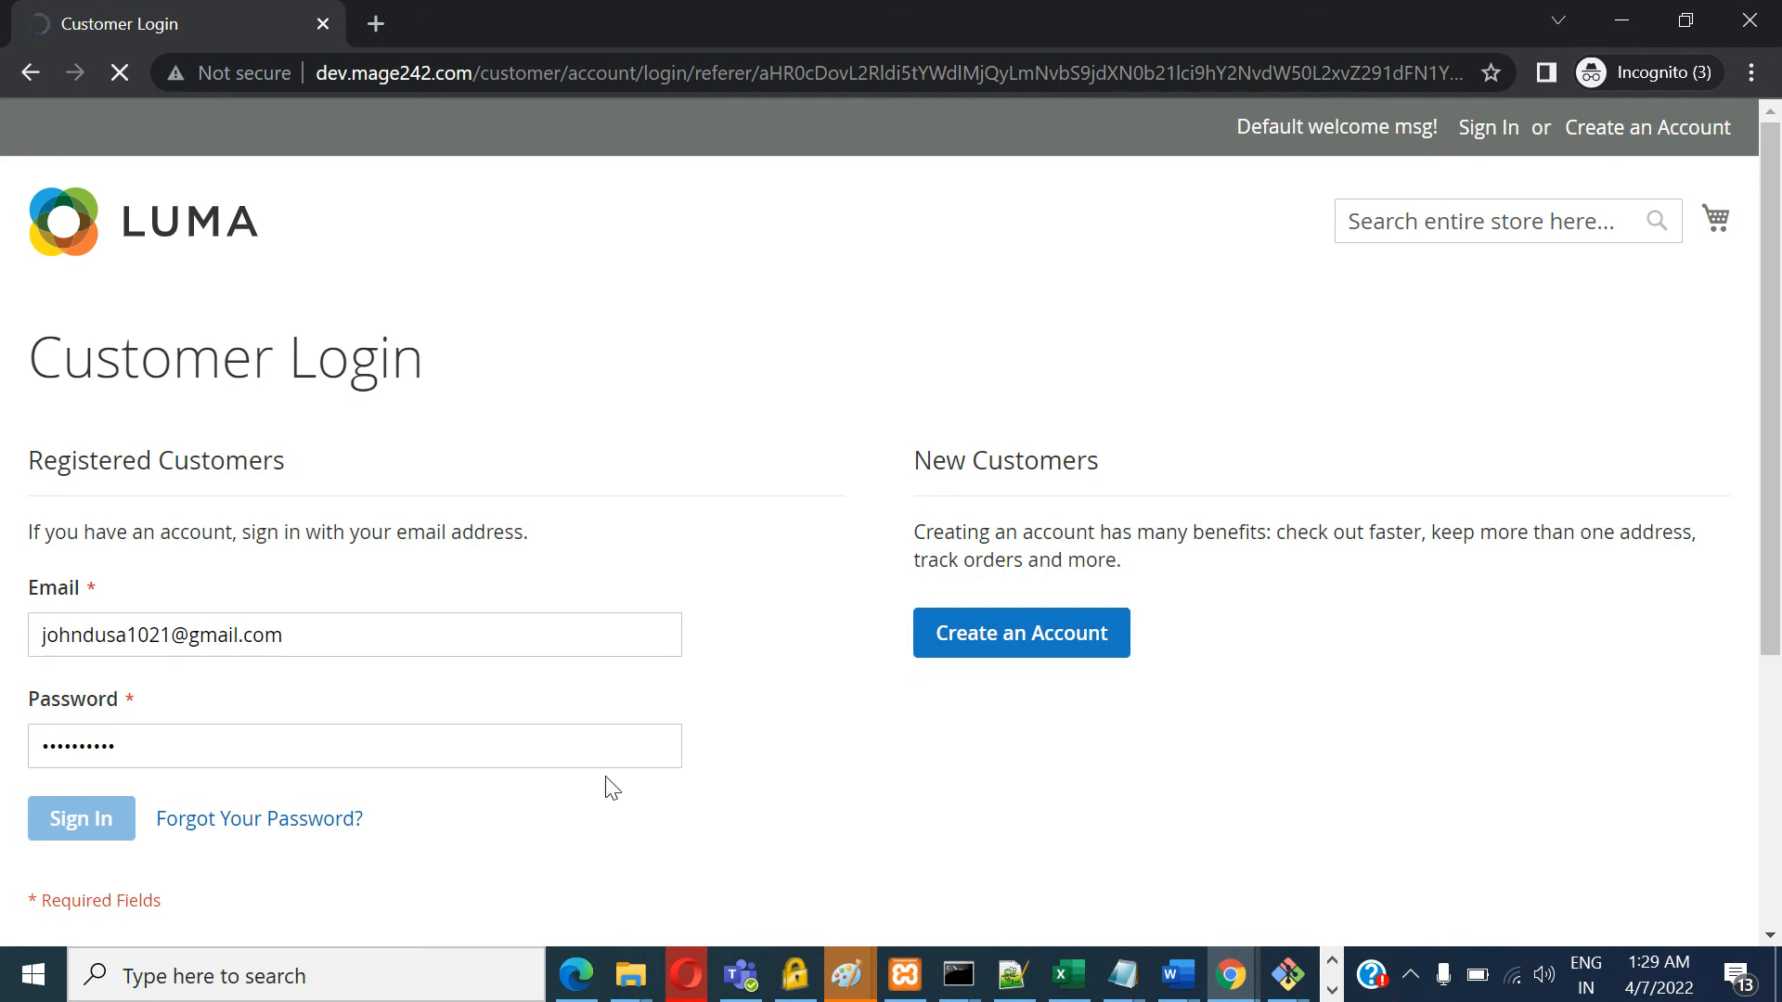
click(82, 818)
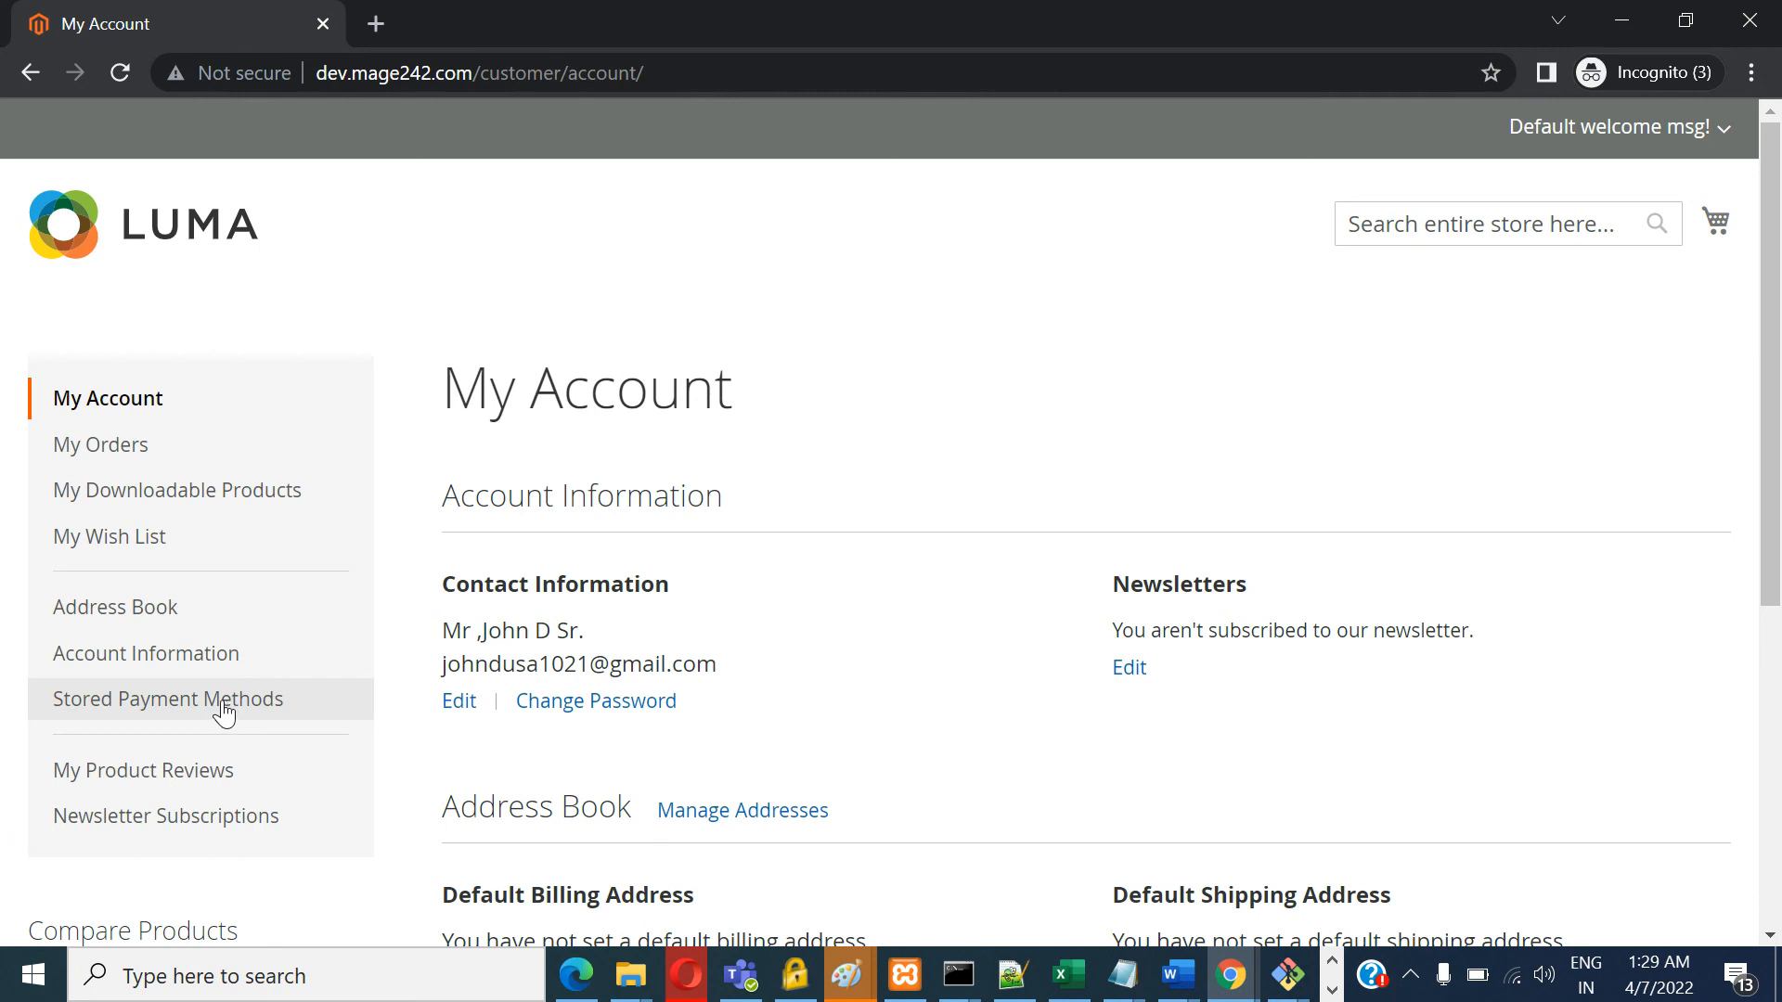
Step: Review the re-logged-in customer's Account Information with stored prefix, suffix and birth date
click(145, 654)
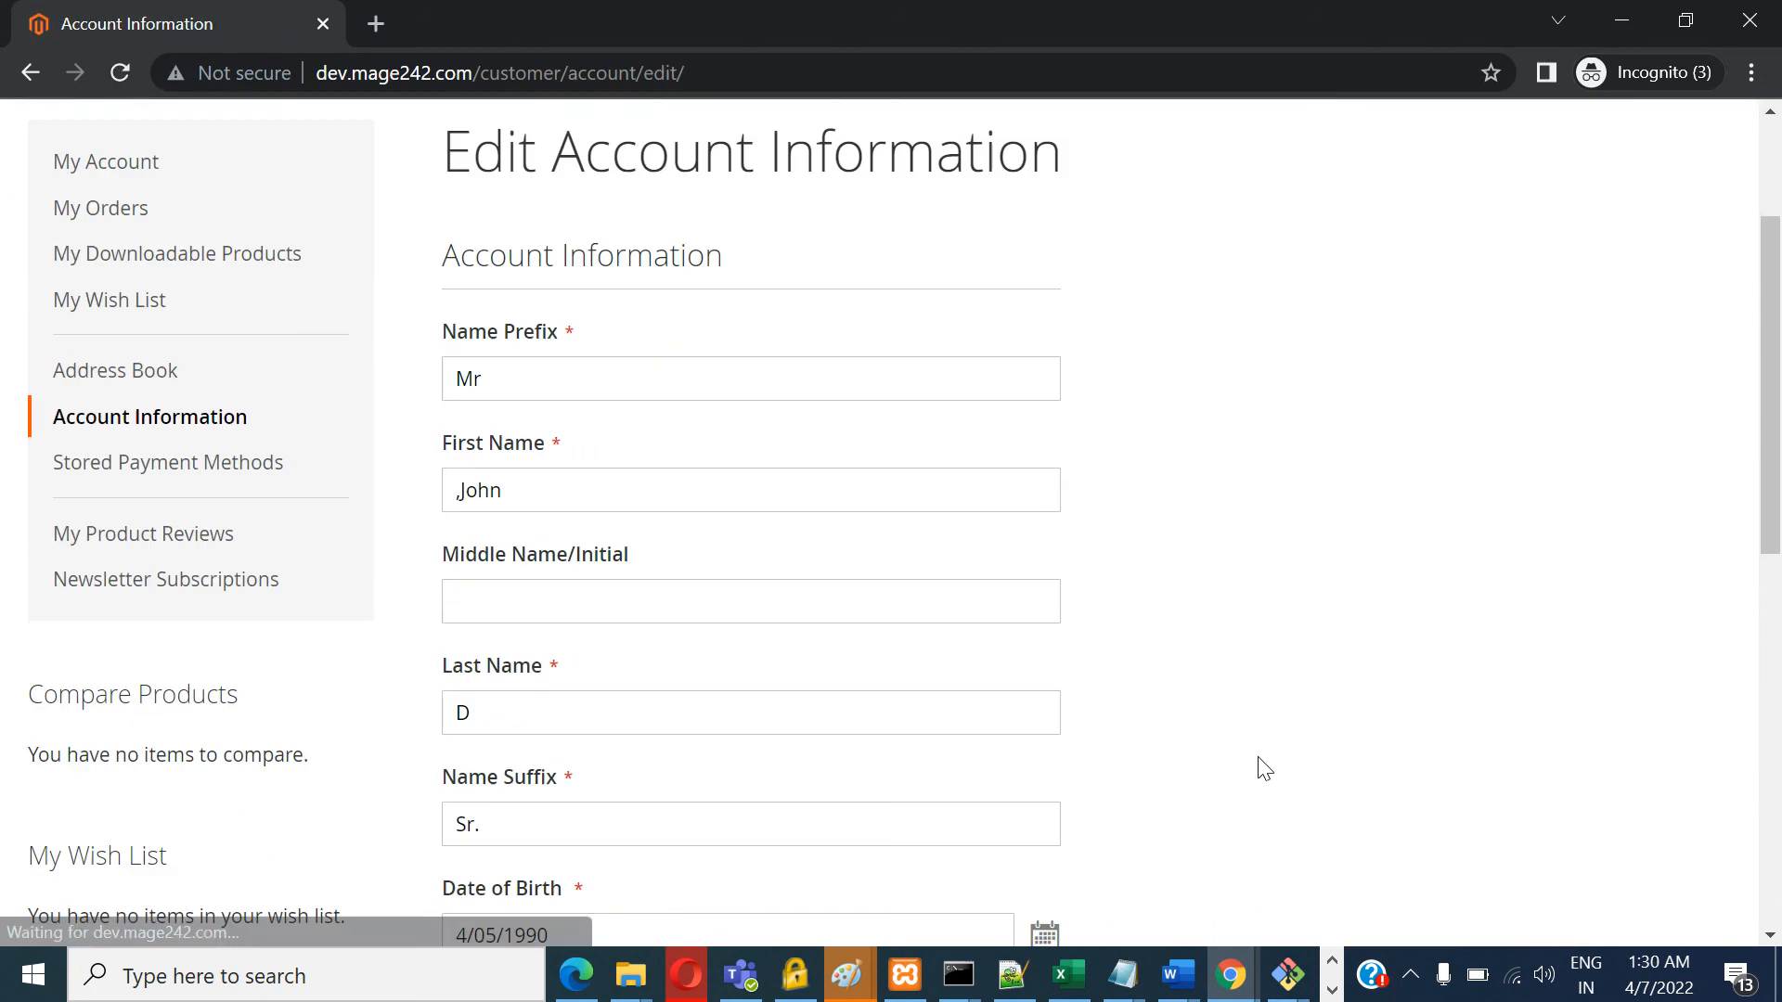
scroll(down, 3)
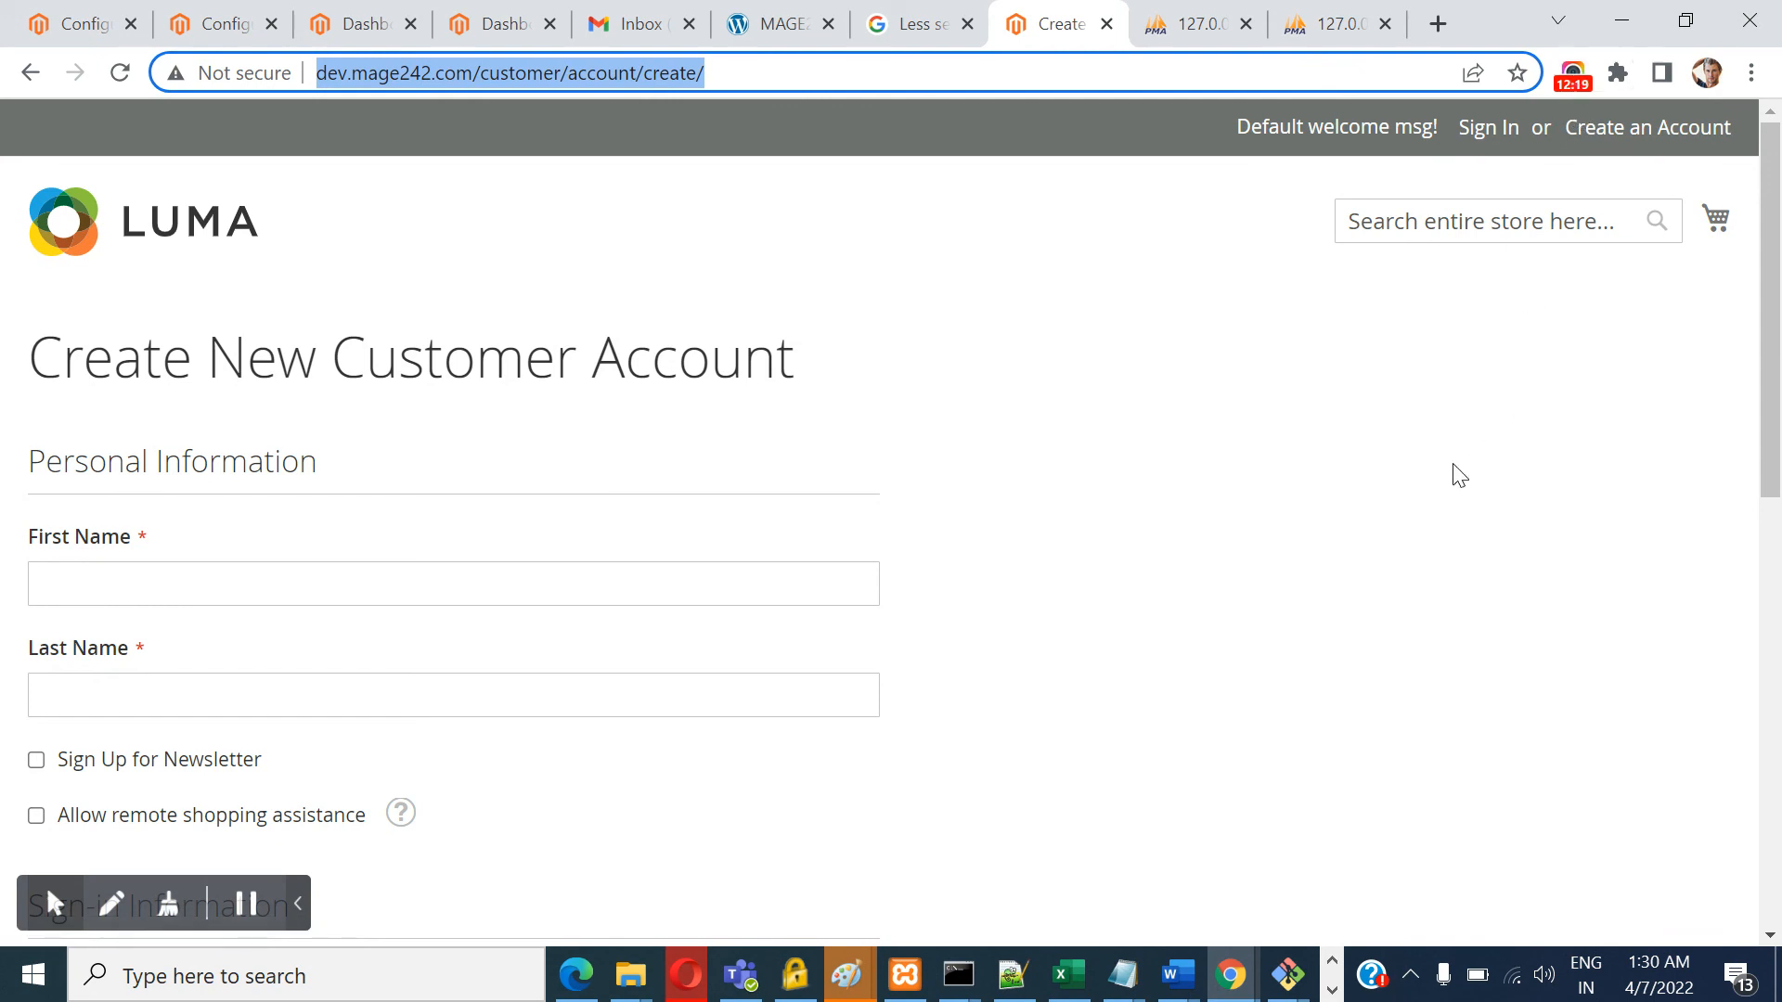
mouse_move(1523, 206)
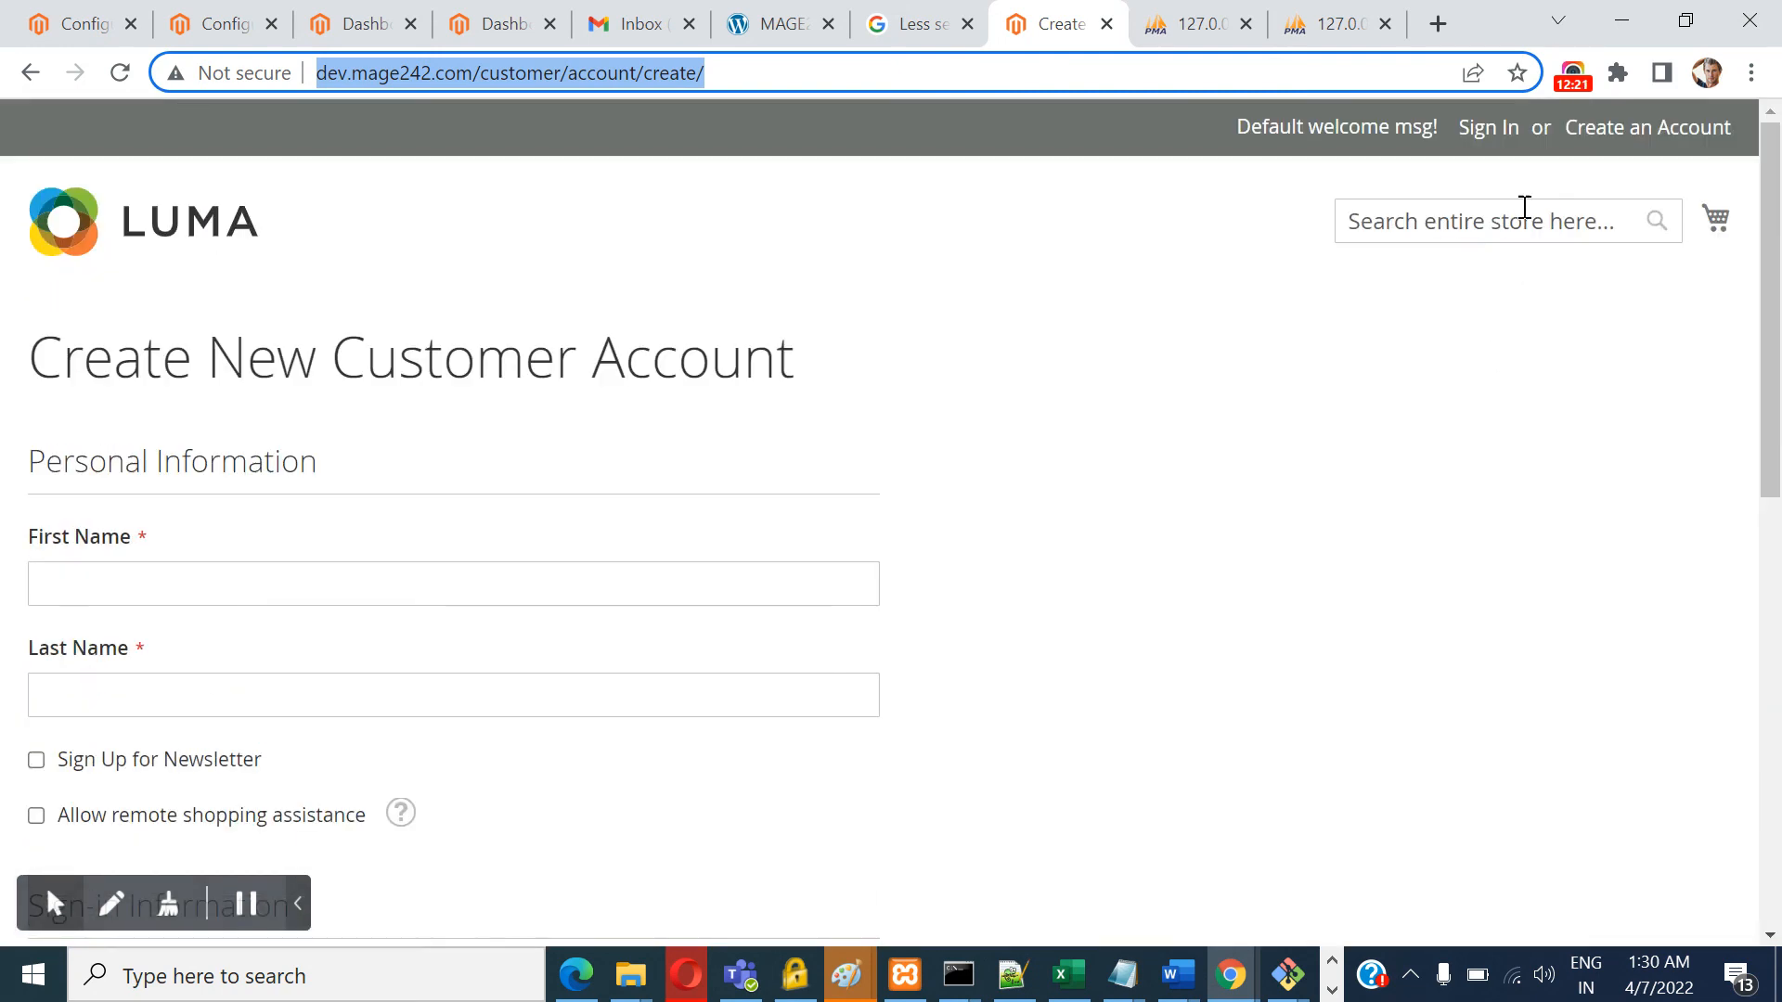
mouse_move(1574, 72)
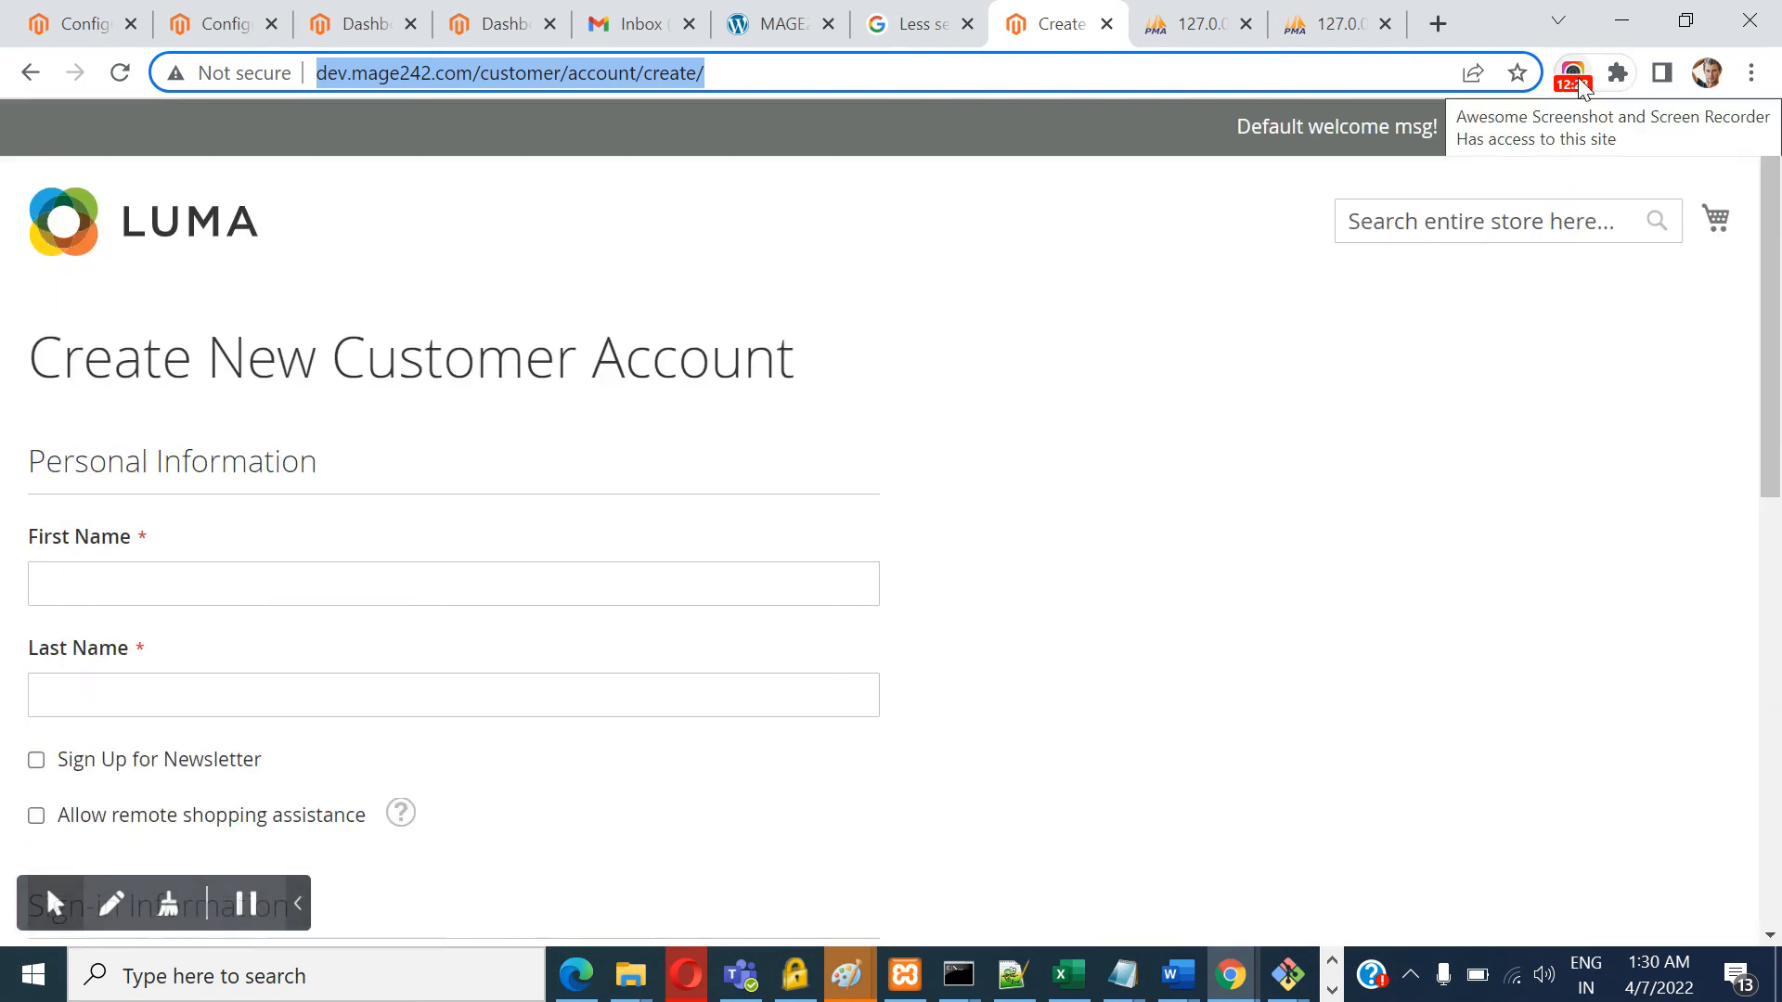